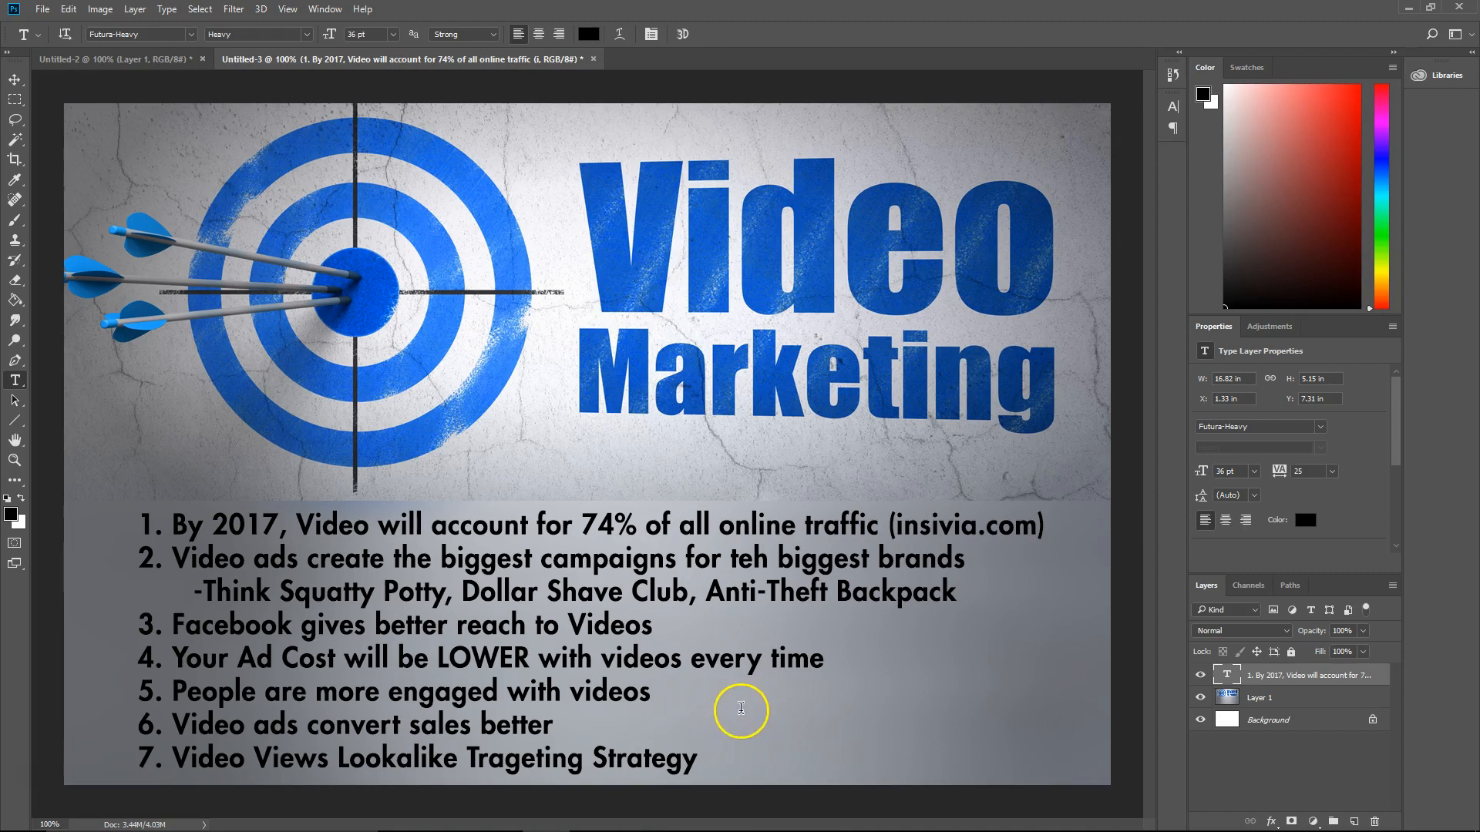
Edit the list text: fix 'teh' to 'the' and change the year 2017 to 2018.
{"action": "left_click", "coordinate": [741, 709]}
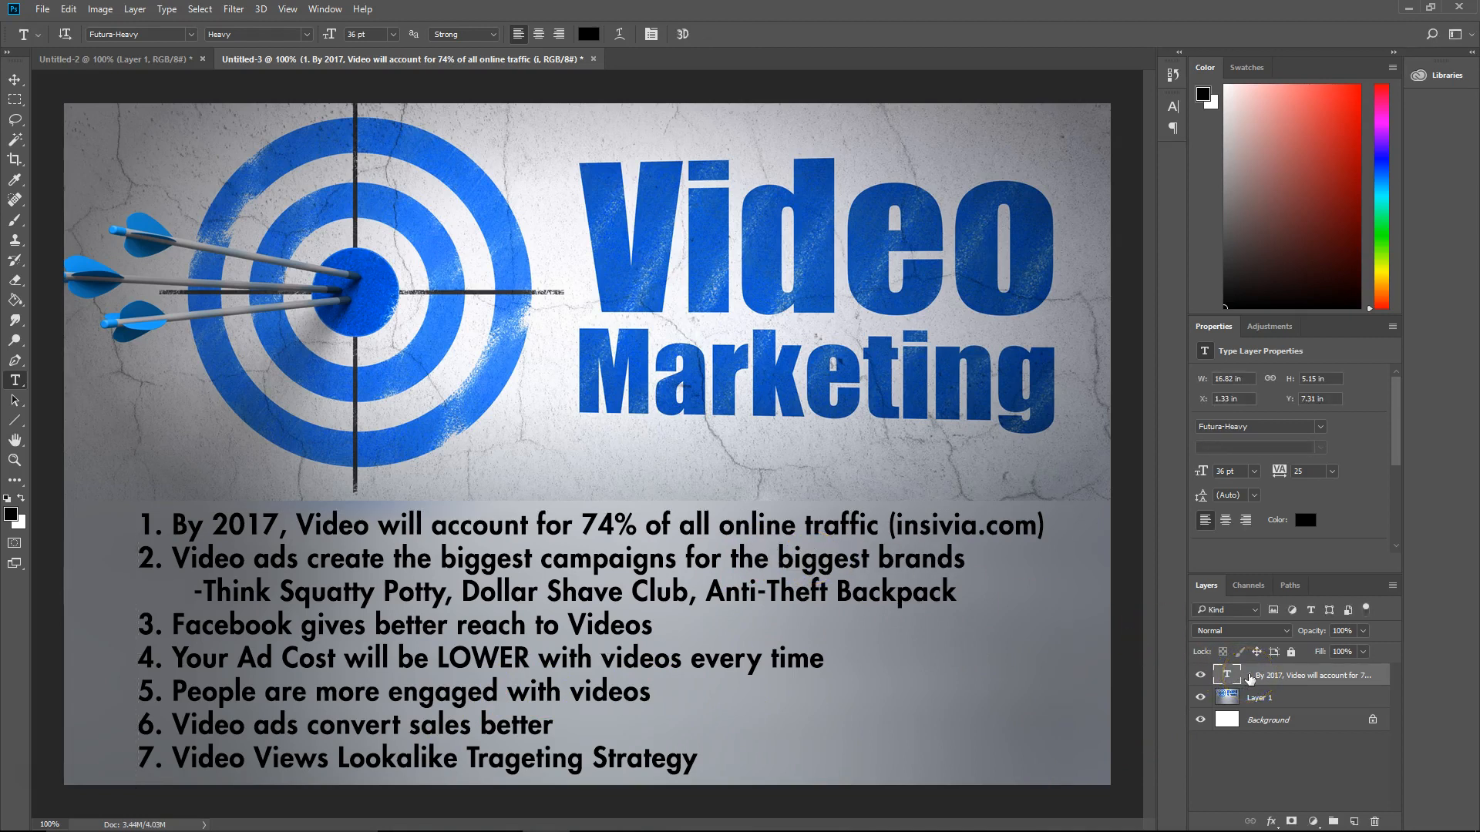
{"action": "mouse_move", "coordinate": [1227, 697]}
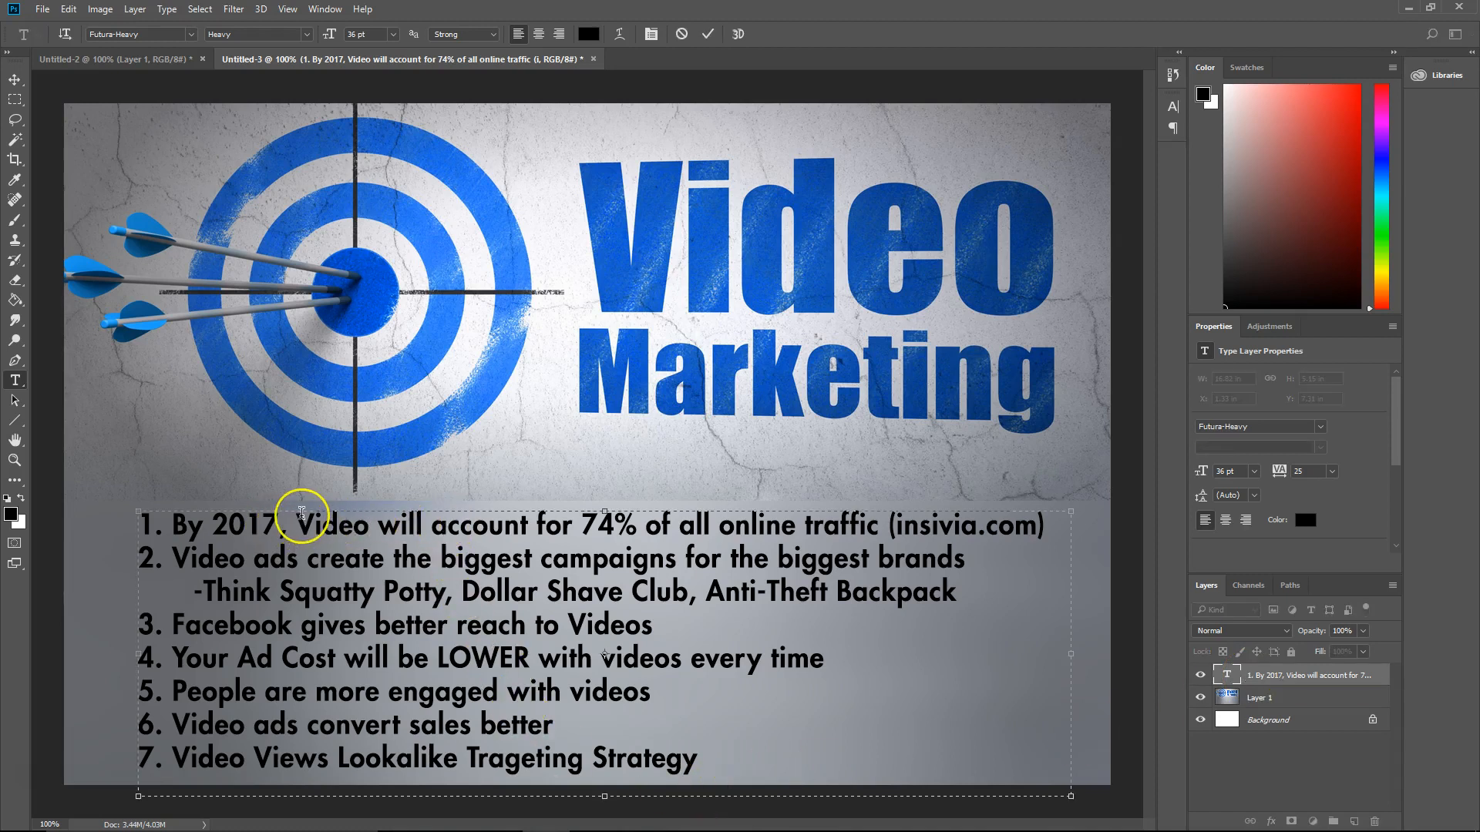
{"action": "type", "text": "2018"}
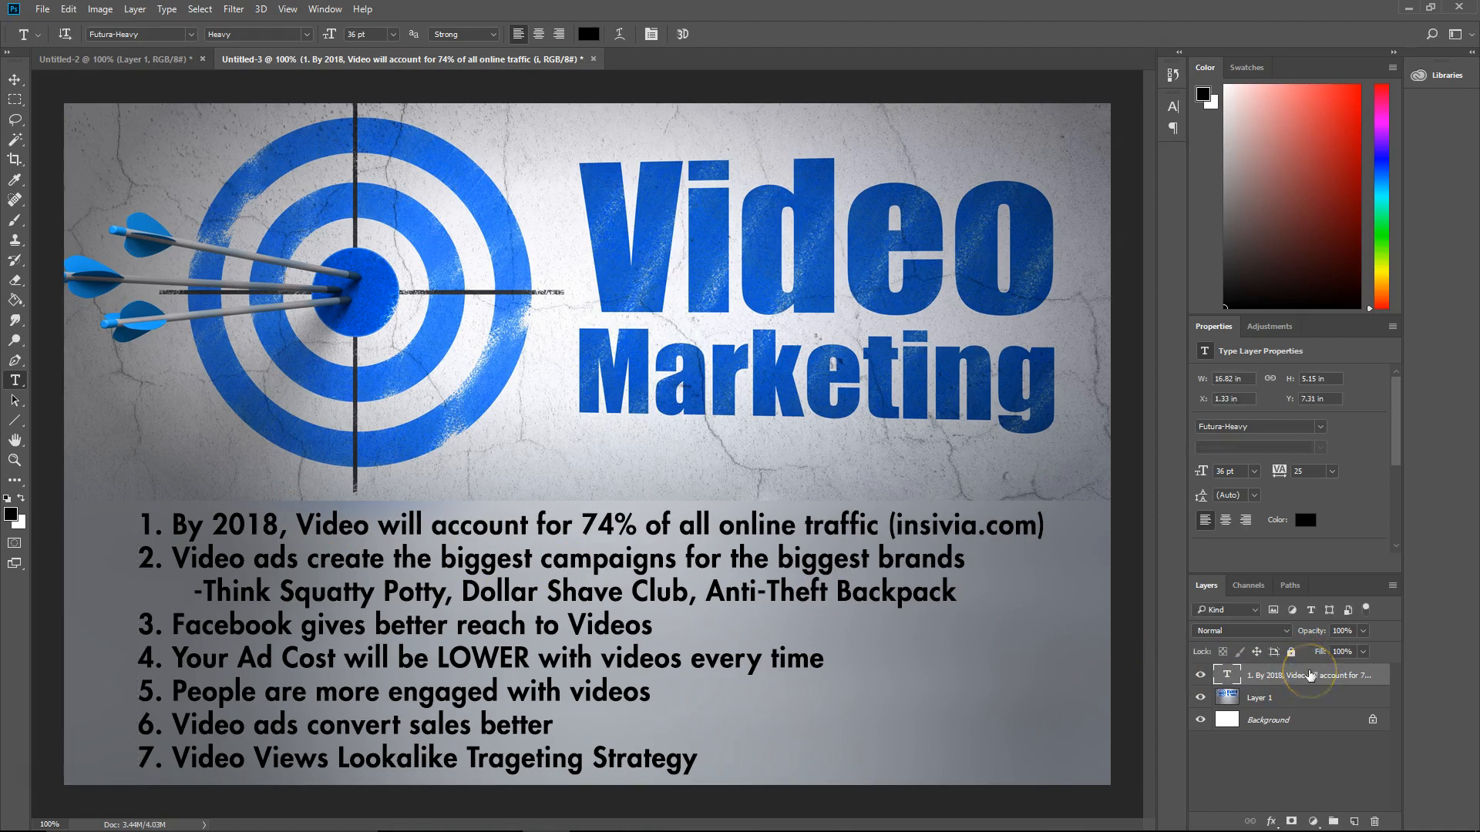
{"action": "mouse_move", "coordinate": [1312, 675]}
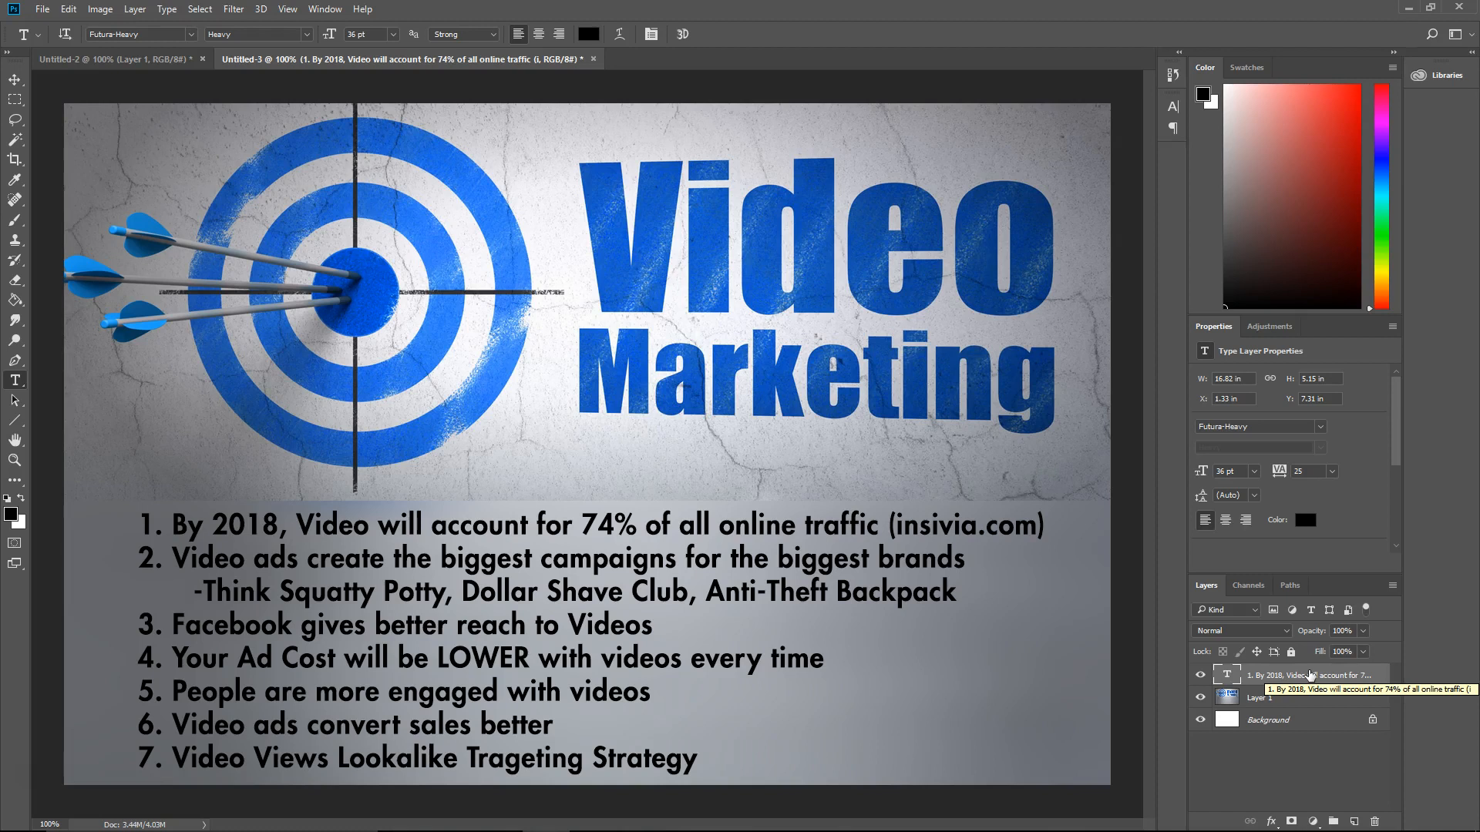
{"action": "mouse_move", "coordinate": [1308, 675]}
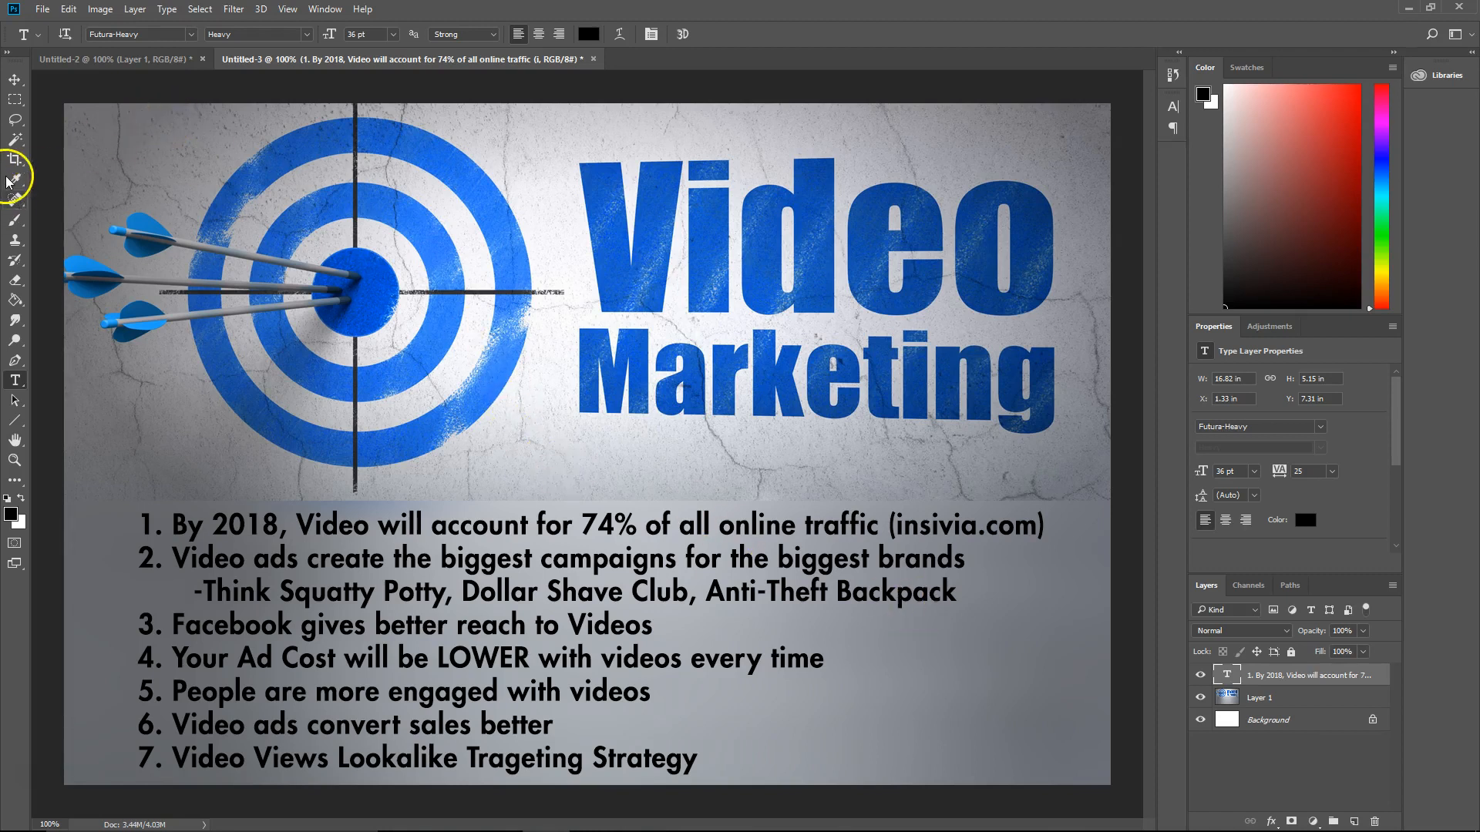
{"action": "left_click", "coordinate": [15, 158]}
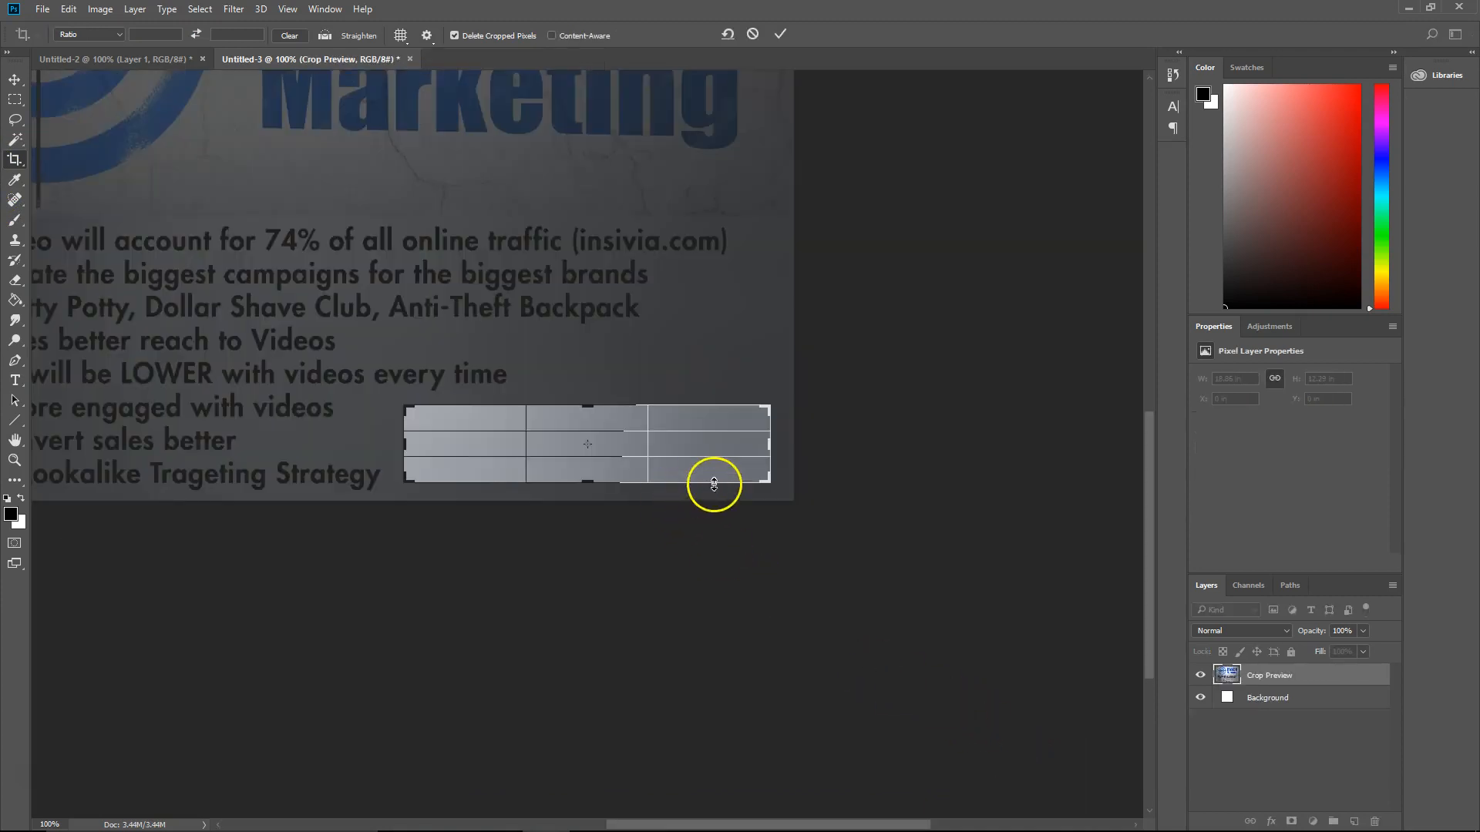
{"action": "left_click", "coordinate": [780, 34]}
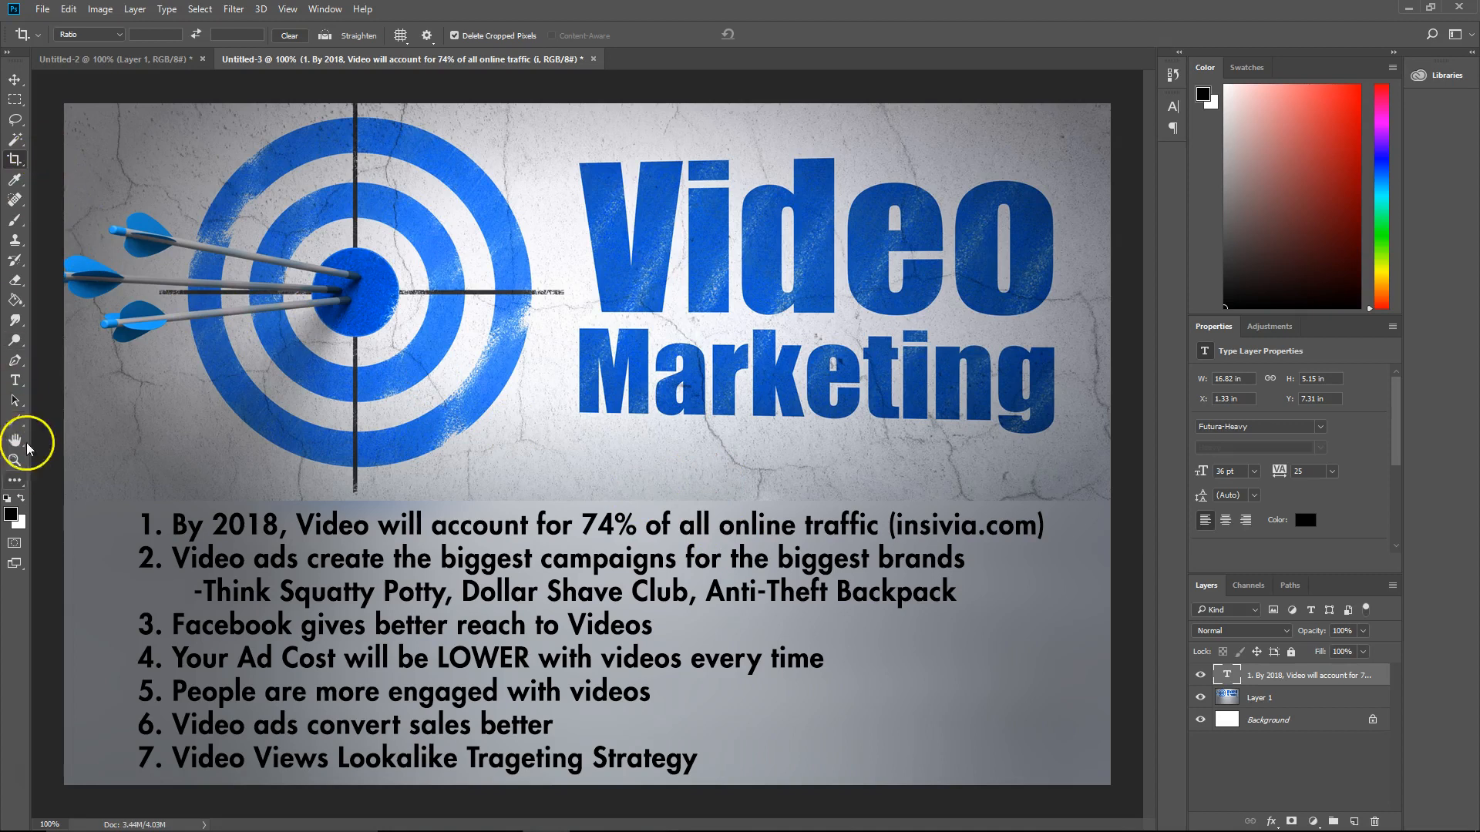
{"action": "left_click", "coordinate": [15, 379]}
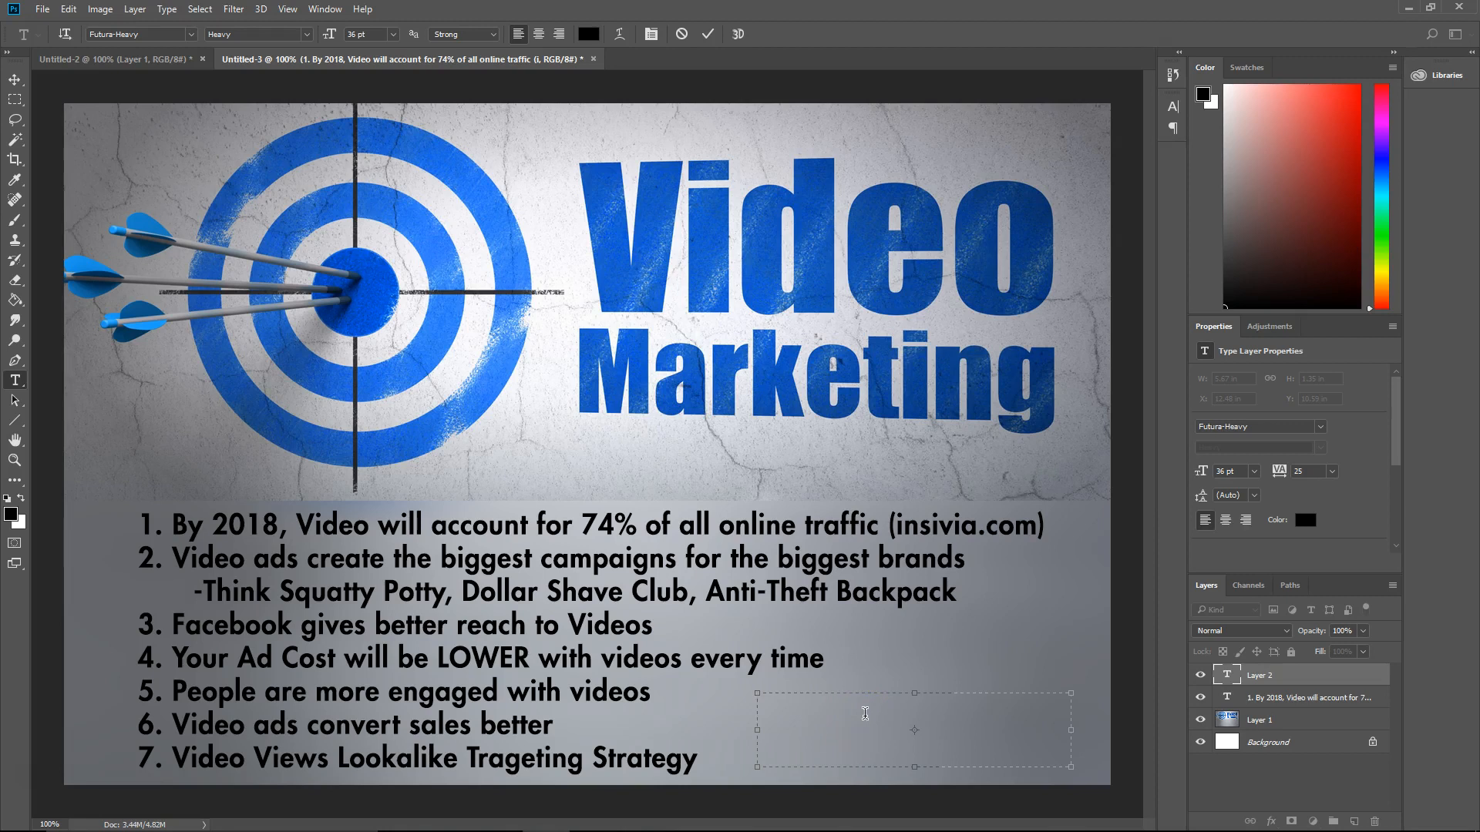
Start the lower-right note with 'Video Views' and set its size to 16 pt.
{"action": "type", "text": "Vid"}
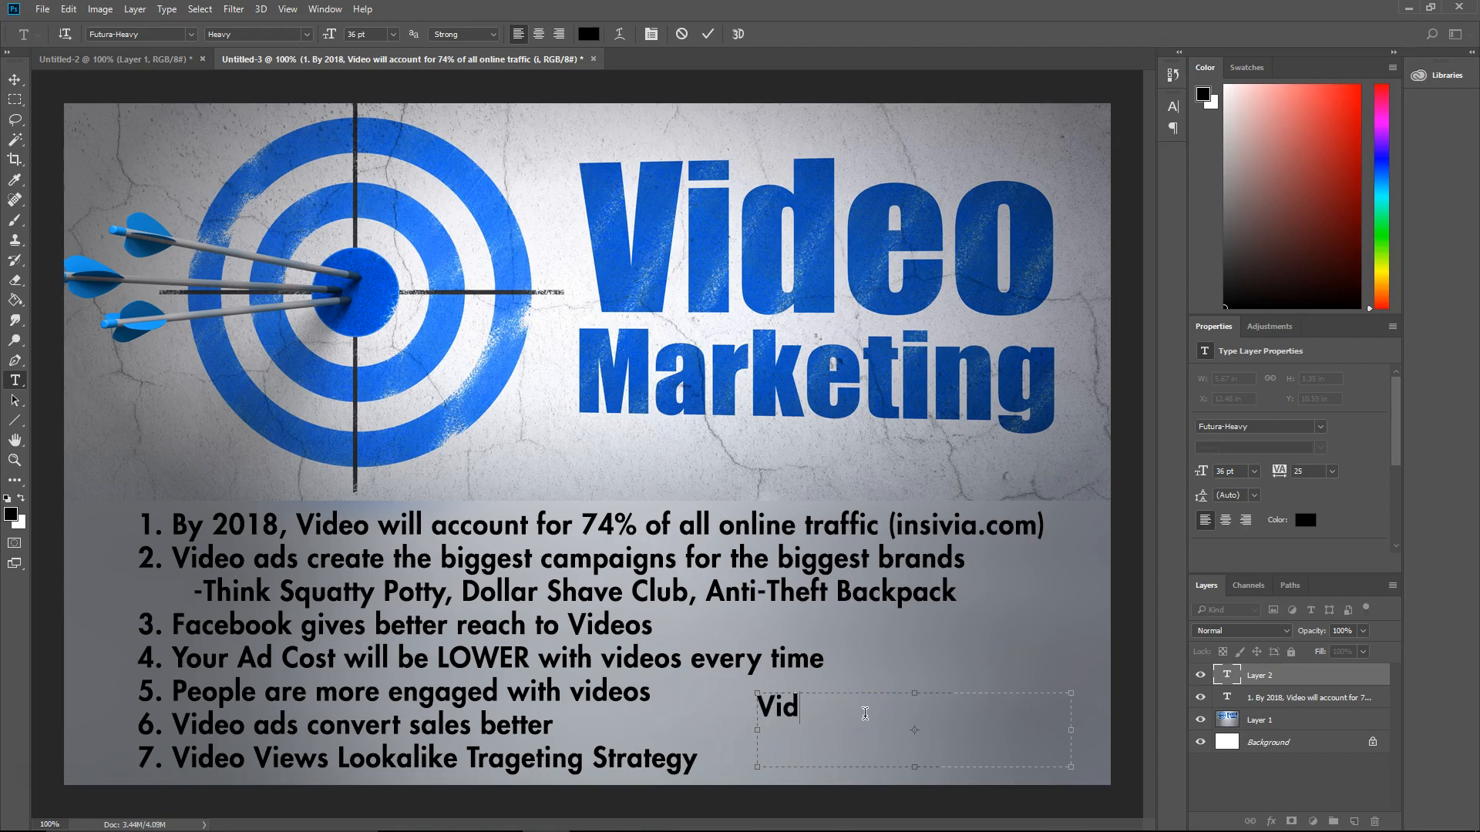
{"action": "type", "text": "e Views"}
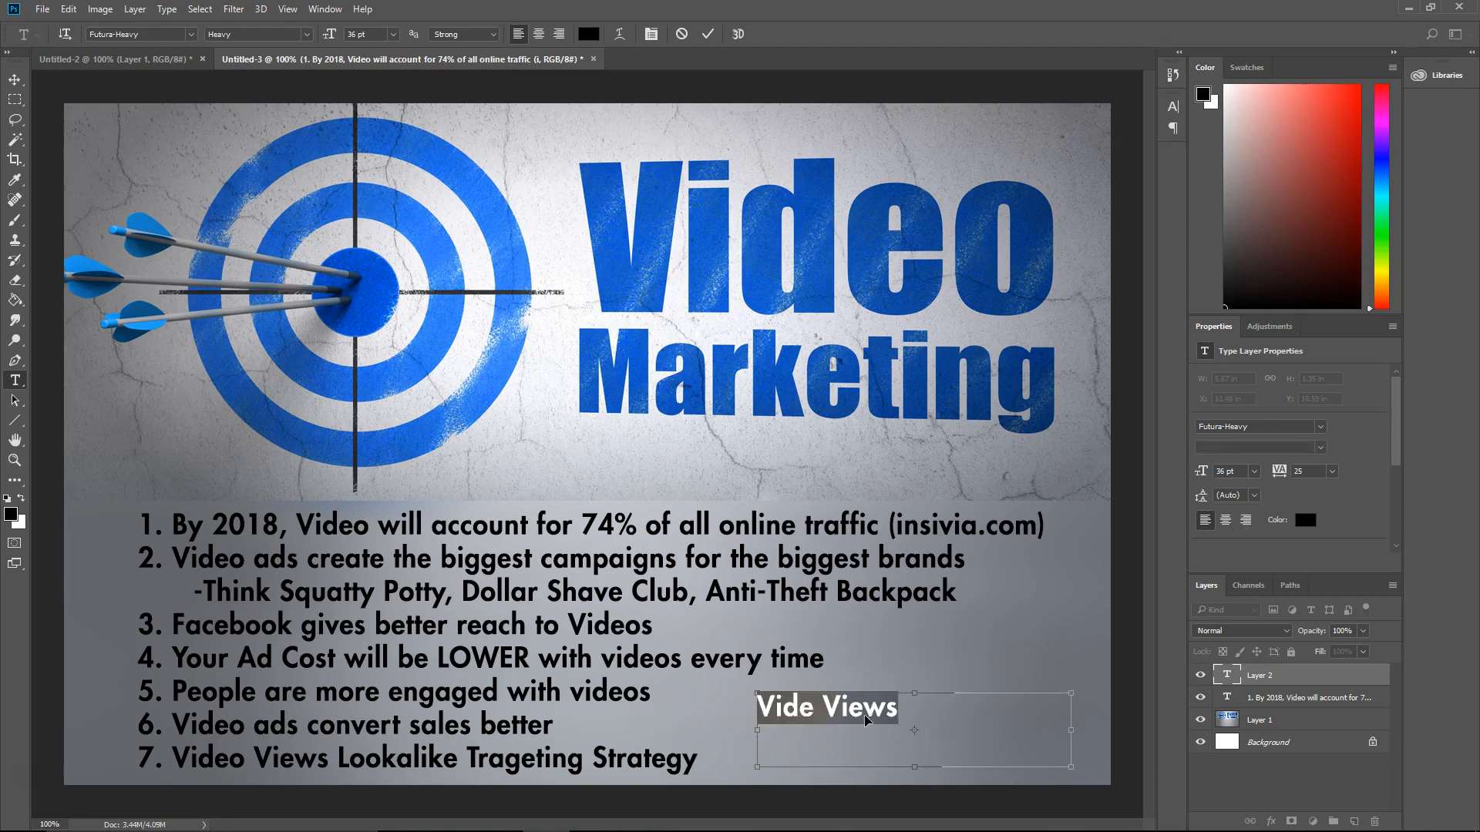
{"action": "left_click", "coordinate": [393, 34]}
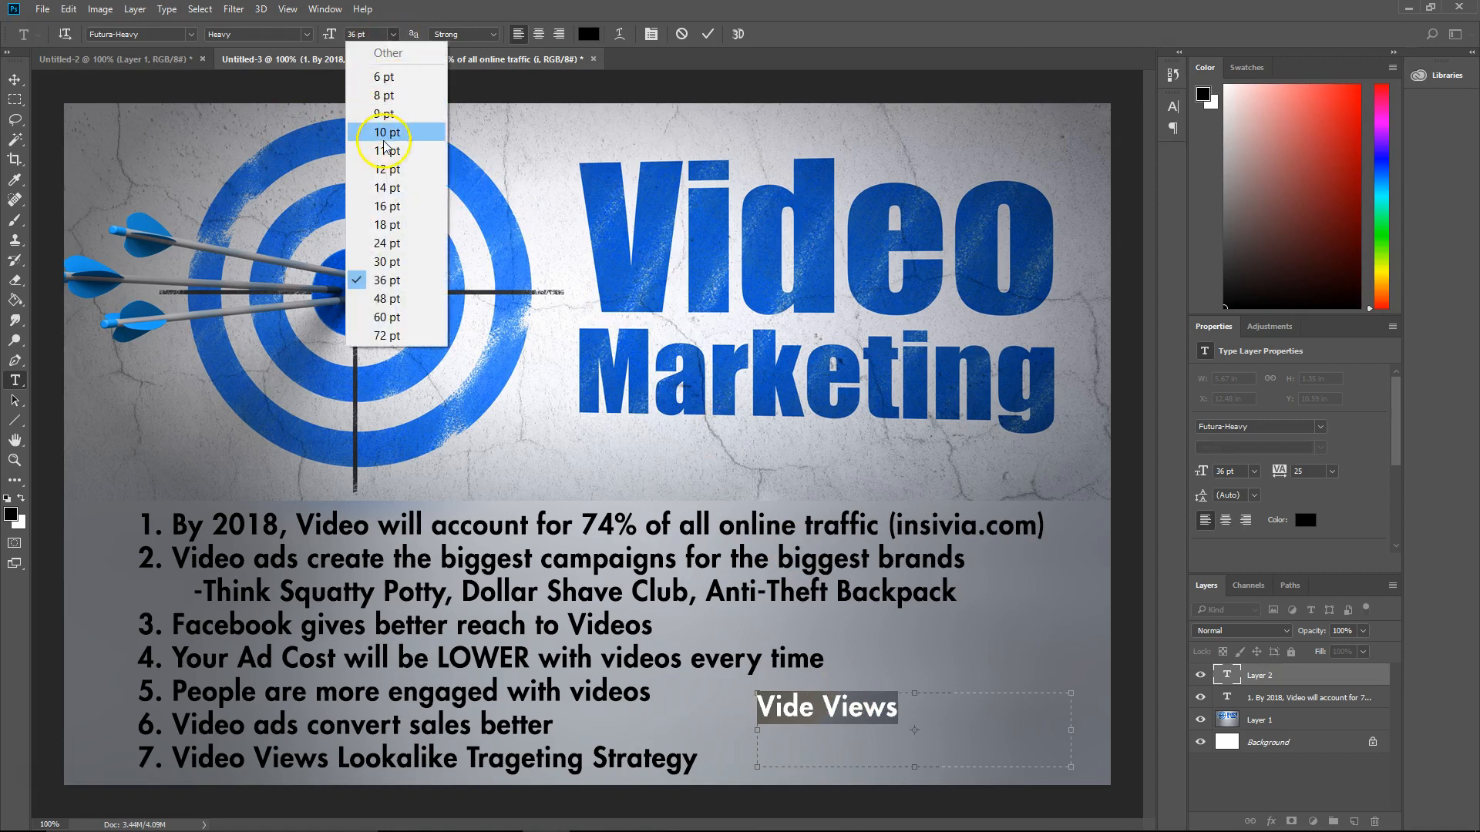
{"action": "left_click", "coordinate": [385, 132]}
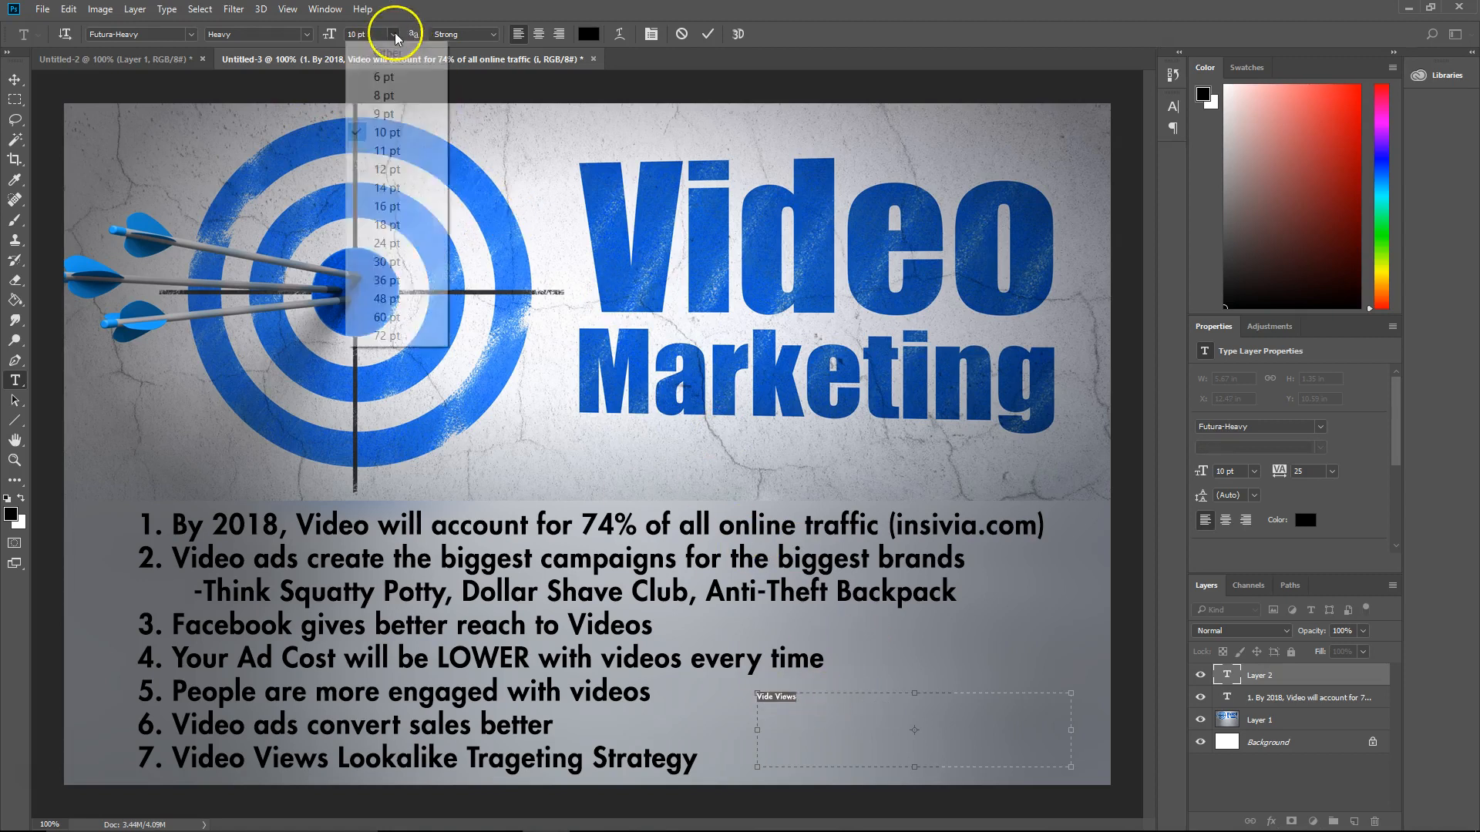
{"action": "left_click", "coordinate": [387, 205]}
{"action": "type", "text": " -"}
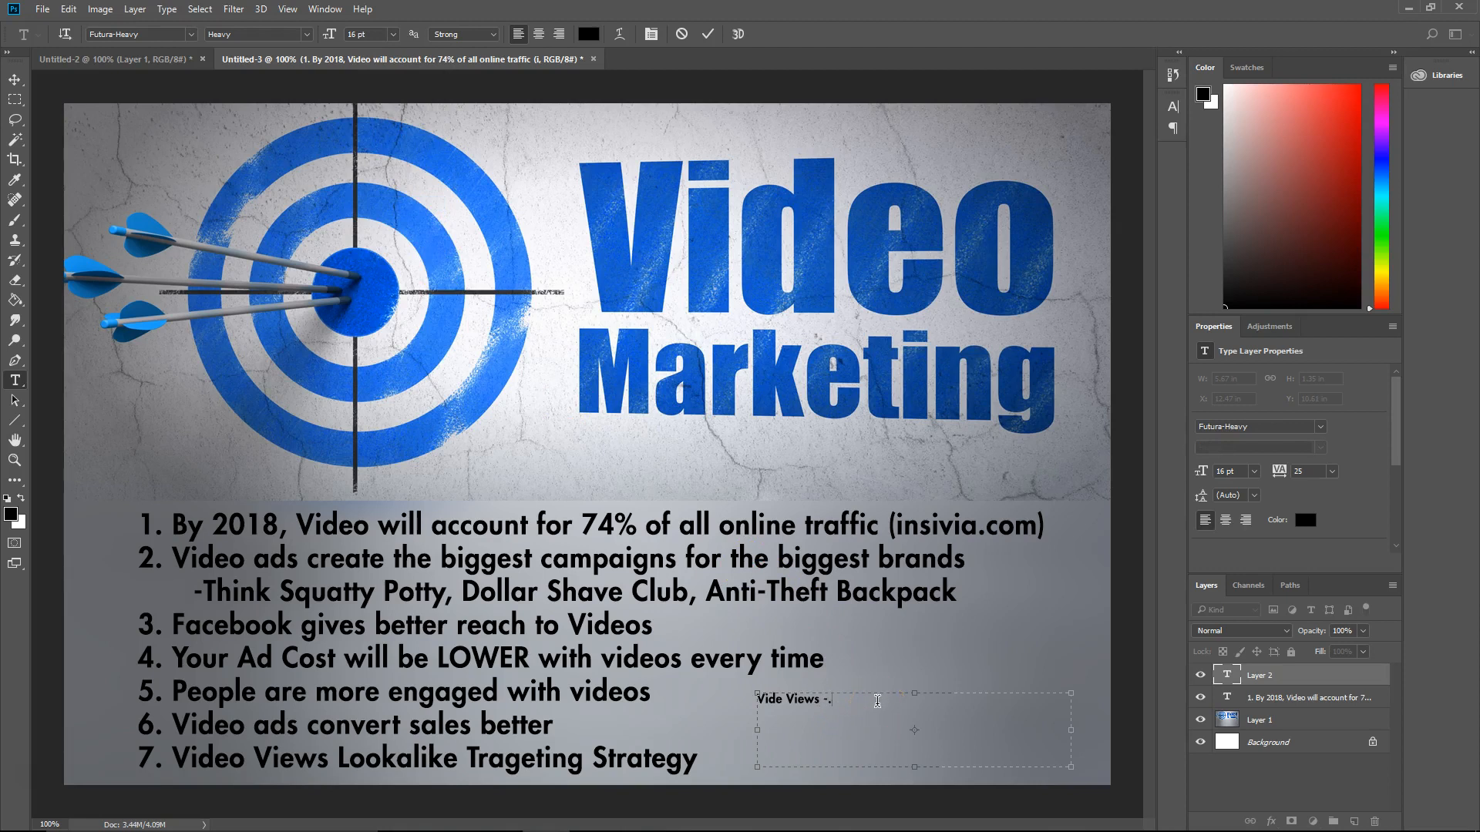
Continue the note: '> Custom Engagement Audience' and '50K-100K Views'.
{"action": "type", "text": ">"}
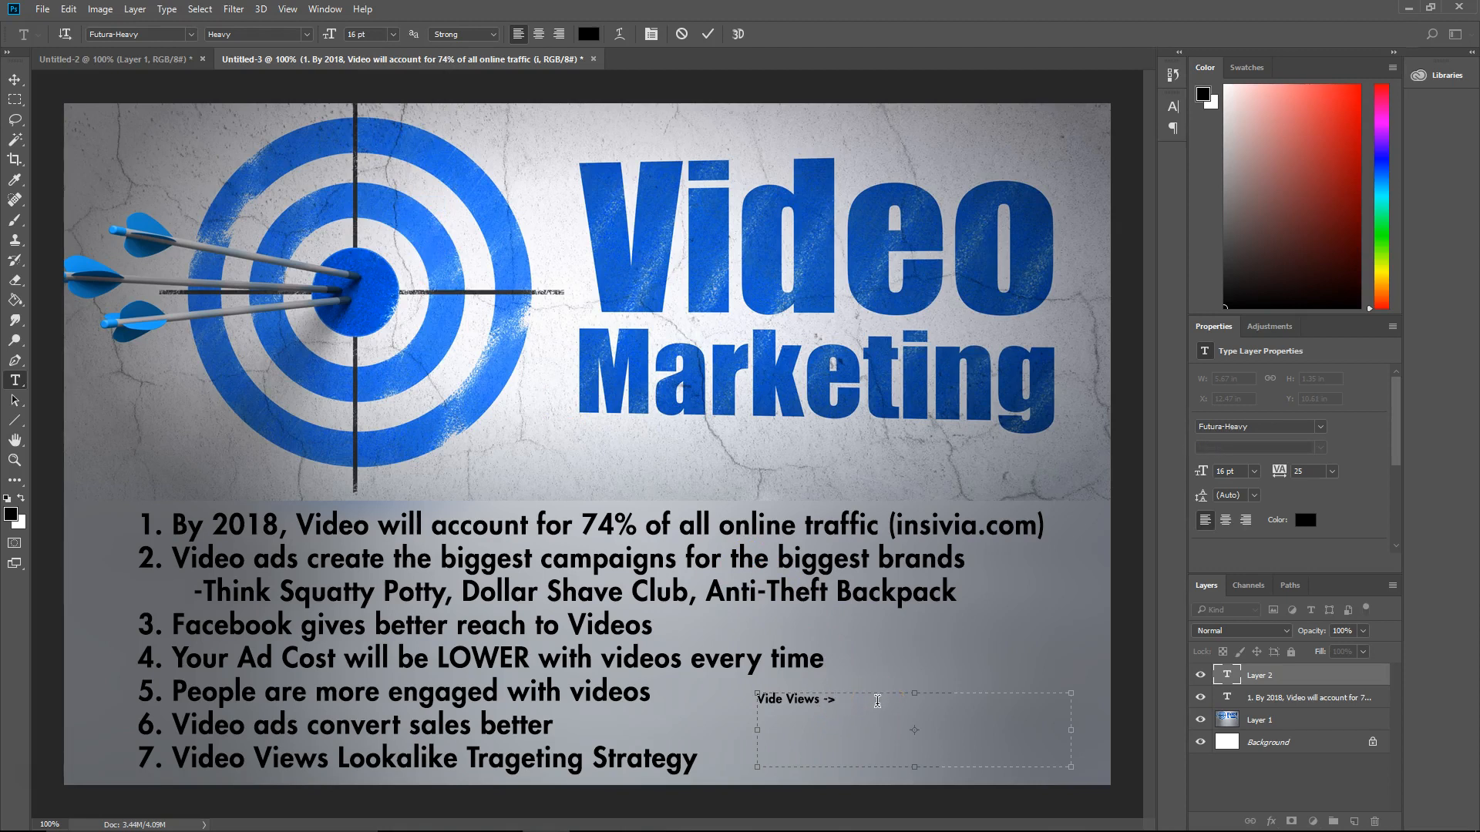
{"action": "type", "text": "Custom A"}
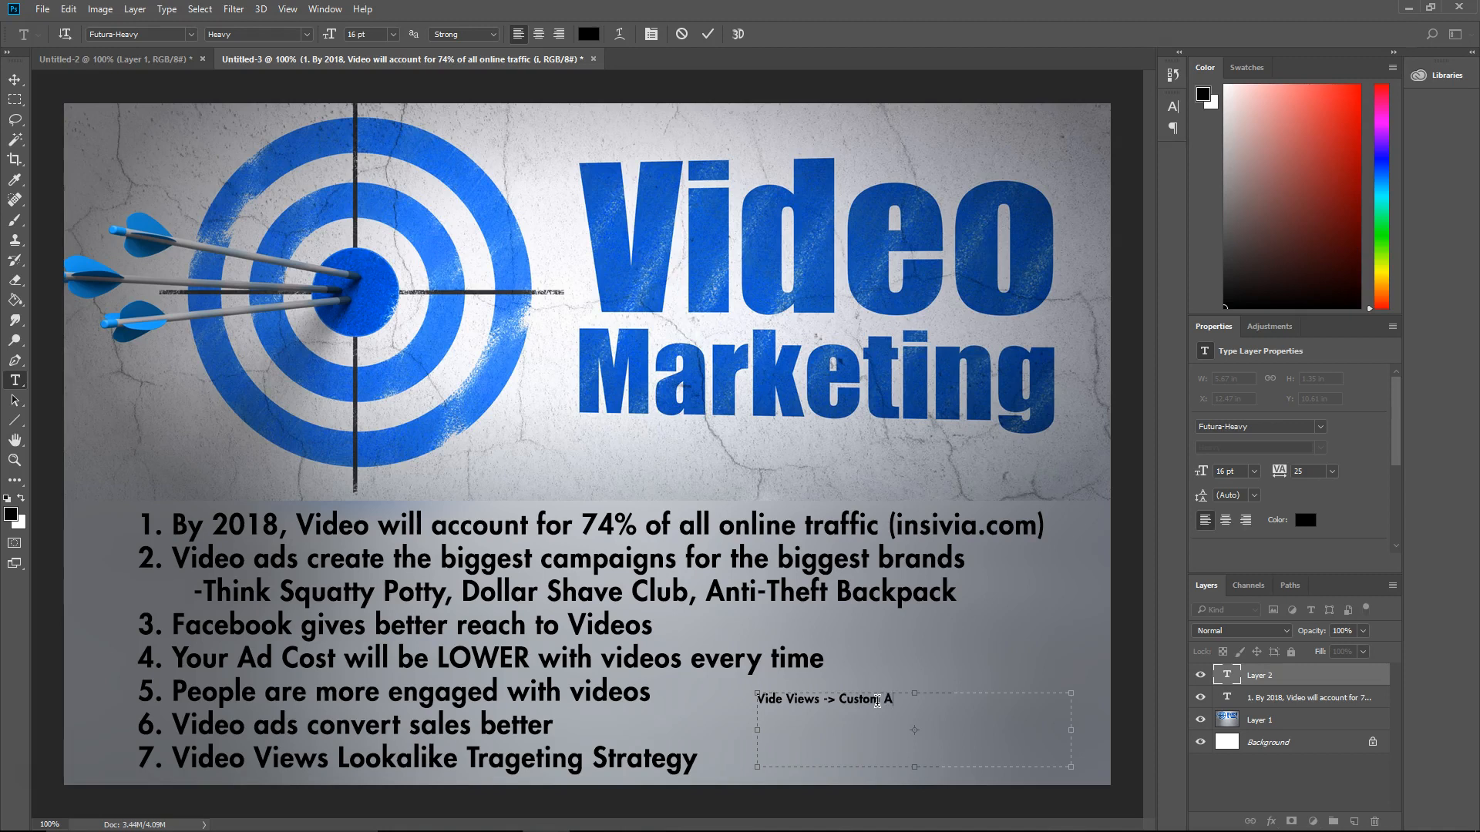
{"action": "type", "text": "Engagement"}
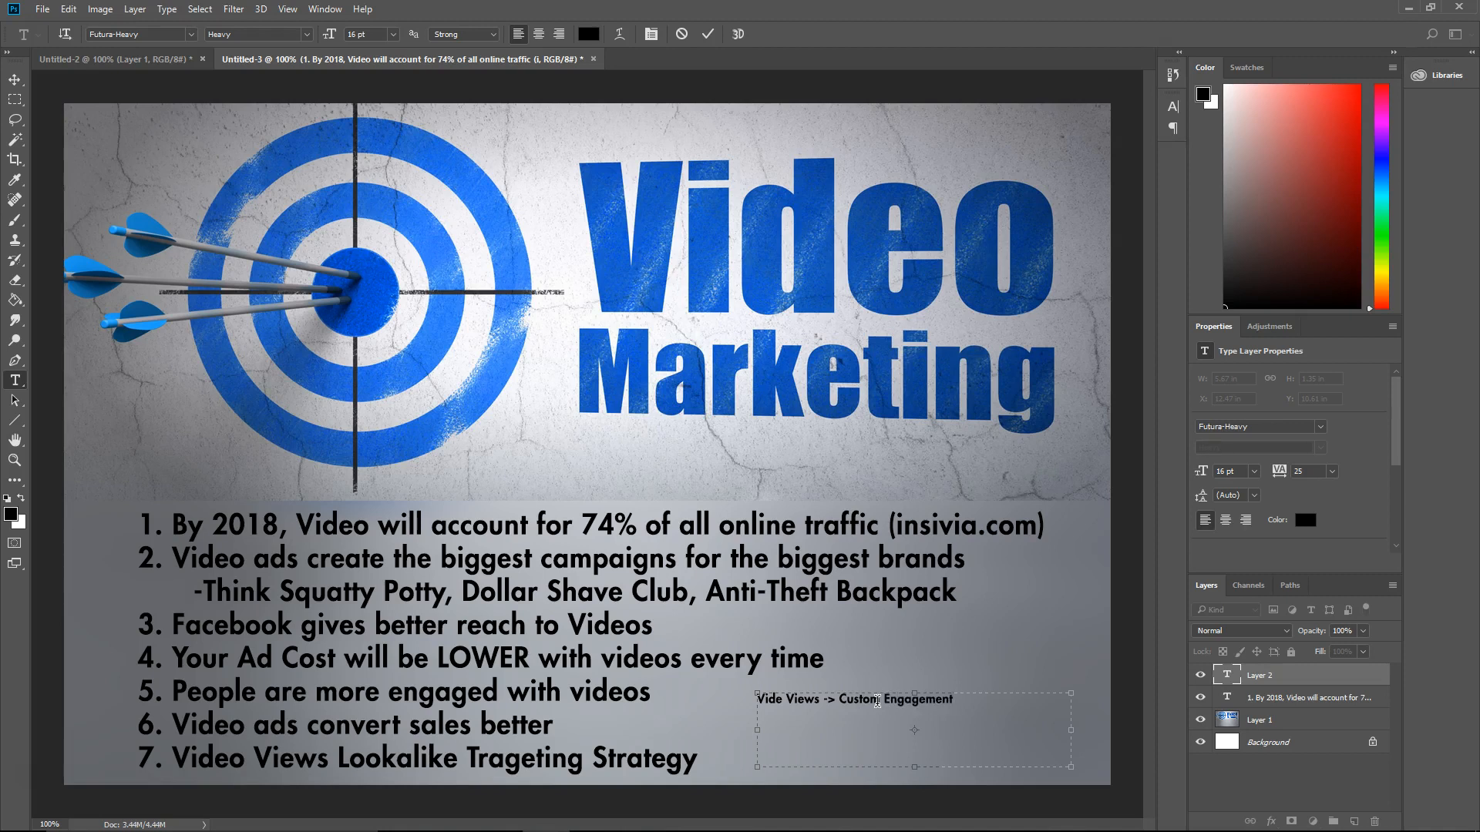
{"action": "type", "text": "Audi"}
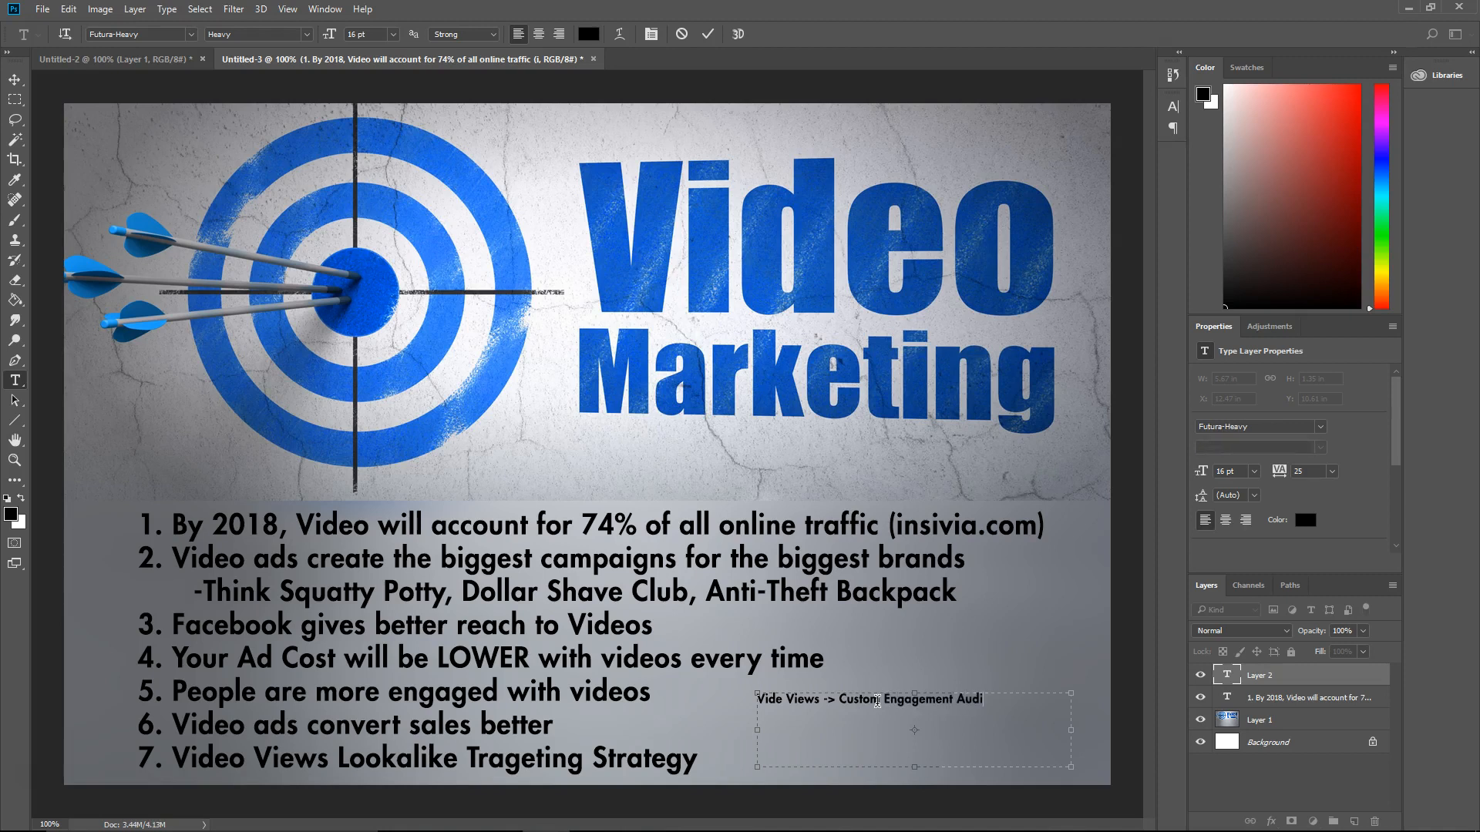
{"action": "type", "text": "ence"}
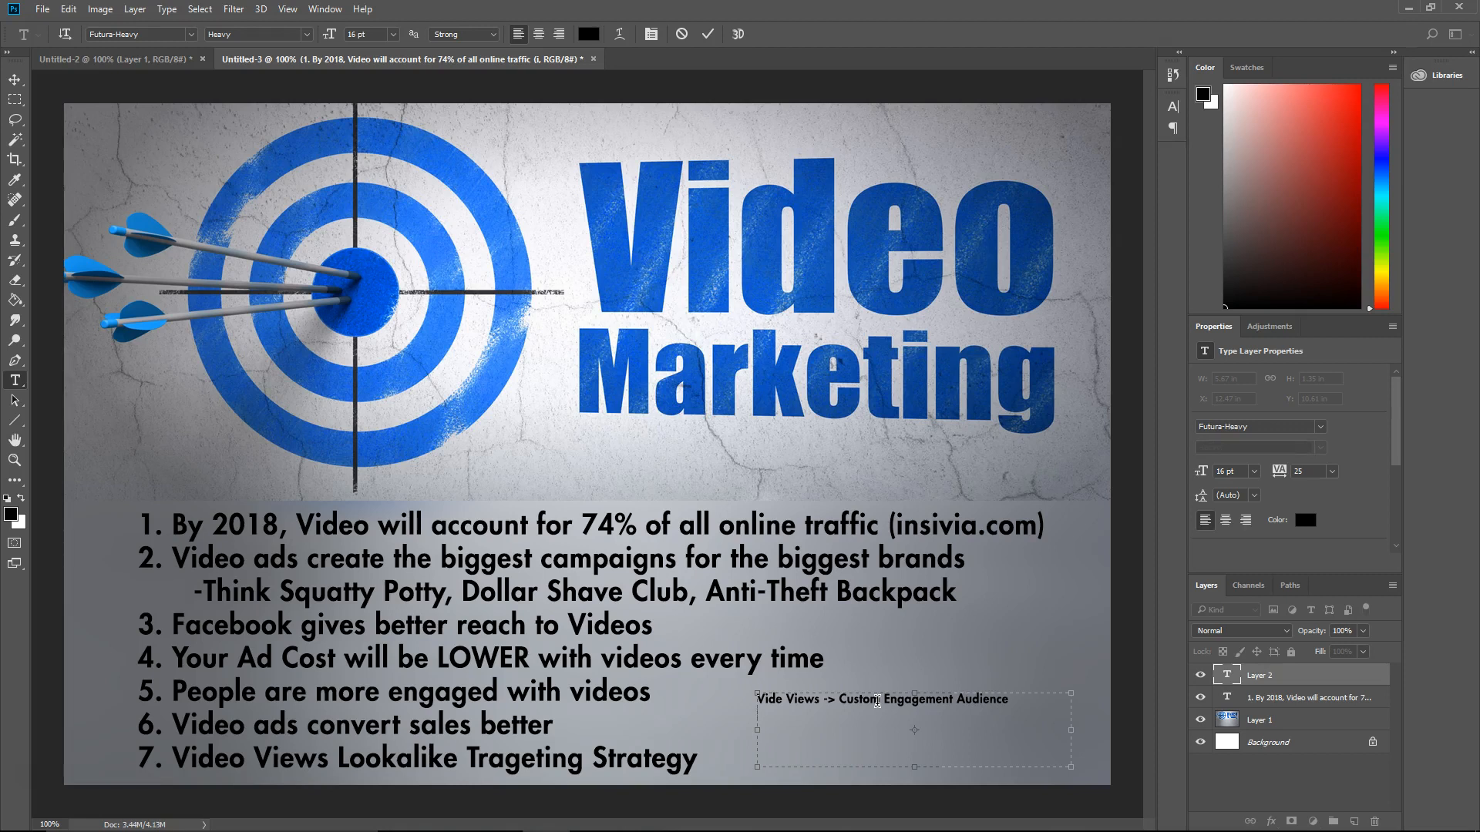
{"action": "type", "text": "50K-100K"}
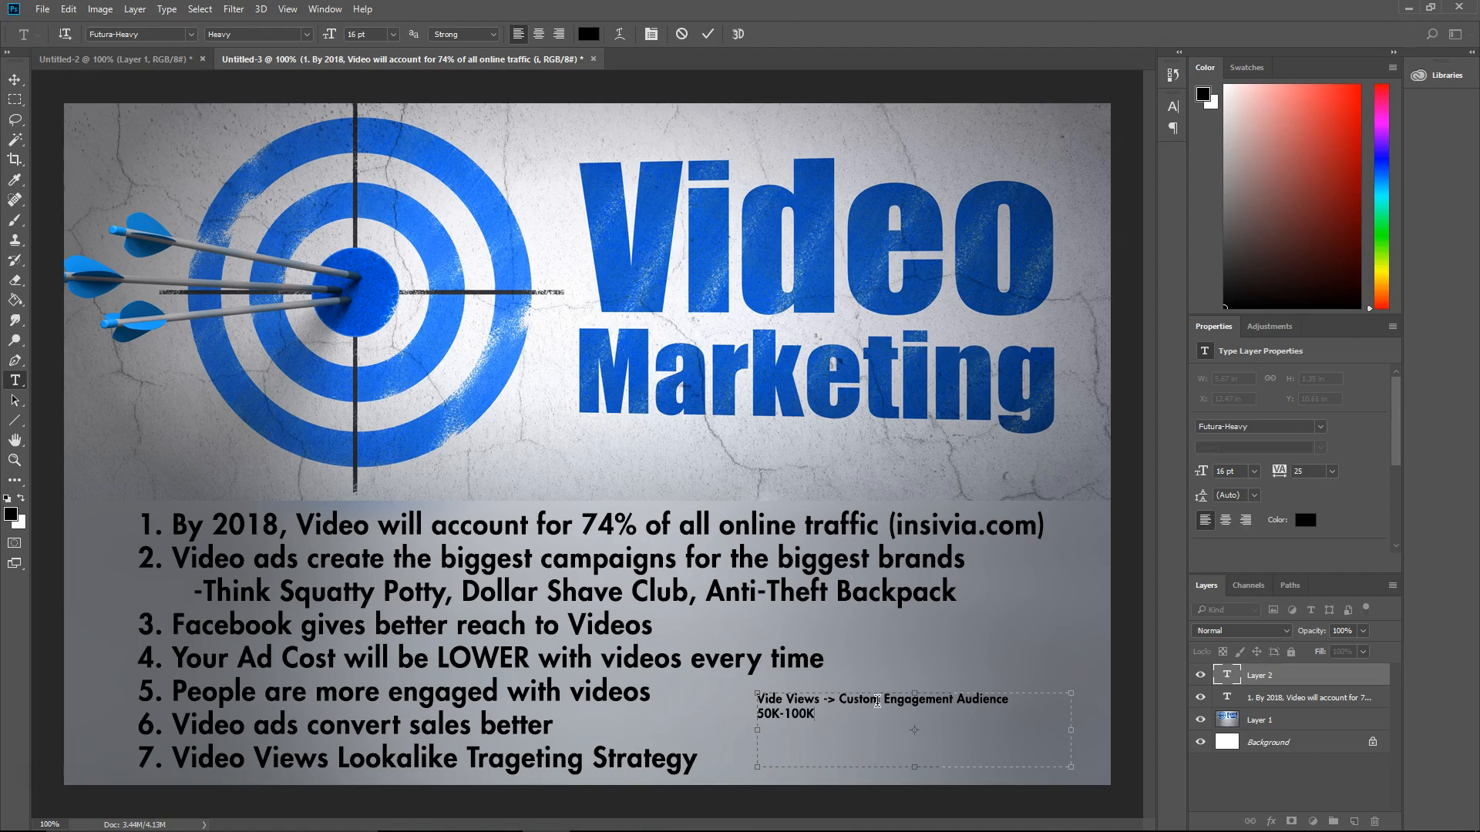
{"action": "type", "text": "Views"}
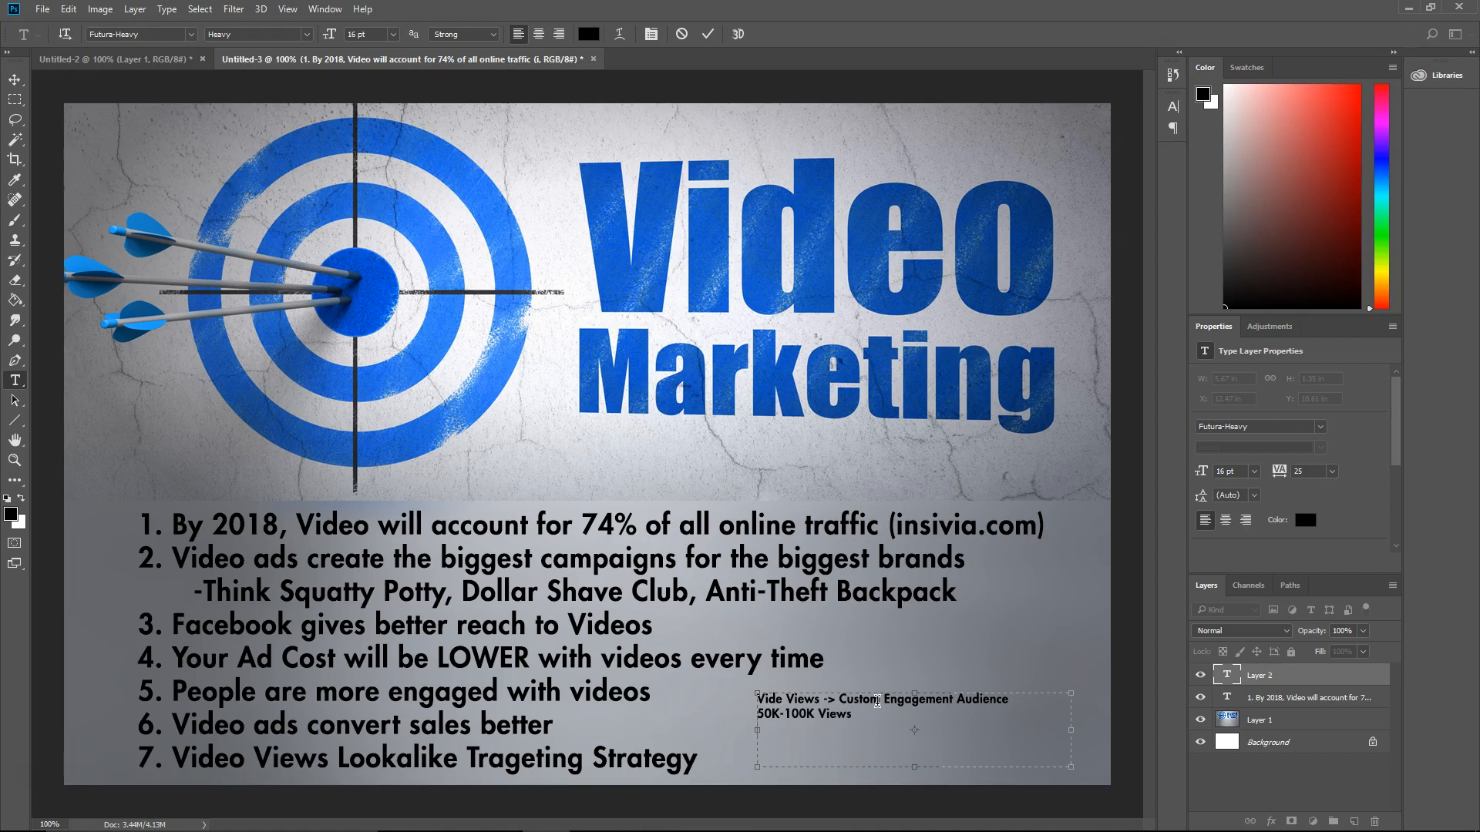
Add '75% Views and 95% Views Custom Audience' and 'Create Lookalikes' to the note.
{"action": "type", "text": "75%"}
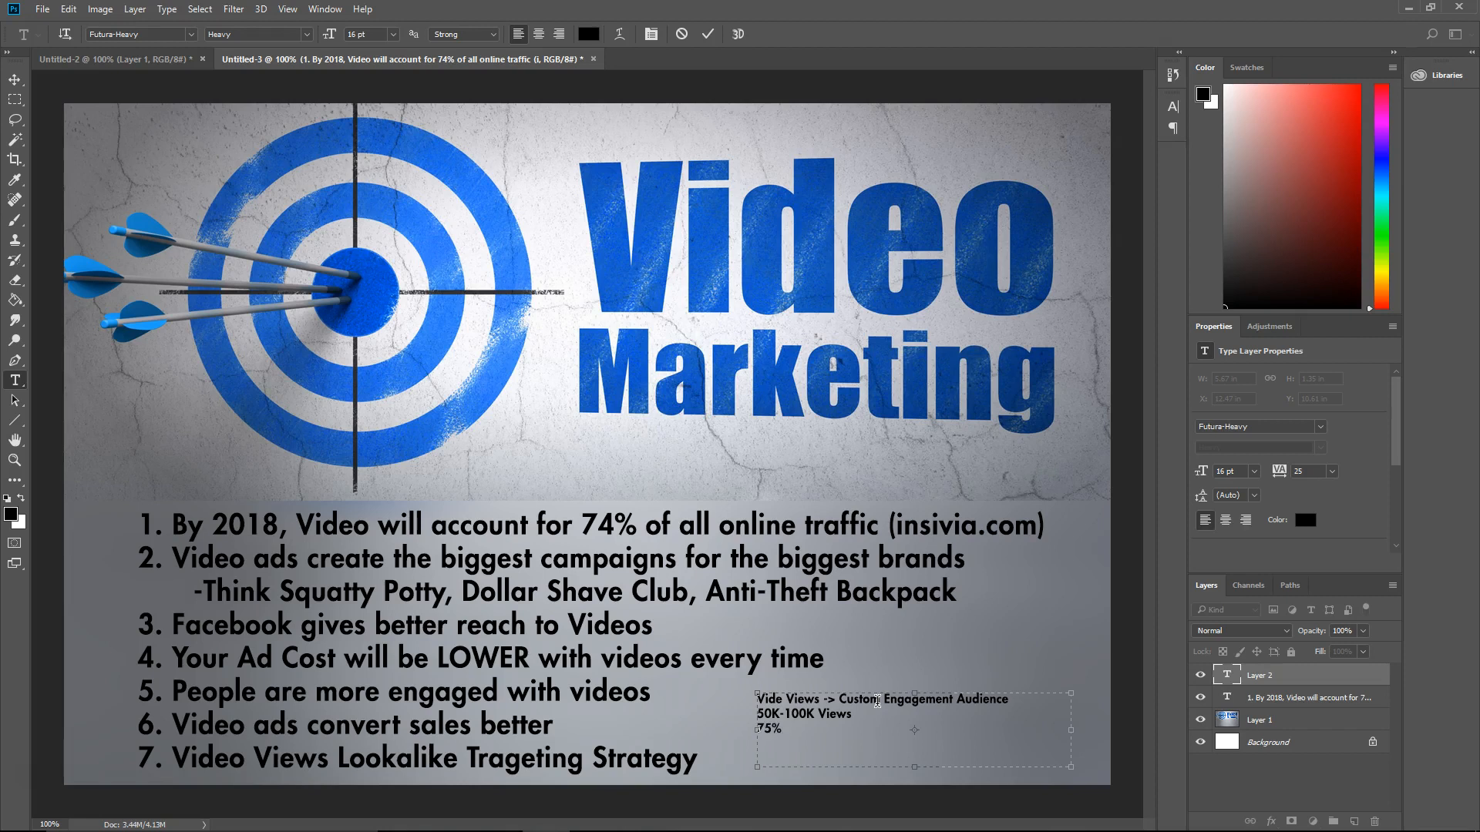
{"action": "type", "text": "Views and"}
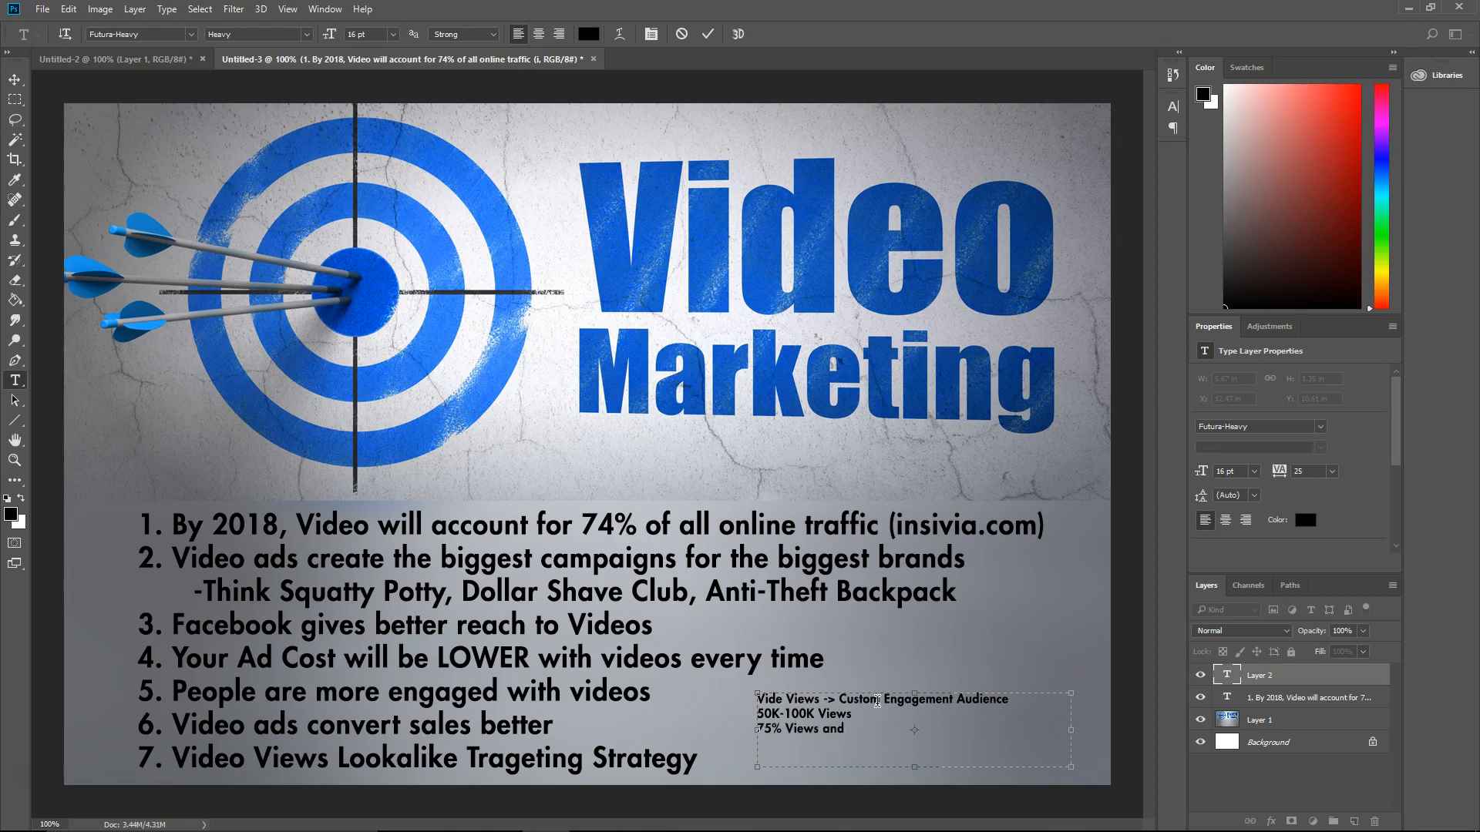
{"action": "type", "text": "95%"}
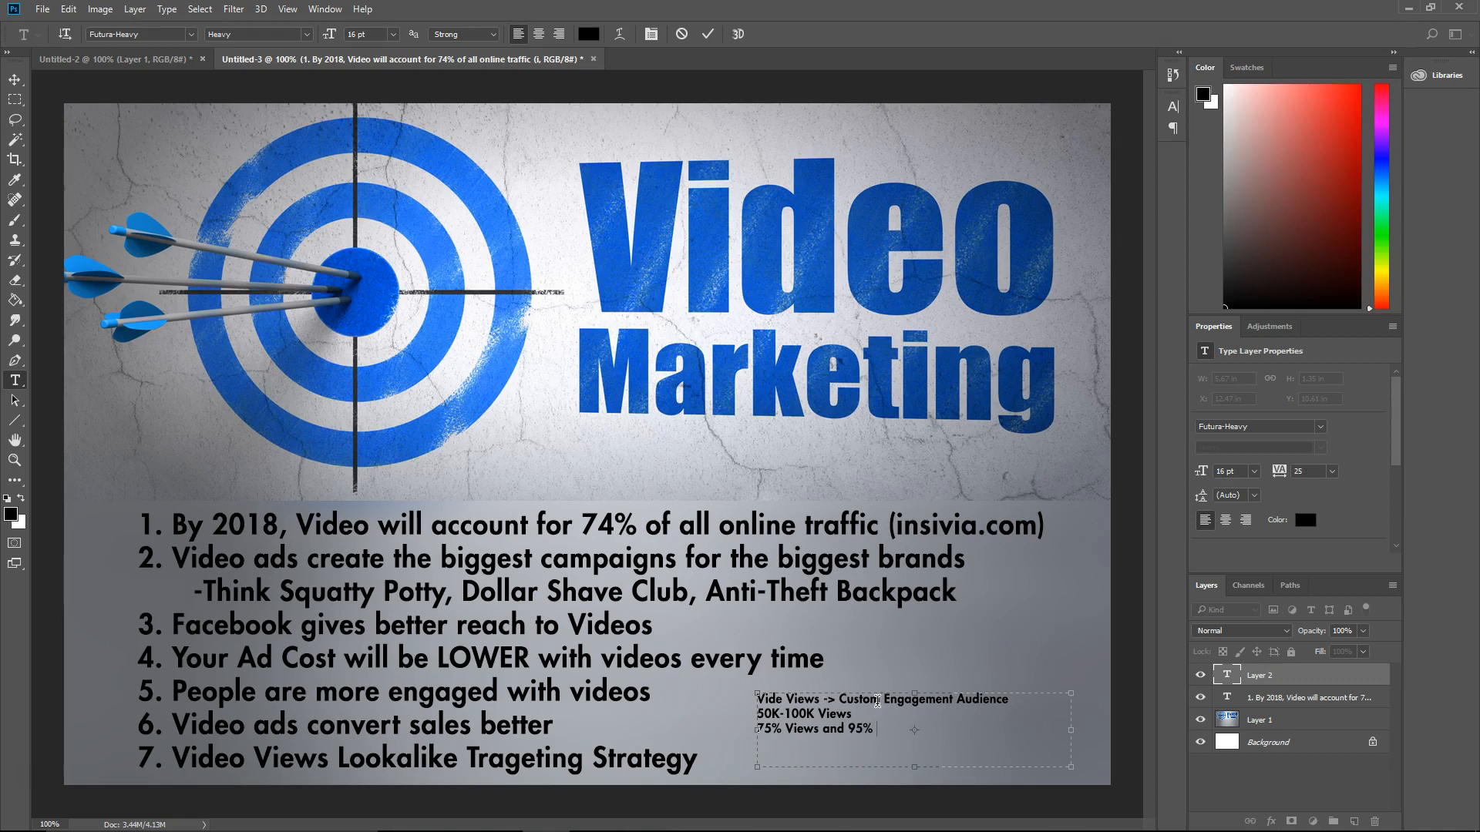
{"action": "type", "text": "Views"}
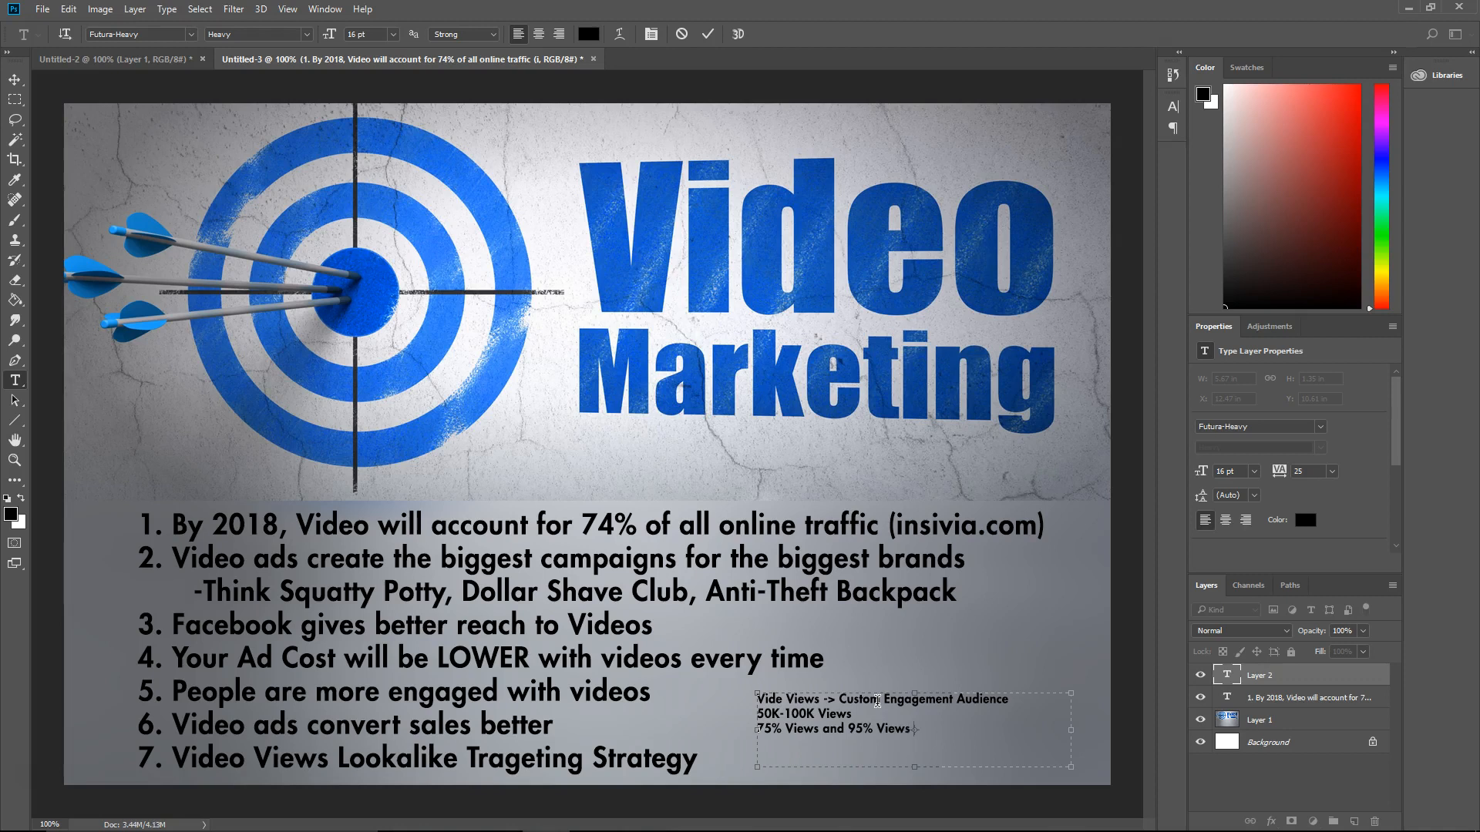
{"action": "type", "text": "Custom A"}
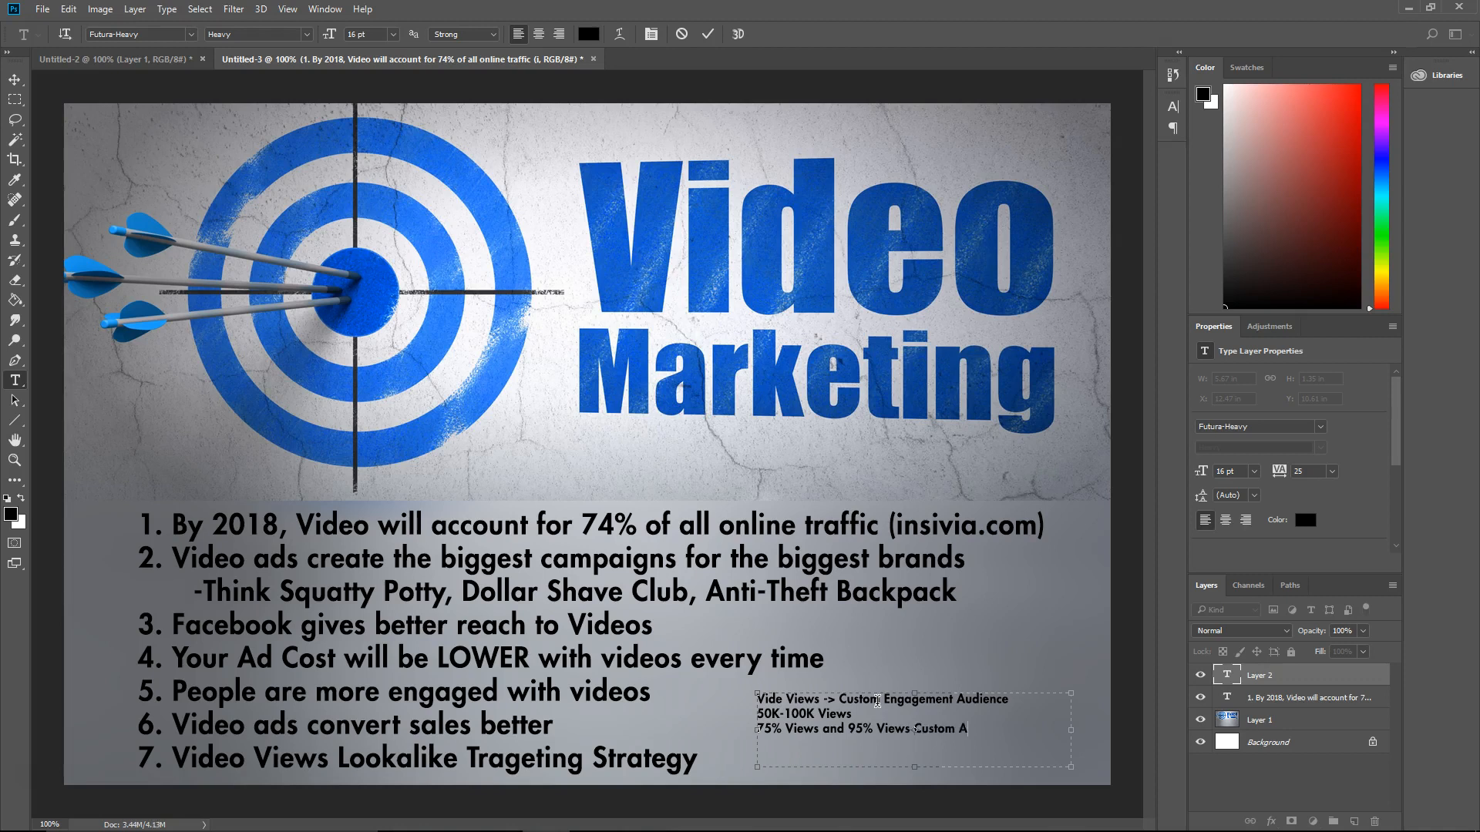
{"action": "type", "text": "udience"}
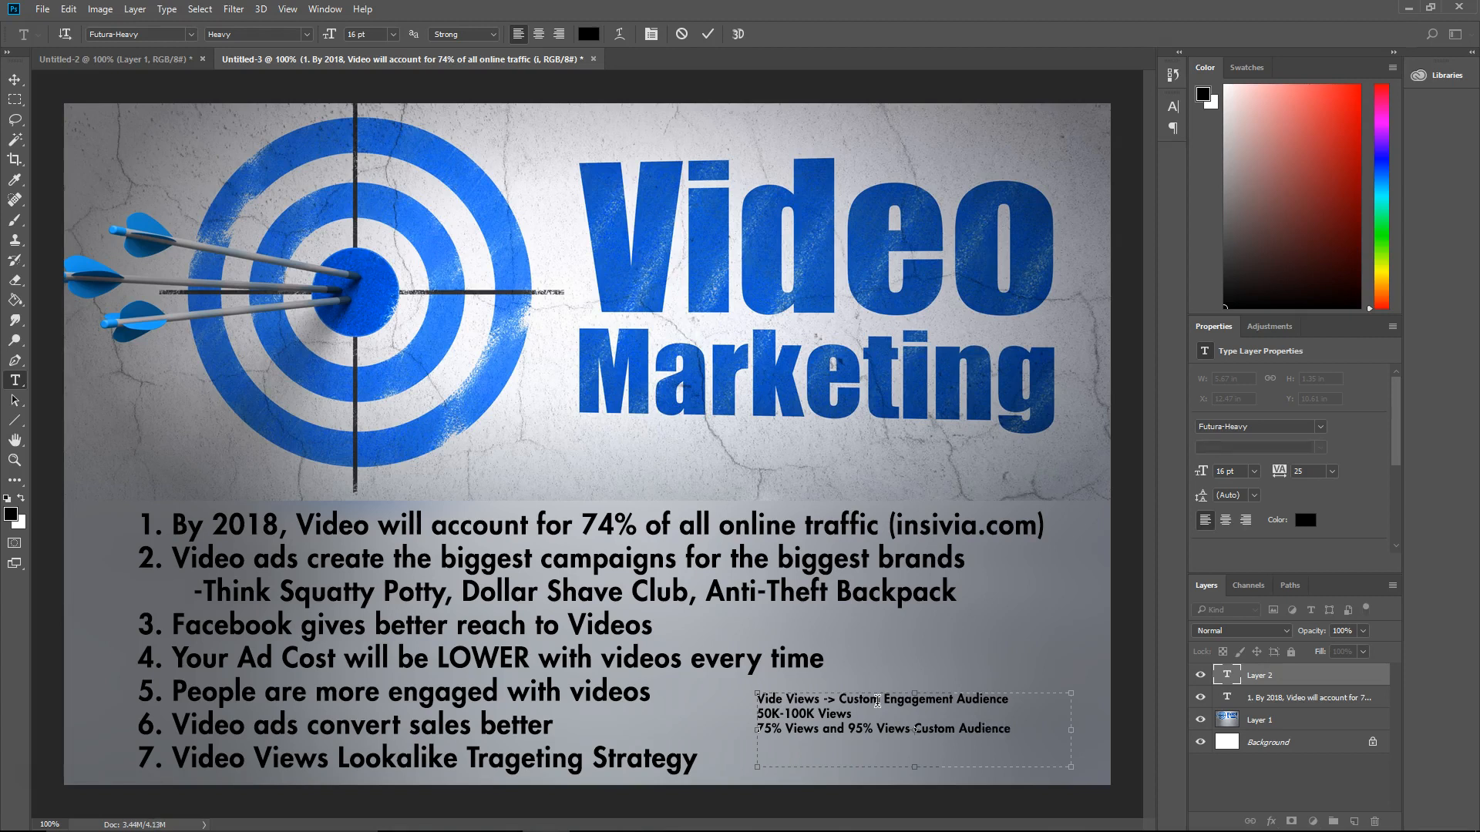
{"action": "type", "text": "Create Loo"}
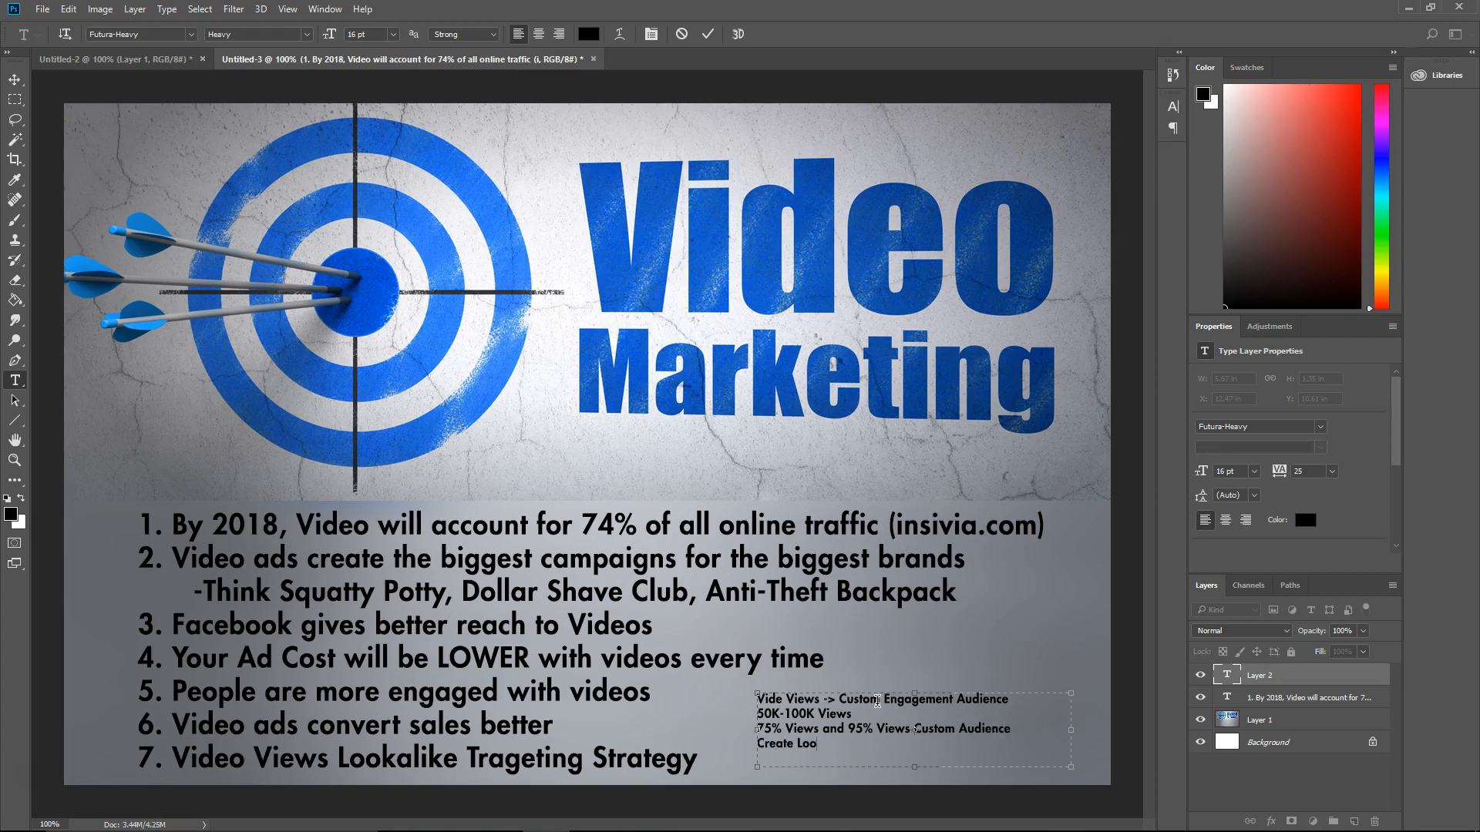
{"action": "type", "text": "kalikes"}
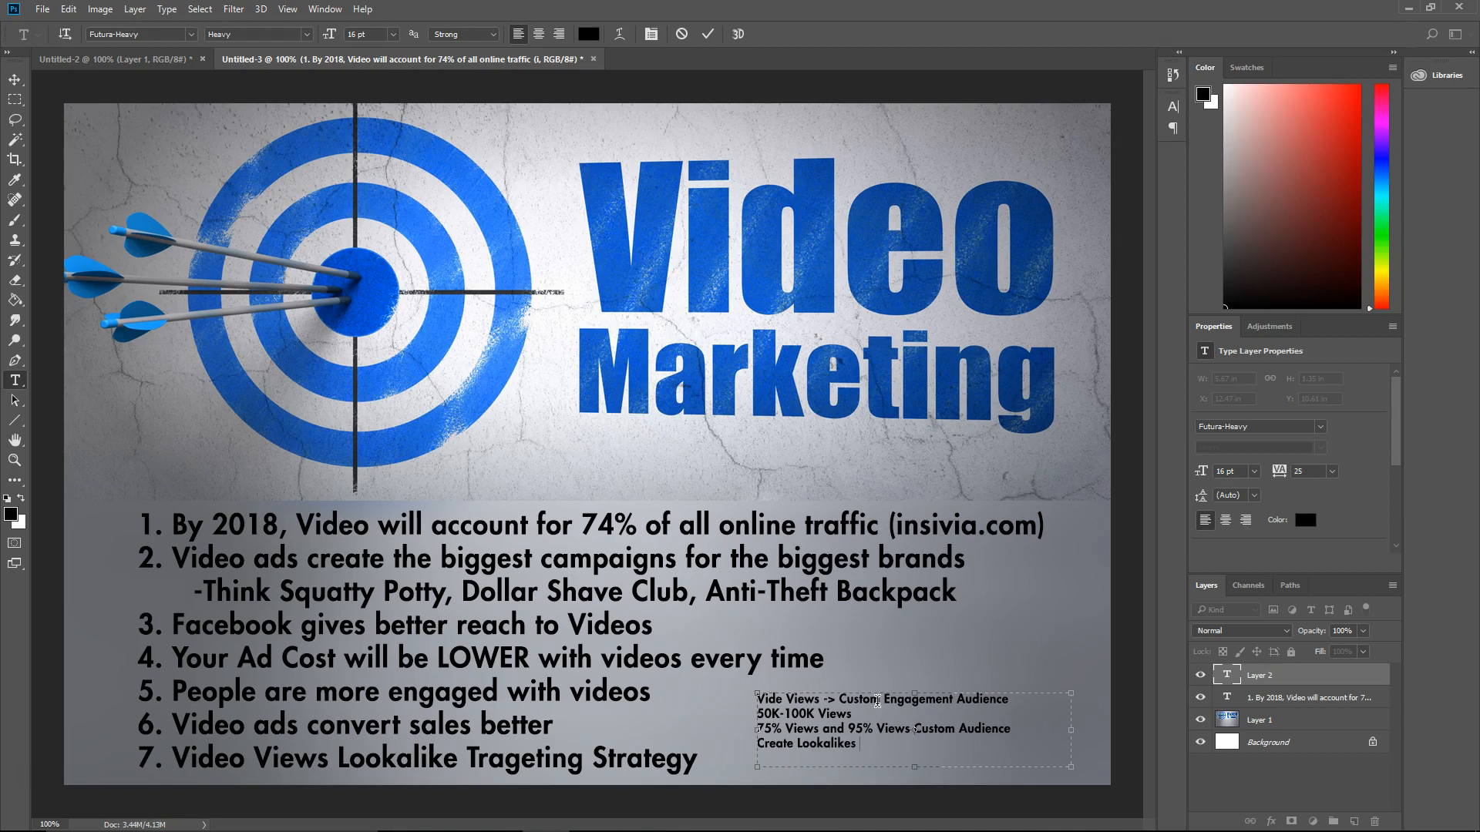
Extend the lookalikes line with 'for whatever Countries/Regions'.
{"action": "type", "text": "for whatever Countries/Regions"}
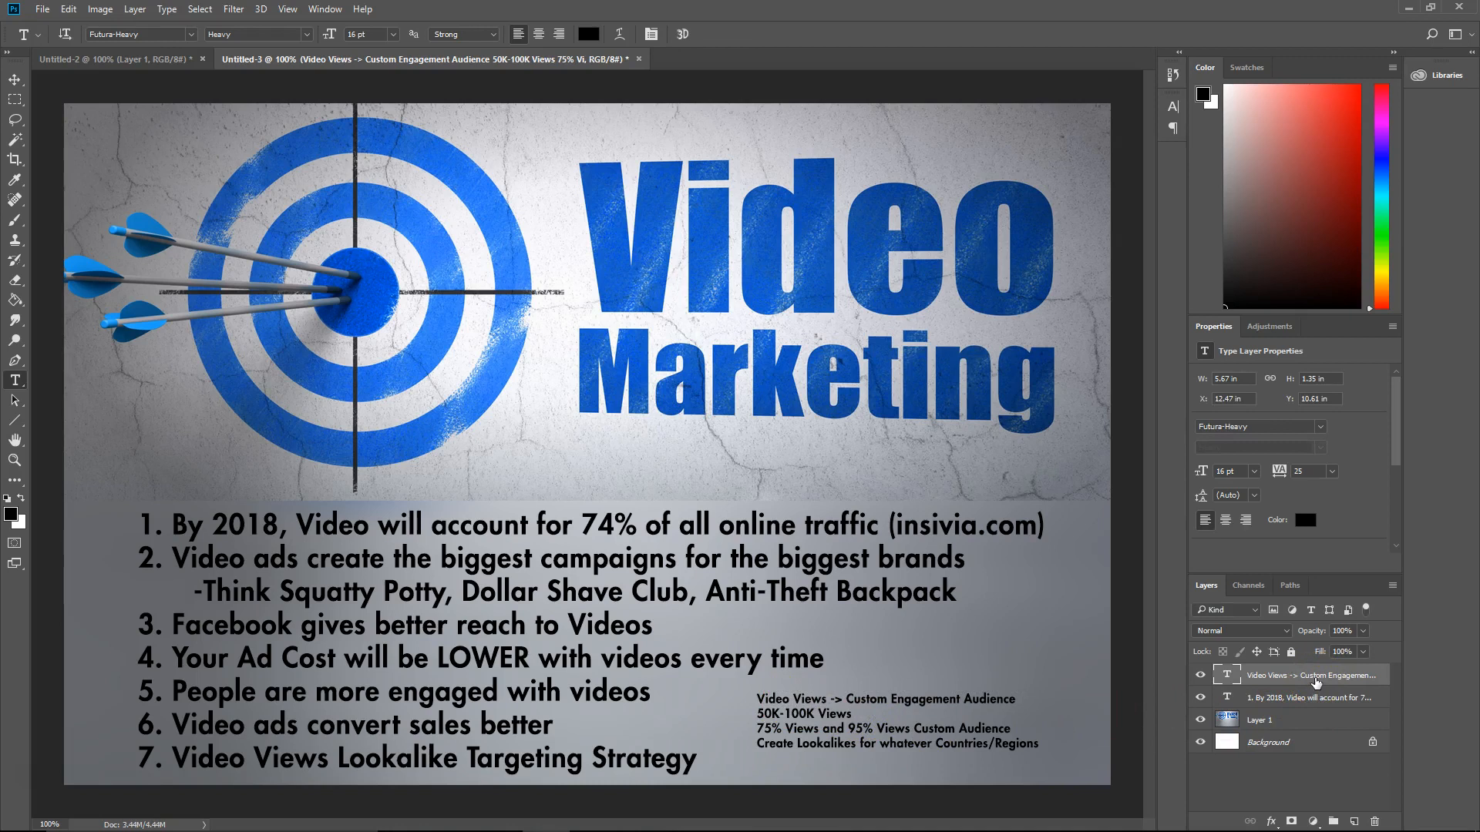
{"action": "mouse_move", "coordinate": [1311, 673]}
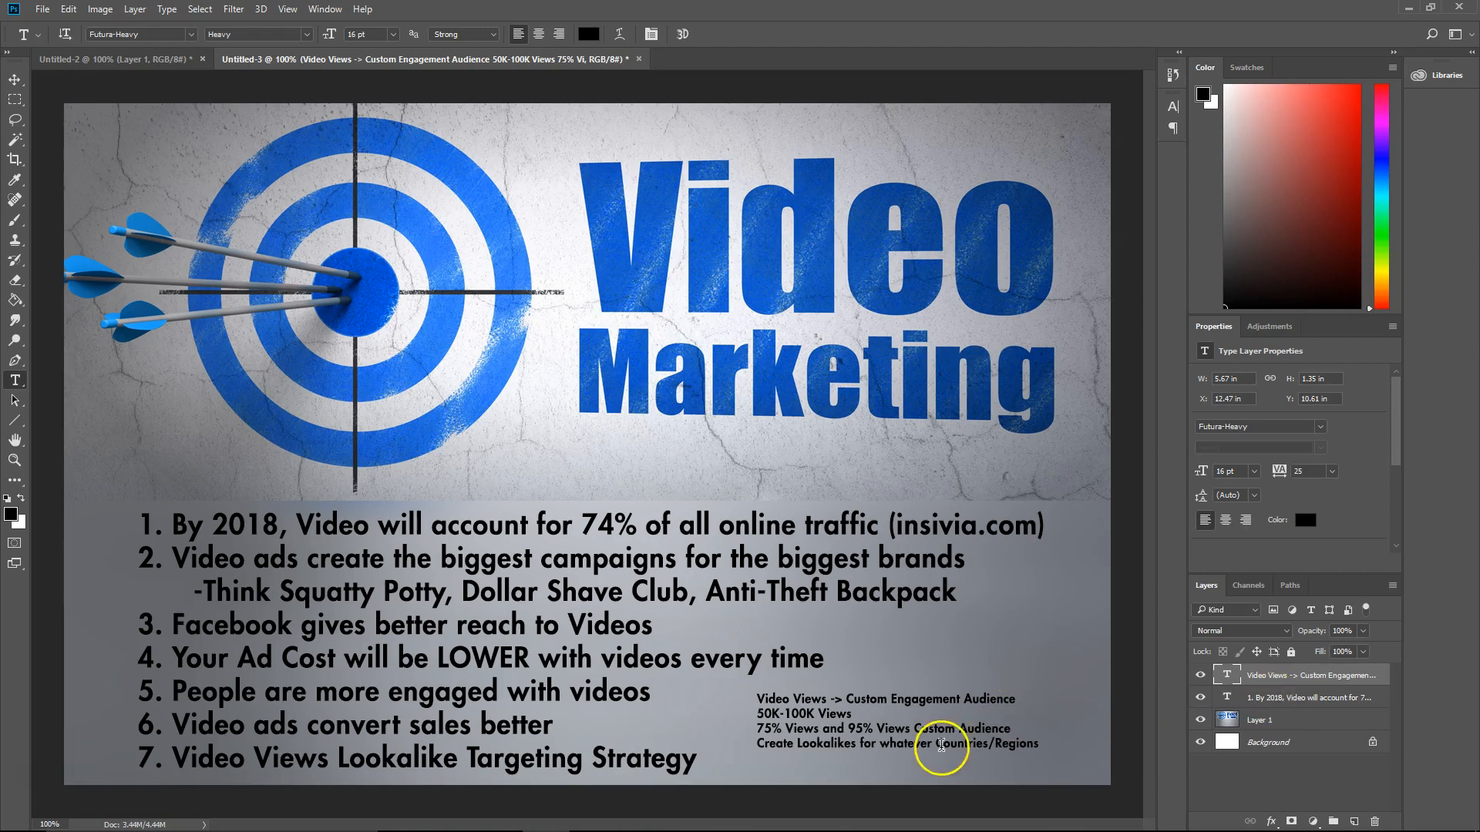
Reopen the small note and add a last line reading '1% - 5%'.
{"action": "left_click", "coordinate": [941, 743]}
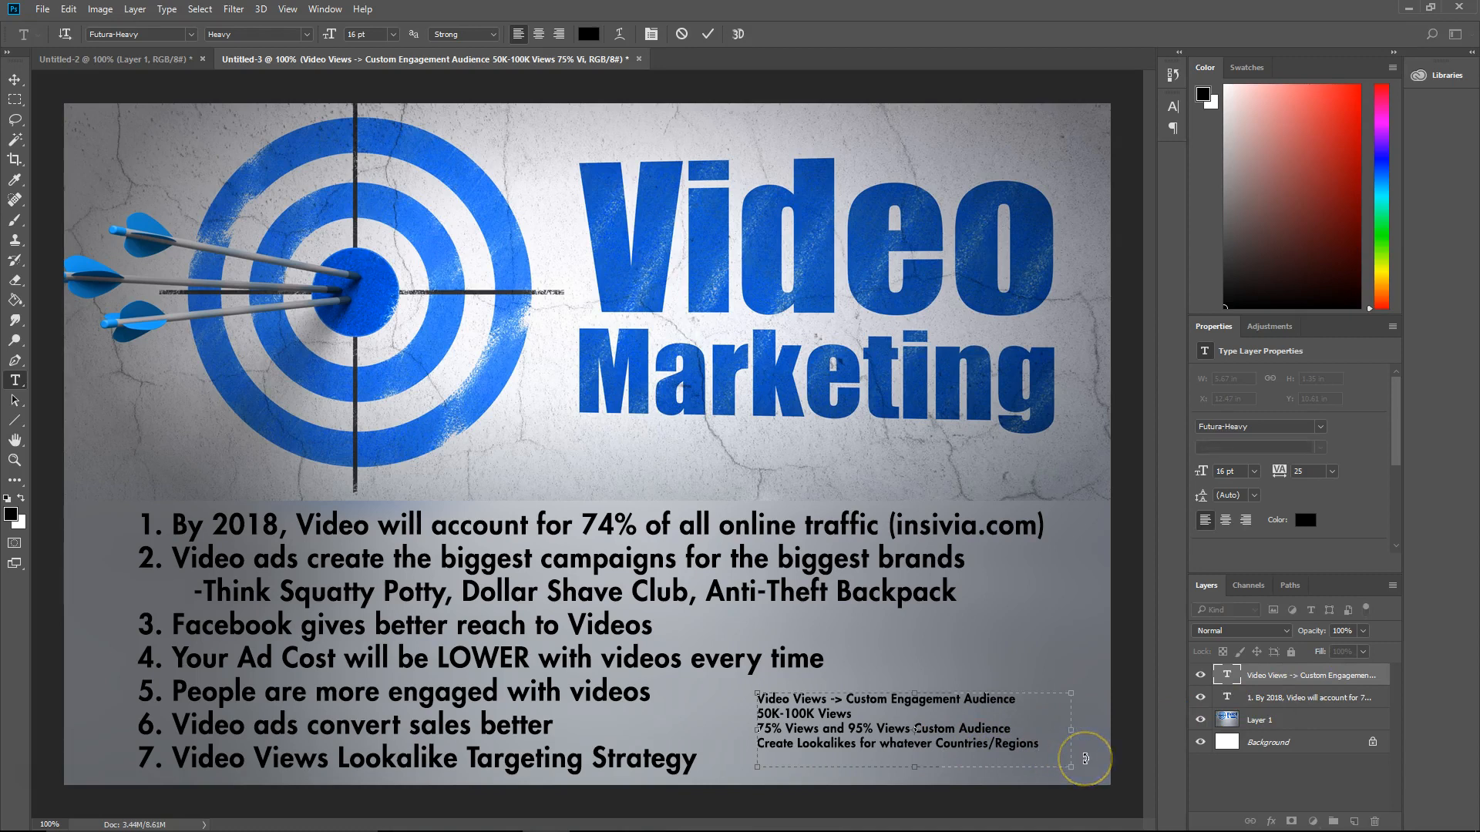
{"action": "type", "text": "1%"}
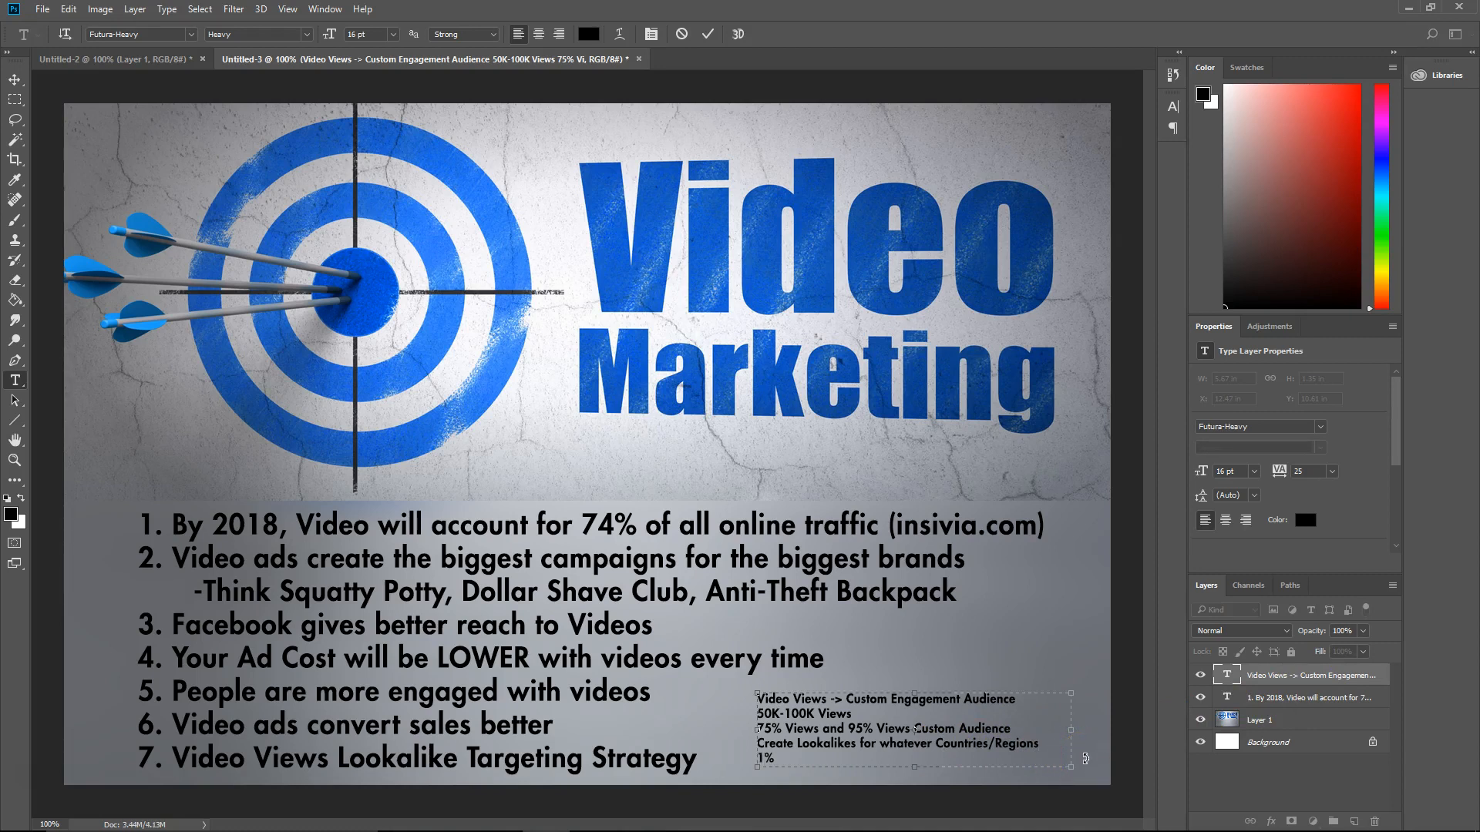
{"action": "type", "text": "- 5%"}
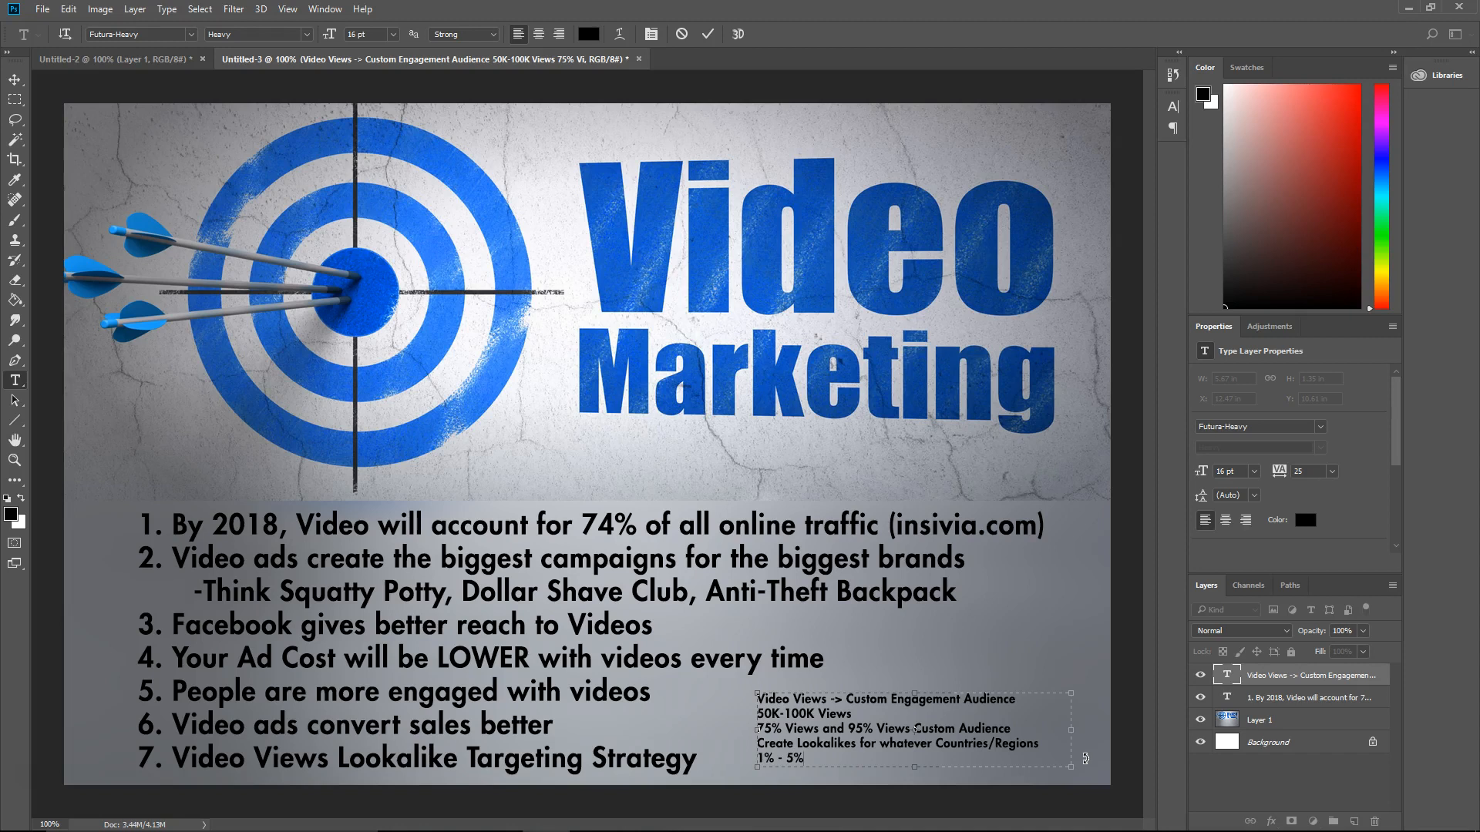
{"action": "mouse_move", "coordinate": [1328, 675]}
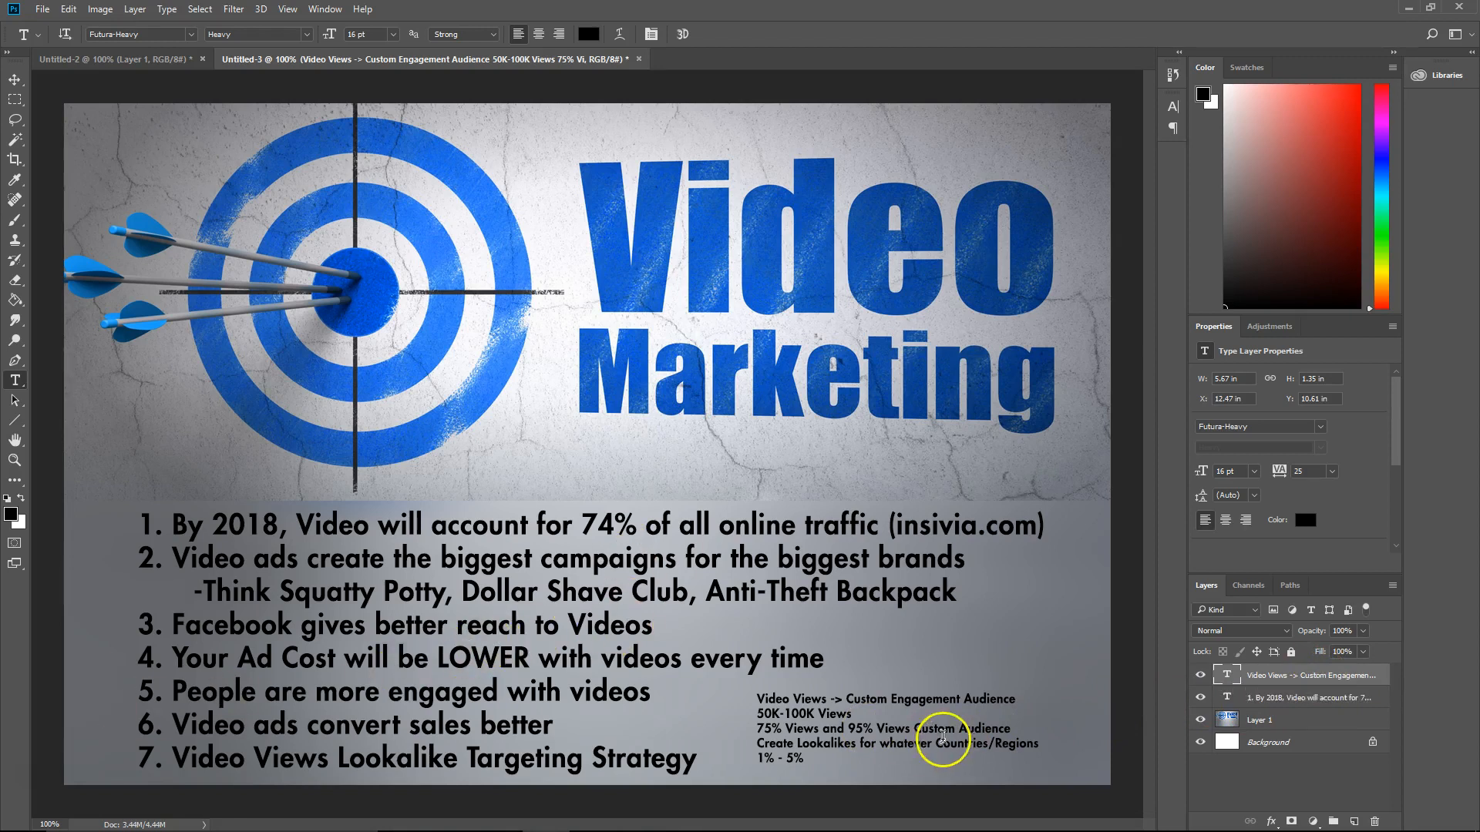
Append '-. $10/Day' to the note's last line and commit the text.
{"action": "left_click", "coordinate": [858, 755]}
{"action": "type", "text": " -. $10/Day"}
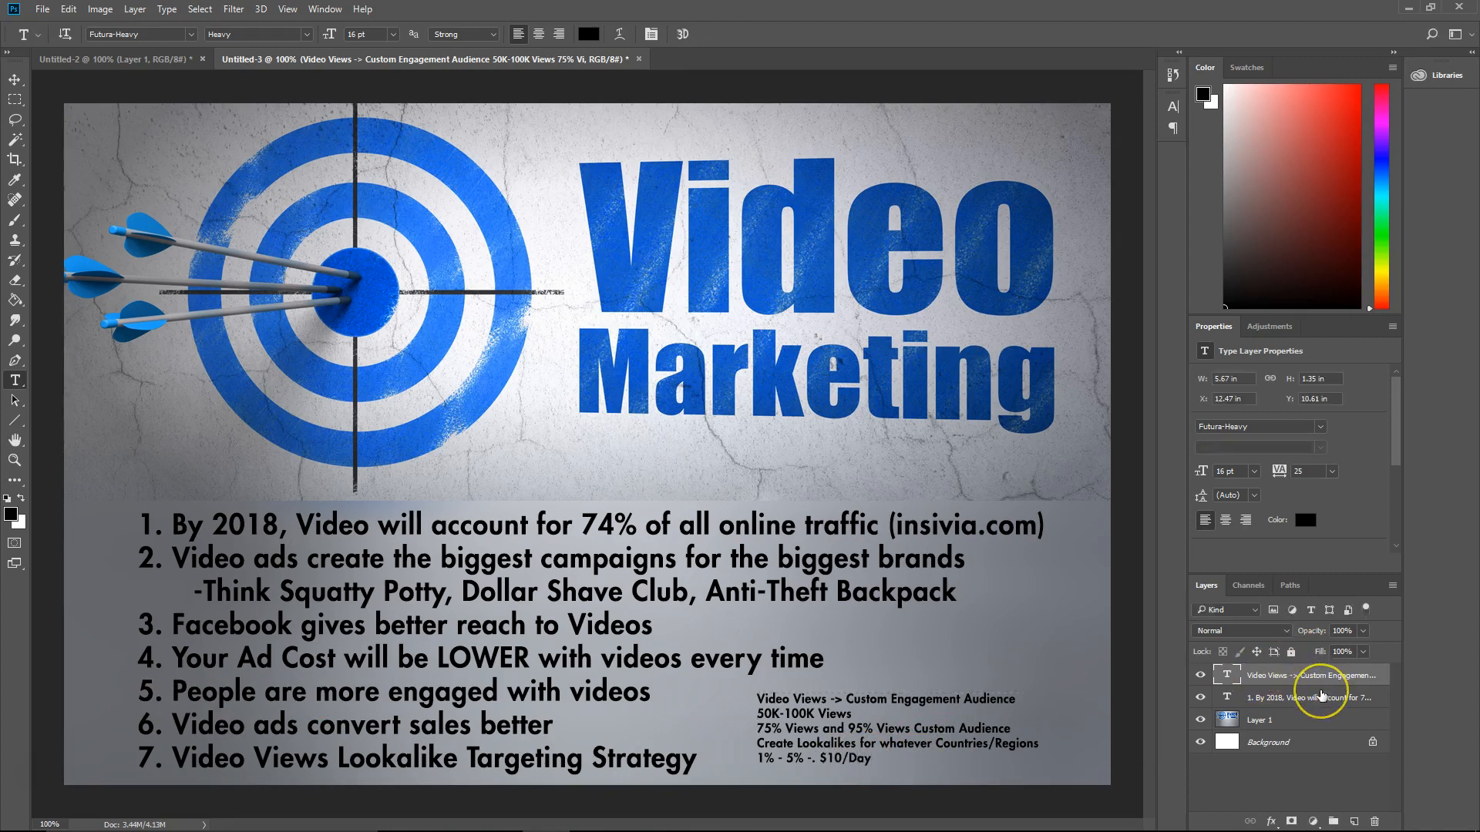
{"action": "mouse_move", "coordinate": [1321, 697]}
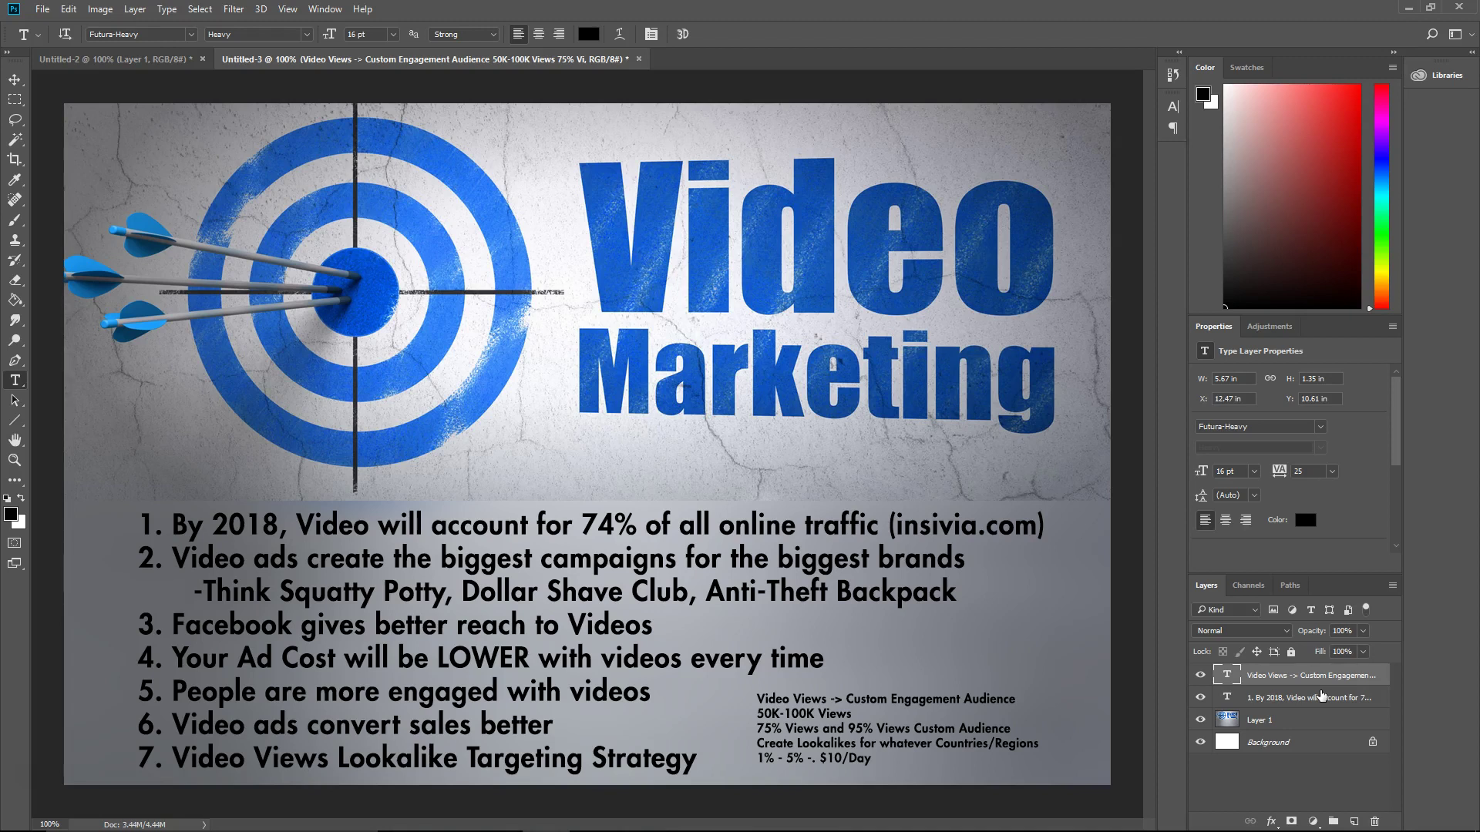
{"action": "mouse_move", "coordinate": [1311, 670]}
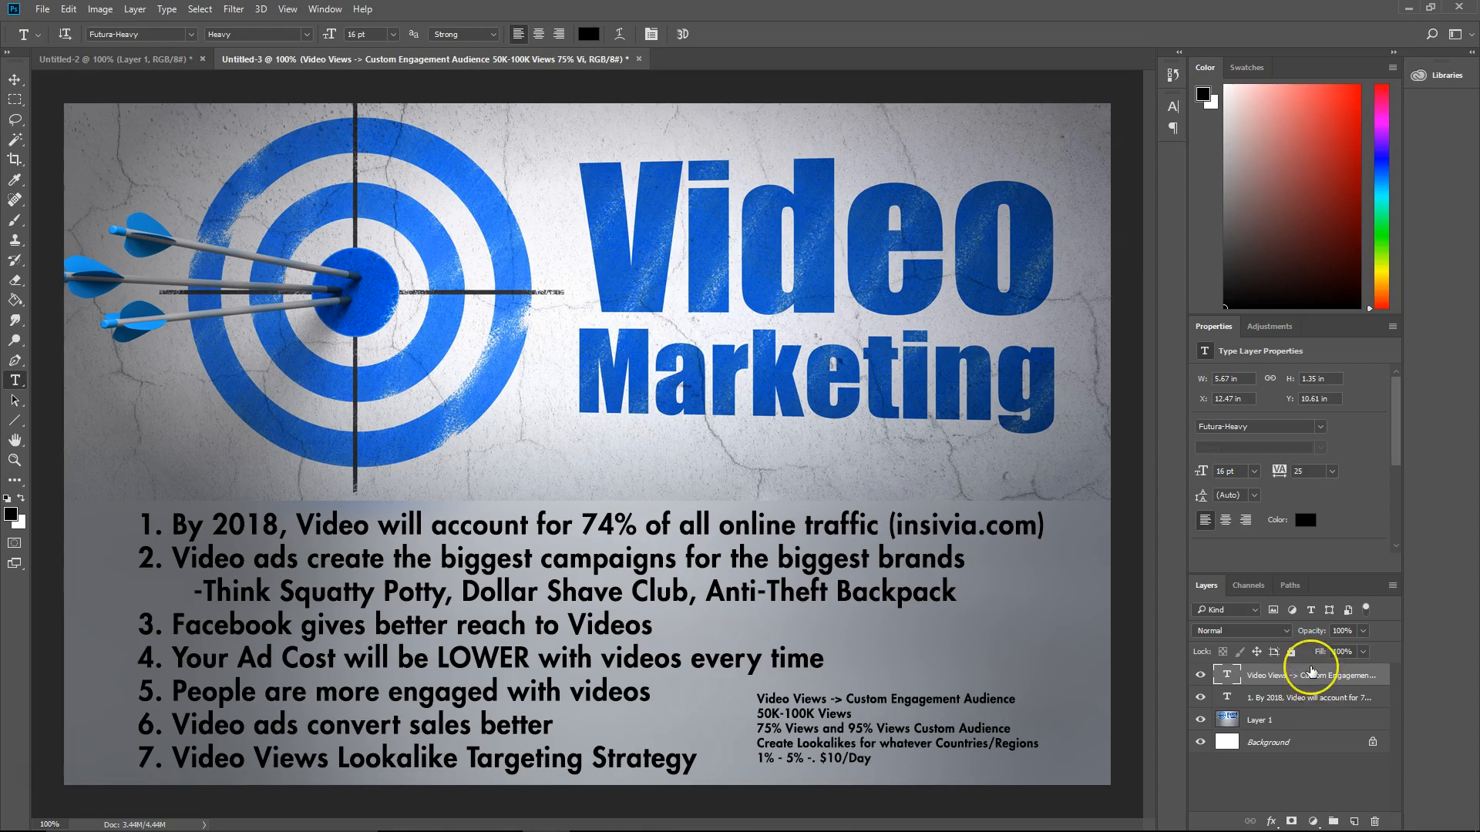
{"action": "mouse_move", "coordinate": [1307, 675]}
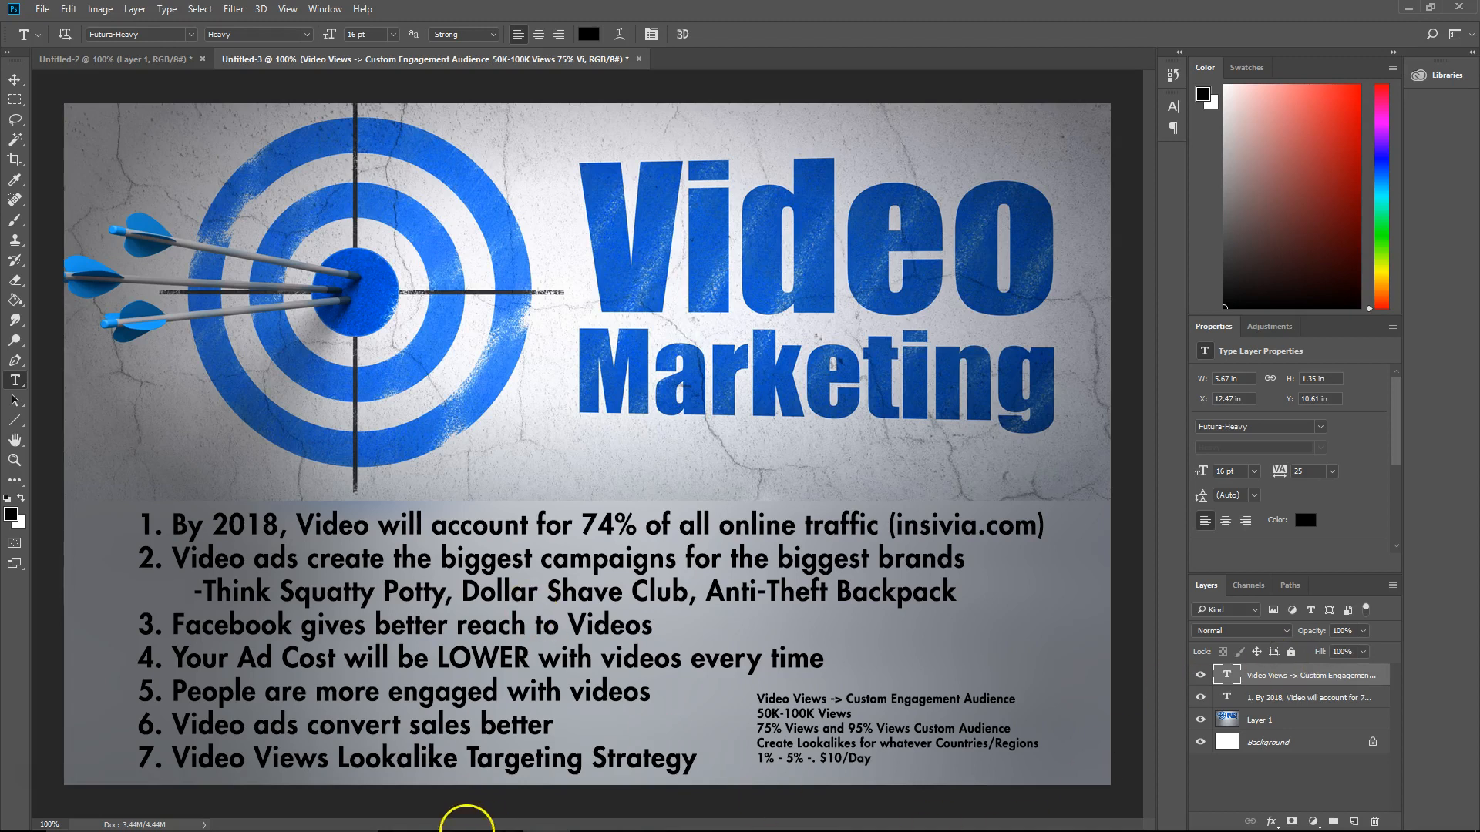
{"action": "mouse_move", "coordinate": [639, 813]}
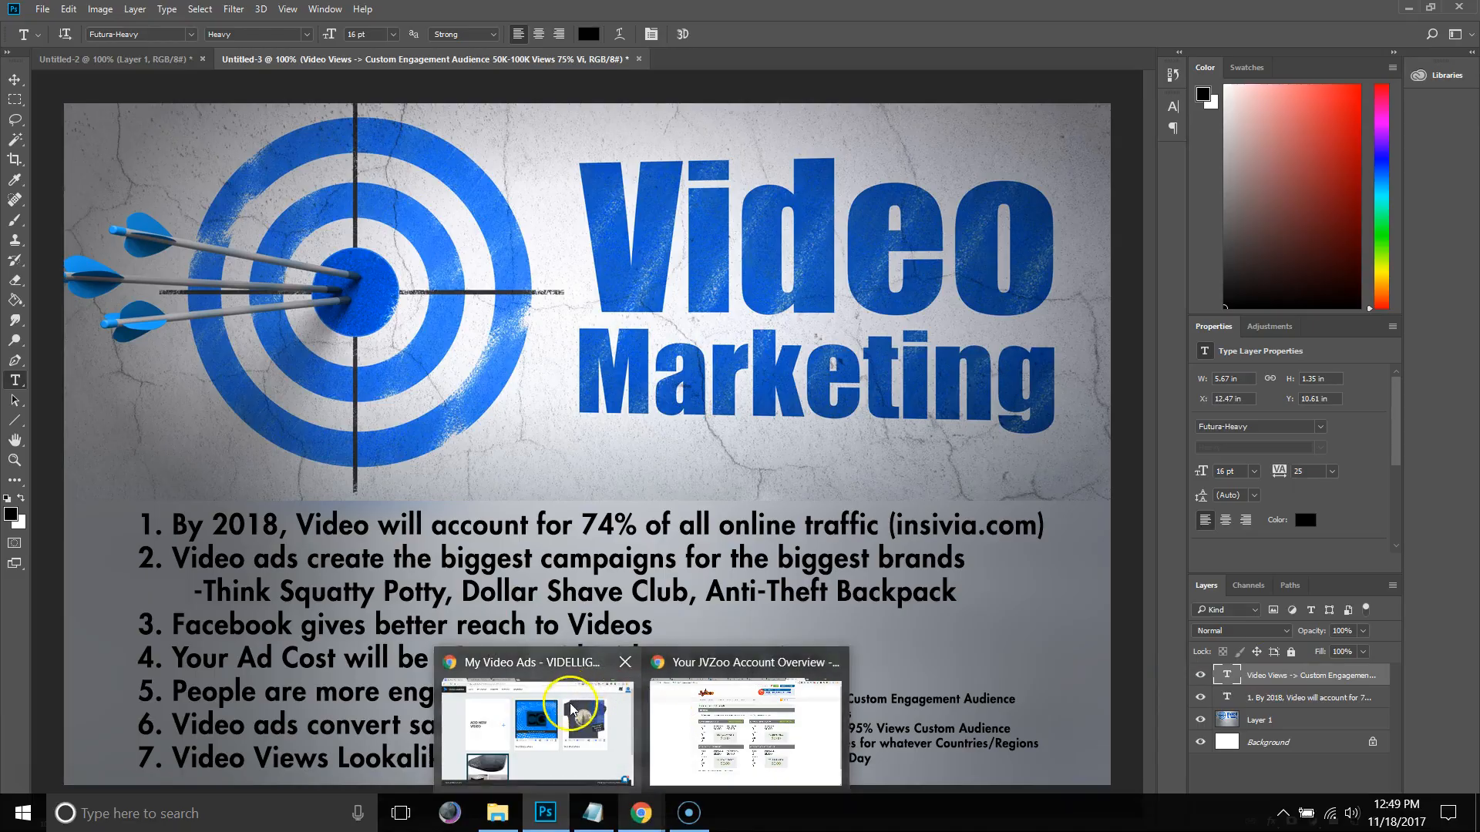
Switch to the My Video Ads page and play the Test Shirt and Test Watch ads.
{"action": "left_click", "coordinate": [533, 726]}
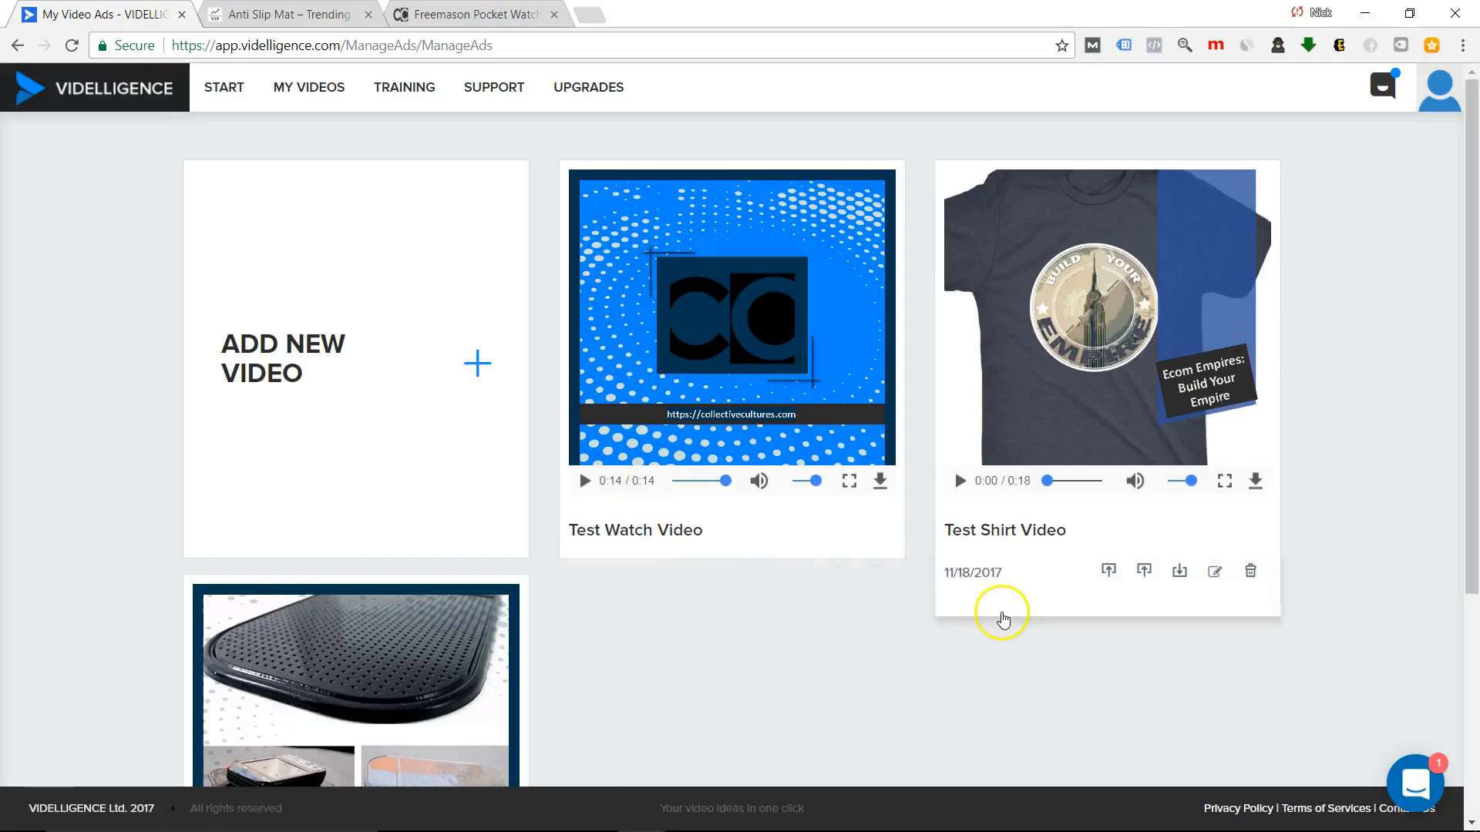
{"action": "mouse_move", "coordinate": [800, 668]}
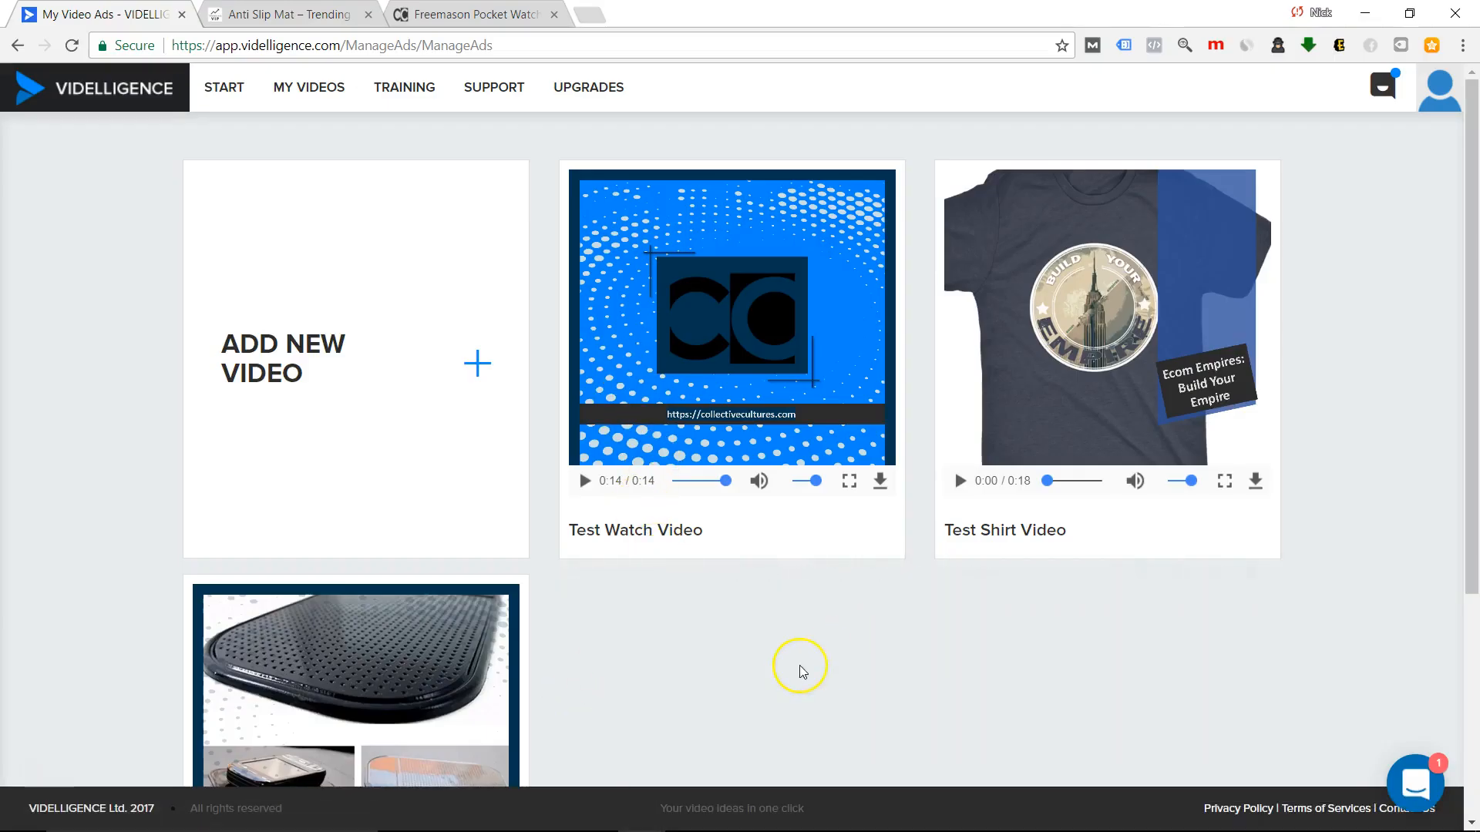
{"action": "mouse_move", "coordinate": [801, 671]}
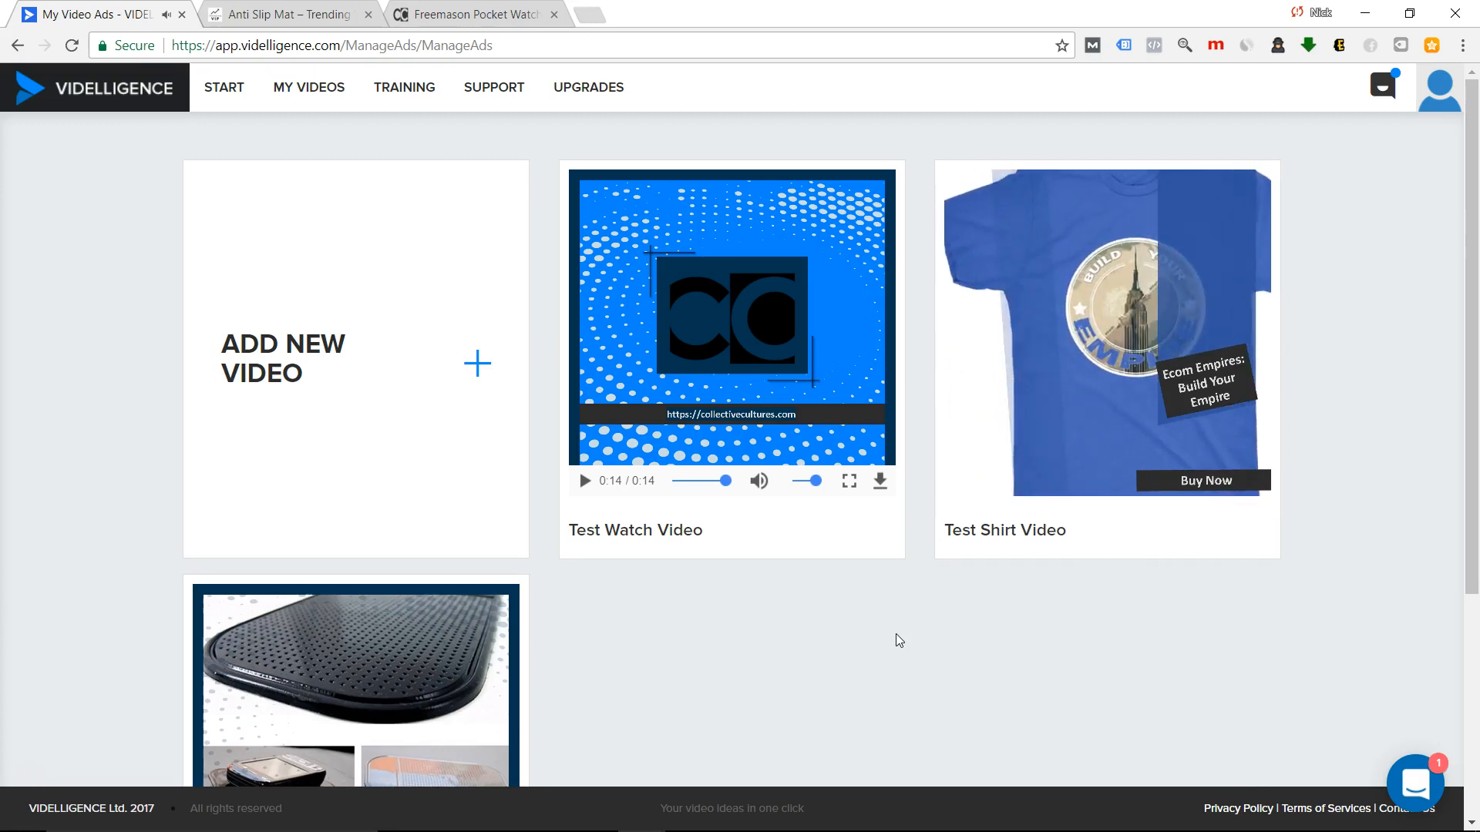
{"action": "left_click", "coordinate": [1106, 333]}
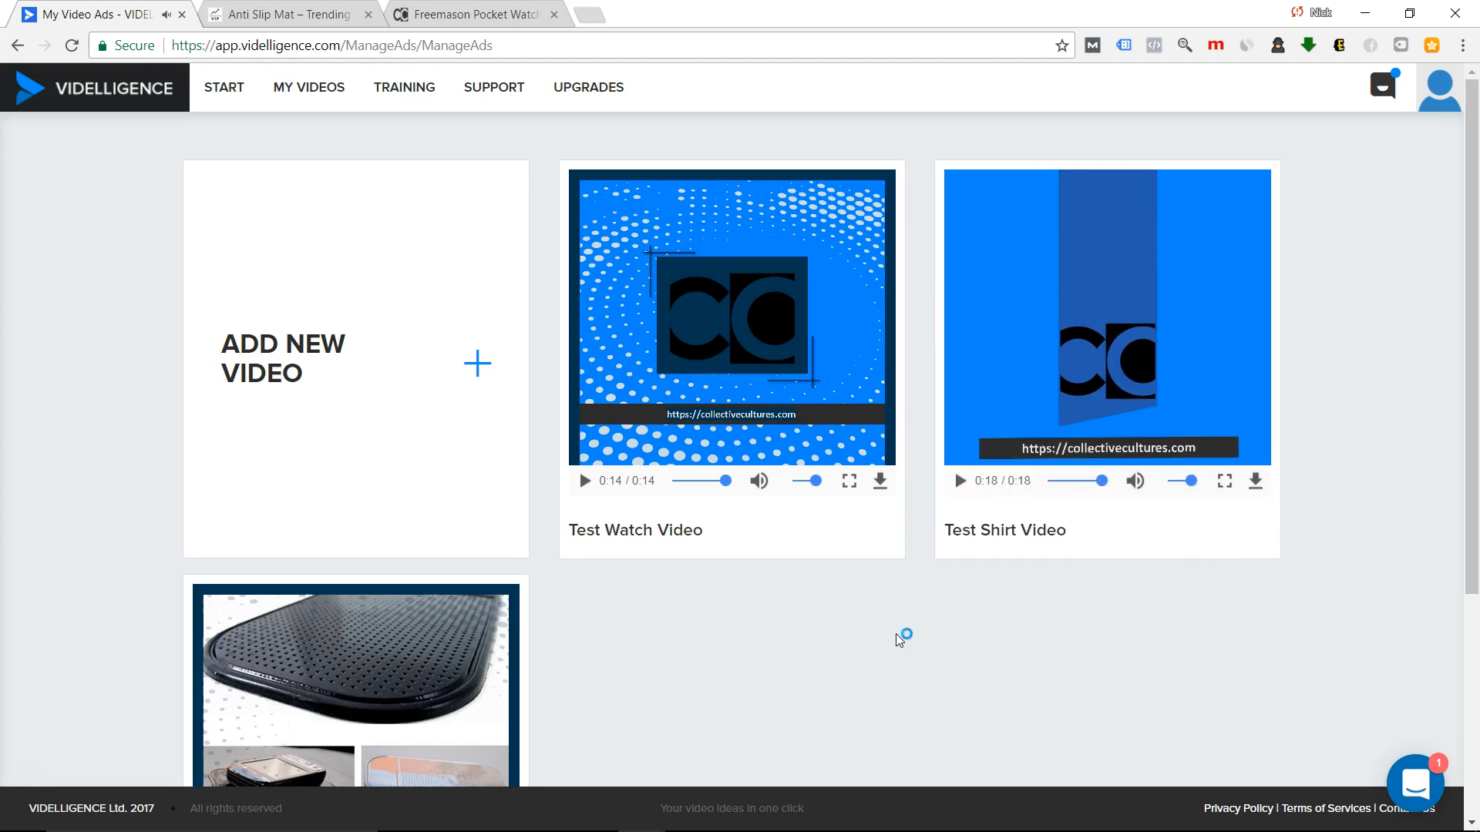
{"action": "mouse_move", "coordinate": [897, 641]}
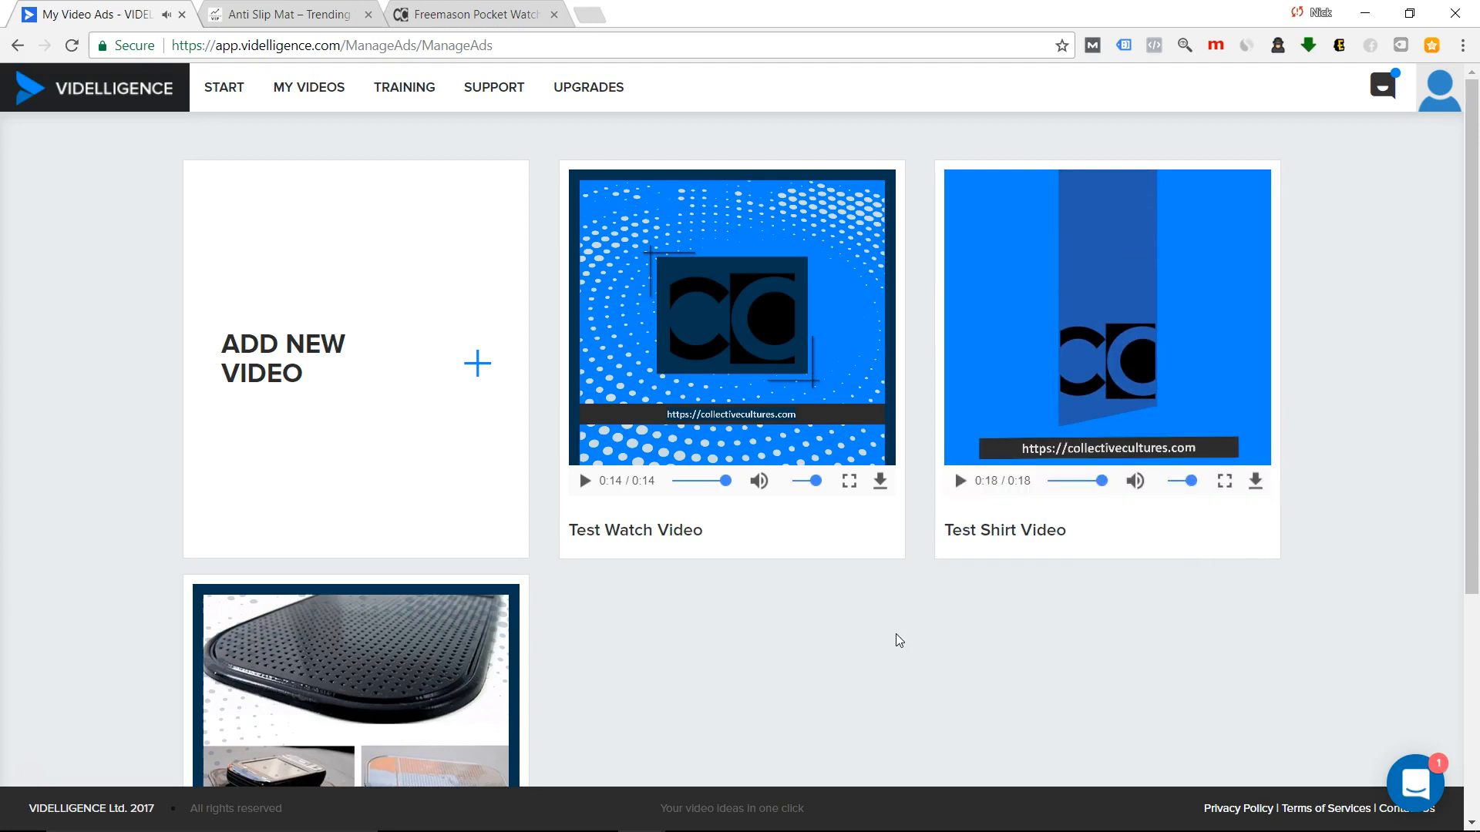
{"action": "left_click", "coordinate": [584, 481]}
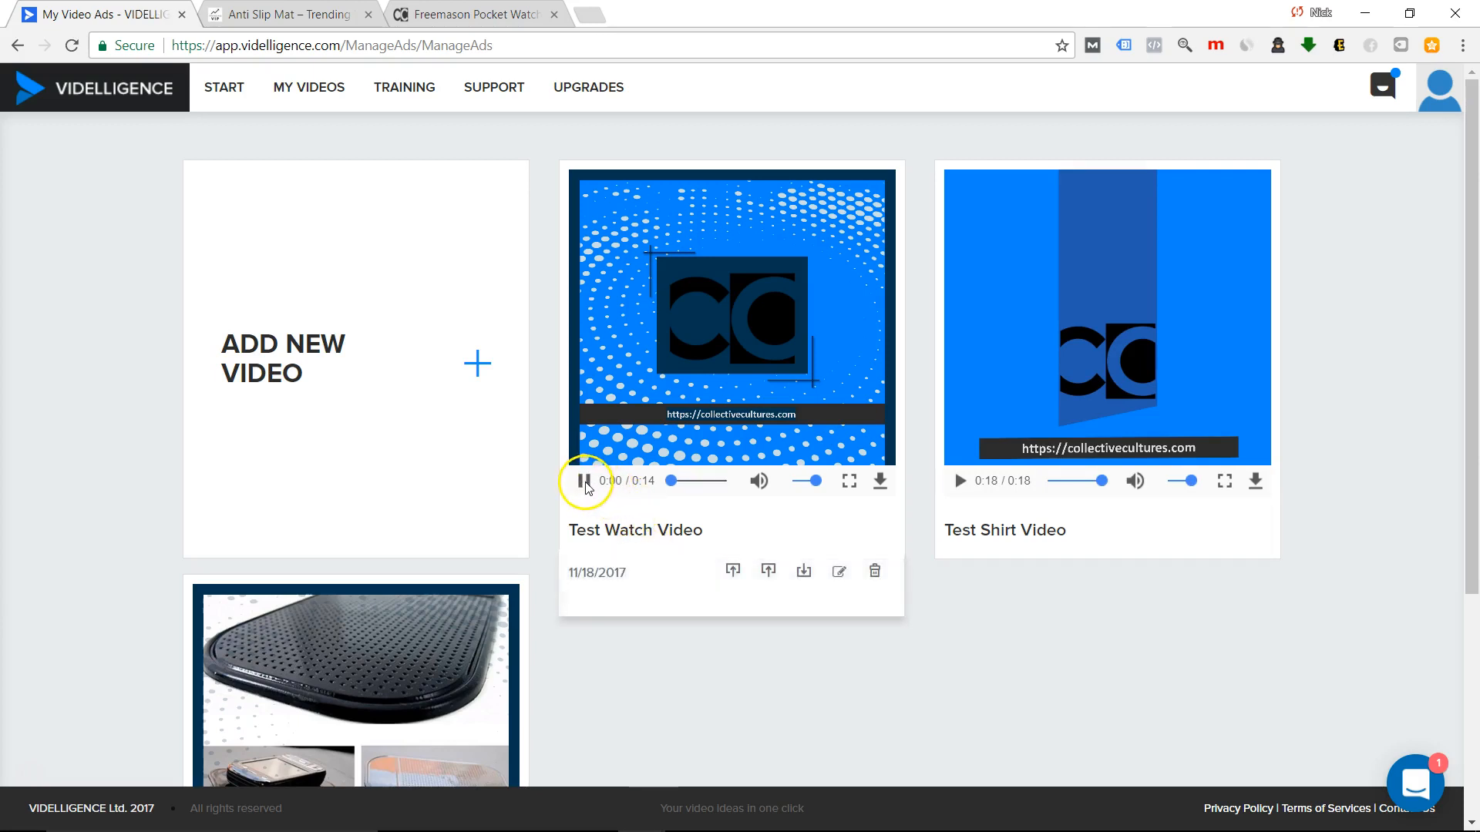
{"action": "left_click", "coordinate": [581, 481]}
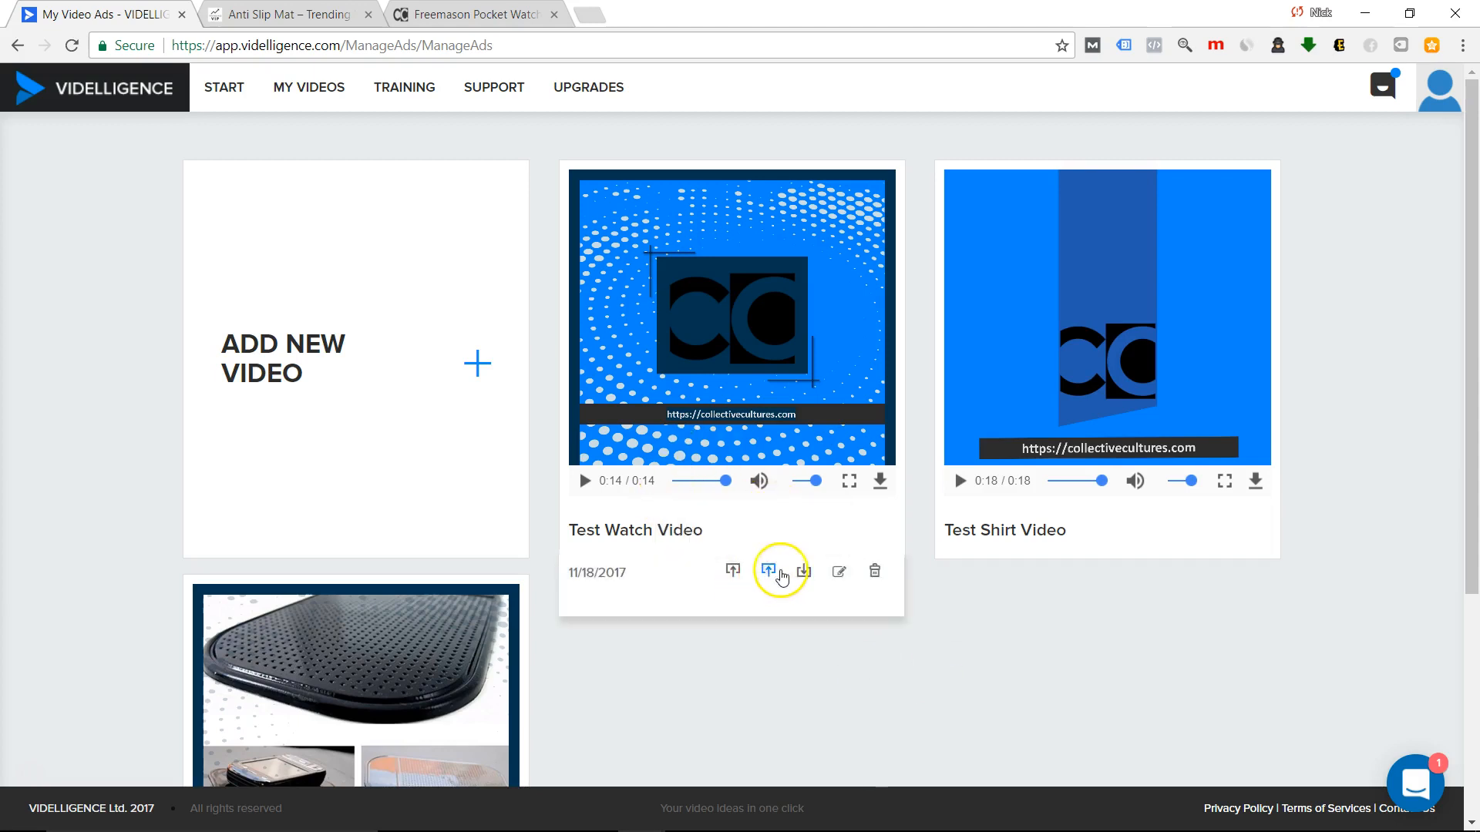
{"action": "mouse_move", "coordinate": [980, 645]}
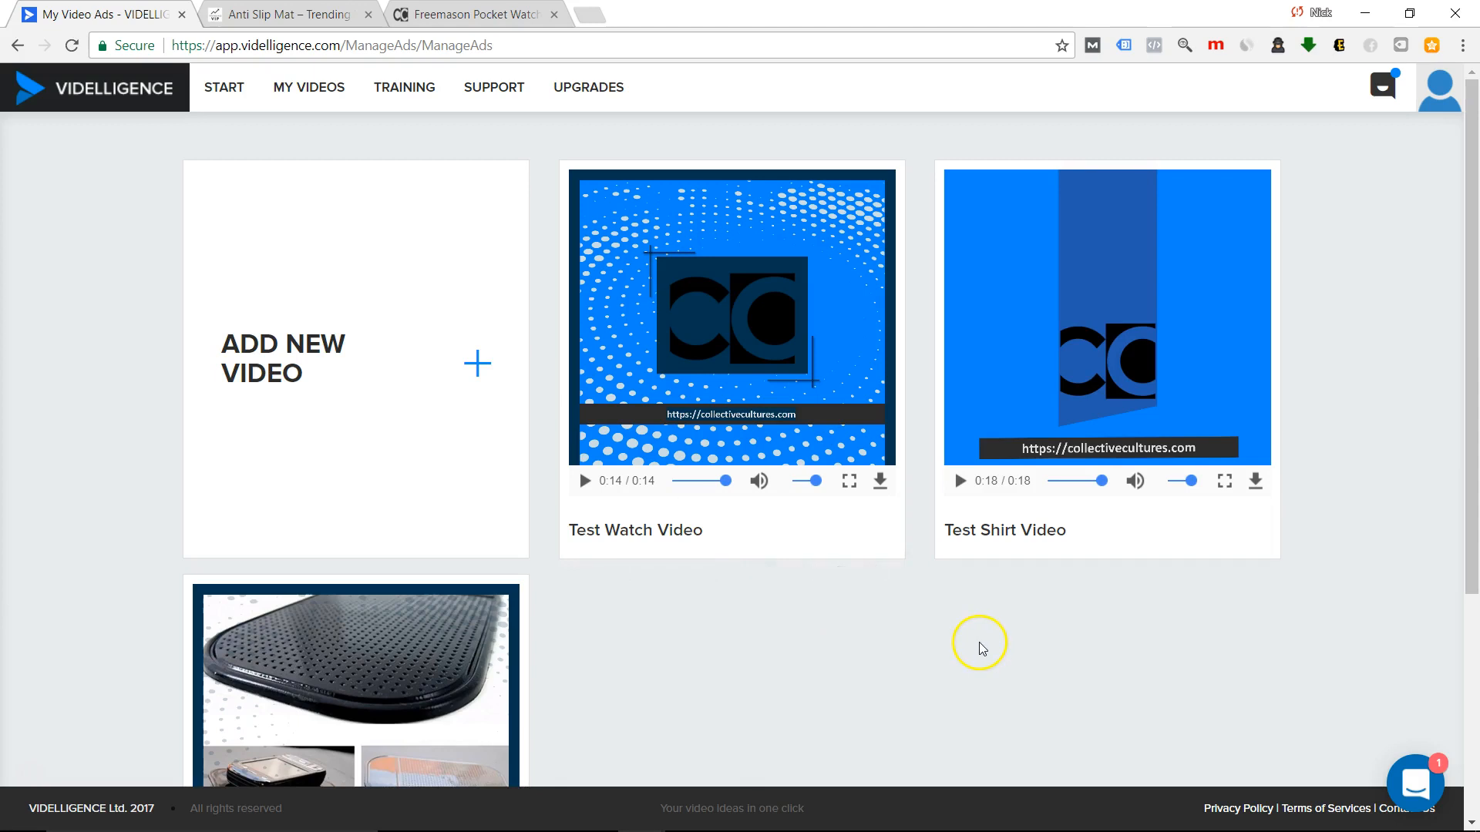
Play the anti slip mat Test Video ad and pause it partway at 0:09.
{"action": "scroll", "scroll_direction": "down", "scroll_amount": 3}
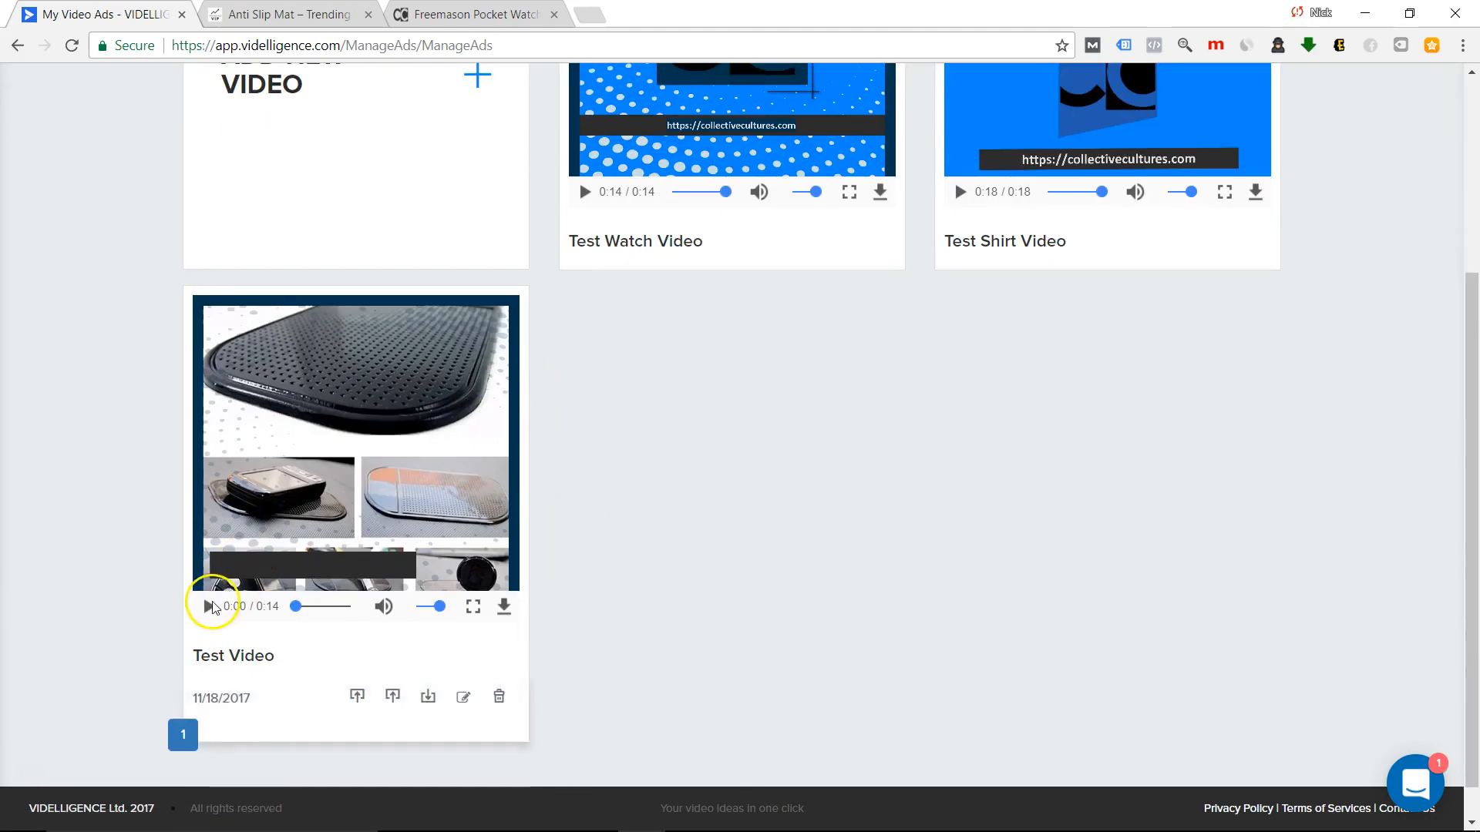
{"action": "left_click", "coordinate": [206, 606]}
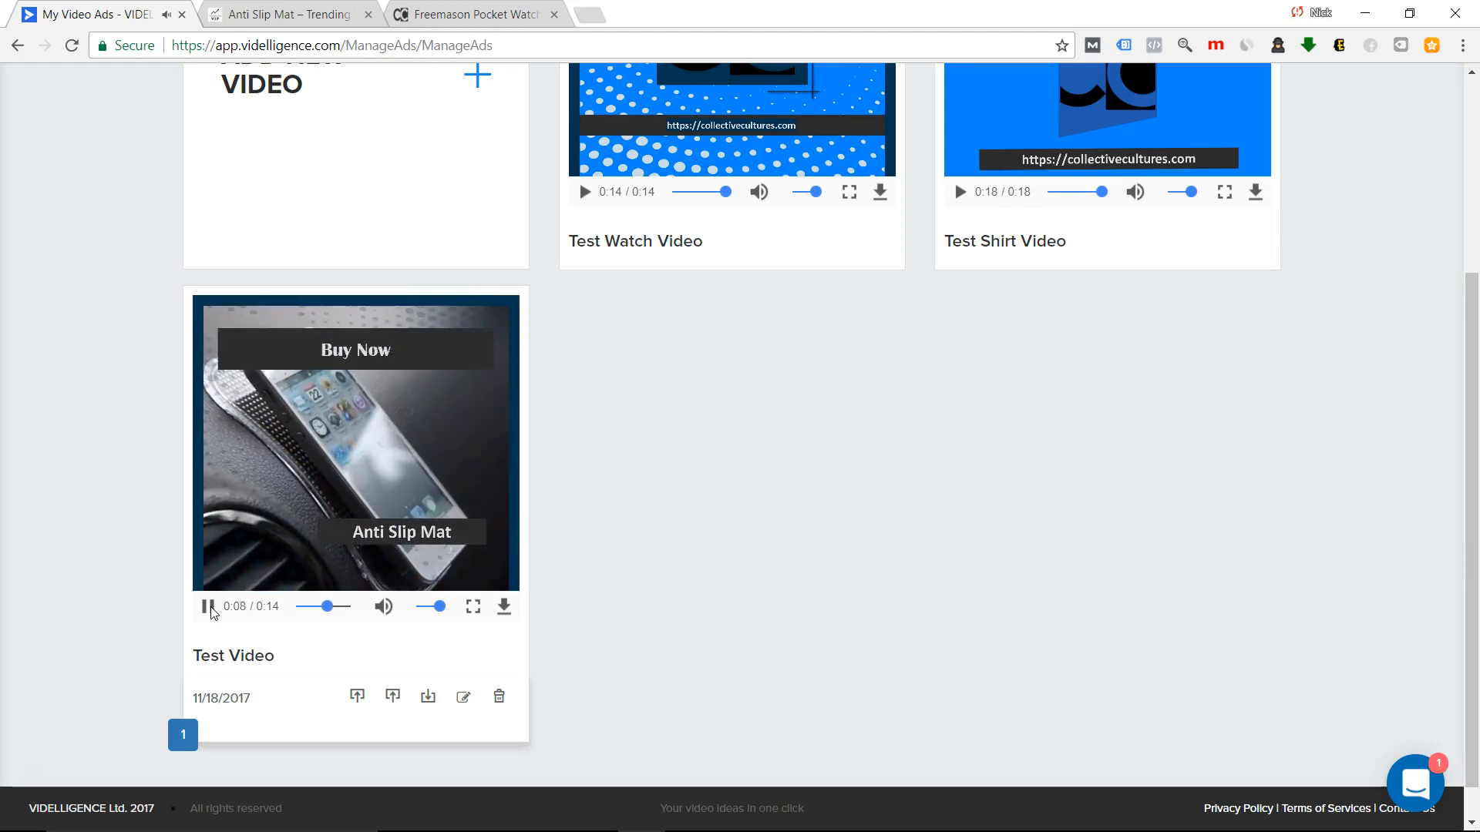
{"action": "left_click", "coordinate": [208, 605]}
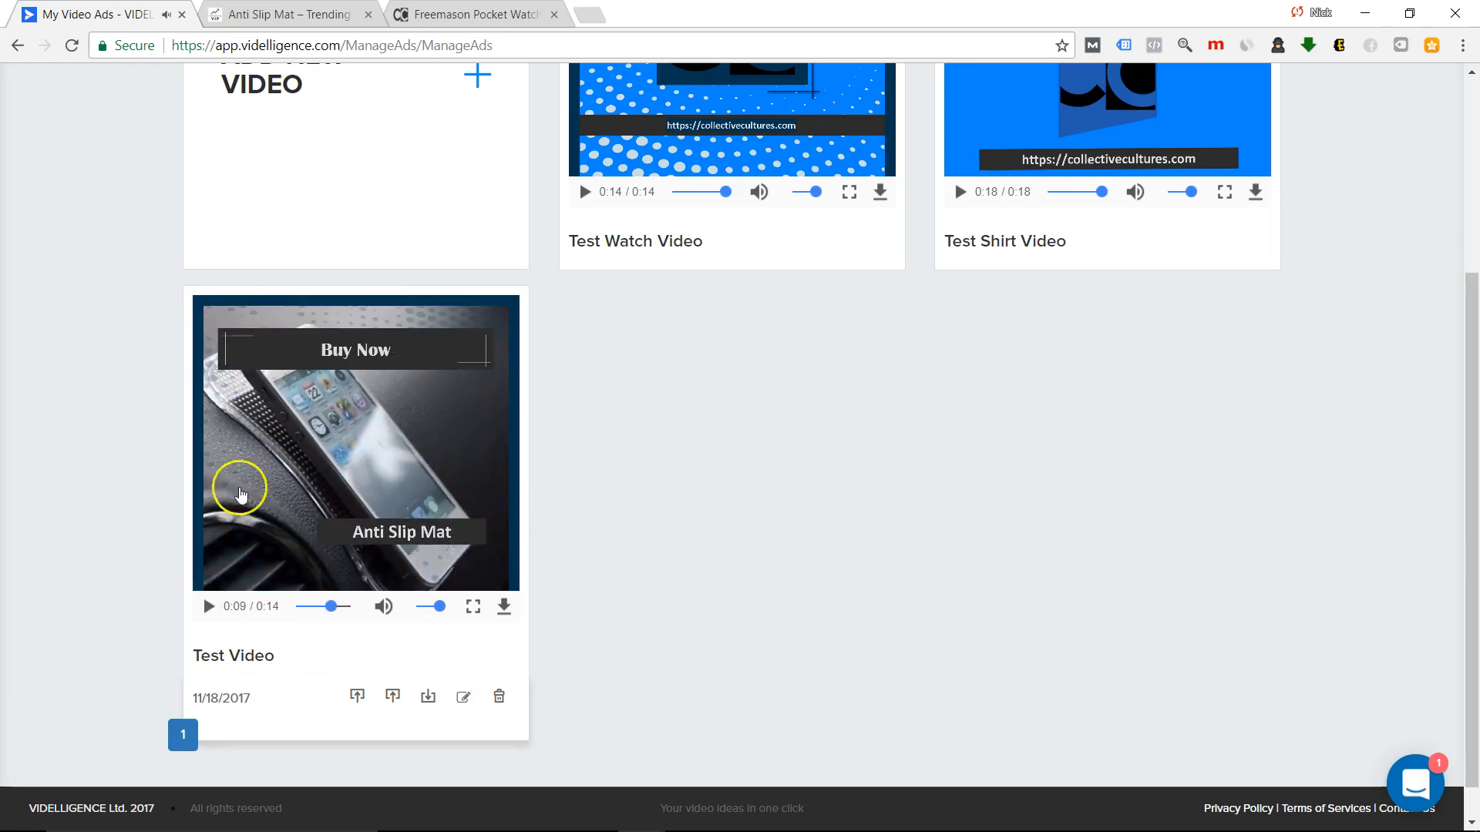
{"action": "mouse_move", "coordinate": [462, 527]}
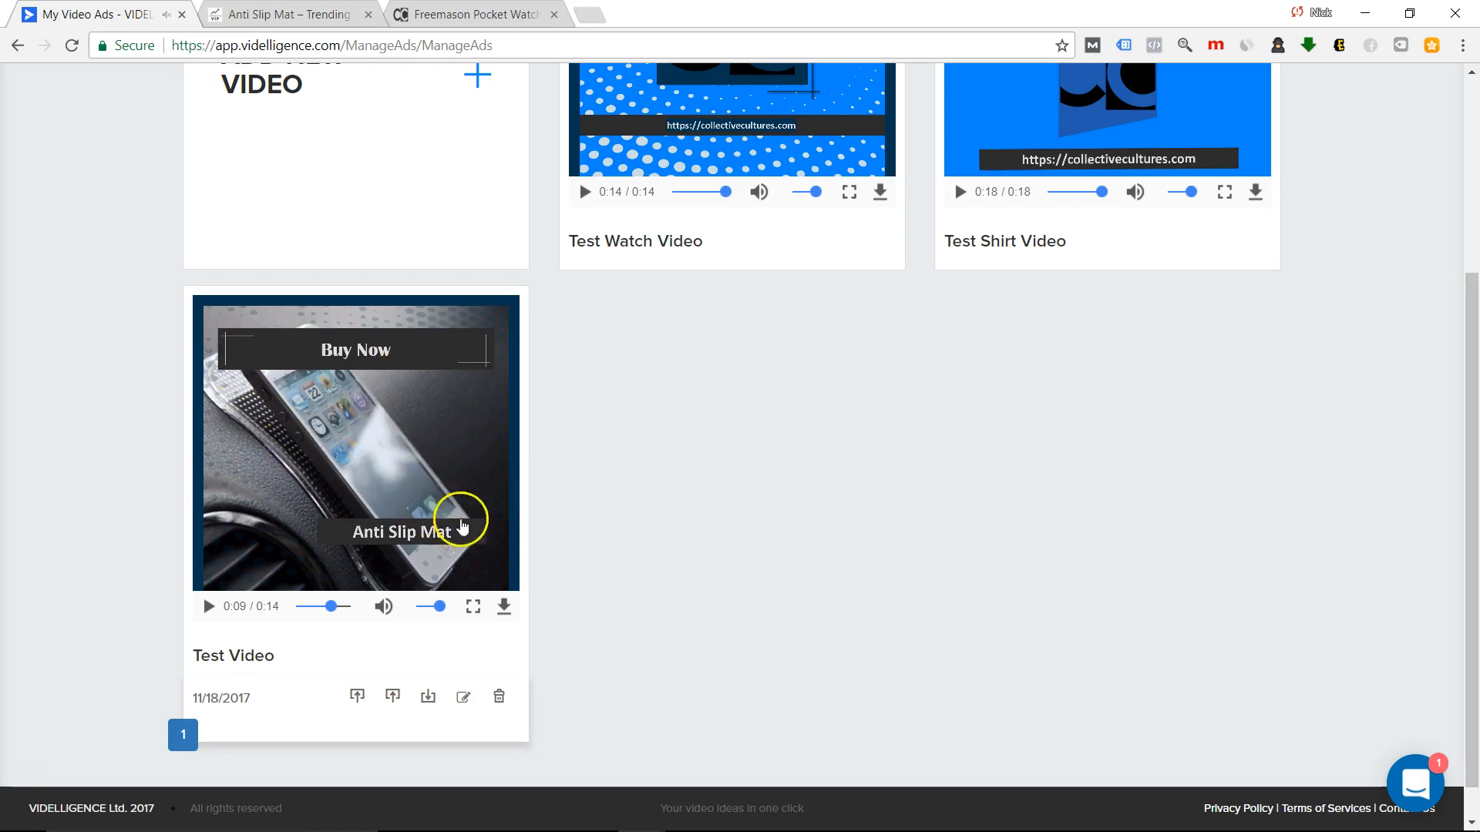
{"action": "scroll", "scroll_direction": "up", "scroll_amount": 3}
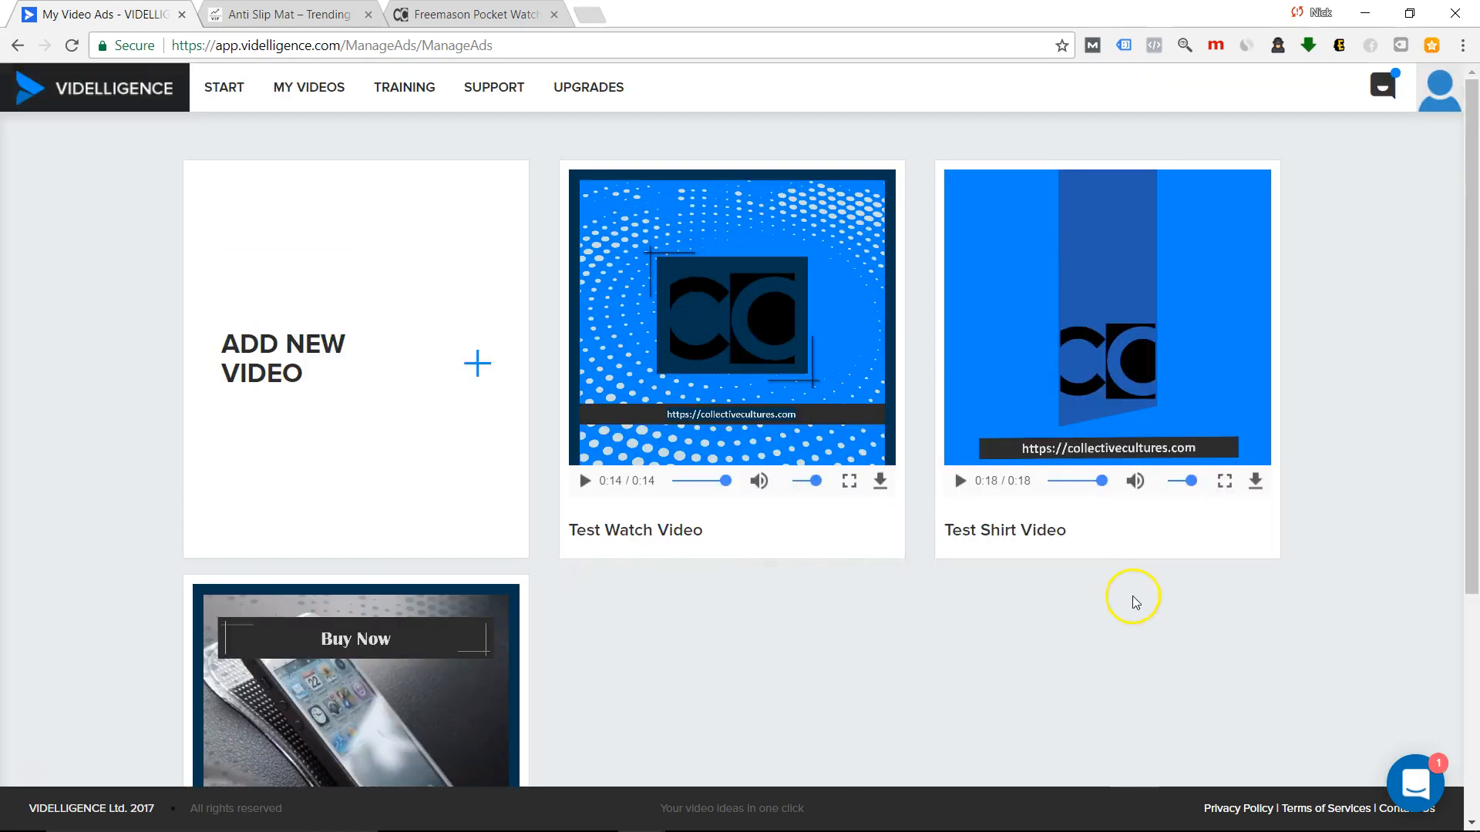
{"action": "mouse_move", "coordinate": [1124, 604]}
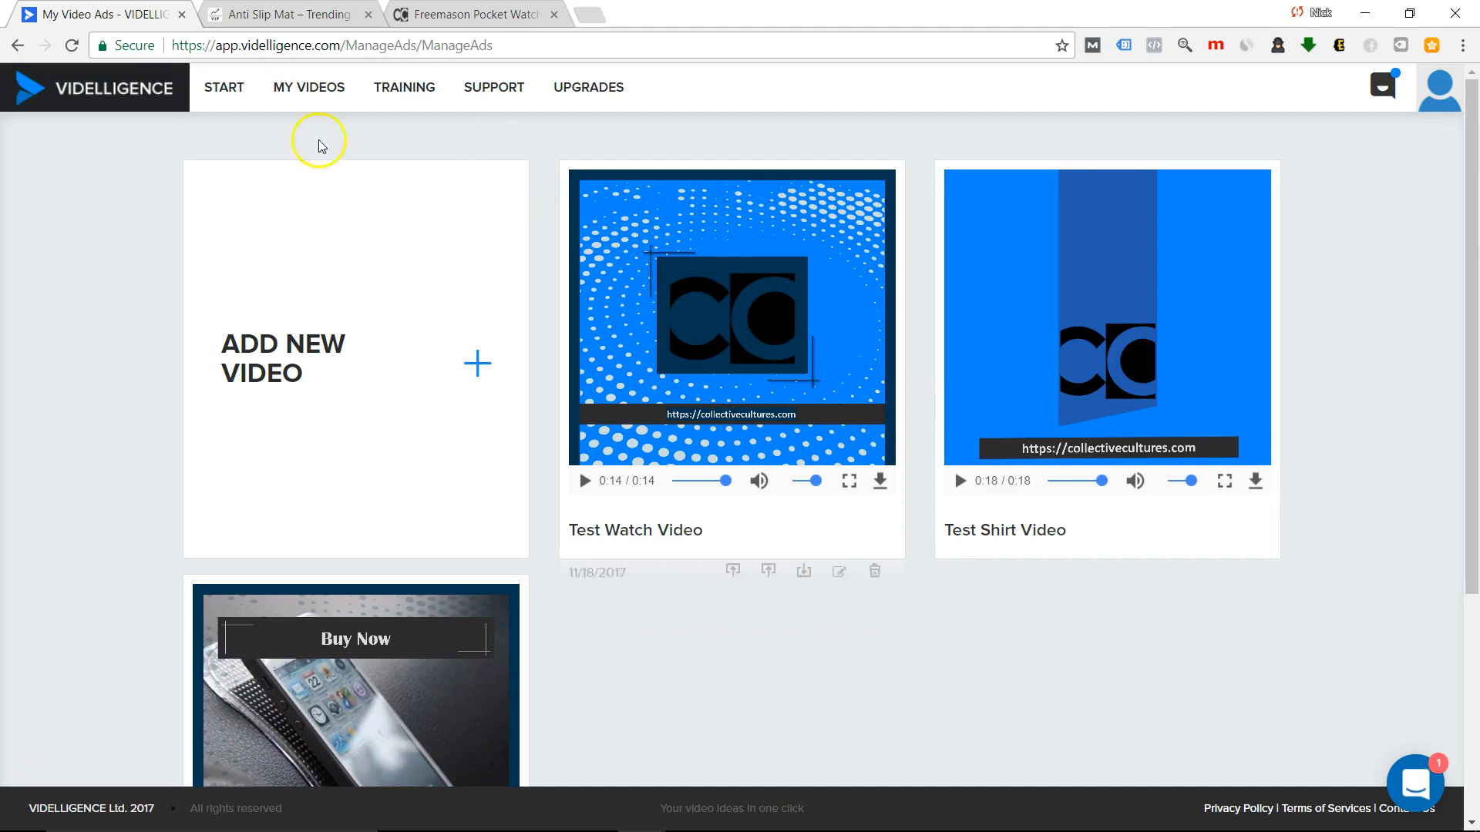
{"action": "mouse_move", "coordinate": [315, 129]}
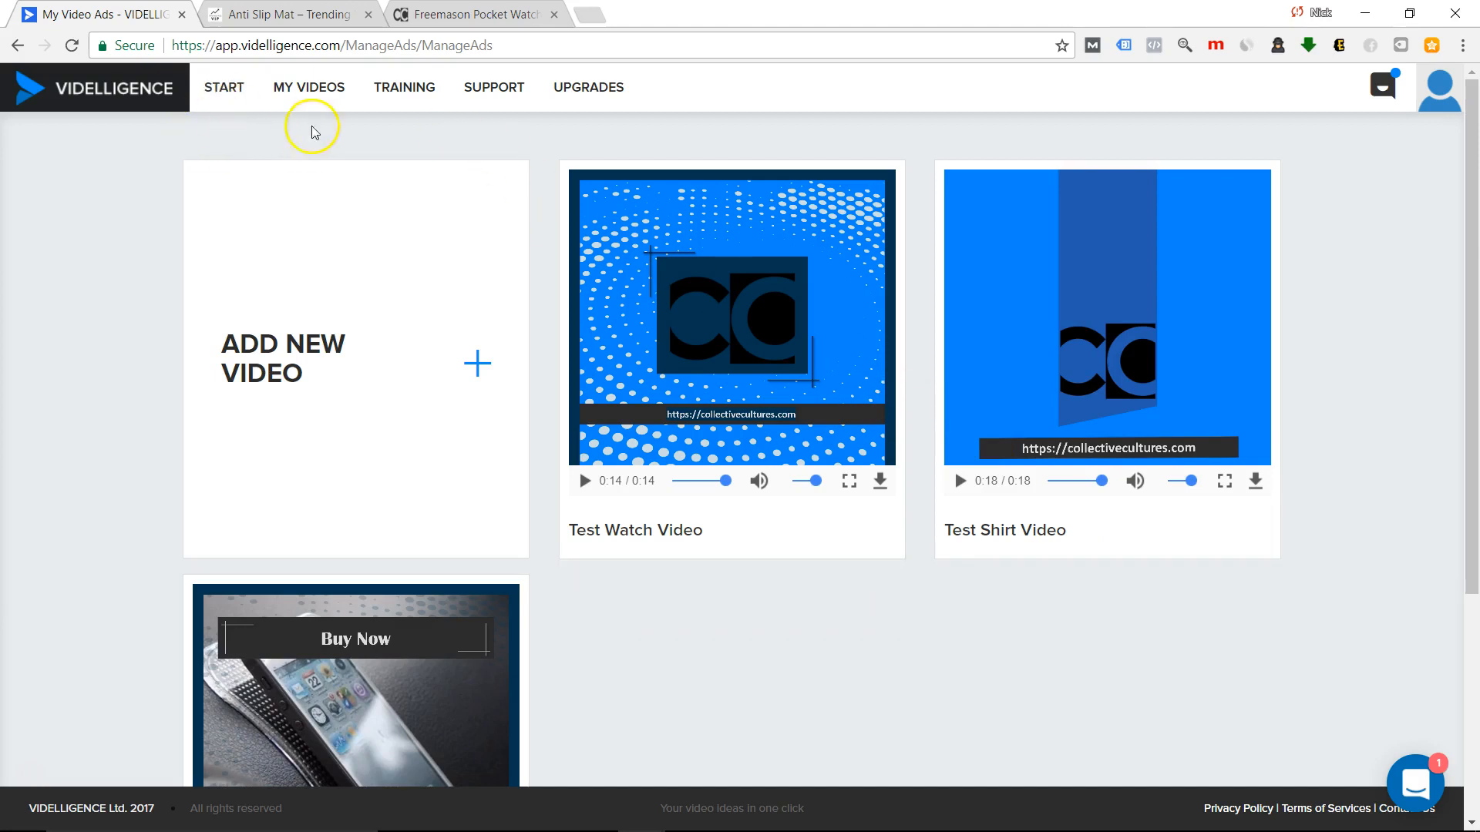
{"action": "mouse_move", "coordinate": [72, 88]}
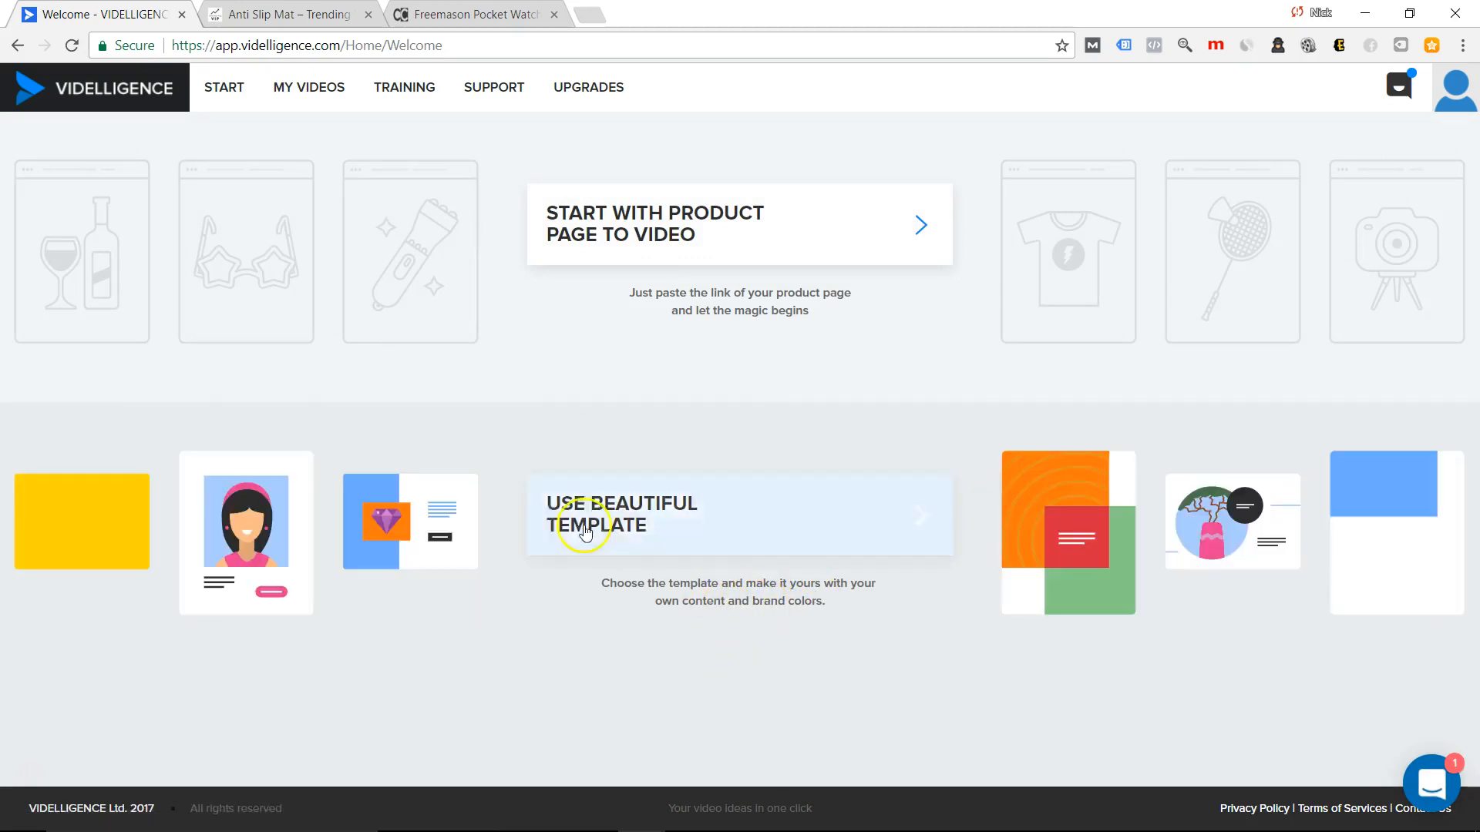
{"action": "mouse_move", "coordinate": [595, 529]}
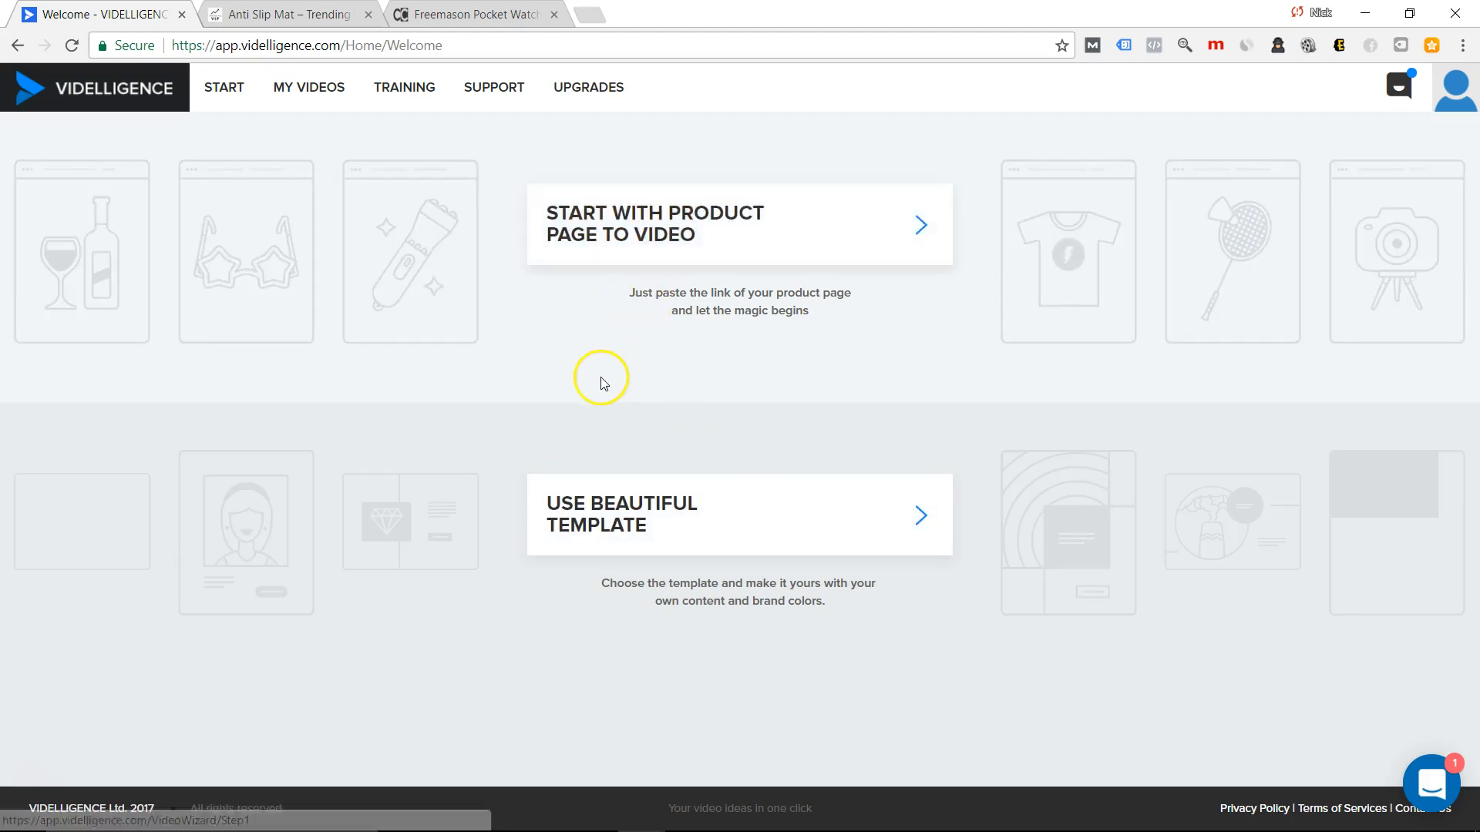
{"action": "mouse_move", "coordinate": [655, 235]}
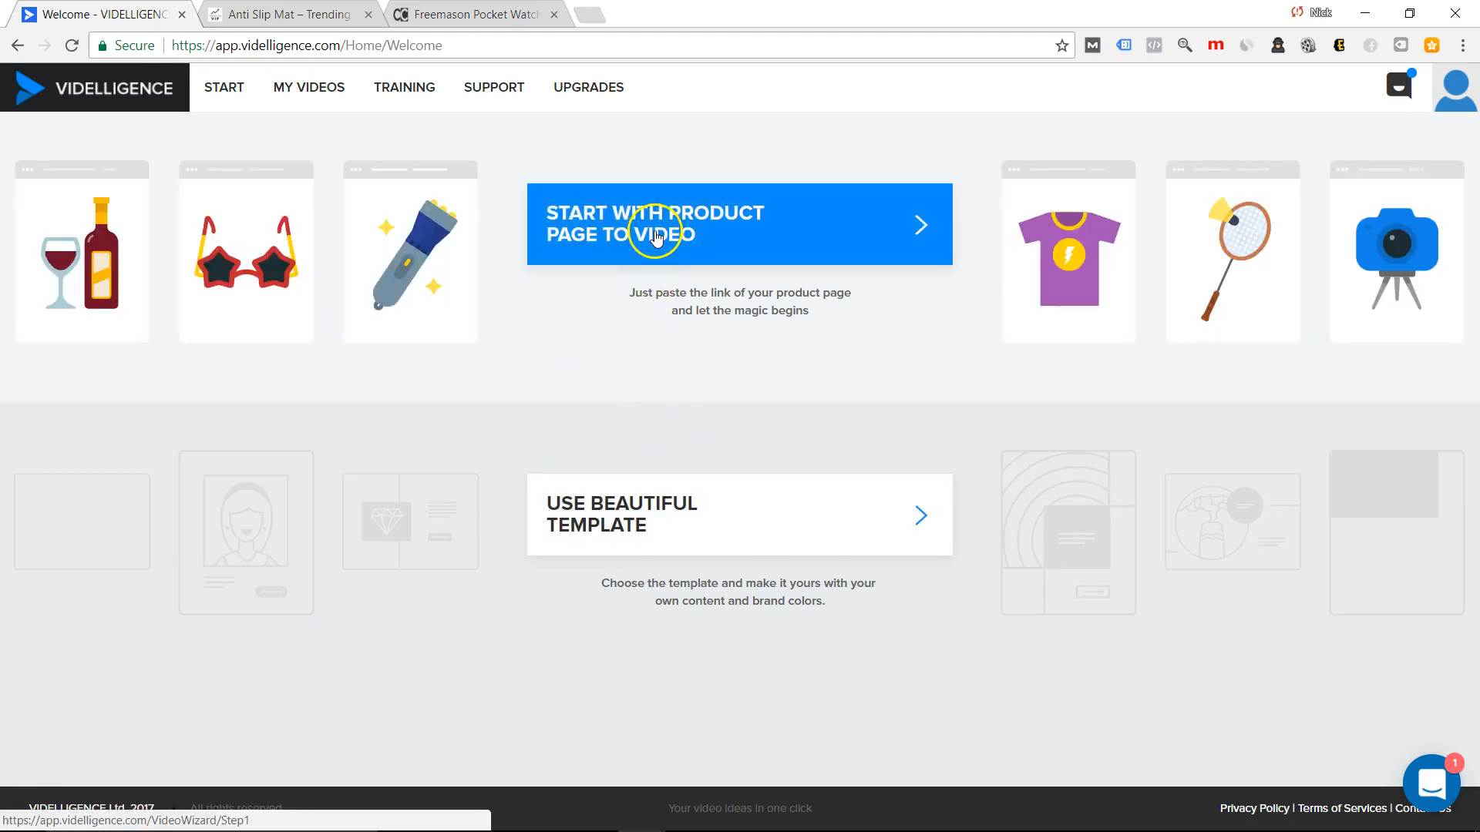
Choose 'Start with Product Page to Video' on the Welcome page.
{"action": "left_click", "coordinate": [655, 234]}
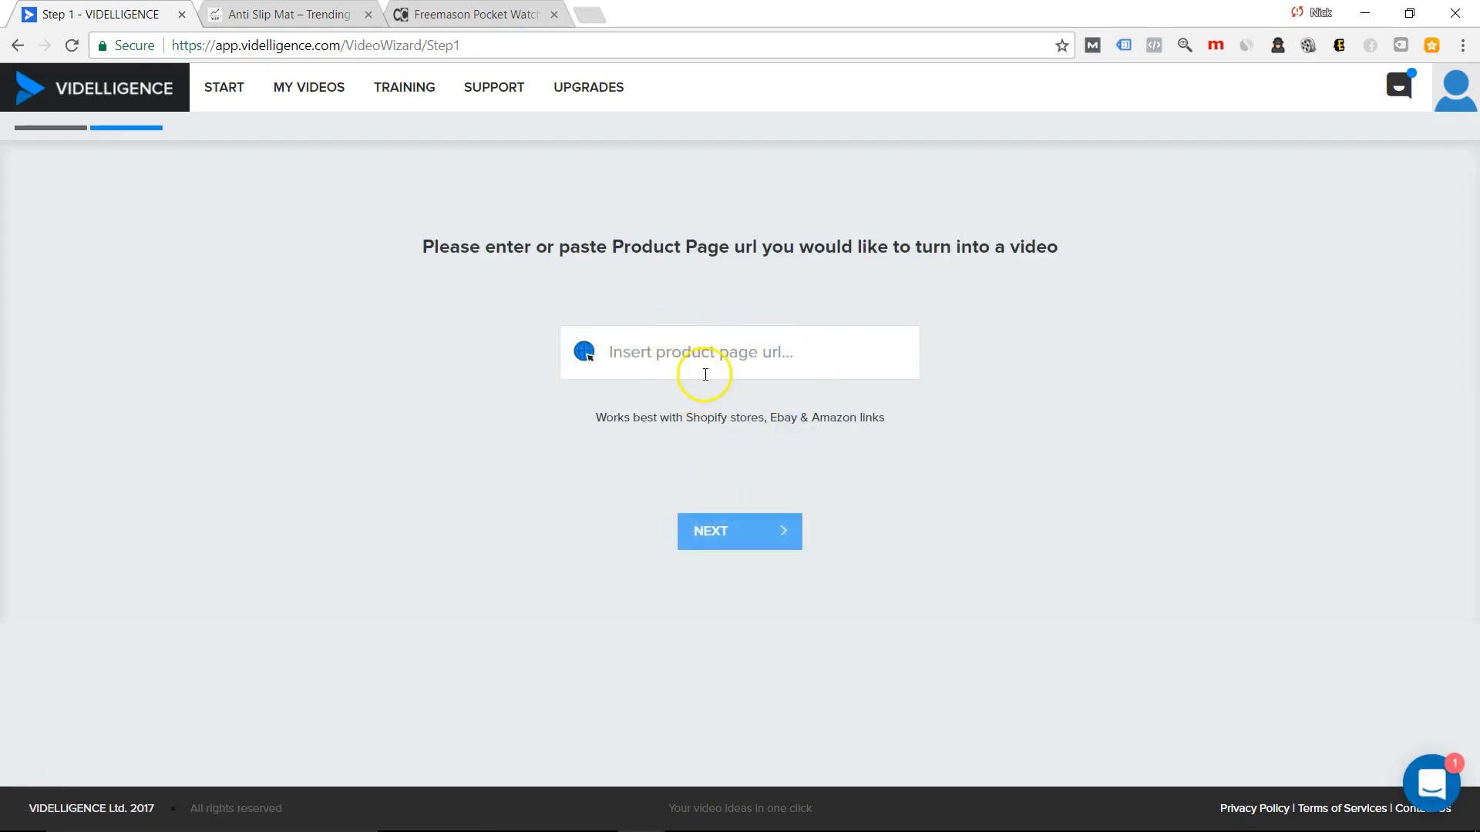
Grab the Freemason Pocket Watch page URL and return to the step 1 link field.
{"action": "left_click", "coordinate": [738, 351]}
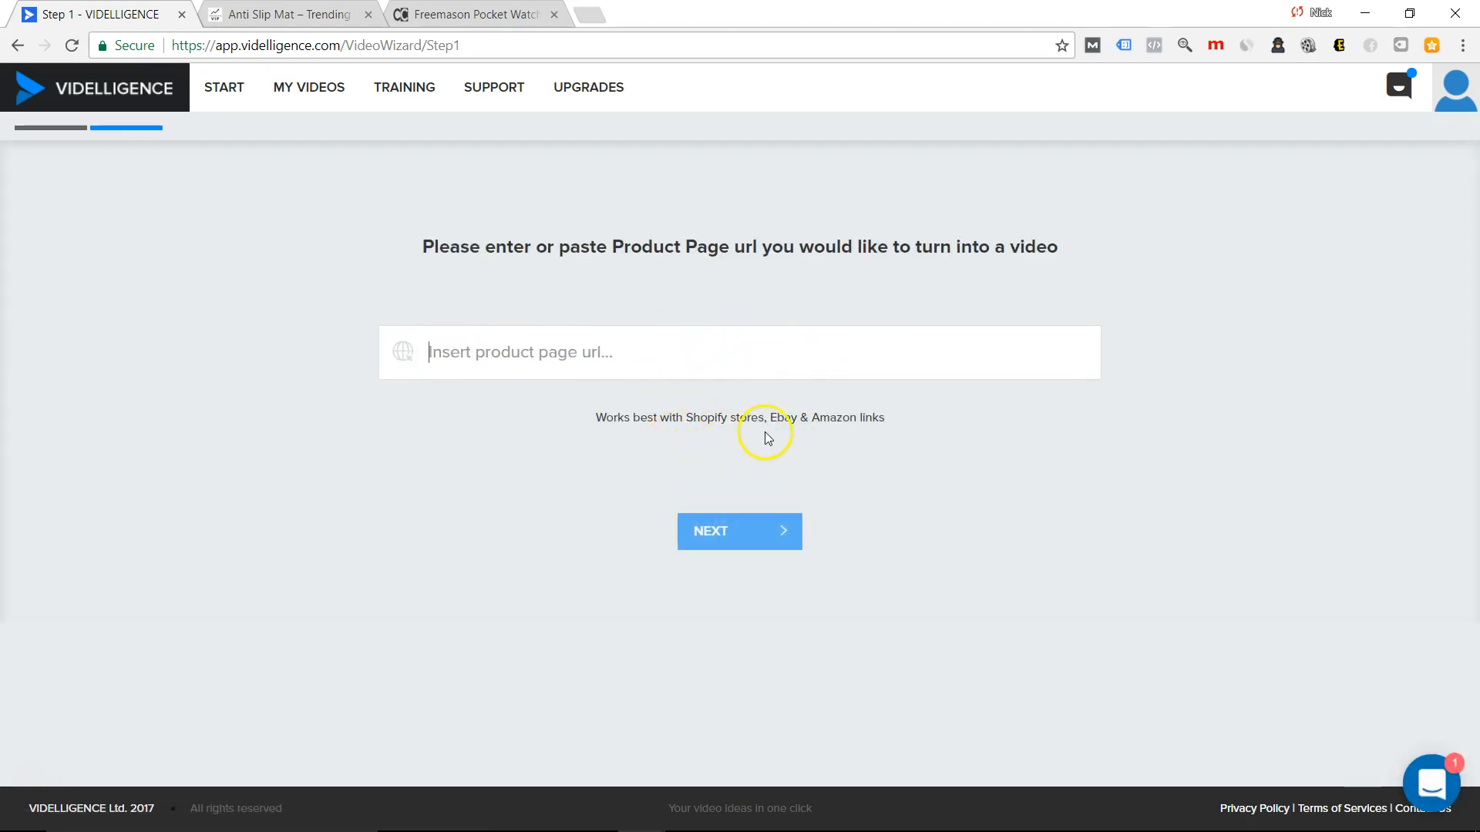
{"action": "mouse_move", "coordinate": [779, 419]}
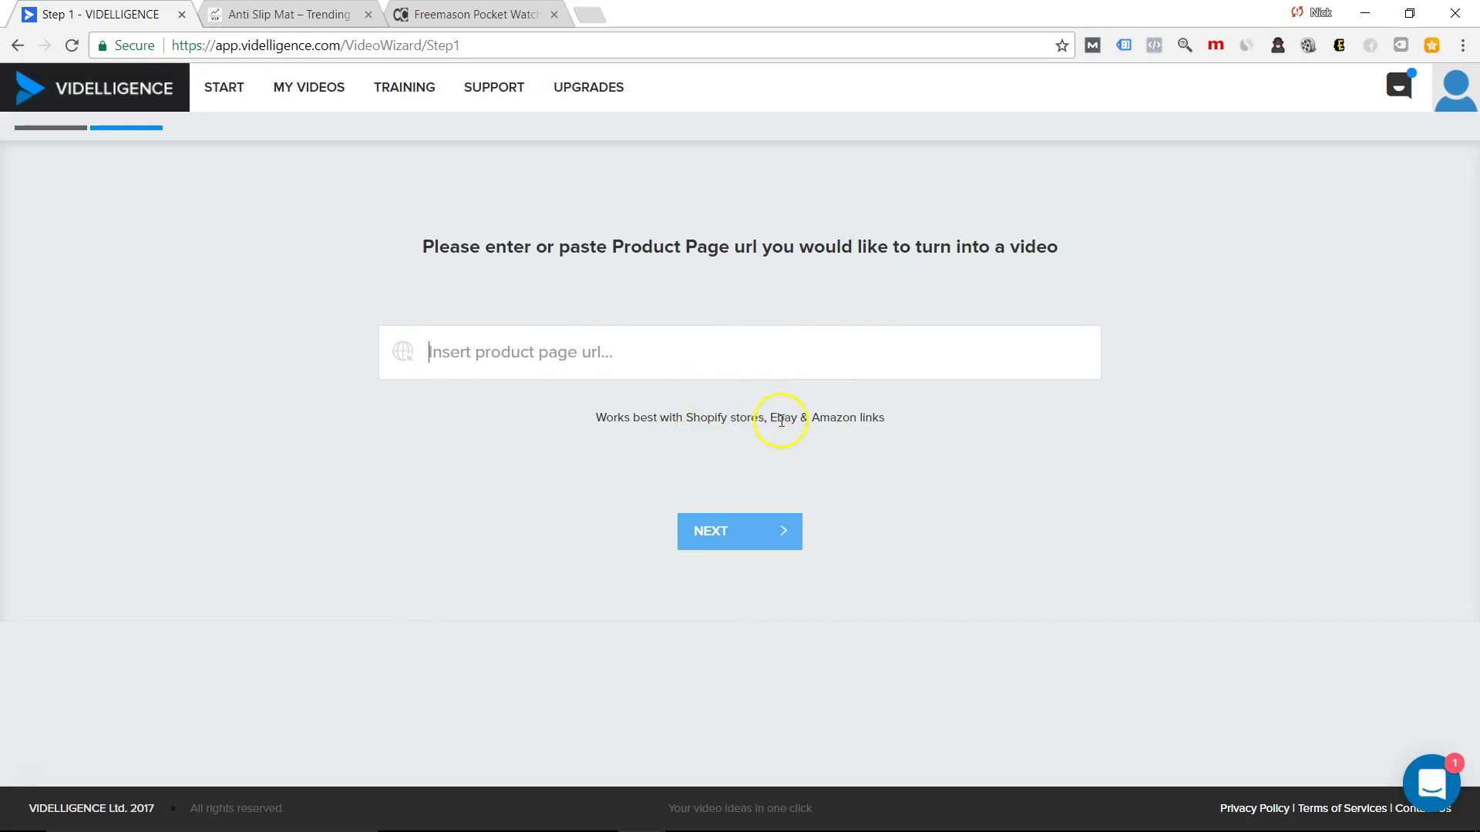
{"action": "mouse_move", "coordinate": [476, 14]}
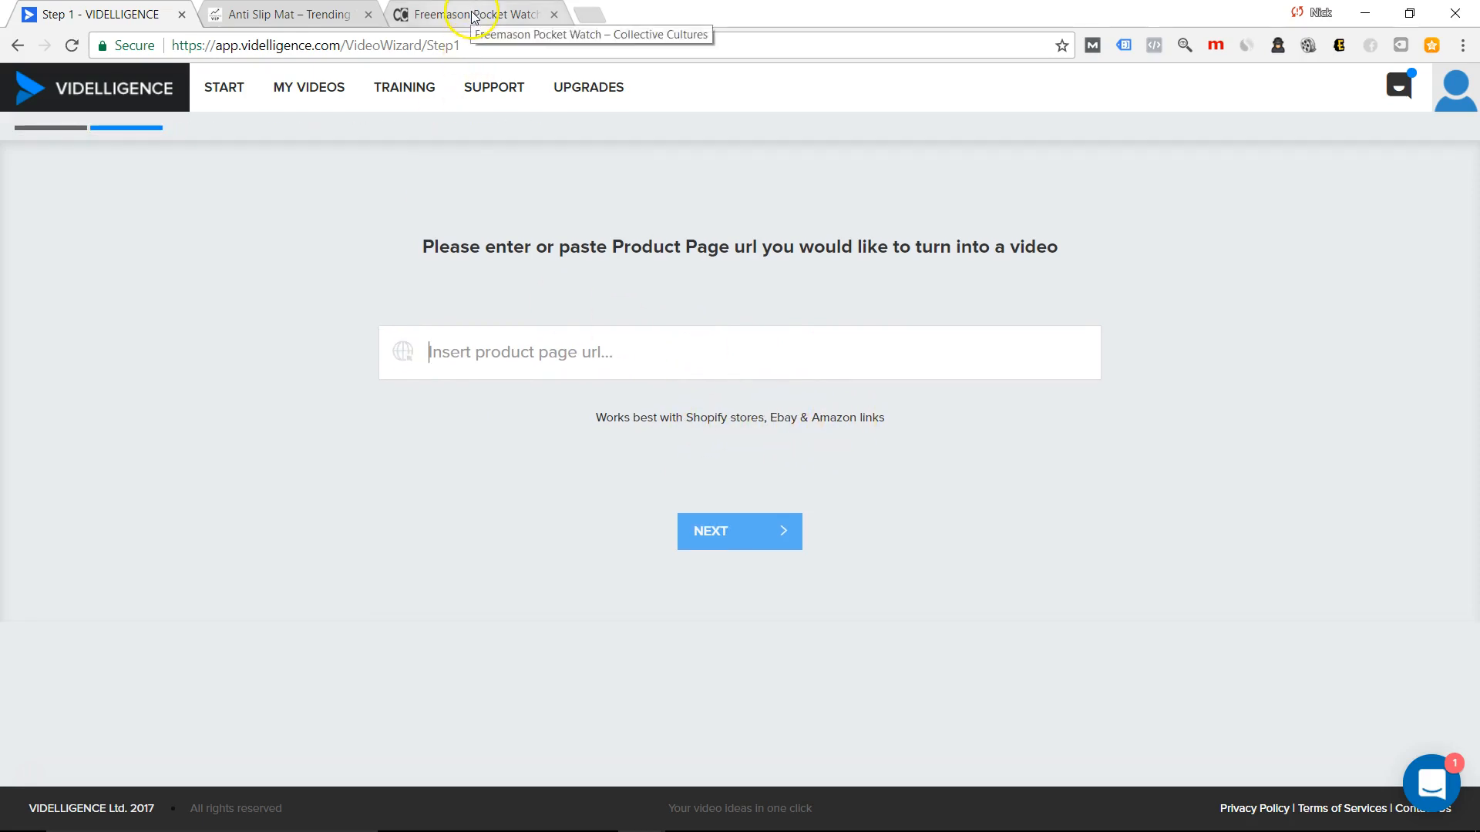
{"action": "left_click", "coordinate": [471, 14]}
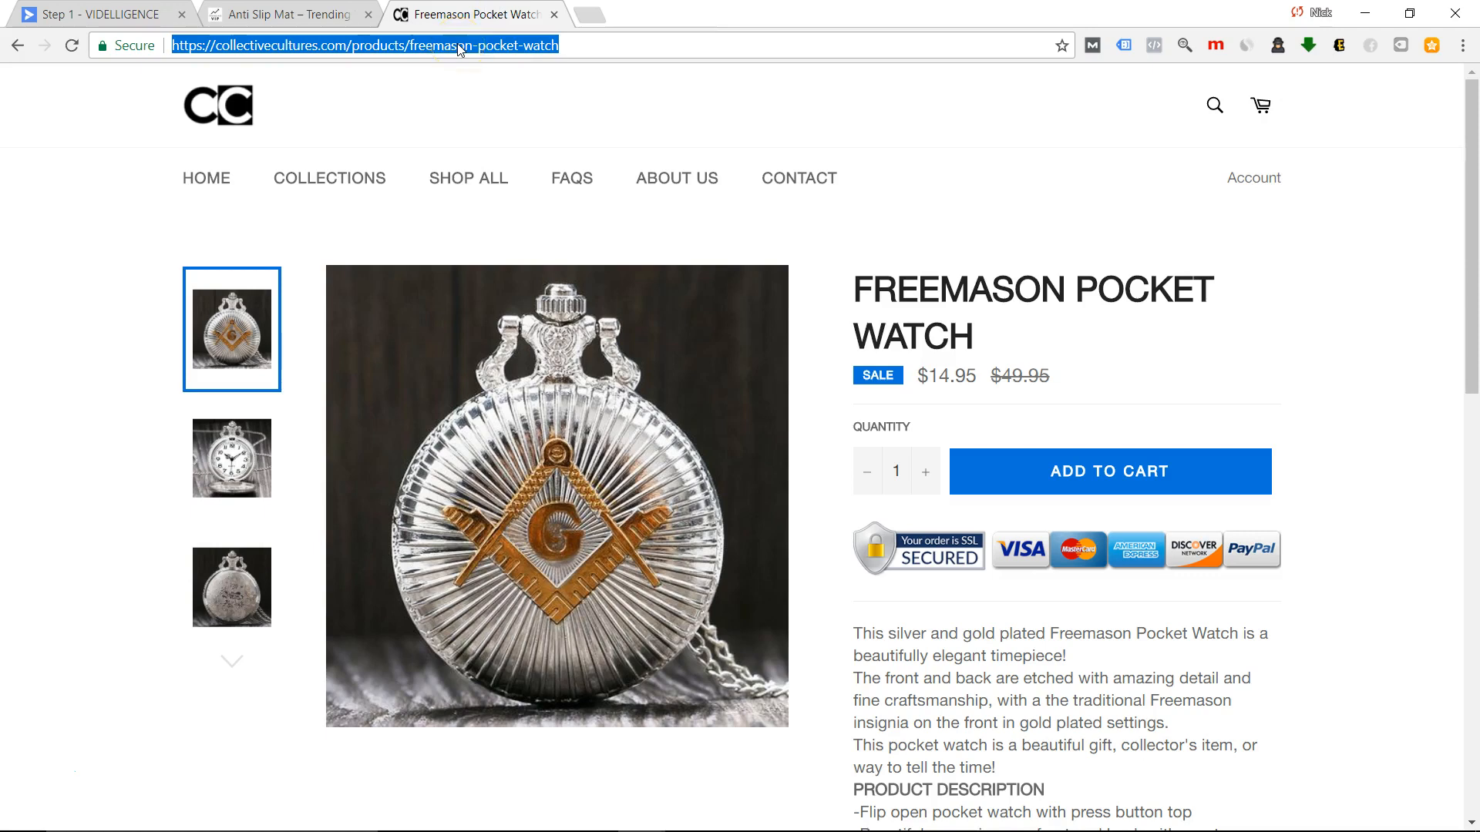
{"action": "mouse_move", "coordinate": [129, 11]}
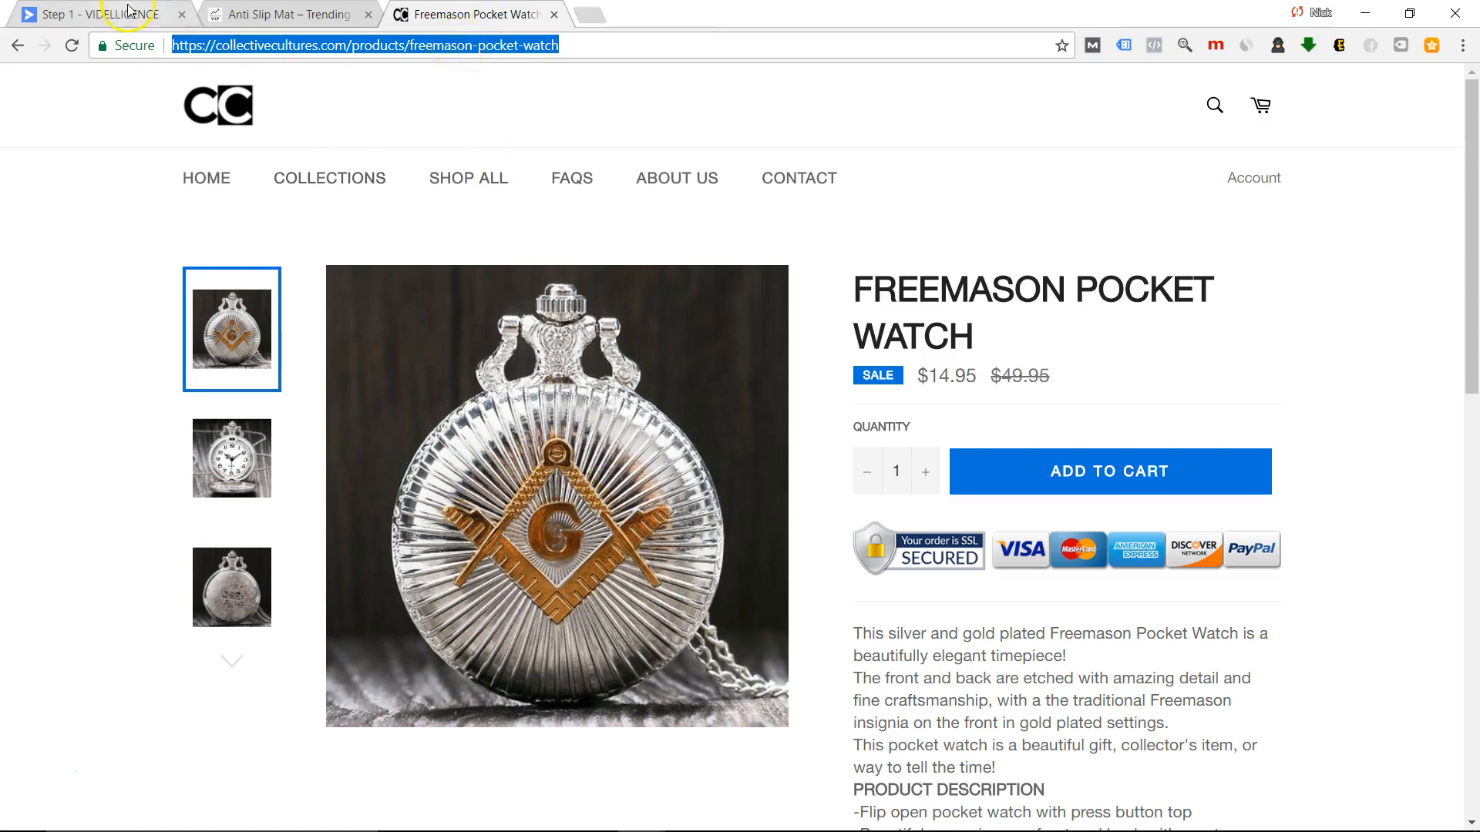
{"action": "left_click", "coordinate": [94, 14]}
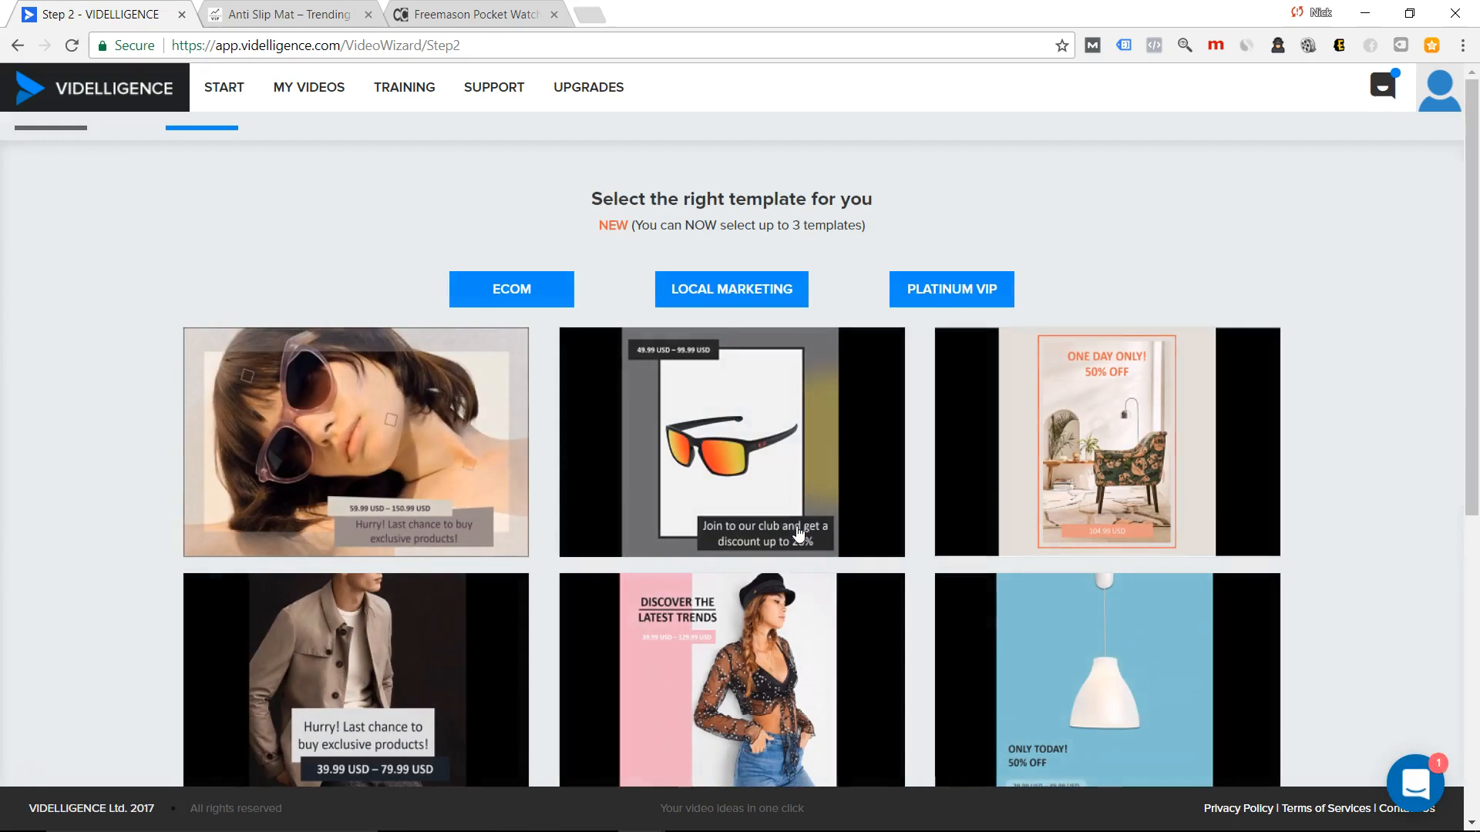
Browse the template gallery and load more templates.
{"action": "scroll", "scroll_direction": "down", "scroll_amount": 3}
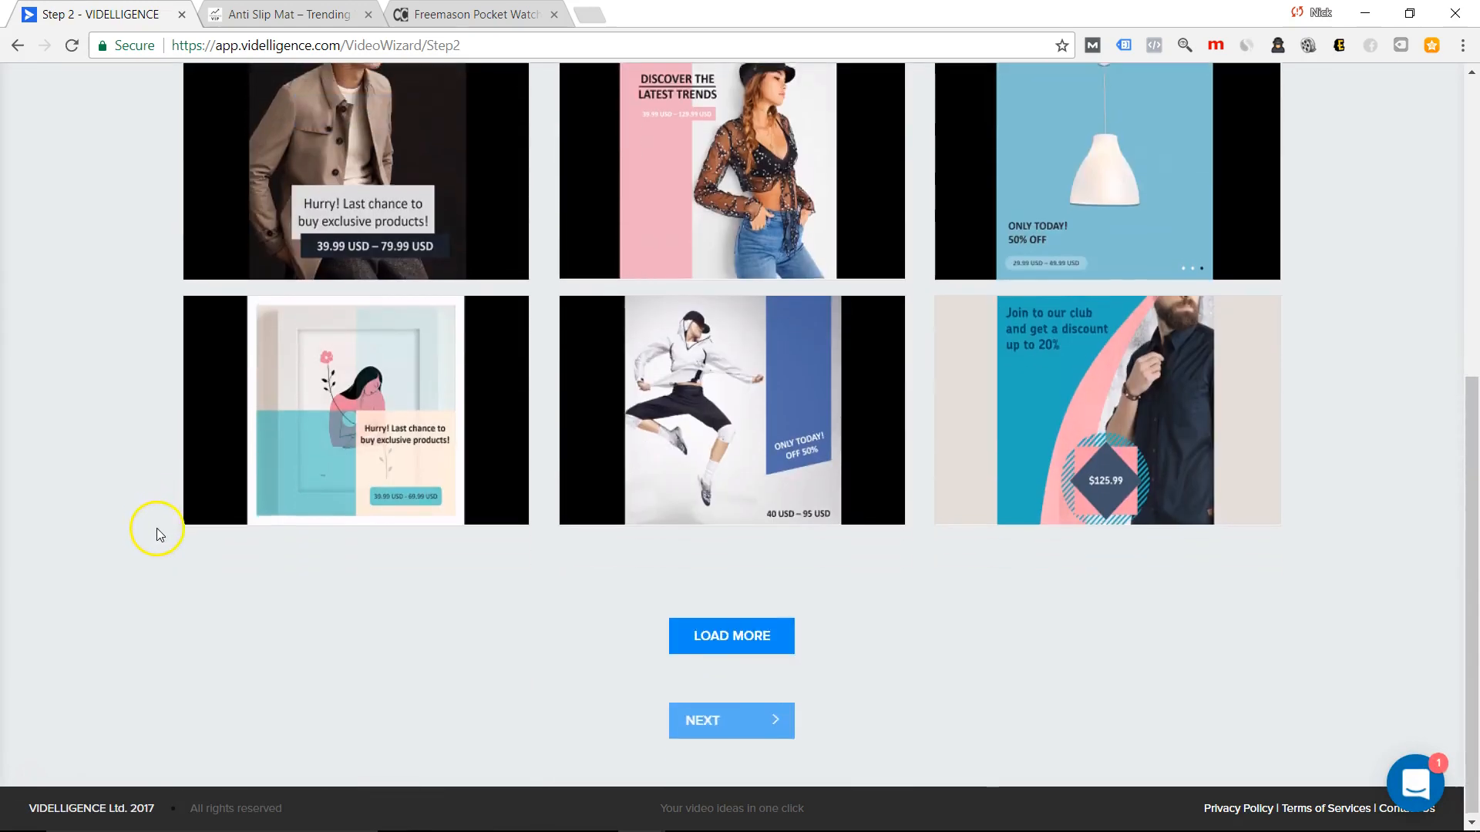
{"action": "scroll", "scroll_direction": "up", "scroll_amount": 3}
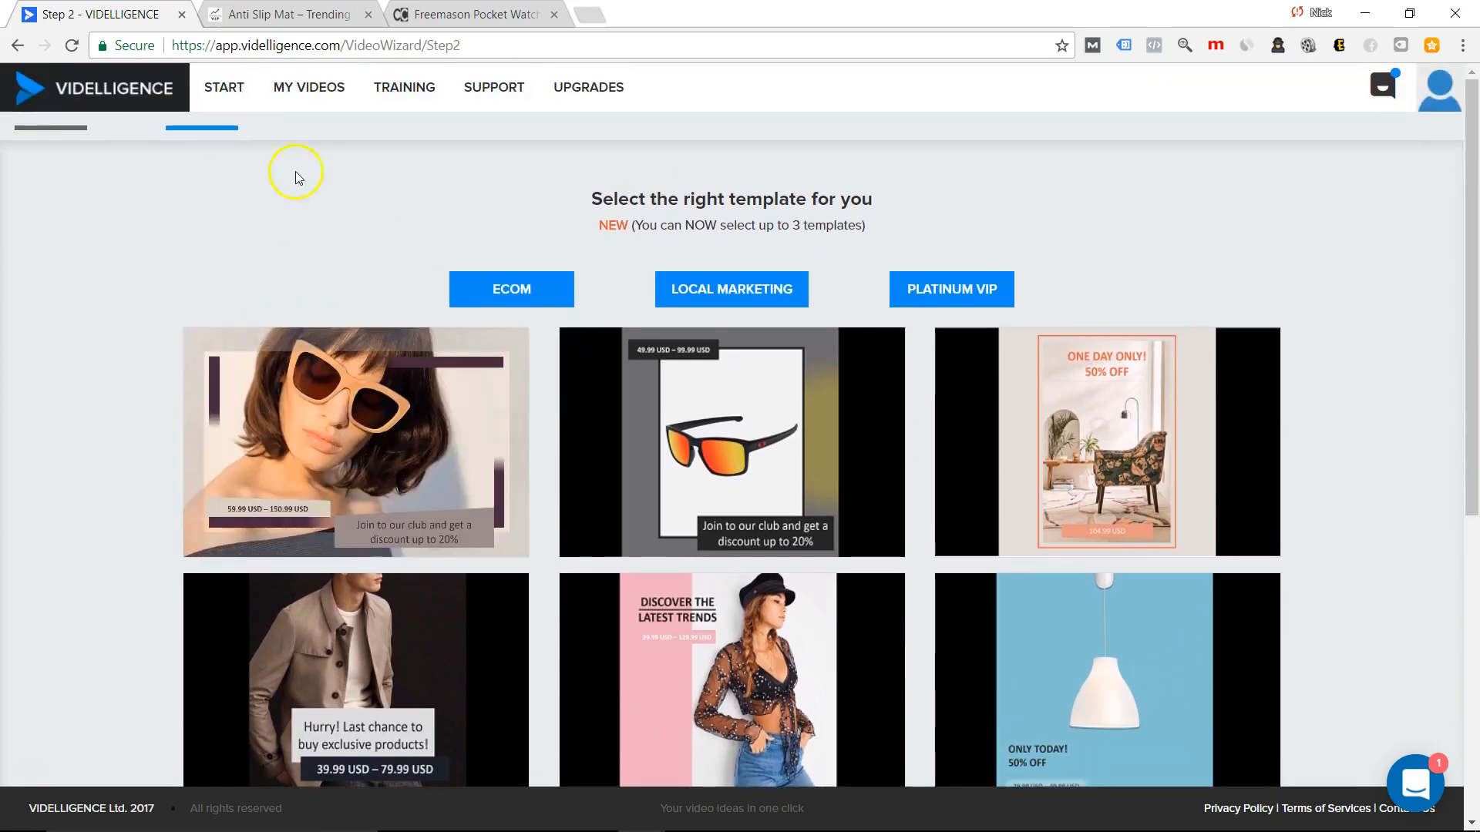
{"action": "left_click", "coordinate": [510, 289]}
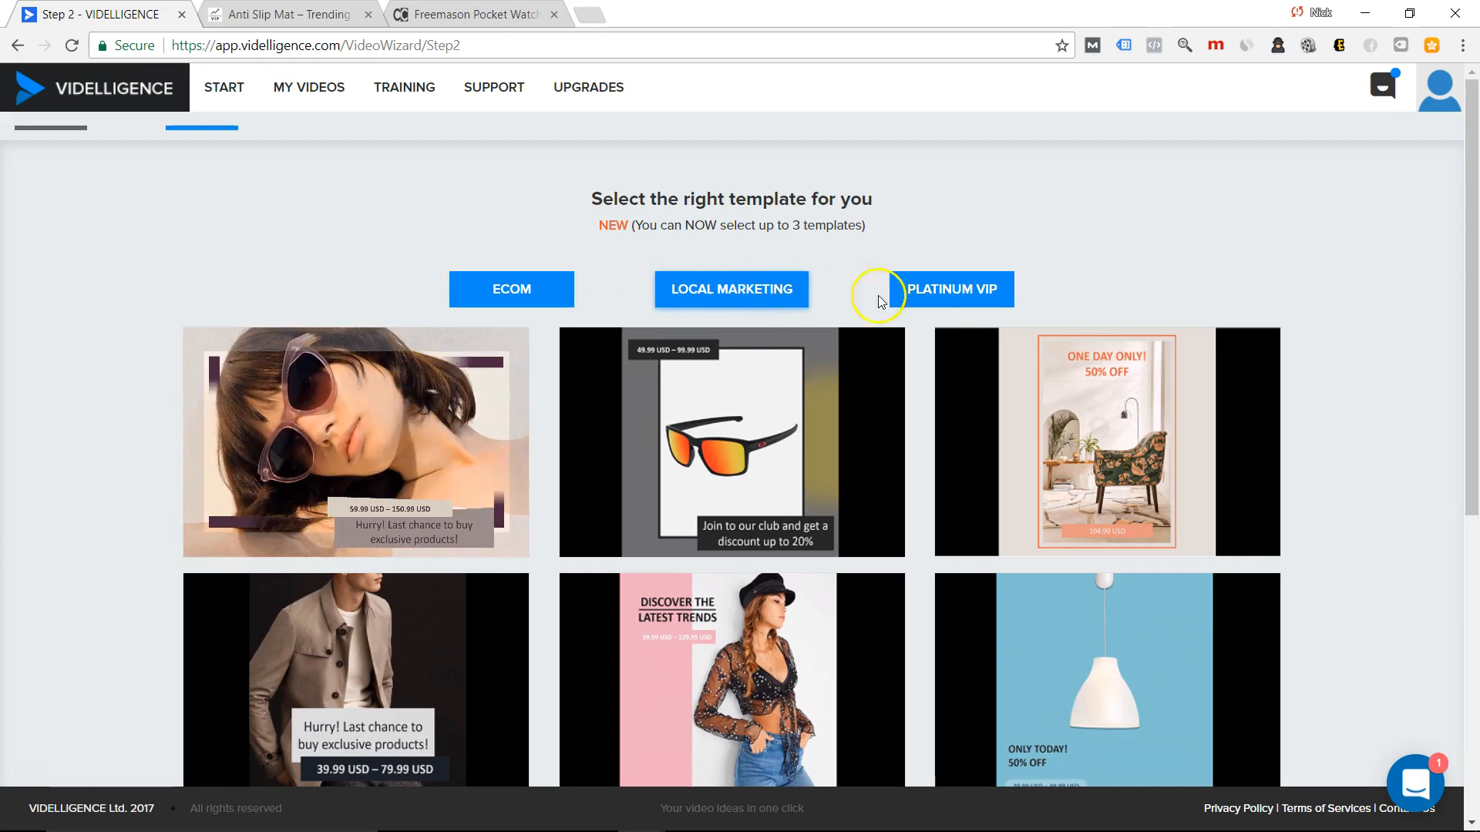
{"action": "mouse_move", "coordinate": [949, 288]}
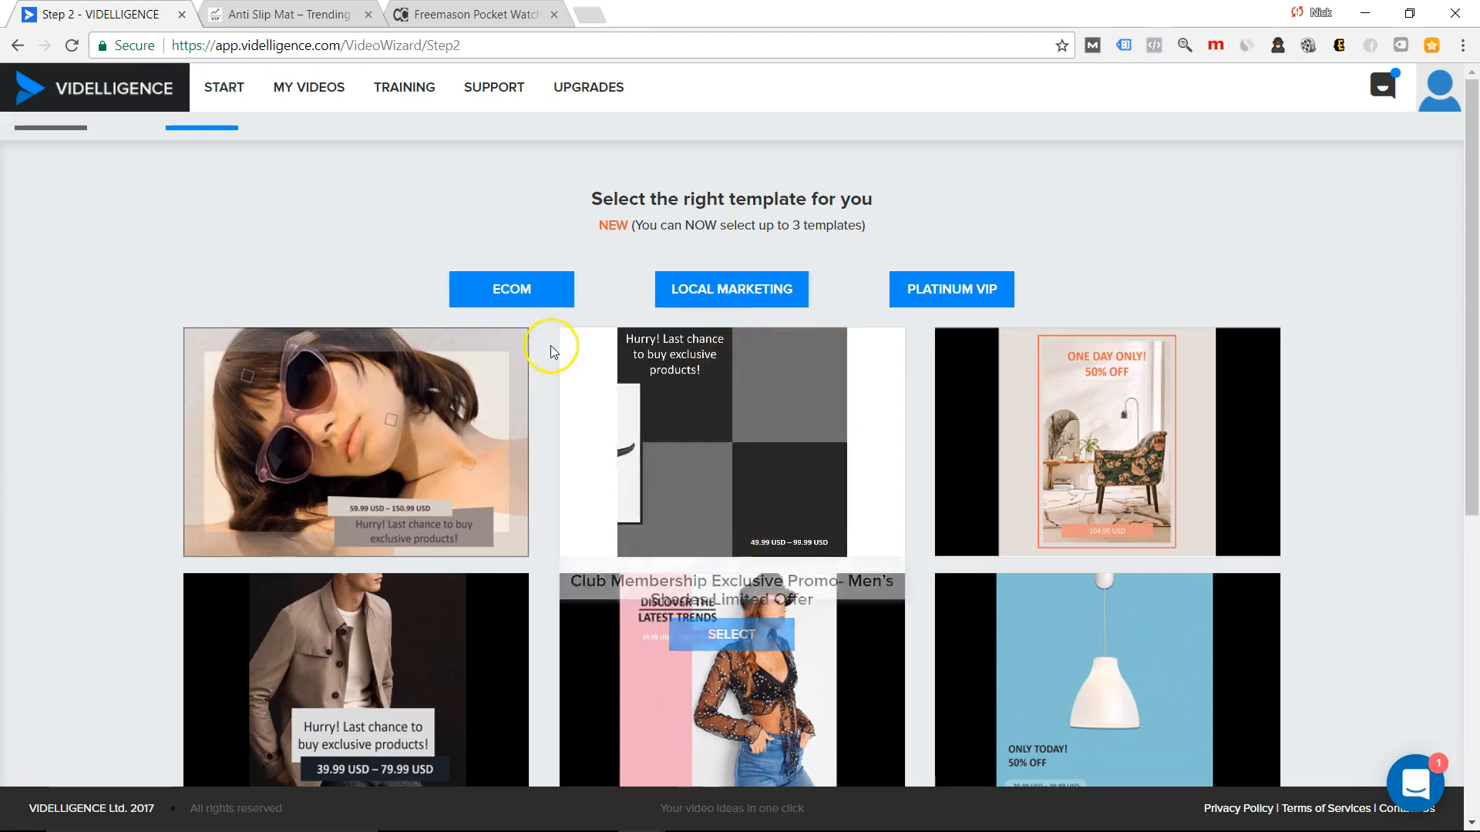
{"action": "left_click", "coordinate": [730, 633]}
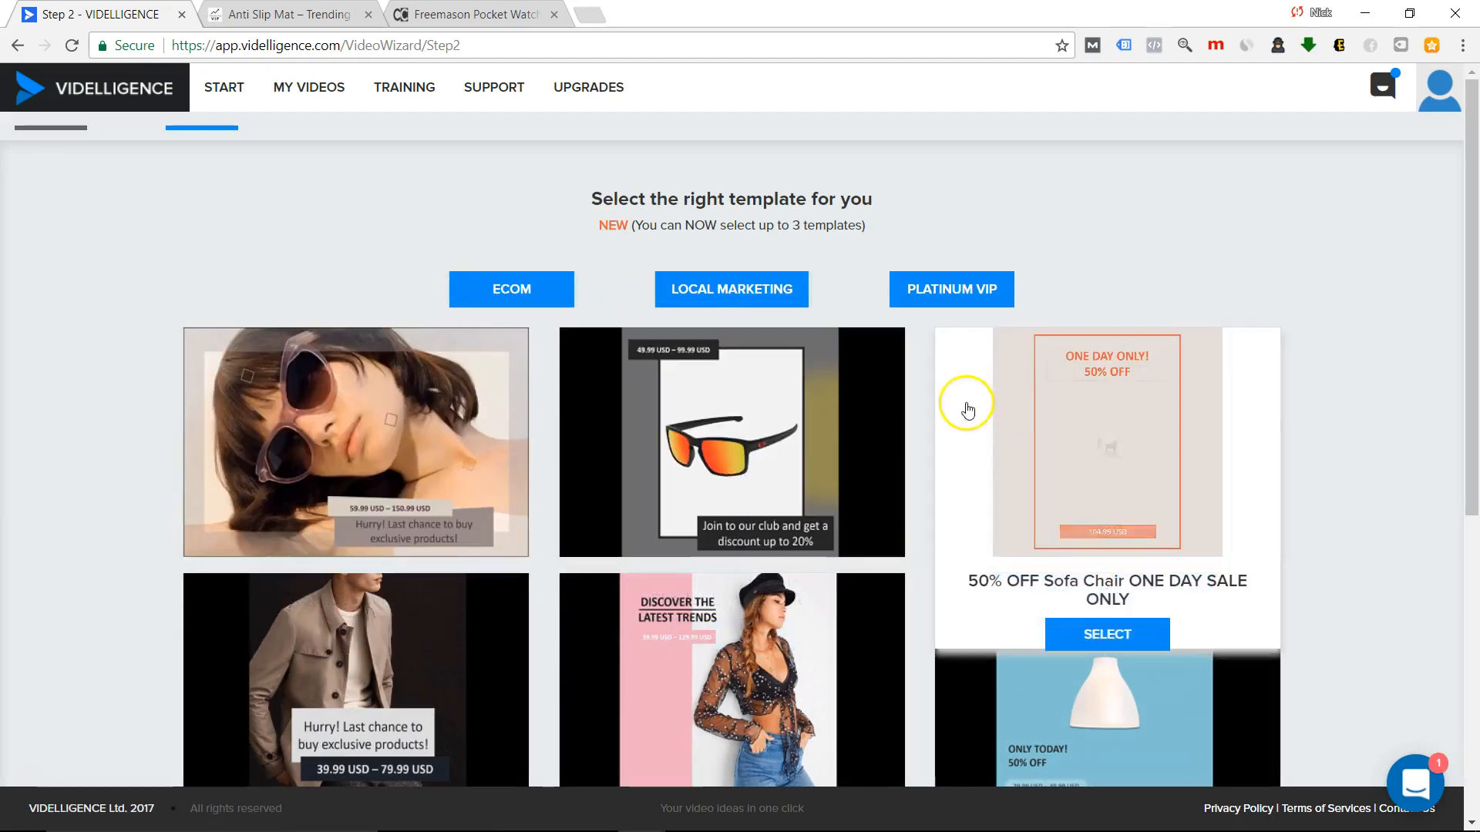
{"action": "scroll", "scroll_direction": "down", "scroll_amount": 3}
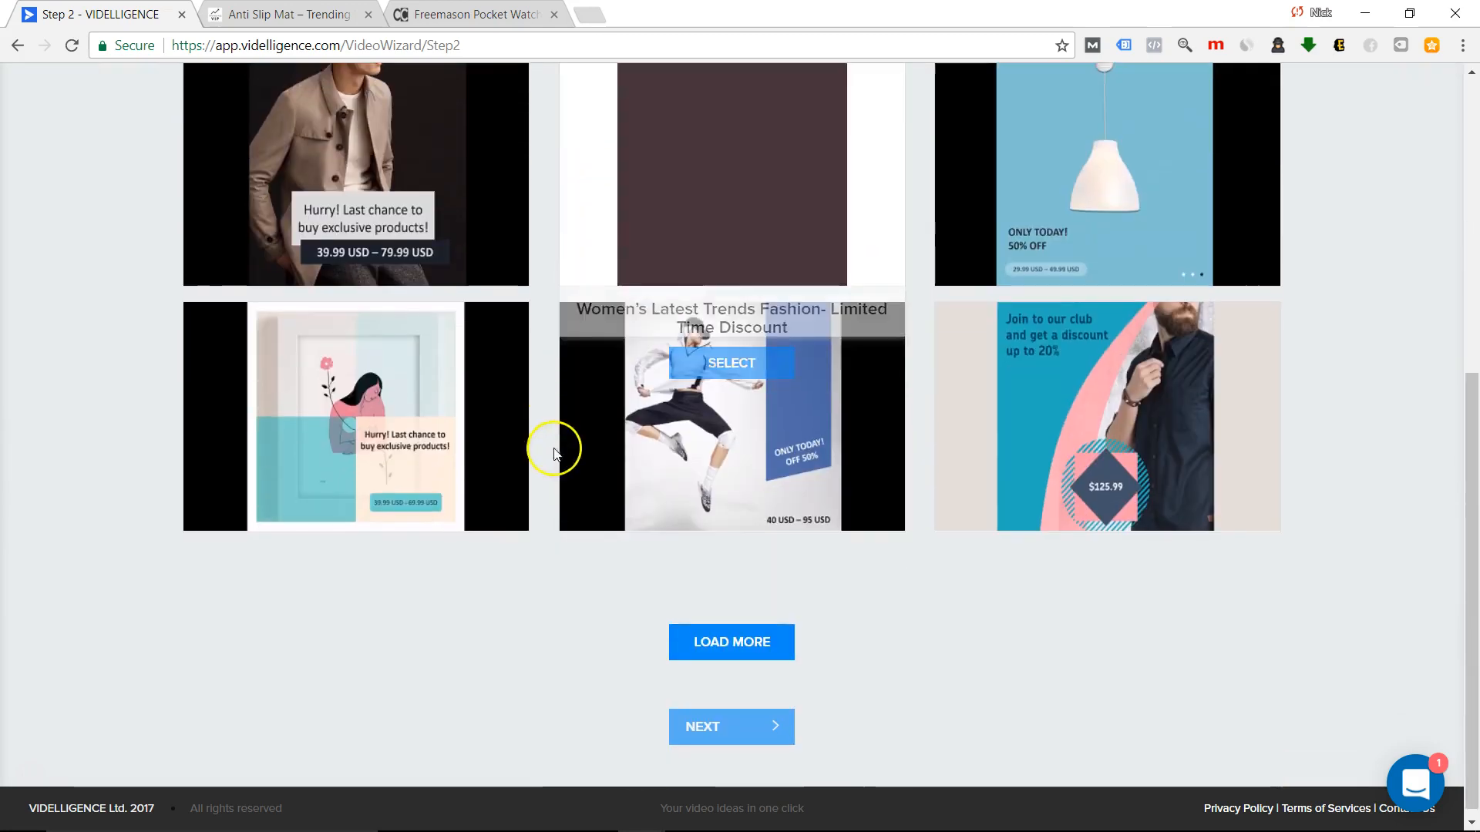
{"action": "scroll", "scroll_direction": "down", "scroll_amount": 3}
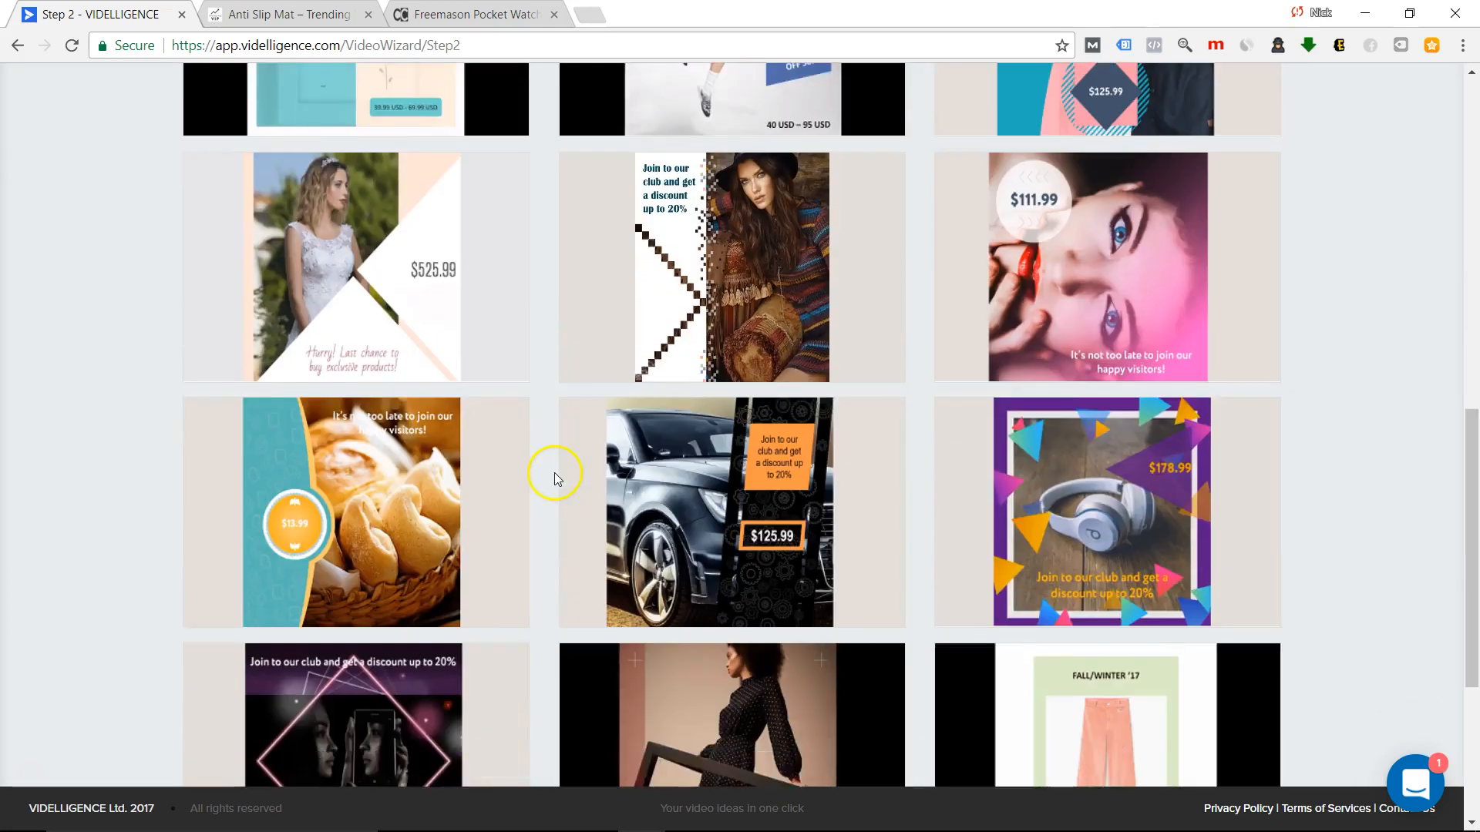
{"action": "scroll", "scroll_direction": "down", "scroll_amount": 3}
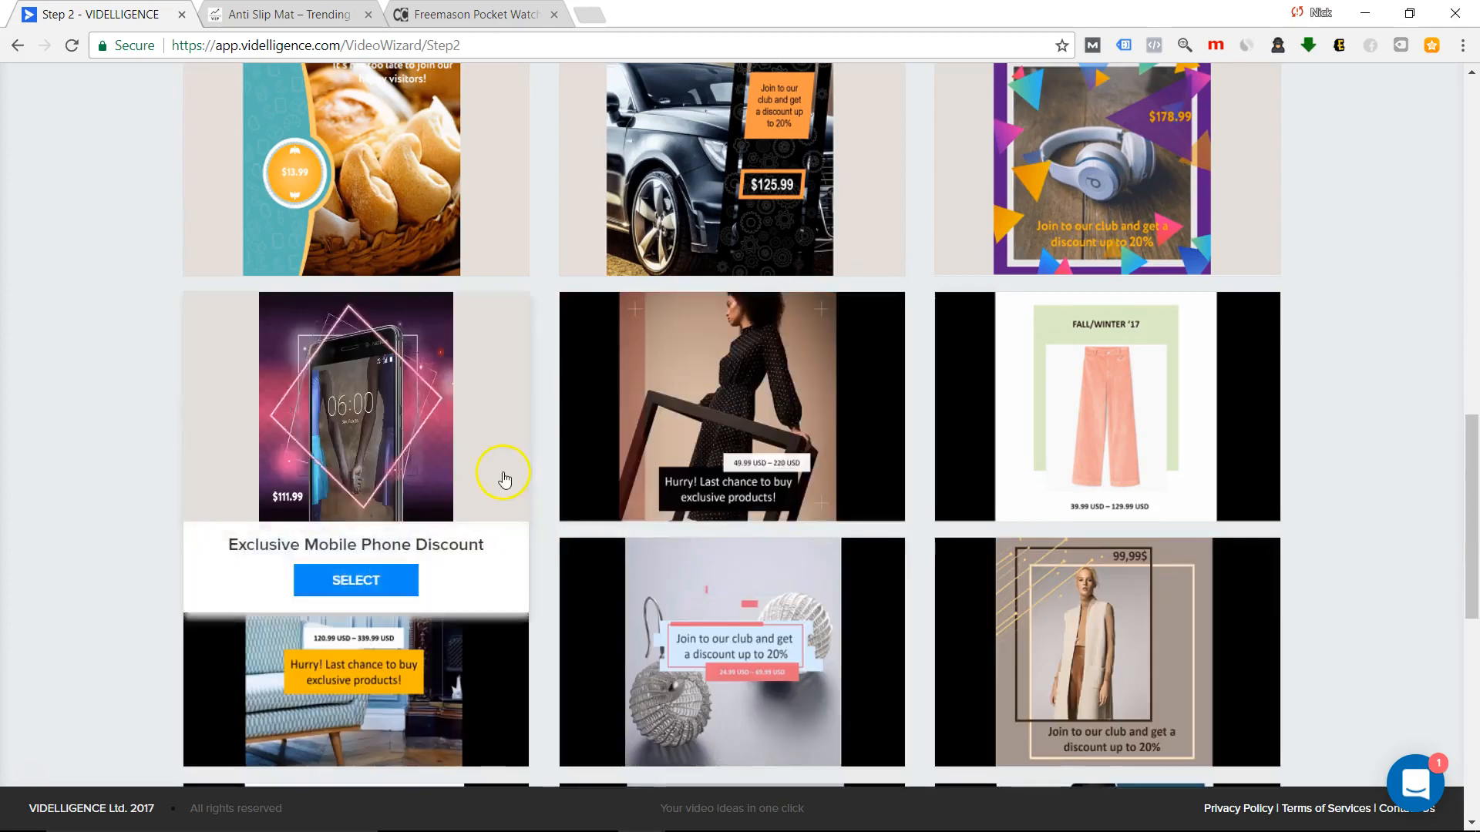
{"action": "scroll", "scroll_direction": "down", "scroll_amount": 3}
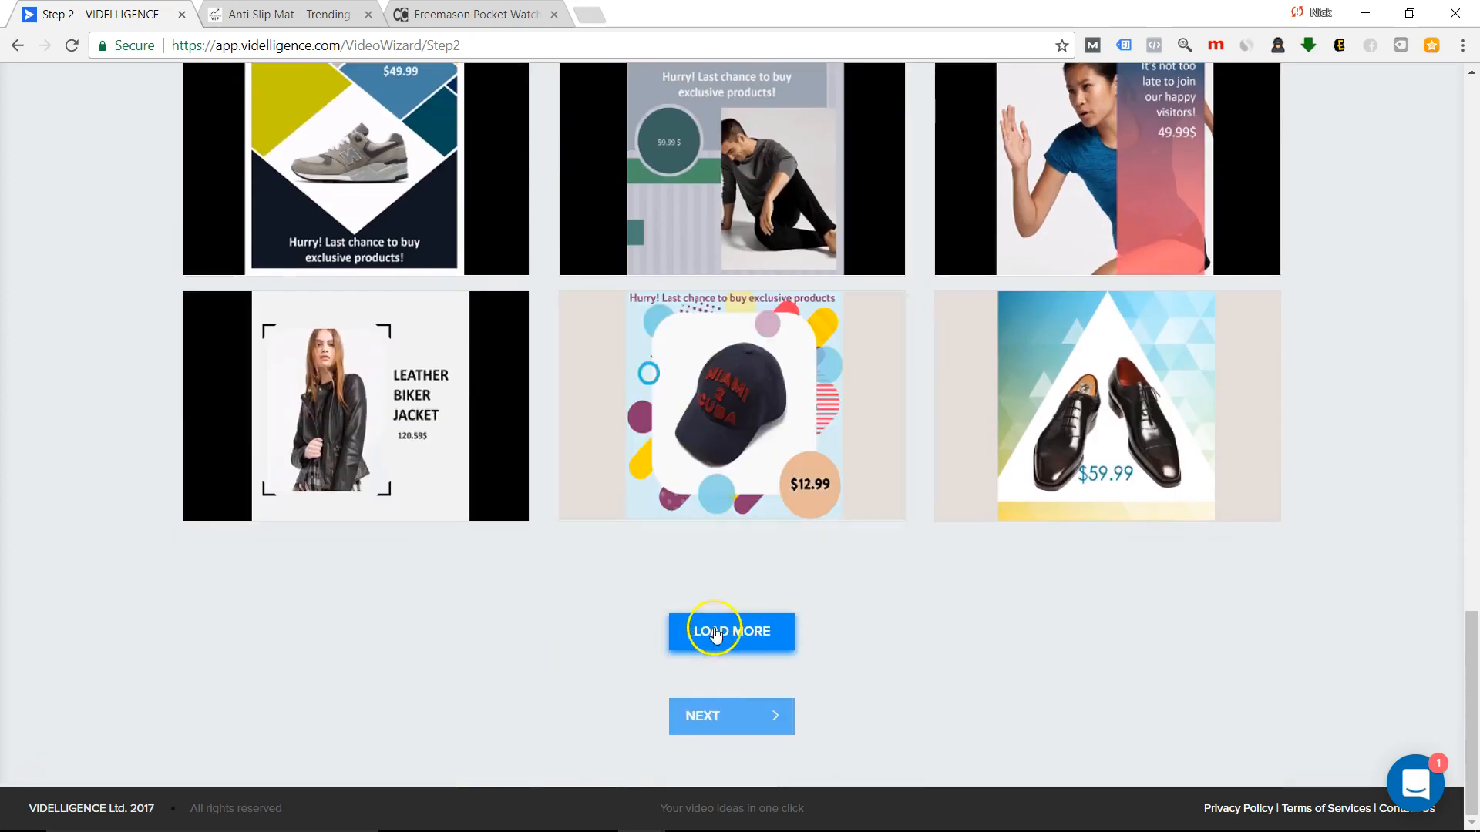
{"action": "left_click", "coordinate": [730, 632]}
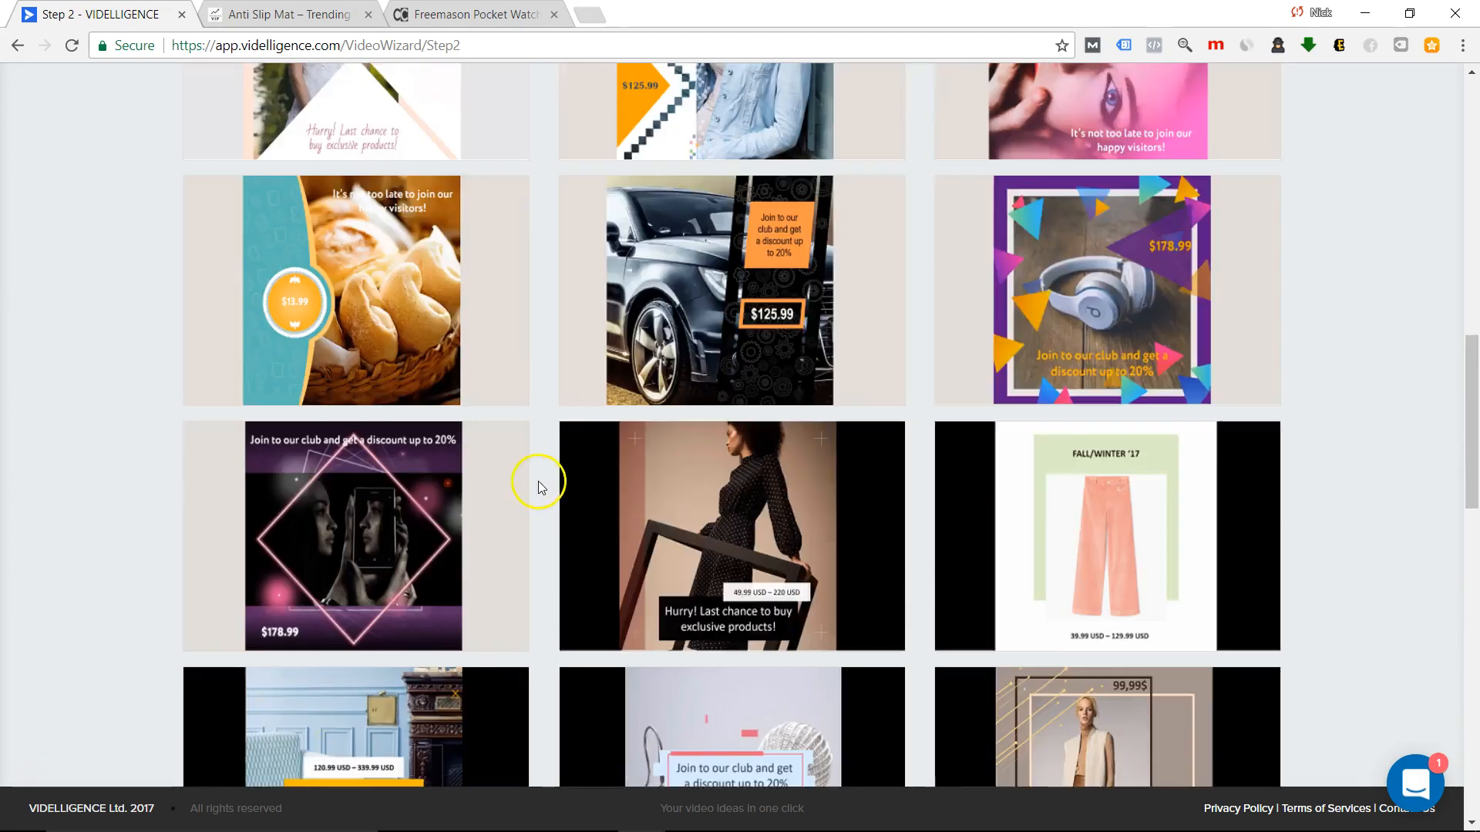
{"action": "scroll", "scroll_direction": "up", "scroll_amount": 3}
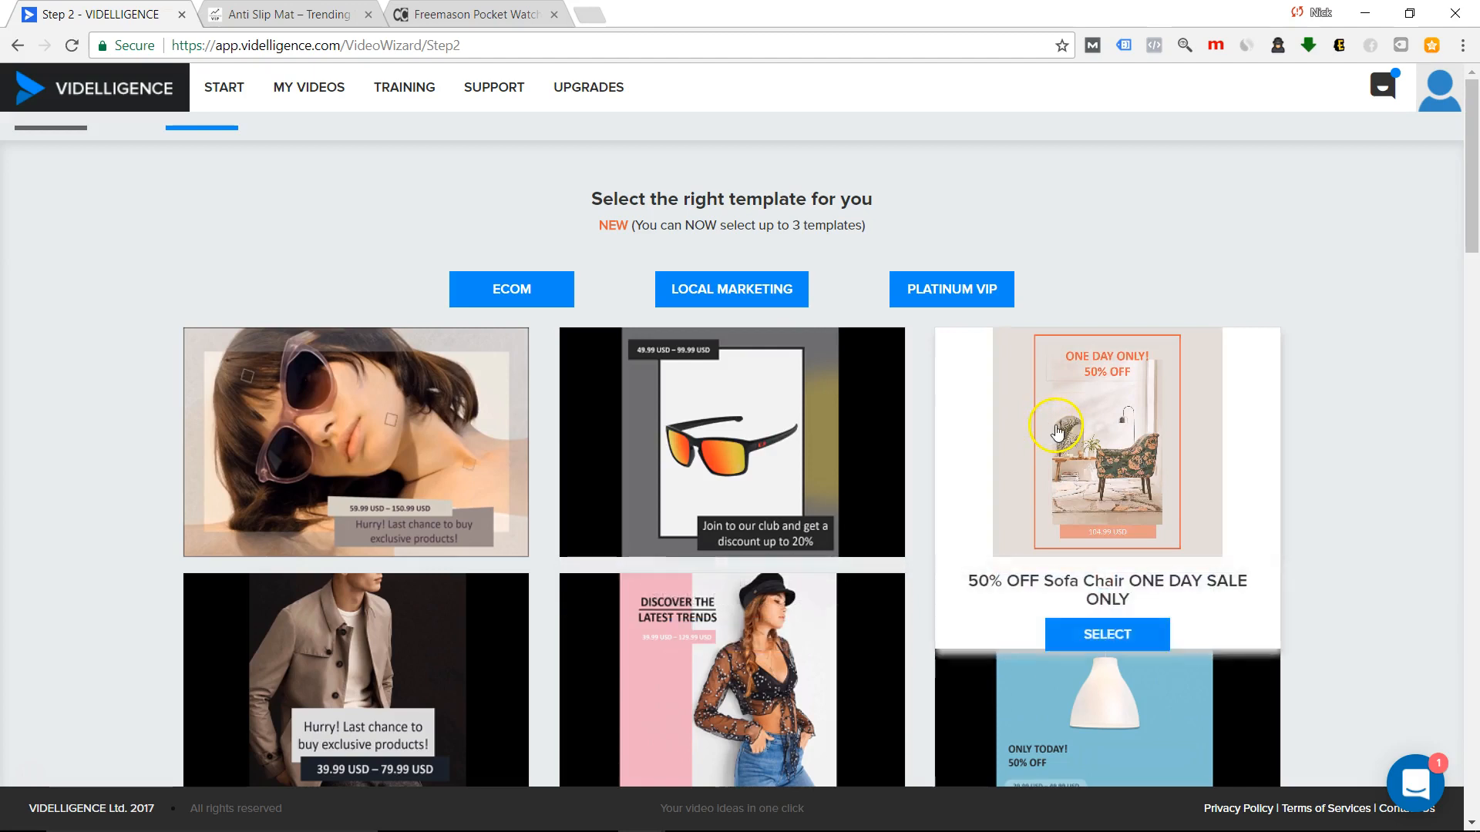
Select the Amazing Camera Promo and Headset Exclusive Discount templates and continue to step 3.
{"action": "scroll", "scroll_direction": "down", "scroll_amount": 3}
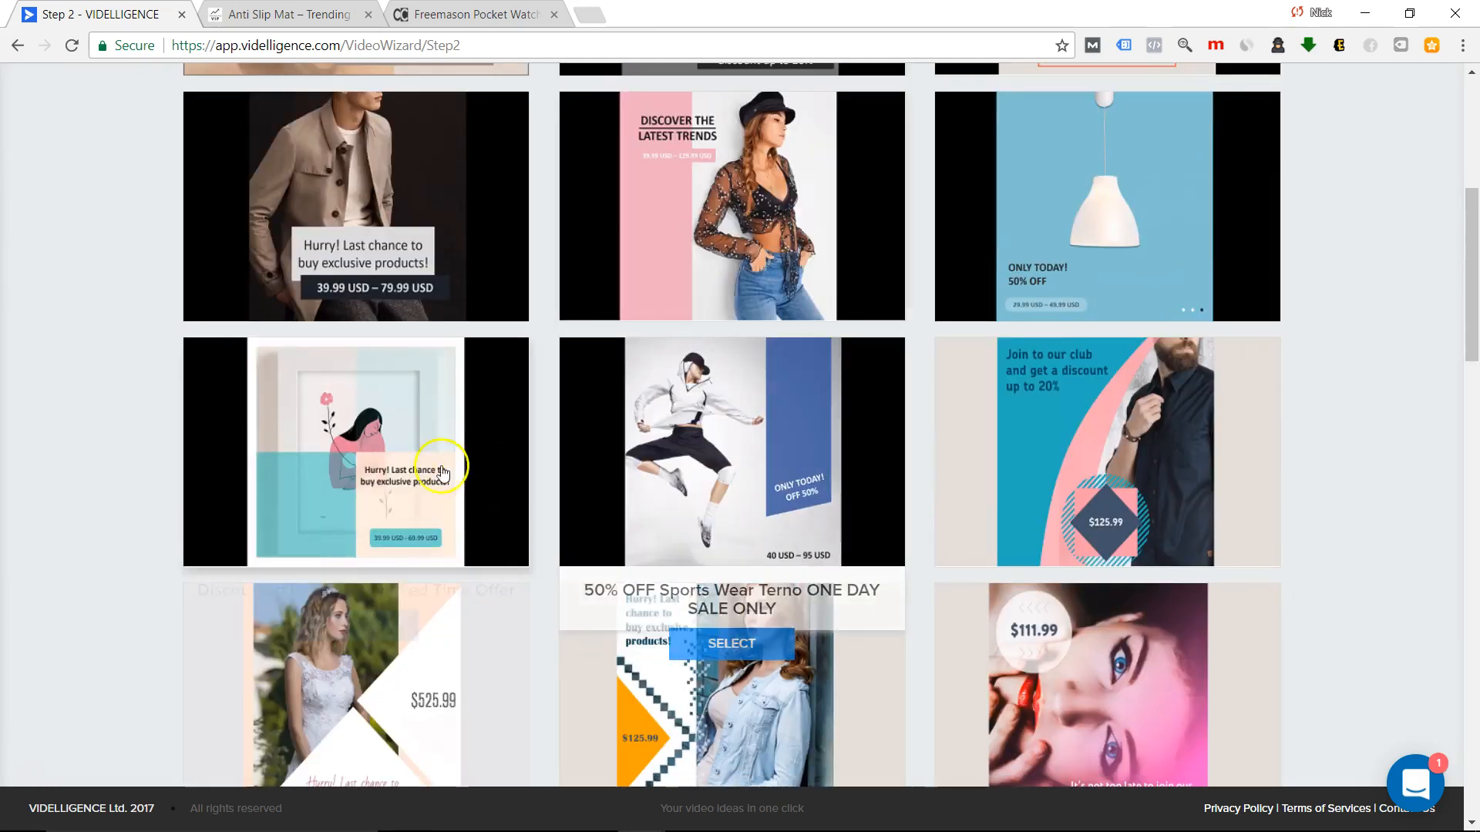
{"action": "mouse_move", "coordinate": [911, 498]}
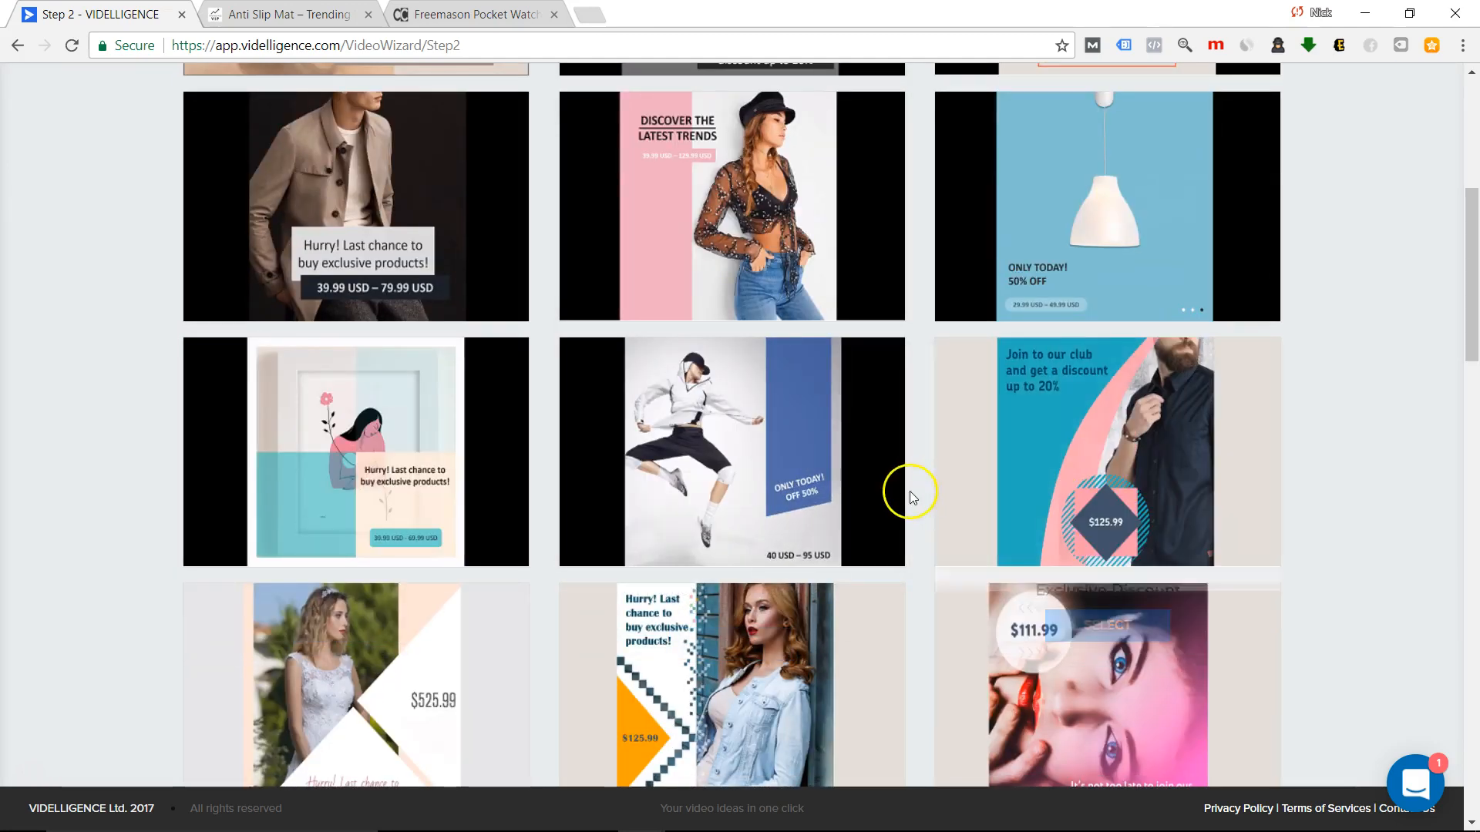
{"action": "scroll", "scroll_direction": "down", "scroll_amount": 3}
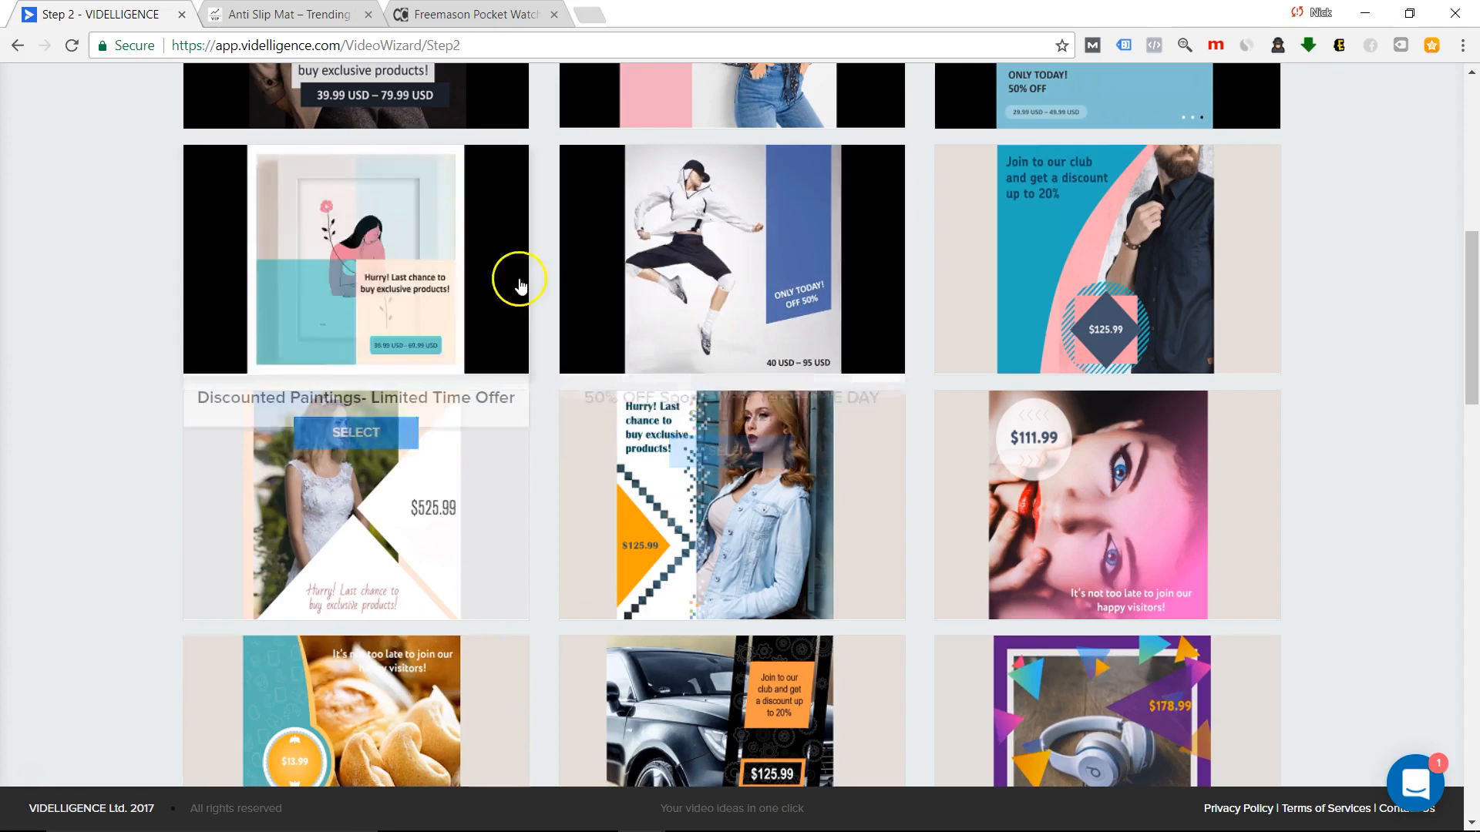
{"action": "mouse_move", "coordinate": [1031, 485]}
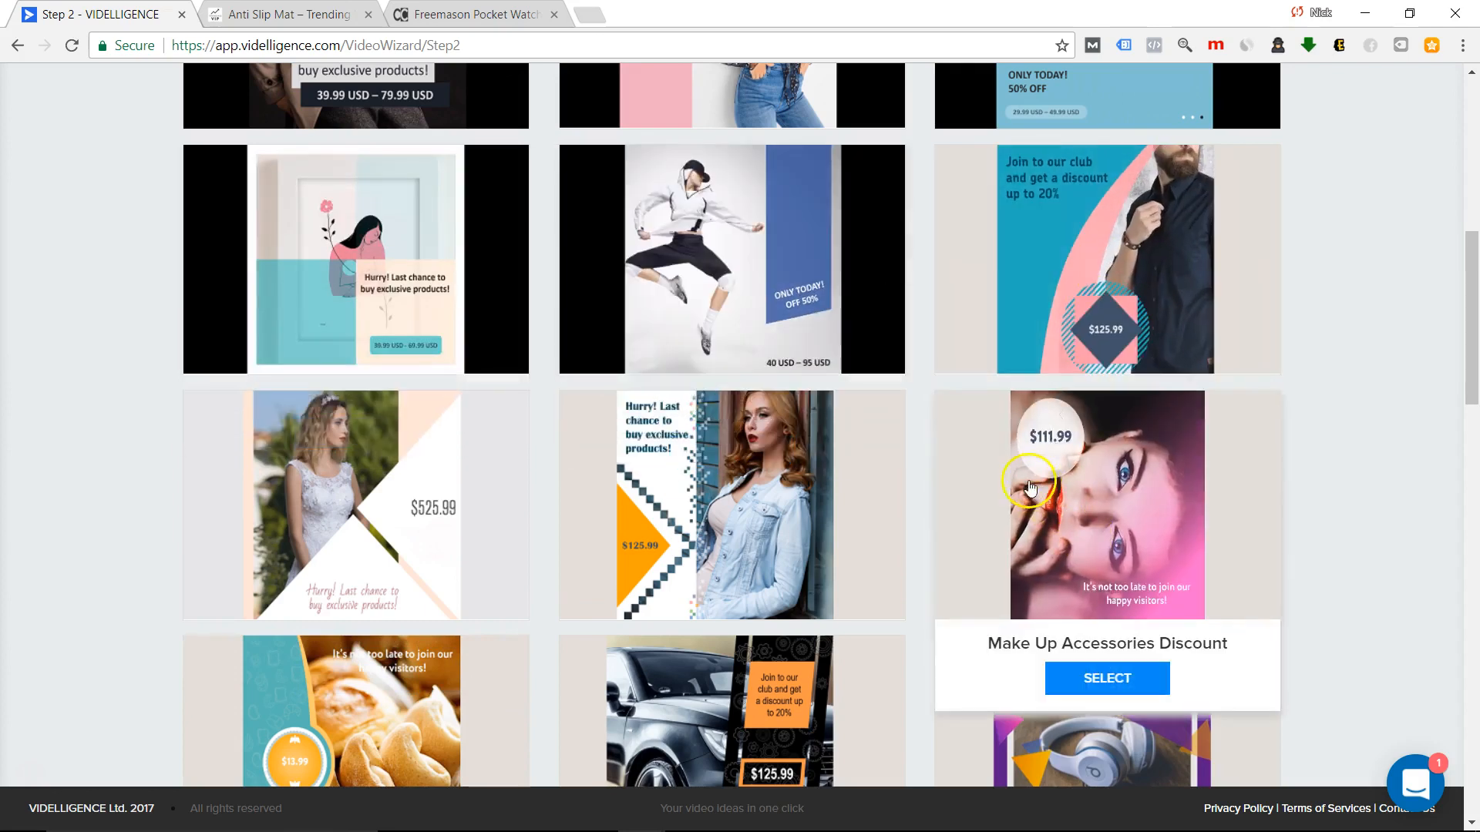
{"action": "scroll", "scroll_direction": "down", "scroll_amount": 3}
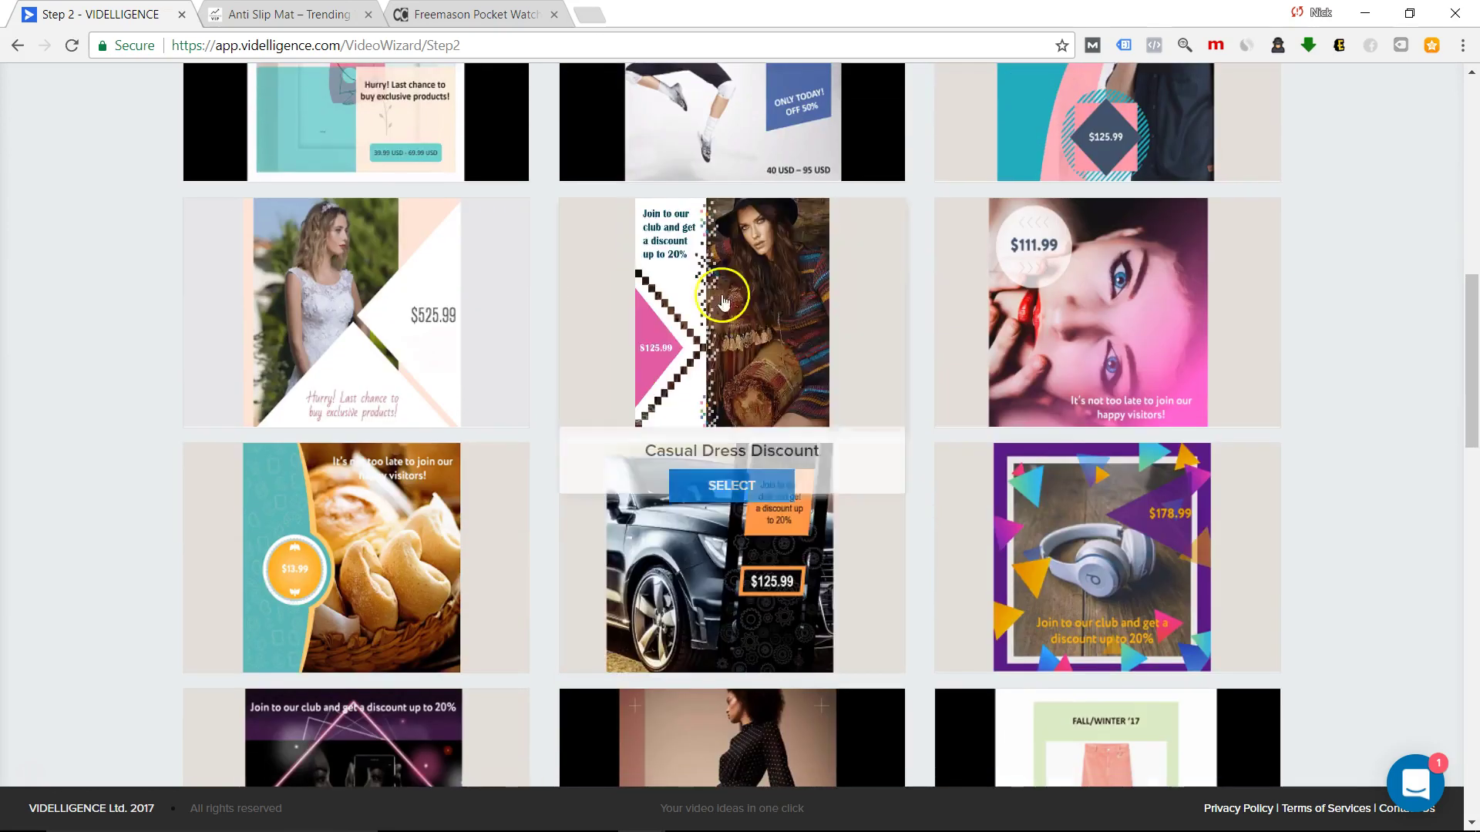
{"action": "mouse_move", "coordinate": [717, 238]}
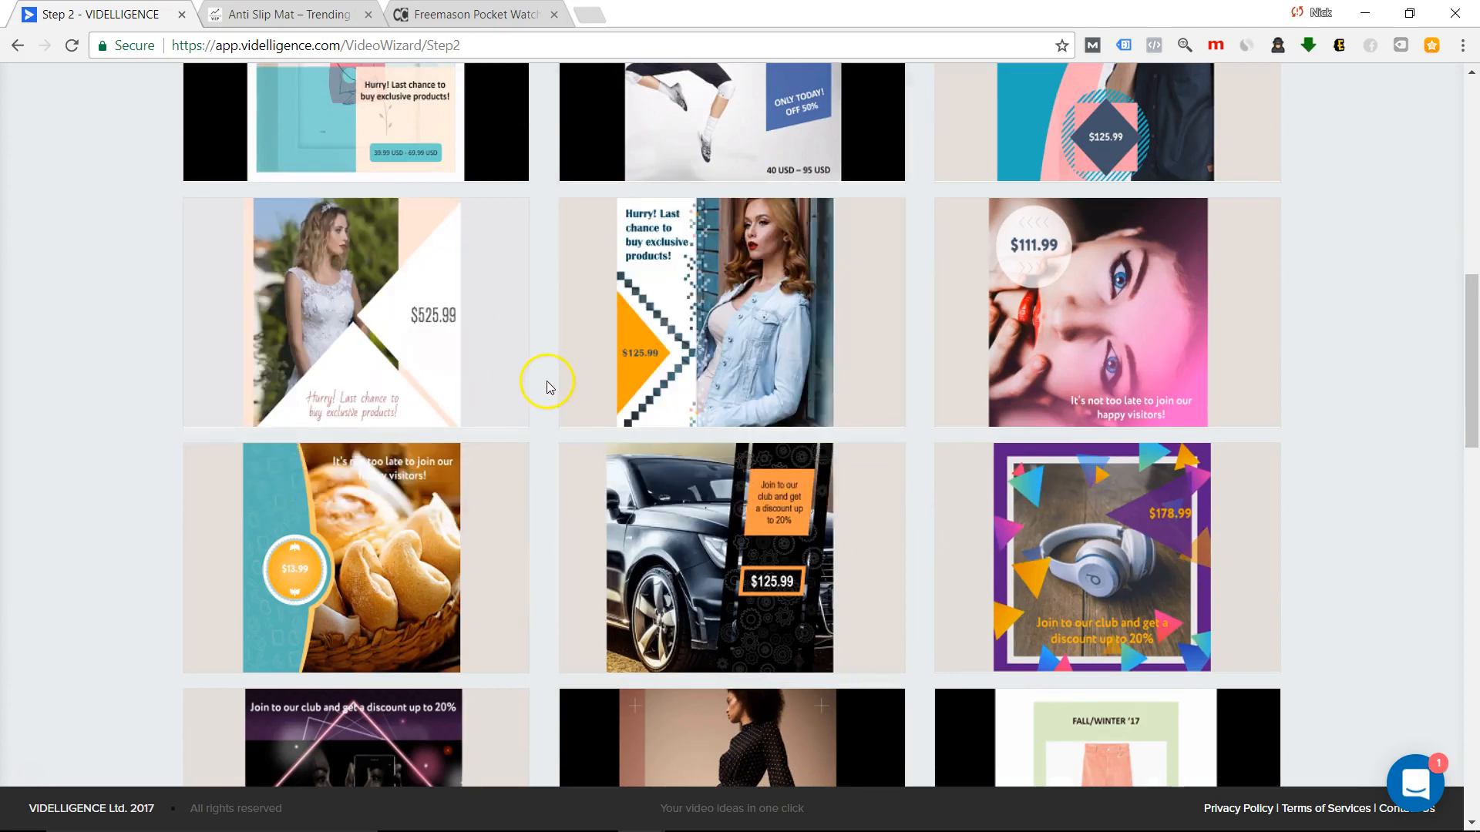
{"action": "mouse_move", "coordinate": [552, 415]}
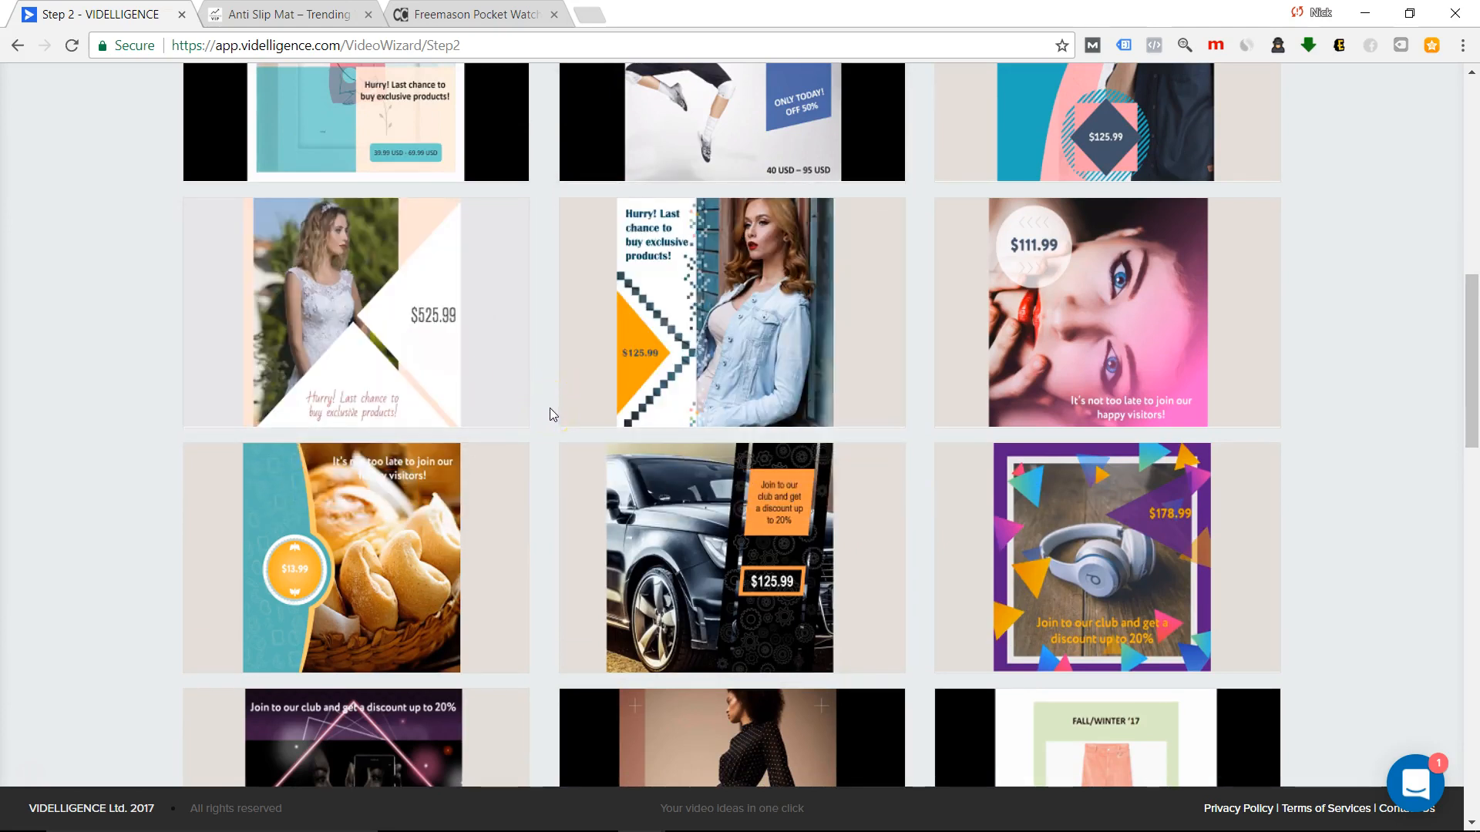
{"action": "scroll", "scroll_direction": "down", "scroll_amount": 3}
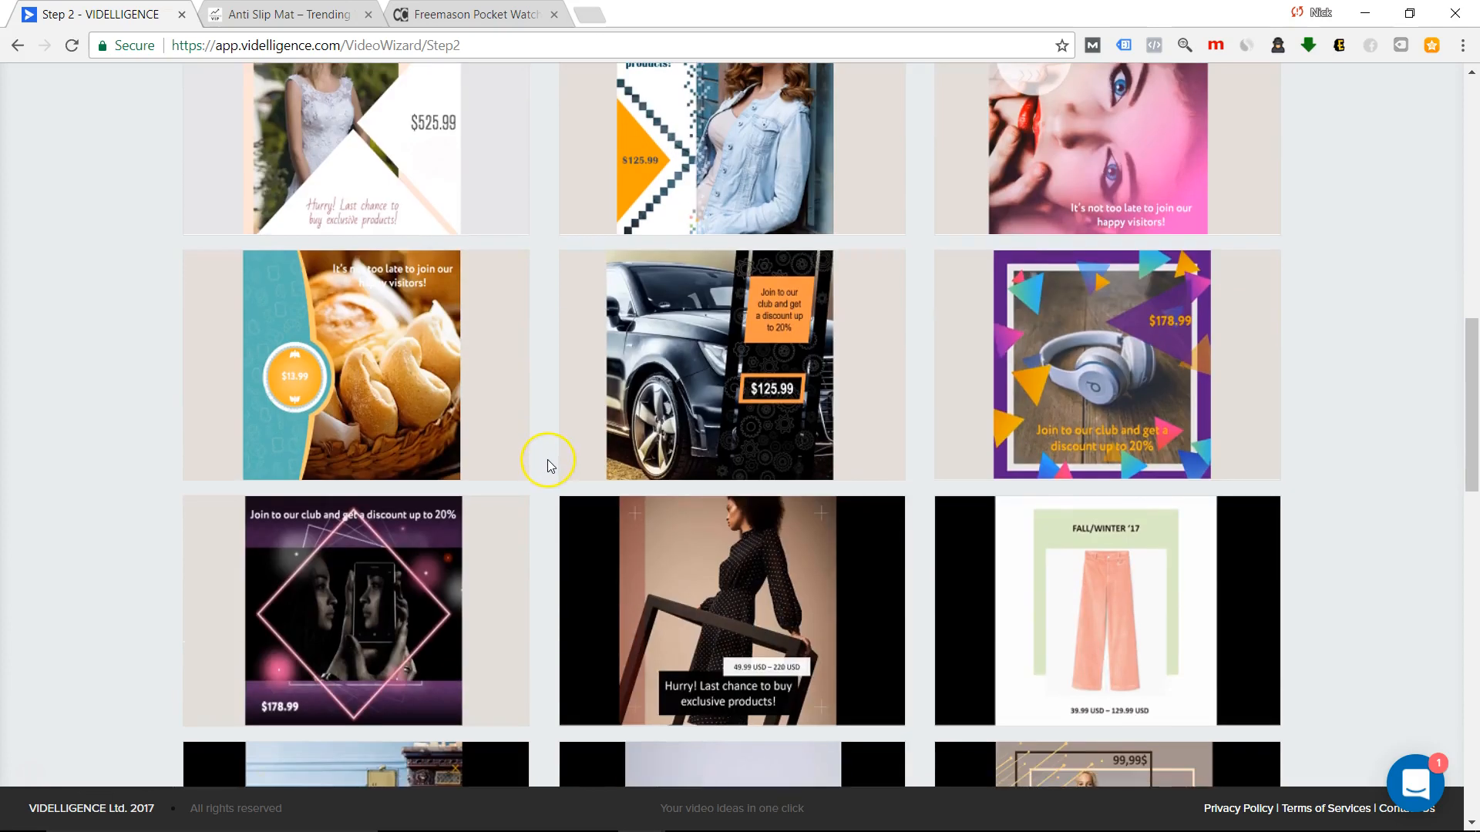
{"action": "mouse_move", "coordinate": [550, 466]}
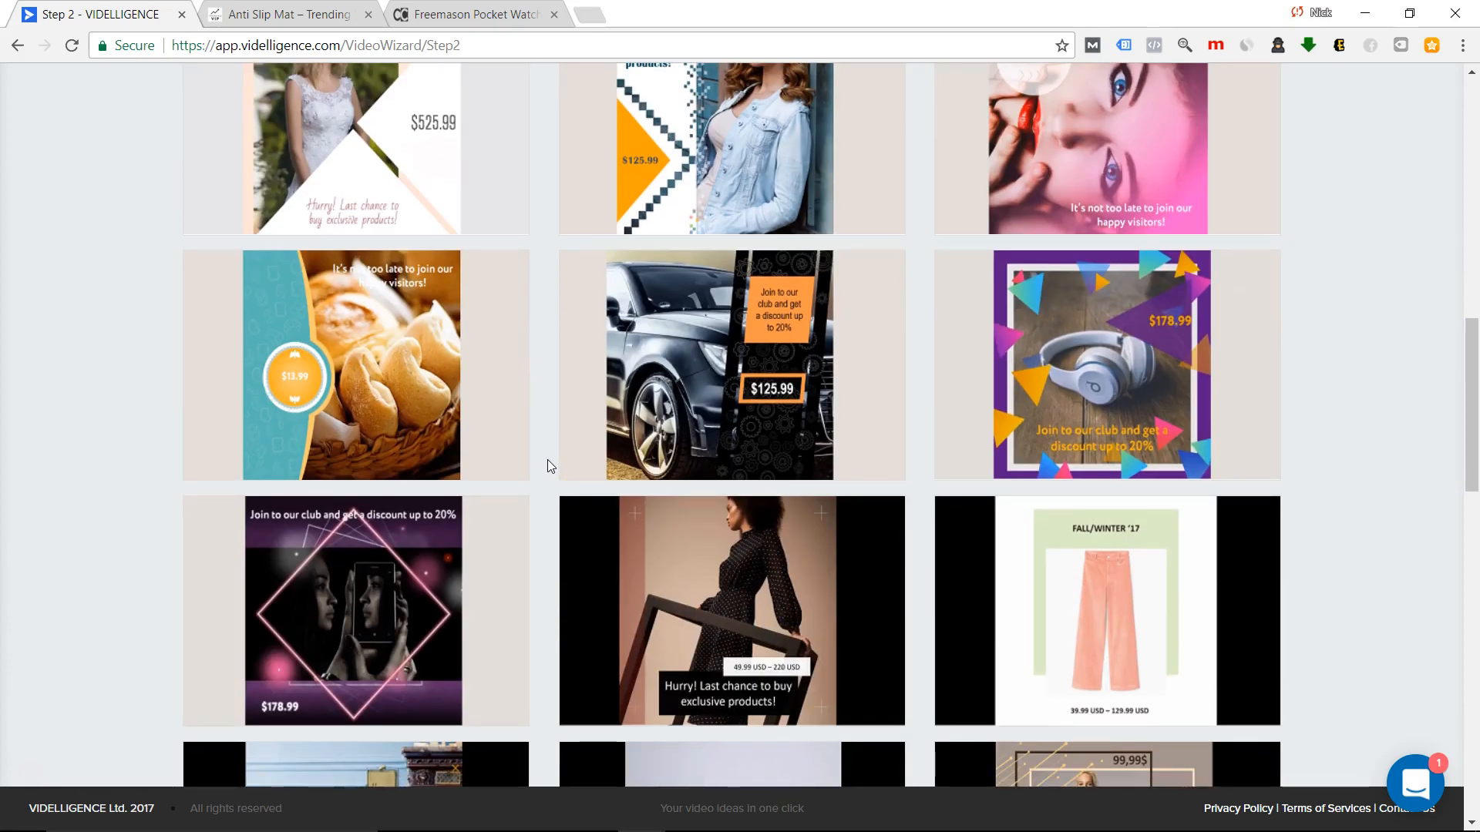
{"action": "scroll", "scroll_direction": "down", "scroll_amount": 3}
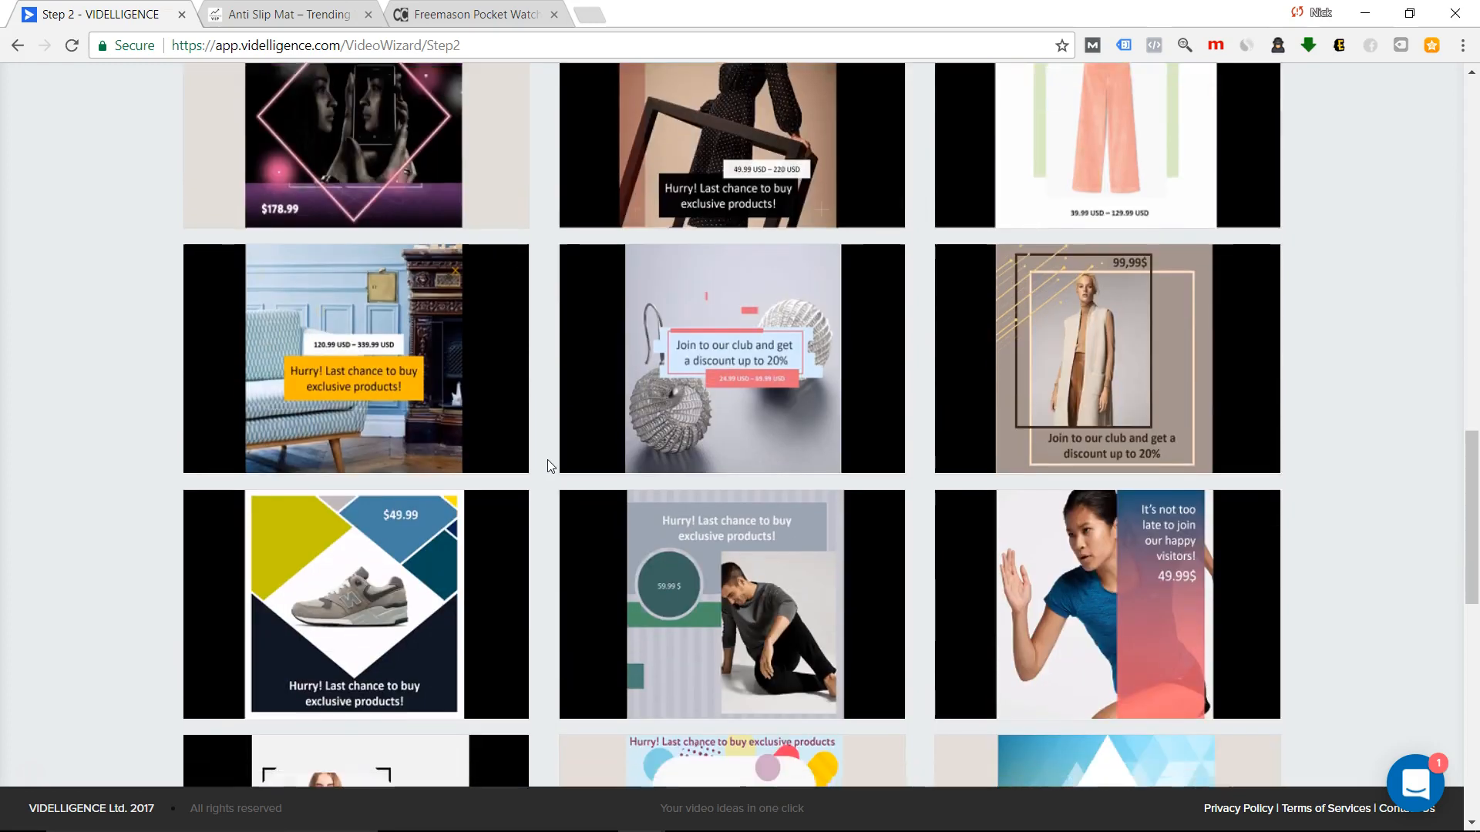
{"action": "scroll", "scroll_direction": "down", "scroll_amount": 3}
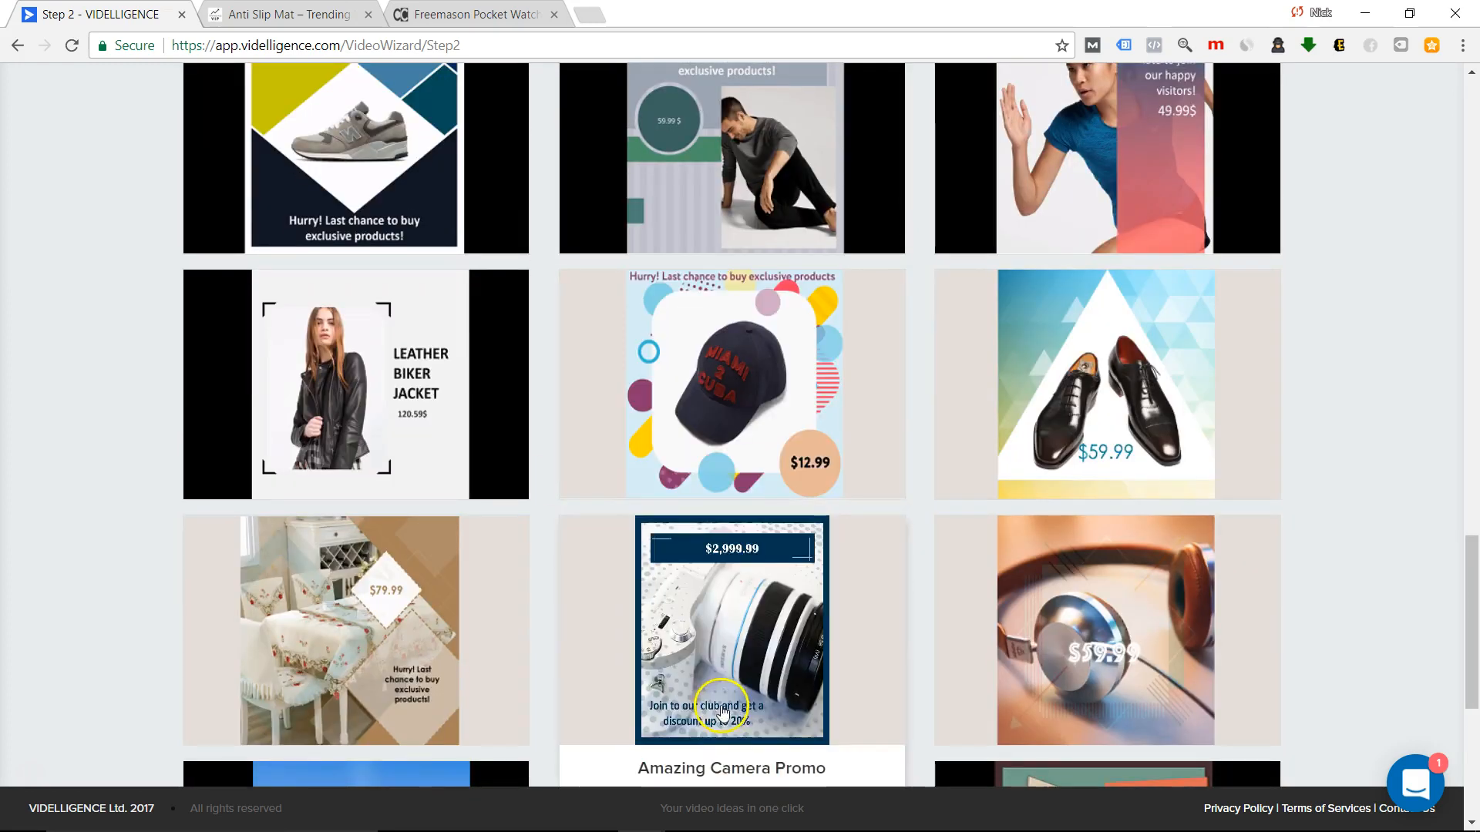
{"action": "left_click", "coordinate": [730, 629]}
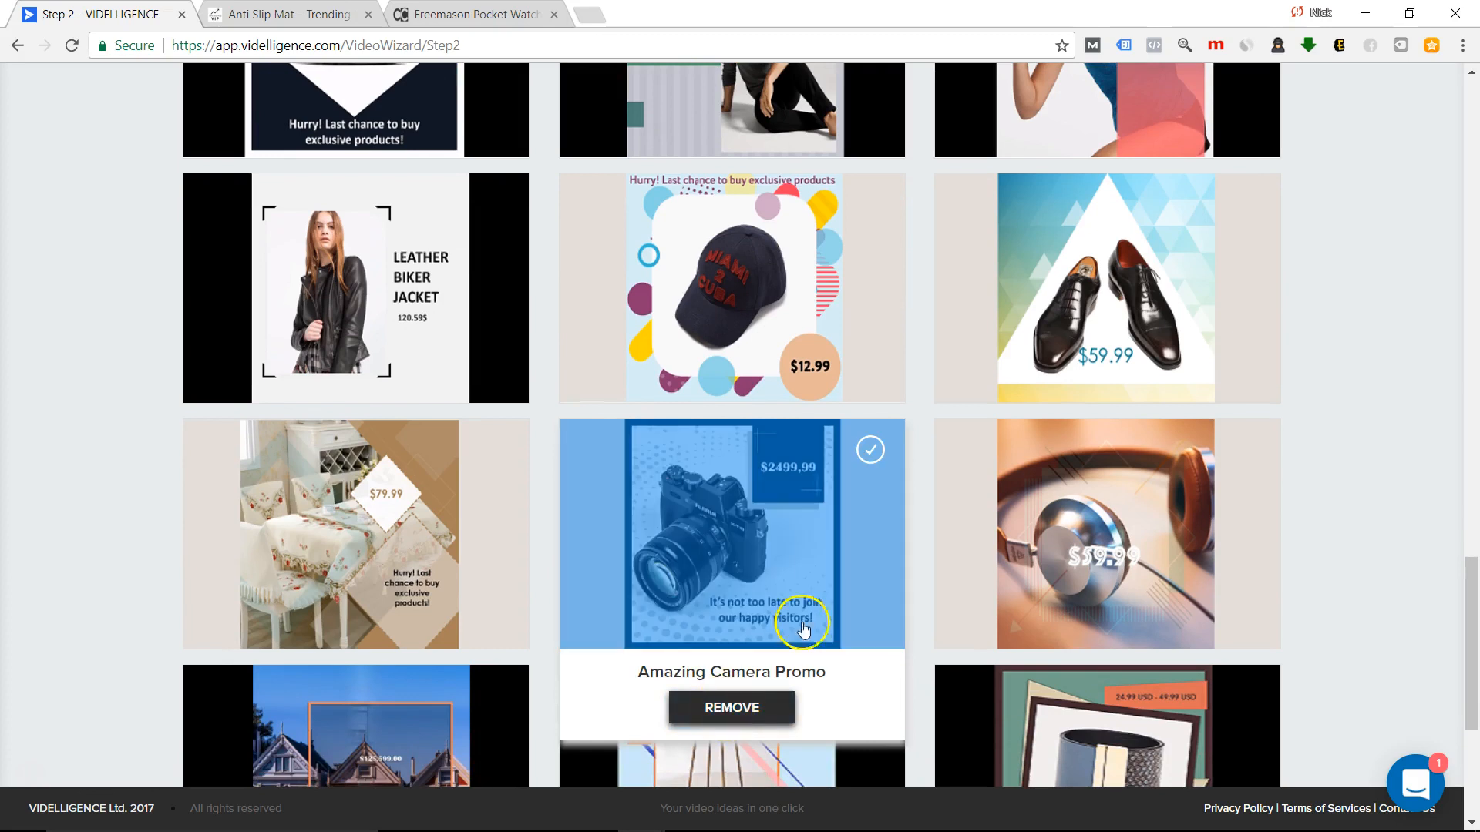
{"action": "mouse_move", "coordinate": [769, 538]}
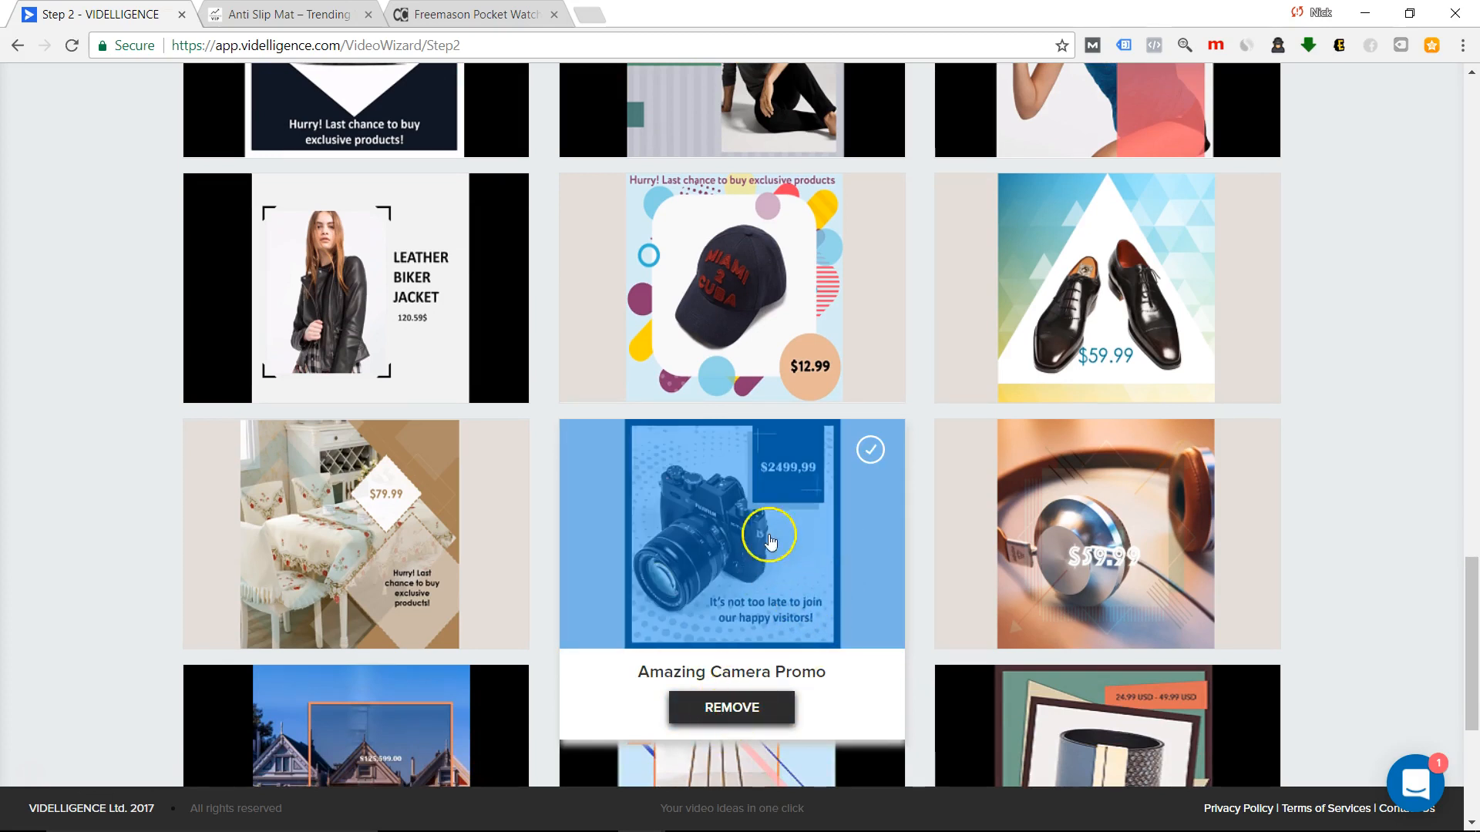
{"action": "mouse_move", "coordinate": [1062, 561]}
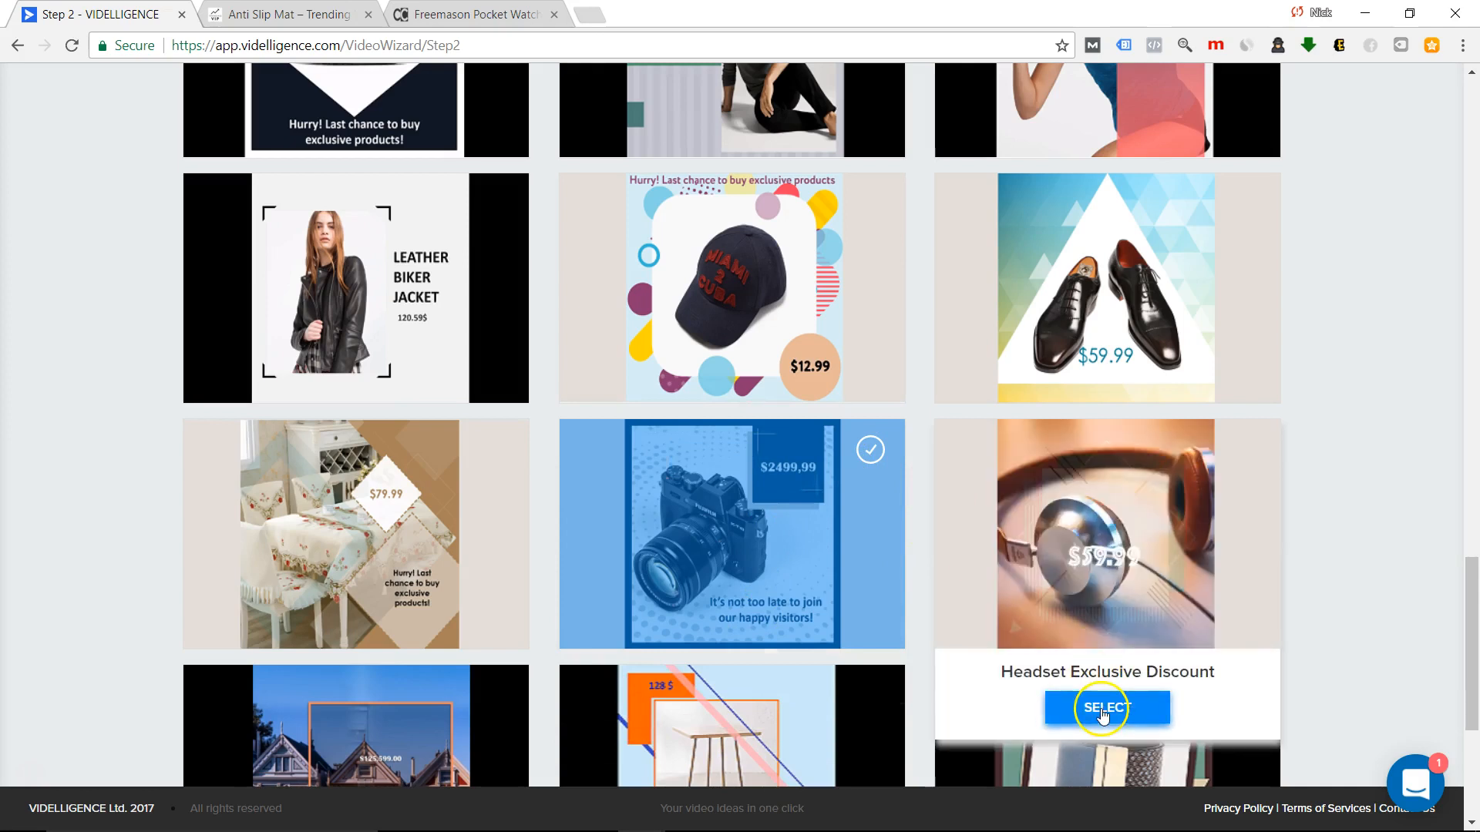
{"action": "left_click", "coordinate": [1106, 707]}
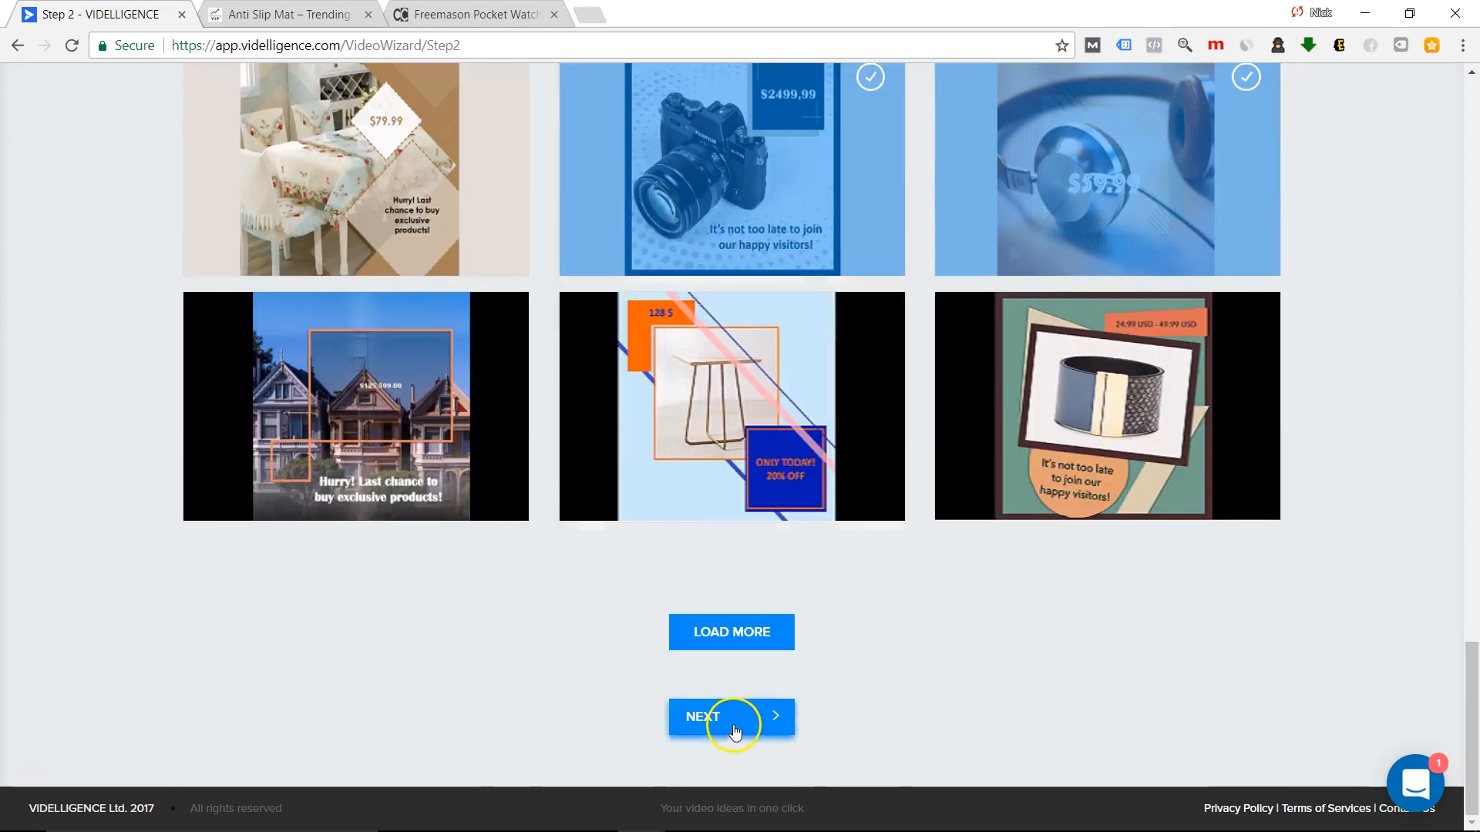
{"action": "left_click", "coordinate": [731, 717]}
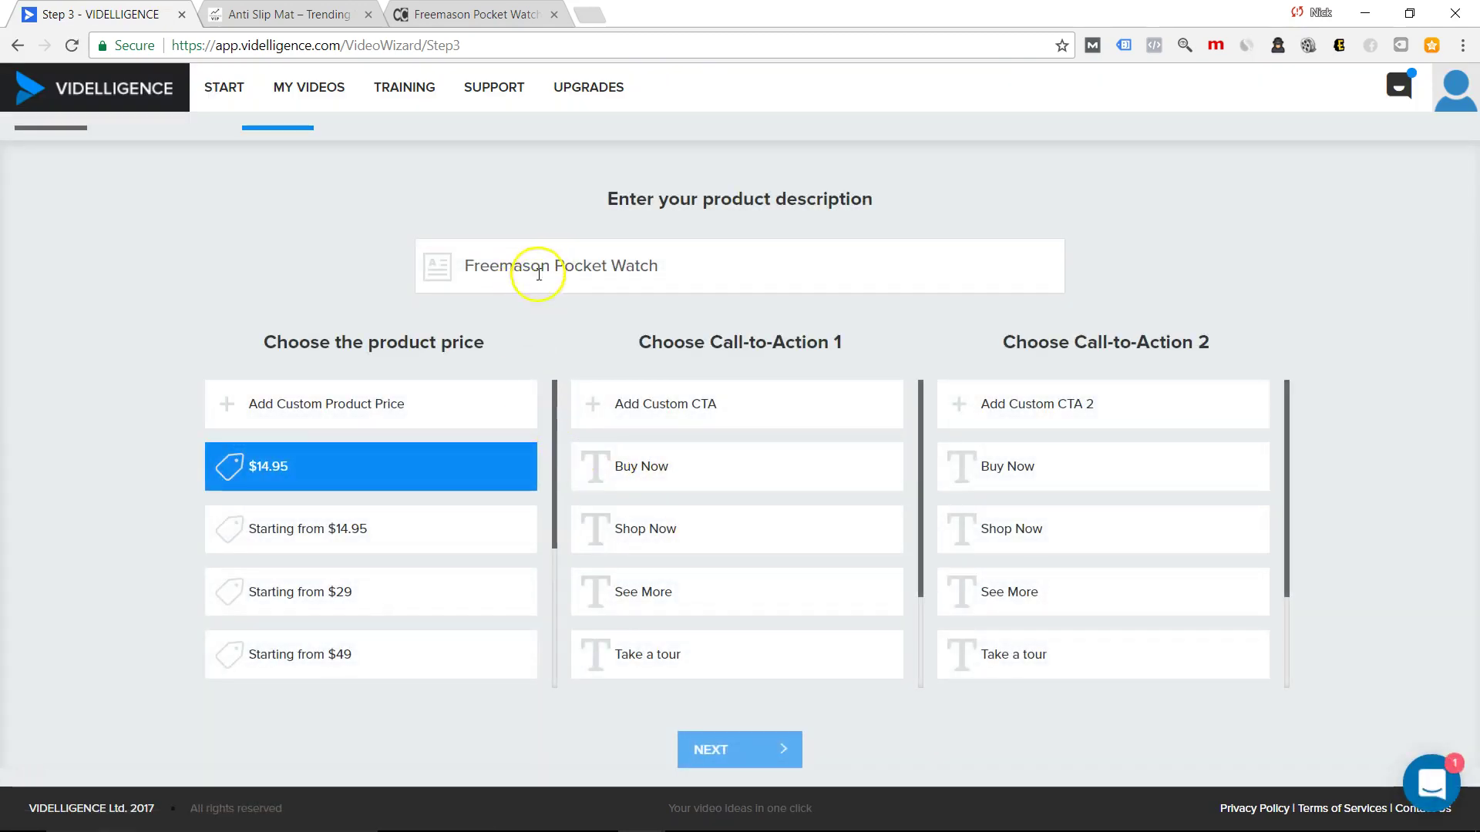
{"action": "mouse_move", "coordinate": [821, 313]}
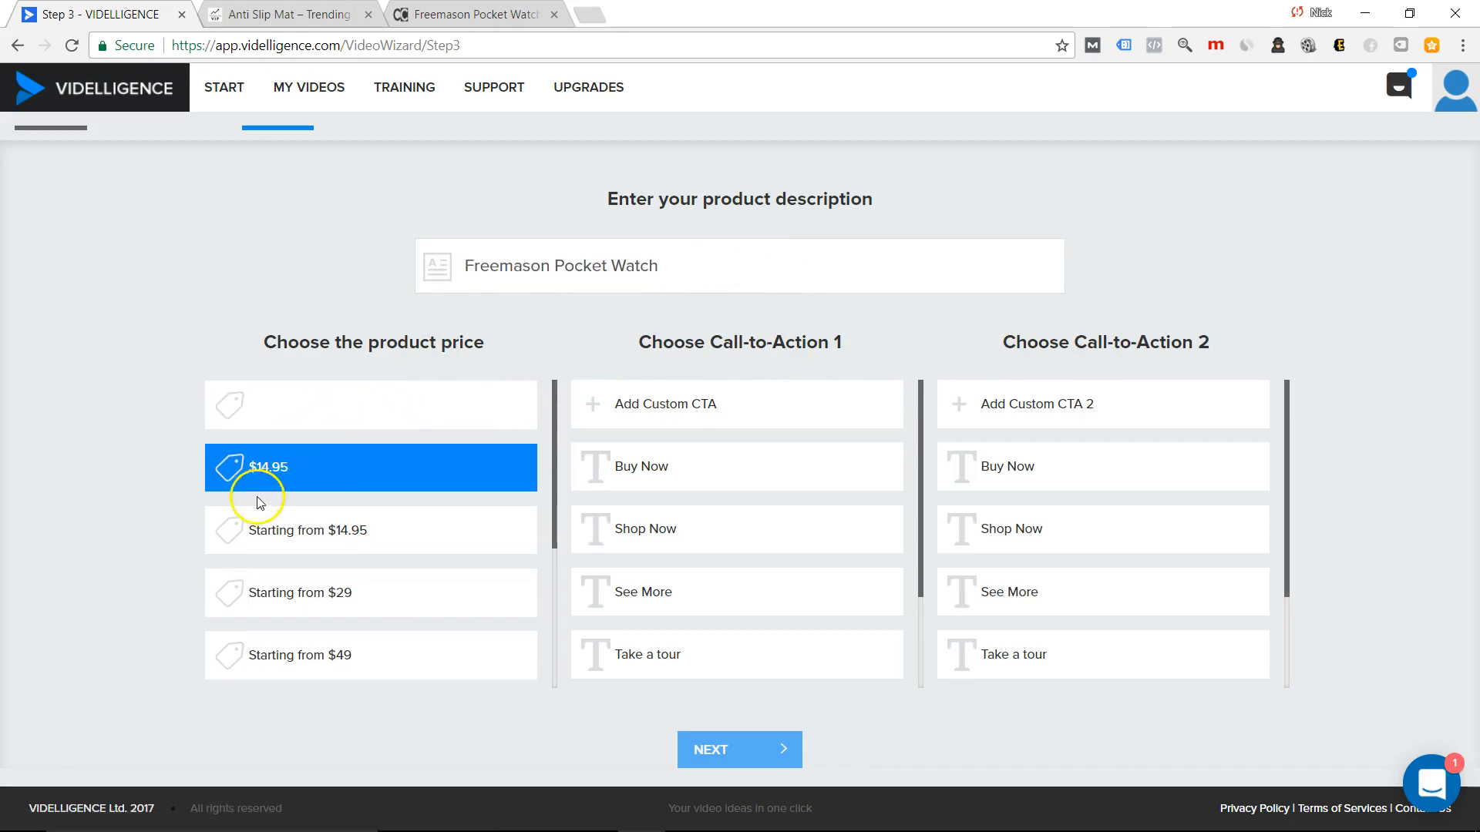
{"action": "mouse_move", "coordinate": [304, 500]}
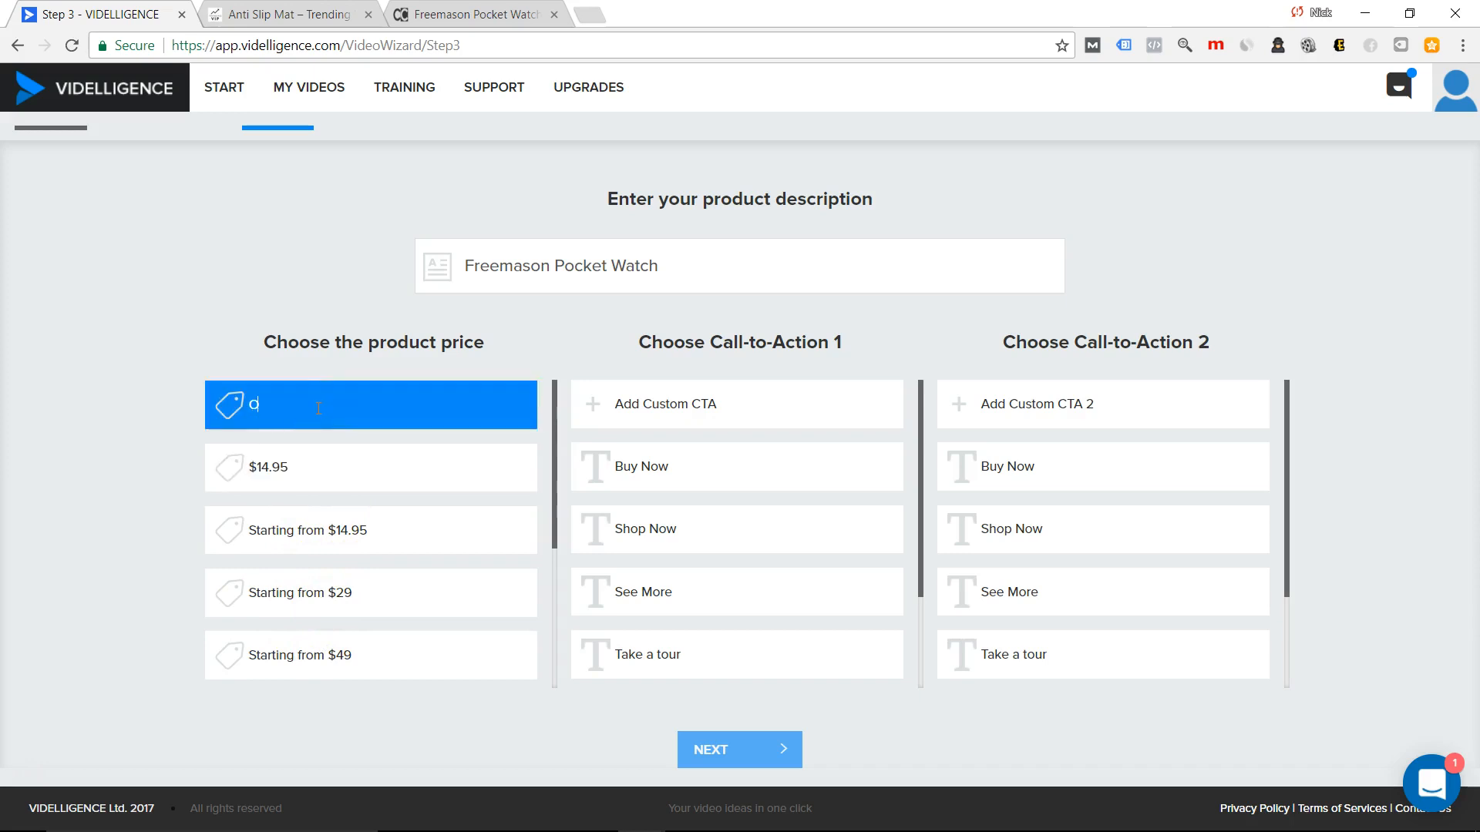
Enter custom price 'On Sale Now for $14.95!', pick Buy Now as the call to action, and continue.
{"action": "type", "text": "On Sale Now for $14.95"}
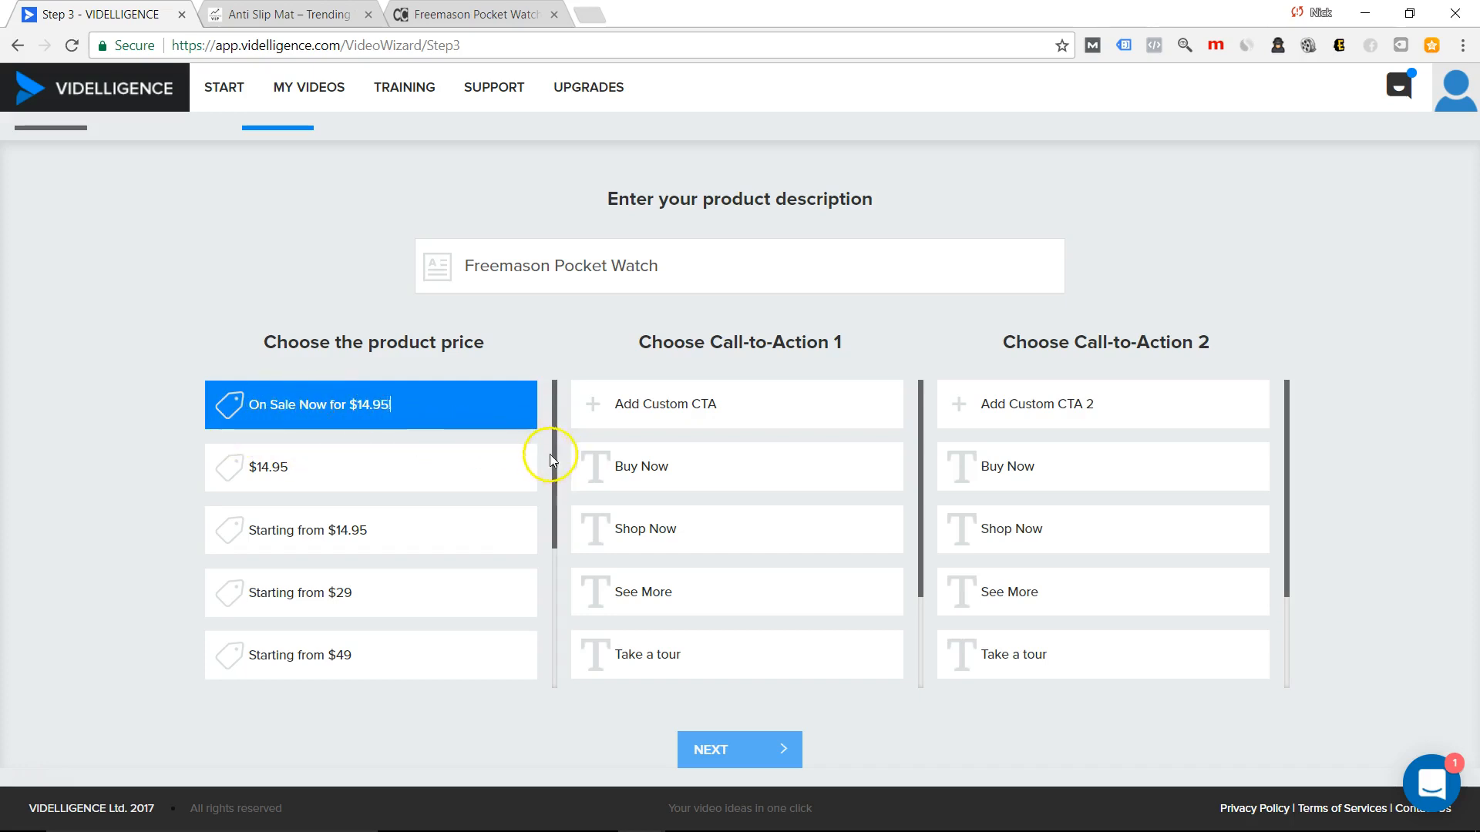
{"action": "left_click", "coordinate": [642, 466]}
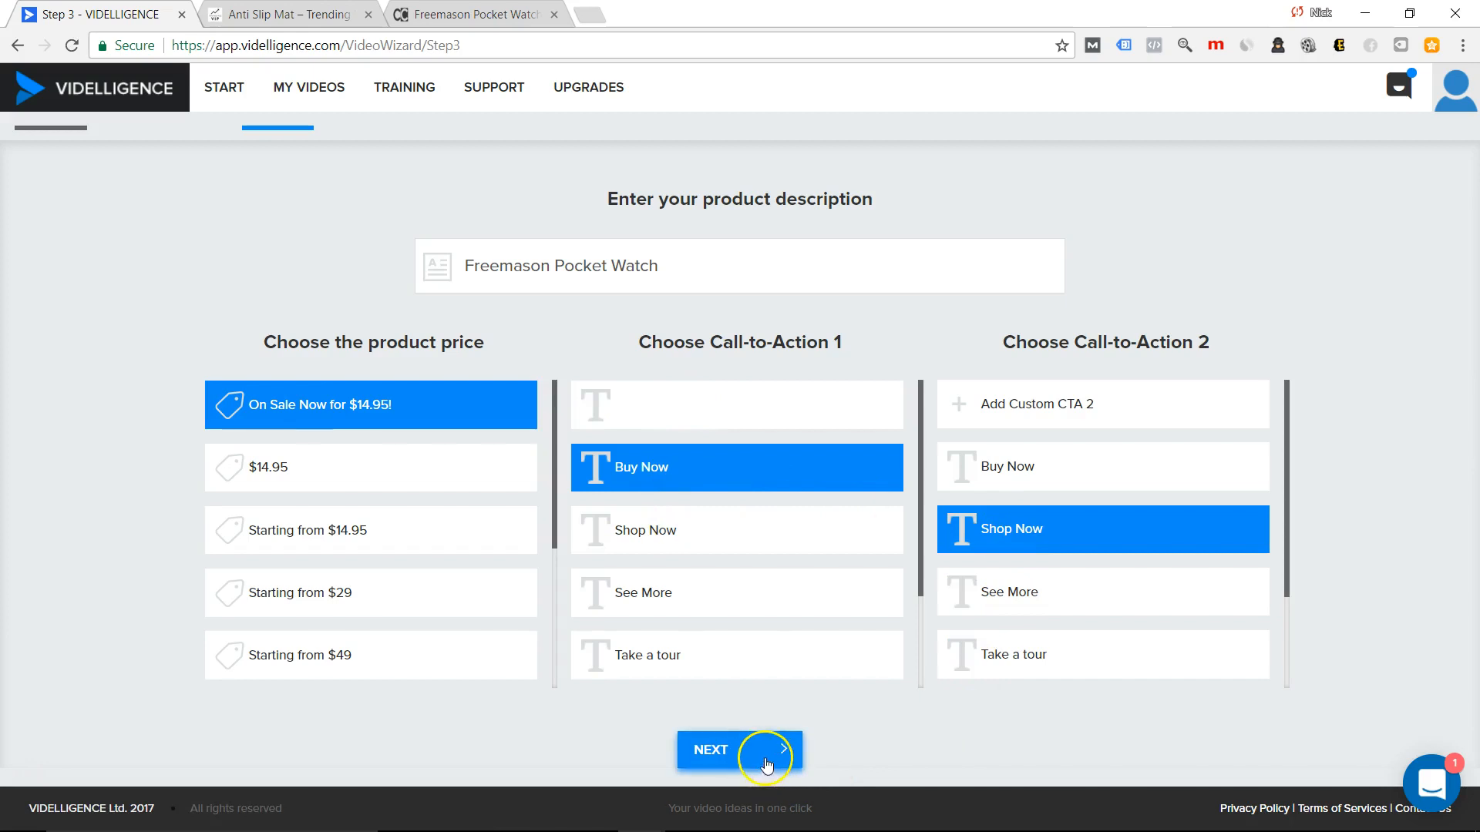
{"action": "left_click", "coordinate": [738, 749]}
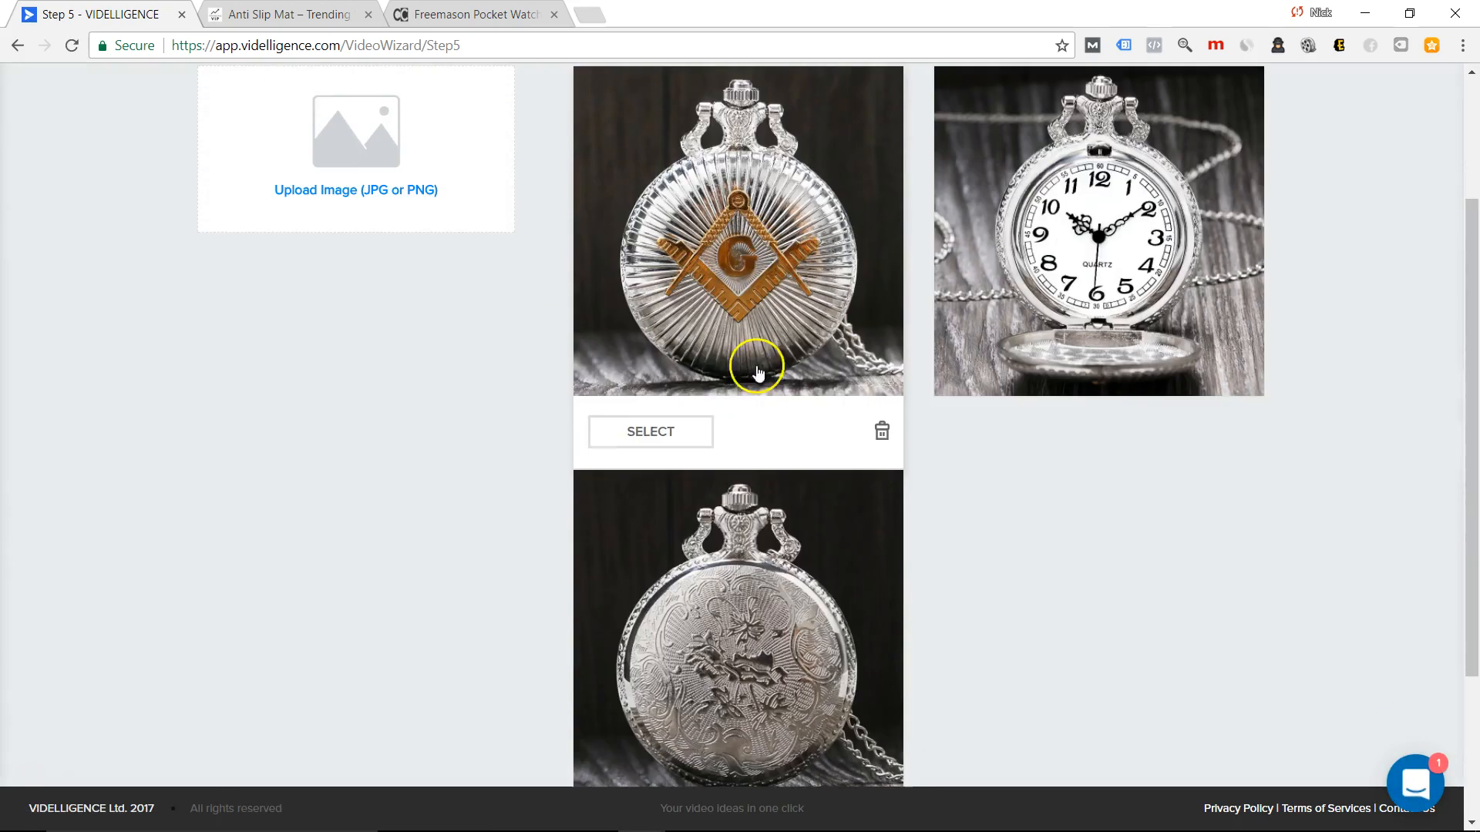
Select the Masonic-emblem watch image as the third picture and continue to background music.
{"action": "left_click", "coordinate": [1097, 231]}
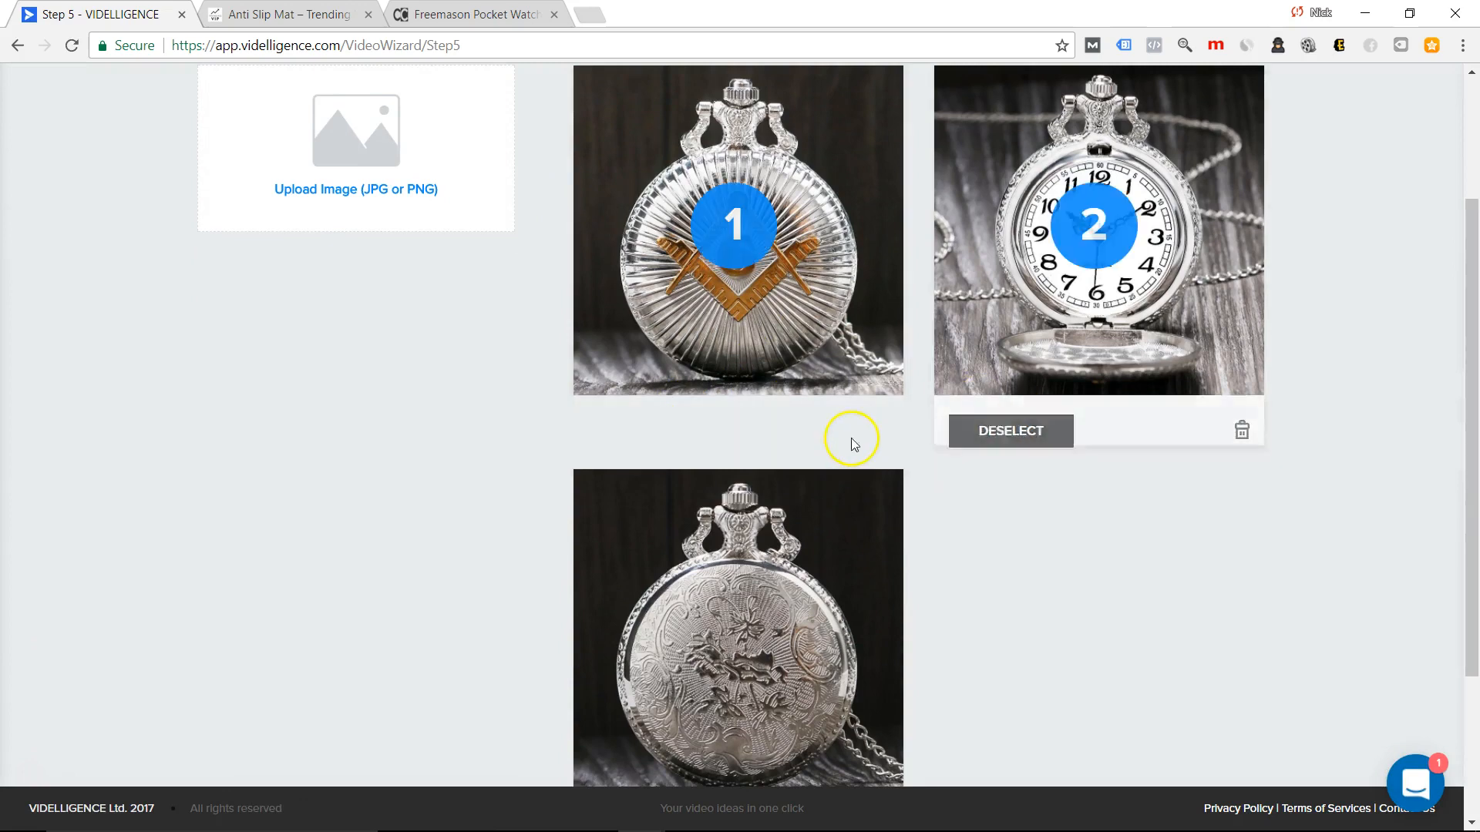
{"action": "scroll", "scroll_direction": "up", "scroll_amount": 3}
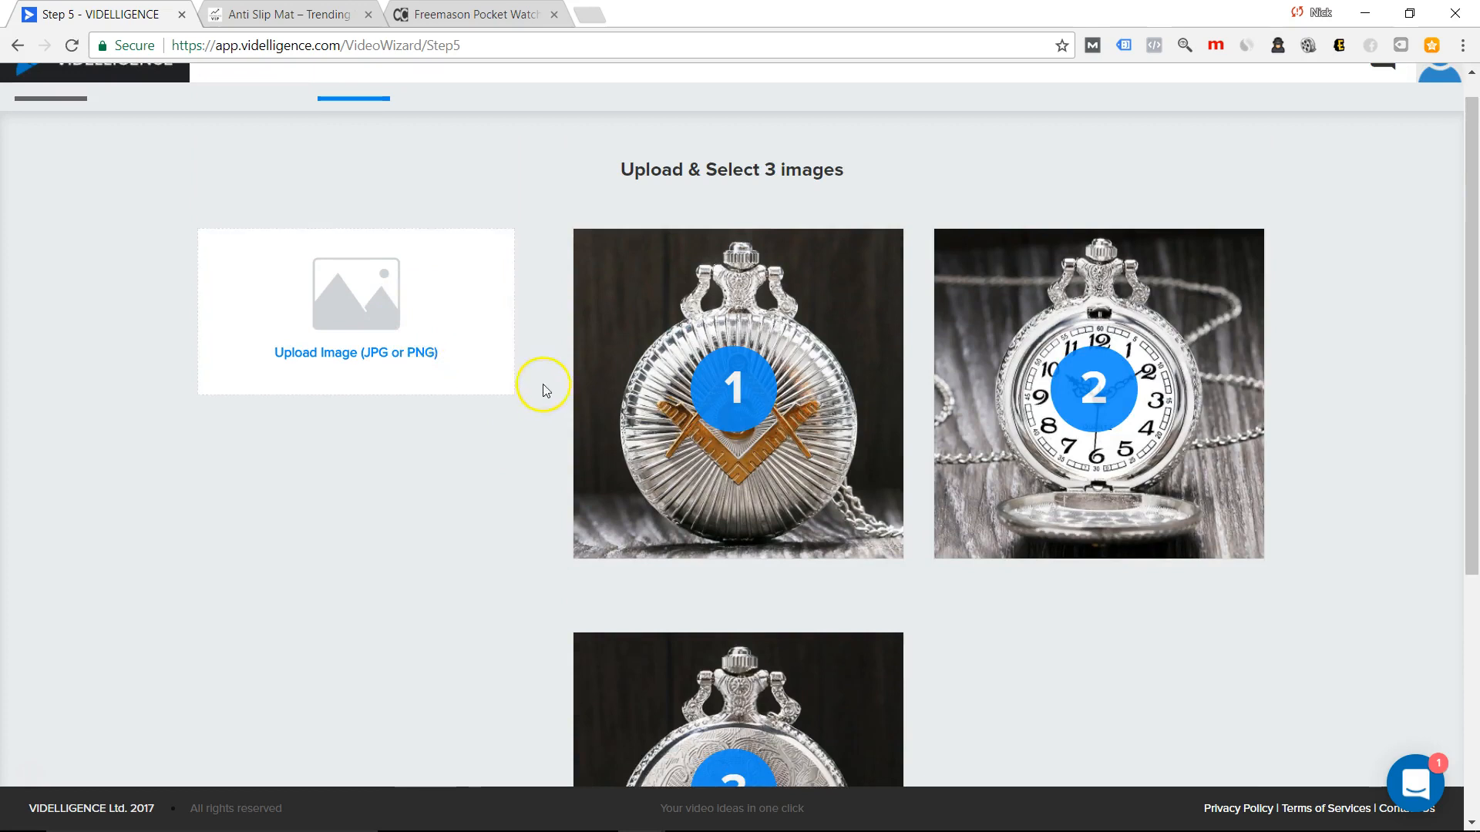
{"action": "scroll", "scroll_direction": "down", "scroll_amount": 3}
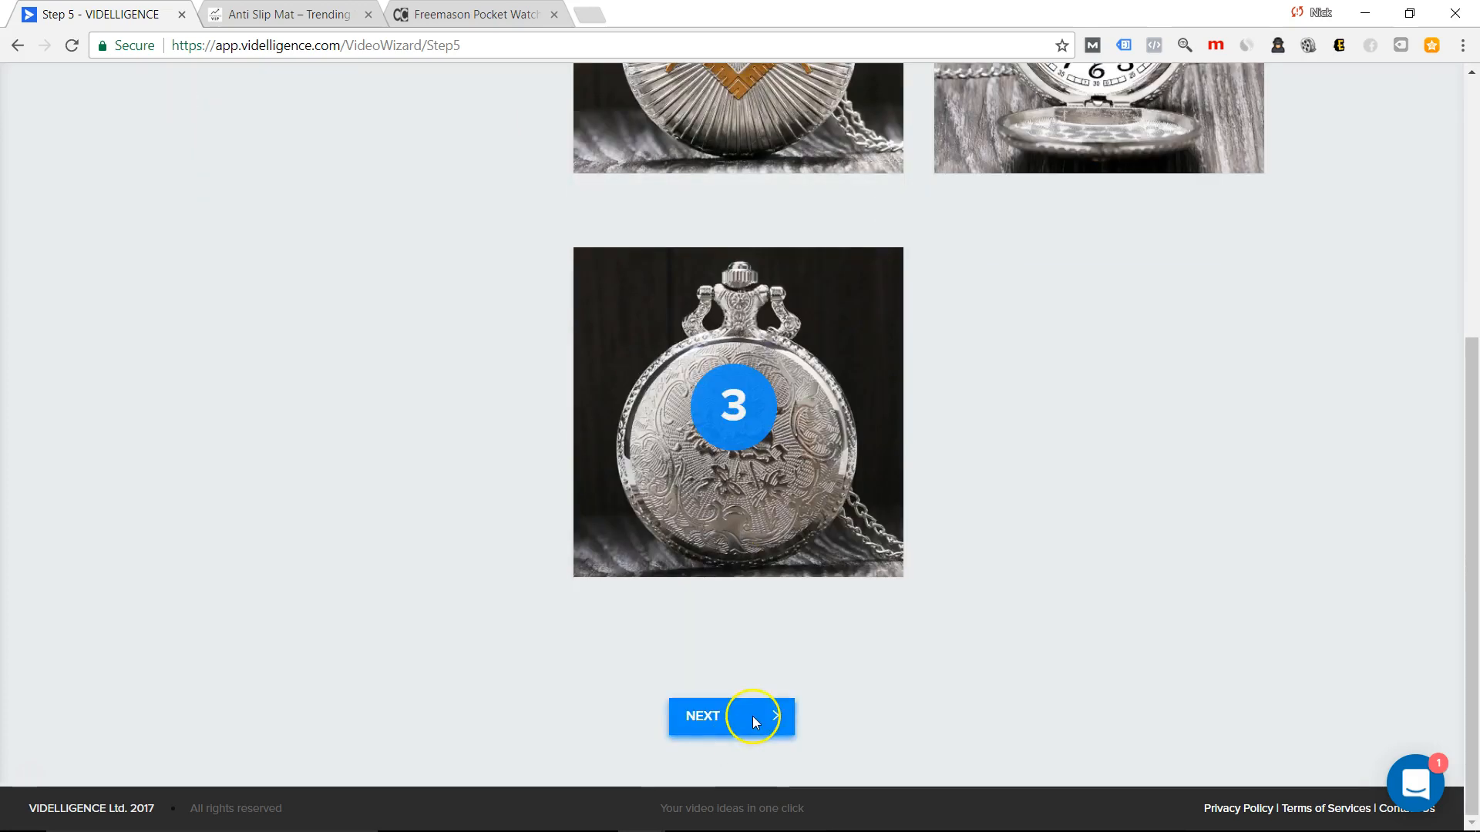
{"action": "left_click", "coordinate": [730, 716]}
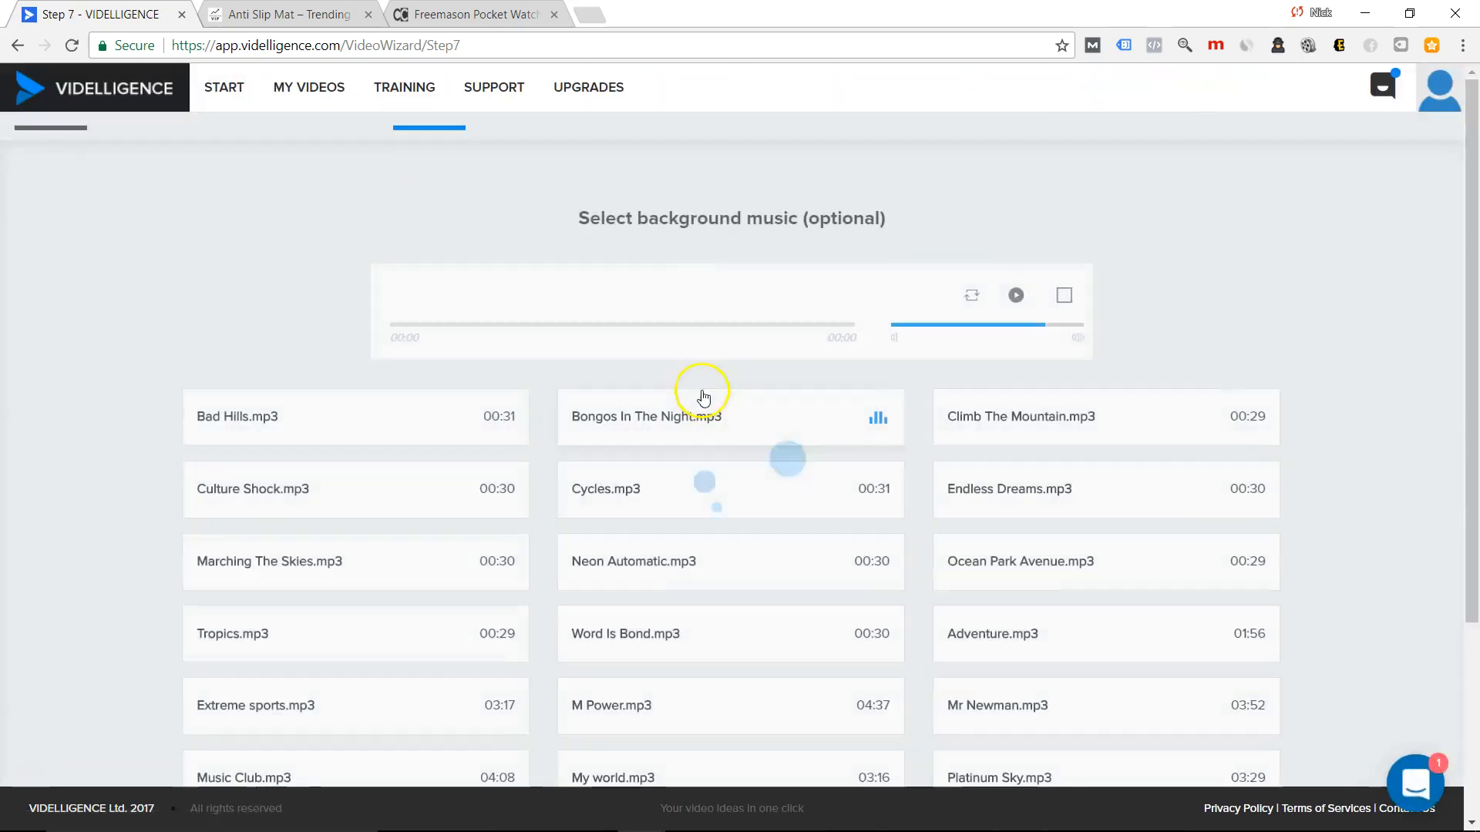
Preview the Cycles, Music Club, Marching The Skies and Adventure tracks.
{"action": "scroll", "scroll_direction": "down", "scroll_amount": 3}
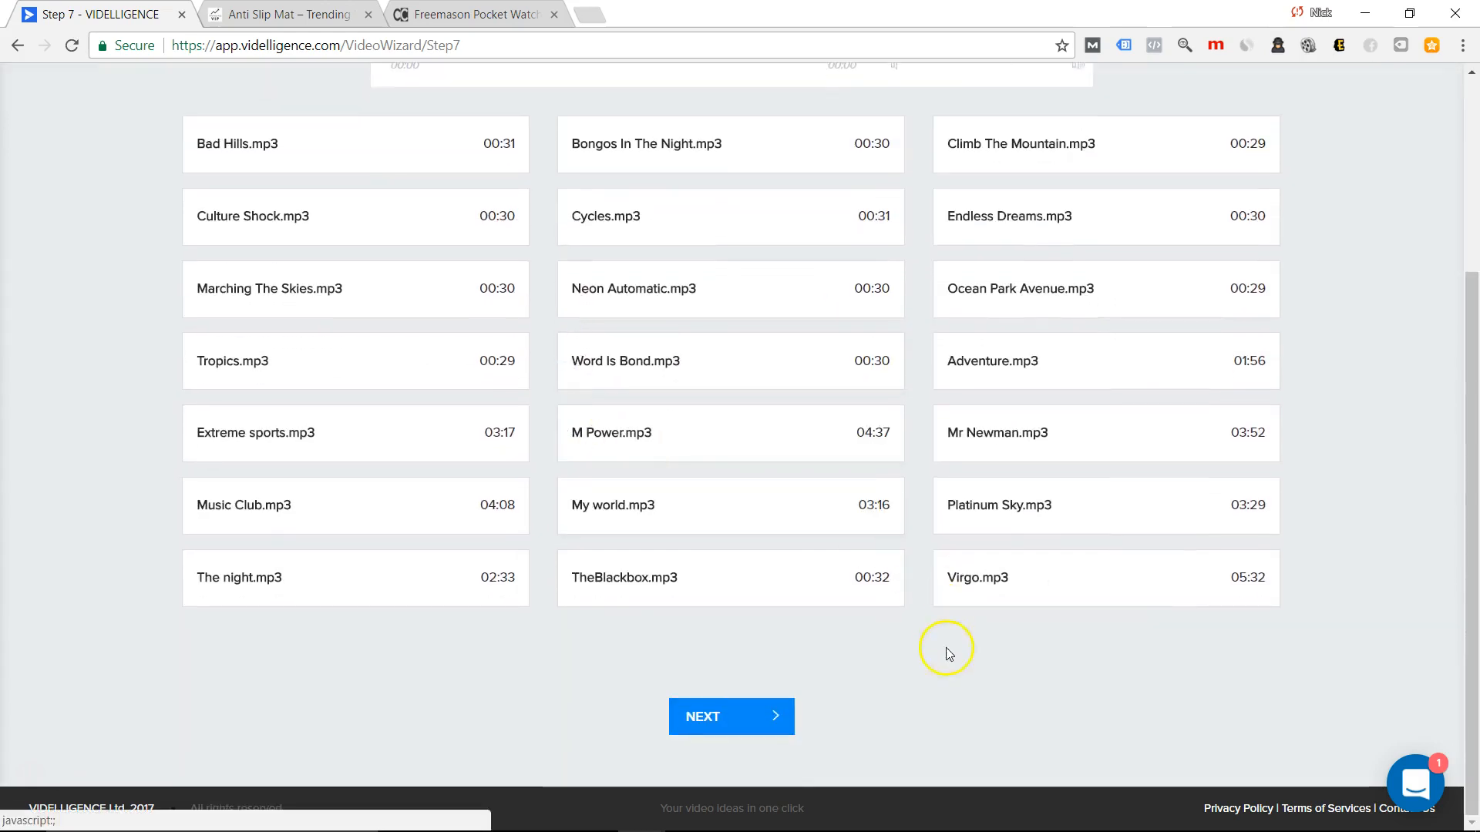
{"action": "scroll", "scroll_direction": "up", "scroll_amount": 3}
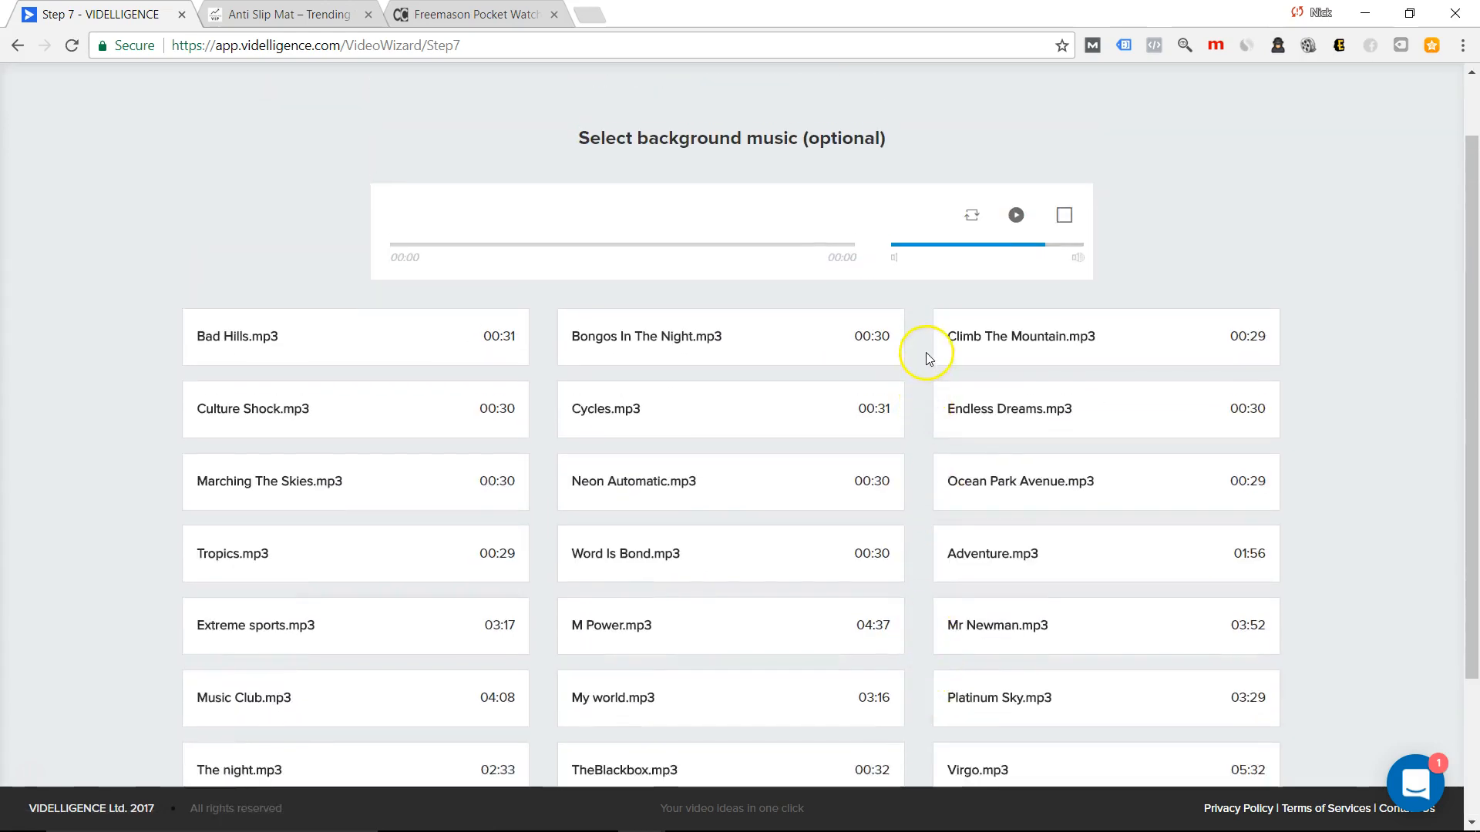
{"action": "scroll", "scroll_direction": "down", "scroll_amount": 3}
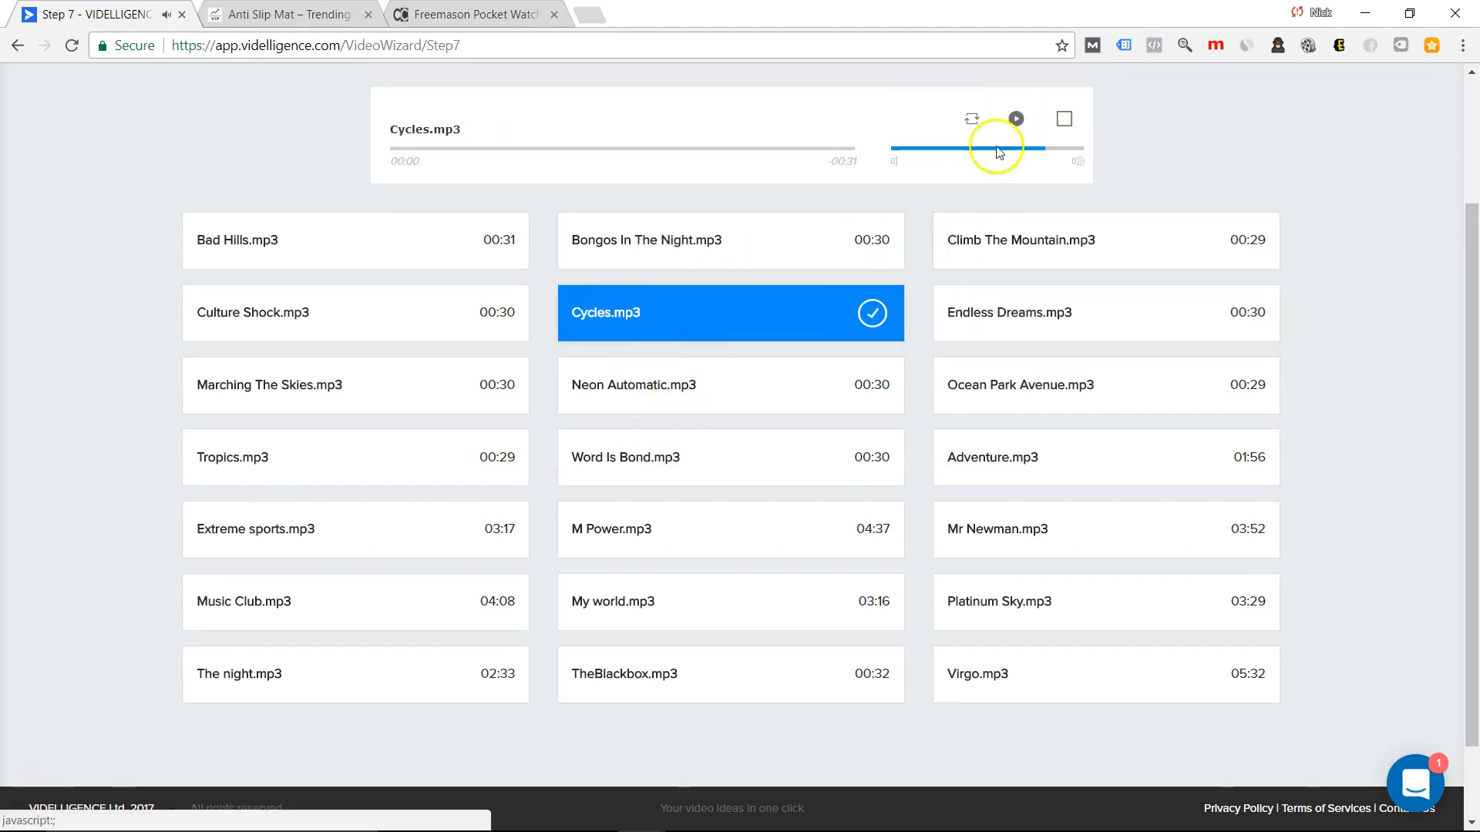
{"action": "left_click", "coordinate": [1016, 118]}
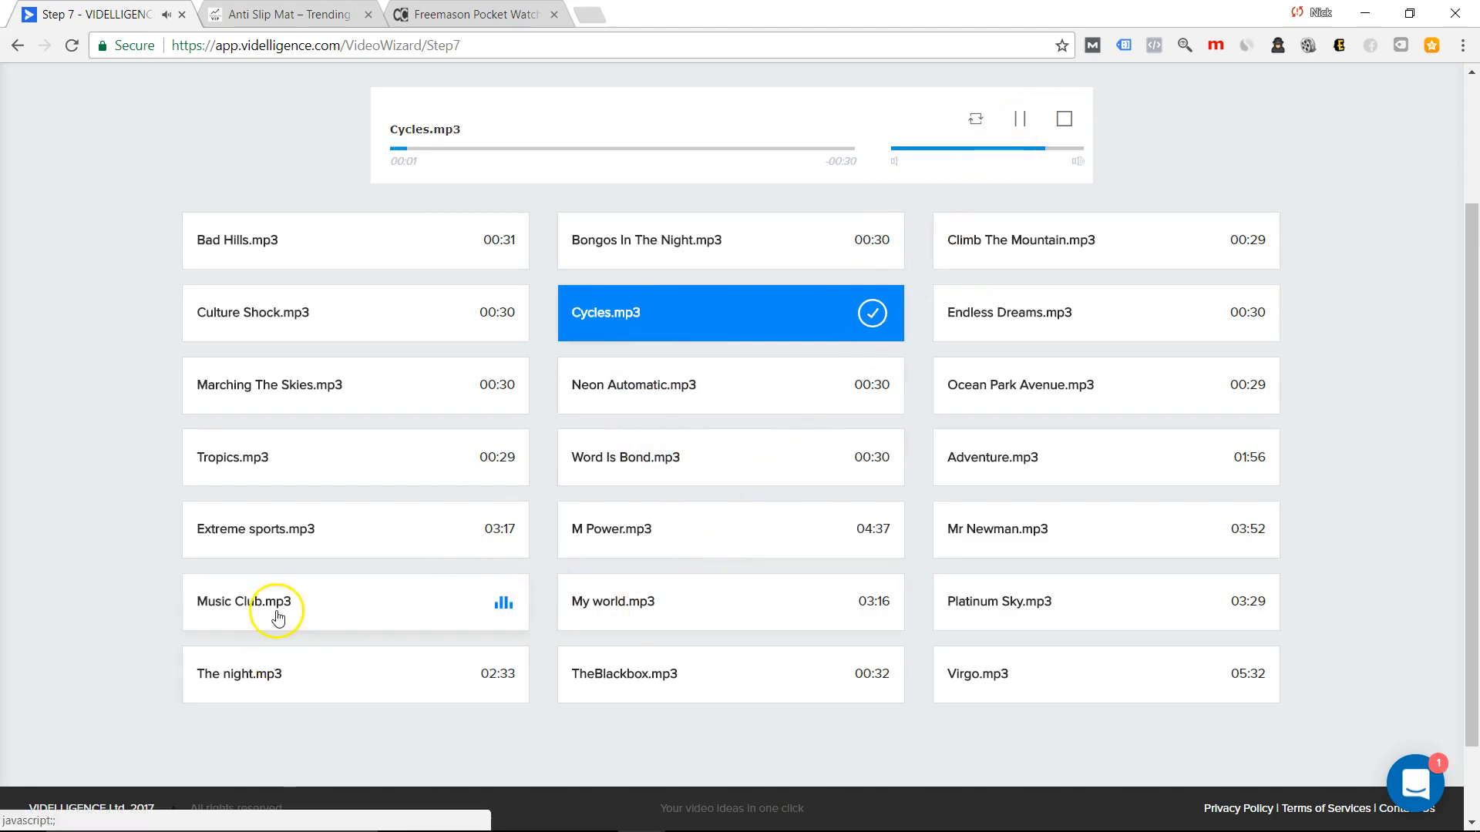
{"action": "left_click", "coordinate": [275, 601]}
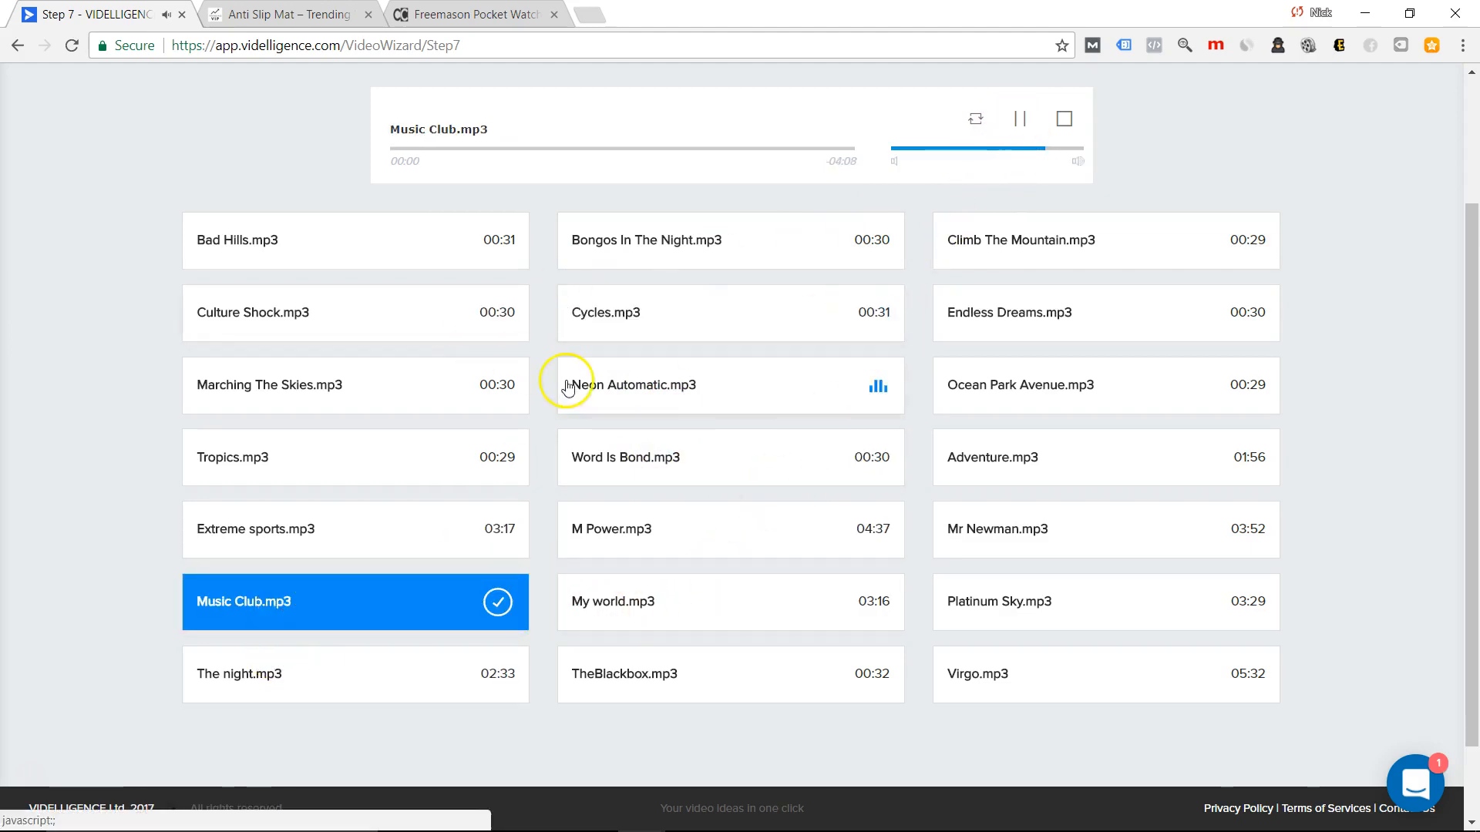
{"action": "left_click", "coordinate": [355, 385]}
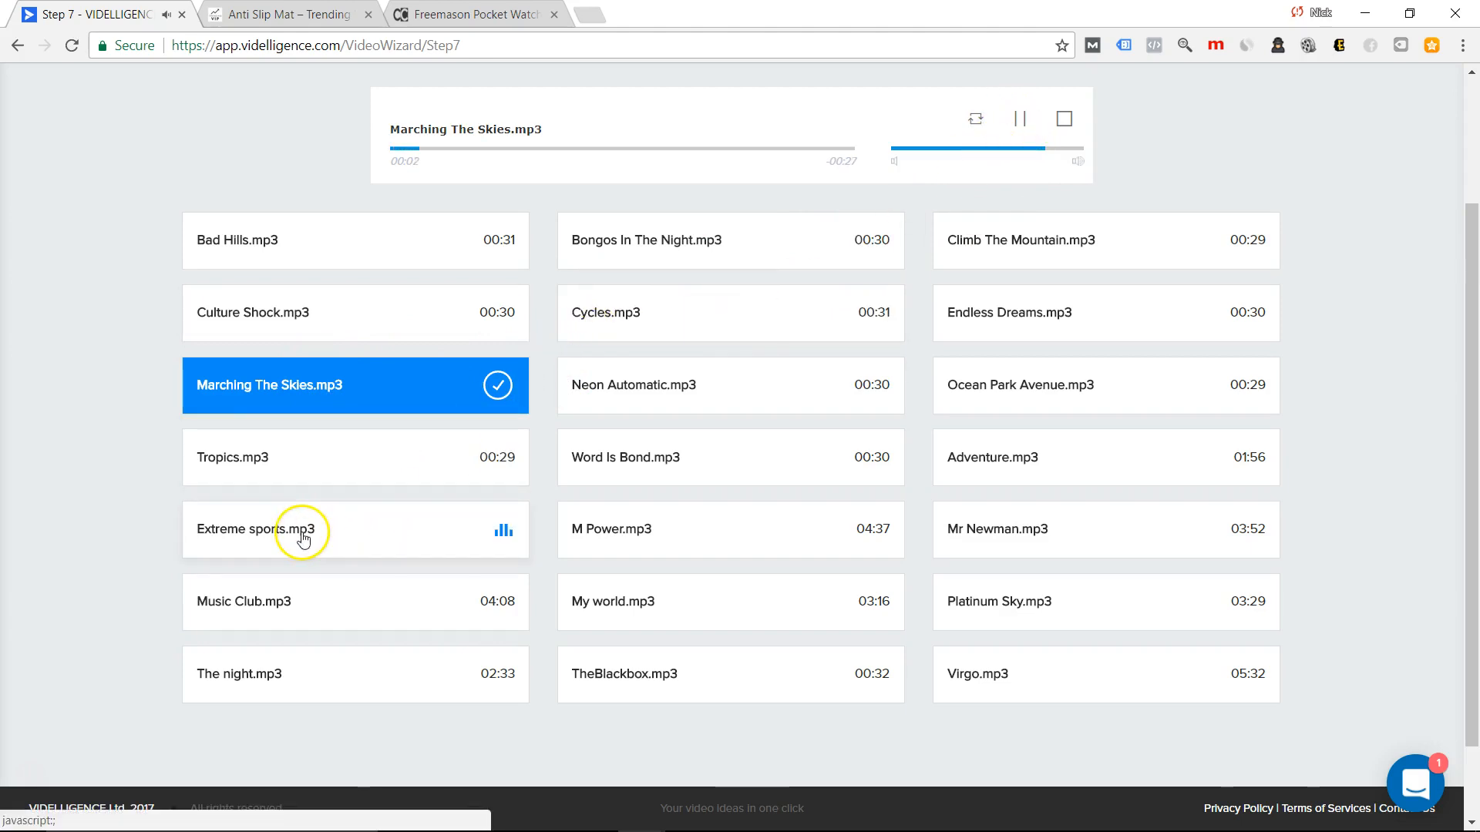
{"action": "left_click", "coordinate": [254, 528]}
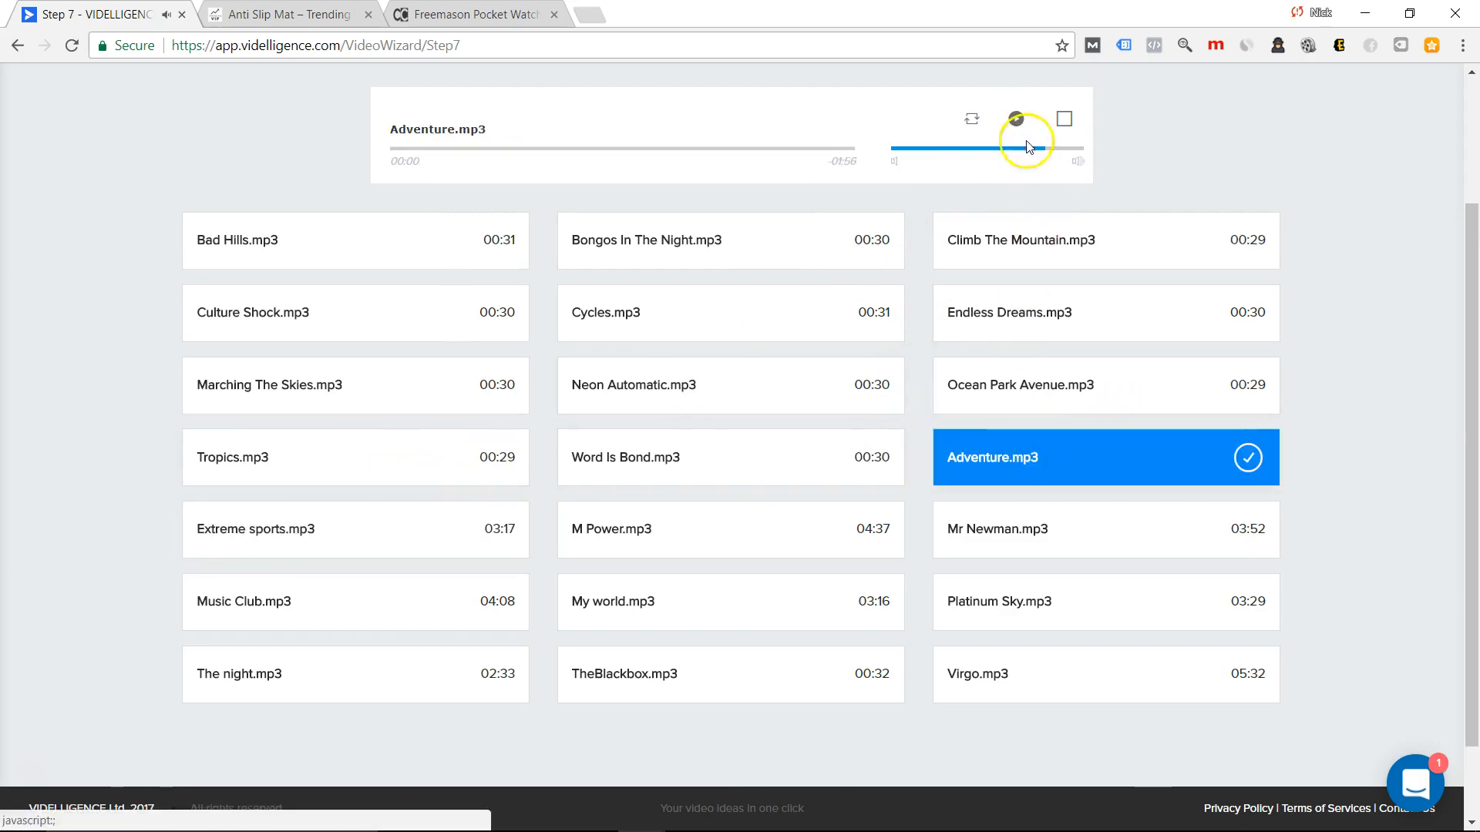
{"action": "left_click", "coordinate": [1017, 119]}
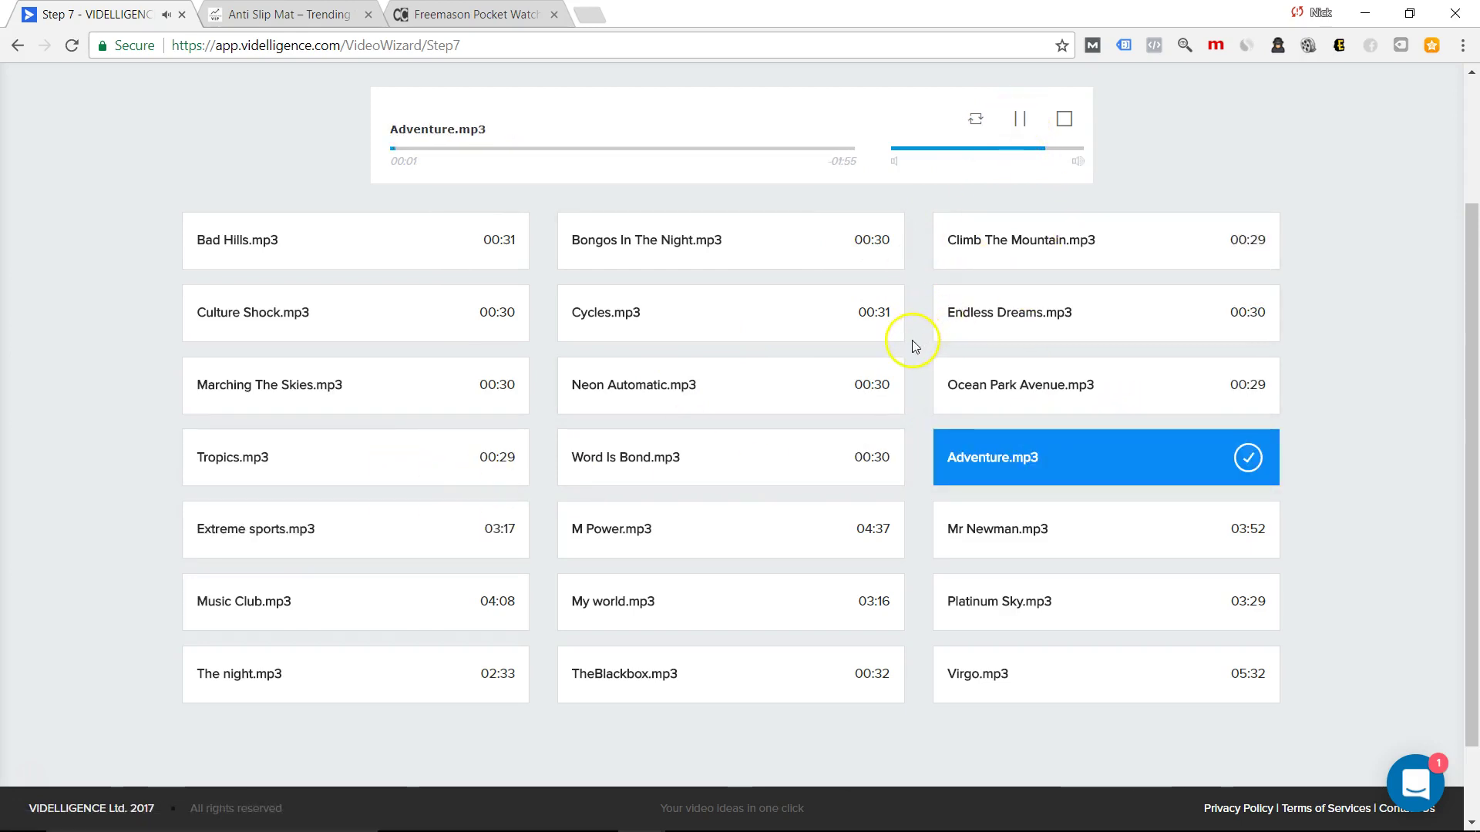
Choose Platinum Sky as the background music, preview it, and continue to customization.
{"action": "left_click", "coordinate": [1104, 240]}
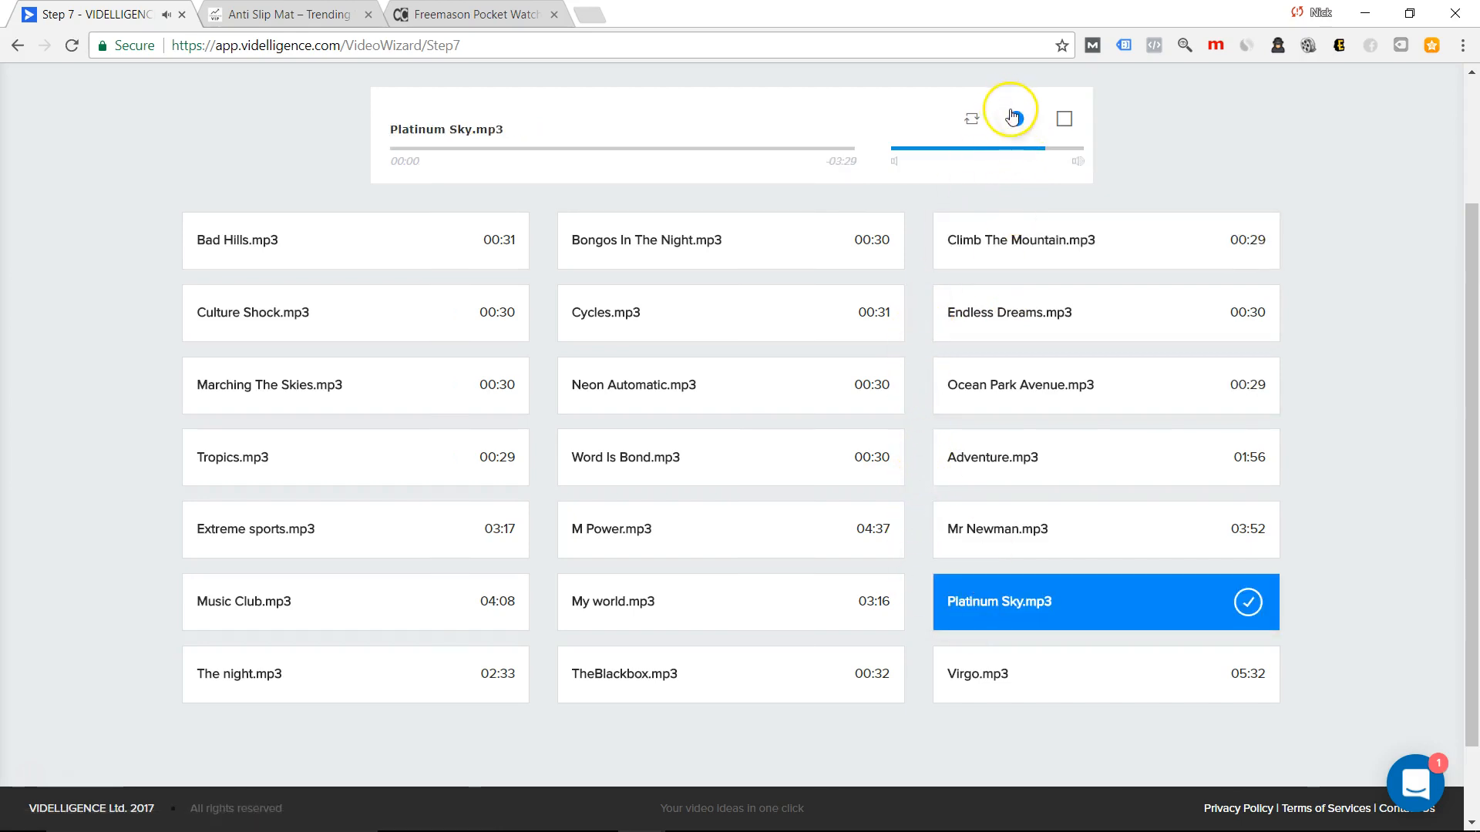
{"action": "left_click", "coordinate": [1011, 119]}
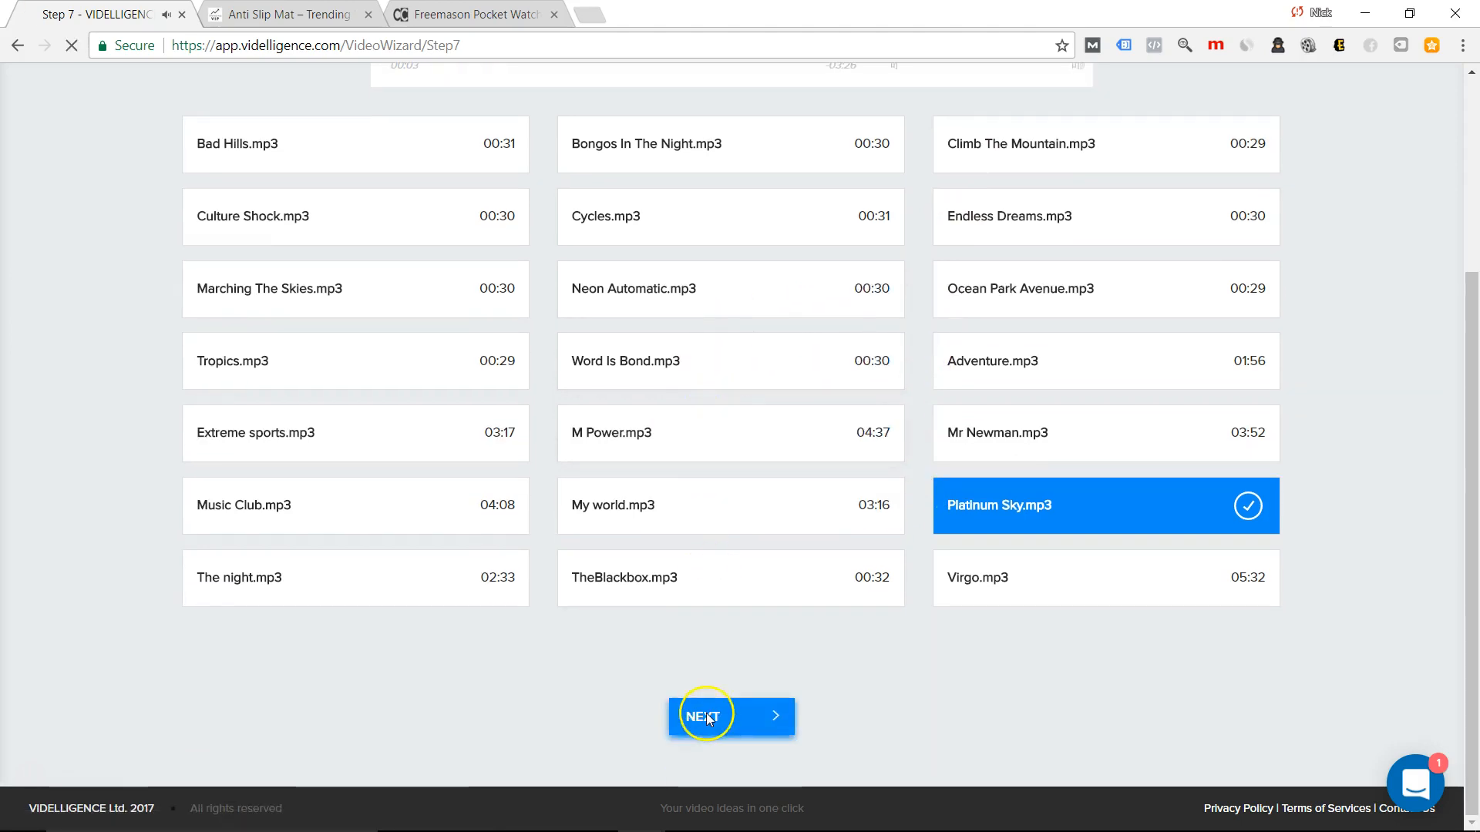
{"action": "left_click", "coordinate": [731, 715]}
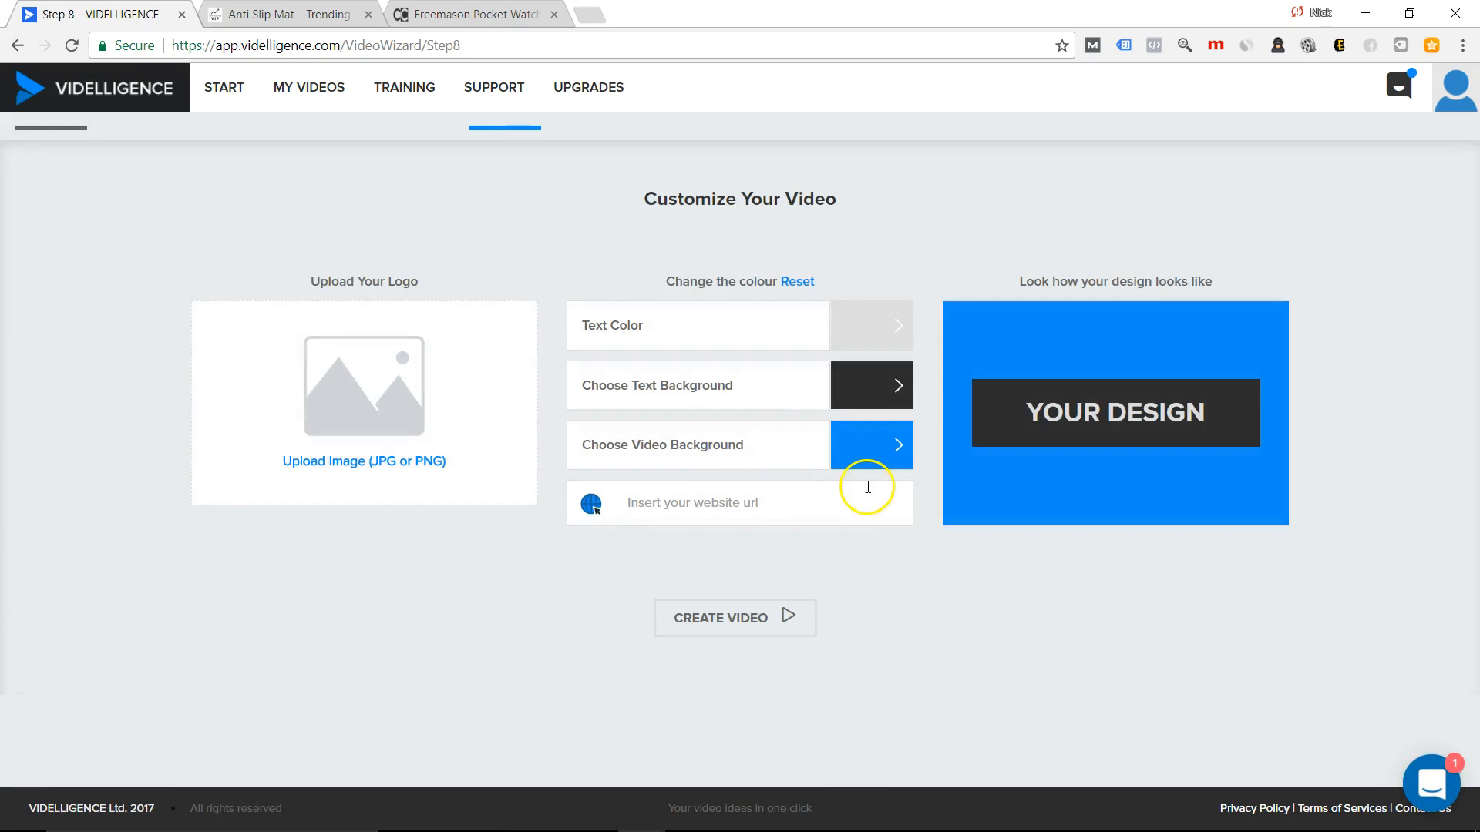
{"action": "mouse_move", "coordinate": [864, 489]}
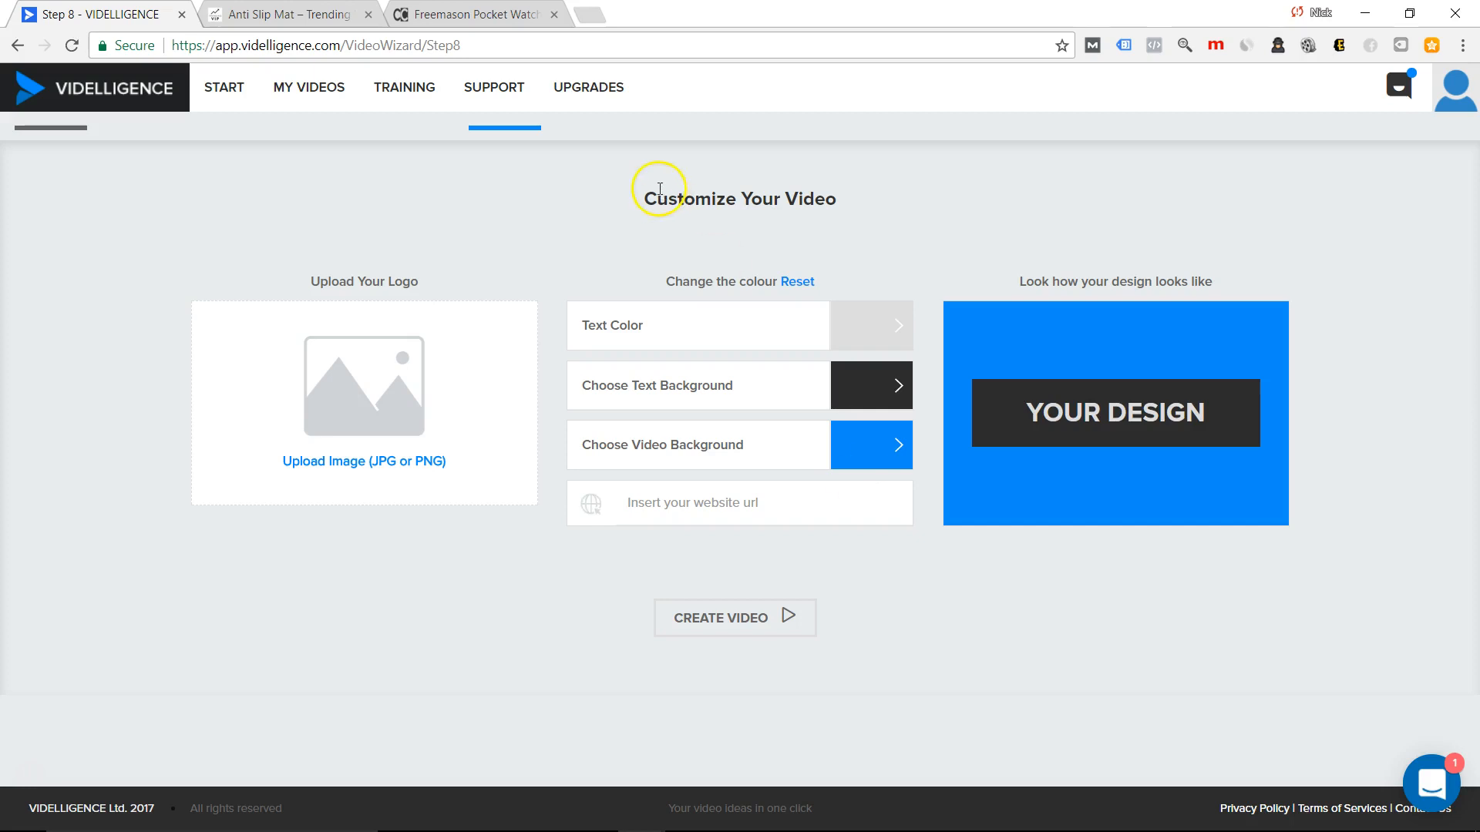
{"action": "mouse_move", "coordinate": [555, 384]}
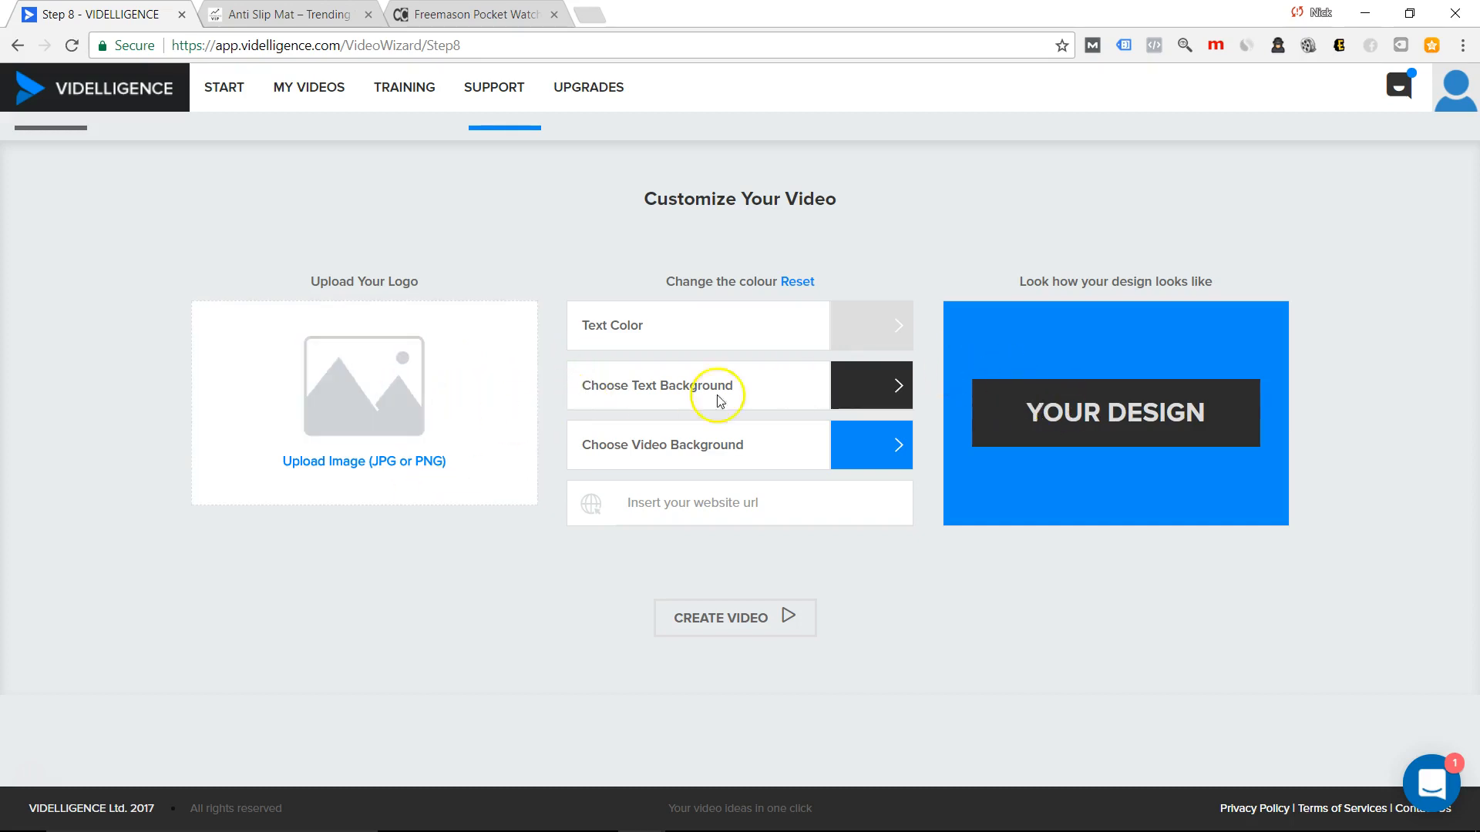
Upload the 'packing logo' image file as the video's logo.
{"action": "left_click", "coordinate": [362, 461]}
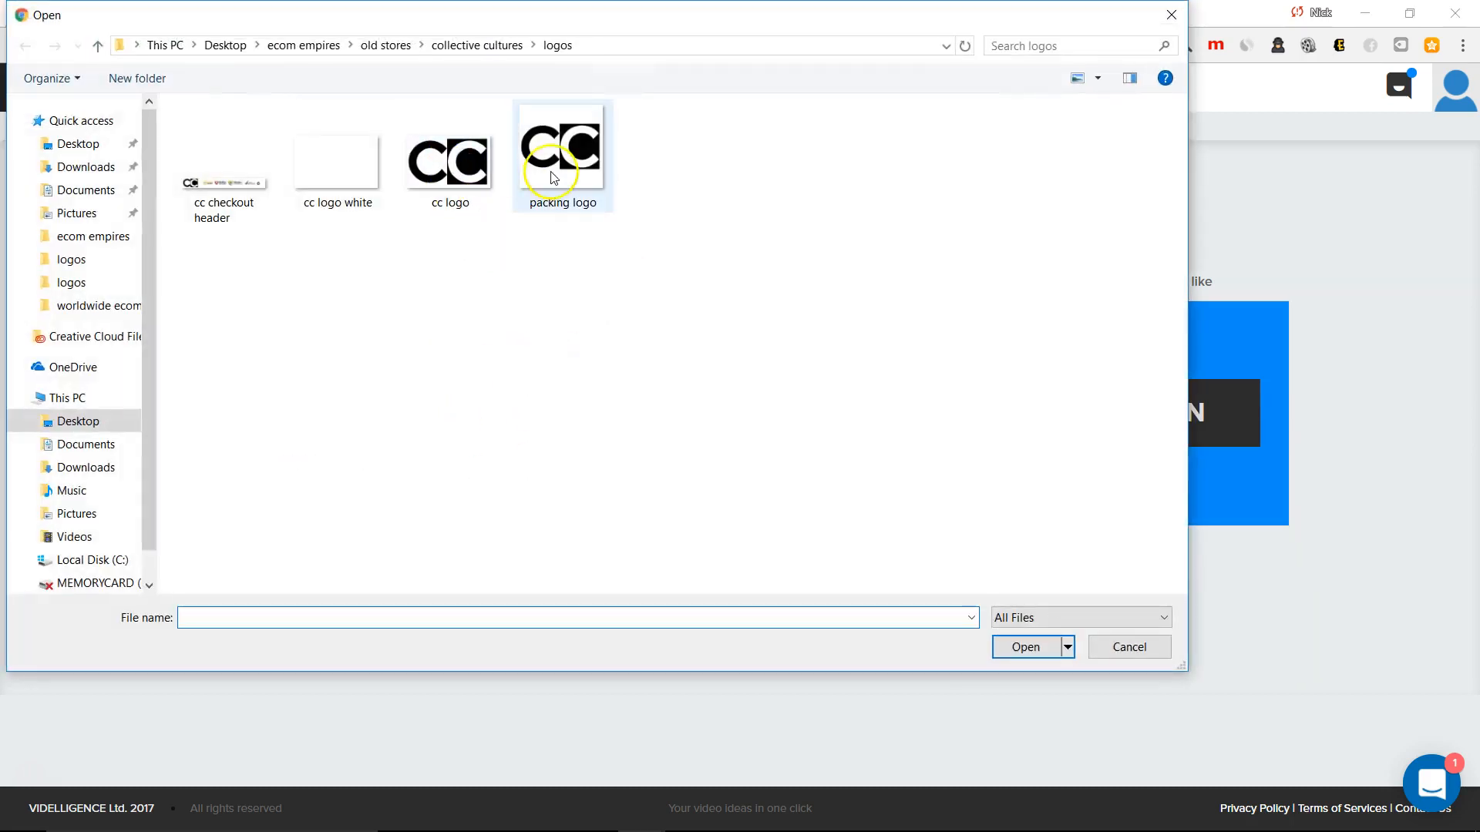
{"action": "left_click", "coordinate": [561, 151]}
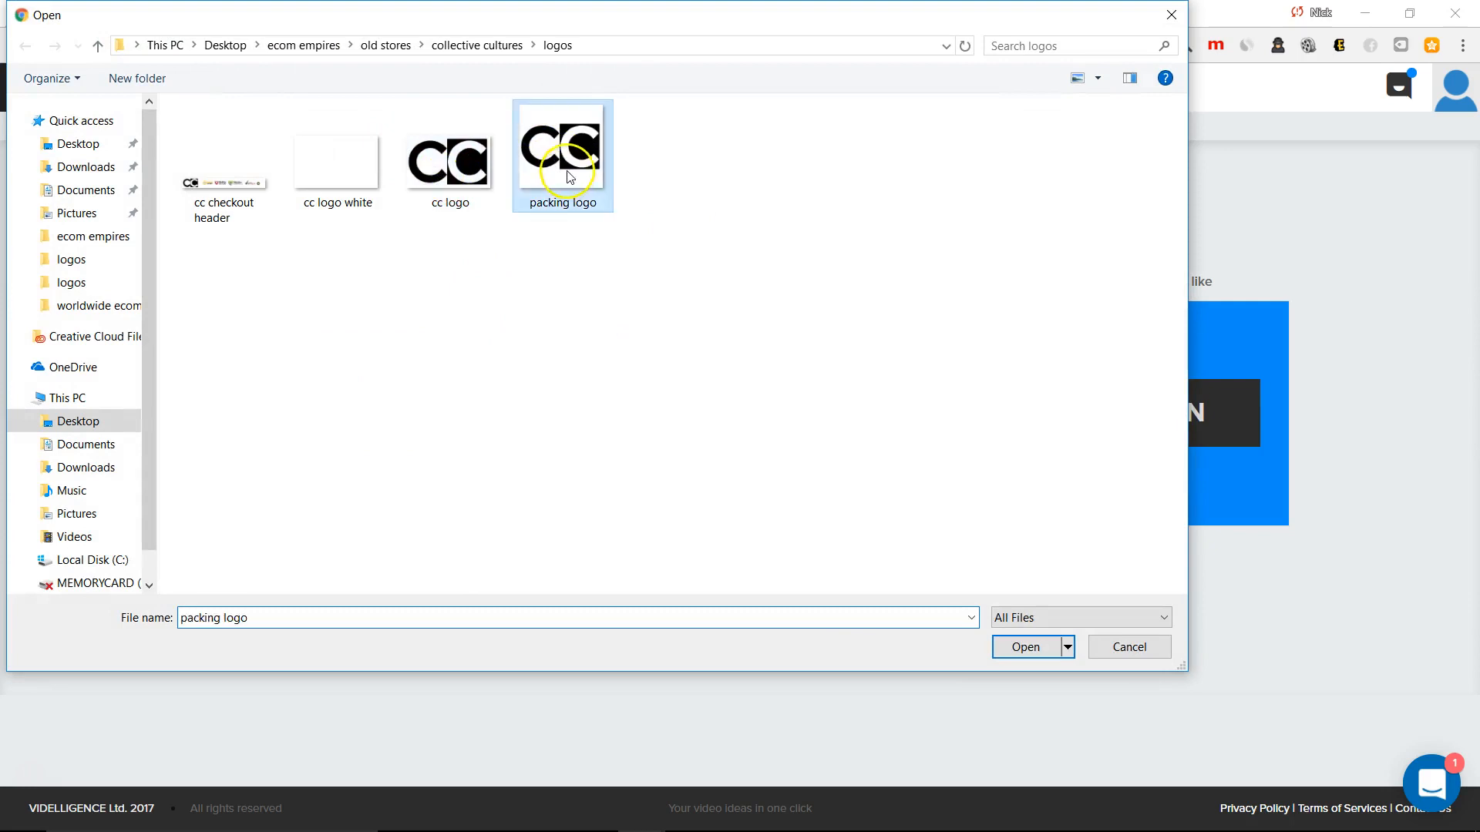
{"action": "left_click", "coordinate": [1023, 646]}
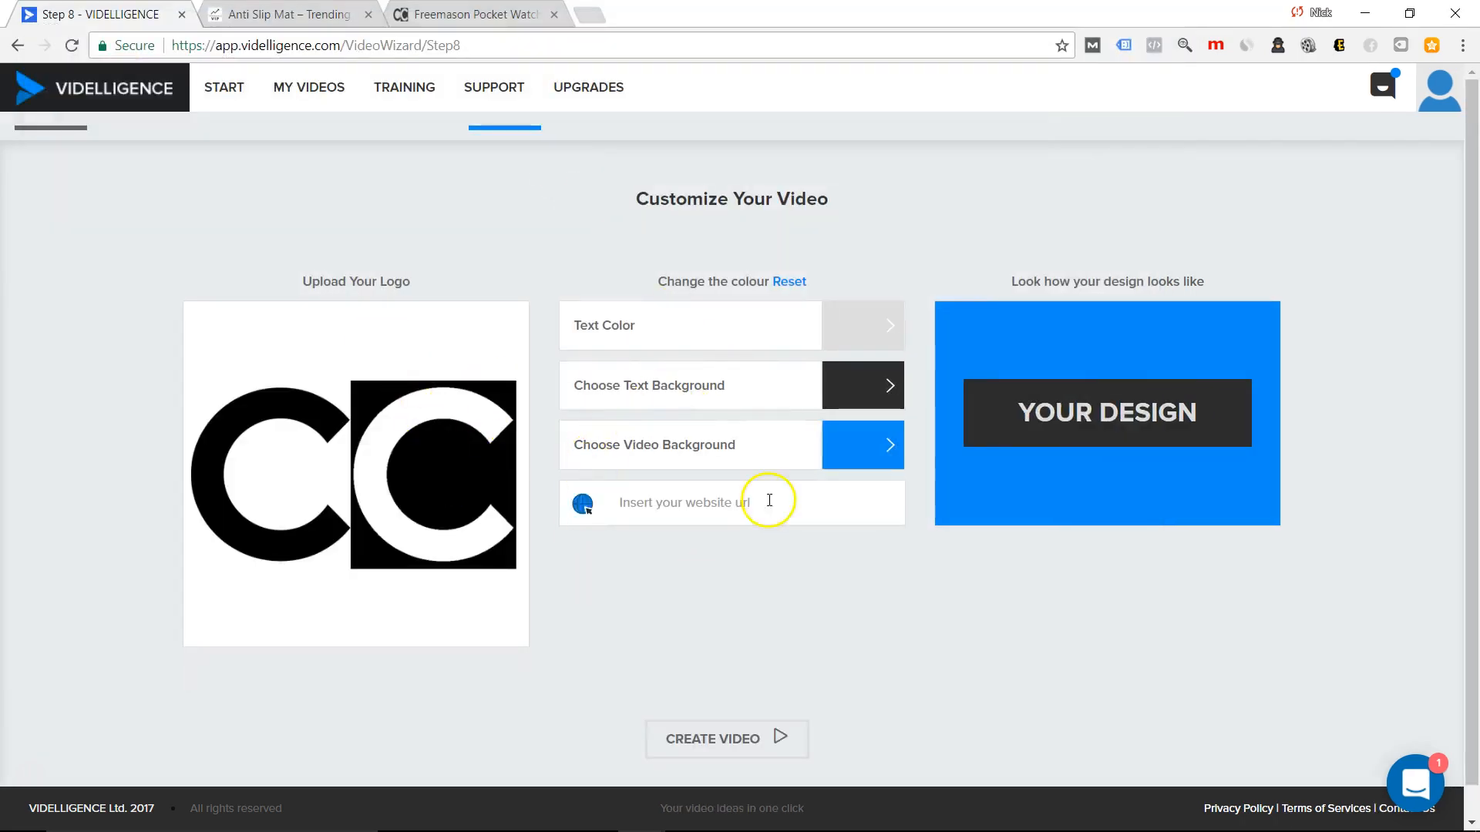
{"action": "mouse_move", "coordinate": [931, 373]}
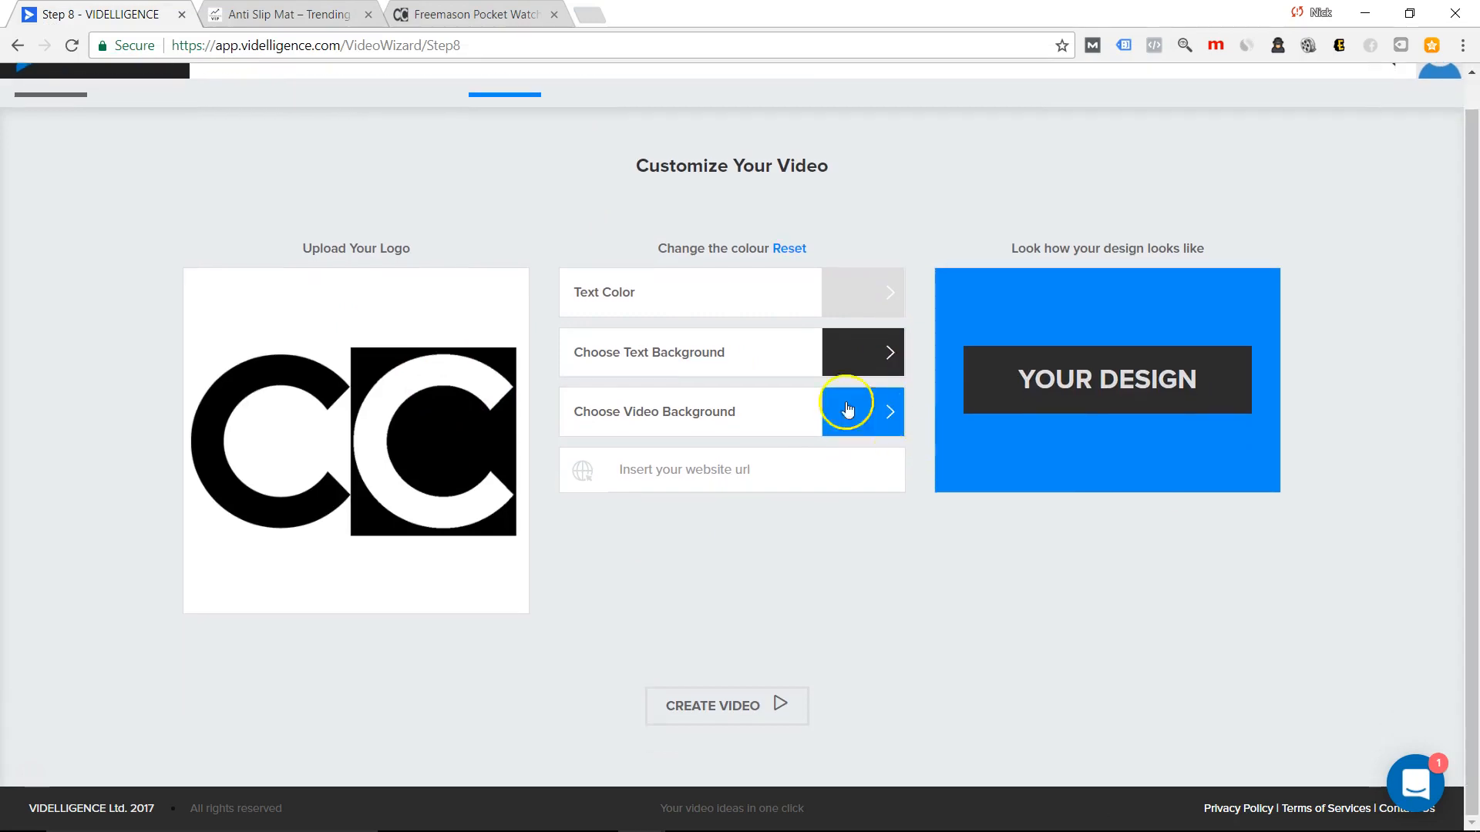
{"action": "mouse_move", "coordinate": [750, 272]}
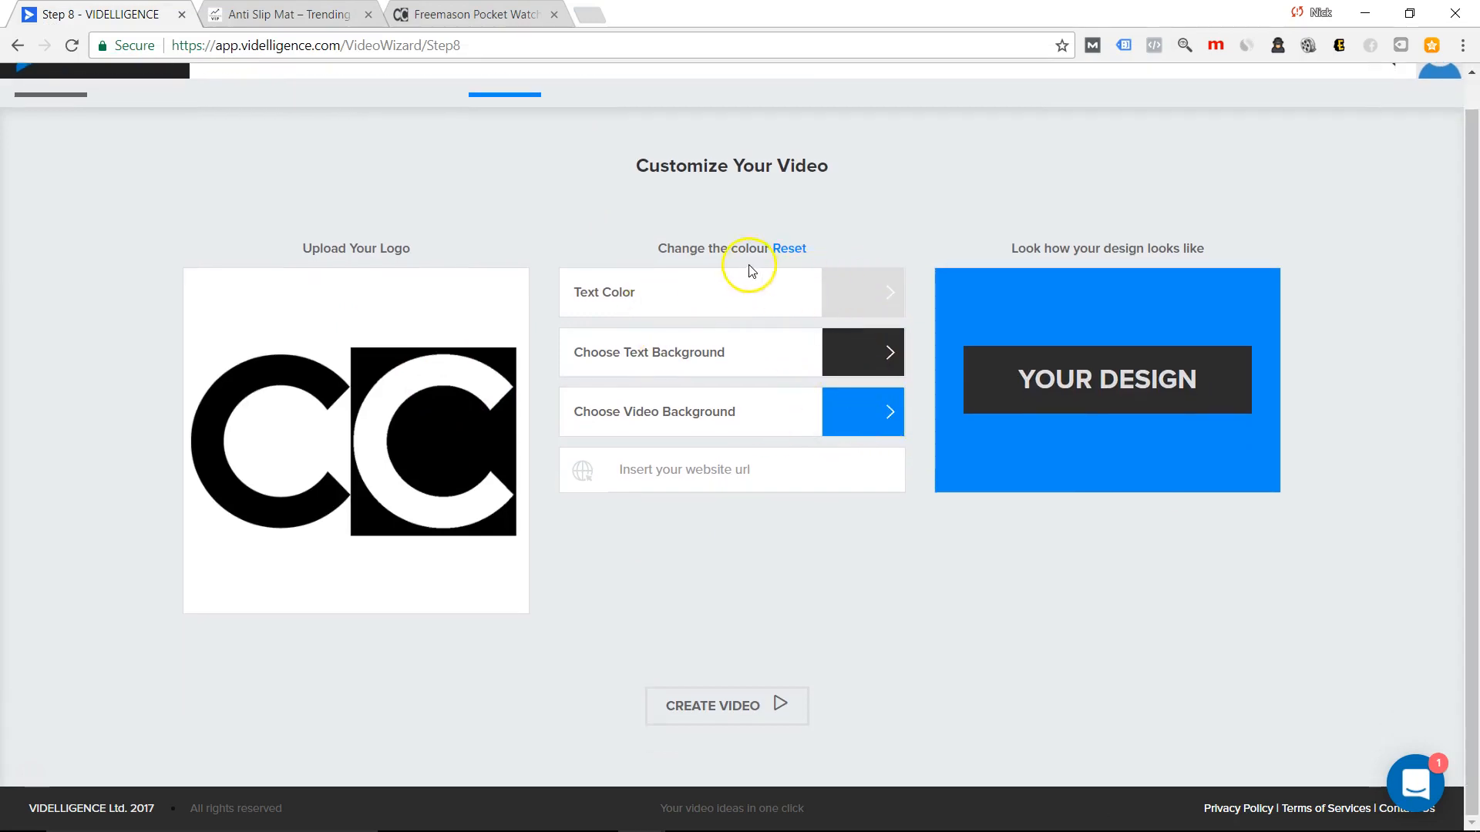
{"action": "mouse_move", "coordinate": [840, 315]}
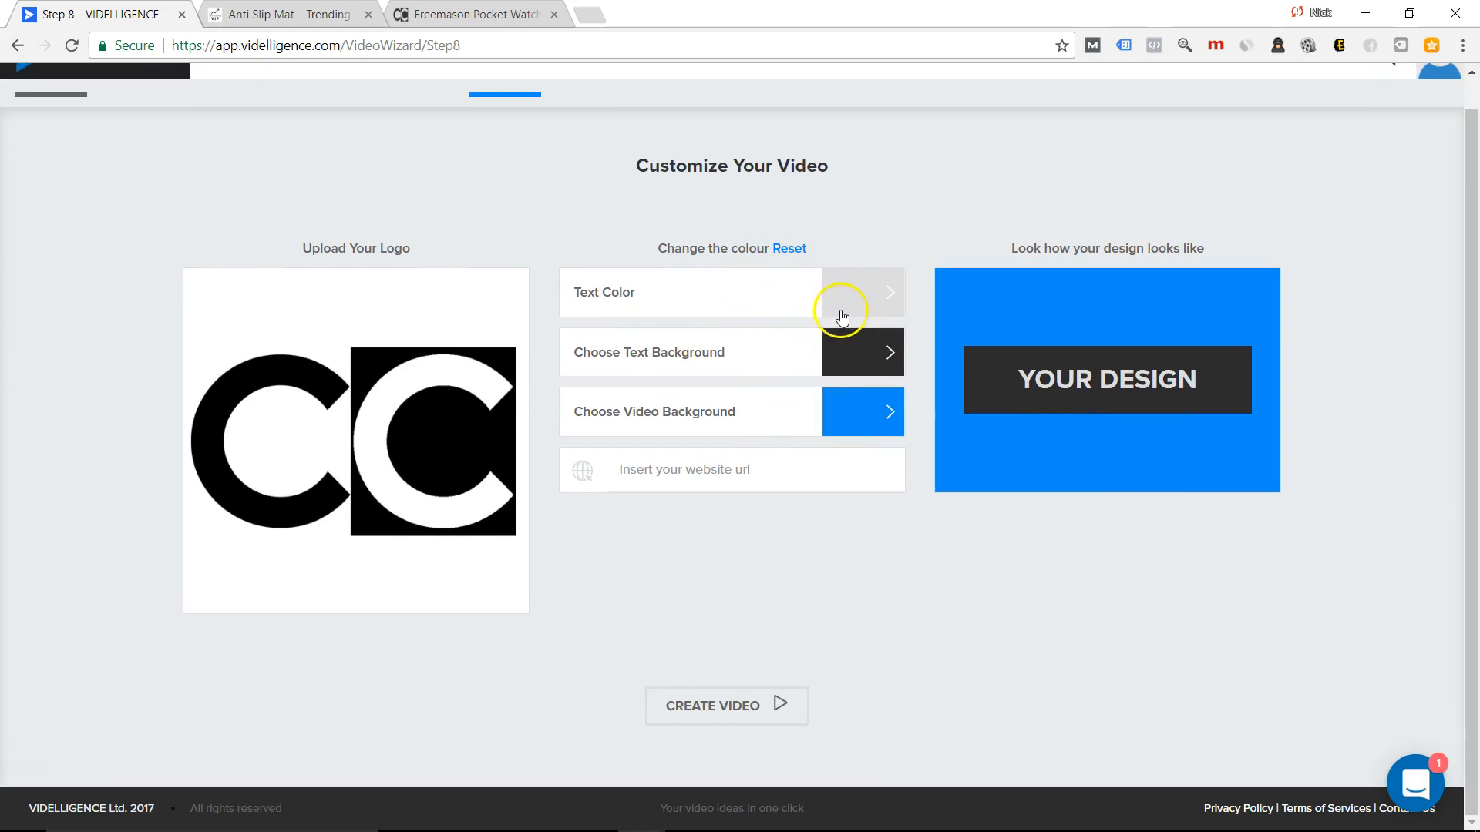
{"action": "mouse_move", "coordinate": [857, 311]}
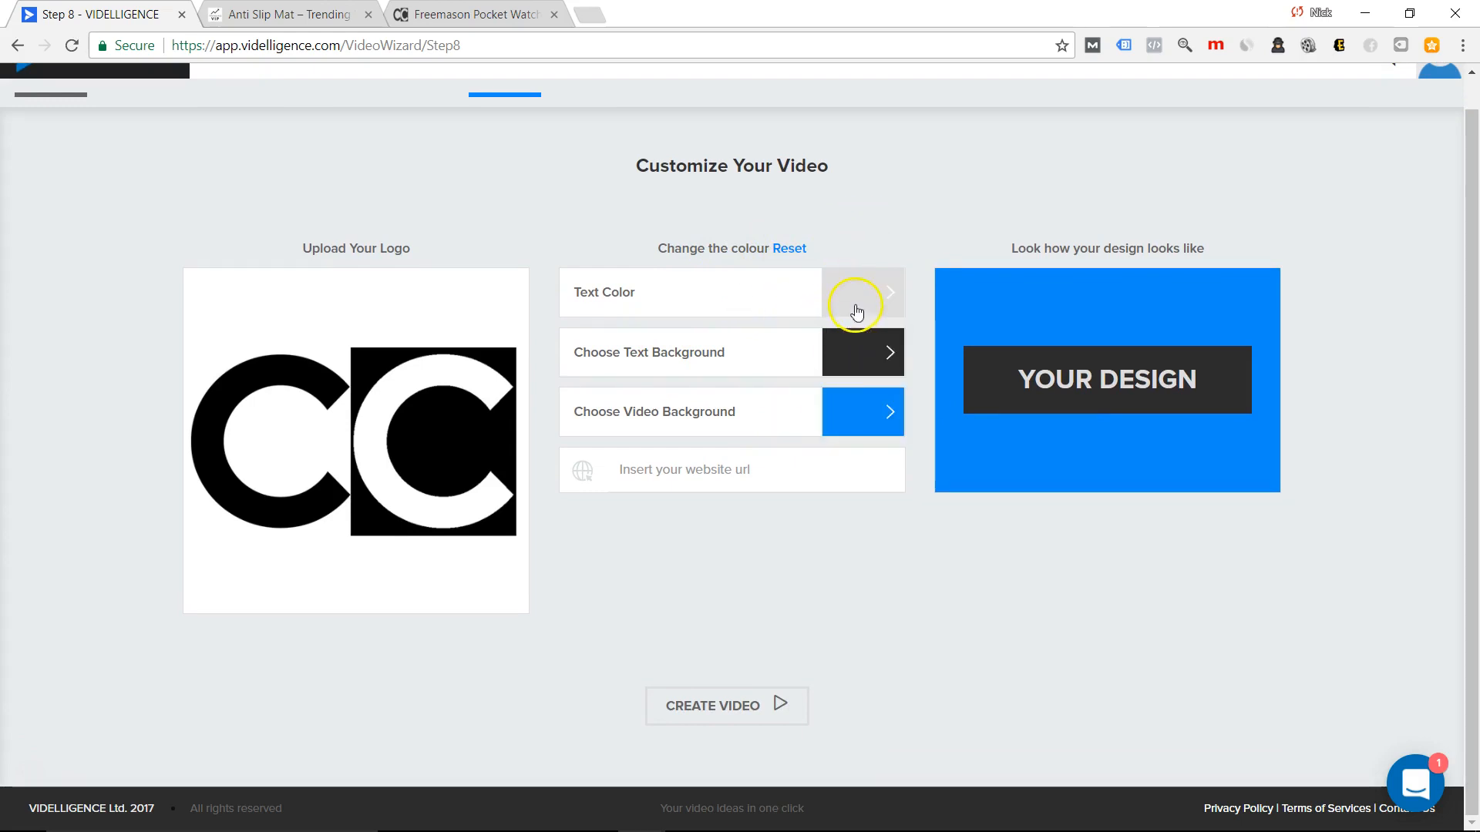
{"action": "mouse_move", "coordinate": [852, 363]}
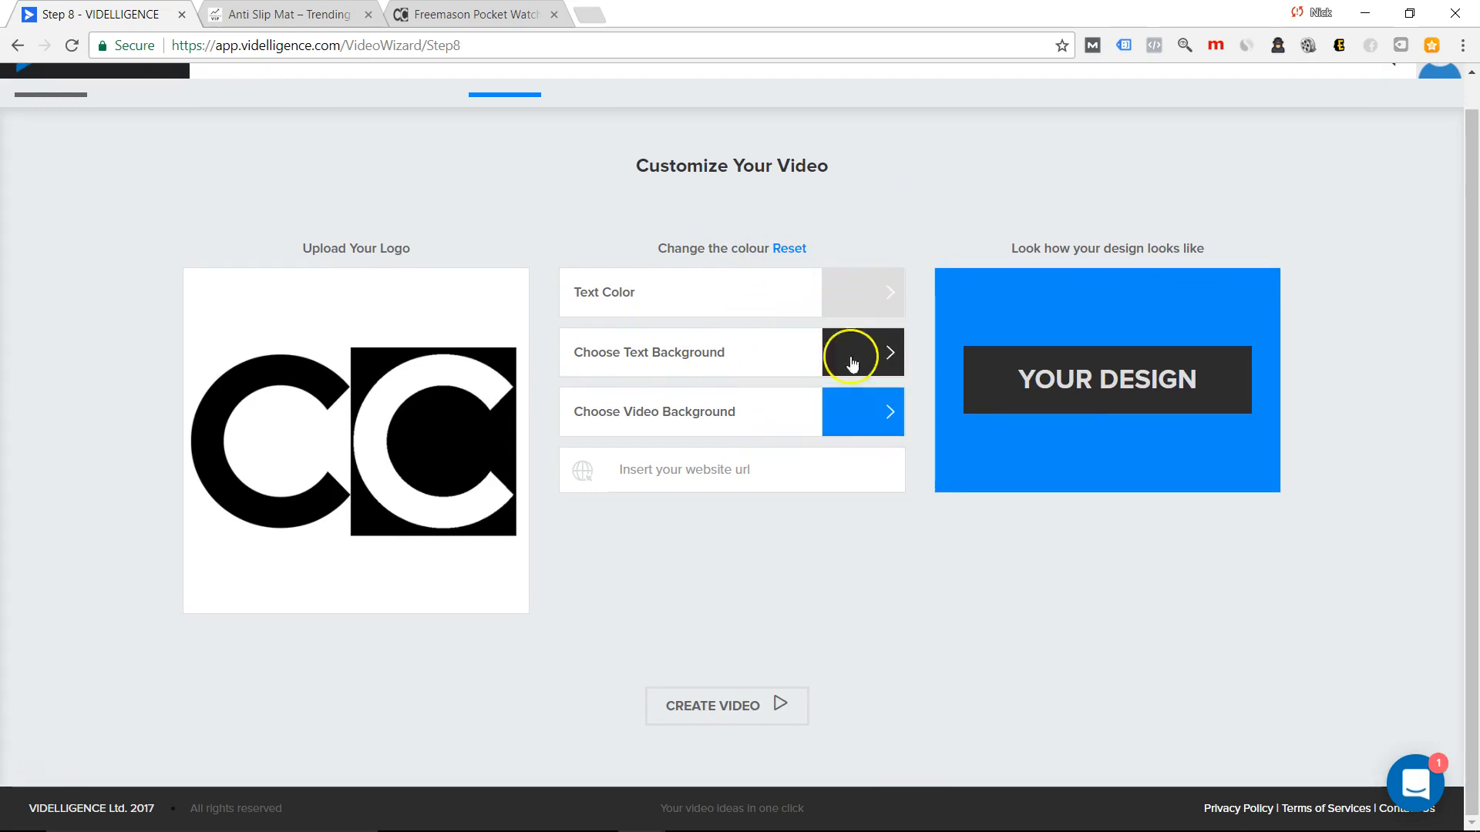
{"action": "left_click", "coordinate": [888, 411]}
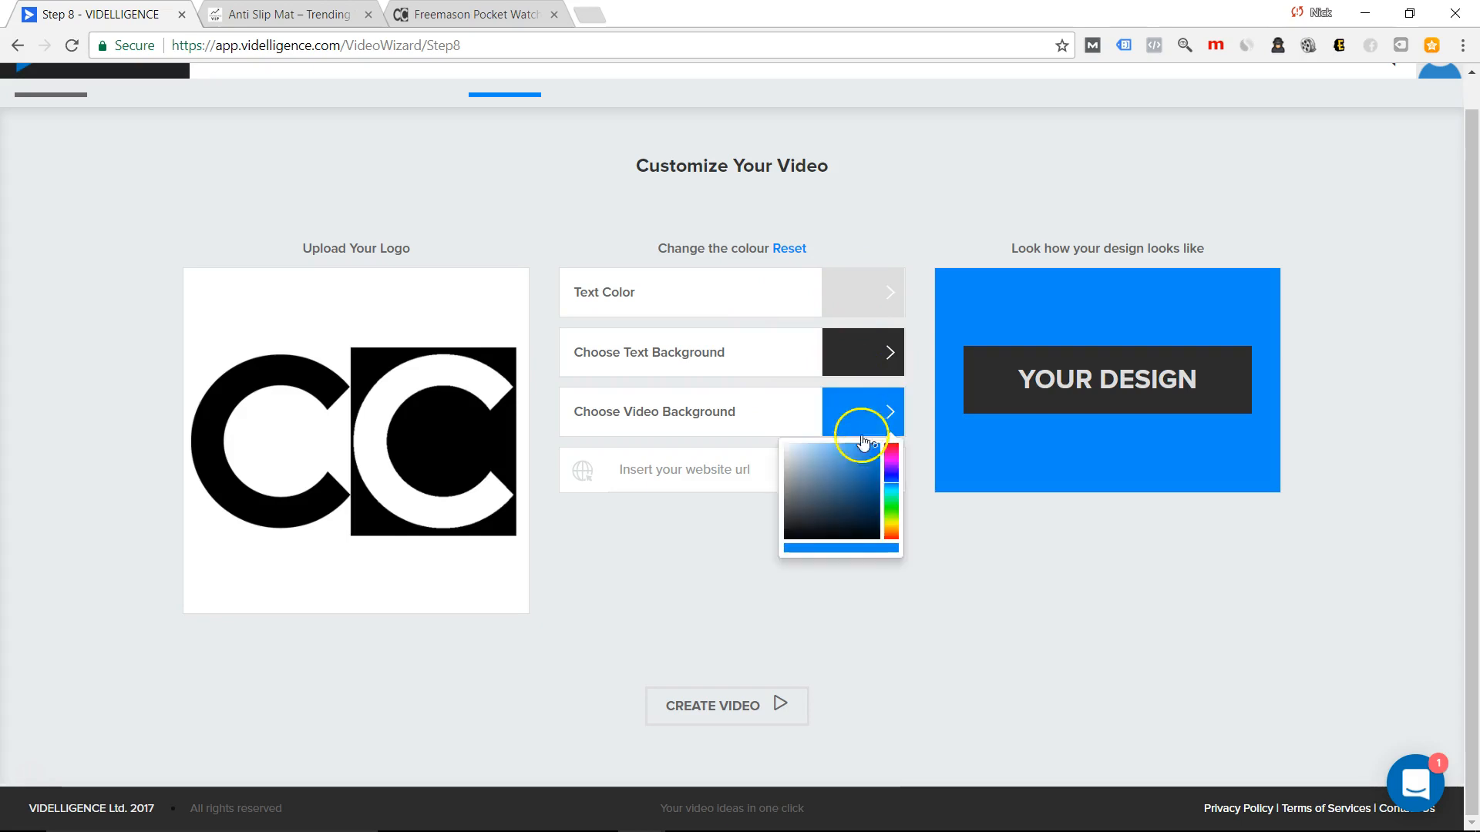
{"action": "left_click", "coordinate": [683, 468]}
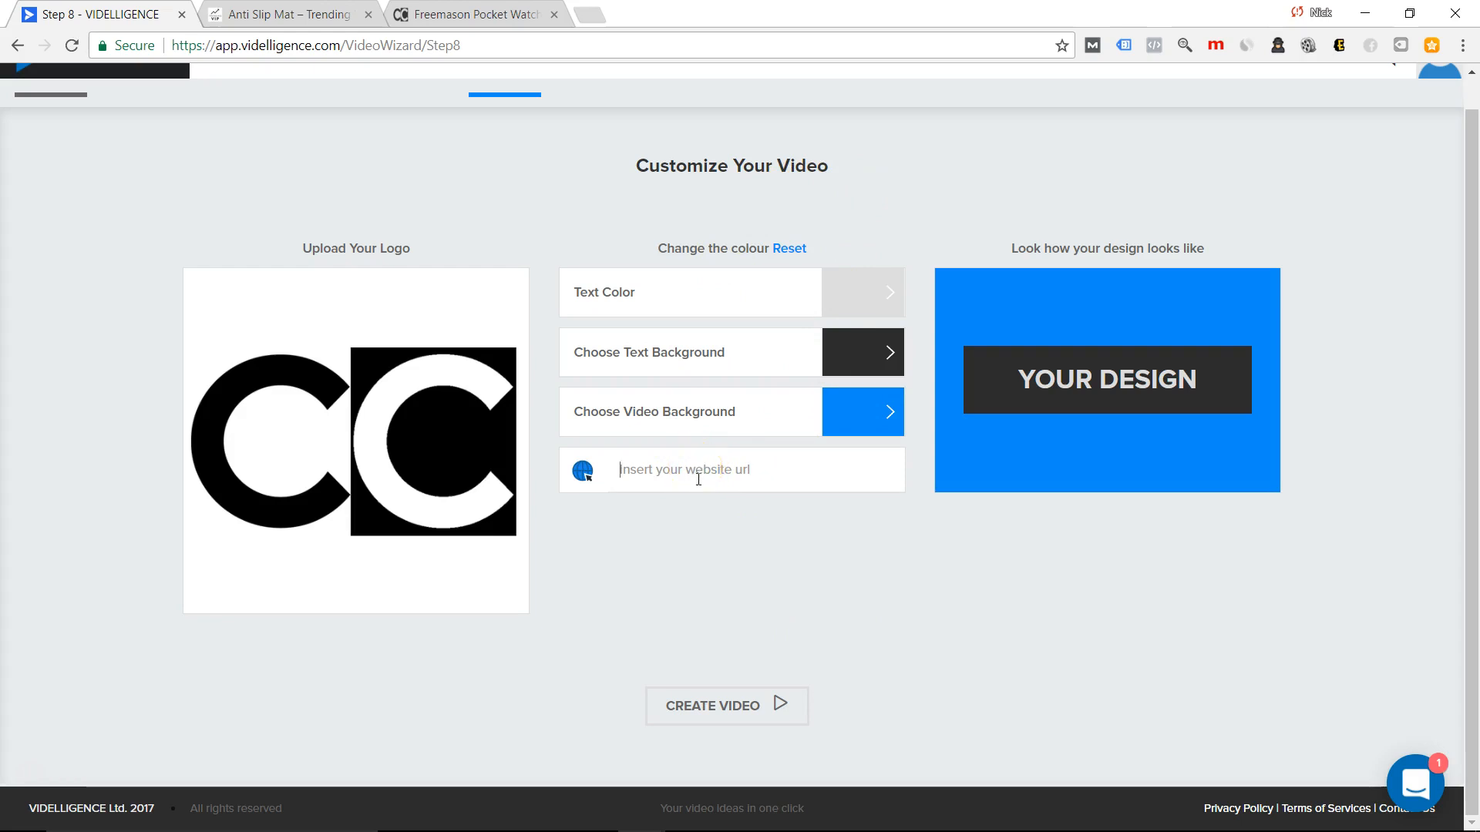
Enter collectivecultures.com as the website address and start creating the video.
{"action": "type", "text": "coll"}
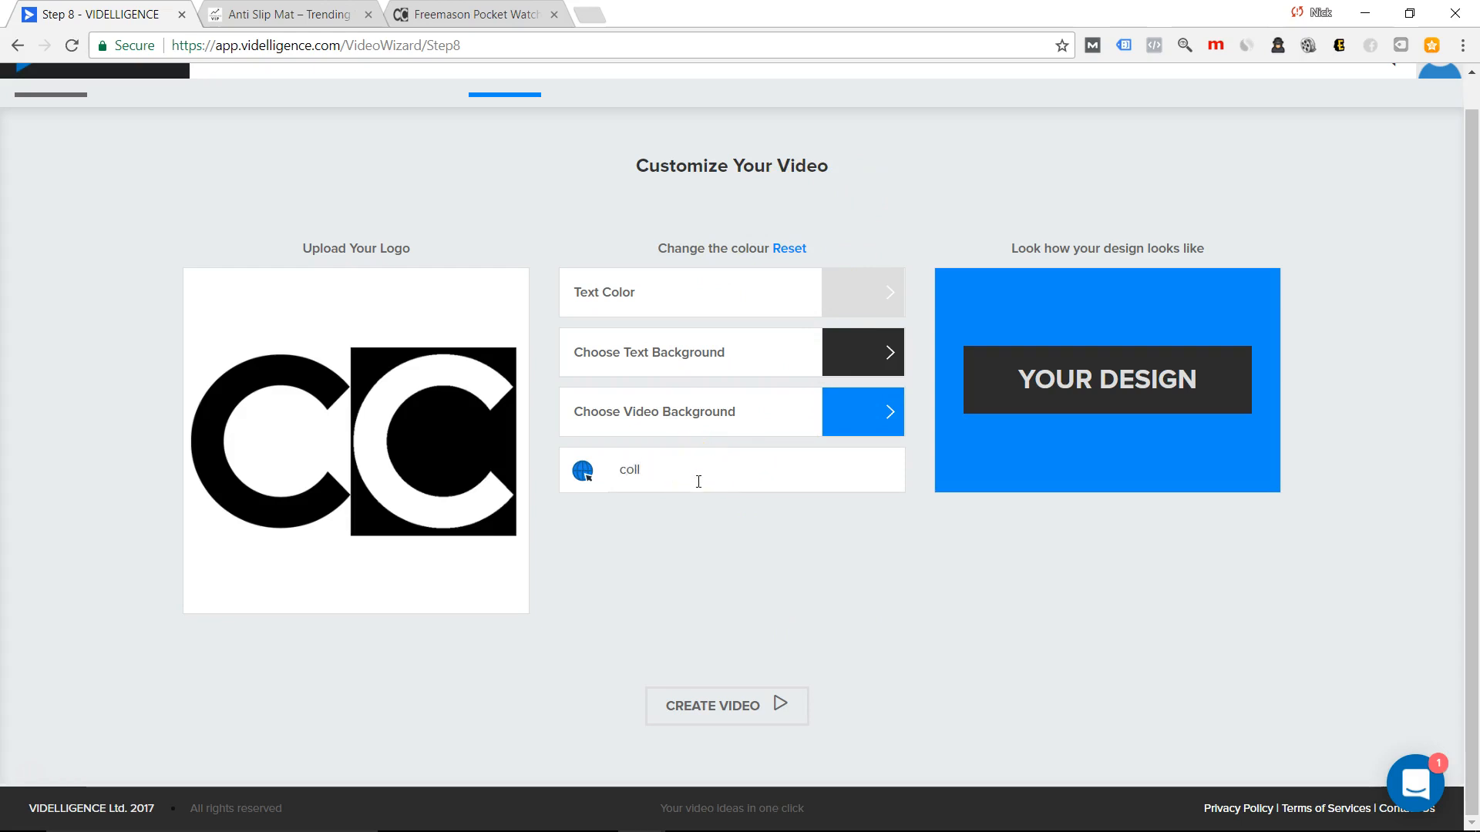
{"action": "type", "text": "ectivecultures"}
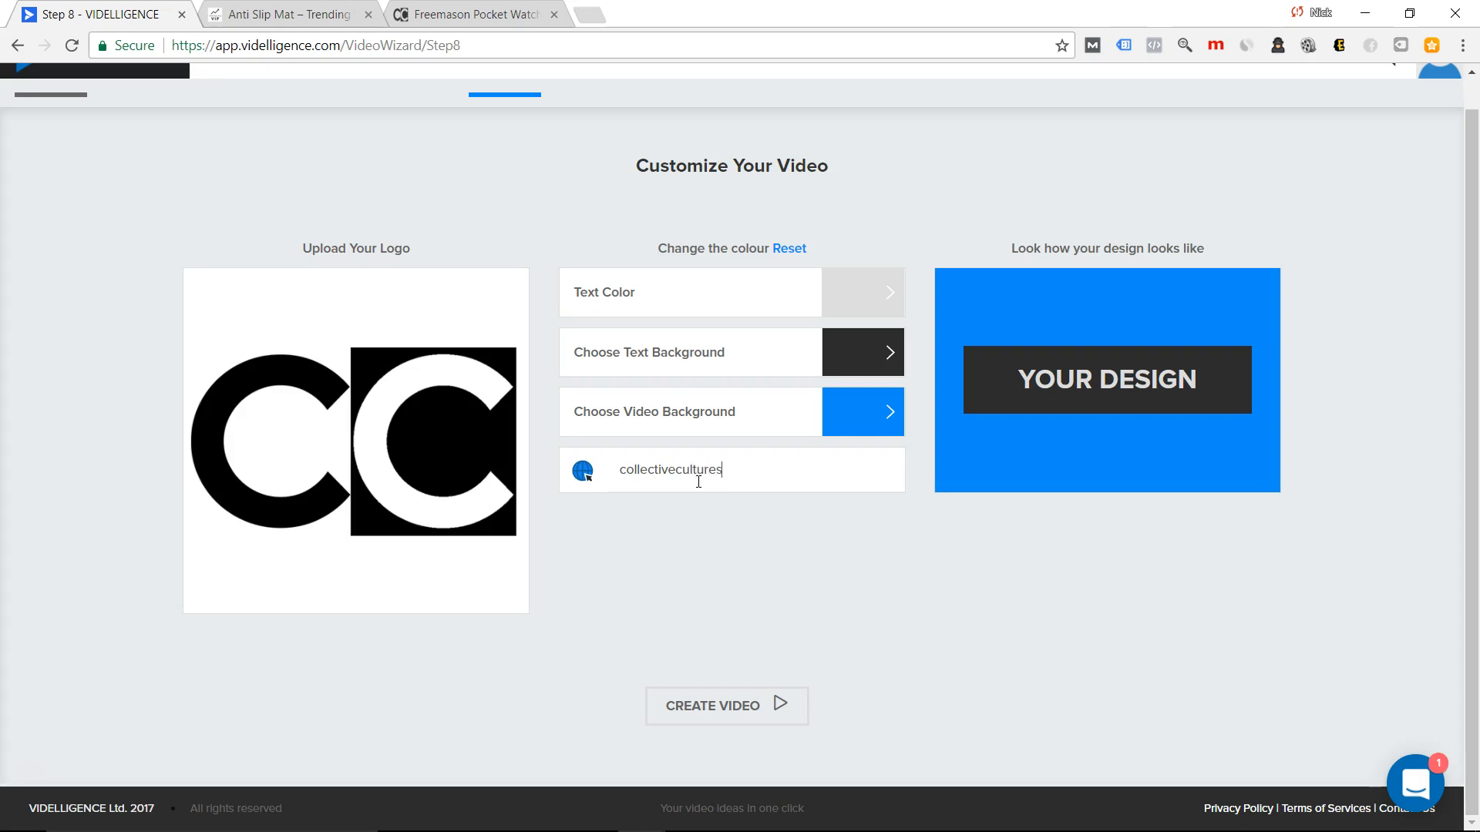
{"action": "type", "text": ".com"}
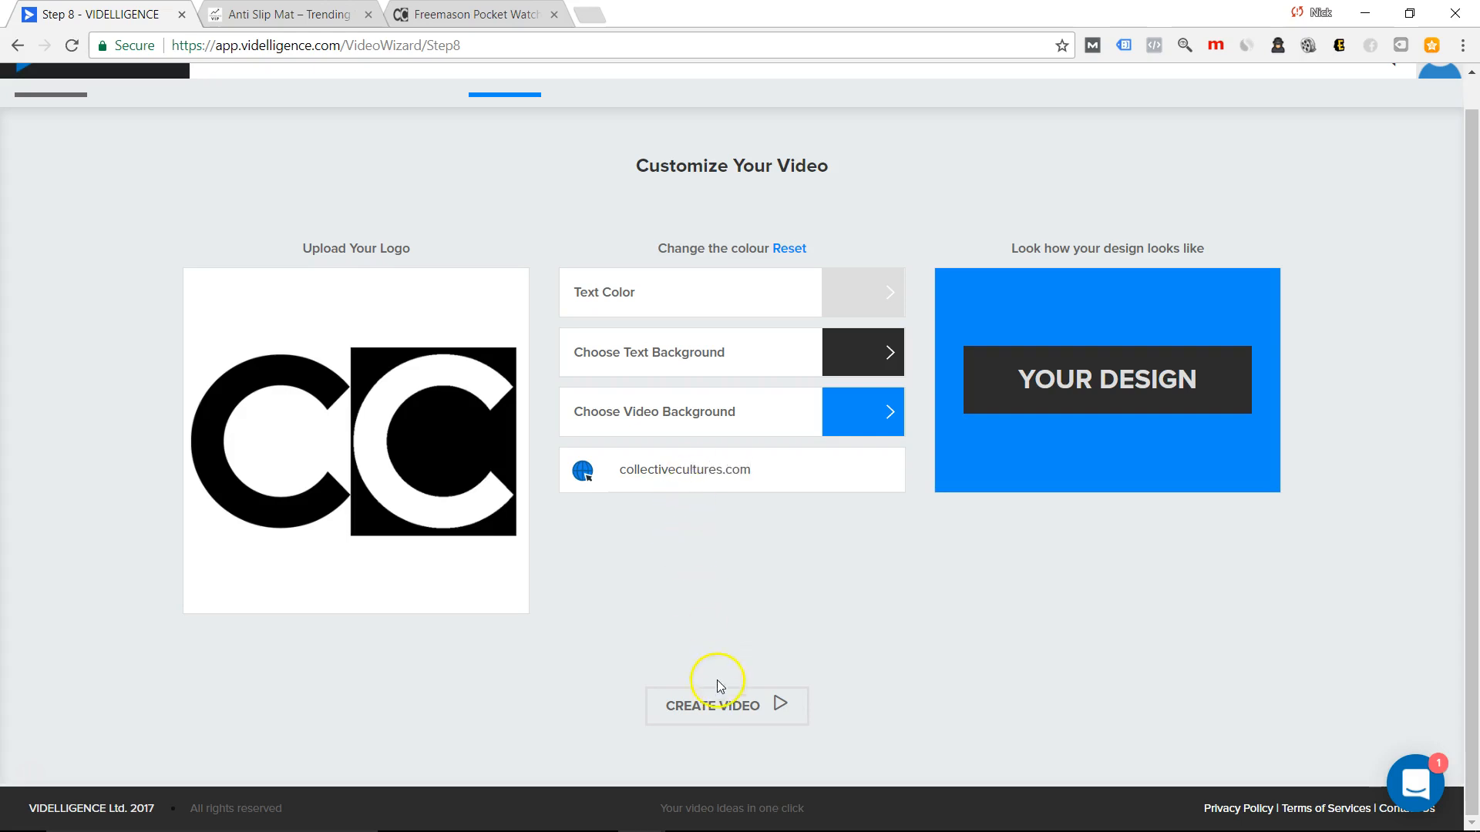
{"action": "left_click", "coordinate": [712, 706]}
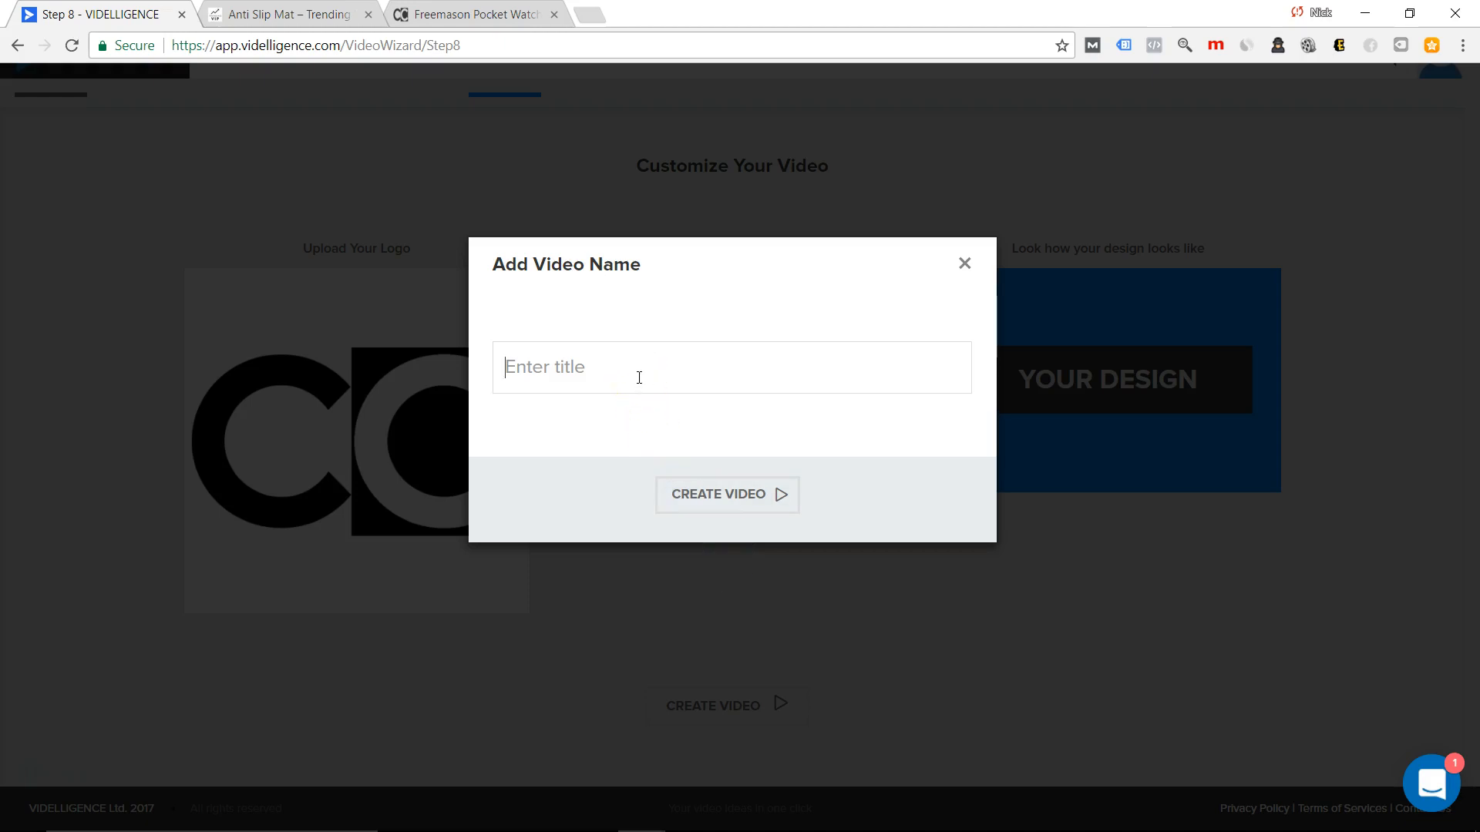
Name the video 'Freemason Pocket Watch' and submit it for creation.
{"action": "type", "text": "Freemason"}
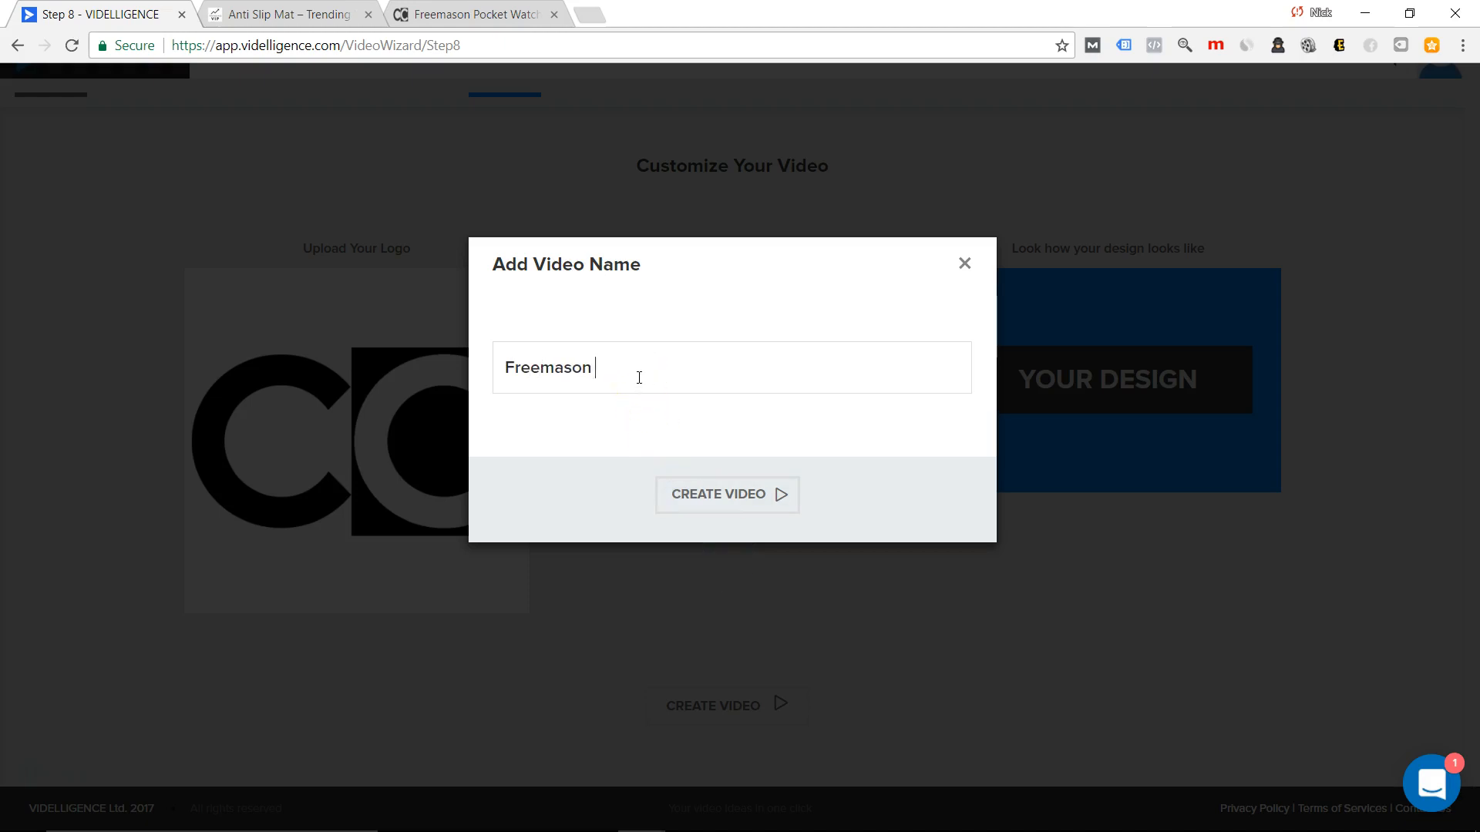
{"action": "type", "text": "Pocket Watch"}
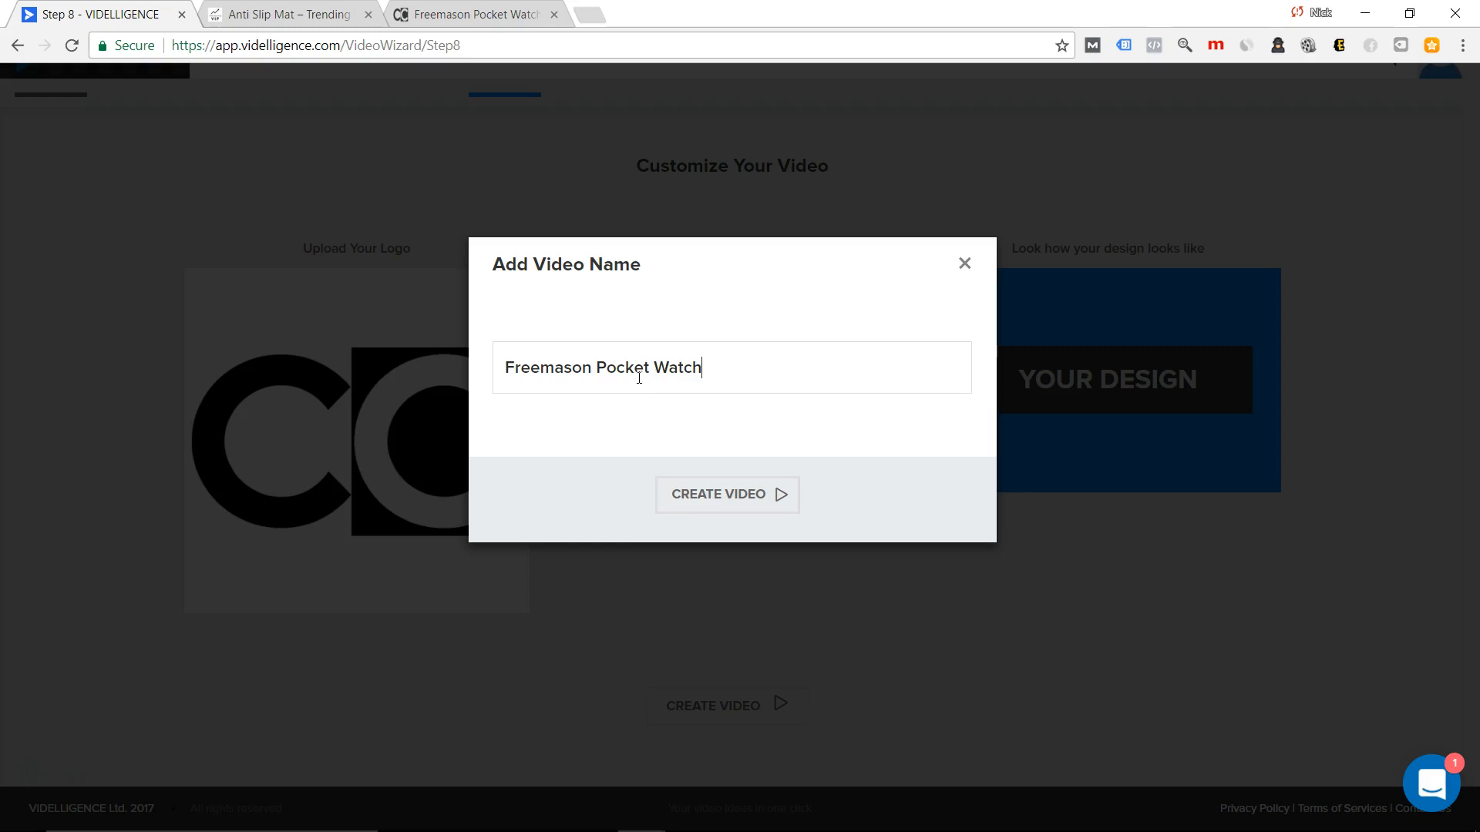
{"action": "left_click", "coordinate": [725, 495]}
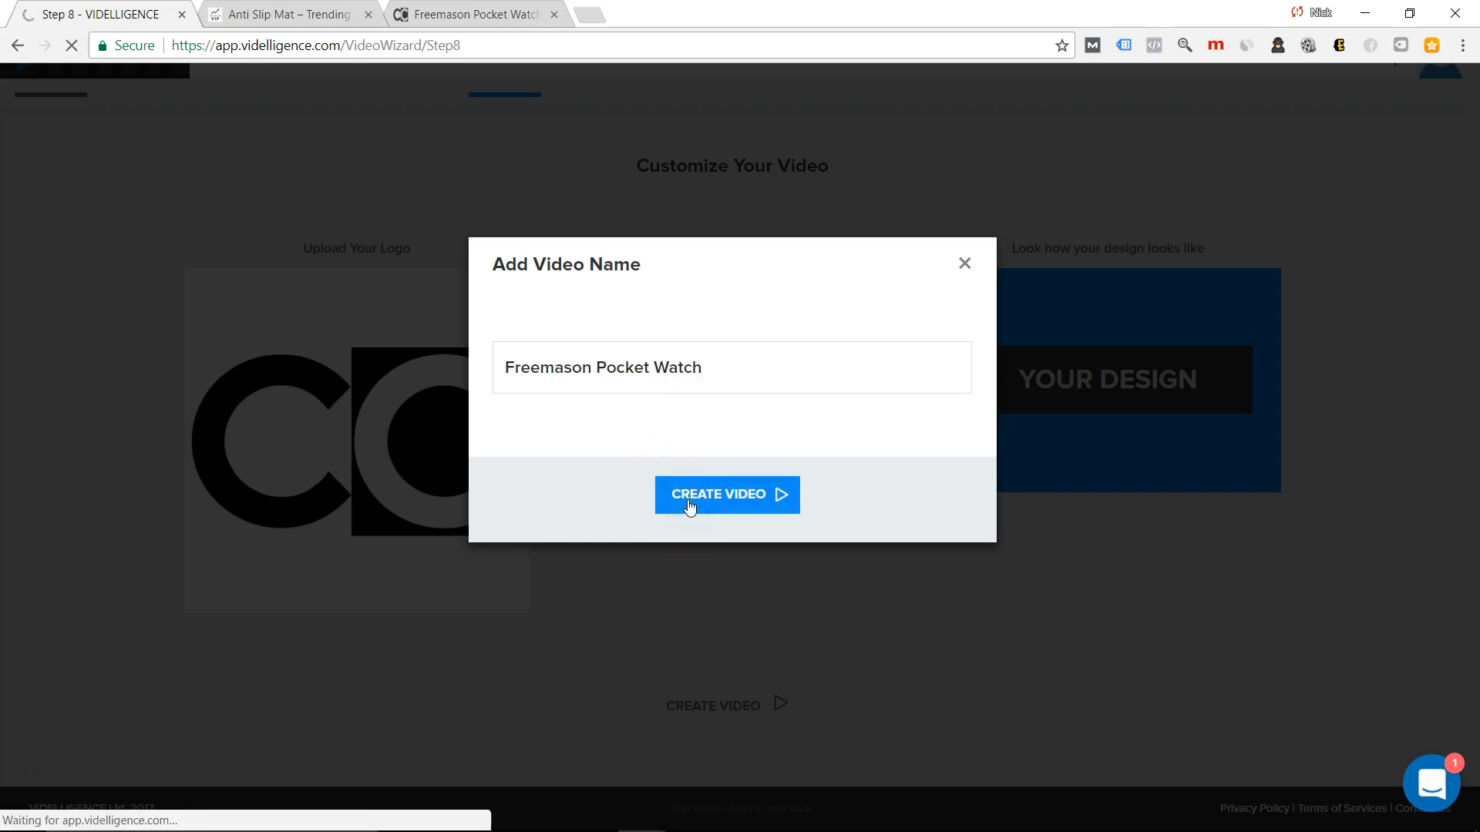
{"action": "left_click", "coordinate": [726, 495]}
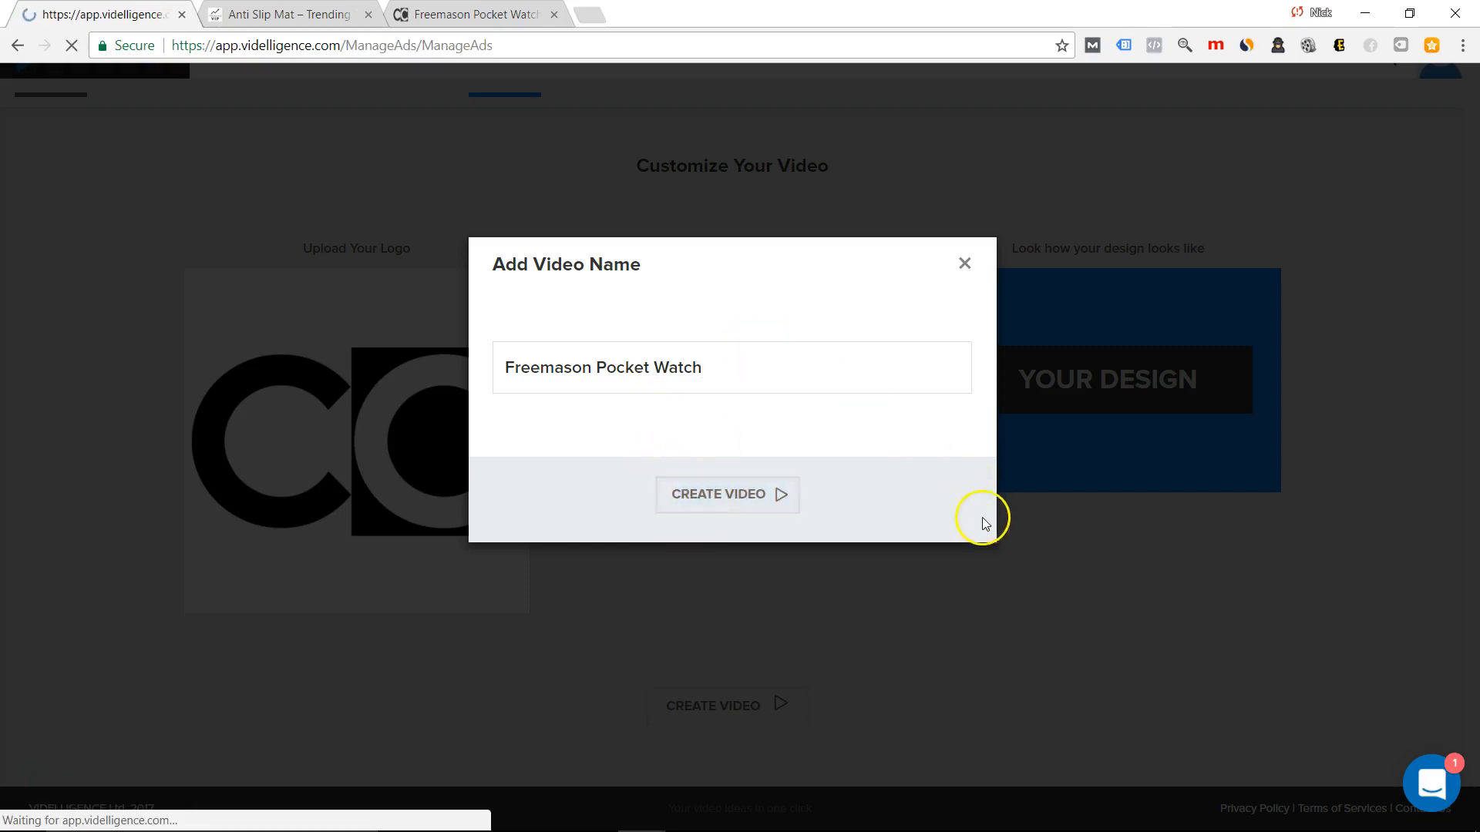
{"action": "left_click", "coordinate": [726, 493]}
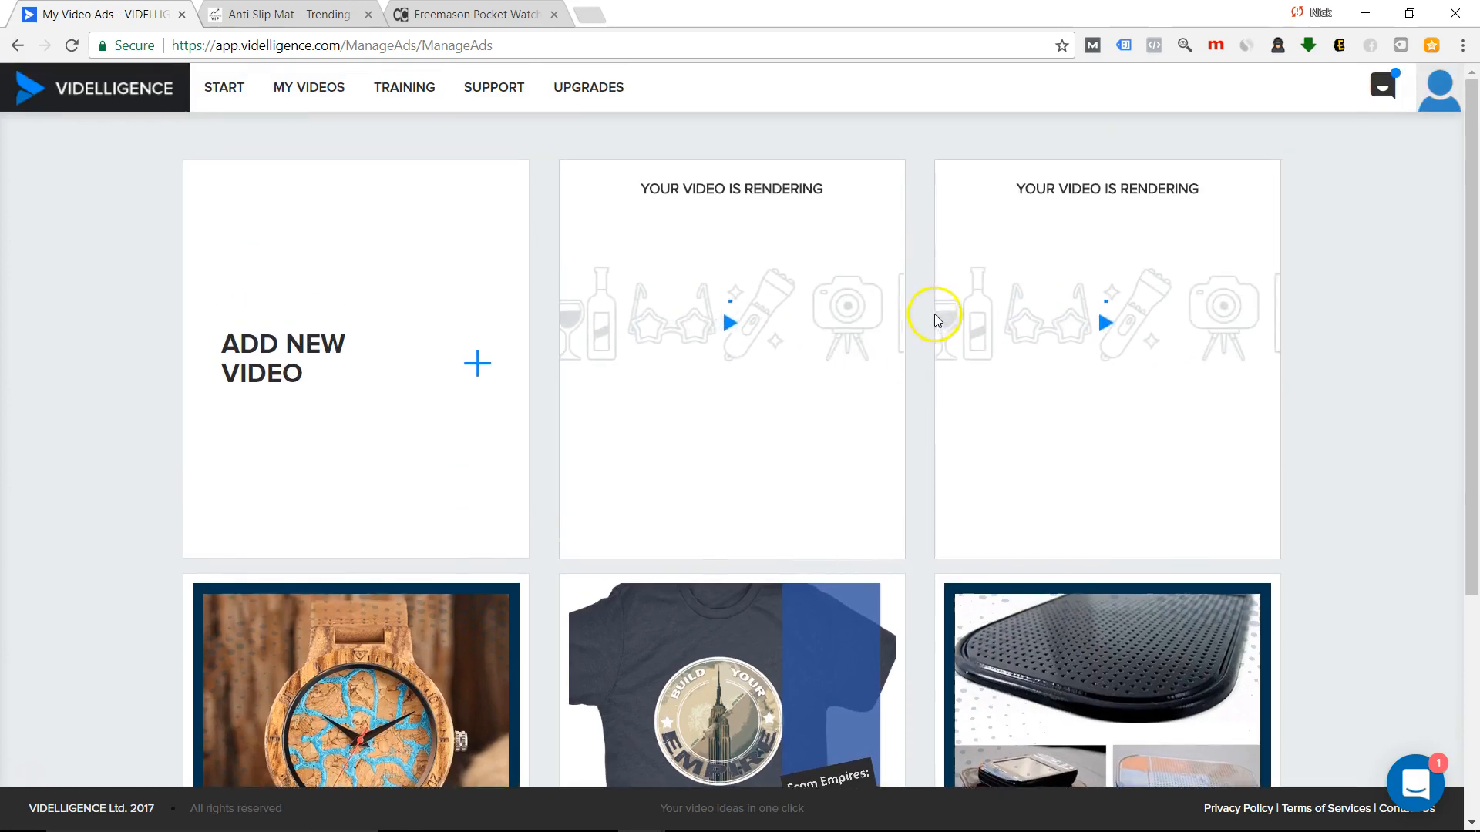
{"action": "mouse_move", "coordinate": [37, 773]}
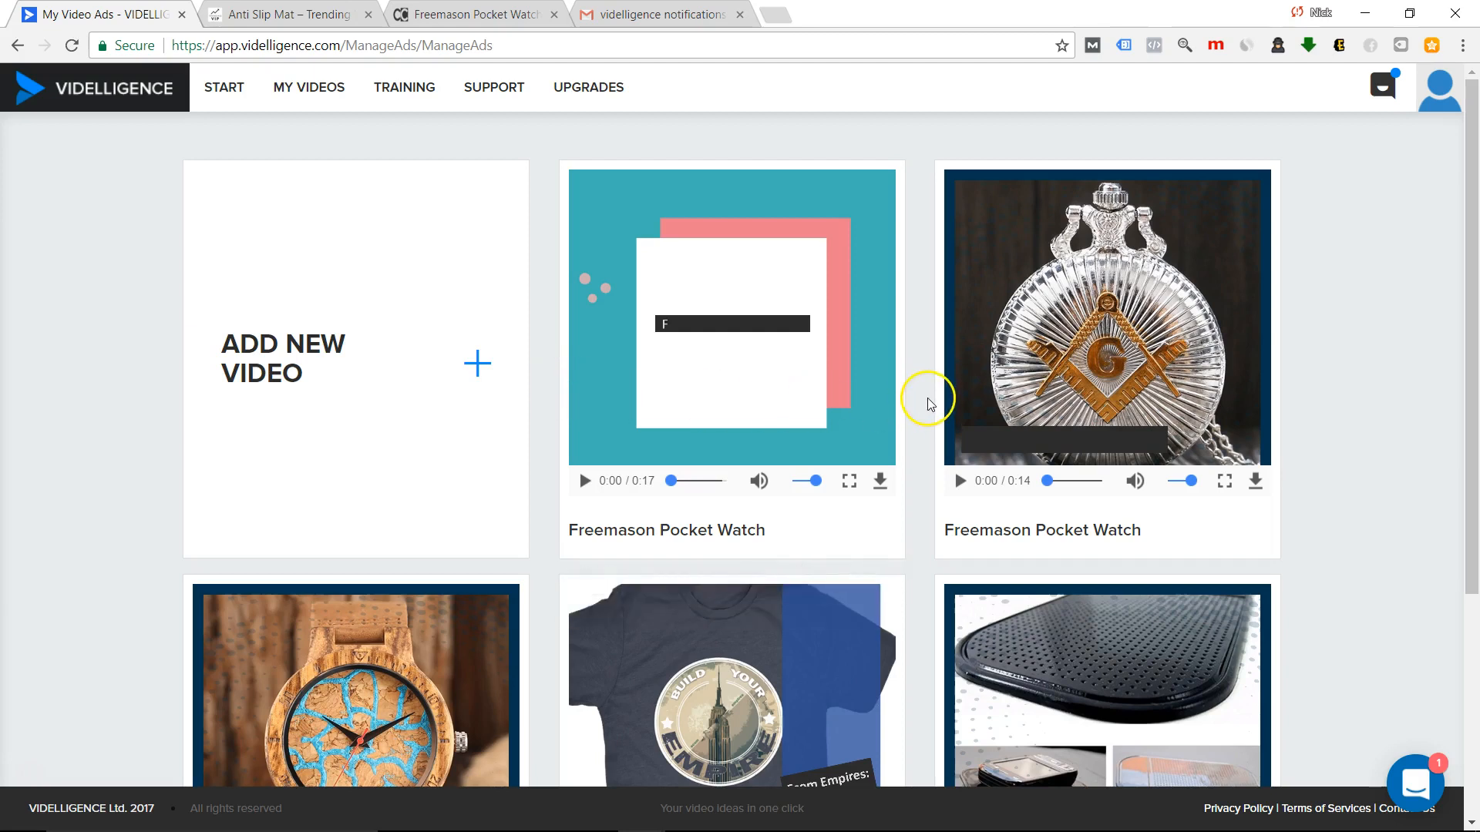
{"action": "mouse_move", "coordinate": [939, 373]}
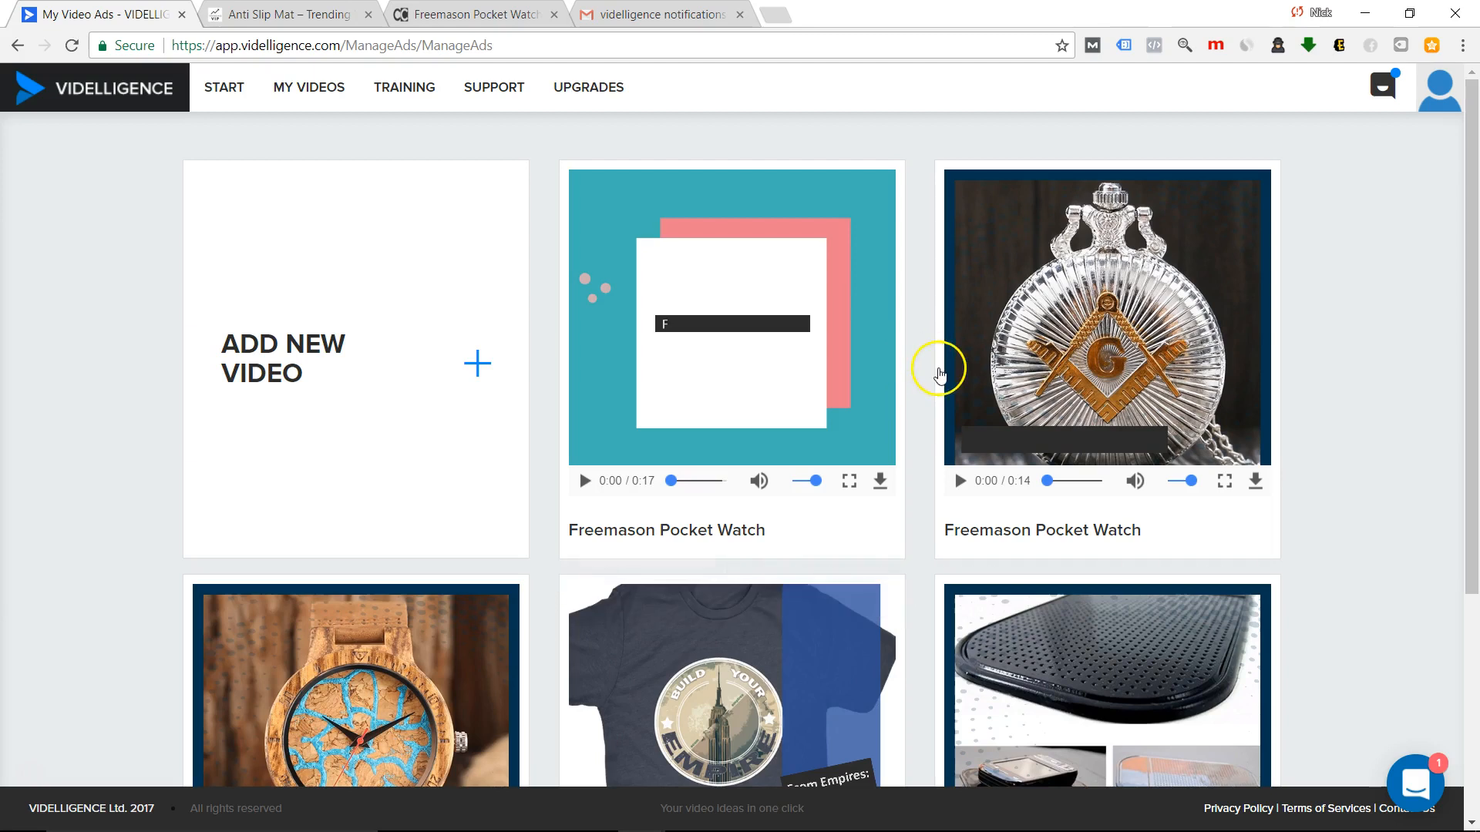
{"action": "mouse_move", "coordinate": [928, 396]}
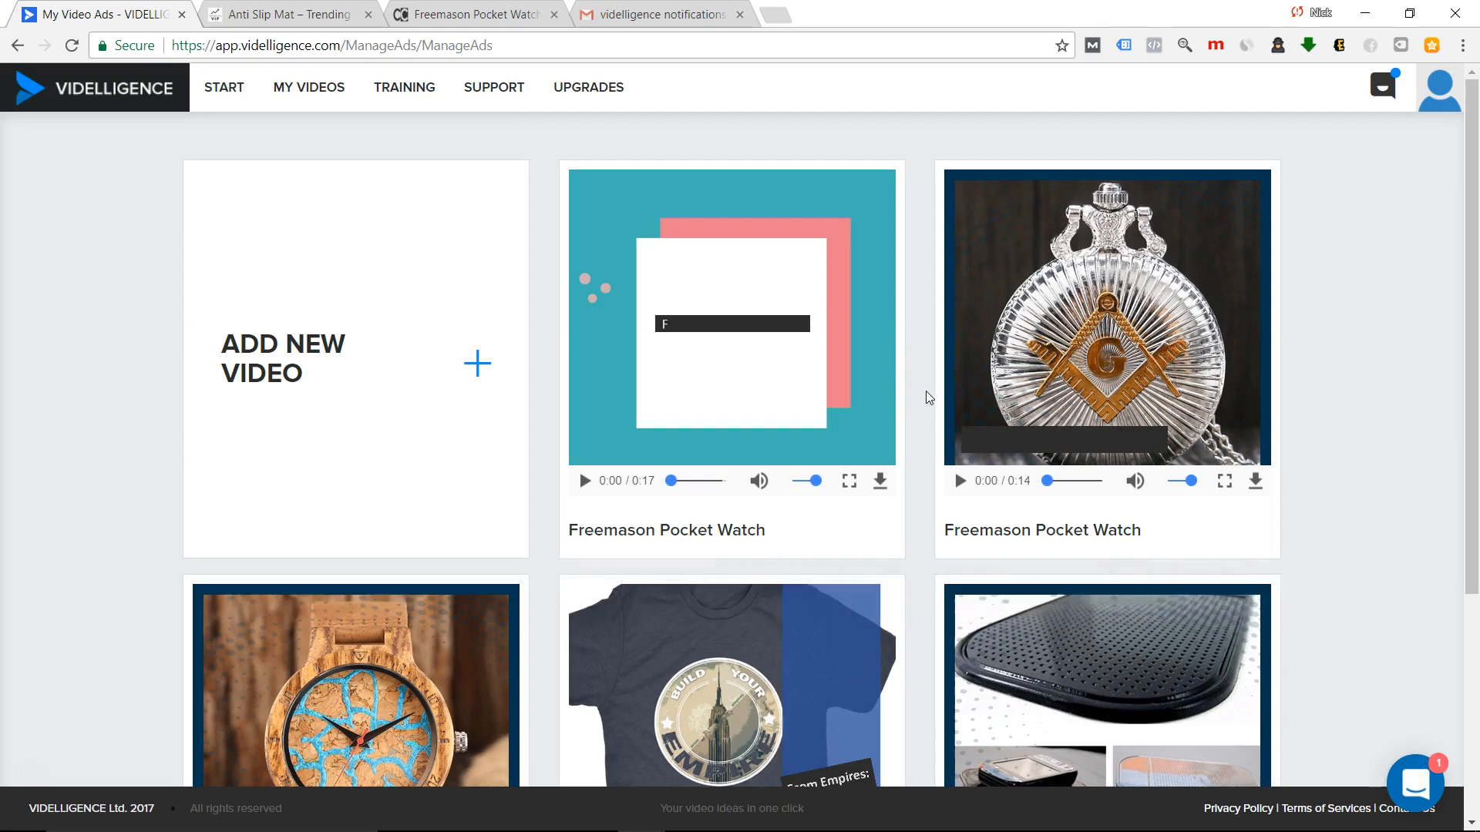
{"action": "mouse_move", "coordinate": [741, 236]}
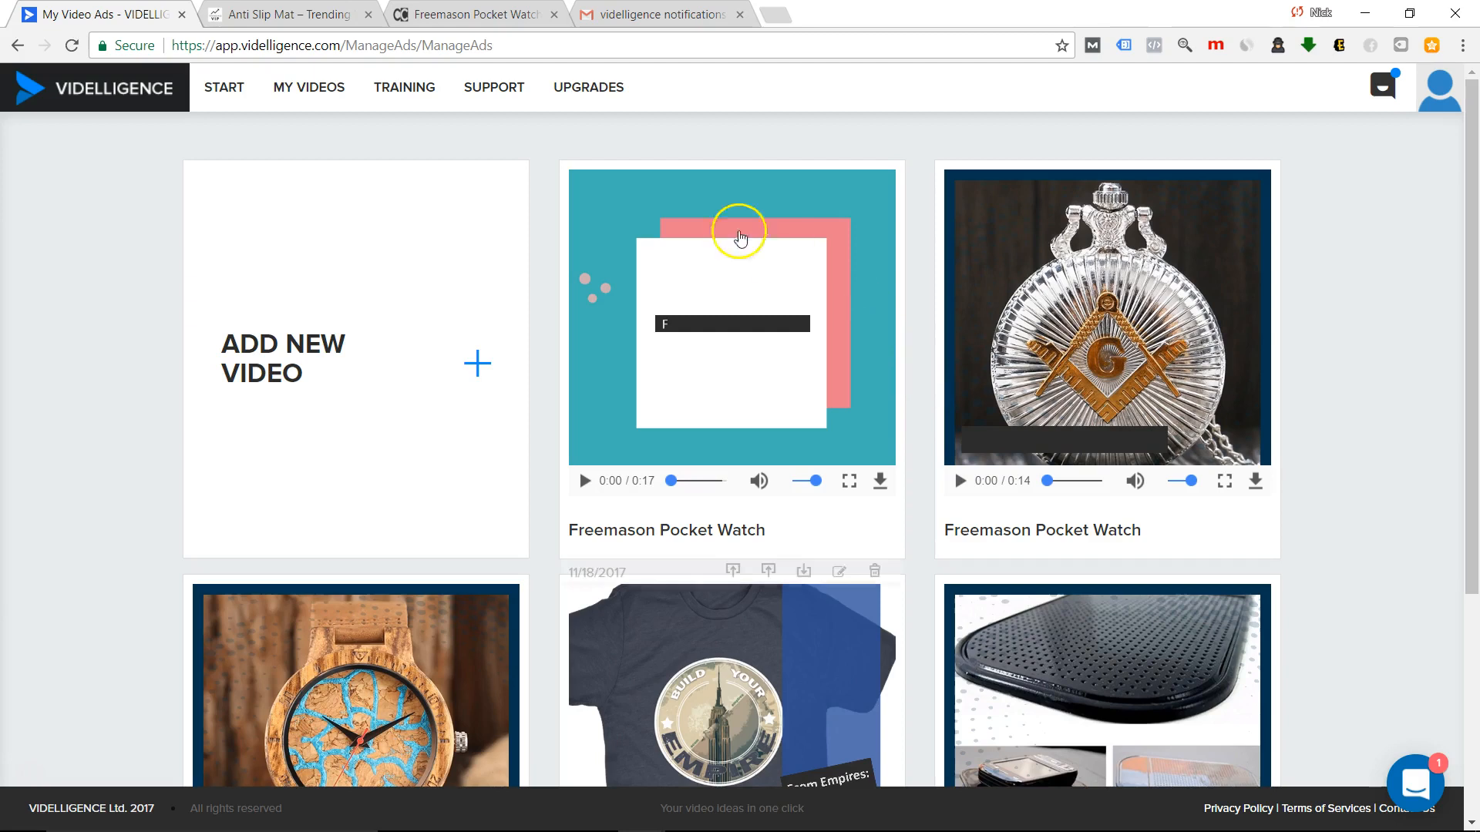
{"action": "mouse_move", "coordinate": [632, 14]}
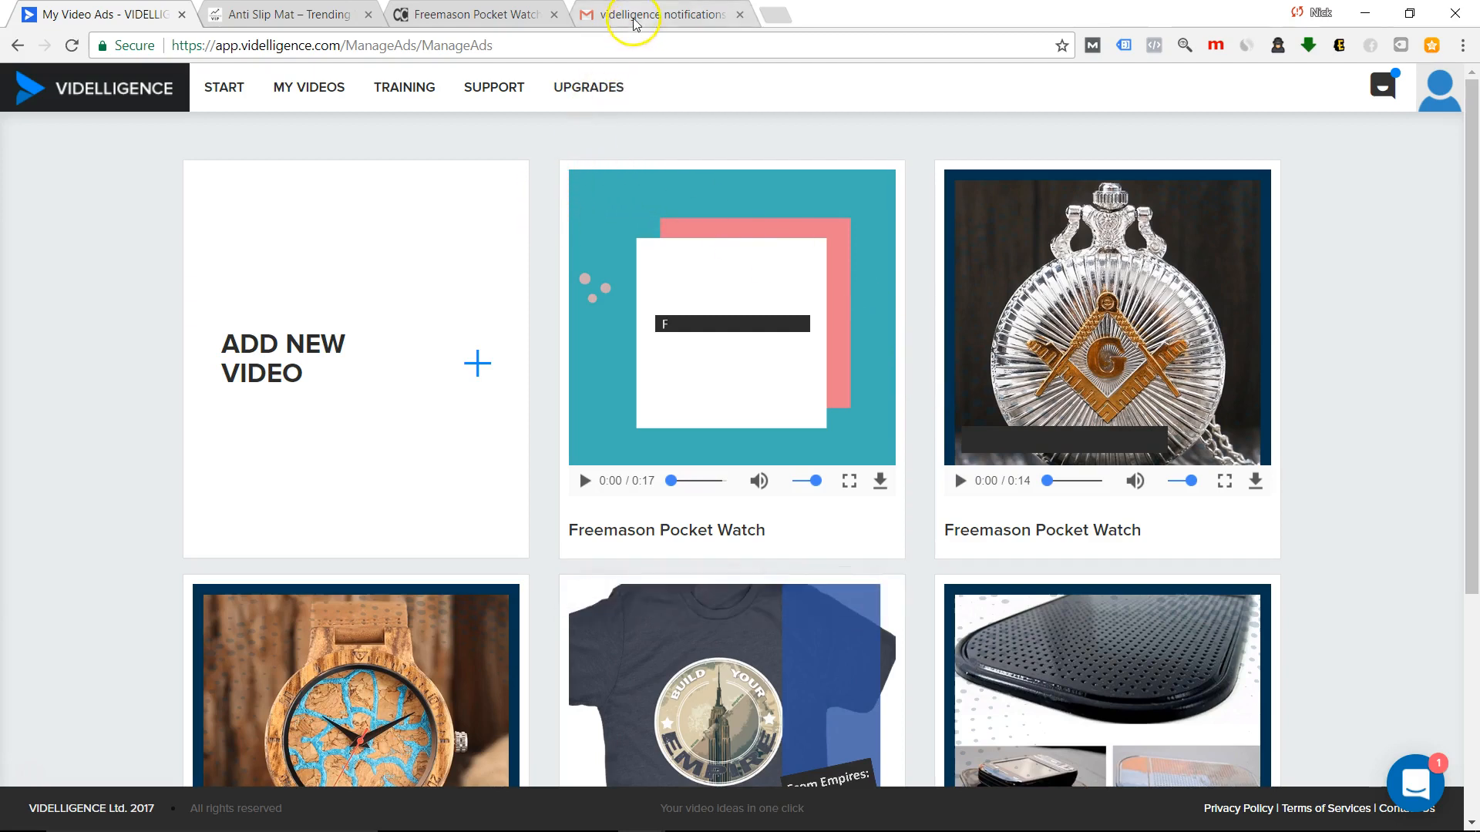
Check the ready-to-watch Gmail notification, then return to the My Video Ads list.
{"action": "left_click", "coordinate": [661, 14]}
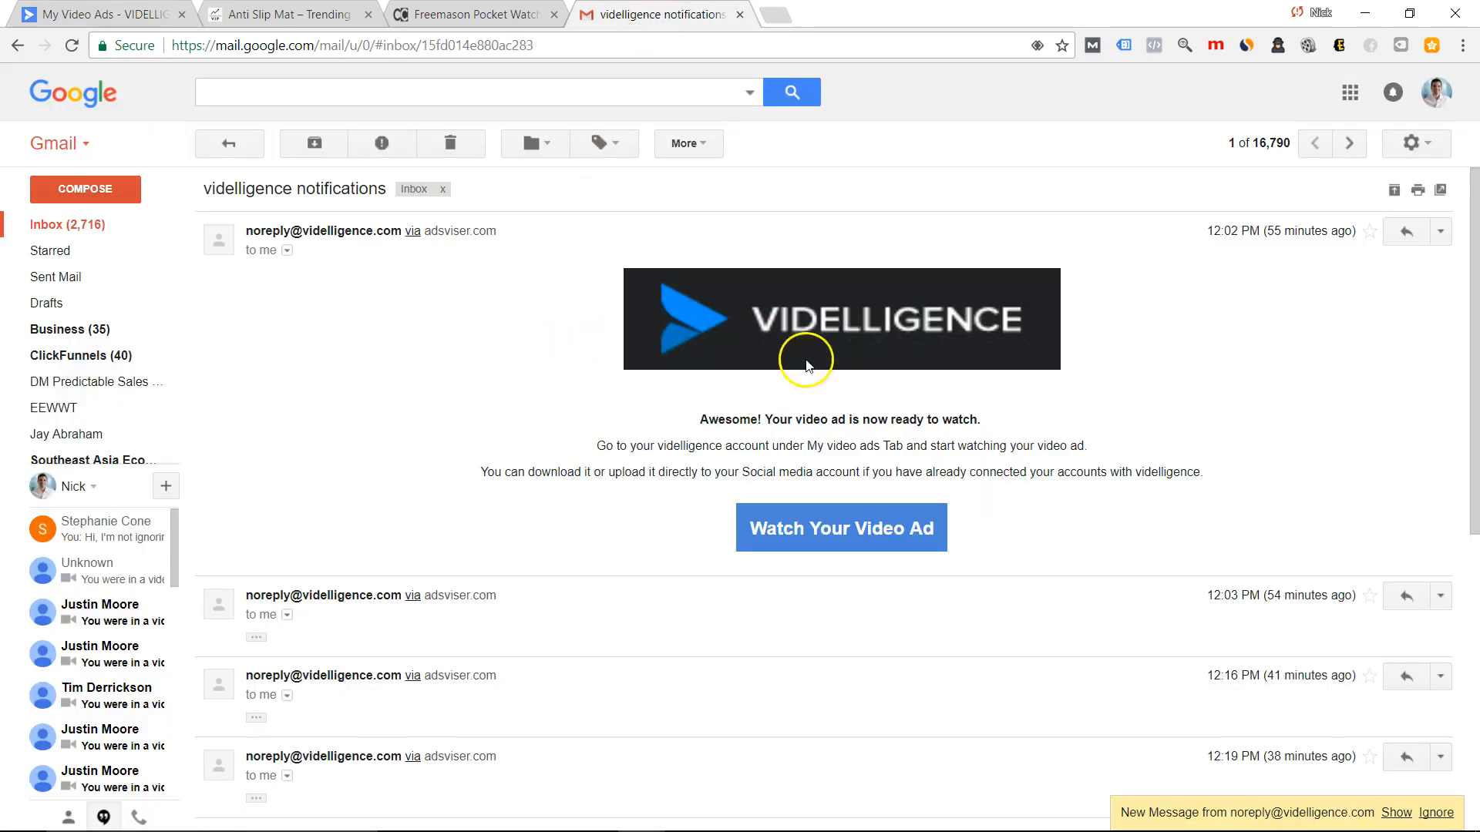
{"action": "mouse_move", "coordinate": [840, 527]}
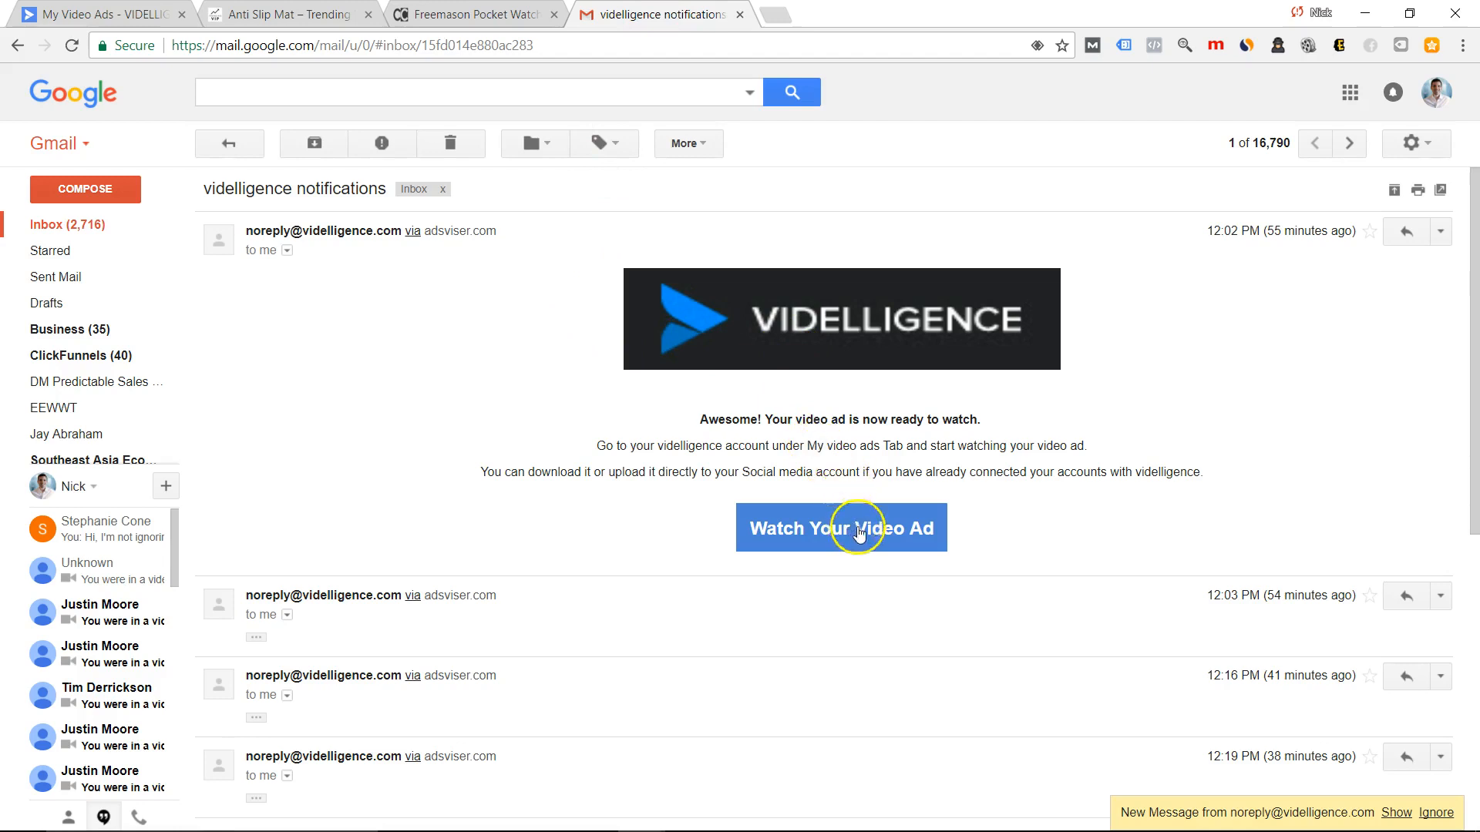
{"action": "mouse_move", "coordinate": [754, 338]}
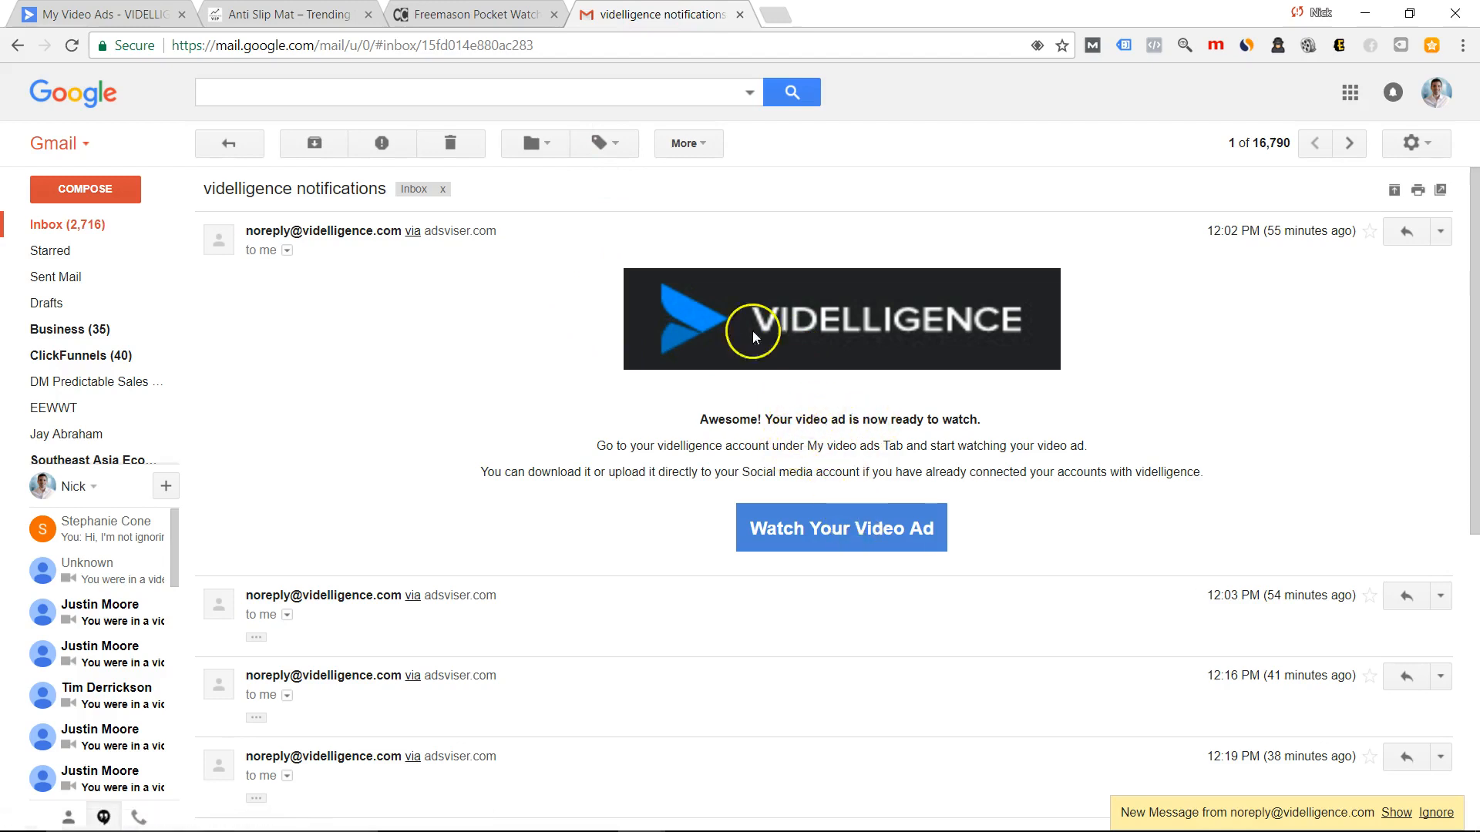
{"action": "left_click", "coordinate": [840, 527]}
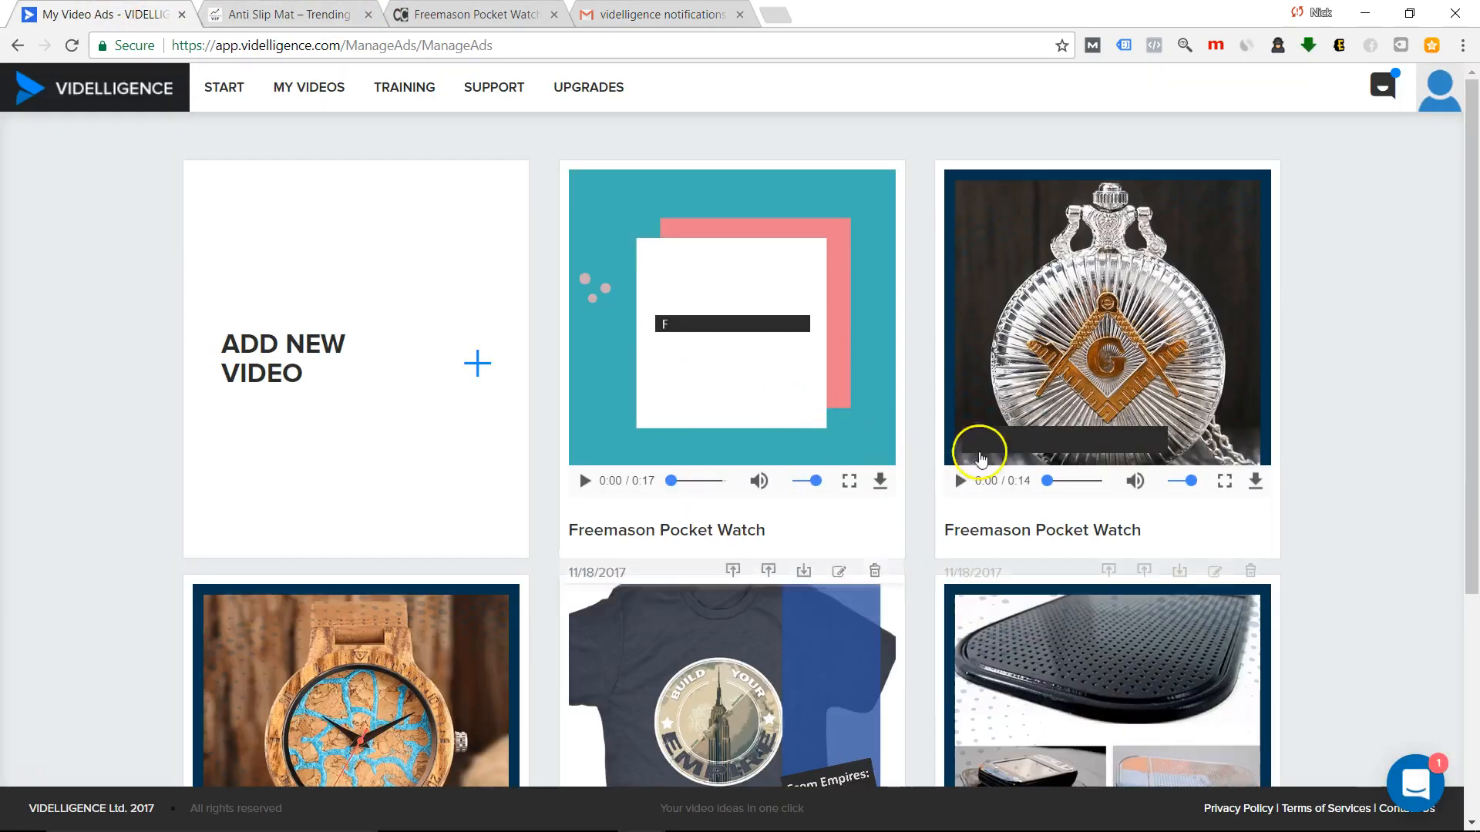
Play the Freemason Pocket Watch video ad through to its ending logo frame.
{"action": "left_click", "coordinate": [960, 481]}
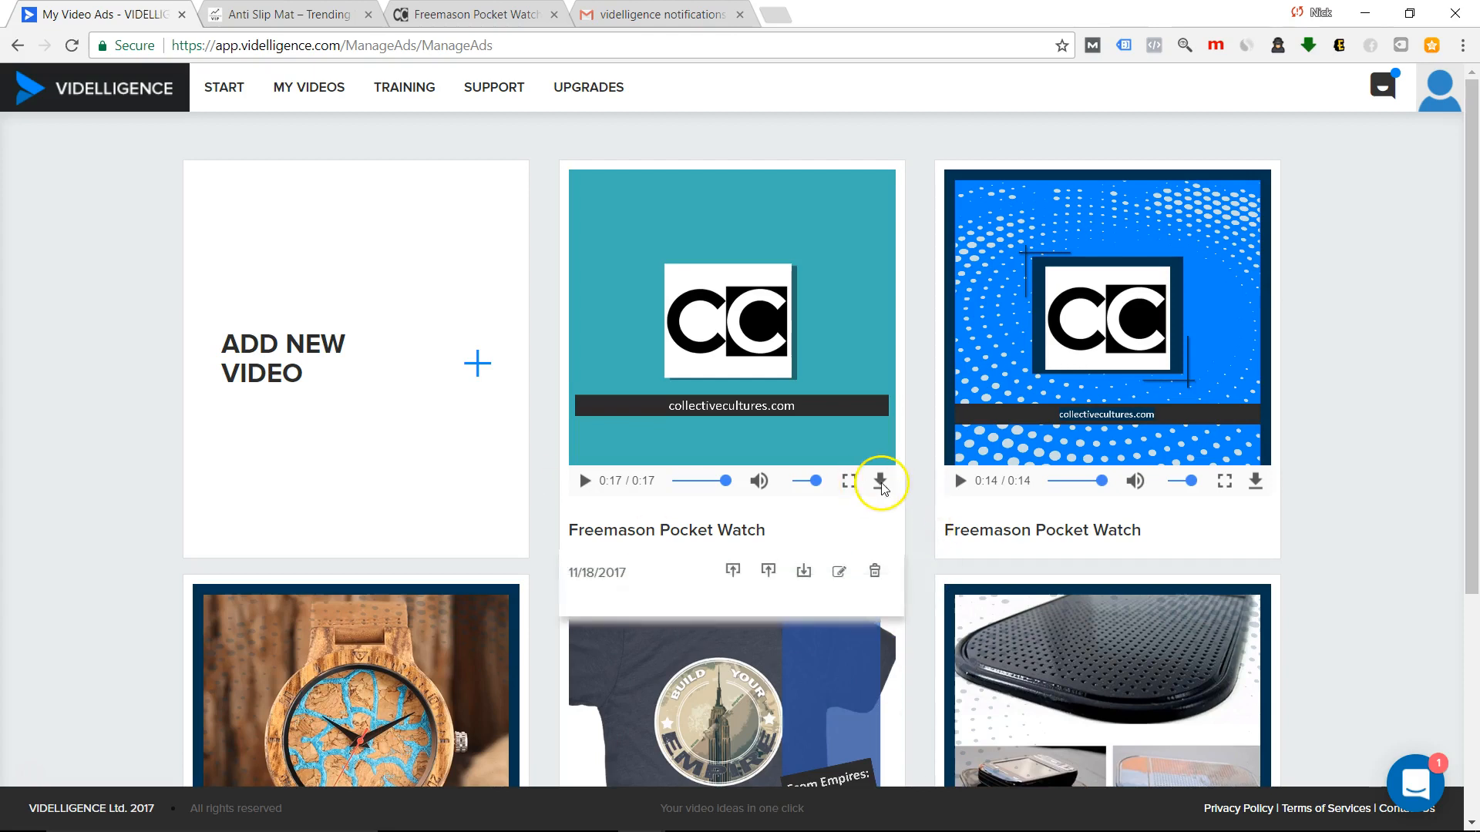
{"action": "mouse_move", "coordinate": [880, 495]}
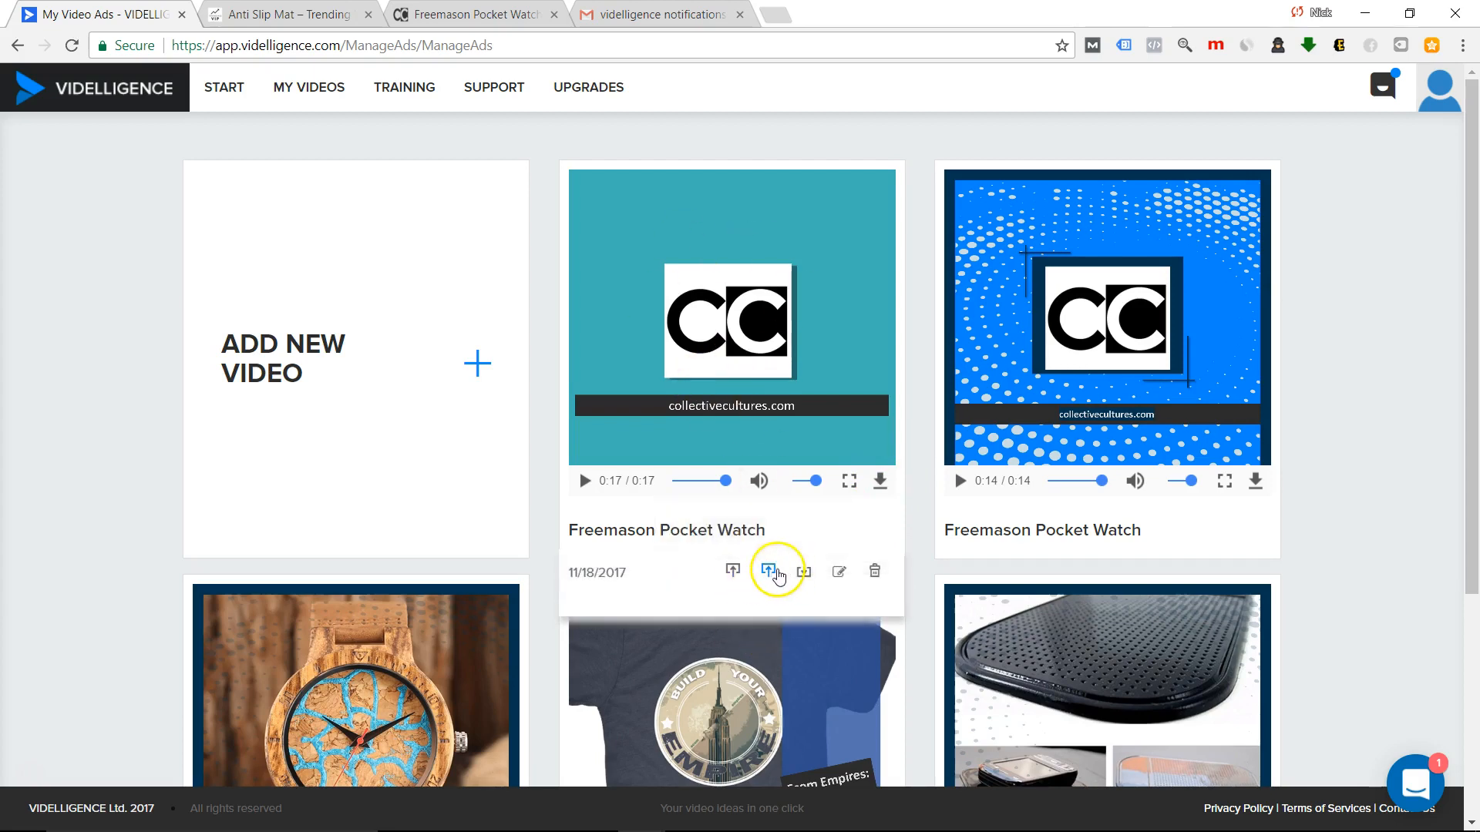
{"action": "mouse_move", "coordinate": [769, 570]}
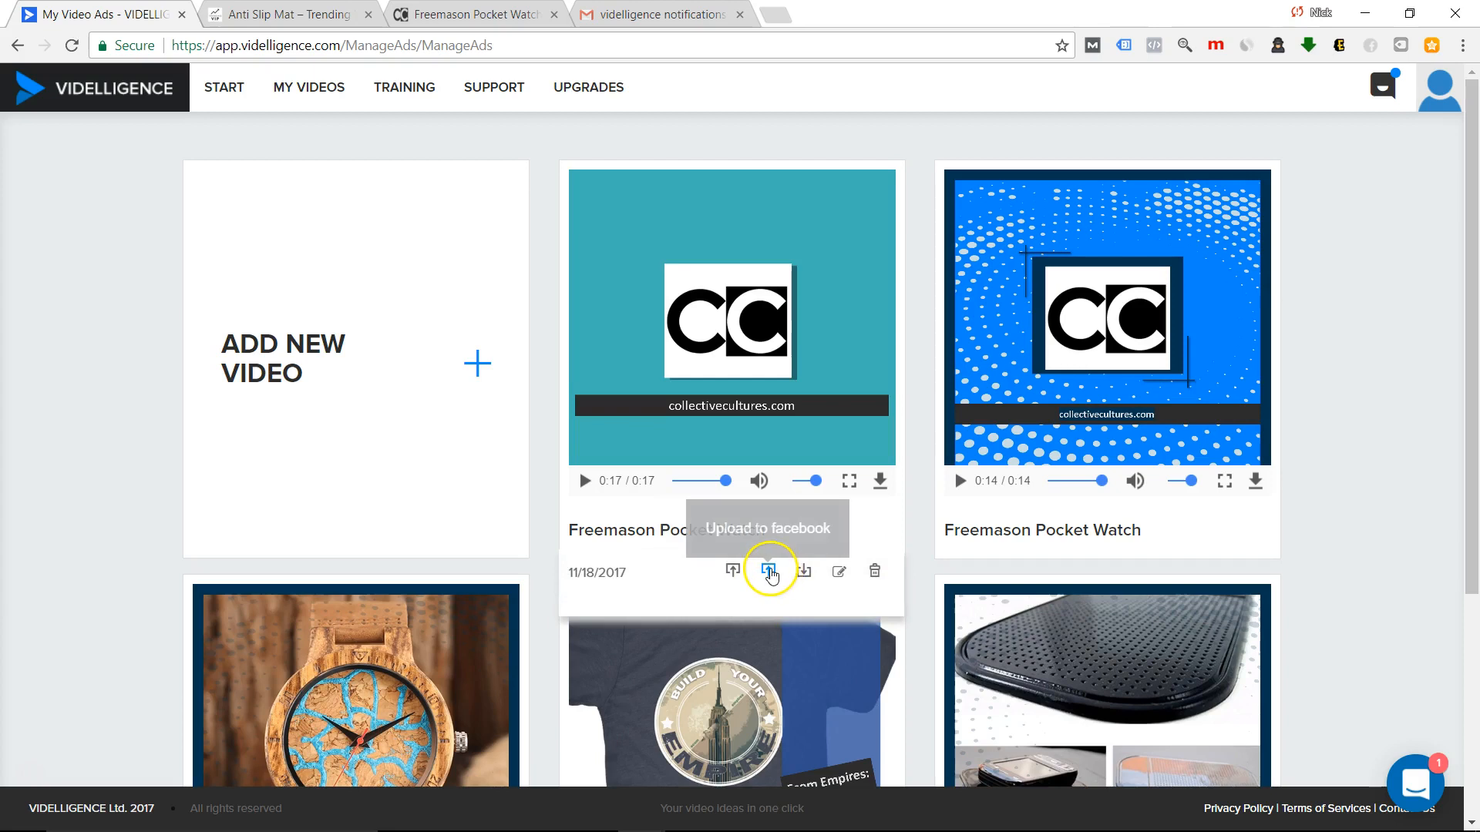
{"action": "mouse_move", "coordinate": [873, 570]}
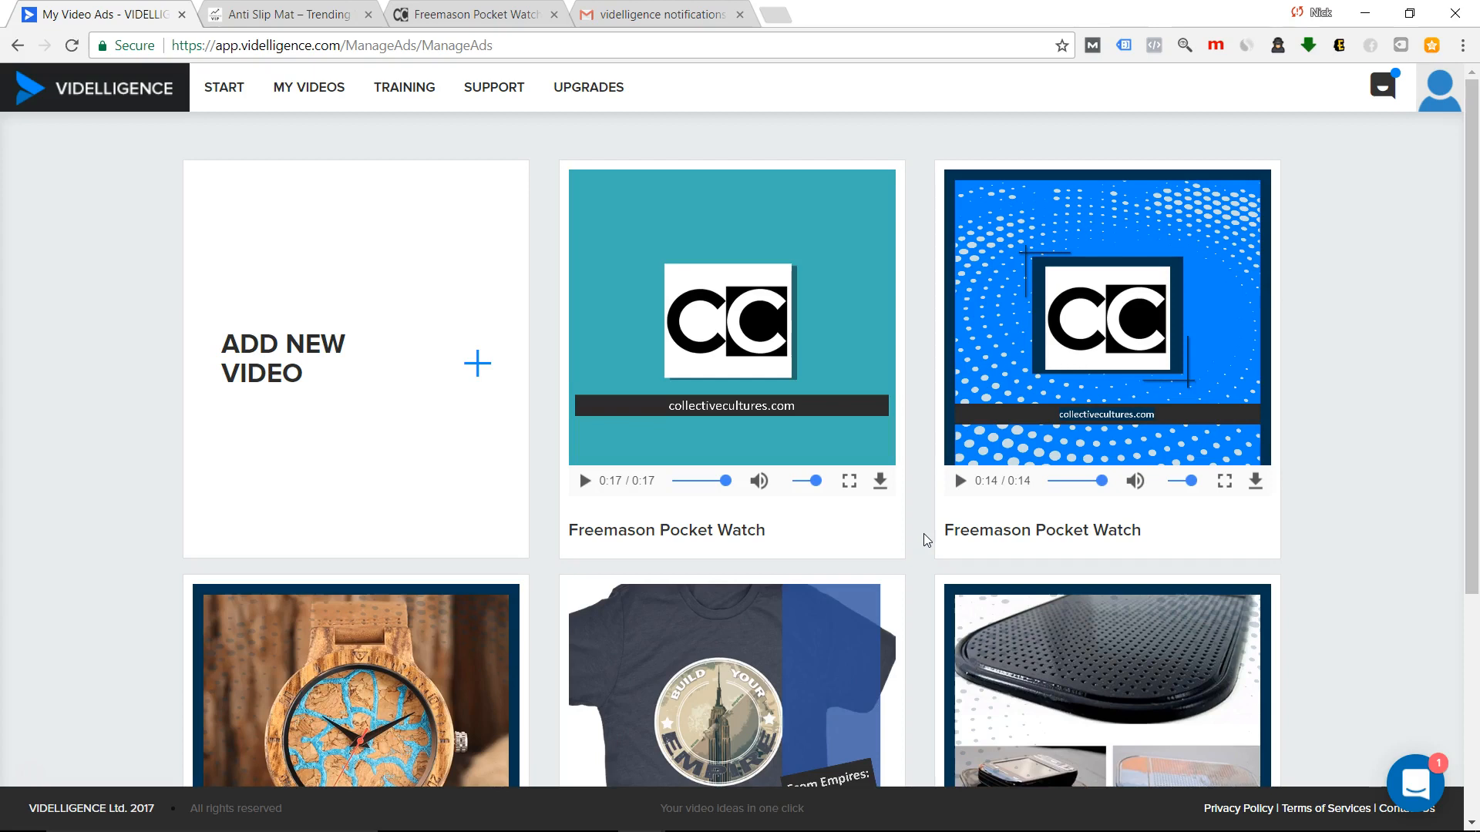
{"action": "mouse_move", "coordinate": [909, 387]}
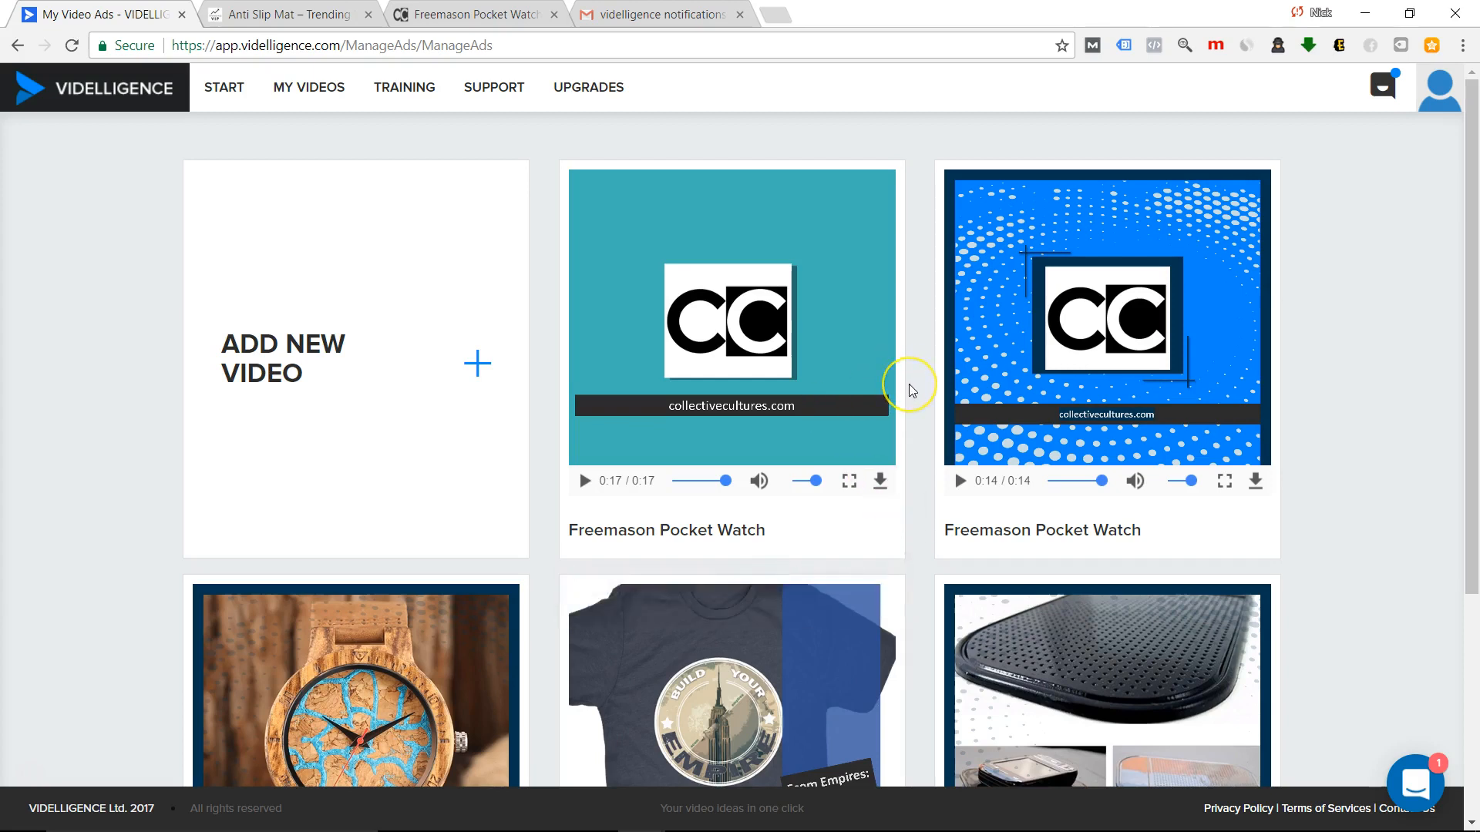
{"action": "mouse_move", "coordinate": [909, 390]}
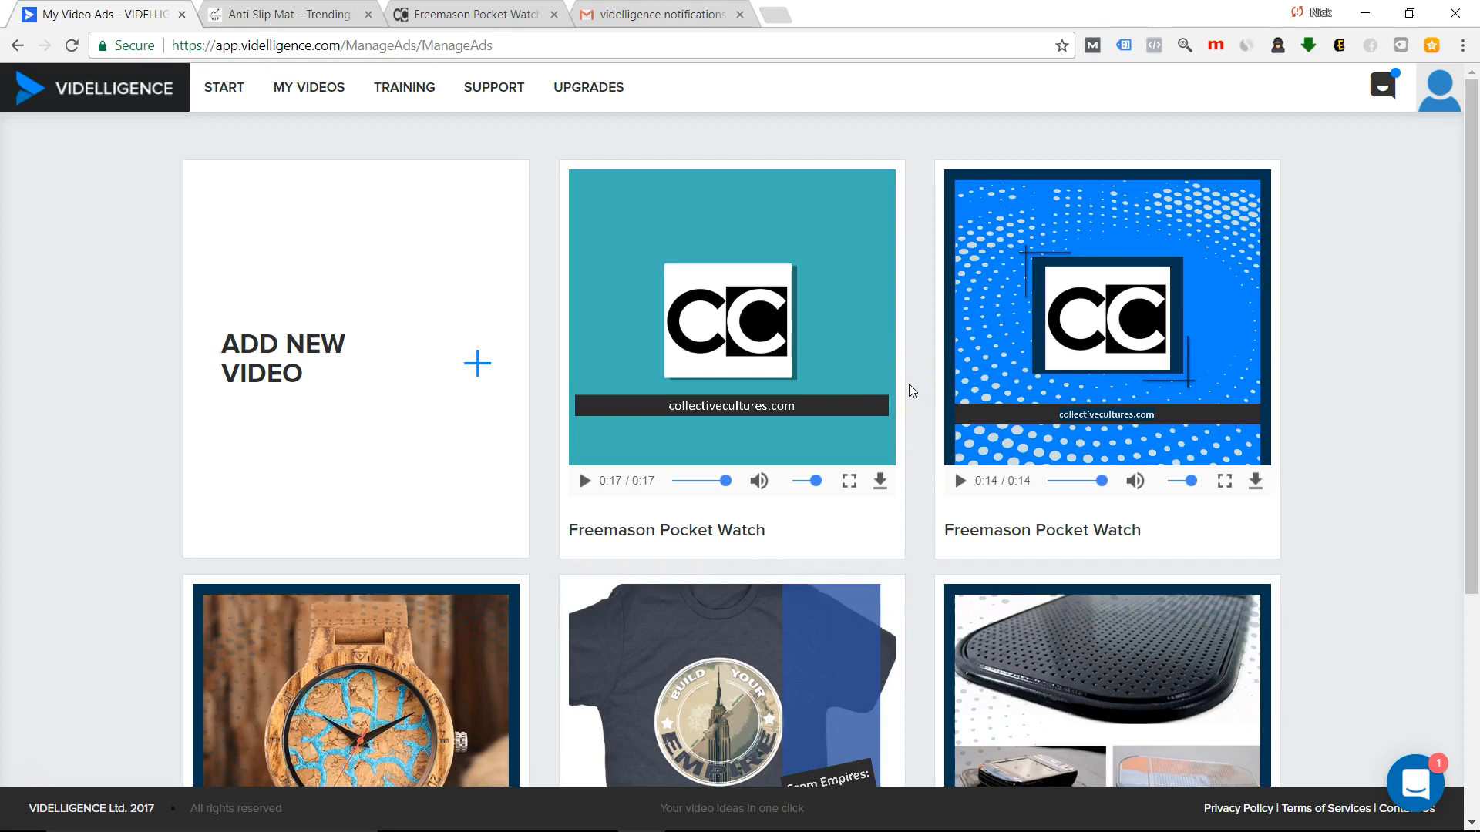
{"action": "mouse_move", "coordinate": [809, 293]}
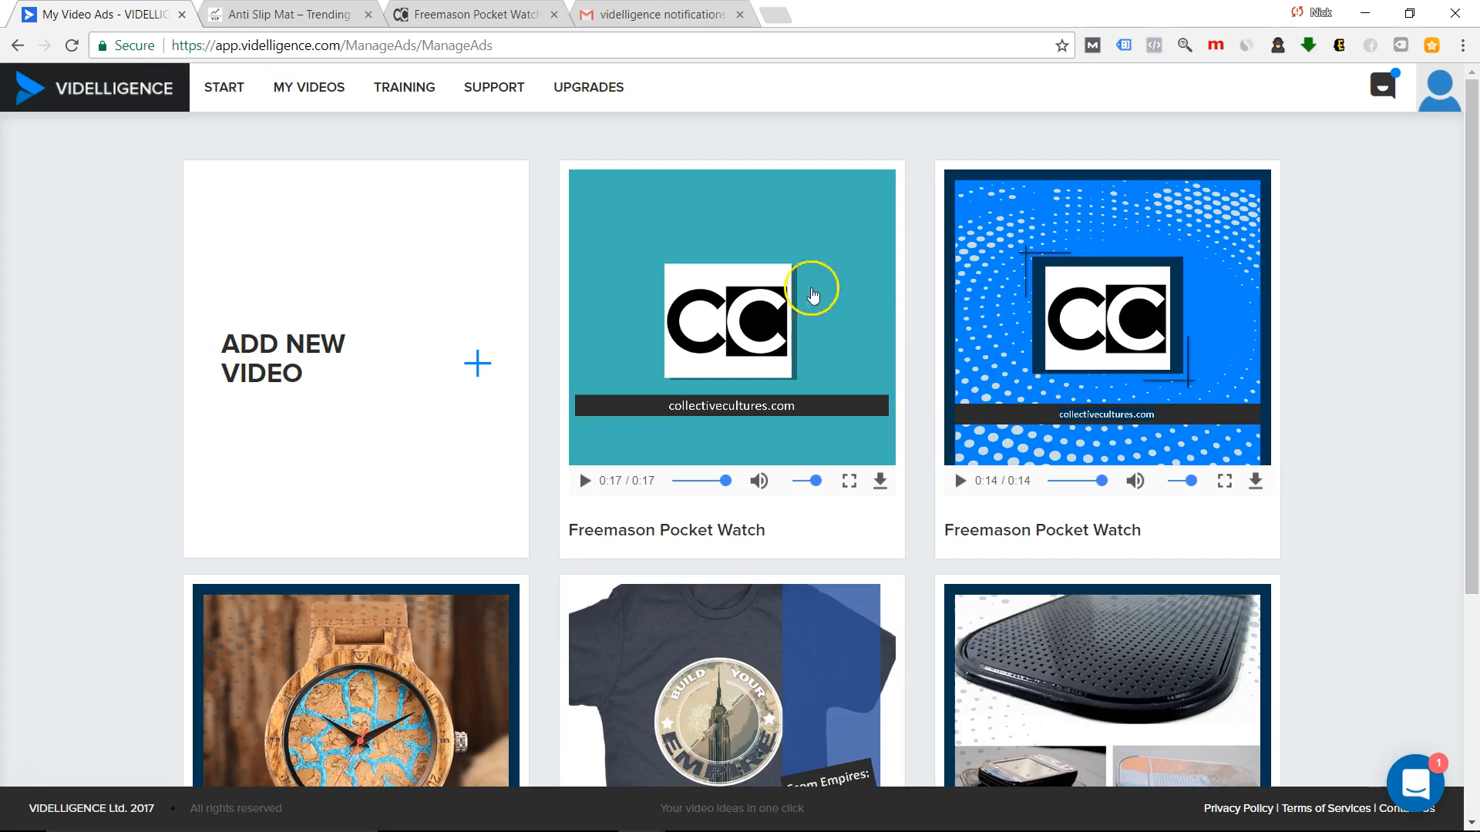
Browse the TrendingVIP store home page and open the Fingerling Unicorn Toy product page.
{"action": "left_click", "coordinate": [288, 14]}
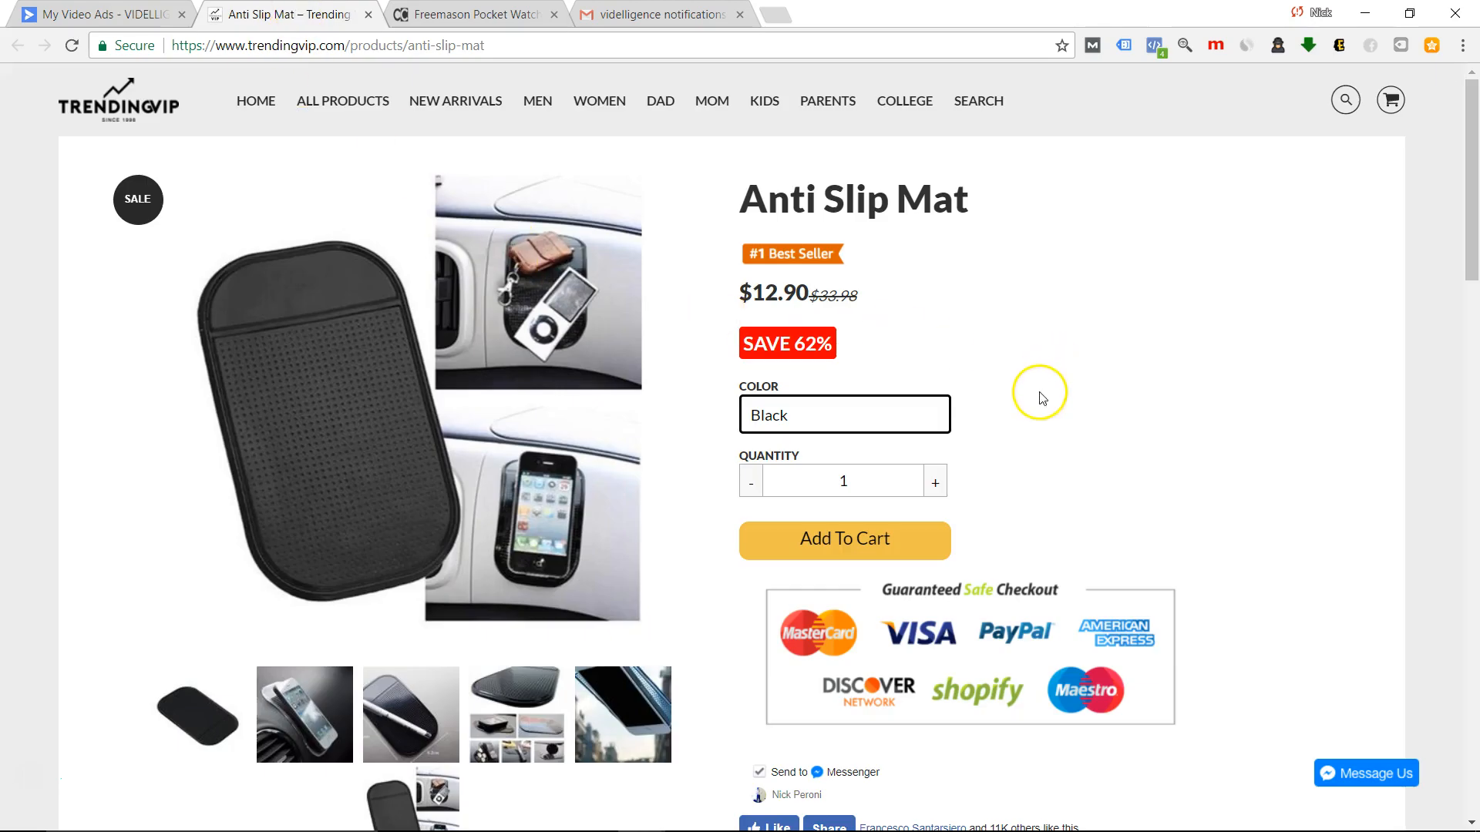
{"action": "mouse_move", "coordinate": [1043, 402]}
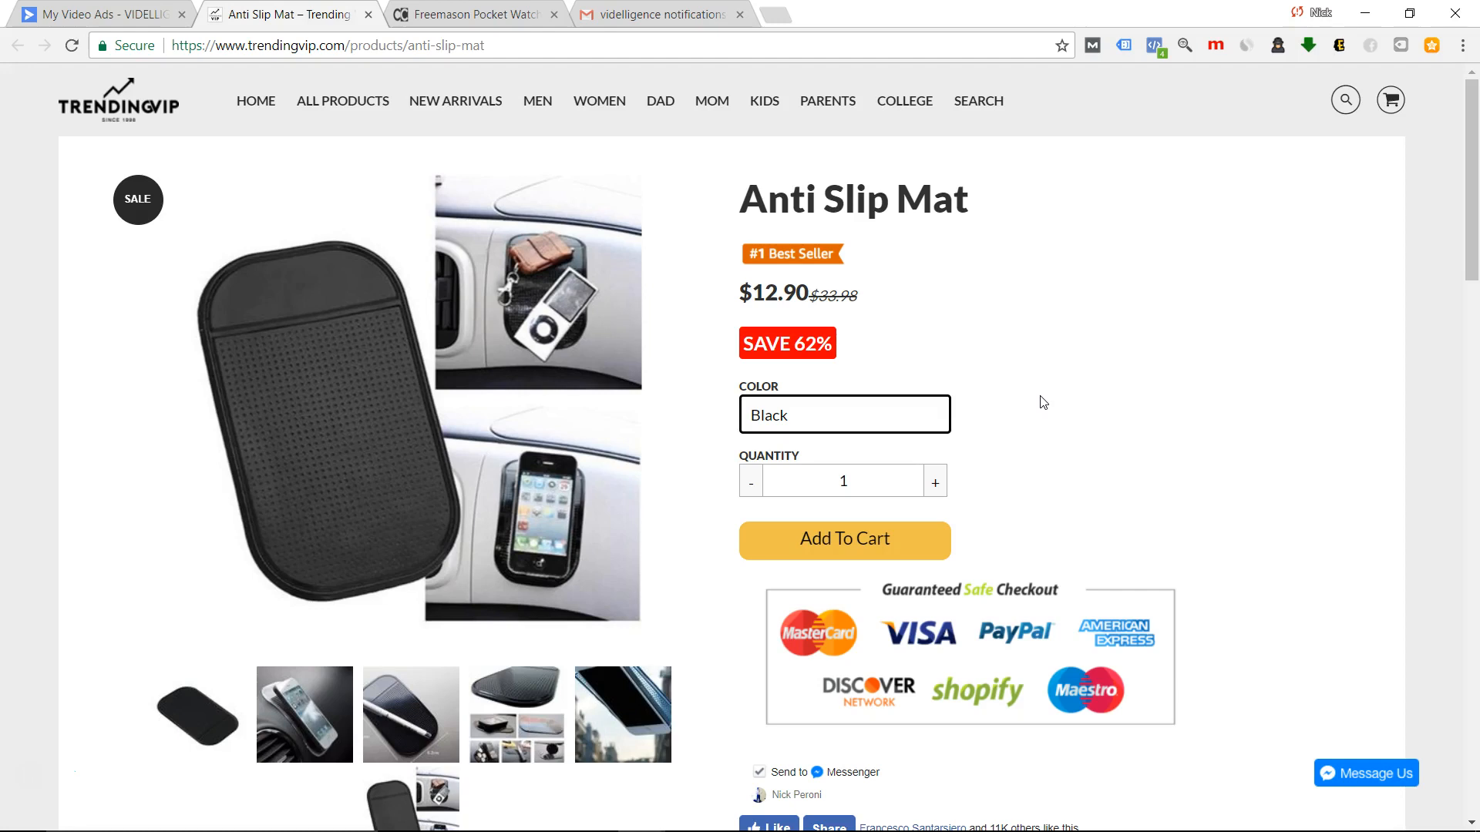
{"action": "mouse_move", "coordinate": [1065, 413]}
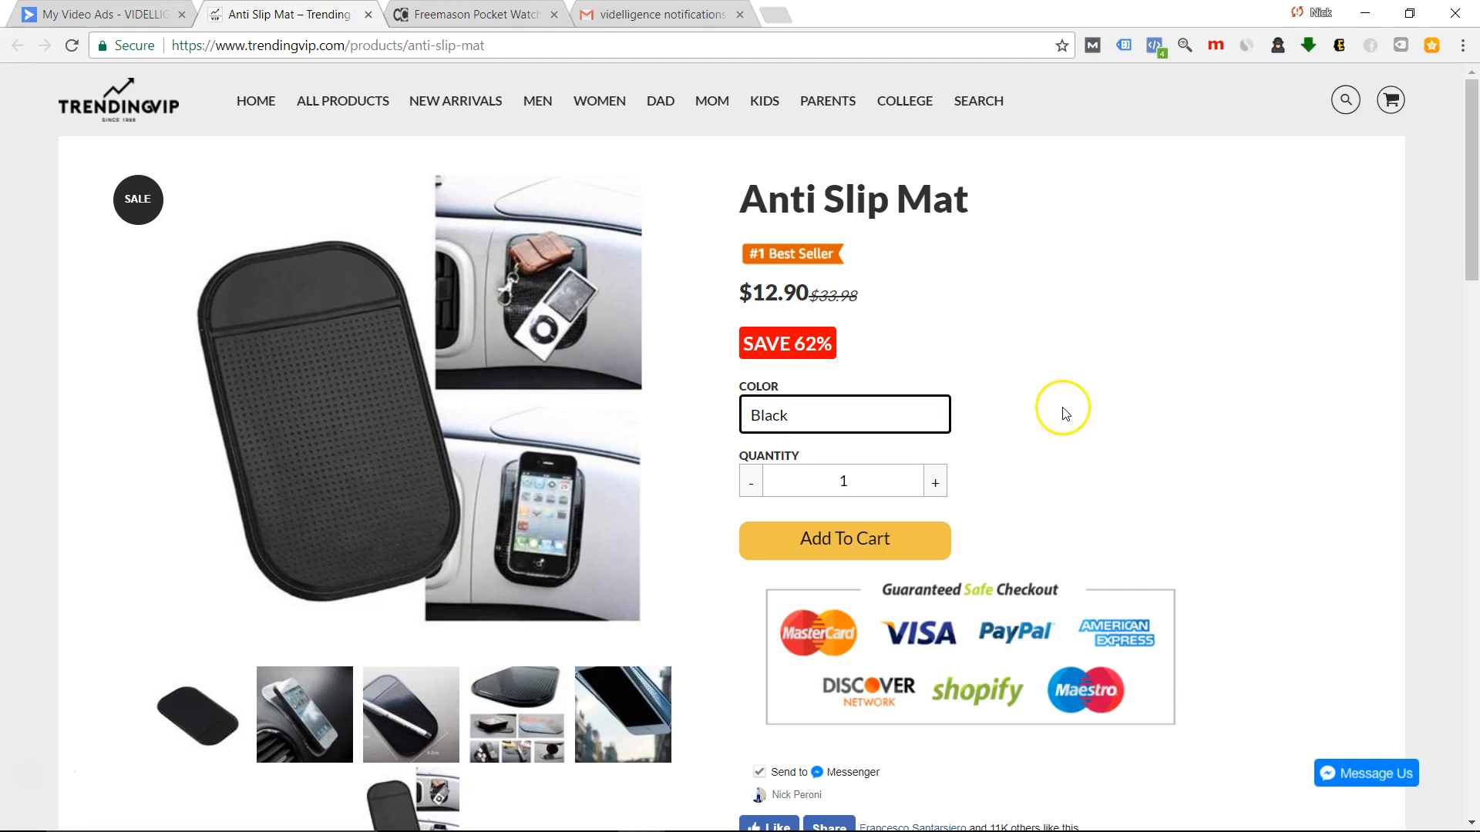
{"action": "left_click", "coordinate": [254, 101]}
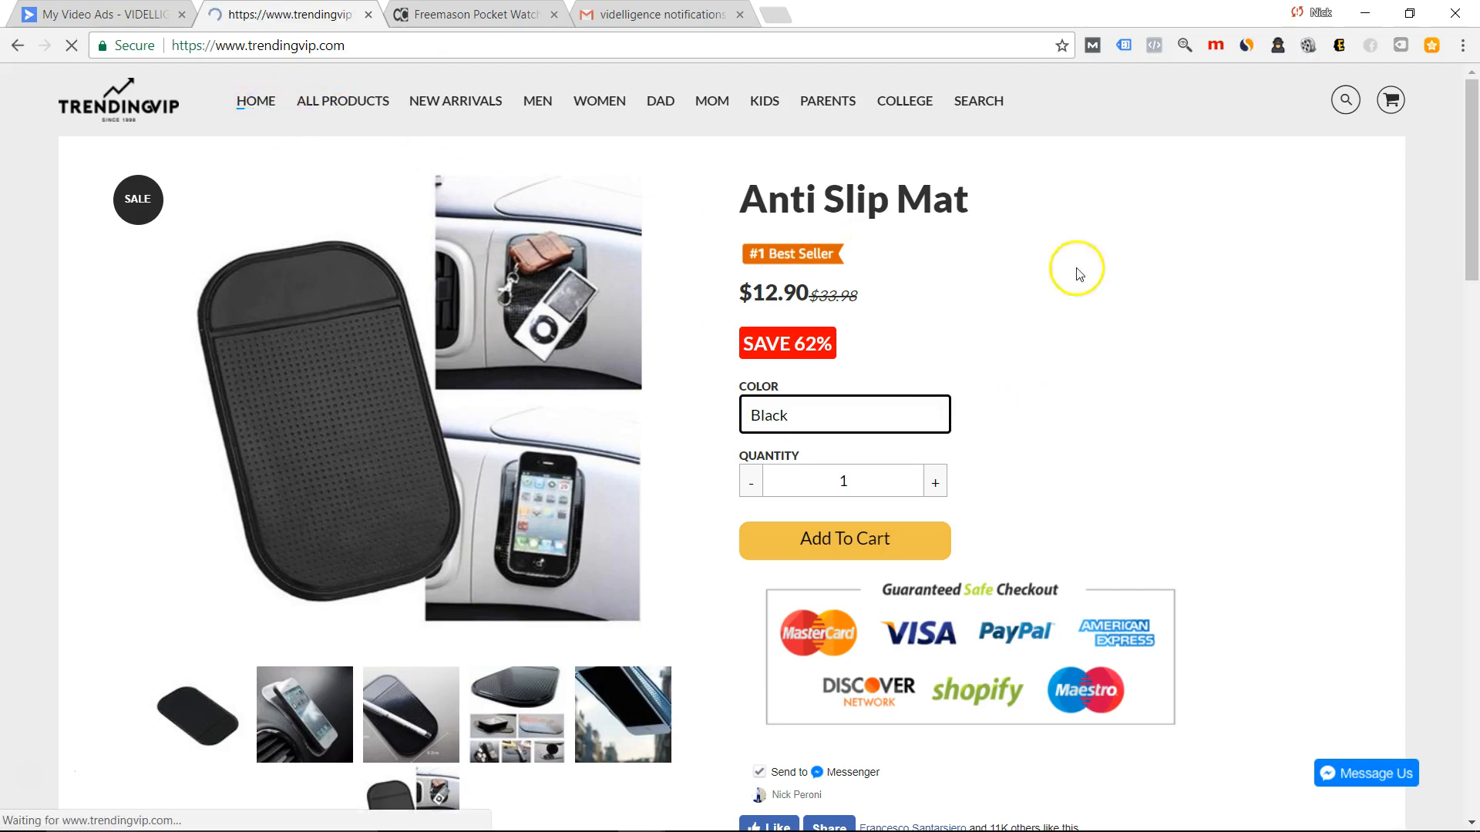
{"action": "left_click", "coordinate": [254, 101]}
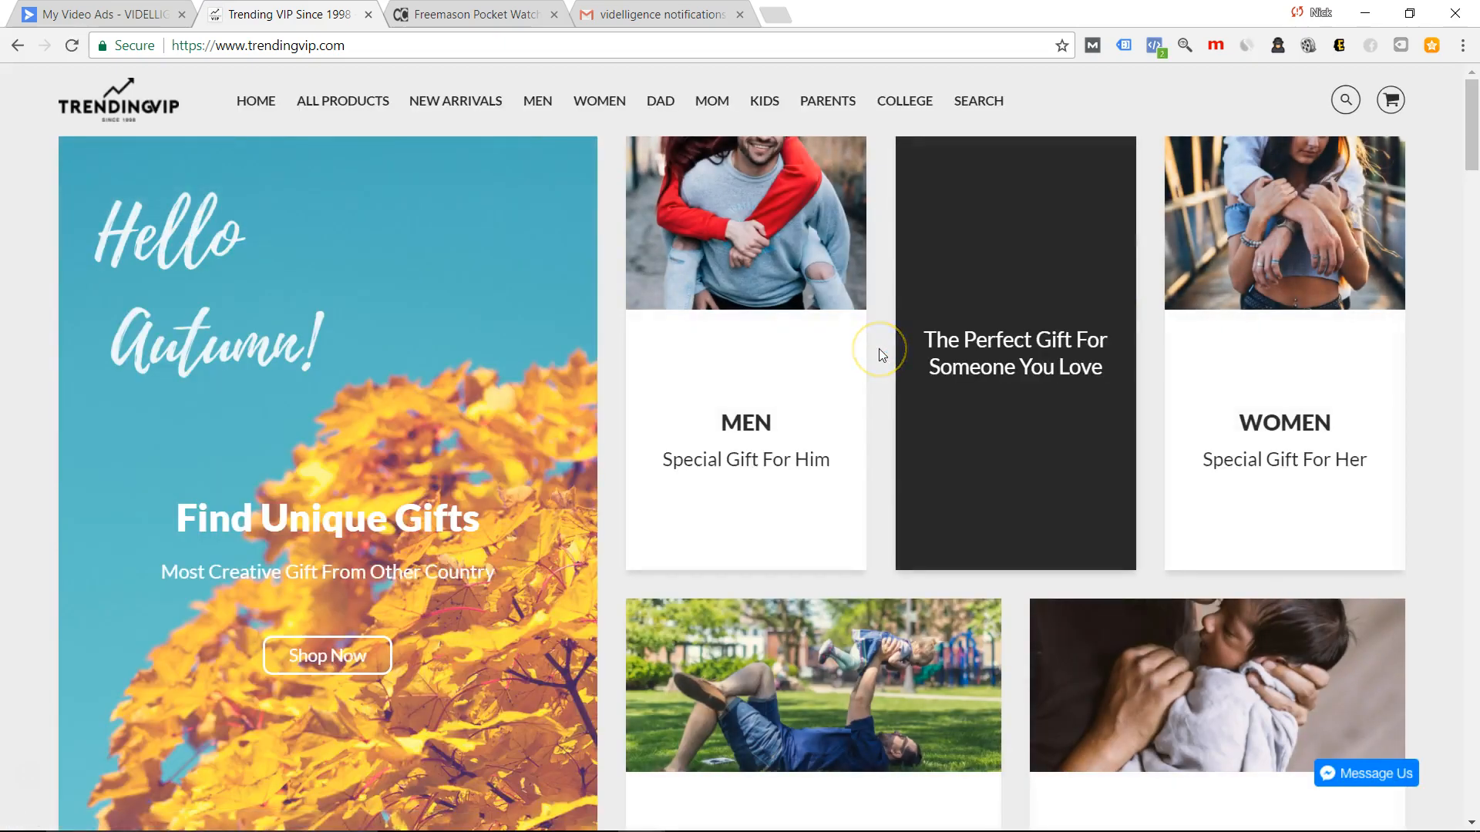
{"action": "mouse_move", "coordinate": [876, 355]}
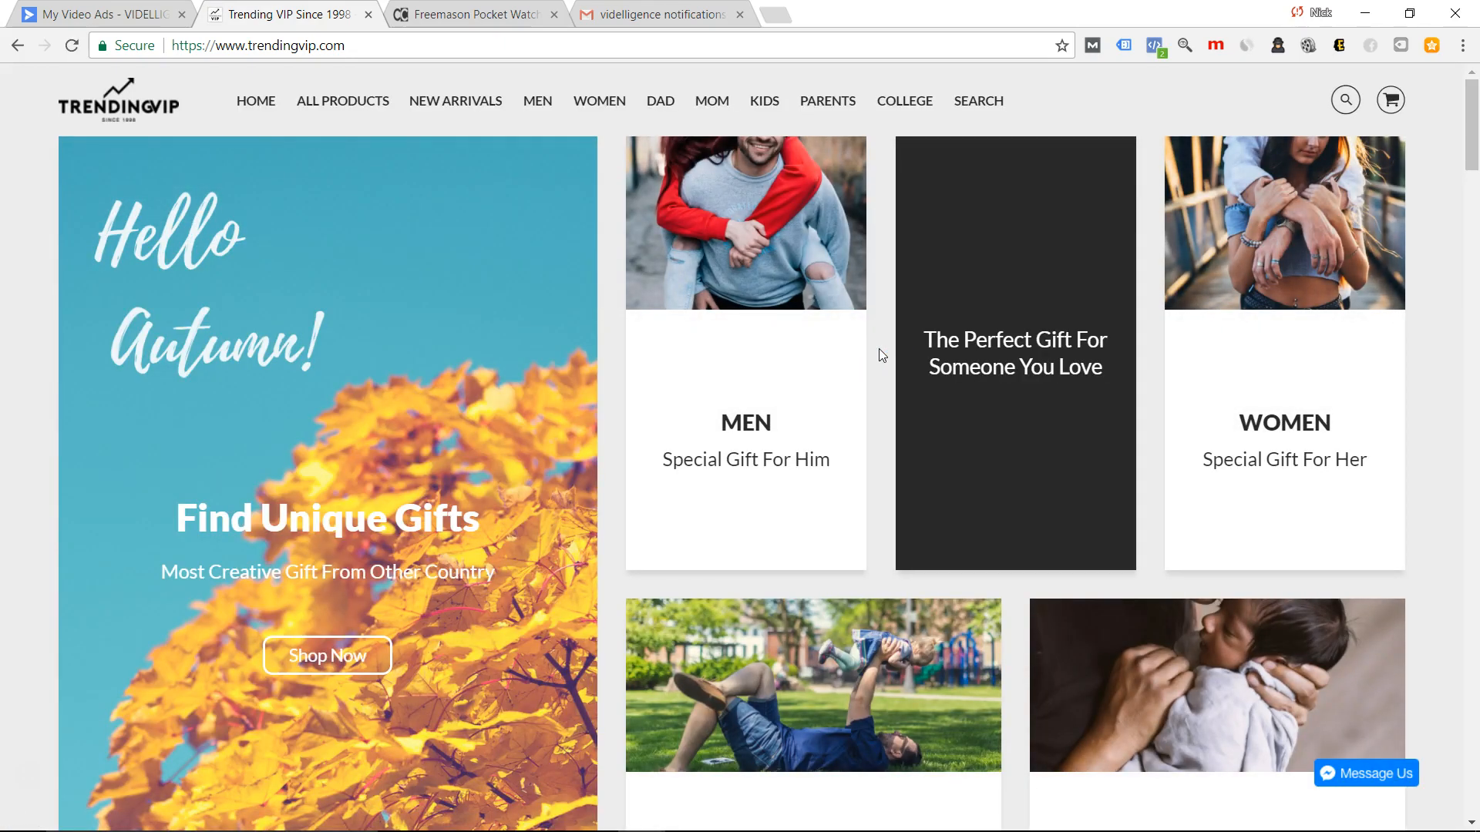
{"action": "mouse_move", "coordinate": [888, 333]}
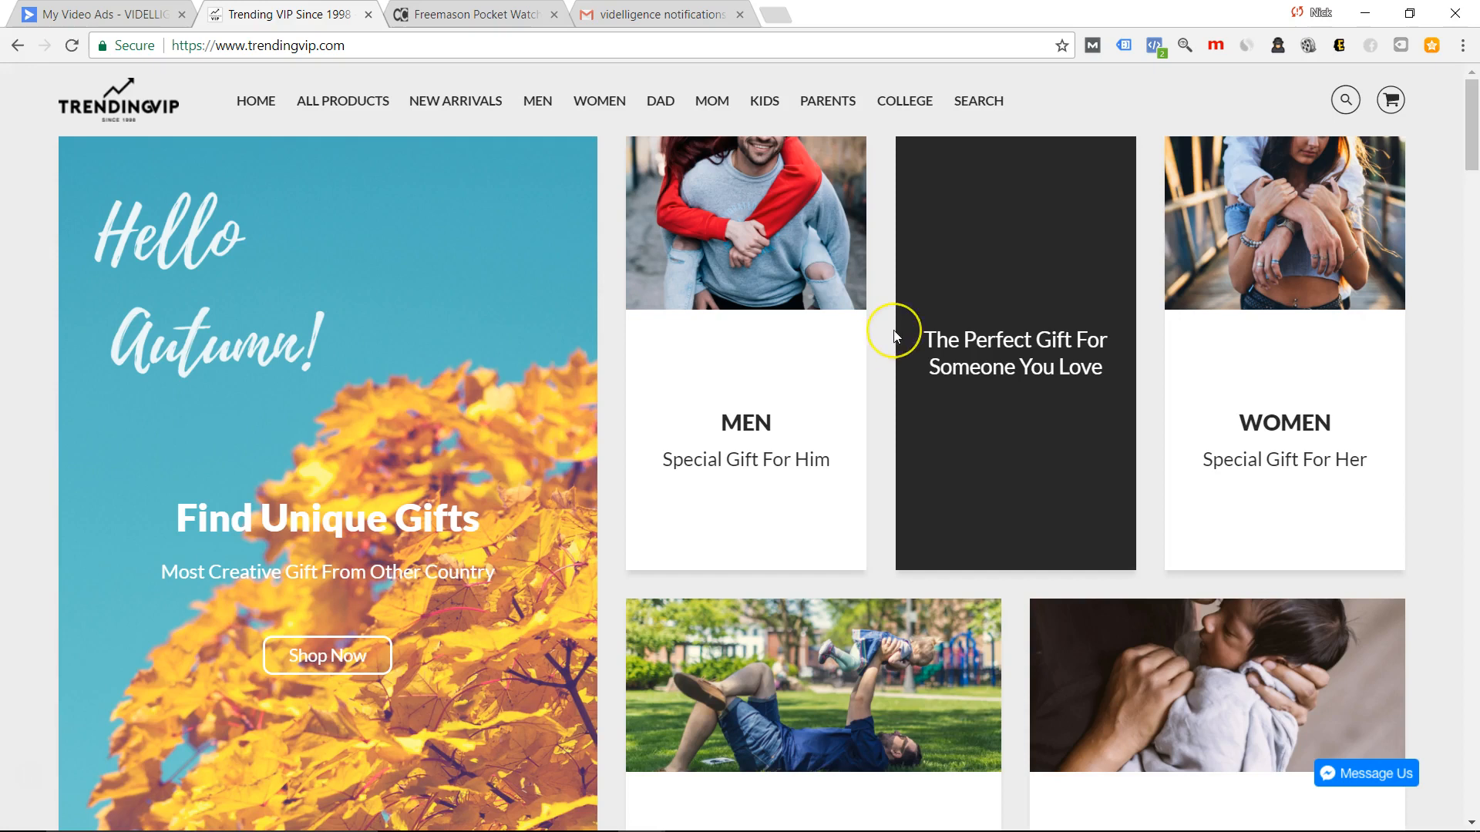
{"action": "mouse_move", "coordinate": [894, 337]}
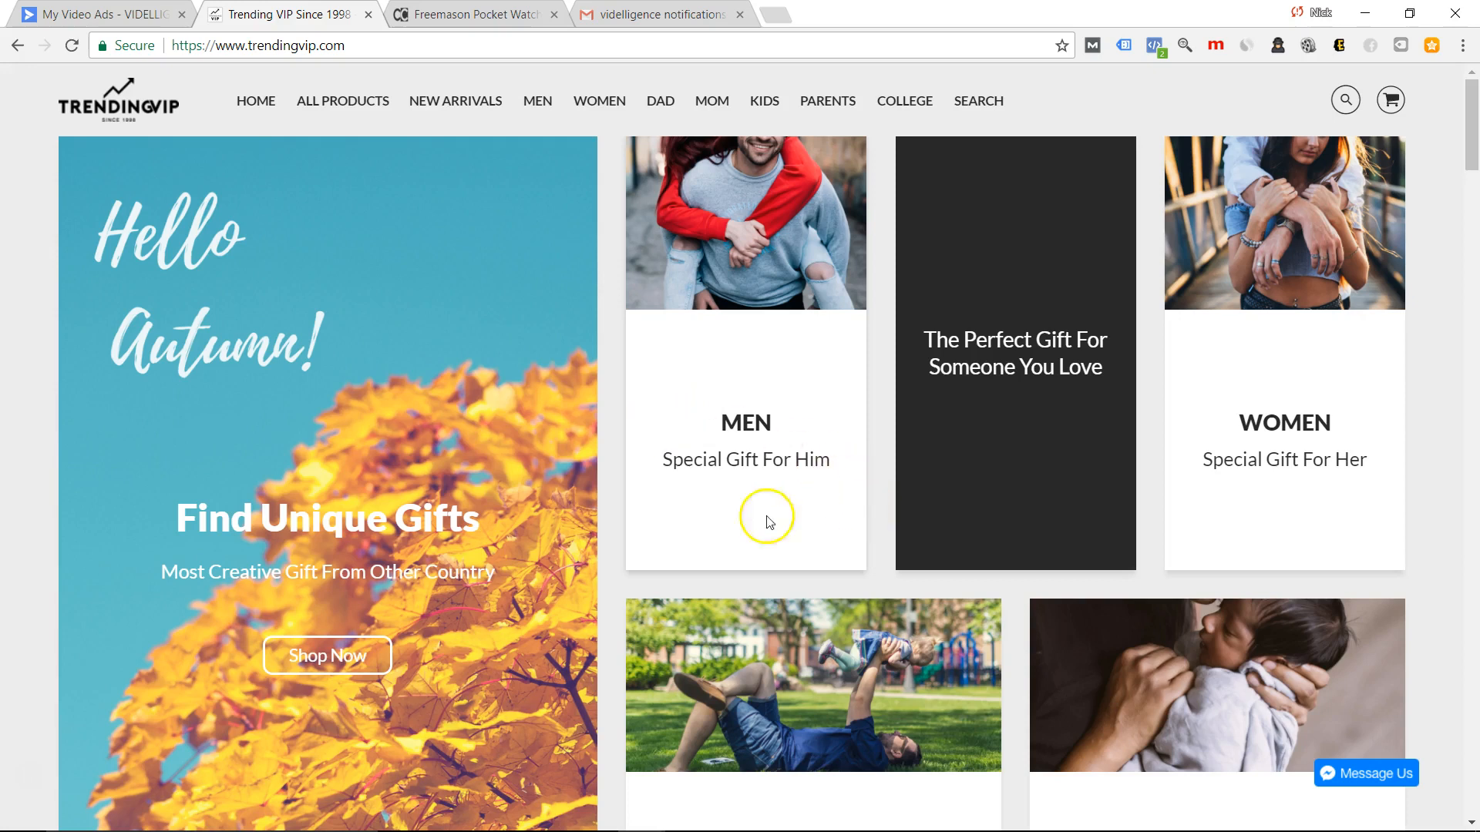
{"action": "scroll", "scroll_direction": "down", "scroll_amount": 3}
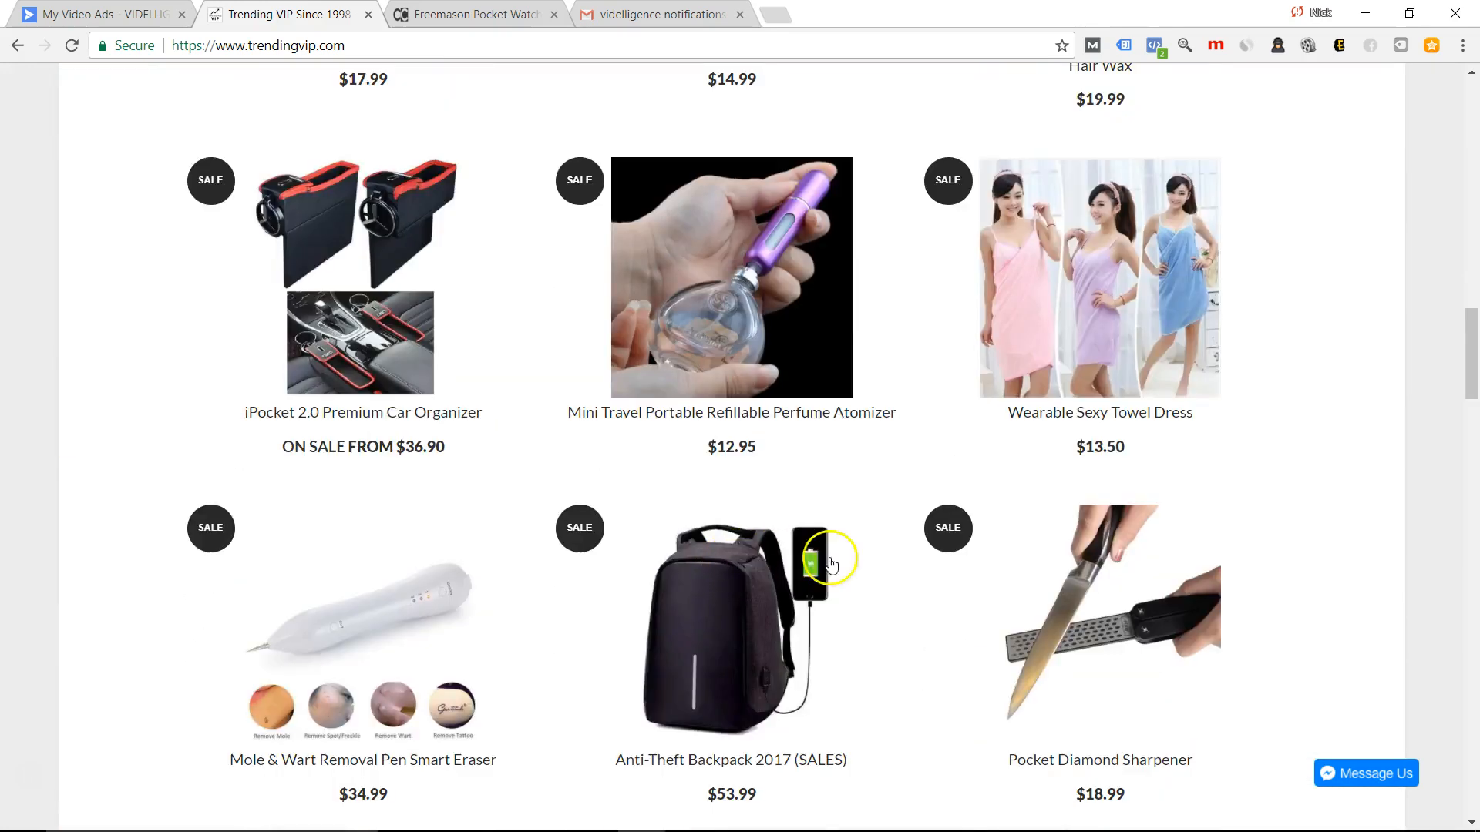
{"action": "scroll", "scroll_direction": "up", "scroll_amount": 3}
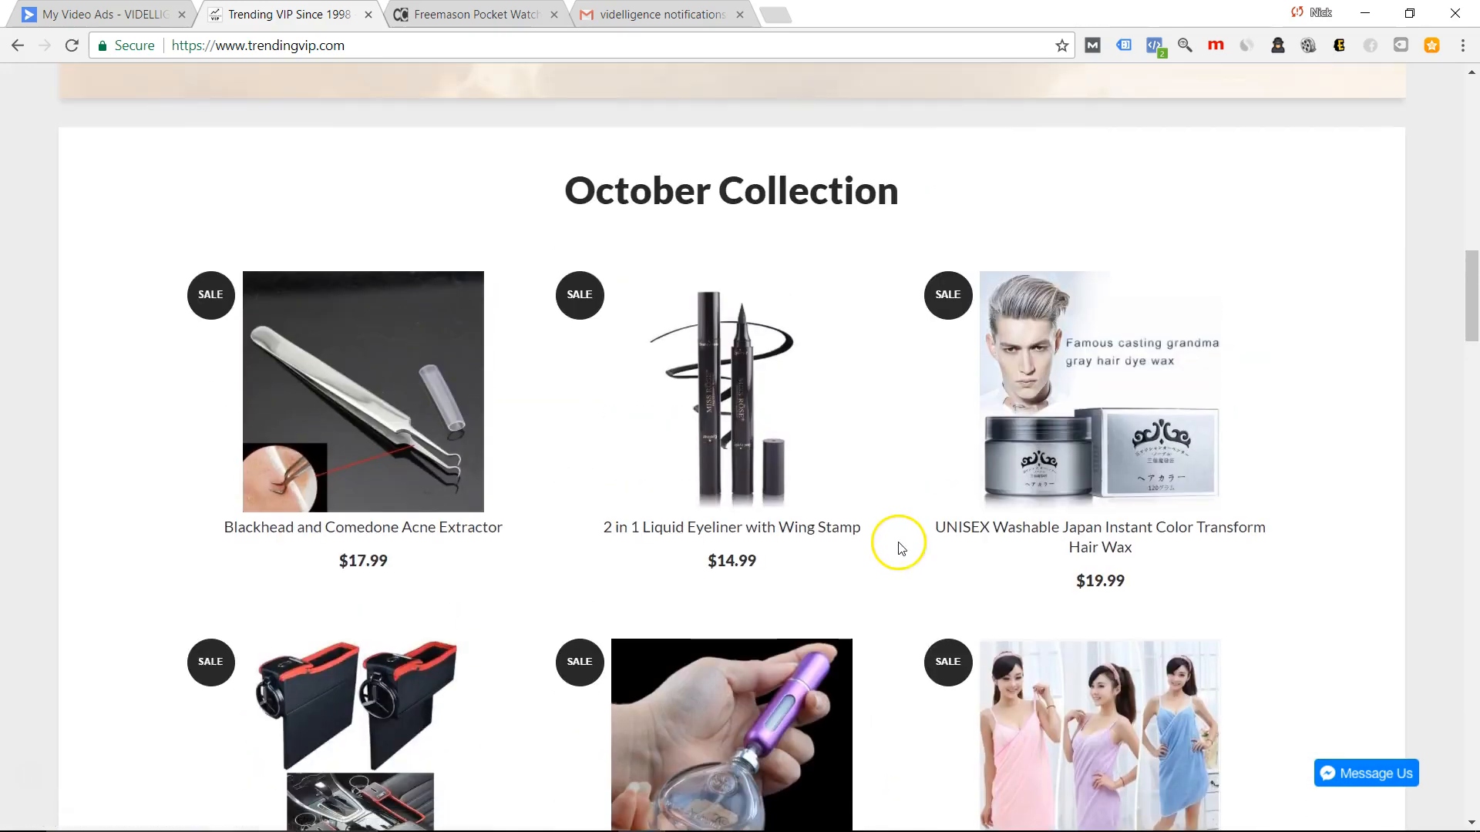
{"action": "scroll", "scroll_direction": "down", "scroll_amount": 3}
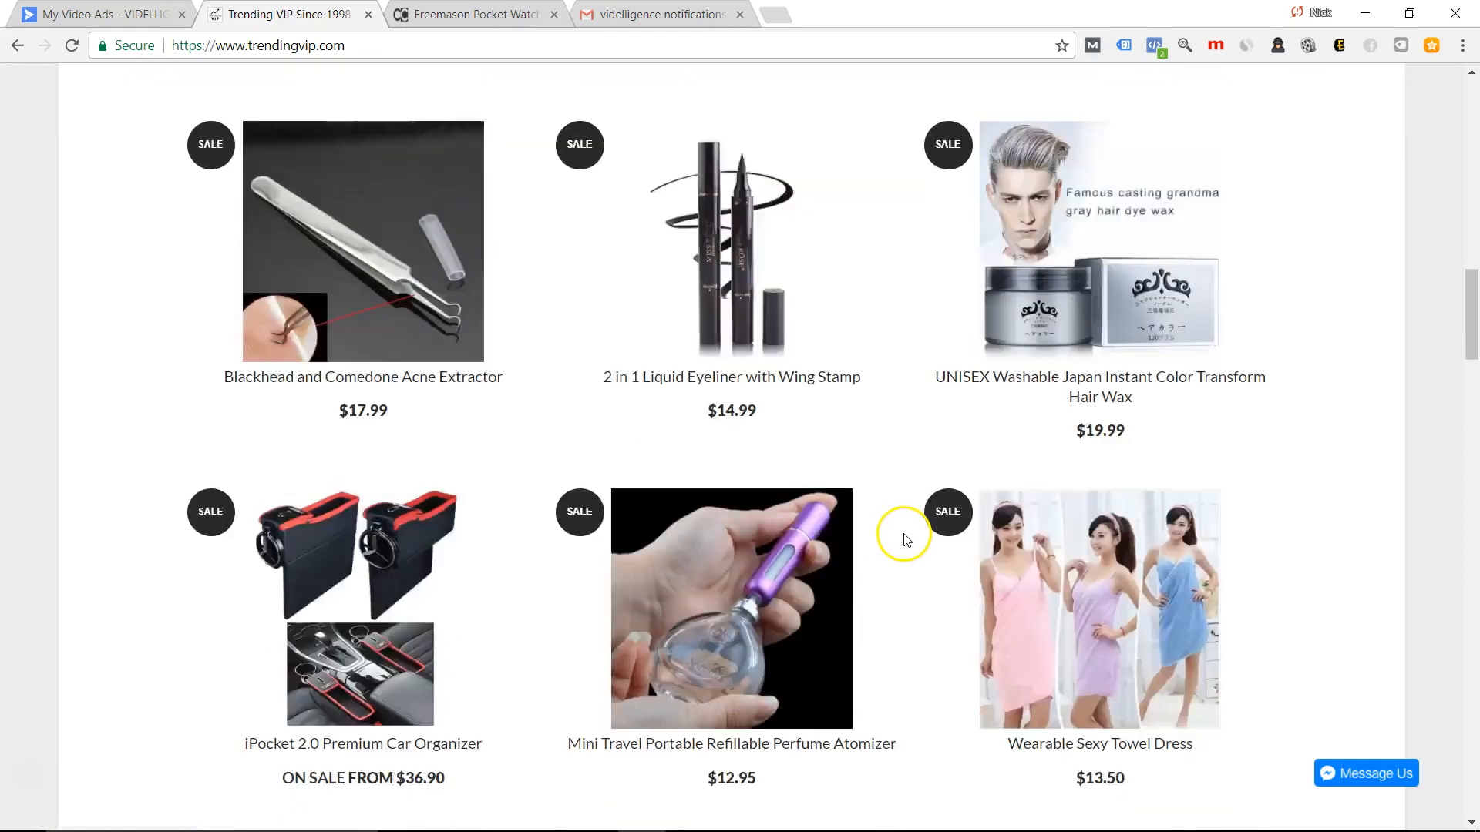
{"action": "scroll", "scroll_direction": "down", "scroll_amount": 3}
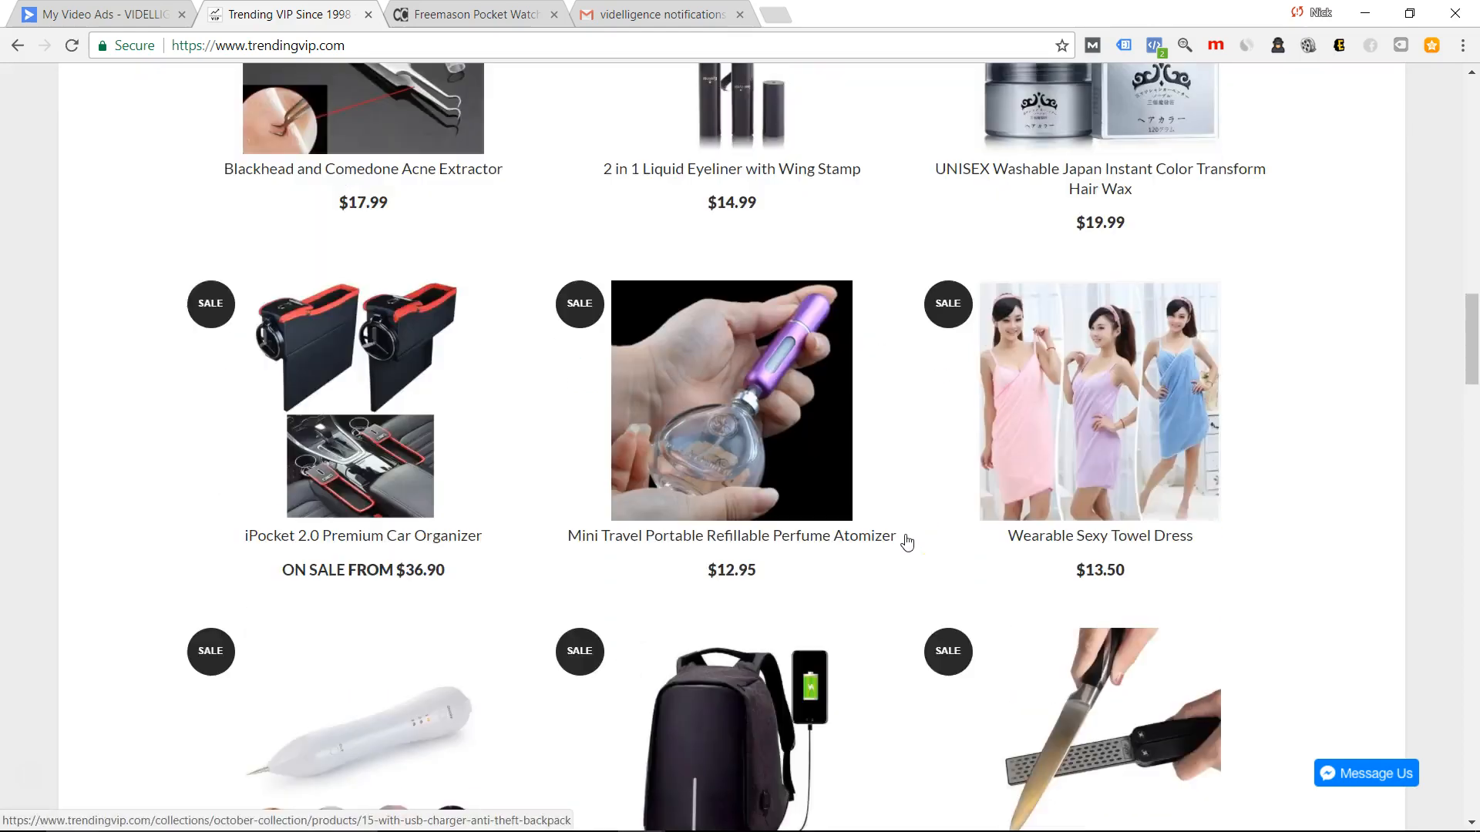
{"action": "scroll", "scroll_direction": "up", "scroll_amount": 3}
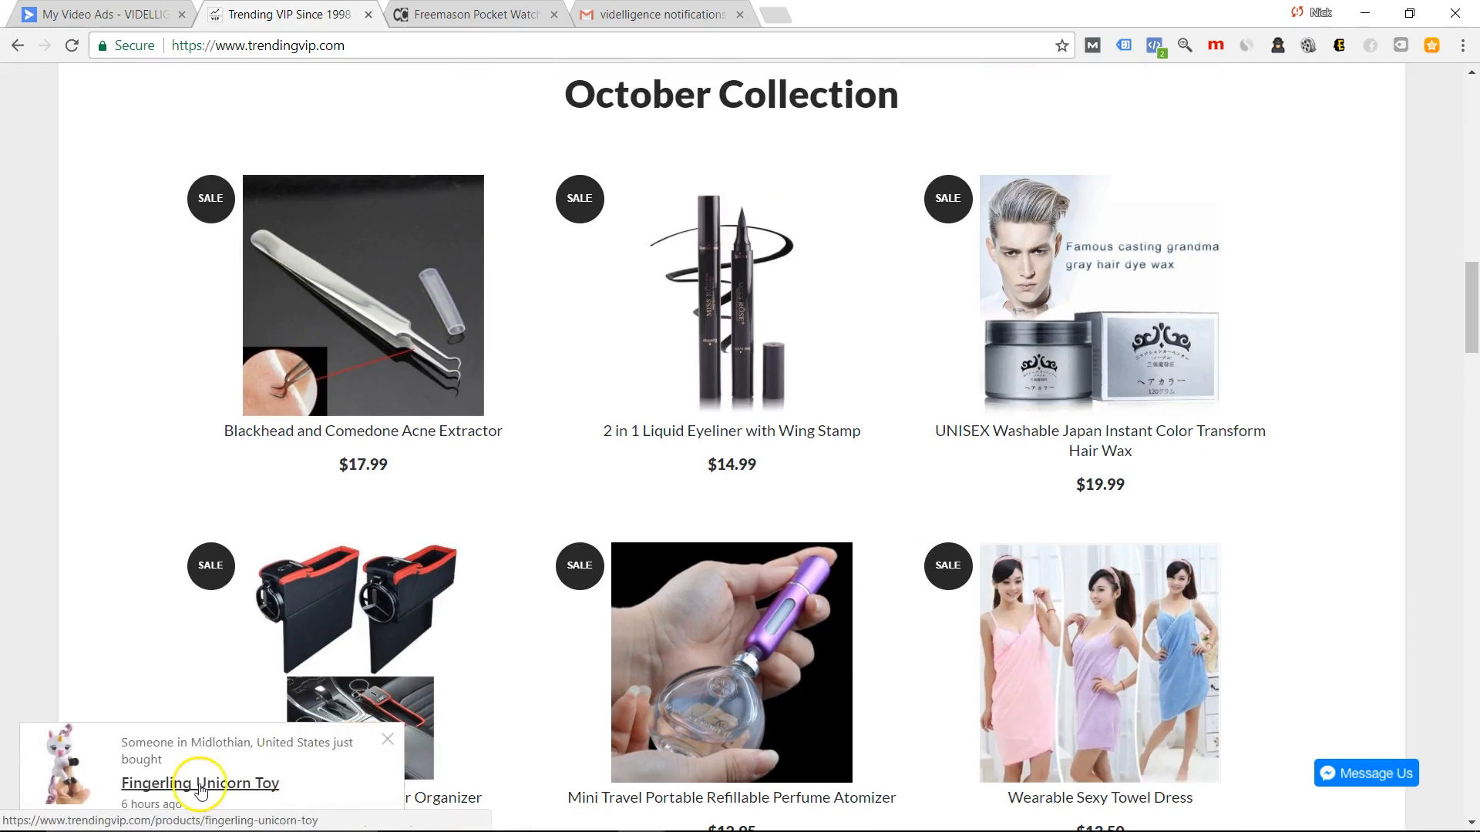
{"action": "left_click", "coordinate": [199, 783]}
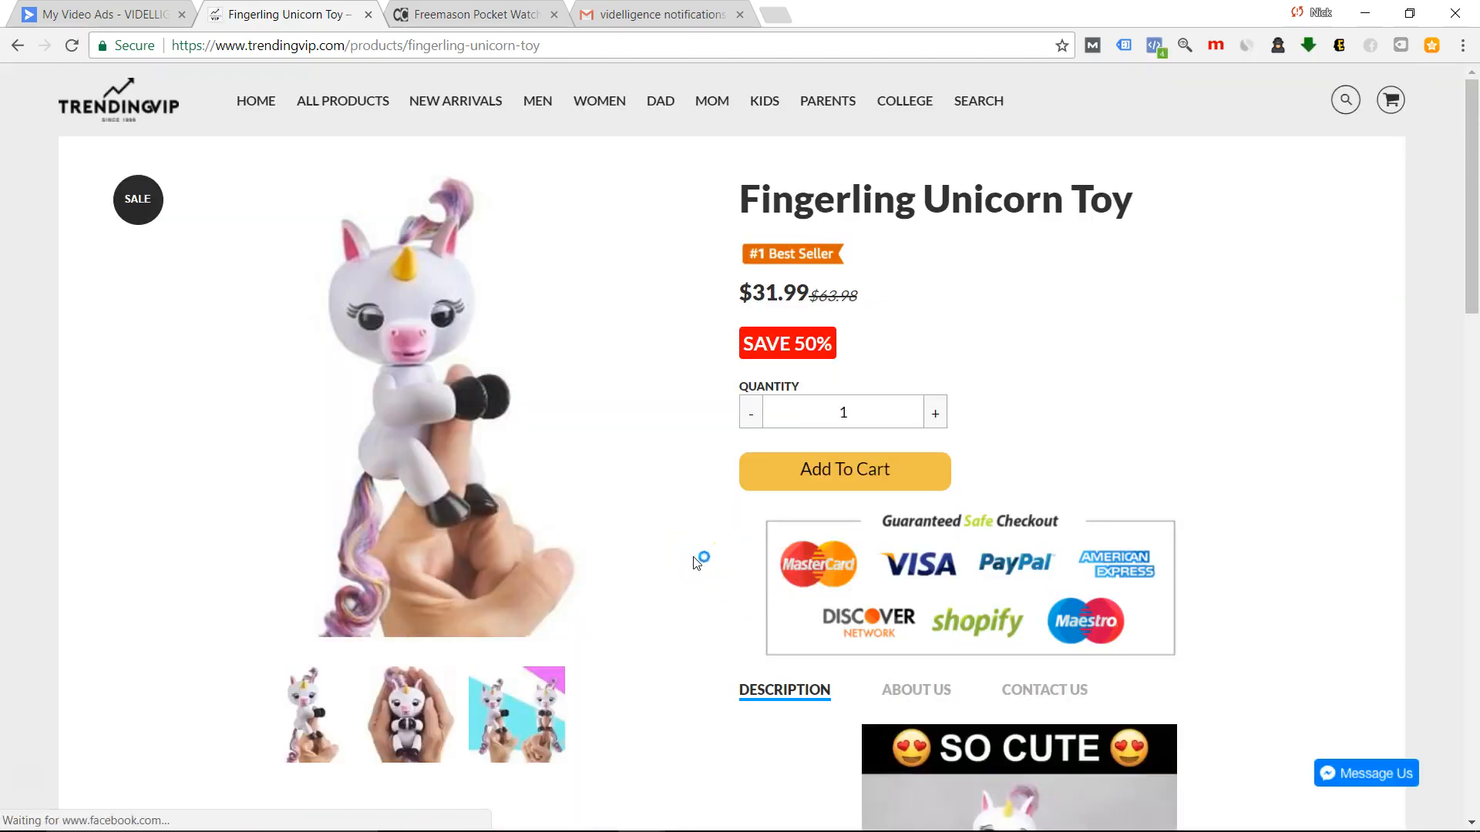
{"action": "scroll", "scroll_direction": "down", "scroll_amount": 3}
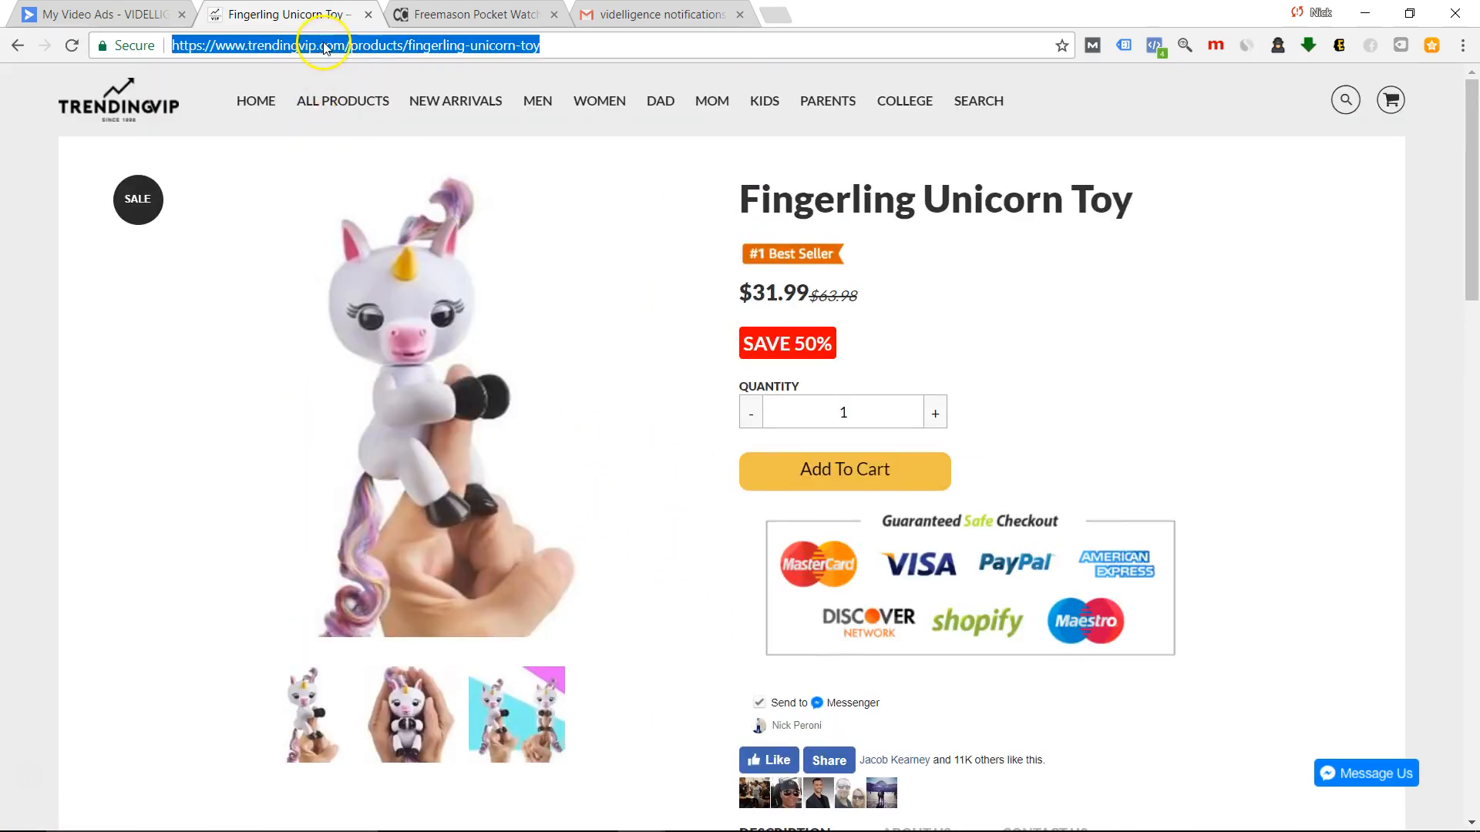
{"action": "mouse_move", "coordinate": [474, 389]}
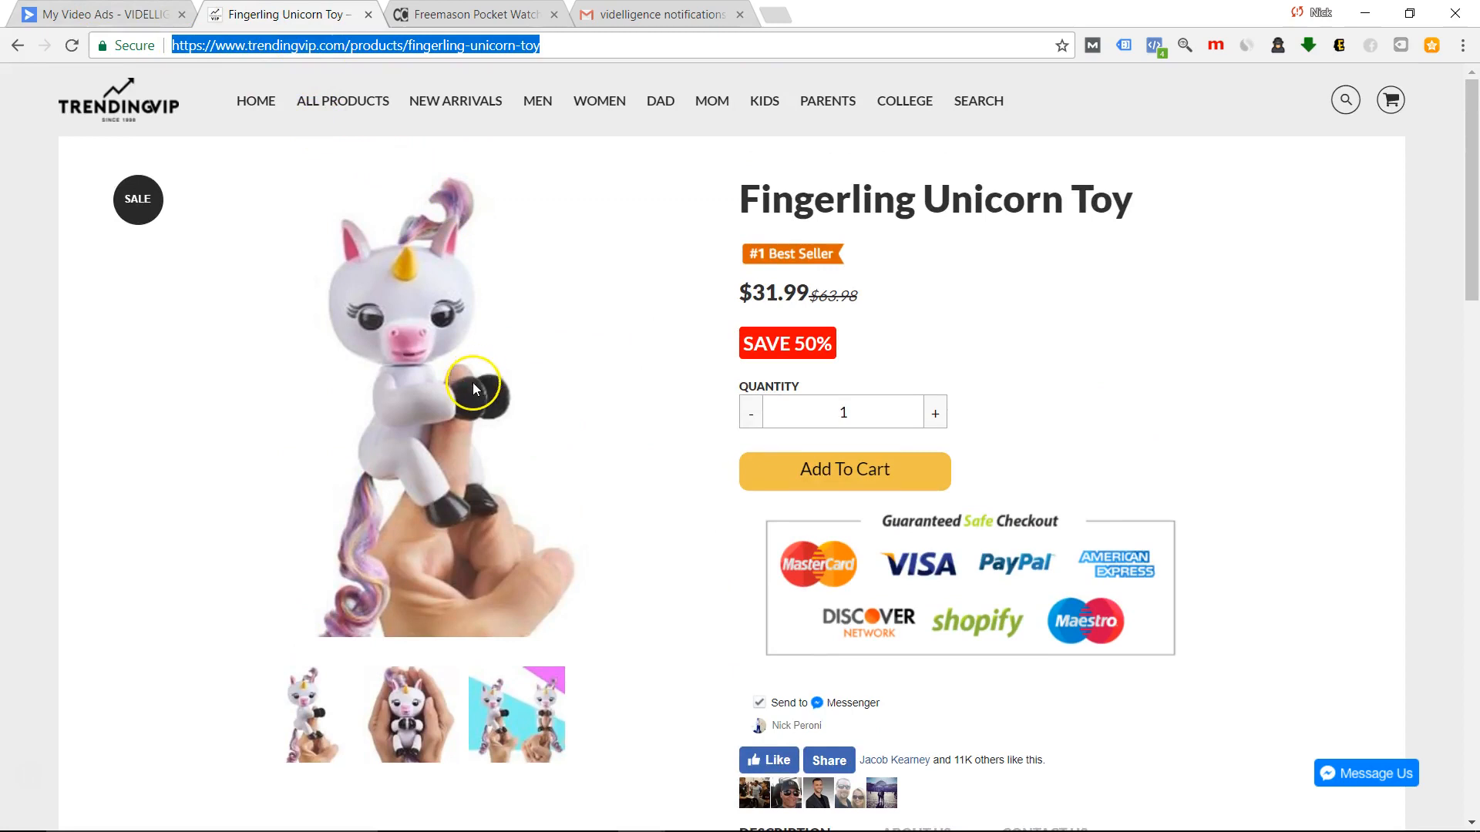
{"action": "mouse_move", "coordinate": [817, 342]}
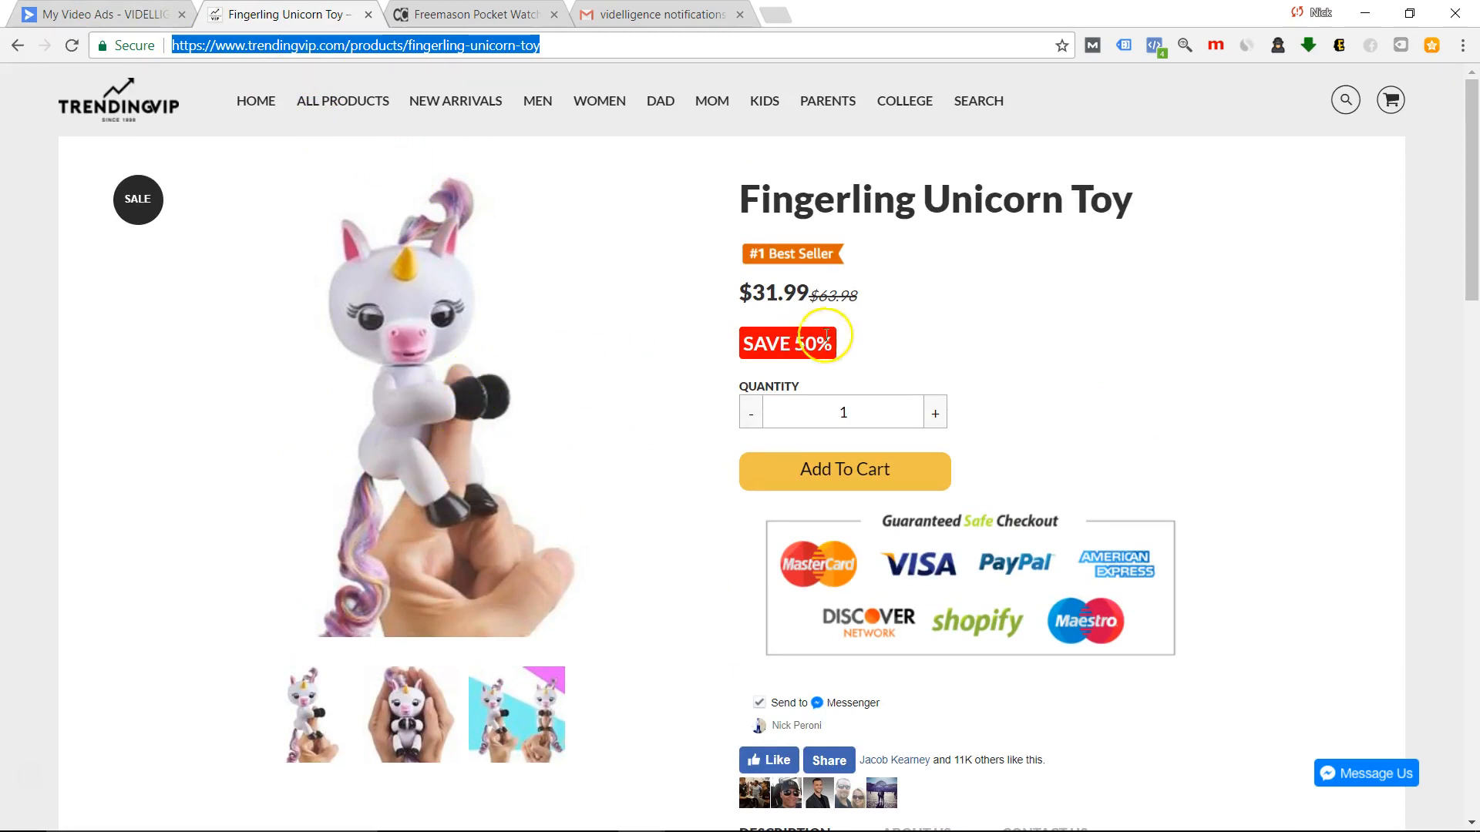
{"action": "mouse_move", "coordinate": [435, 450]}
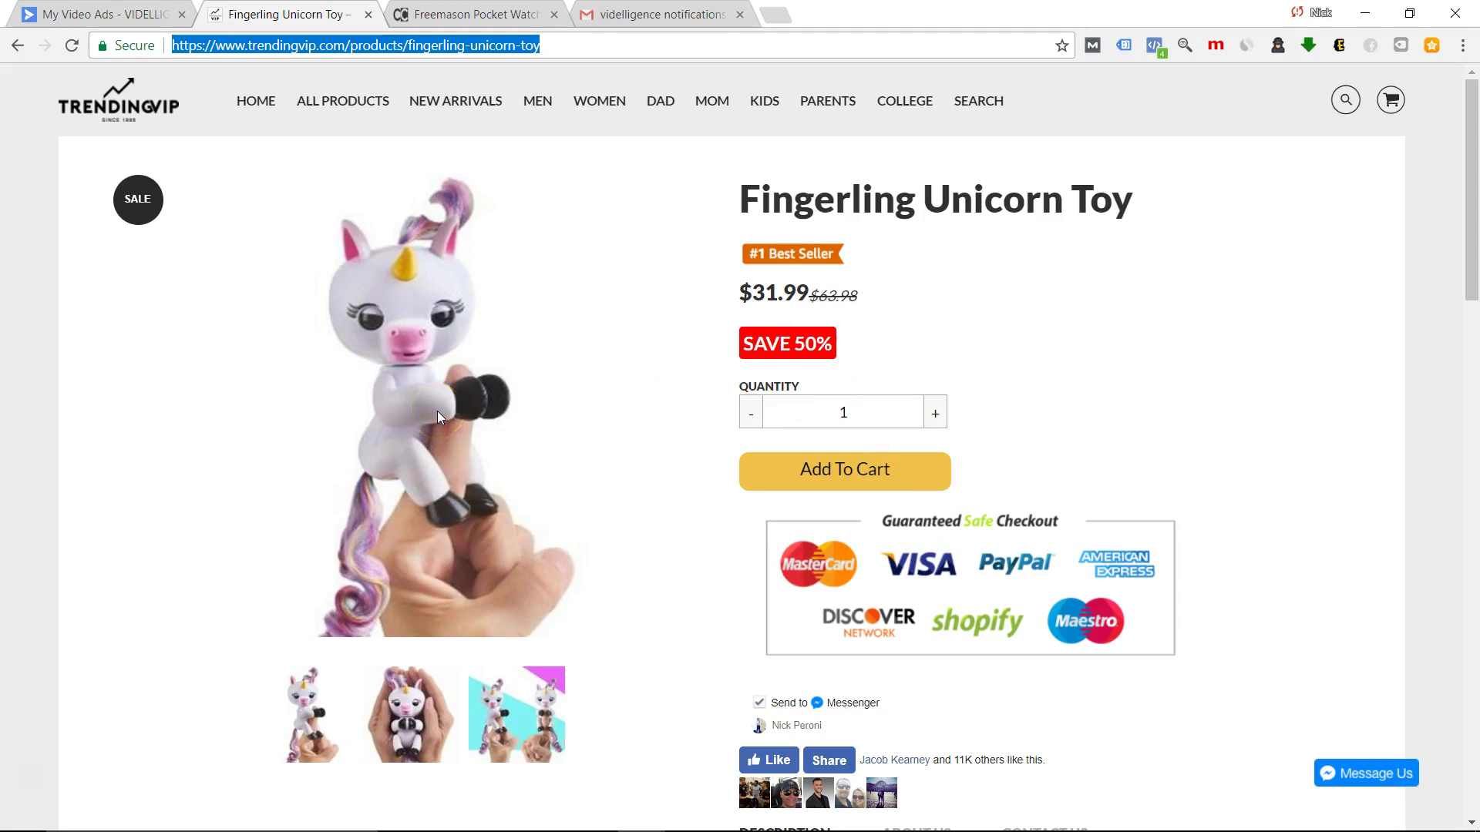
{"action": "mouse_move", "coordinate": [1019, 200]}
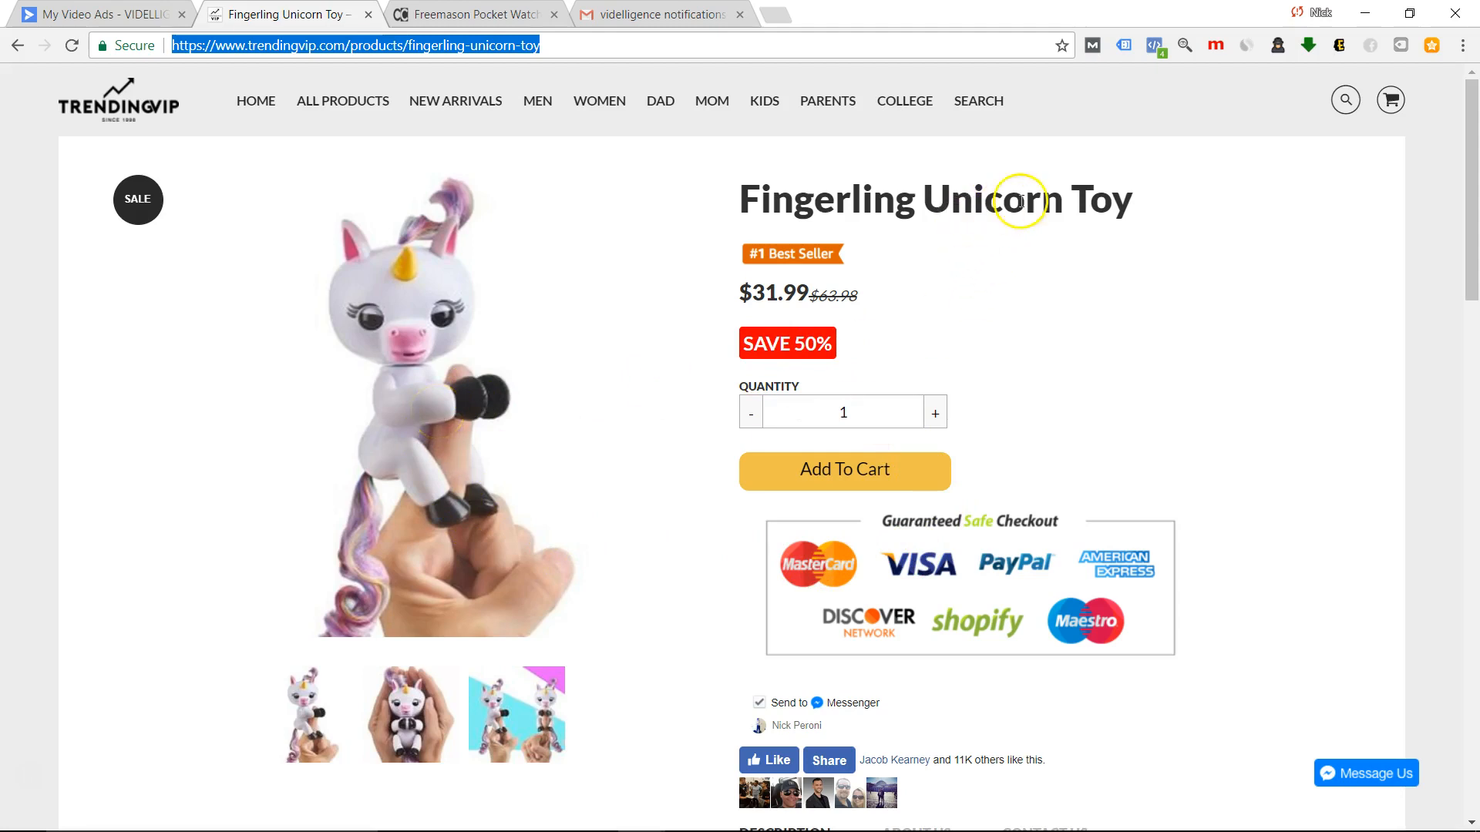
{"action": "mouse_move", "coordinate": [453, 463]}
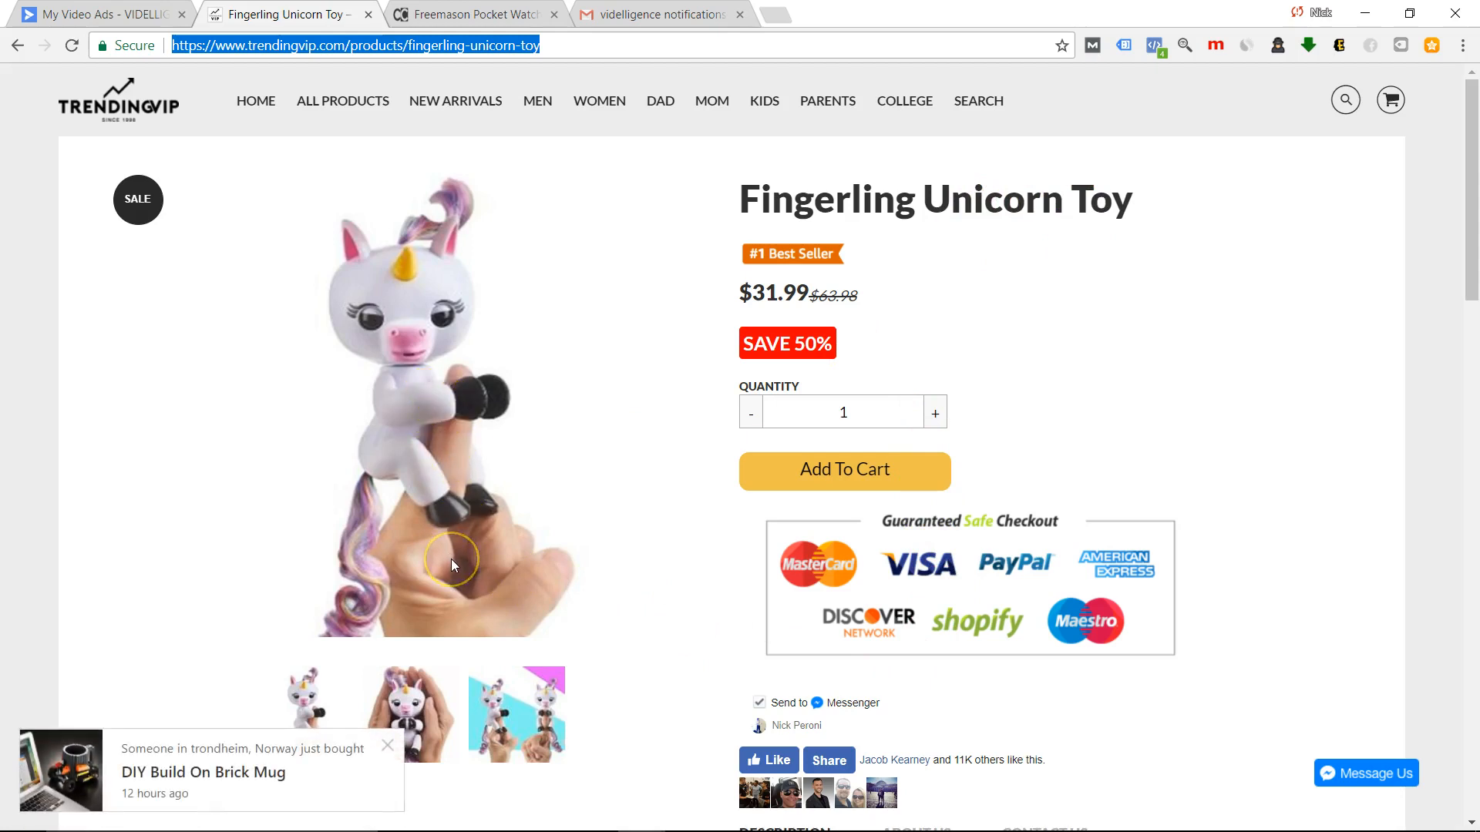
{"action": "mouse_move", "coordinate": [214, 803]}
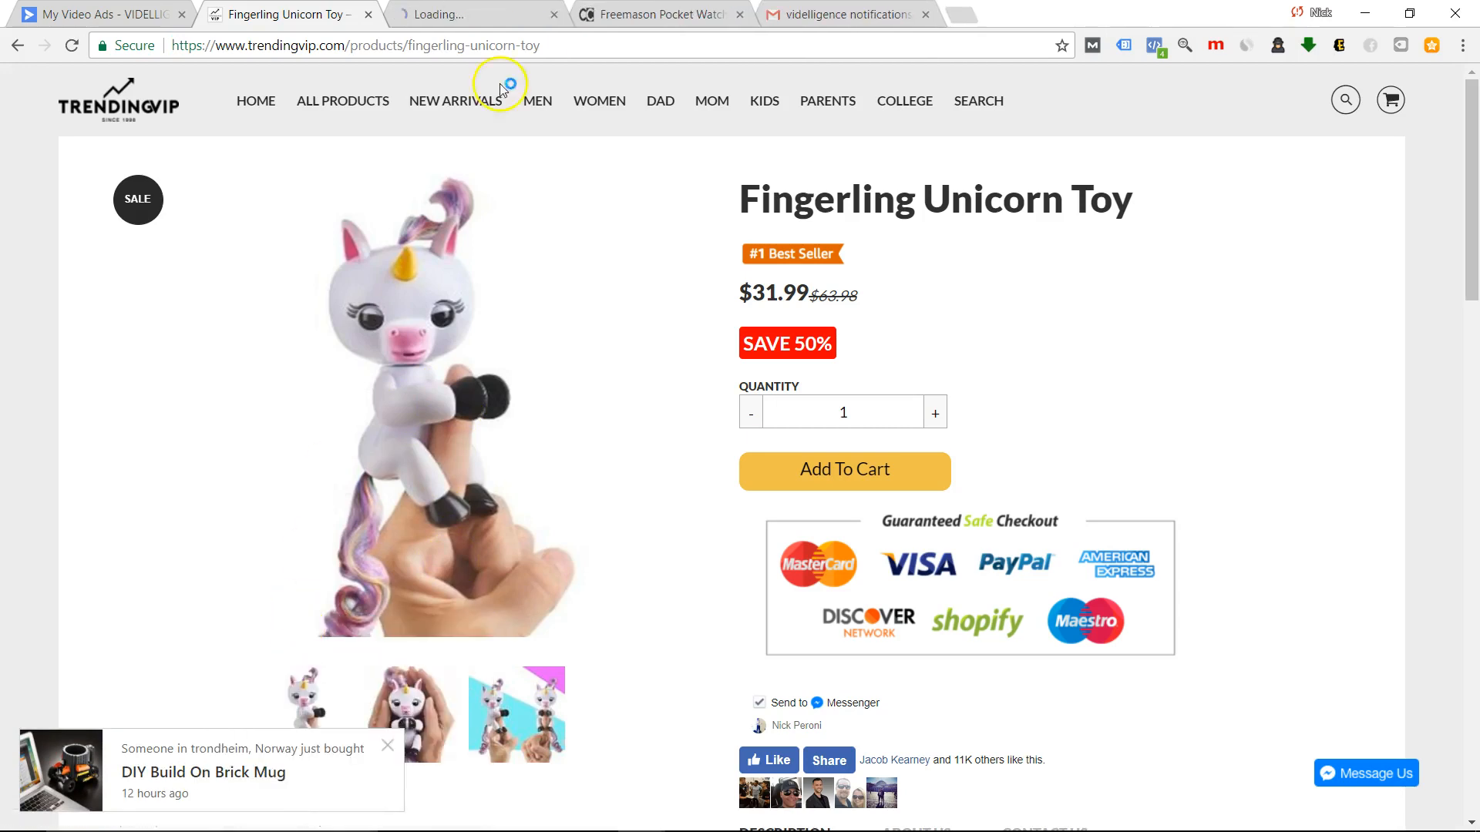
Open the DIY Build On Brick Mug page, view its photos, and select its web address.
{"action": "left_click", "coordinate": [204, 772]}
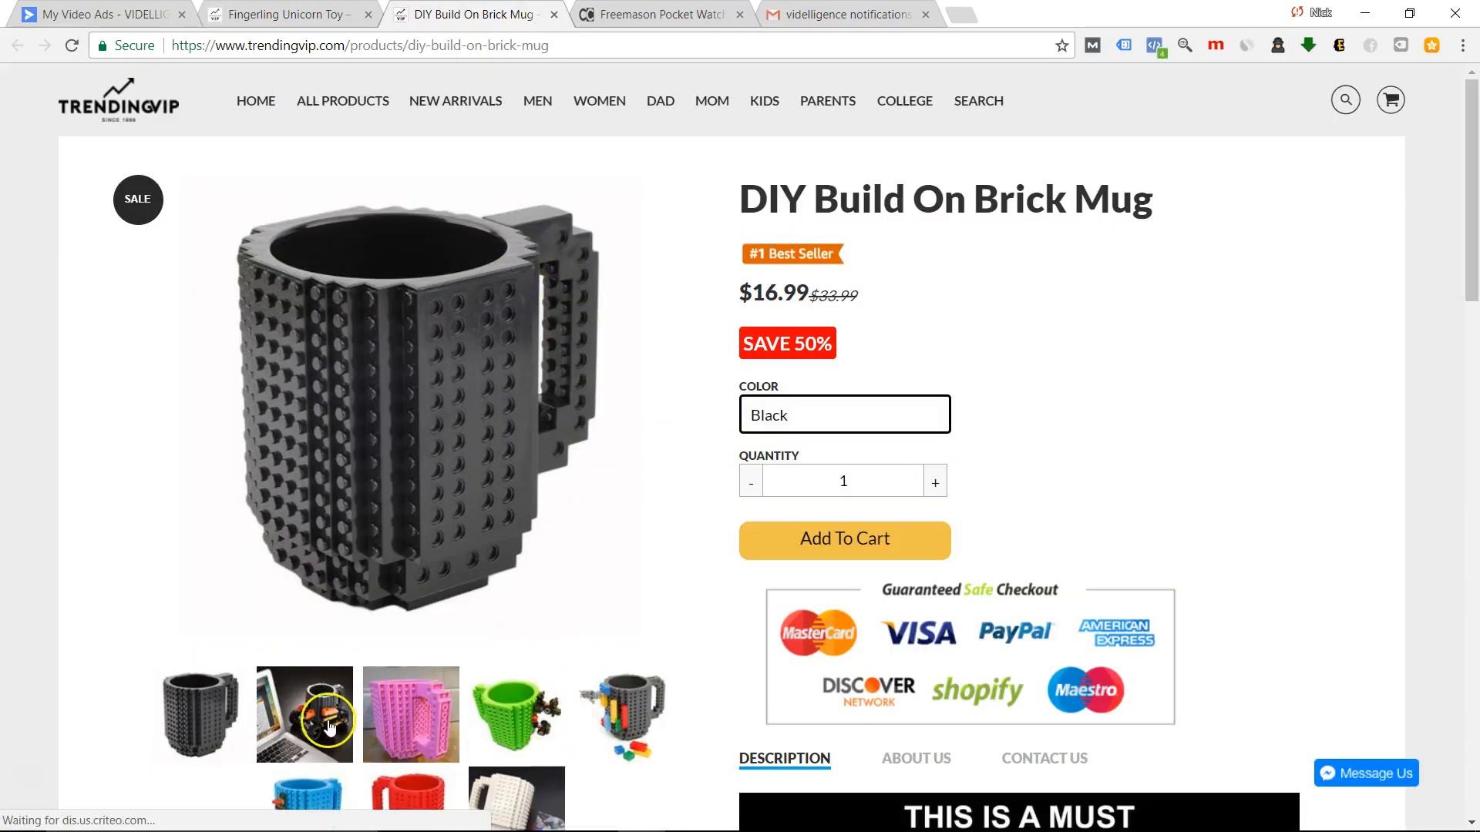
{"action": "left_click", "coordinate": [304, 714]}
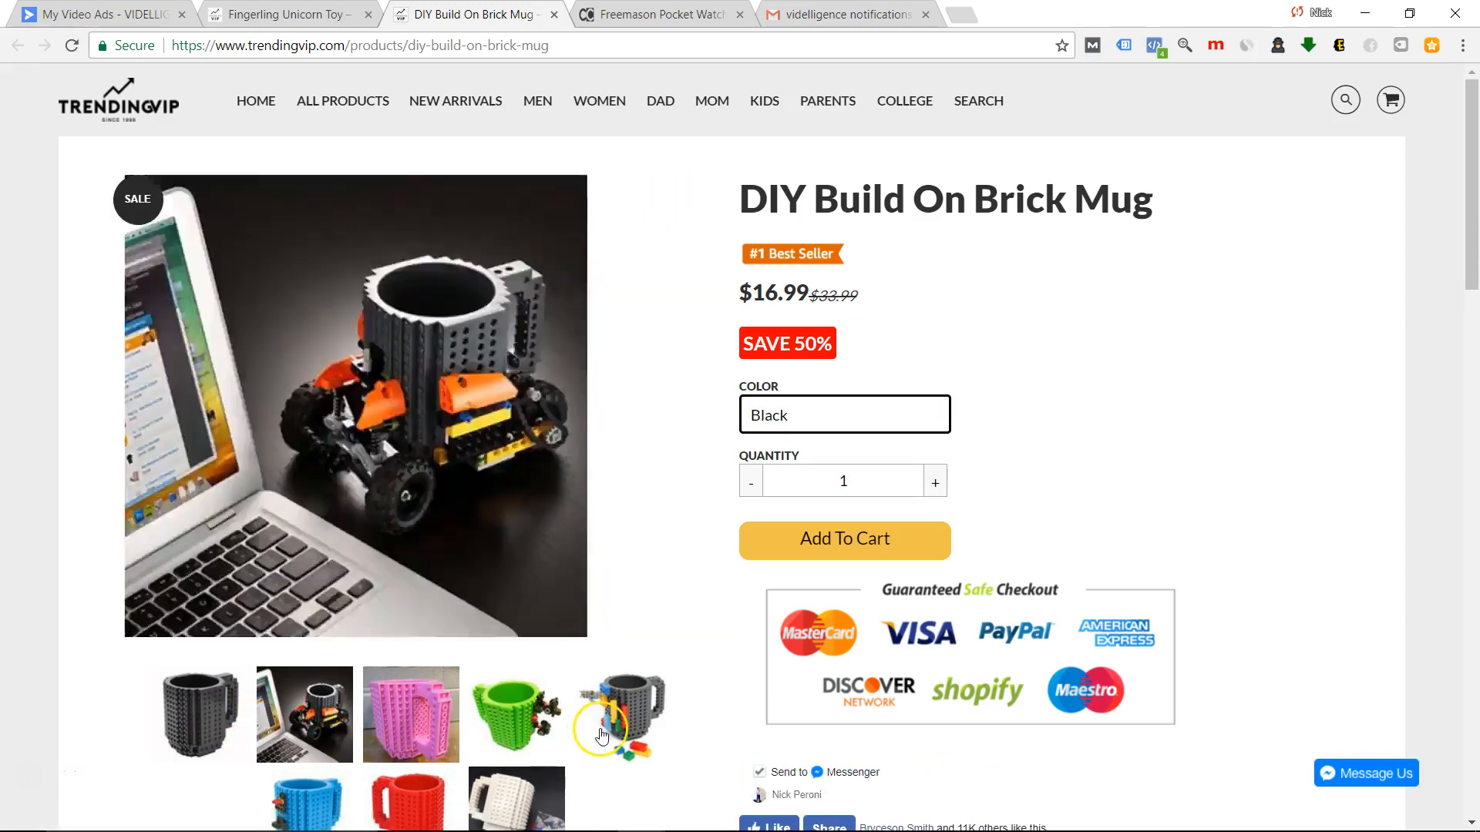
{"action": "left_click", "coordinate": [619, 713]}
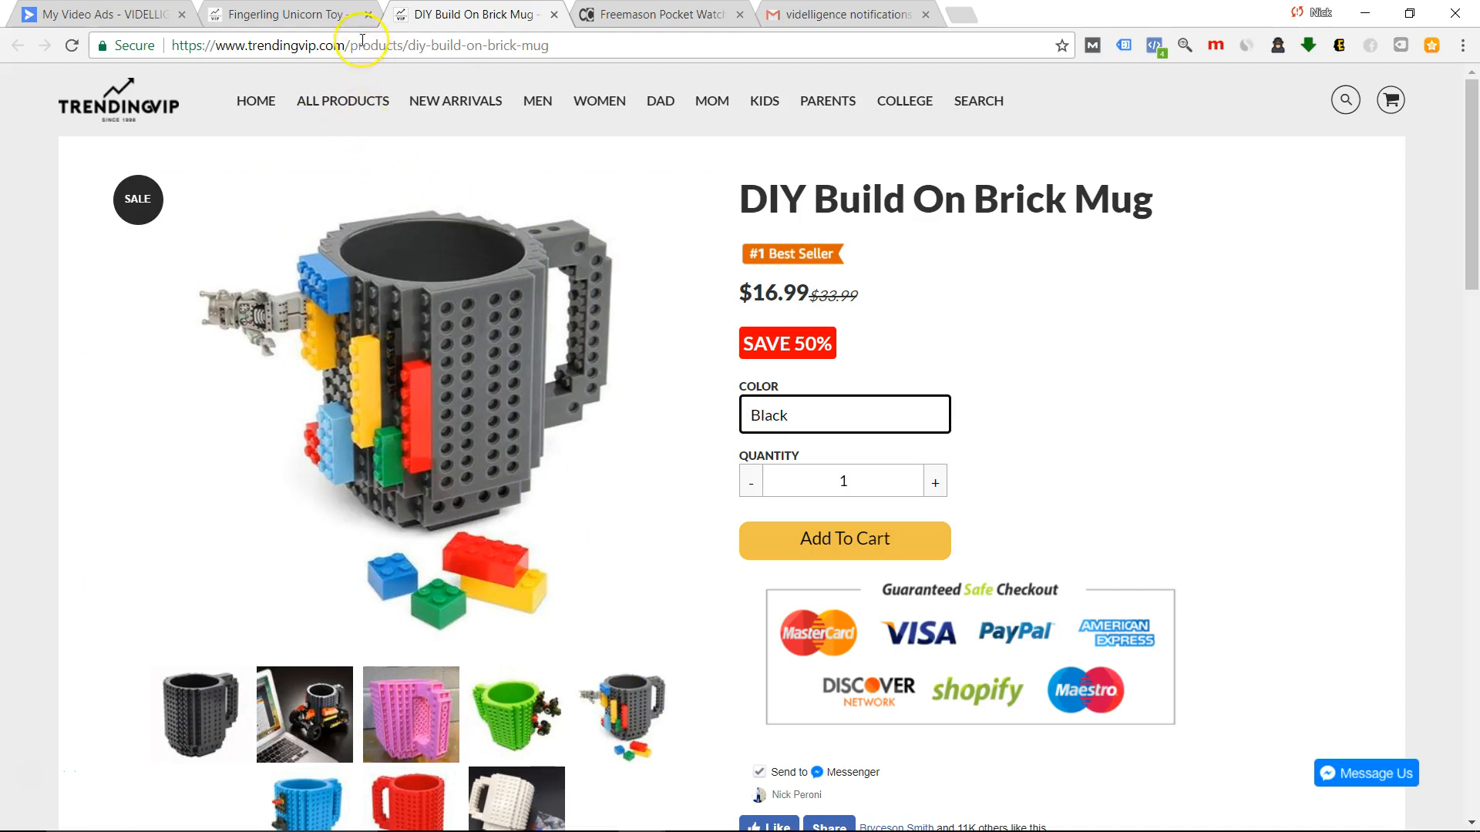
{"action": "left_click", "coordinate": [359, 45]}
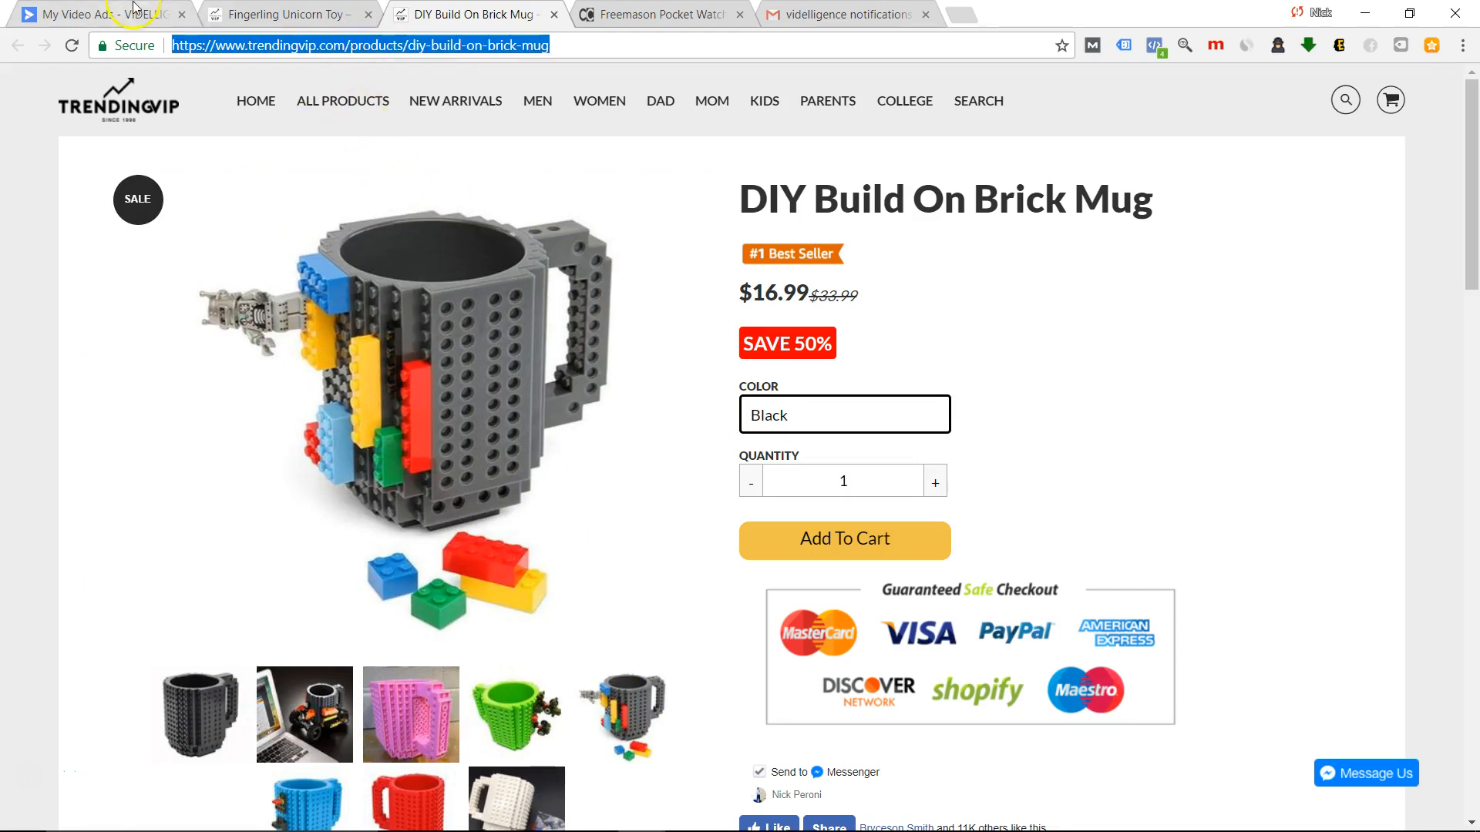
Submit the diy-build-on-brick-mug product URL to the Videlligence wizard and move to templates.
{"action": "left_click", "coordinate": [94, 14]}
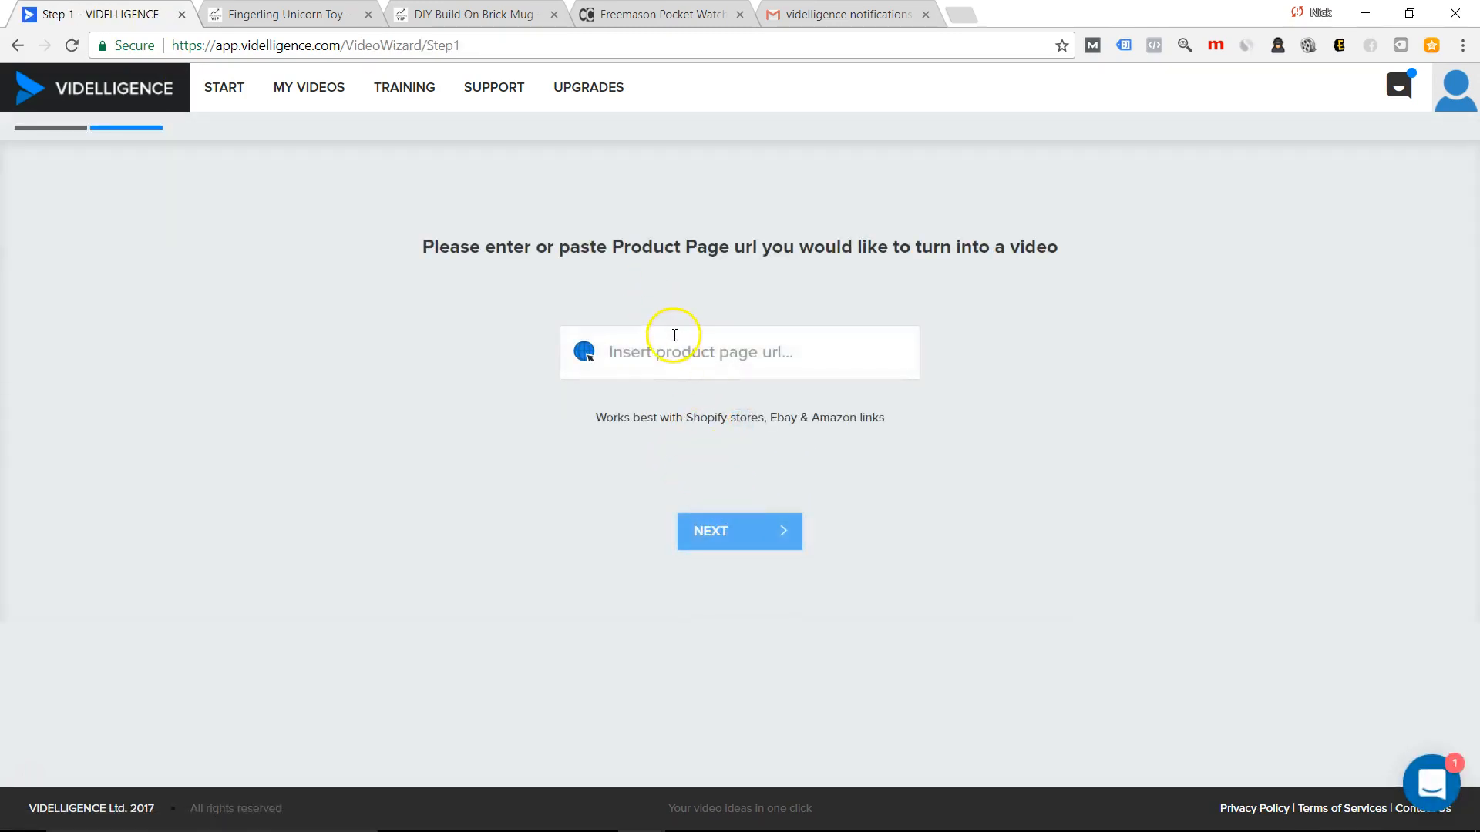
{"action": "type", "text": "https://www.trendingvip.com/products/diy-build-on-brick-mug"}
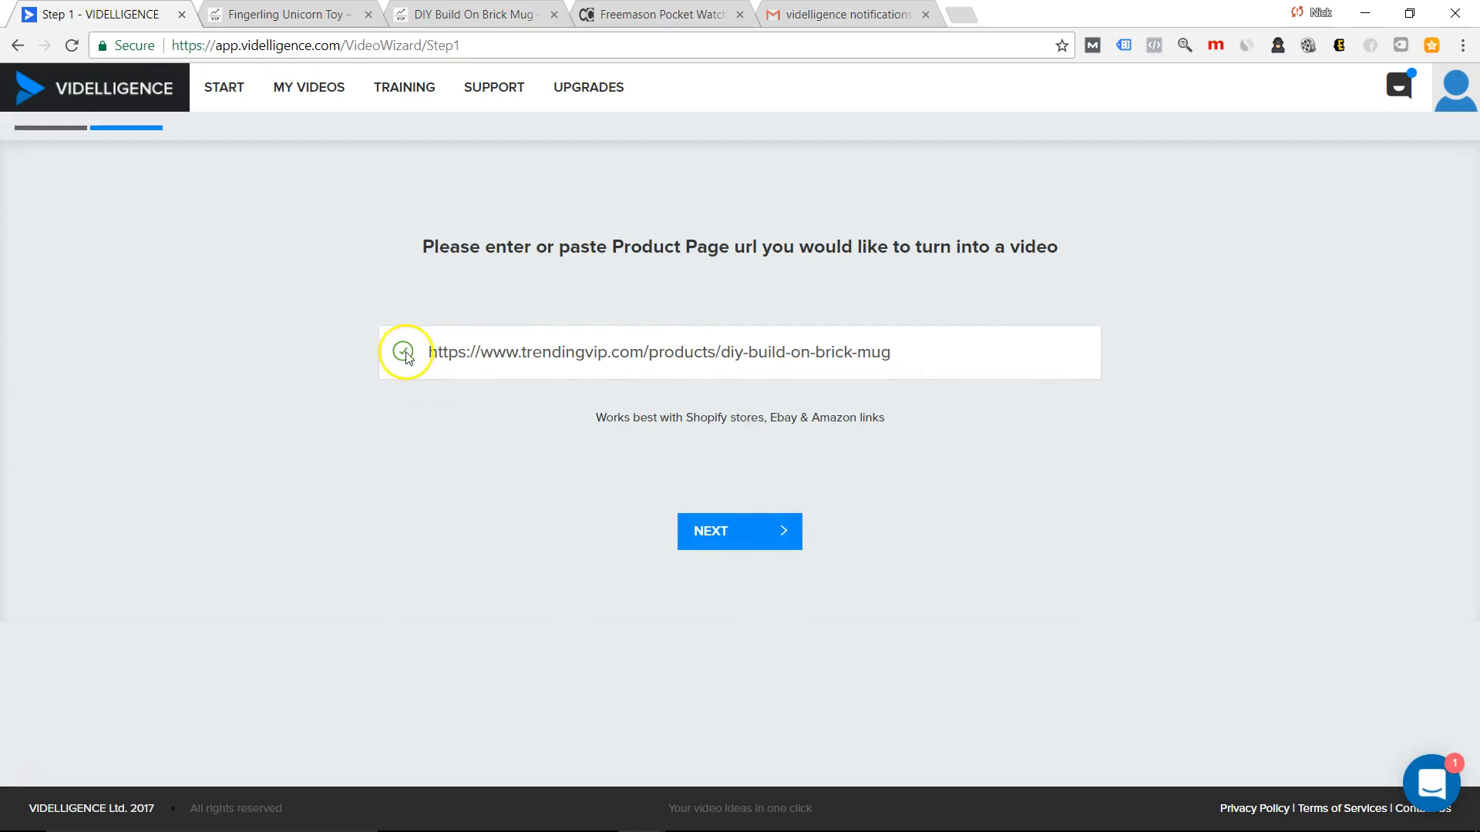
{"action": "left_click", "coordinate": [738, 530]}
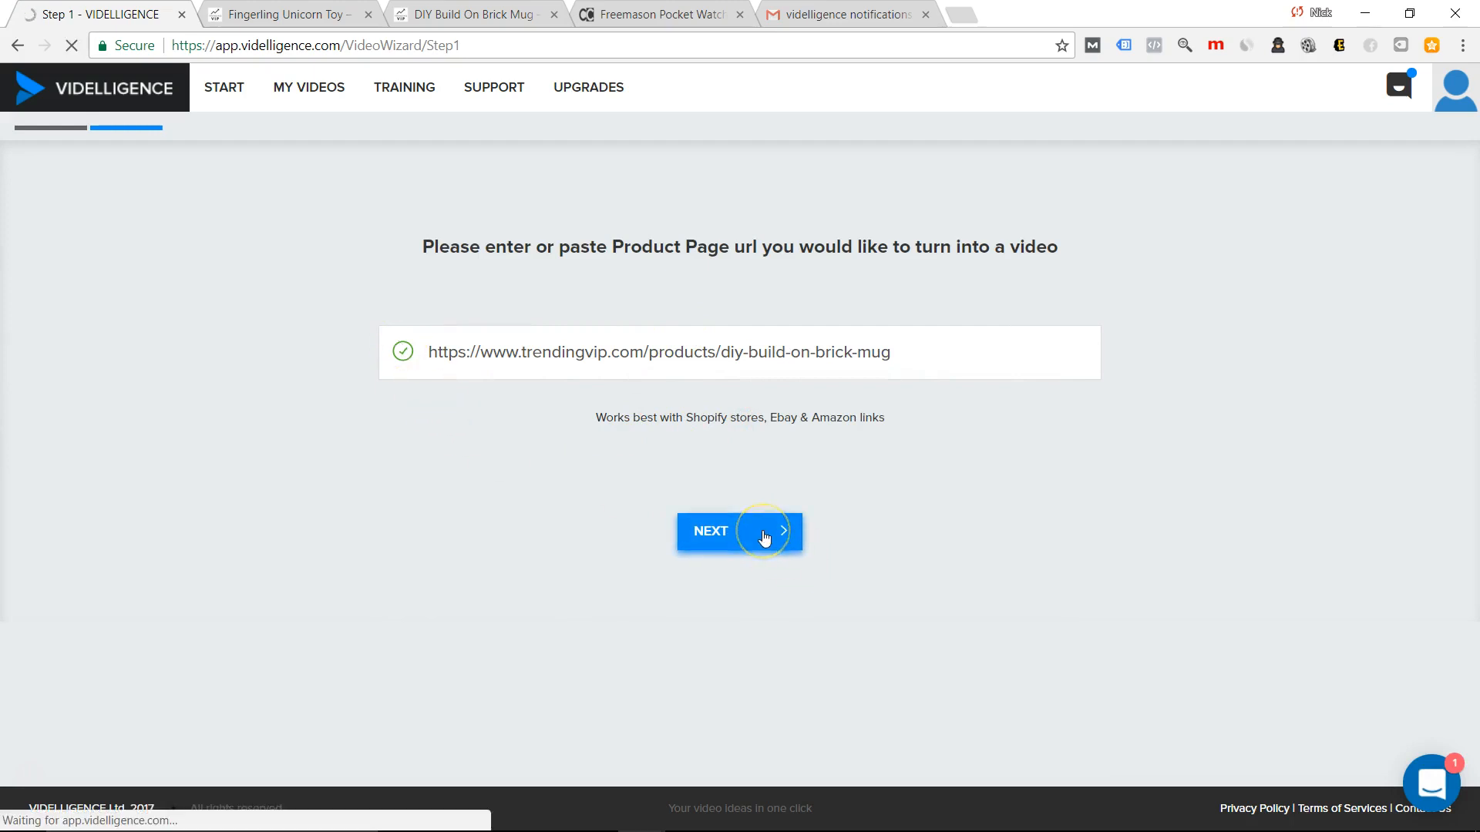
{"action": "left_click", "coordinate": [738, 530]}
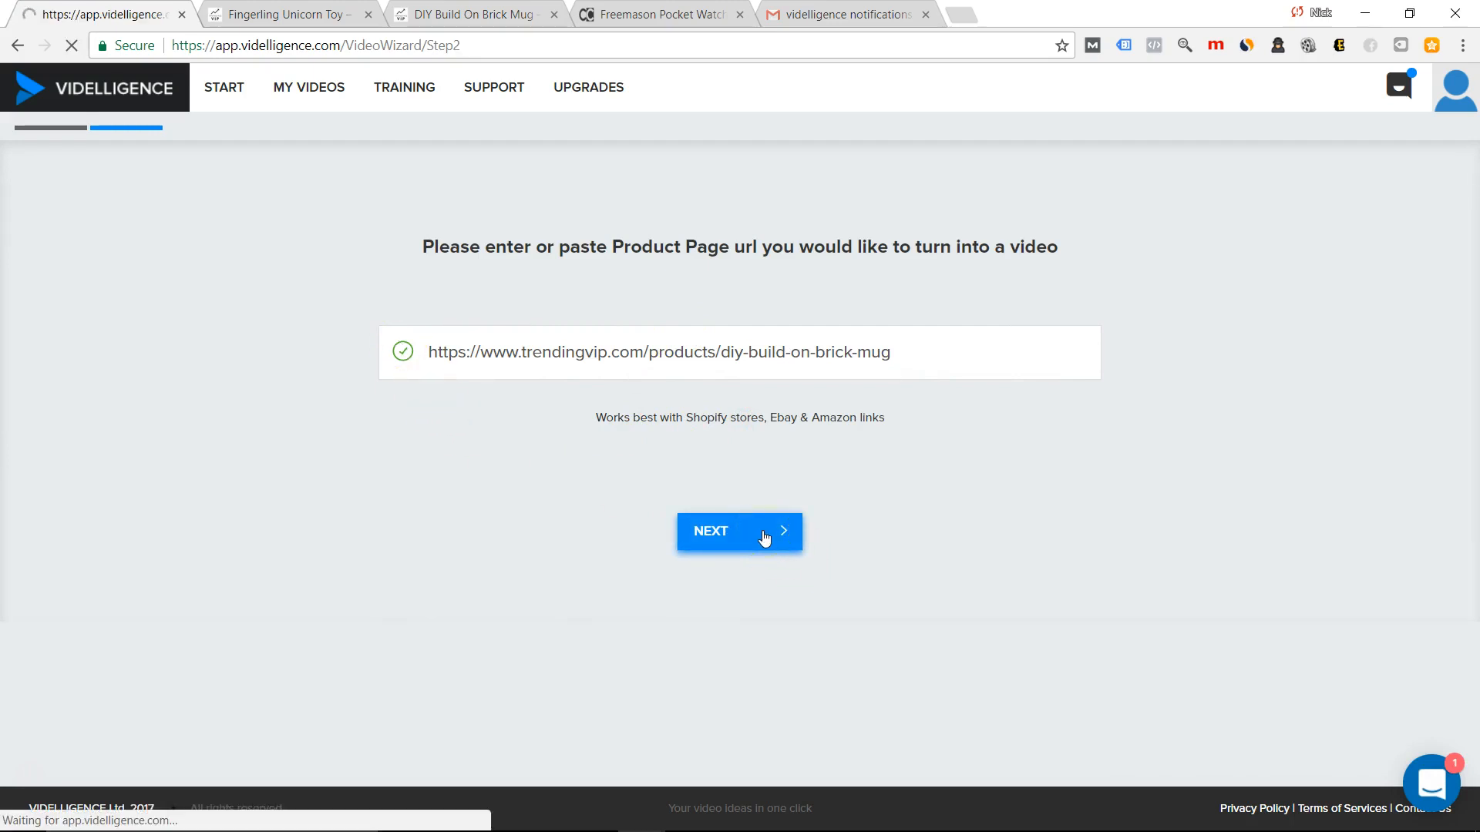
{"action": "left_click", "coordinate": [738, 532]}
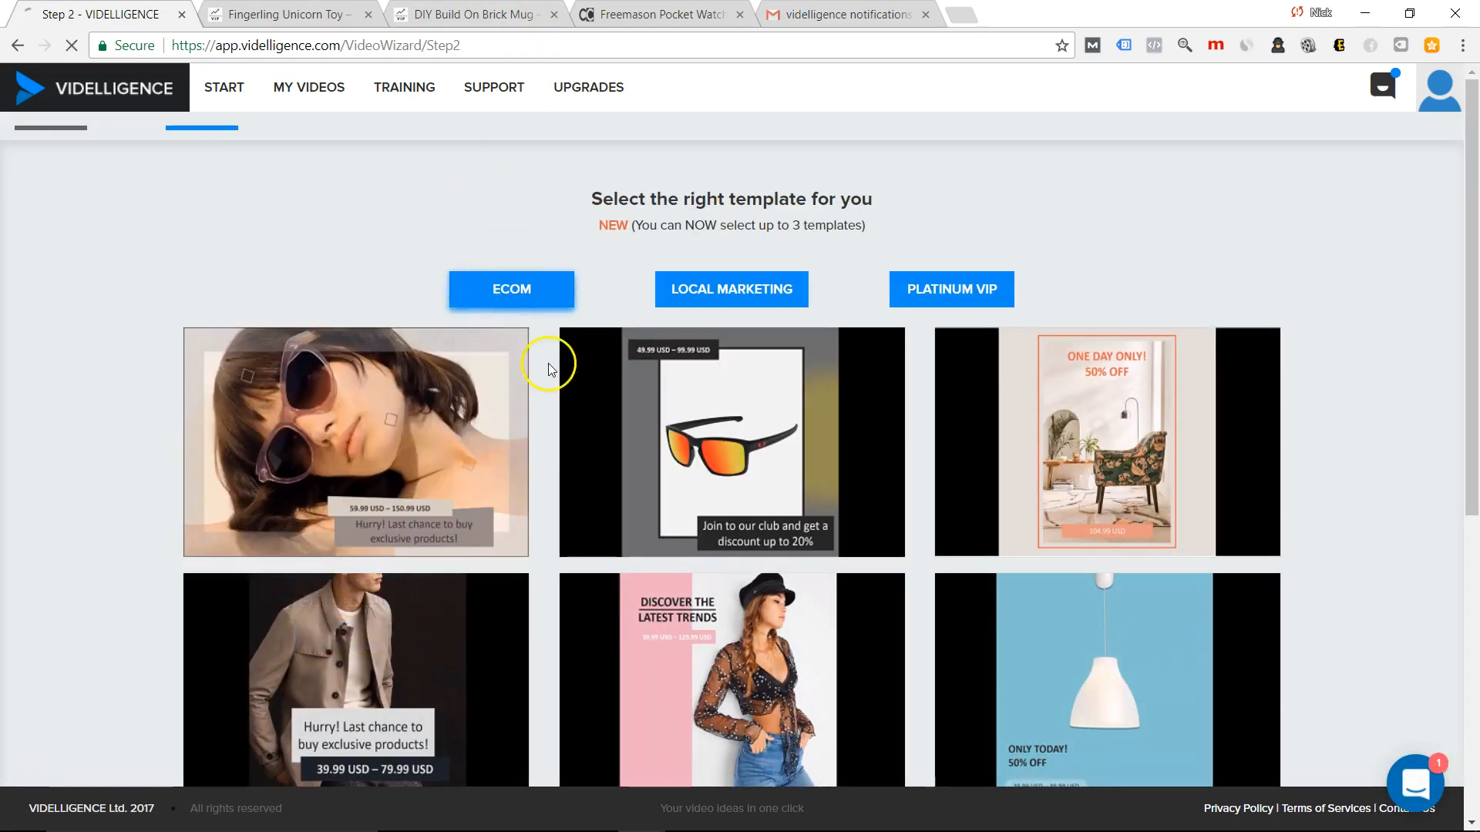
Load more templates, choose the headphones sale template, and continue to the product description step.
{"action": "scroll", "scroll_direction": "down", "scroll_amount": 3}
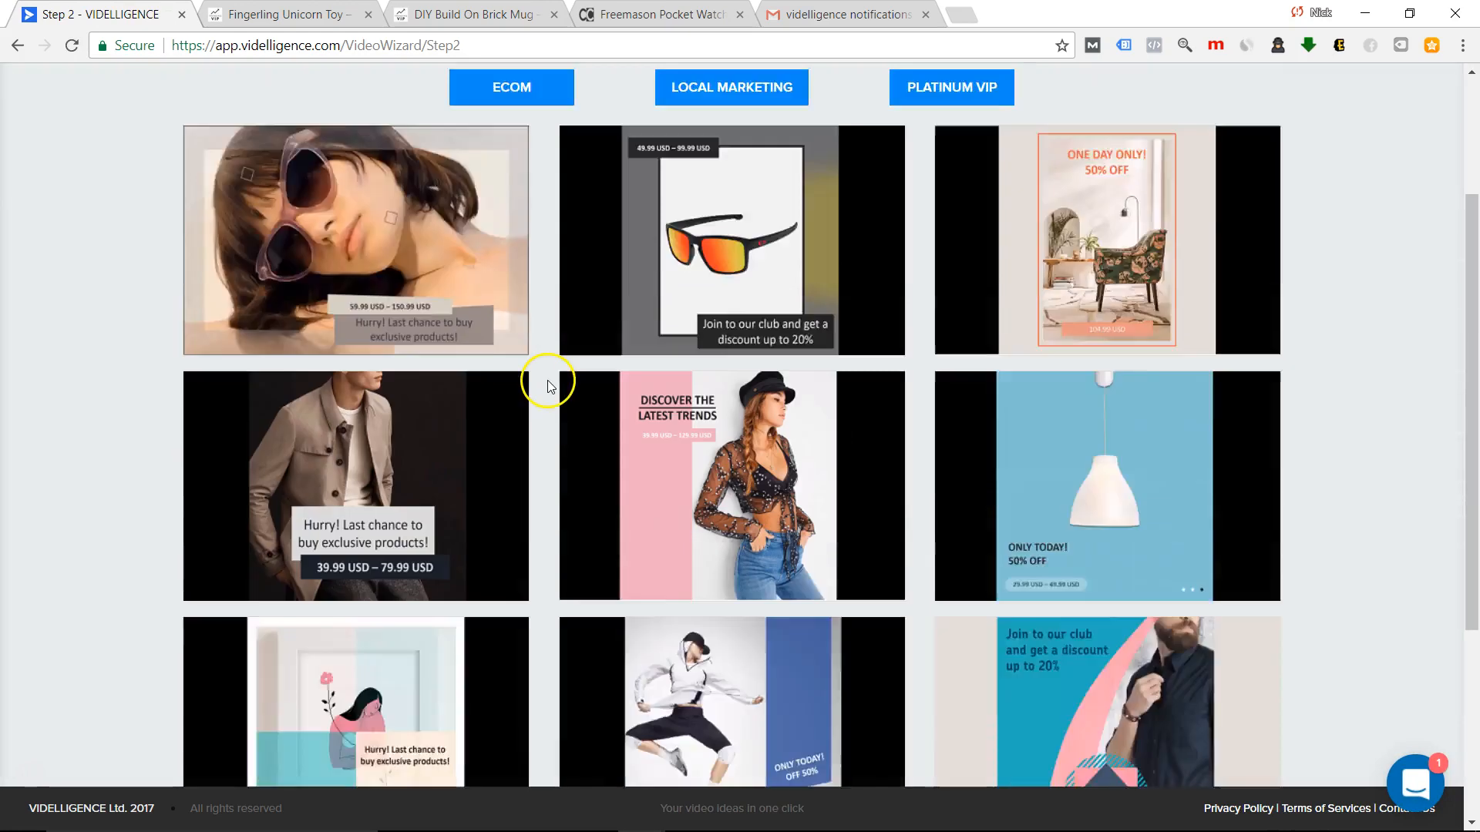
{"action": "scroll", "scroll_direction": "down", "scroll_amount": 3}
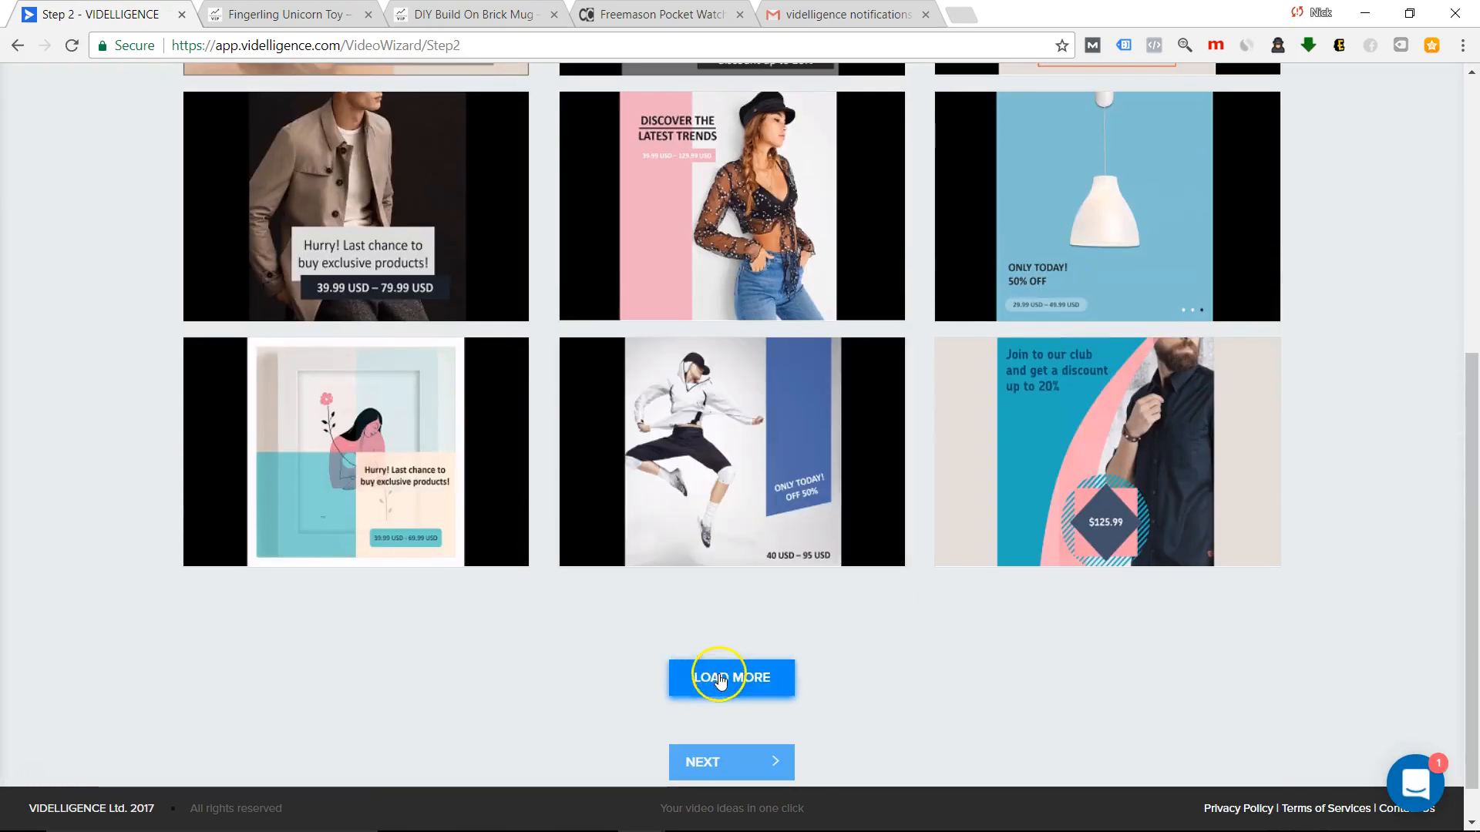
{"action": "left_click", "coordinate": [731, 678]}
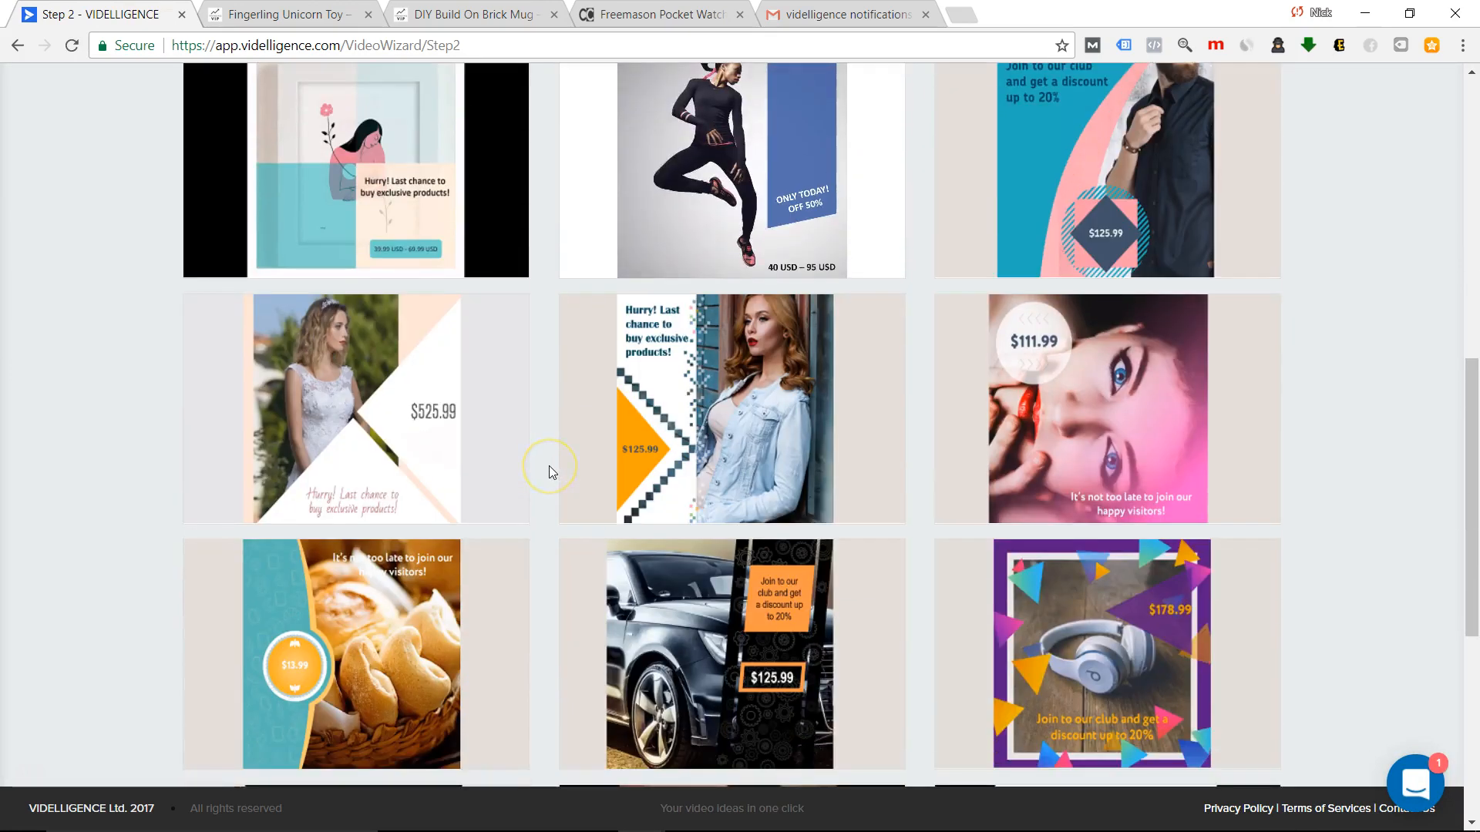
{"action": "left_click", "coordinate": [471, 13]}
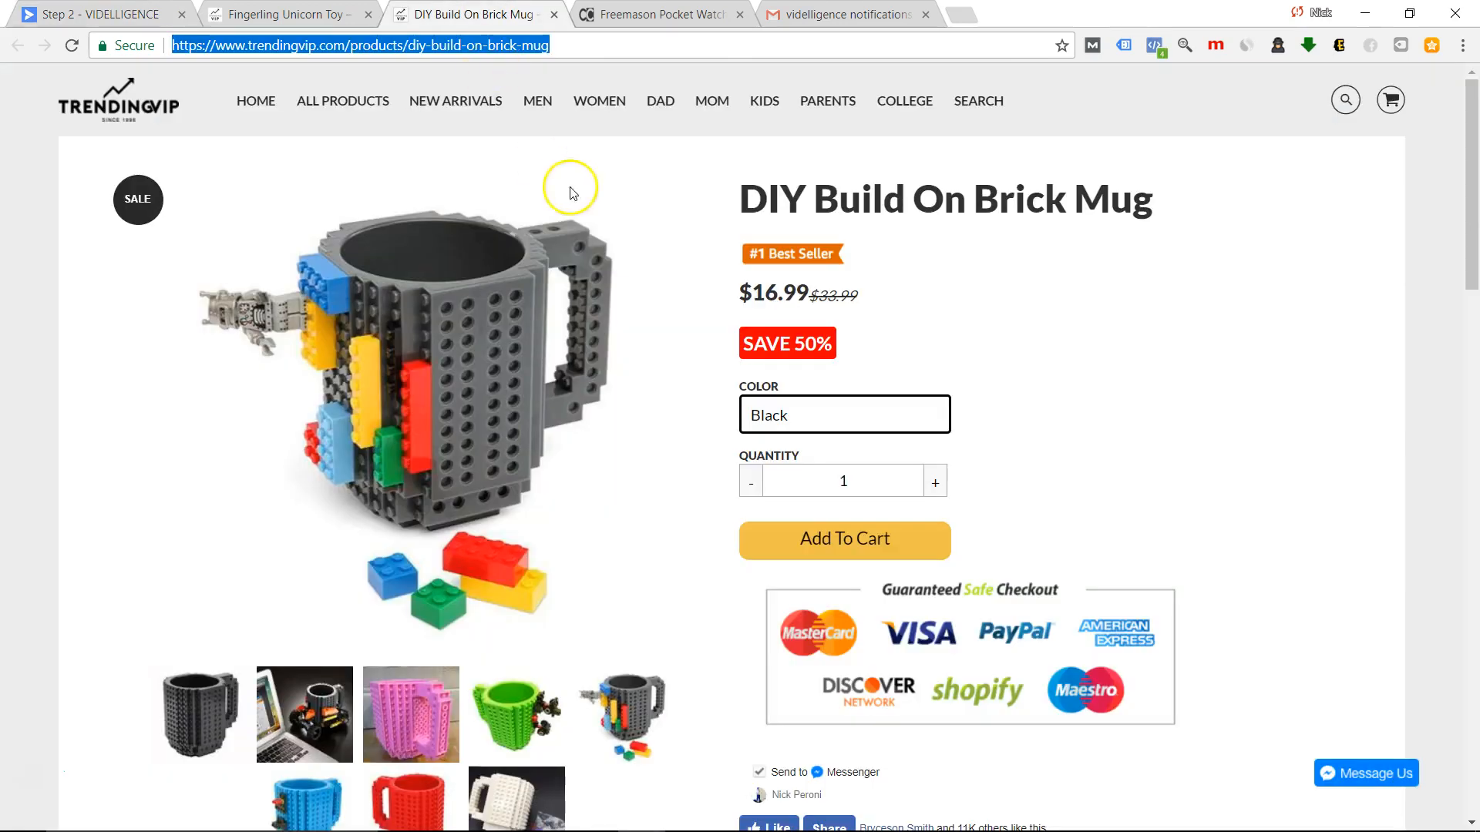
{"action": "left_click", "coordinate": [94, 14]}
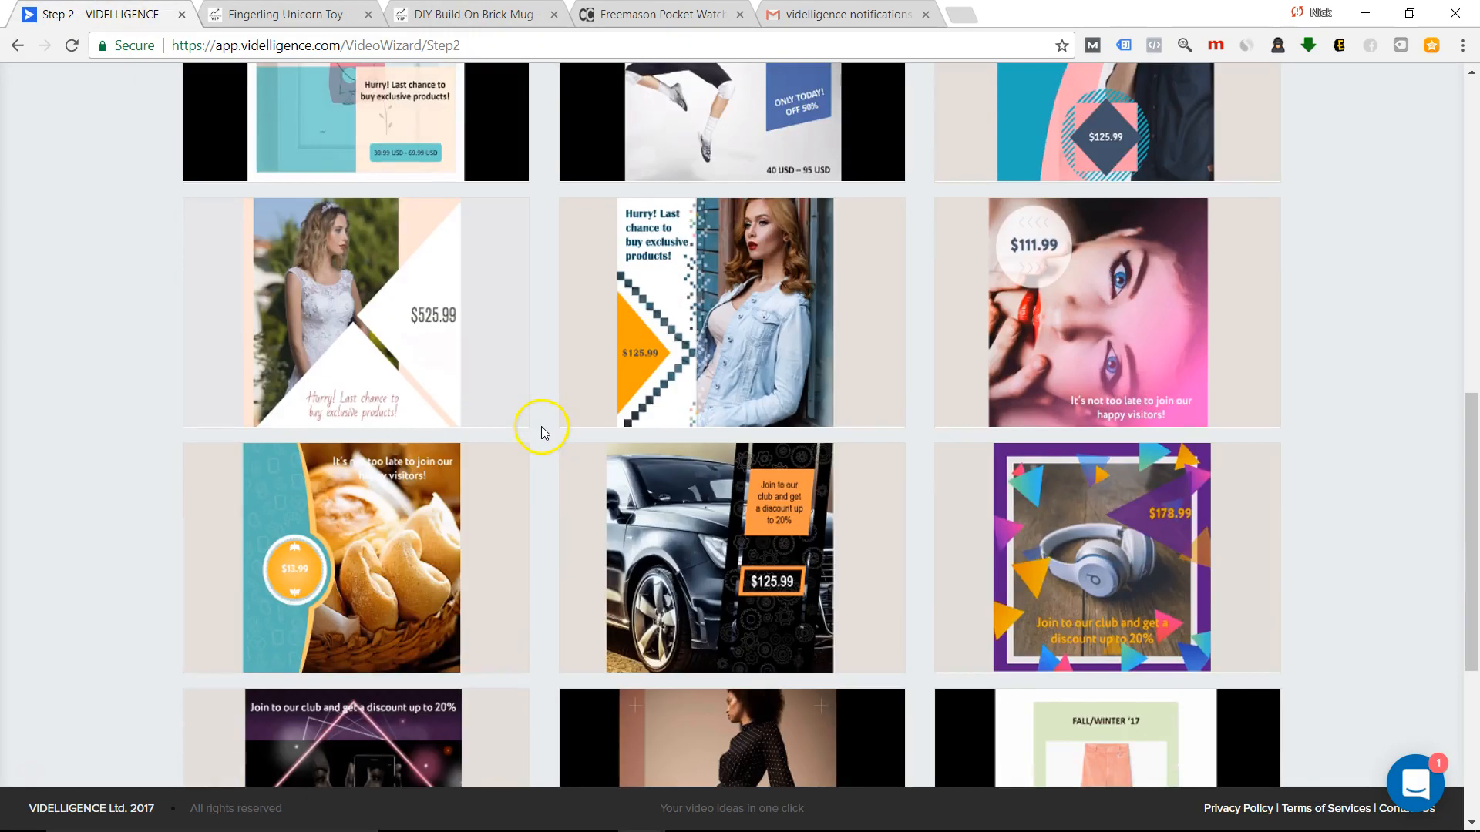
{"action": "scroll", "scroll_direction": "down", "scroll_amount": 3}
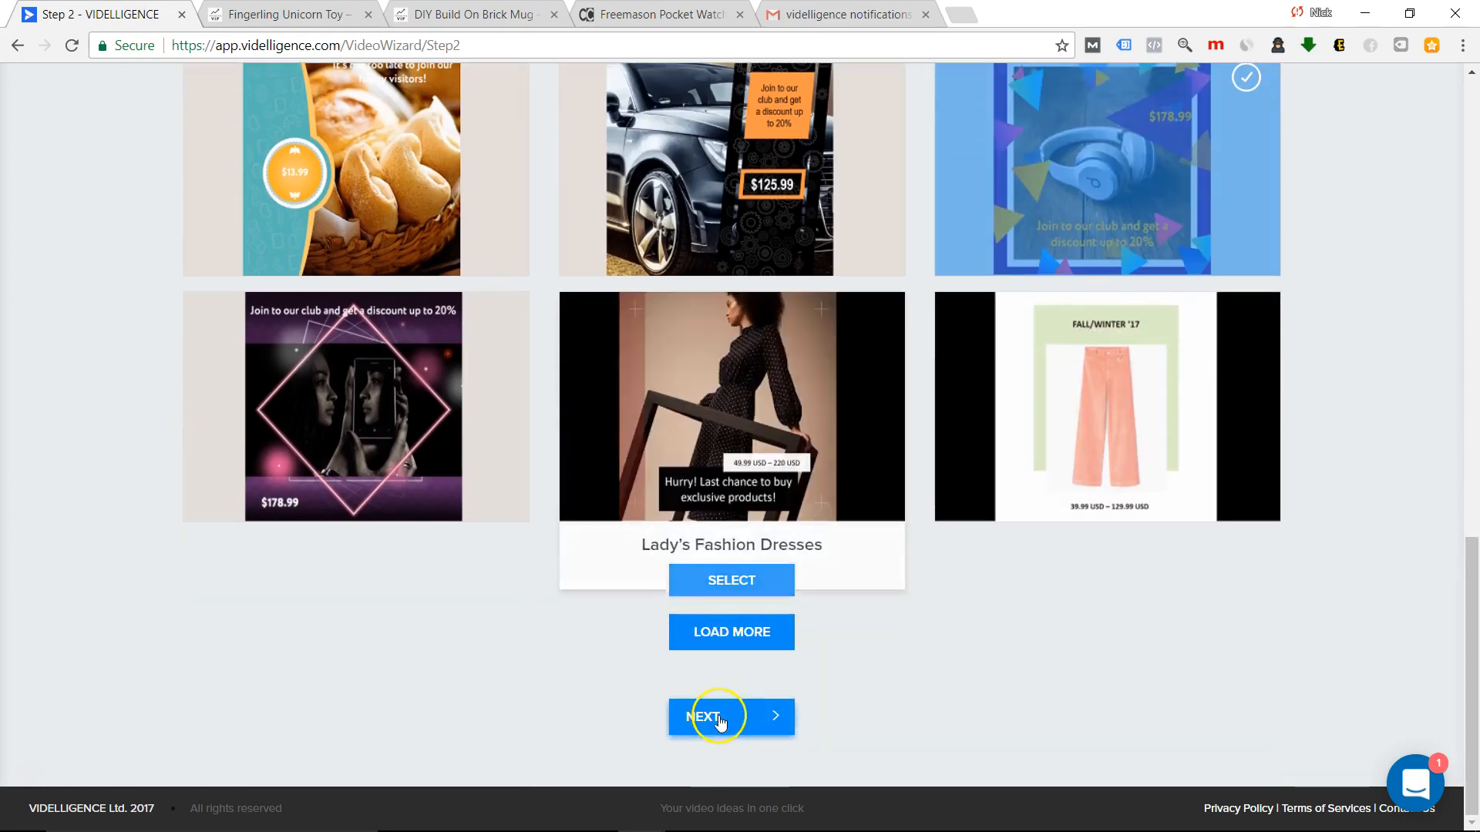
{"action": "left_click", "coordinate": [730, 716]}
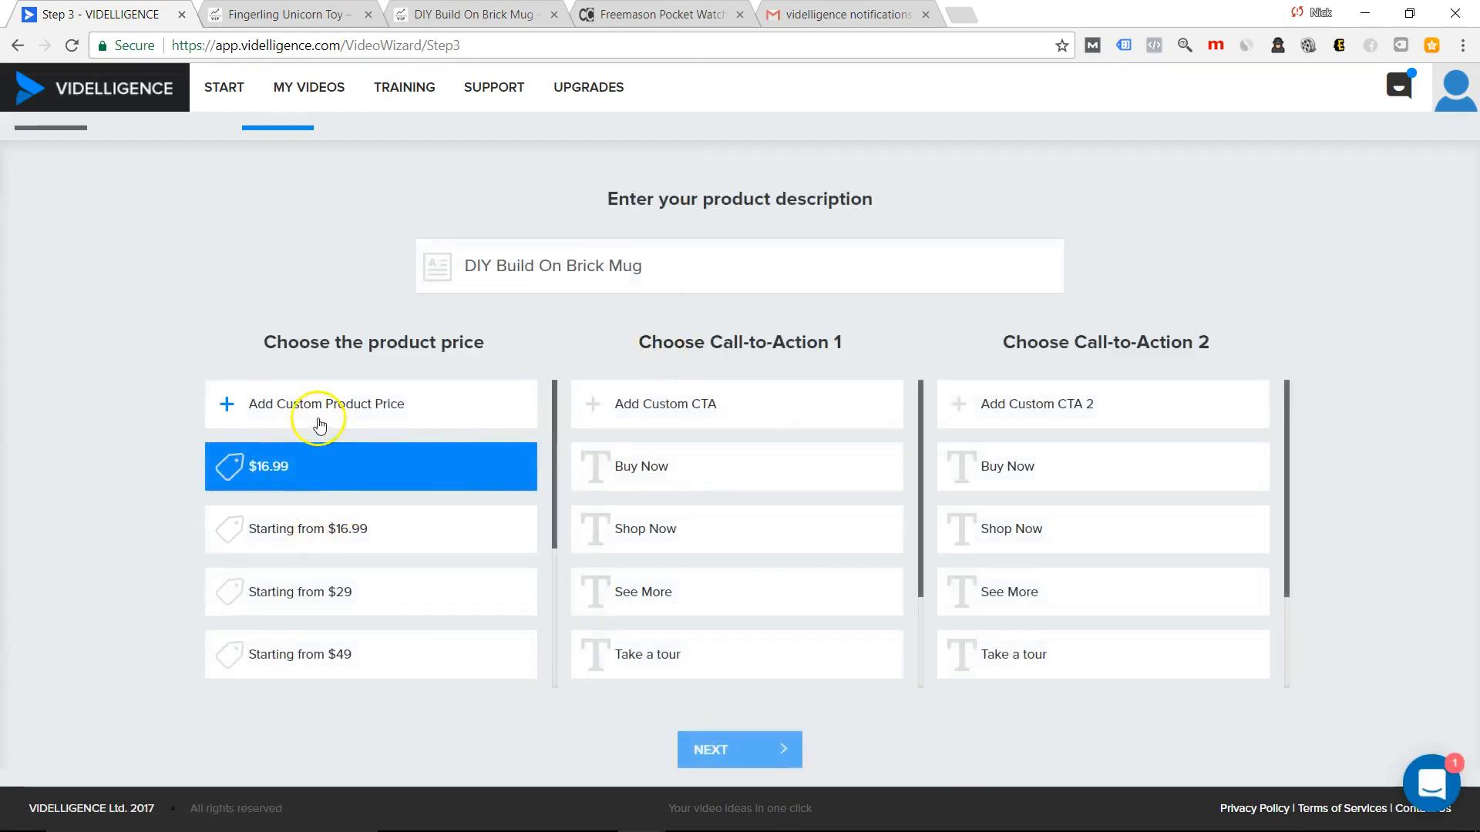
Enter a custom product price and the headline "50% Off Right Now!" in the wizard.
{"action": "left_click", "coordinate": [283, 13]}
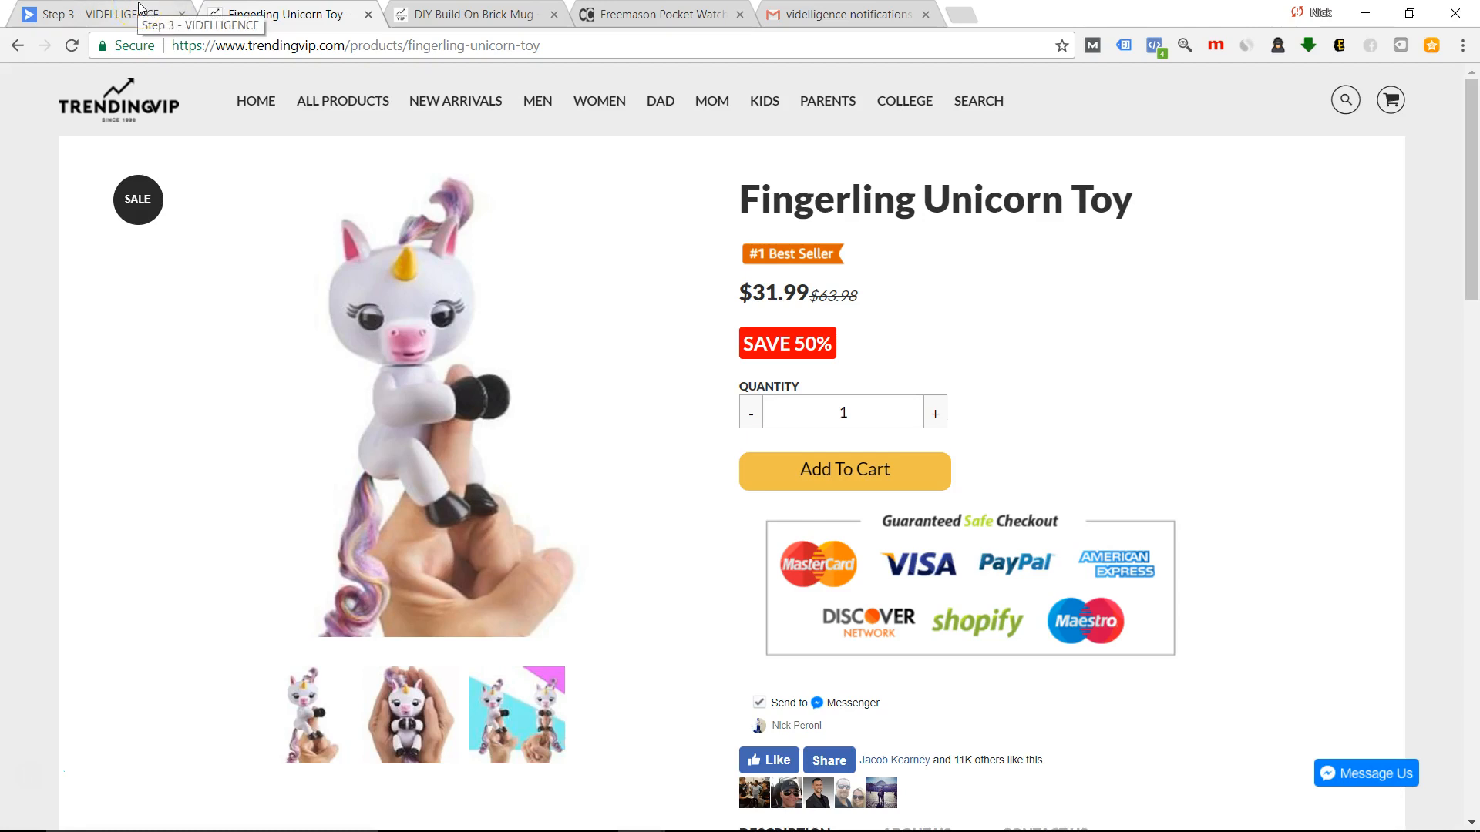
{"action": "left_click", "coordinate": [94, 14]}
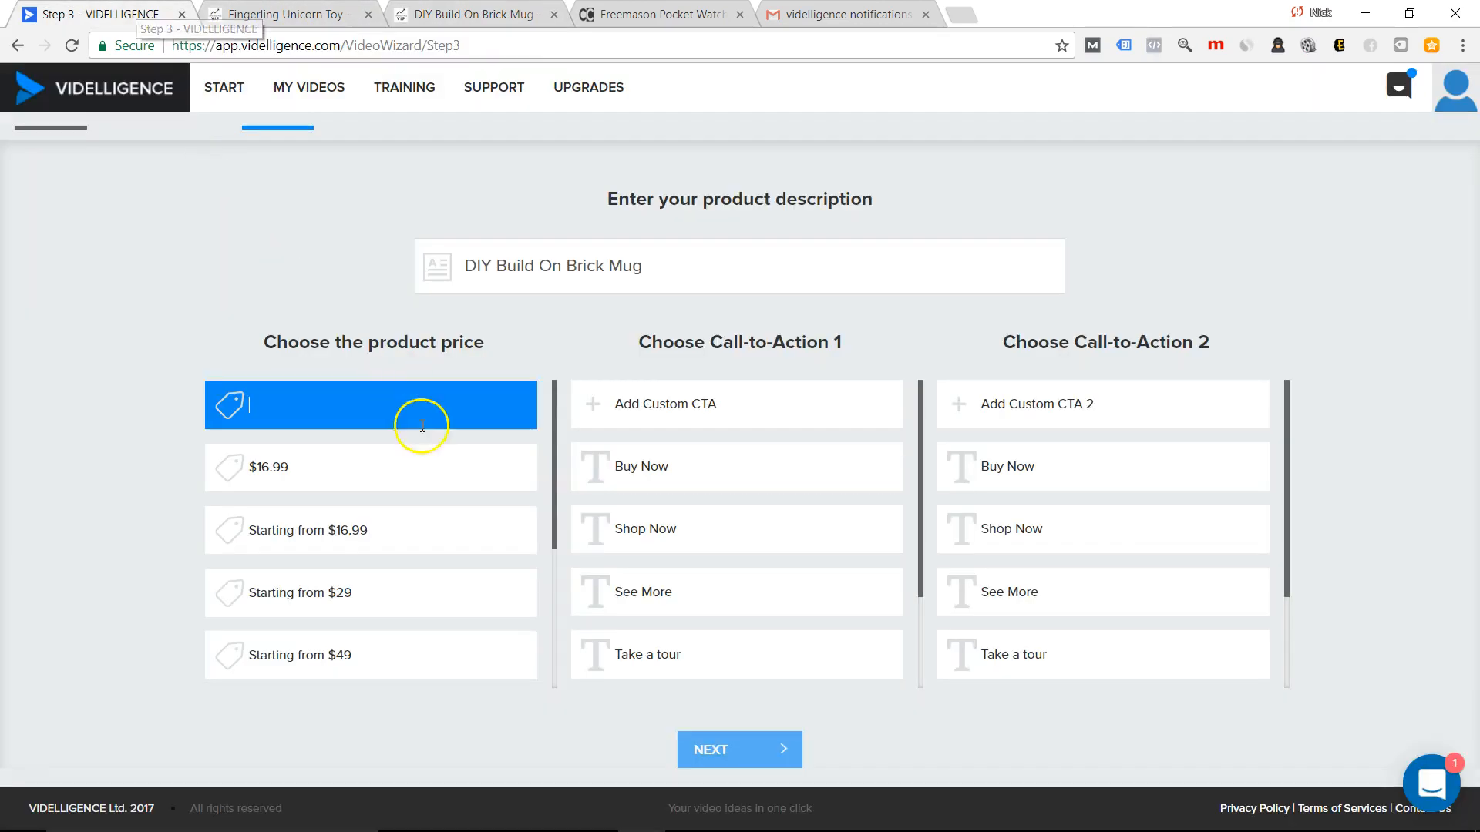
{"action": "type", "text": "$"}
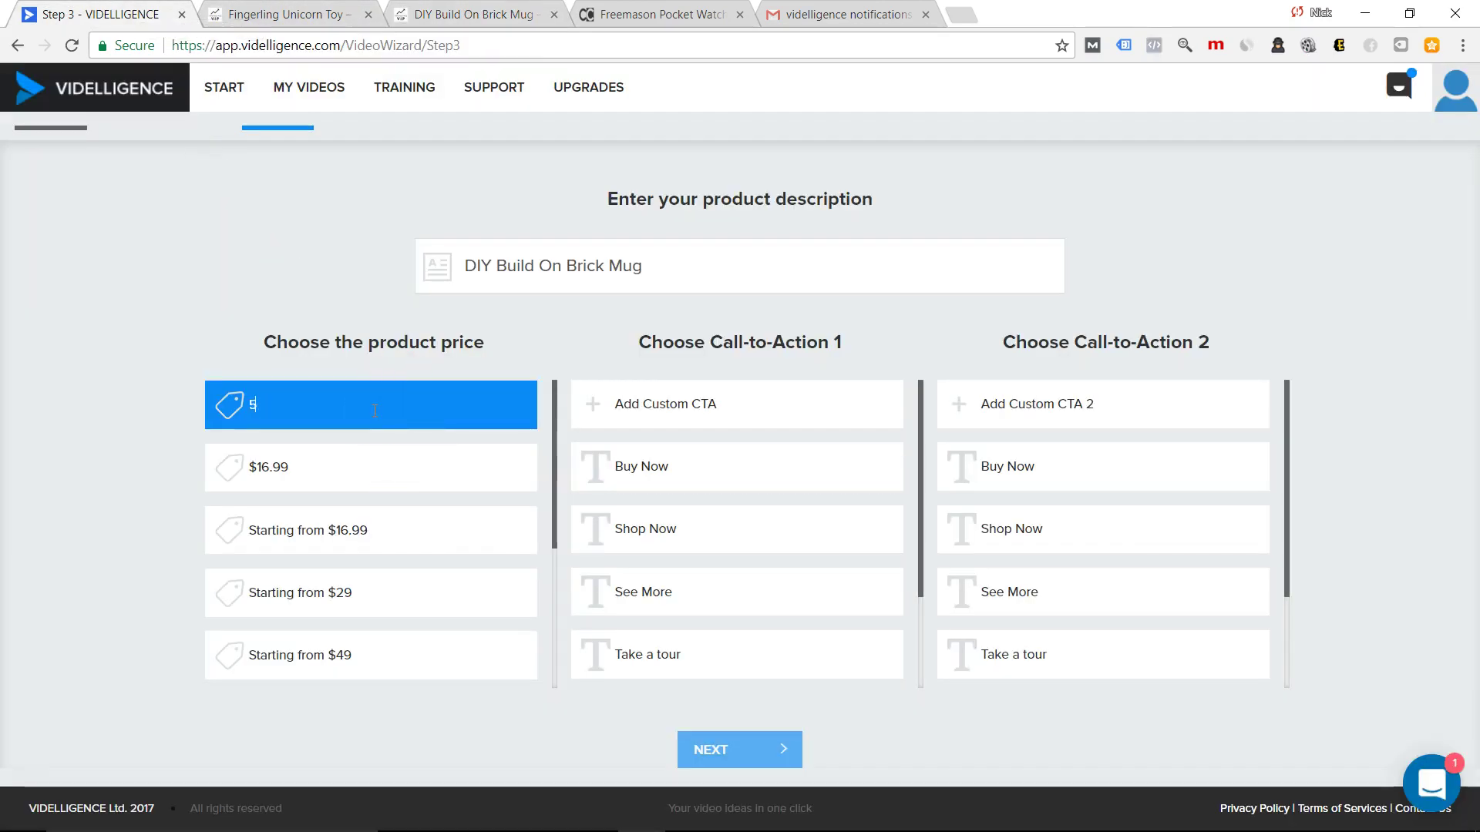
{"action": "type", "text": "50% Off Right Now!"}
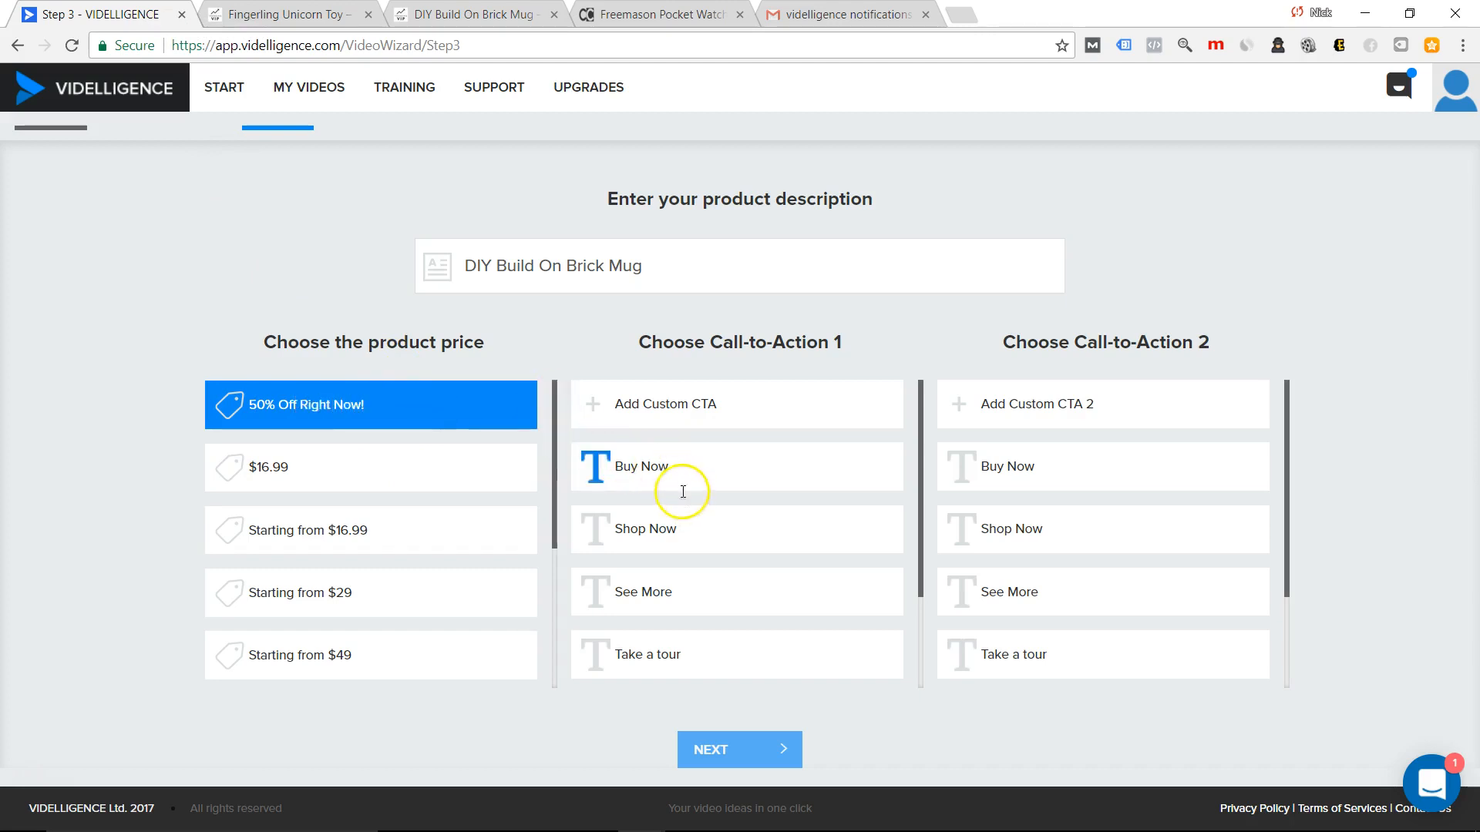
Set custom CTA 1 to "Get your's for only $16.99 today!" with Shop Now as CTA 2, and continue to images.
{"action": "left_click", "coordinate": [668, 402]}
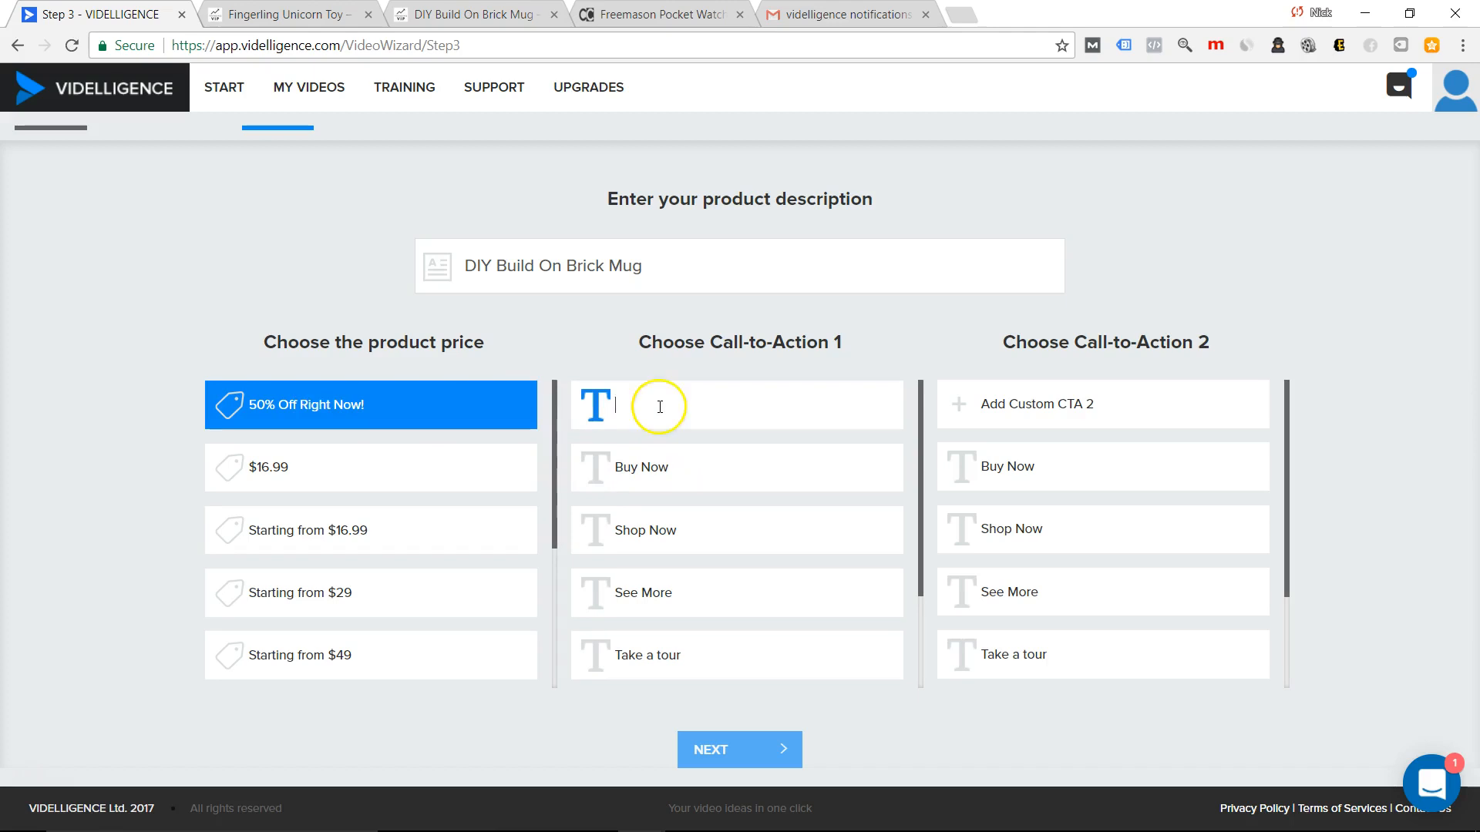
{"action": "type", "text": "Get your's for"}
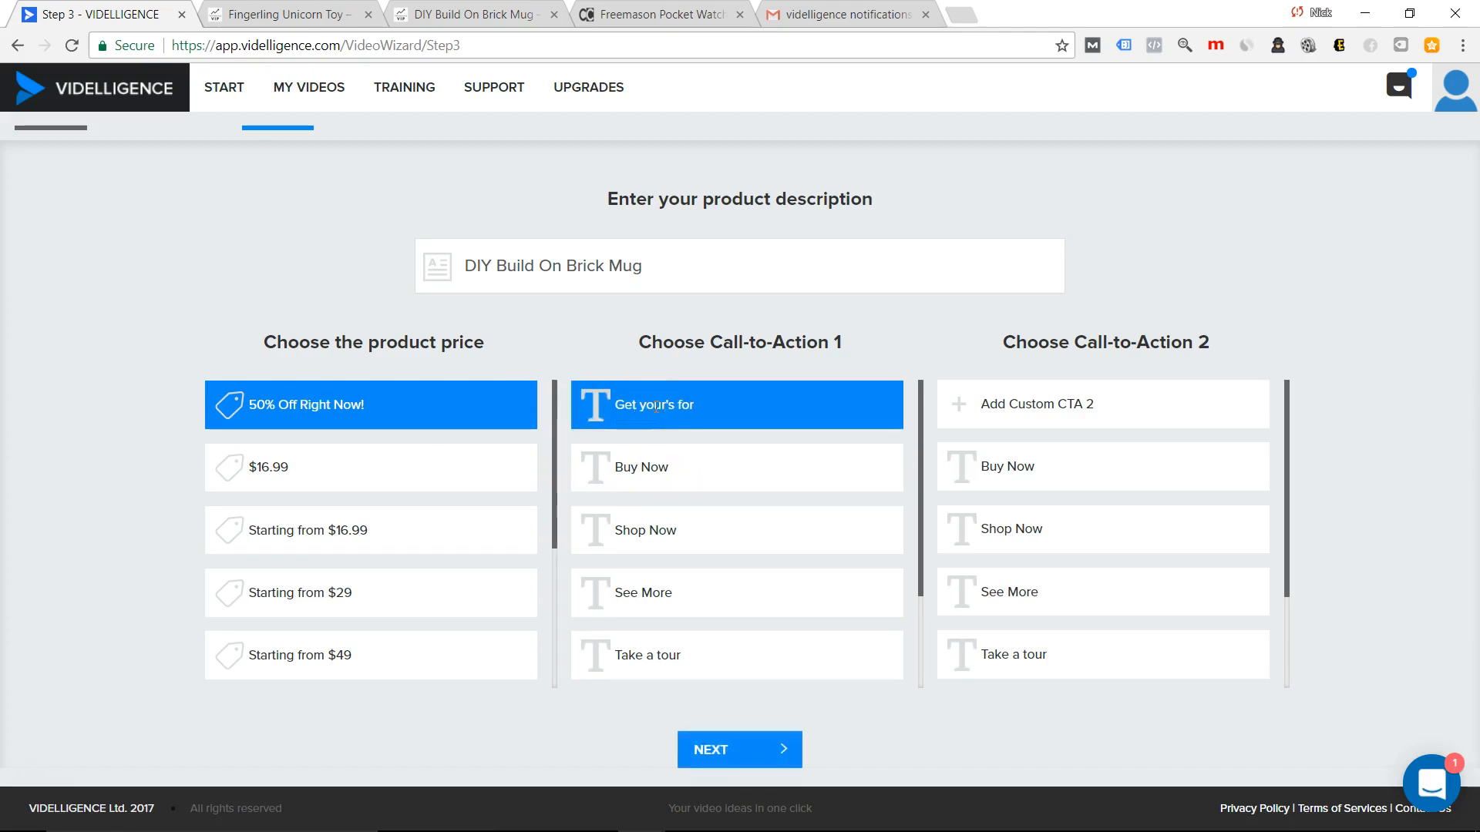
{"action": "type", "text": "only"}
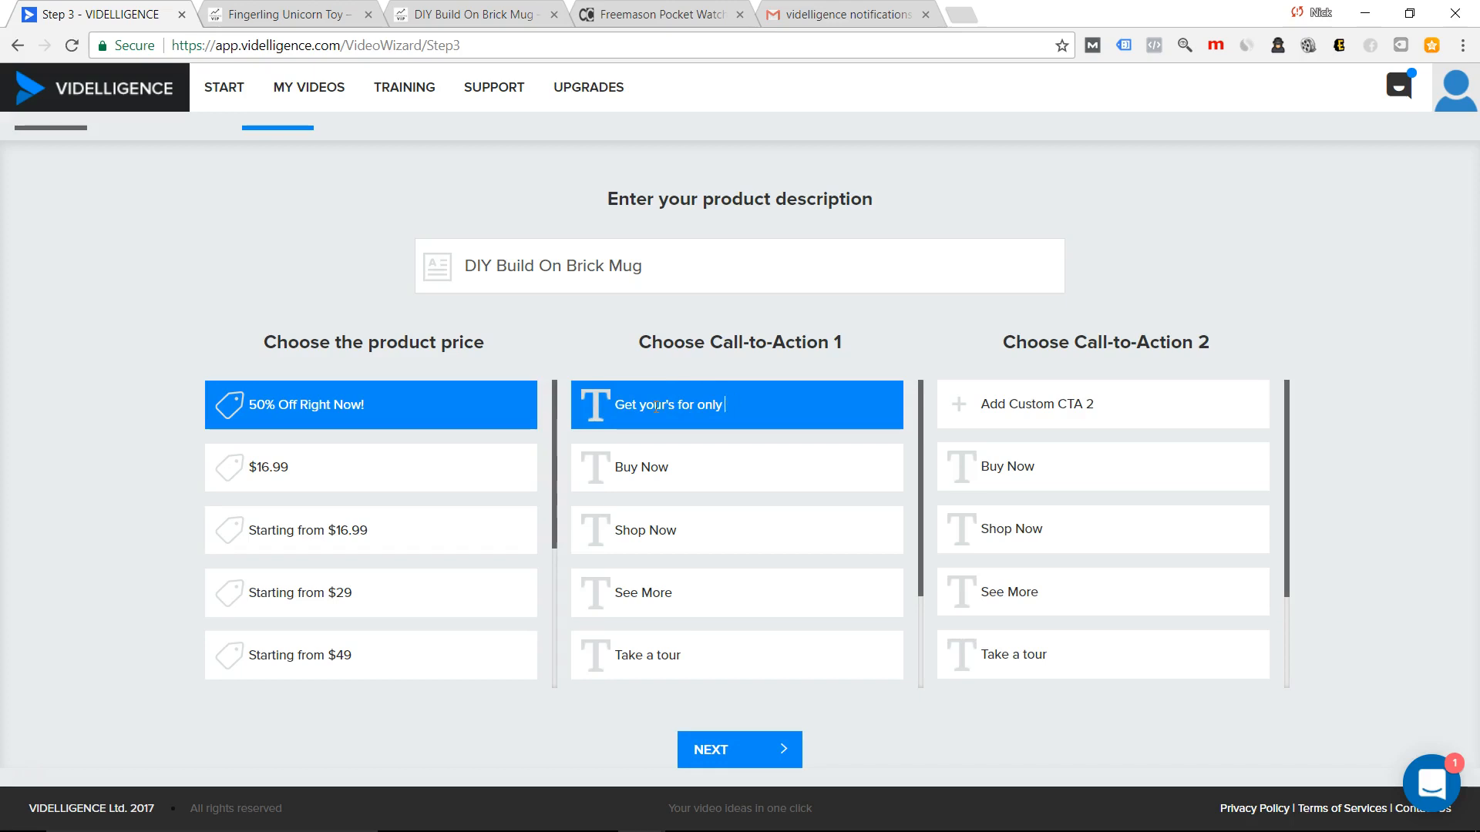
{"action": "type", "text": "$16.99 T"}
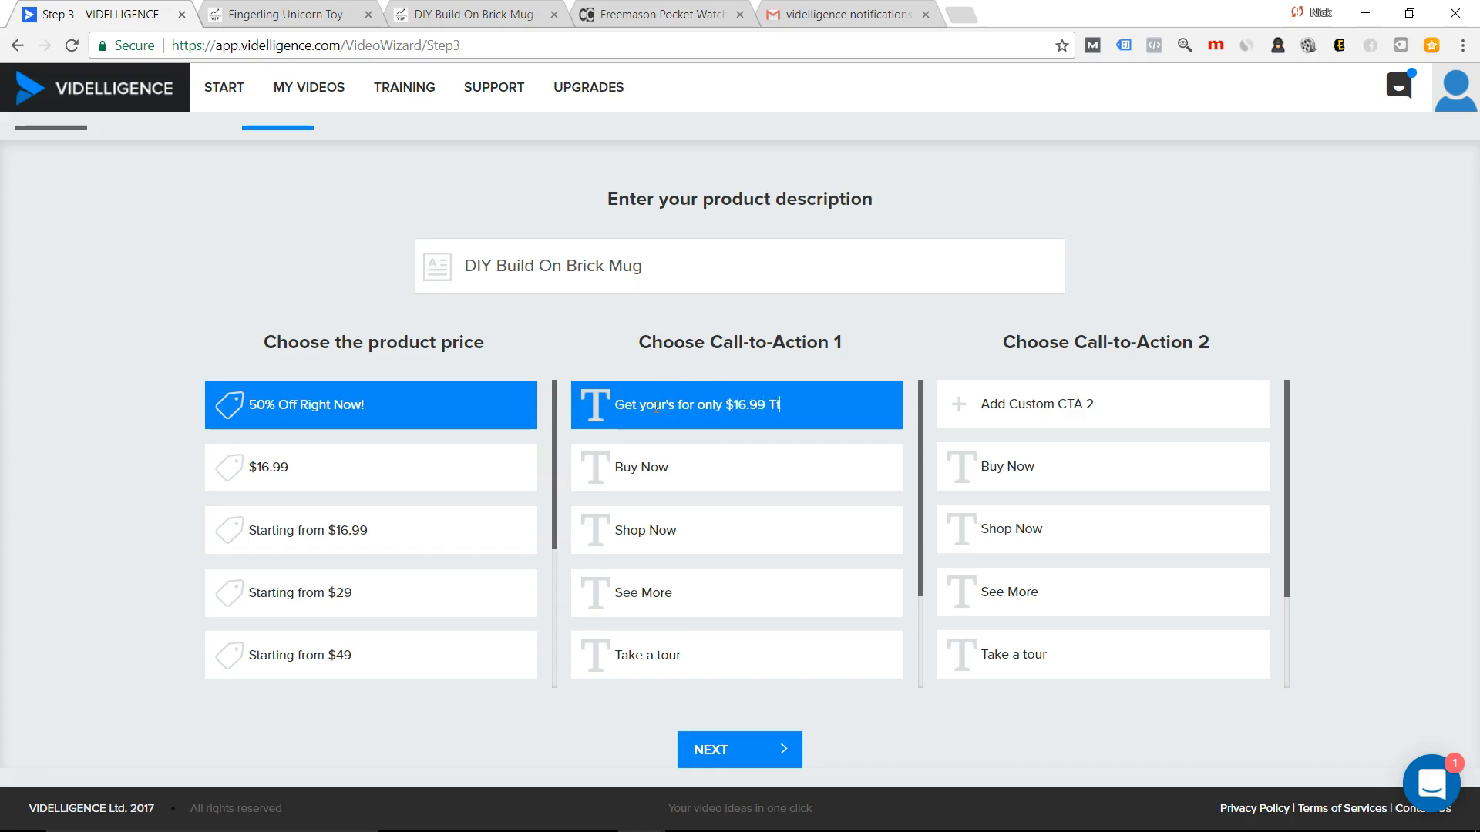
{"action": "type", "text": "oday!"}
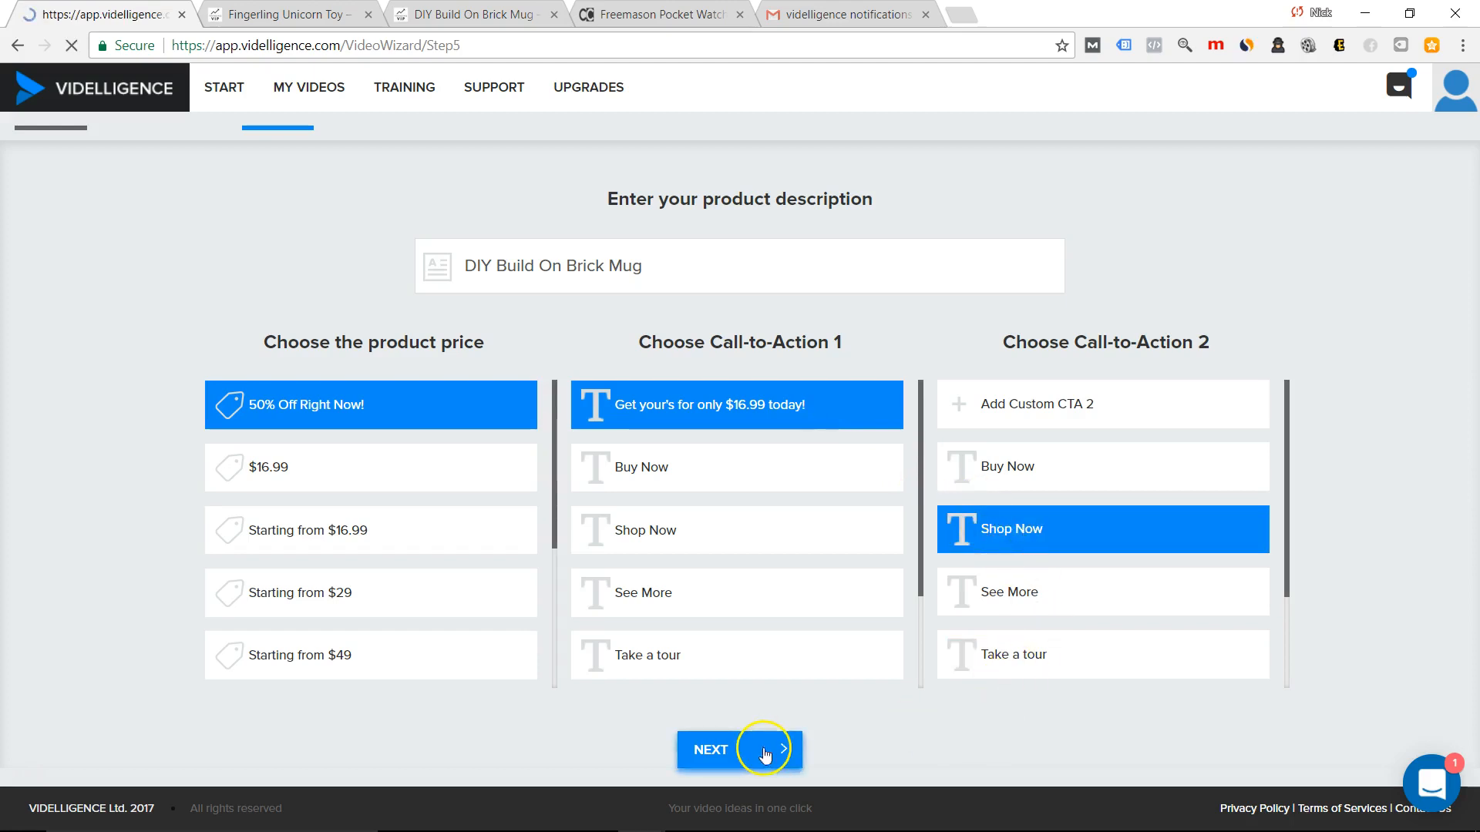
{"action": "left_click", "coordinate": [738, 749]}
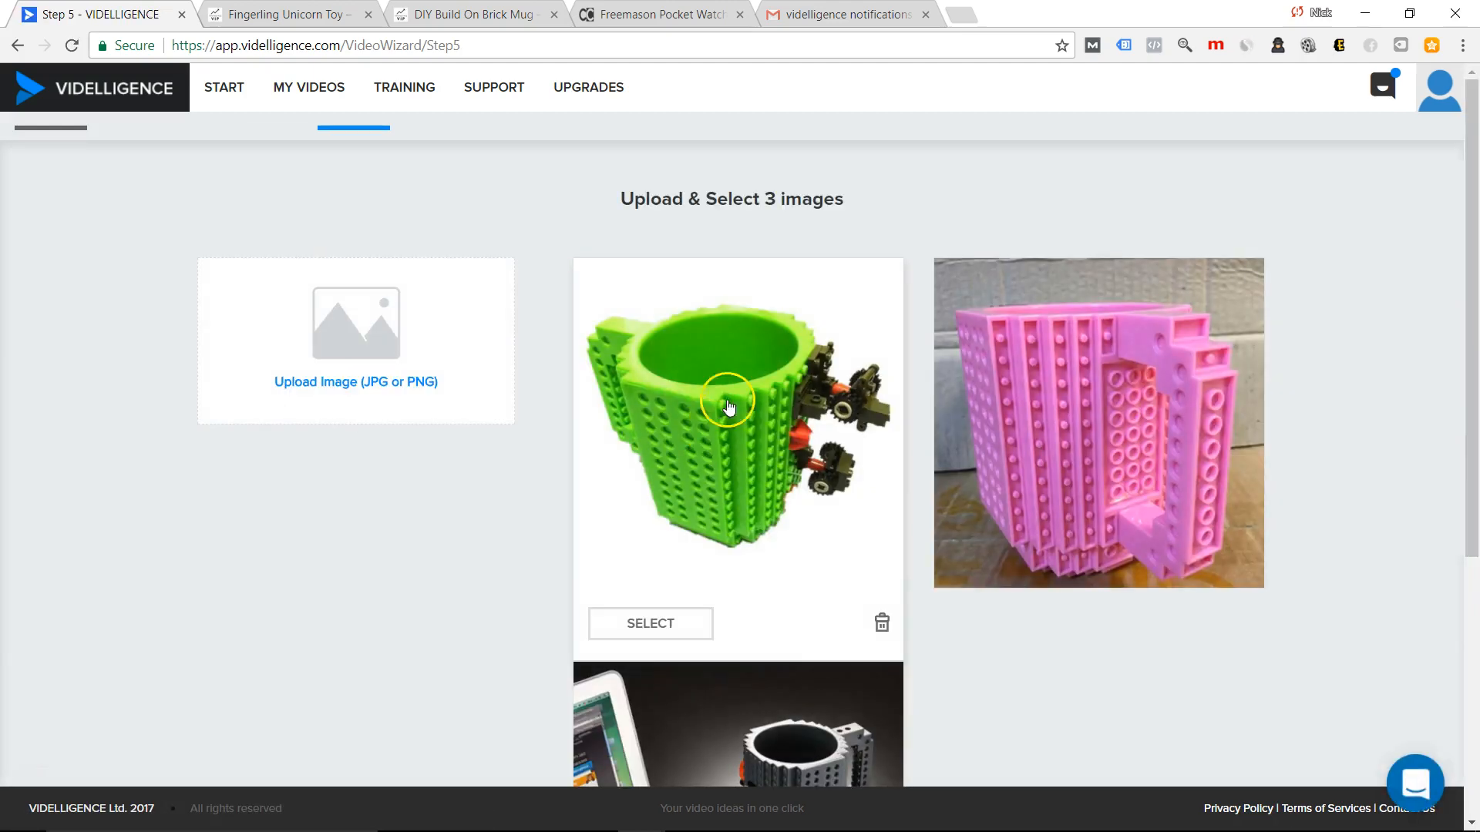
Select the green, pink and grey brick mug photos as the three images and continue to music.
{"action": "left_click", "coordinate": [649, 623]}
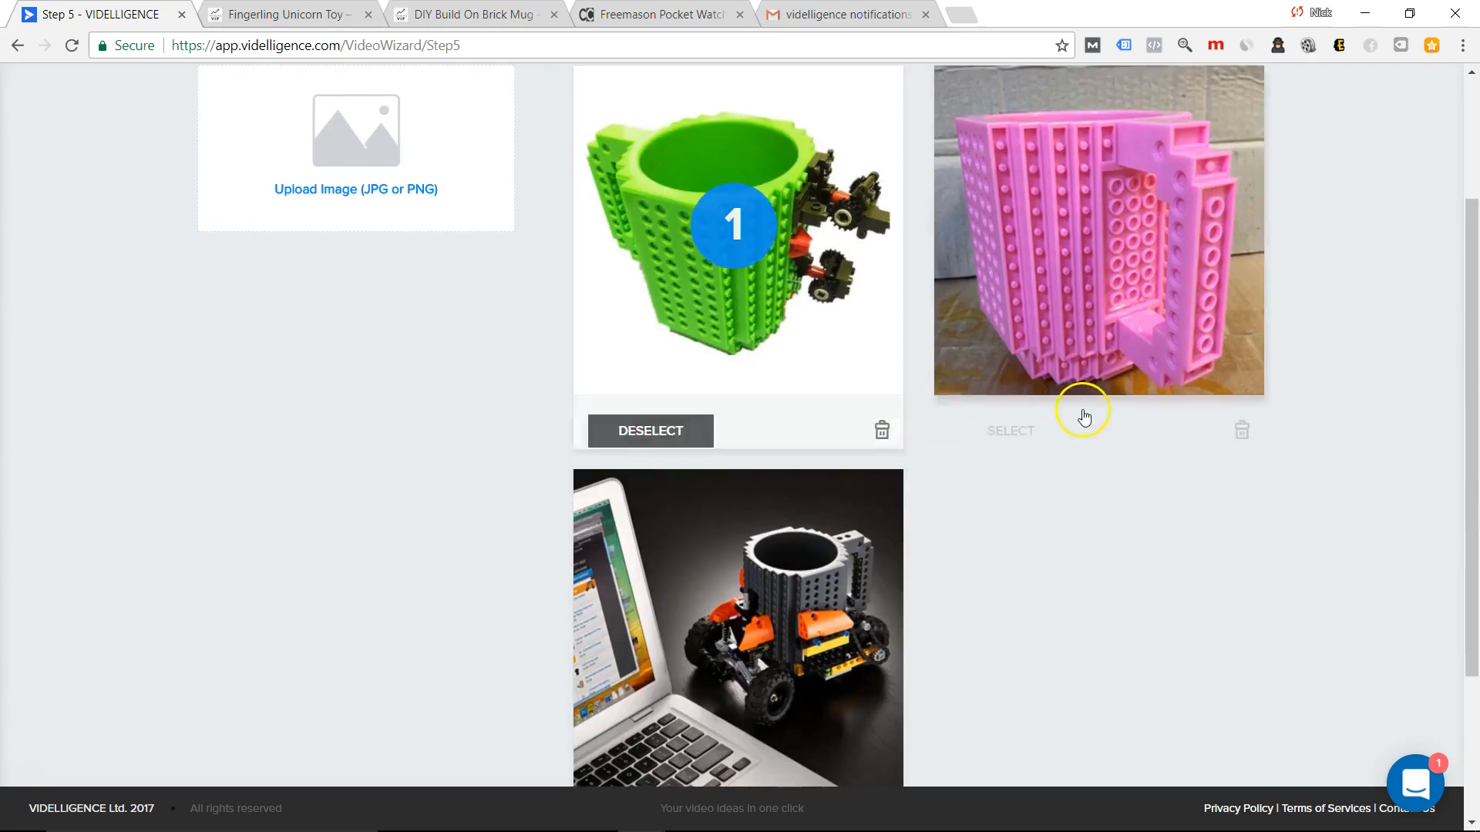
{"action": "scroll", "scroll_direction": "down", "scroll_amount": 3}
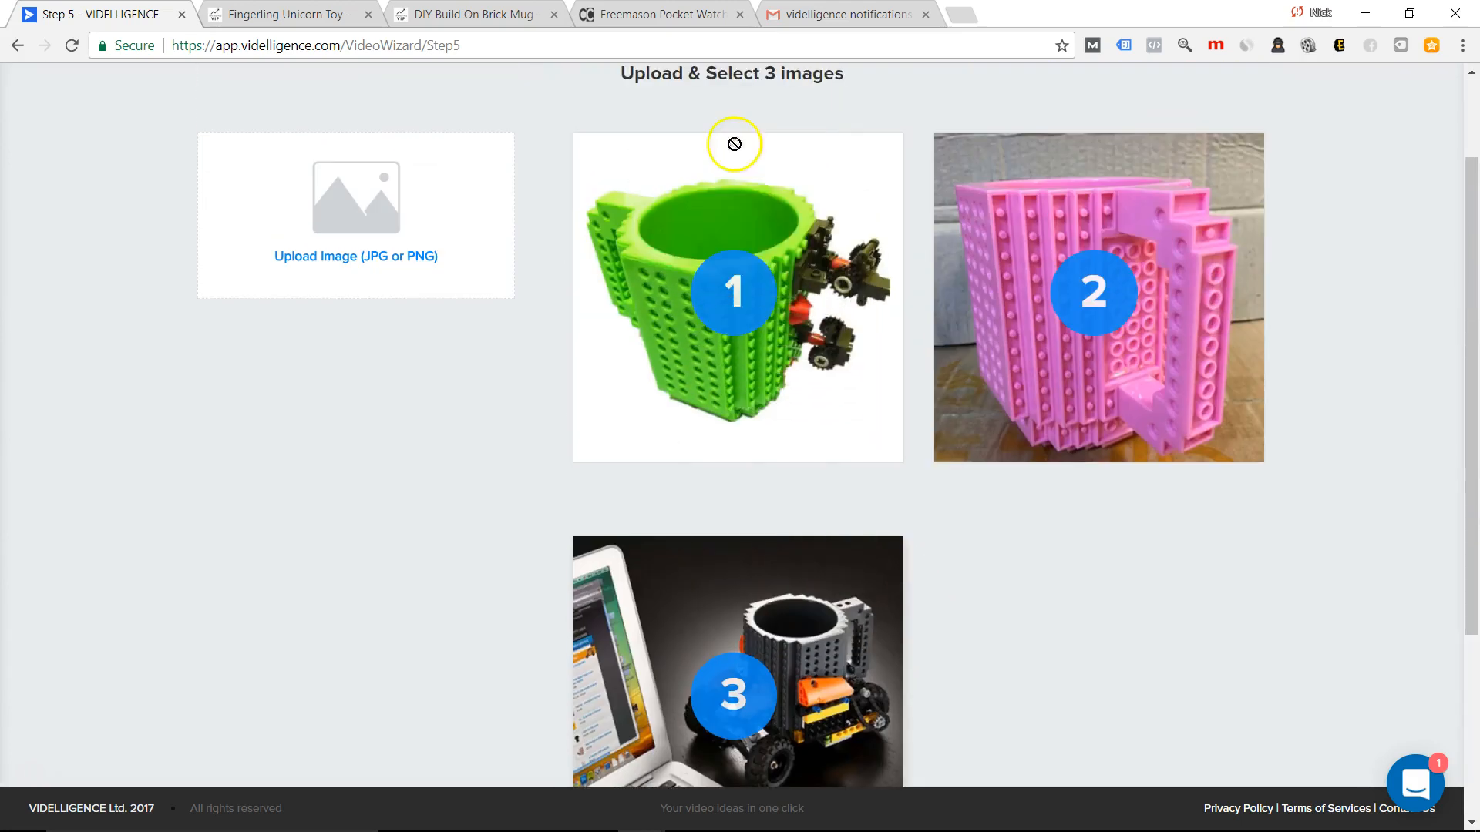
{"action": "scroll", "scroll_direction": "down", "scroll_amount": 3}
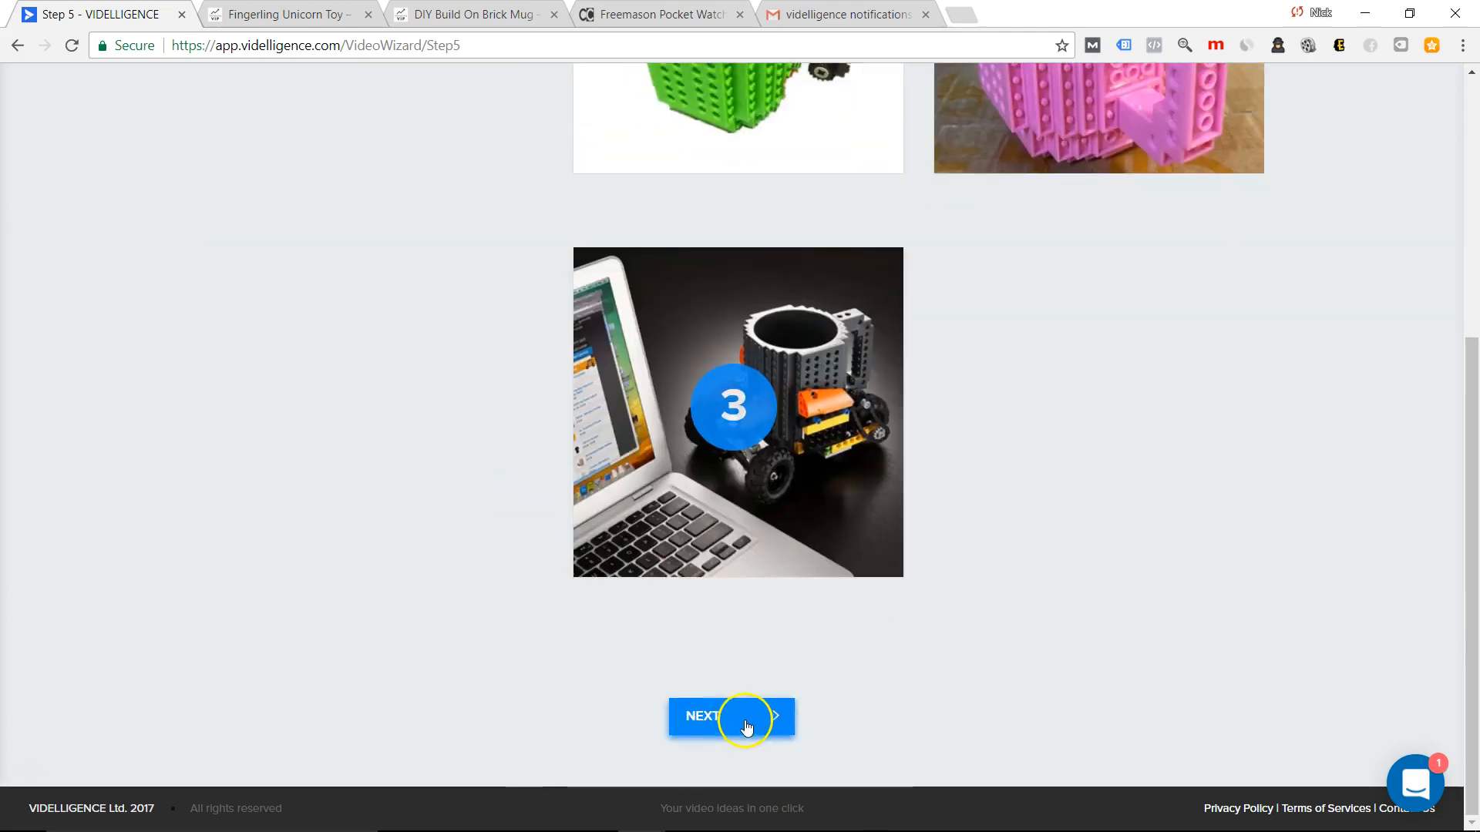
{"action": "left_click", "coordinate": [731, 716]}
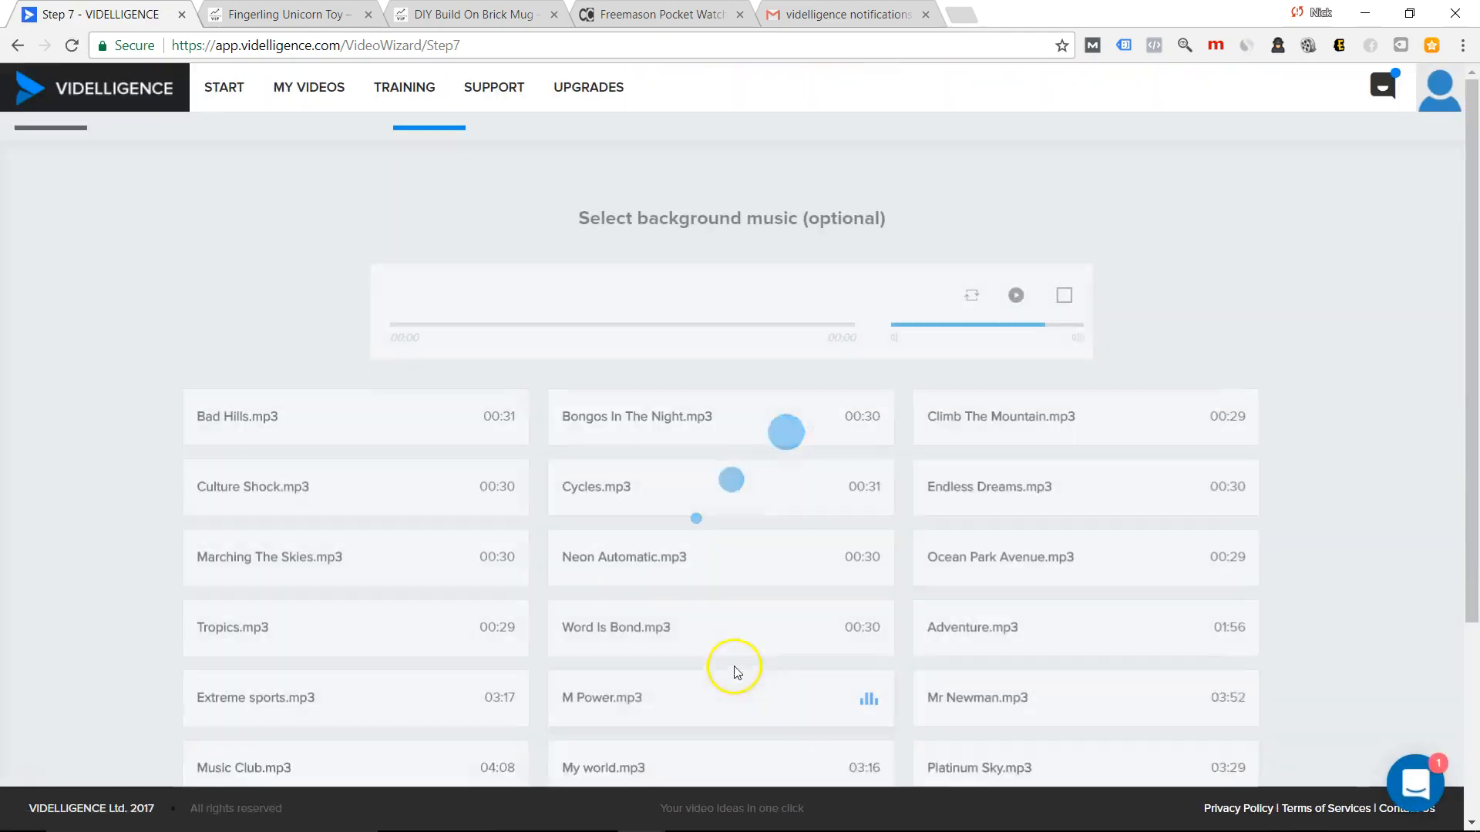
Choose Culture Shock.mp3 as background music and continue to Customize Your Video.
{"action": "left_click", "coordinate": [649, 416]}
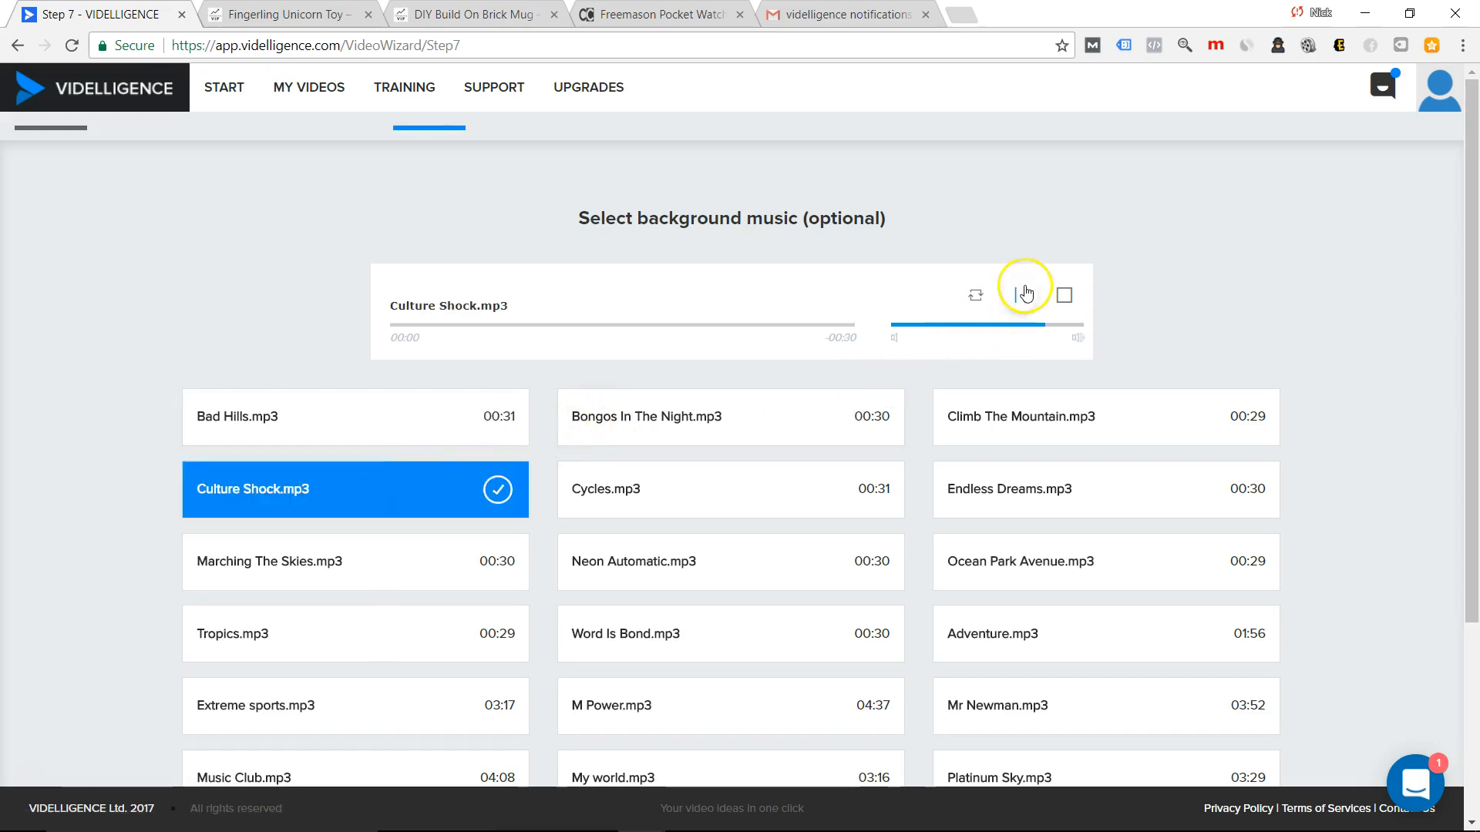
{"action": "scroll", "scroll_direction": "down", "scroll_amount": 3}
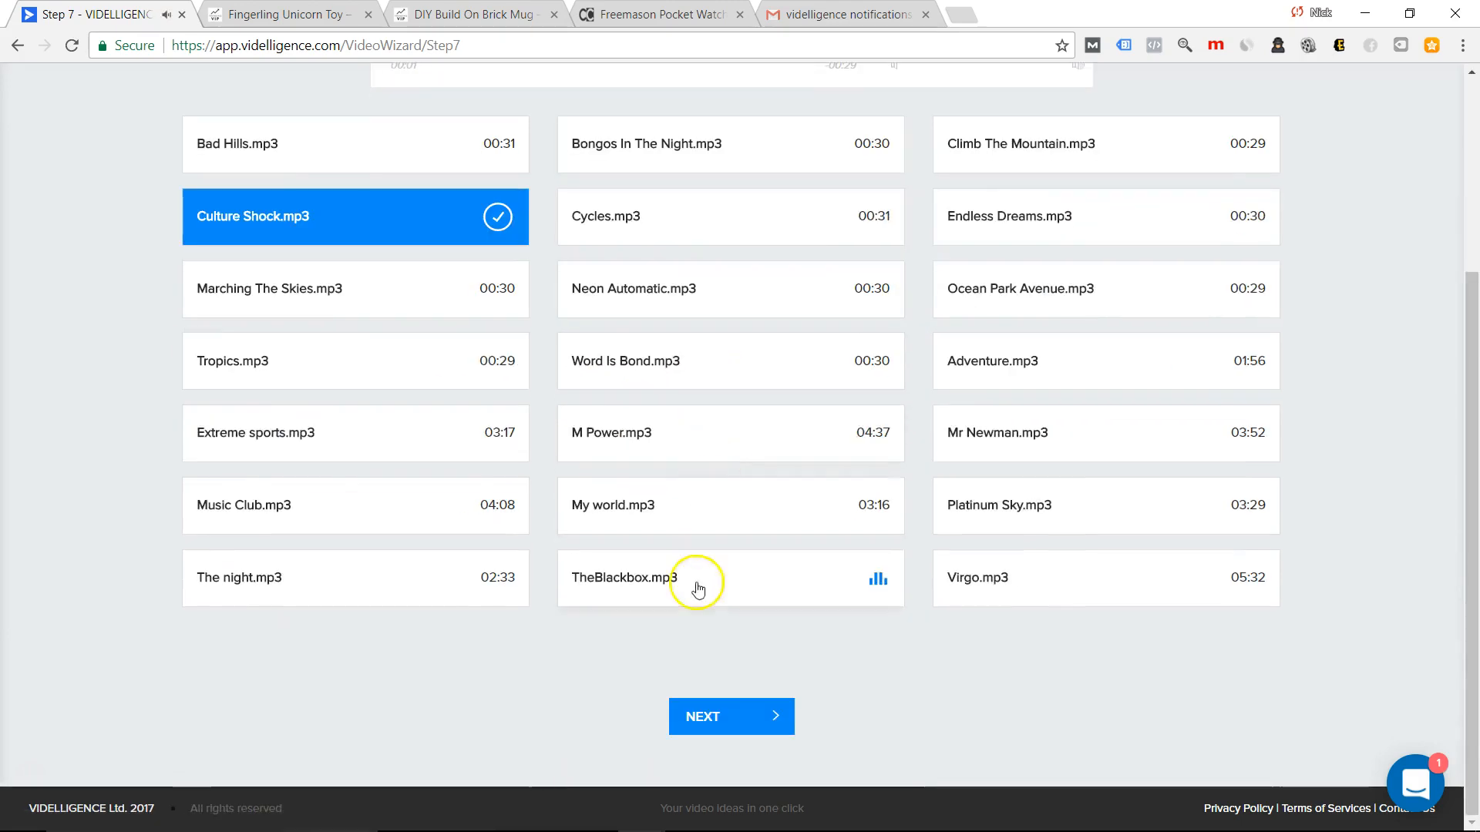
{"action": "left_click", "coordinate": [731, 717]}
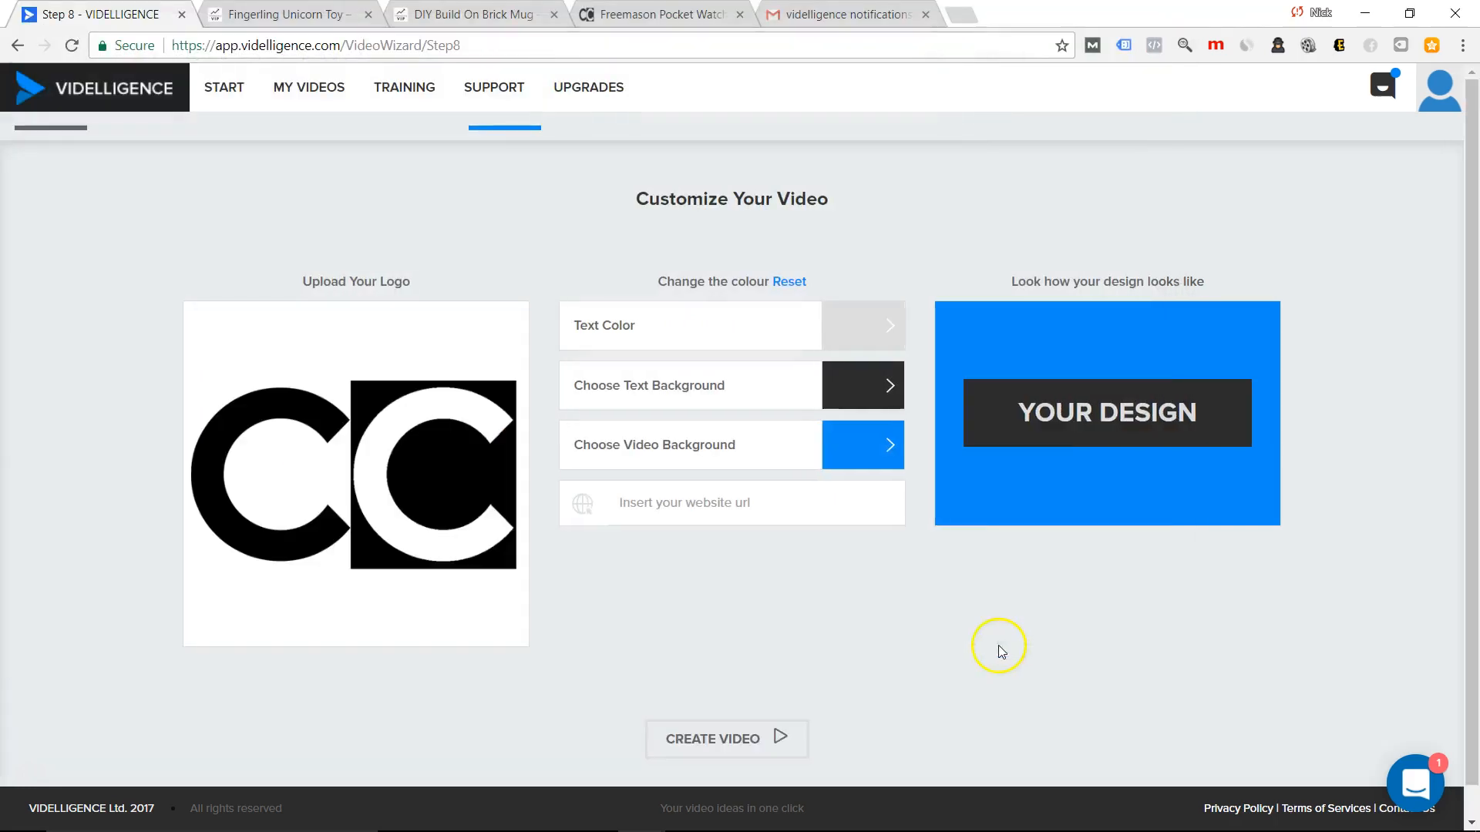
Set the video's website to collectivecultures.com and start creating the video.
{"action": "scroll", "scroll_direction": "up", "scroll_amount": 3}
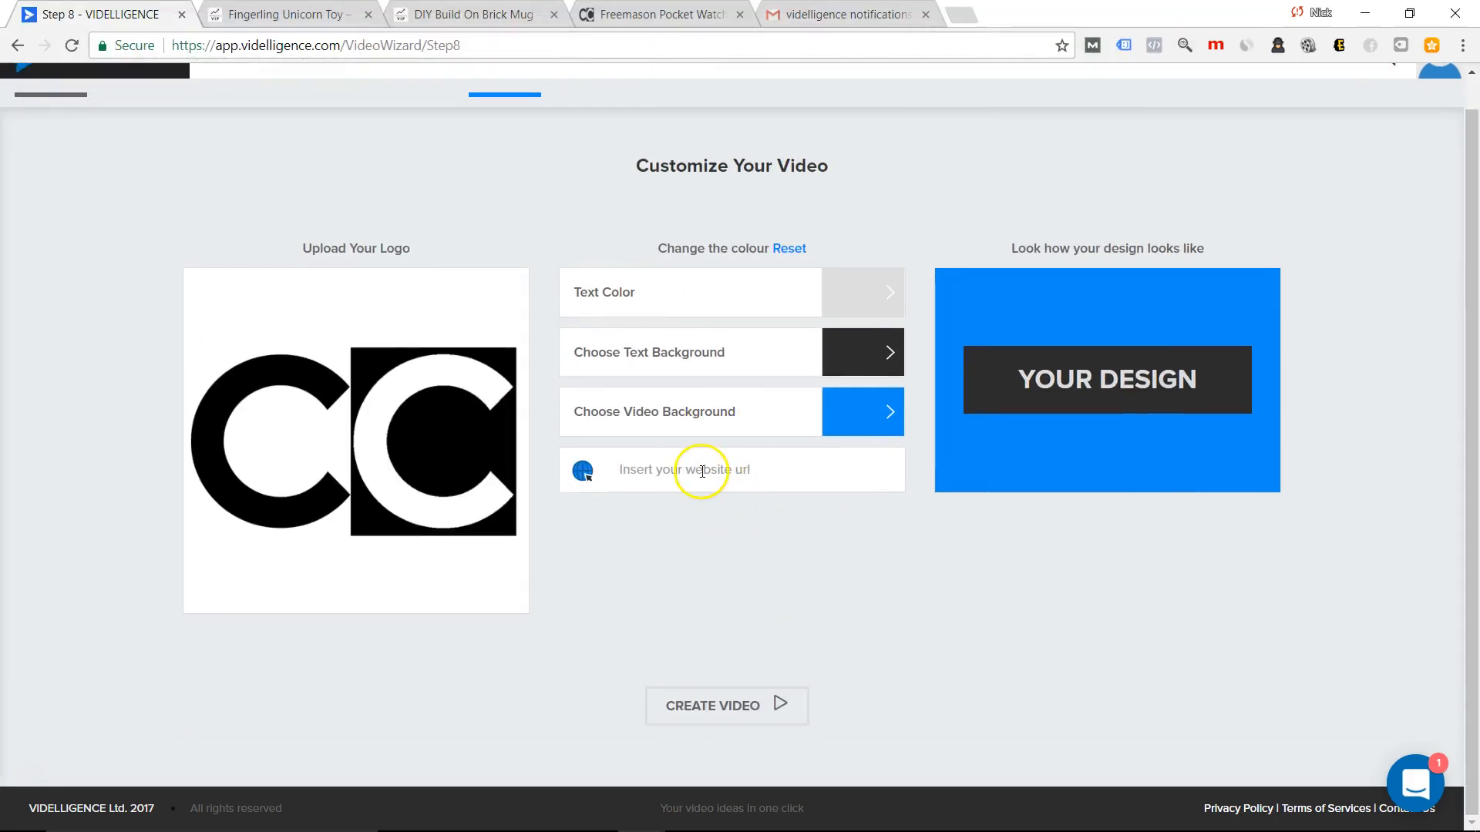
{"action": "type", "text": "collectivecultures.com"}
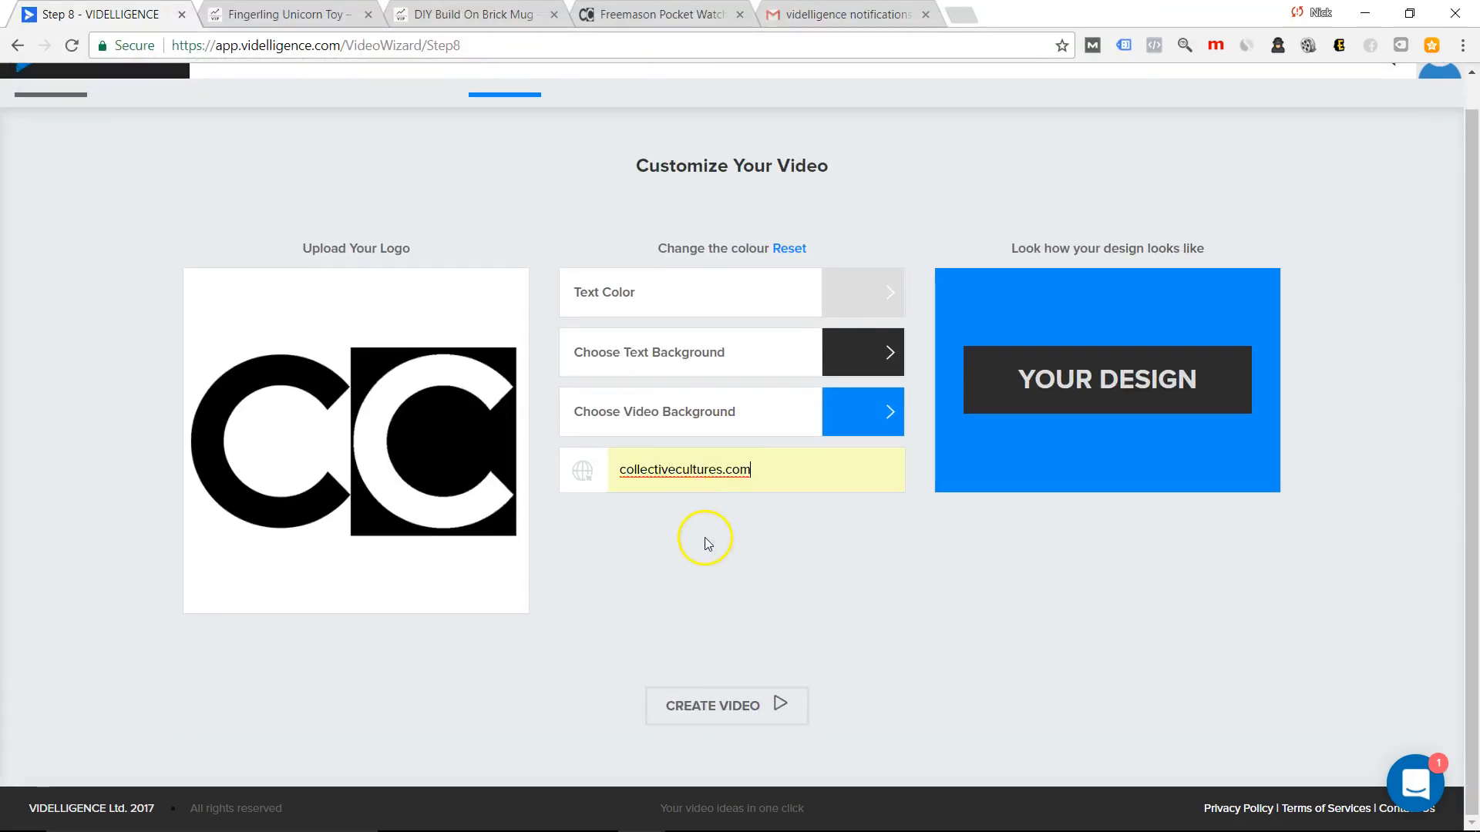
{"action": "left_click", "coordinate": [725, 704]}
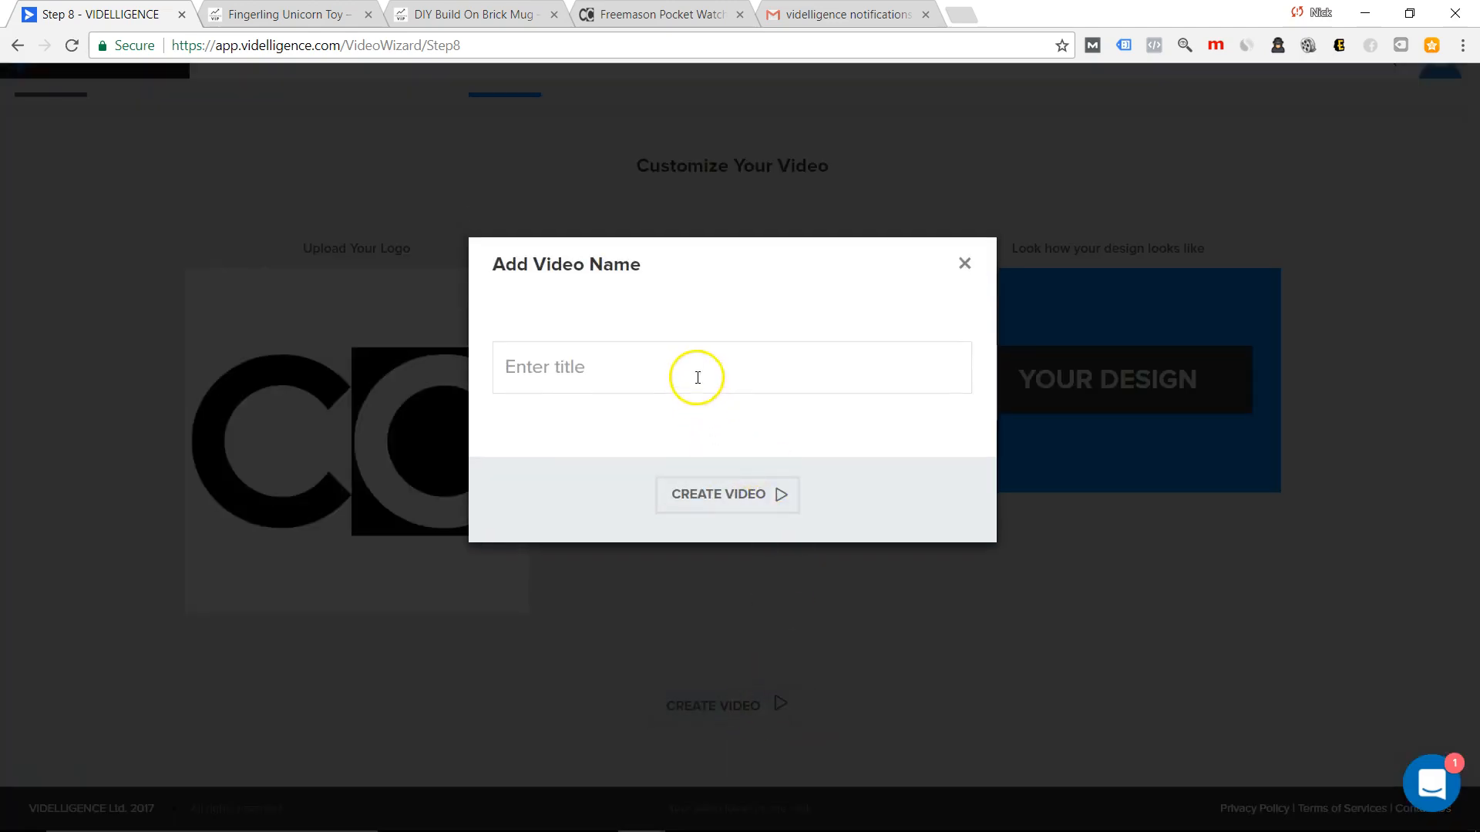
Name the video Brick Mug and confirm its creation.
{"action": "type", "text": "Bruick"}
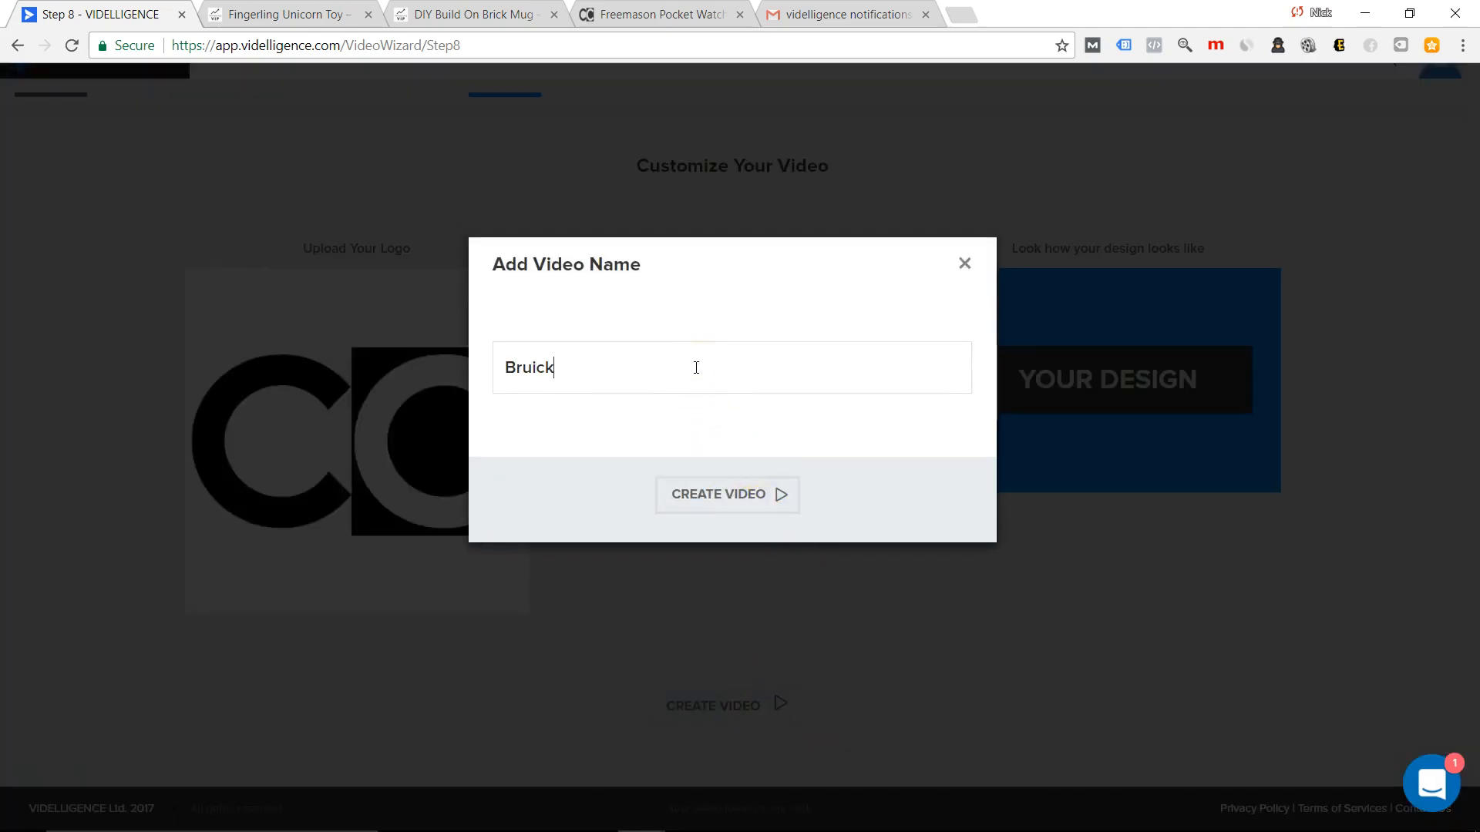
{"action": "type", "text": "Brick Mug"}
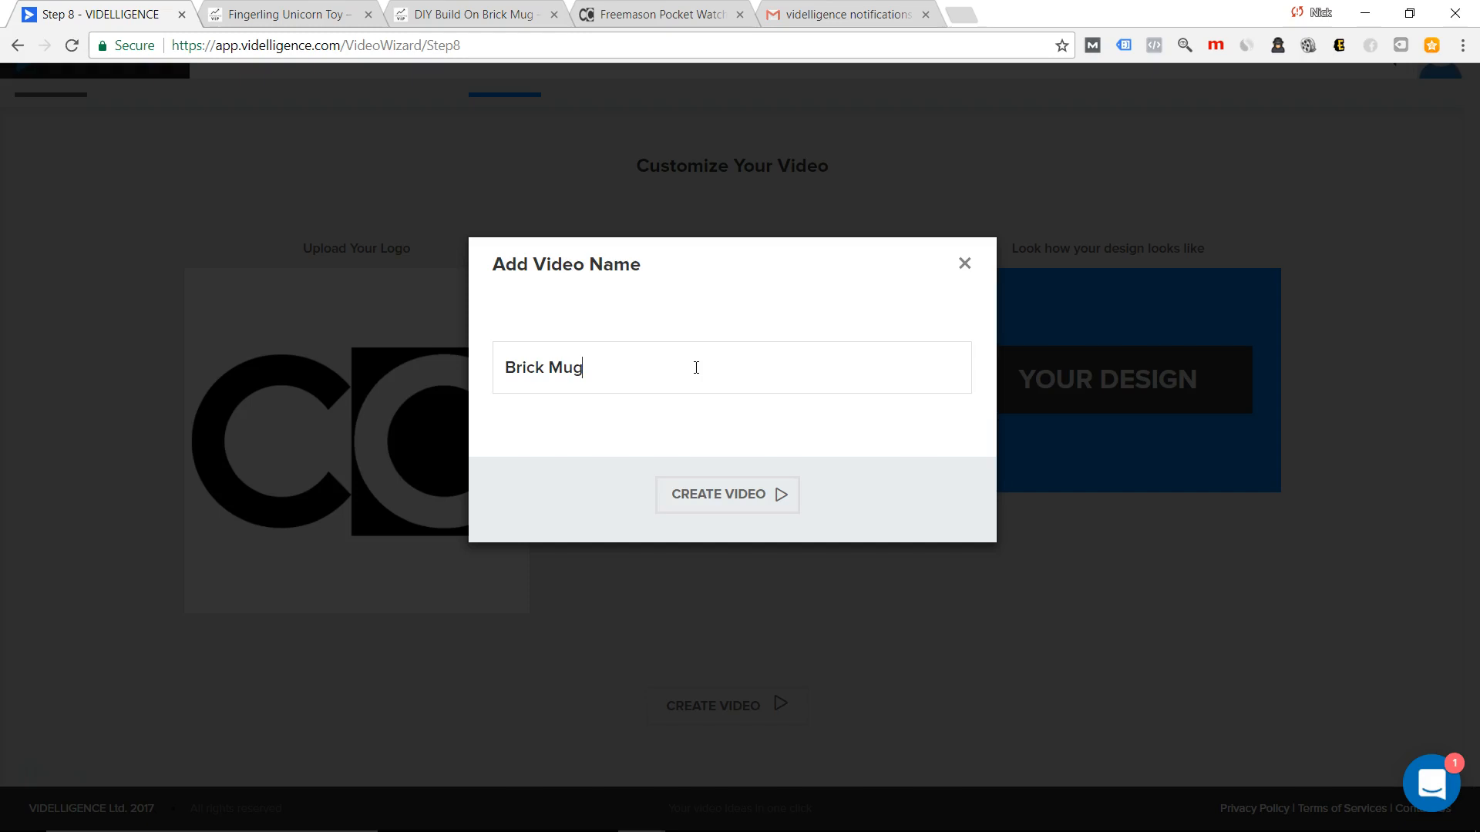
{"action": "left_click", "coordinate": [726, 495]}
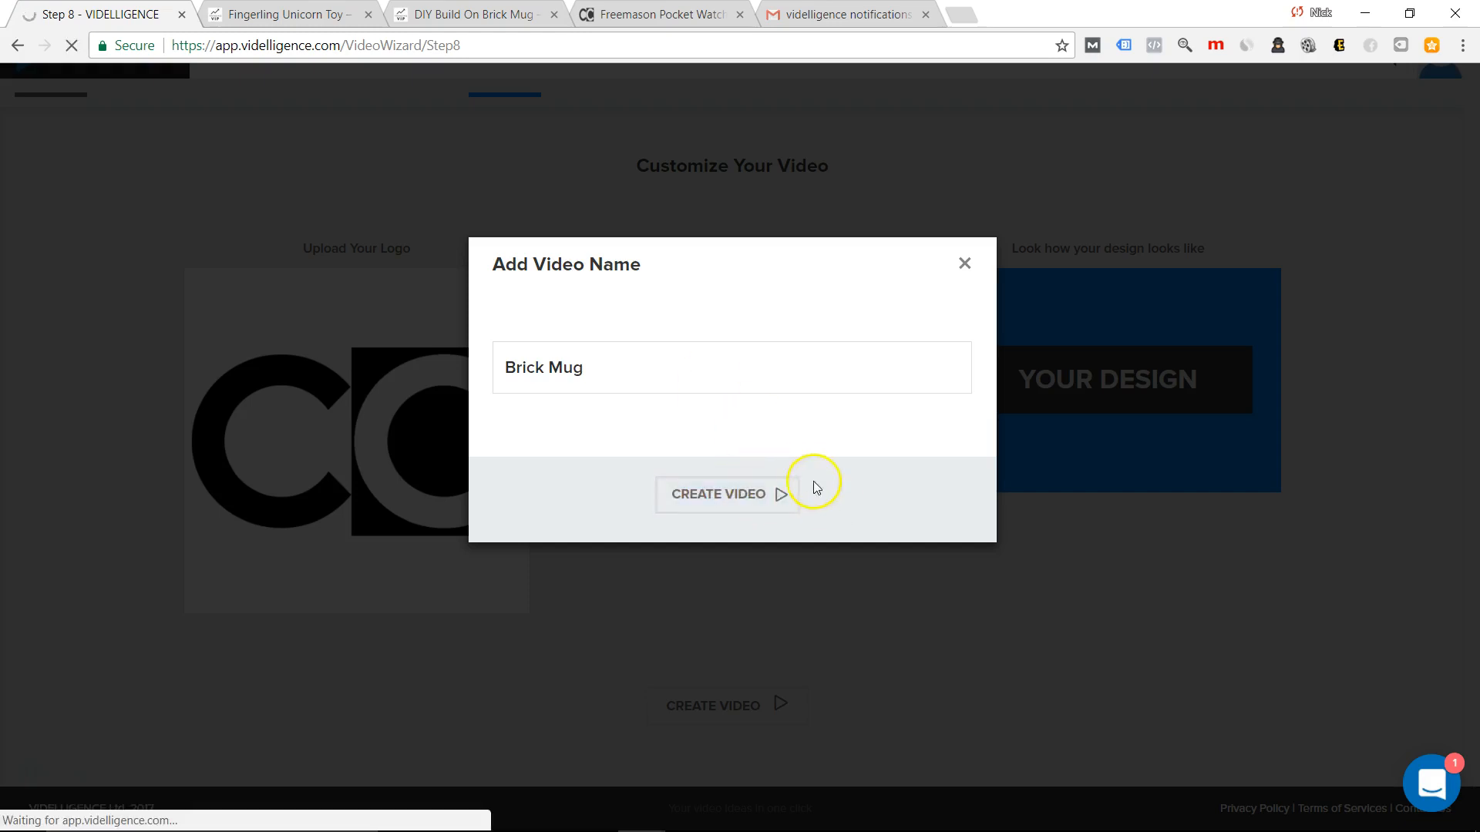
{"action": "left_click", "coordinate": [717, 494]}
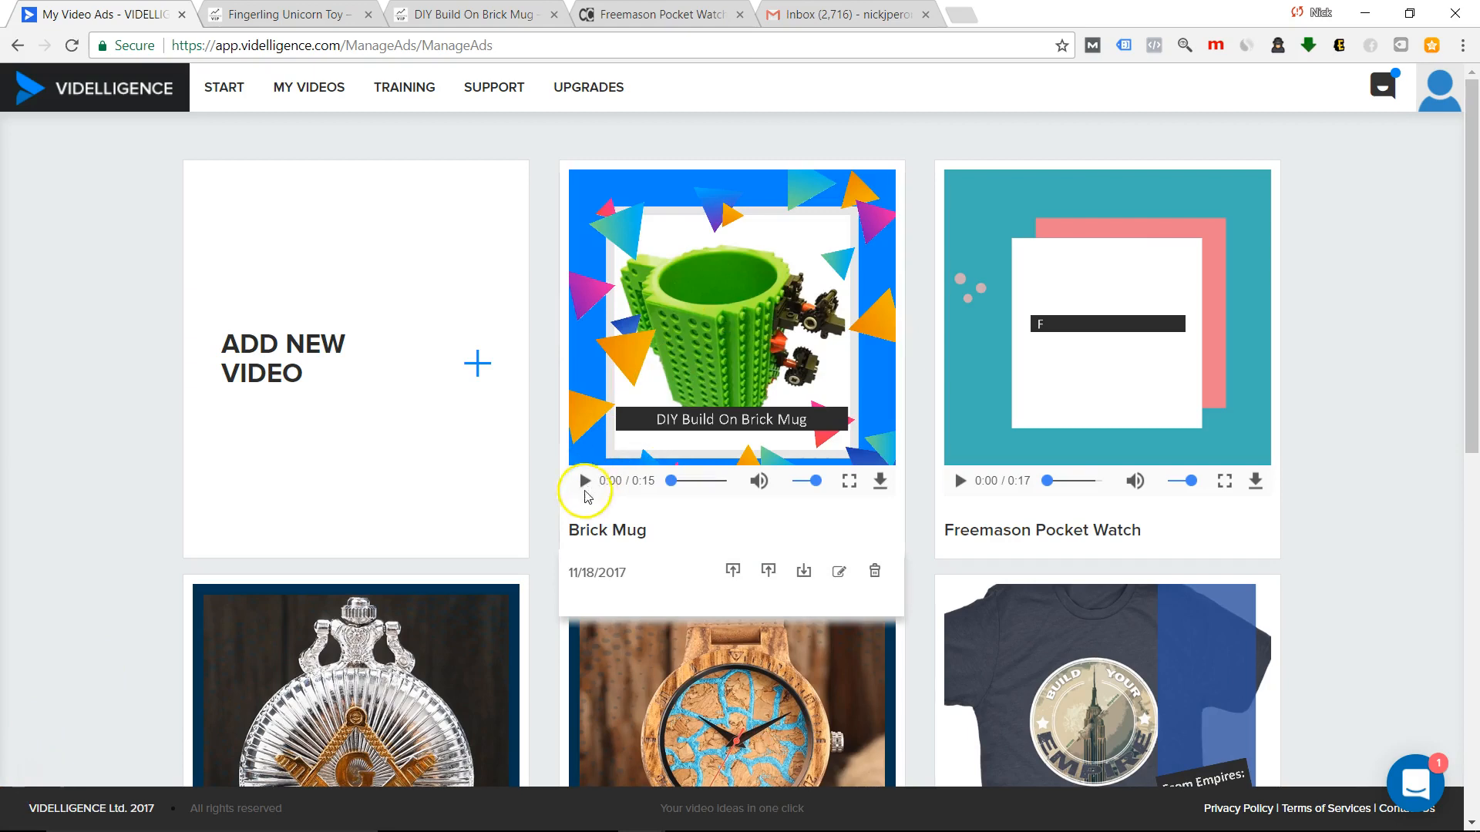
Play the new Brick Mug ad to its closing logo, then reopen it for editing.
{"action": "left_click", "coordinate": [584, 481]}
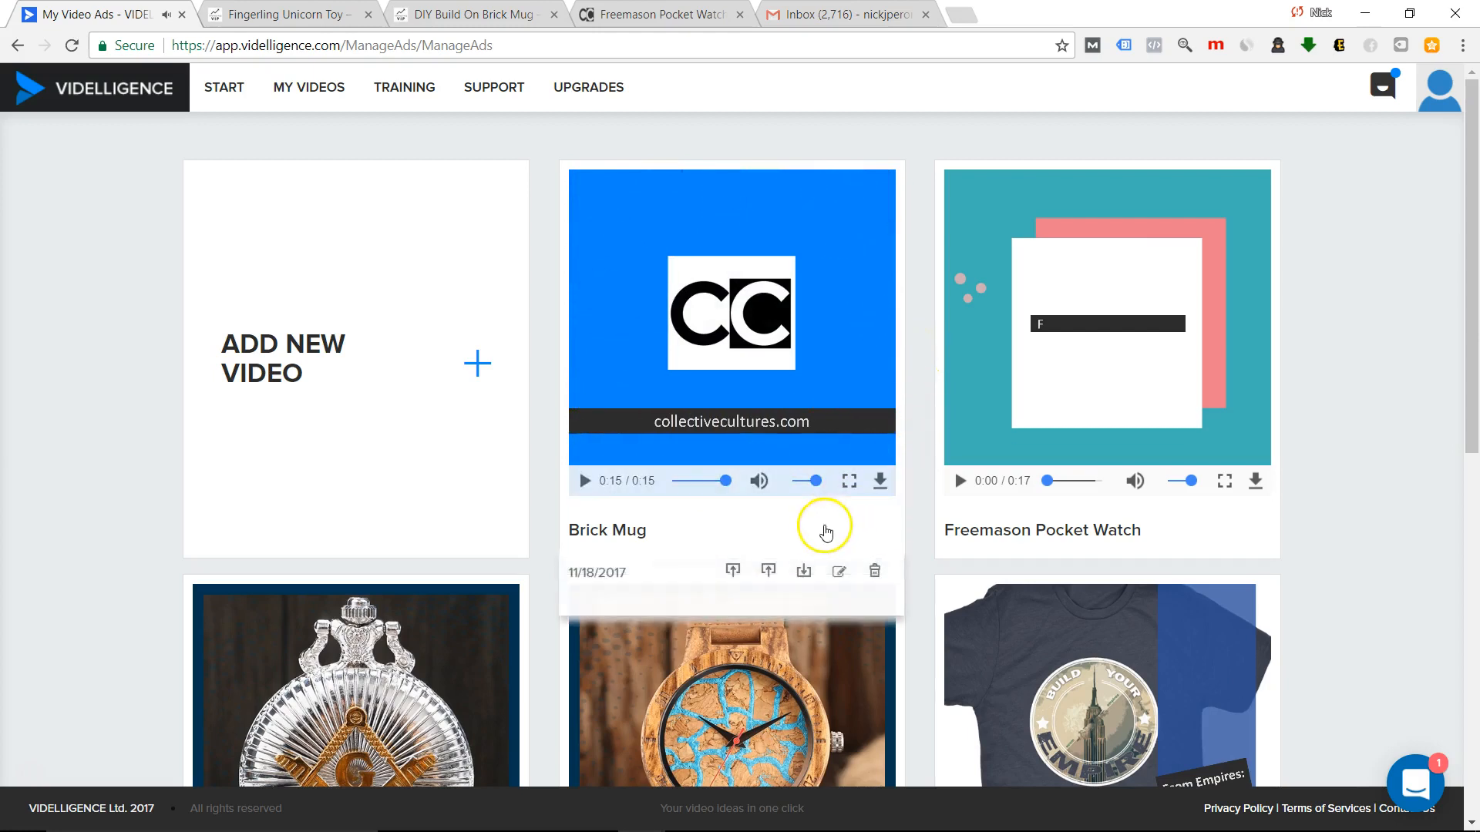
{"action": "left_click", "coordinate": [838, 571]}
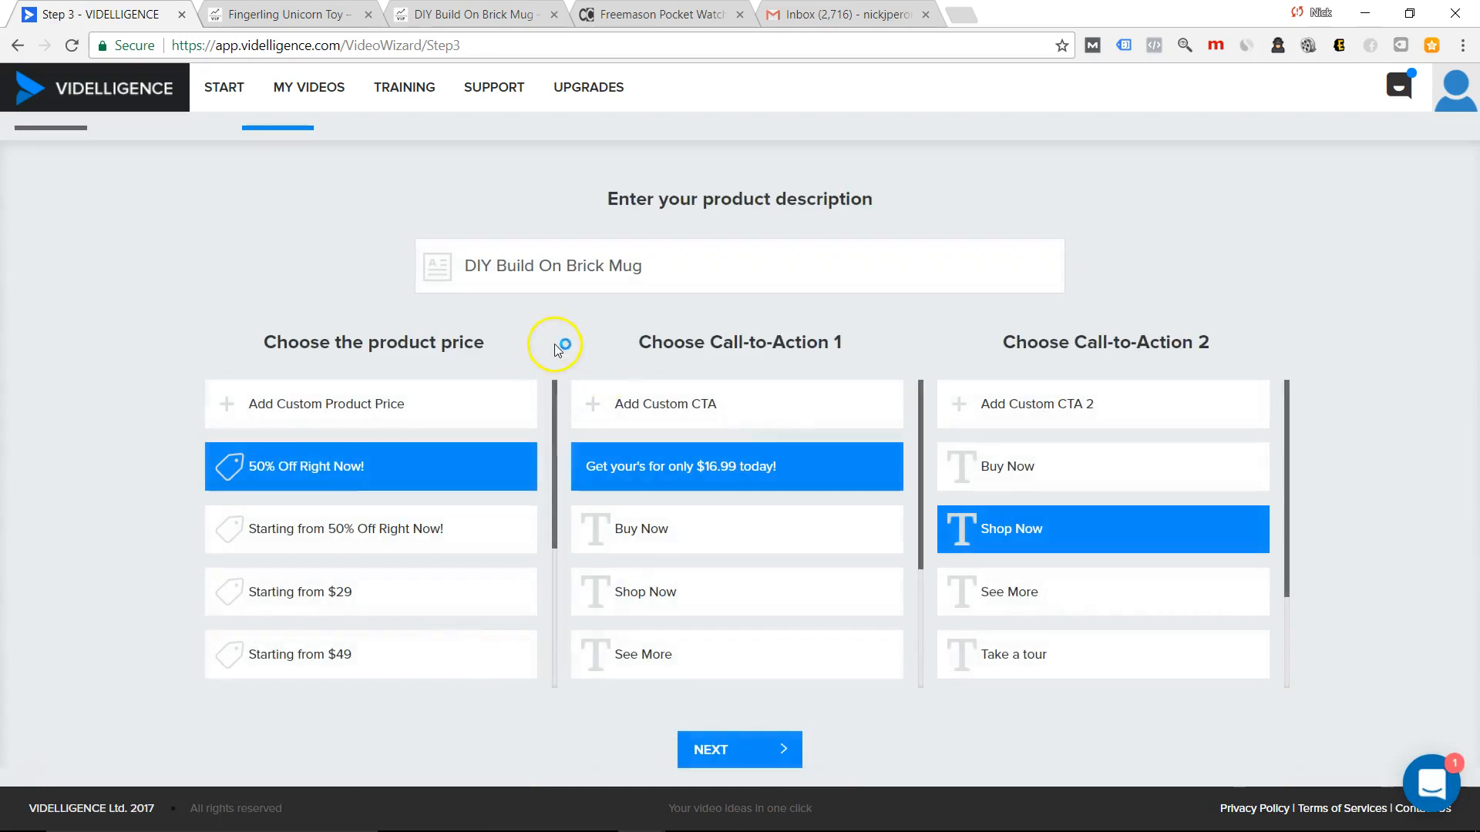
Advance the Brick Mug wizard to image selection, then bring up an AliExpress search for lego mugs.
{"action": "scroll", "scroll_direction": "down", "scroll_amount": 3}
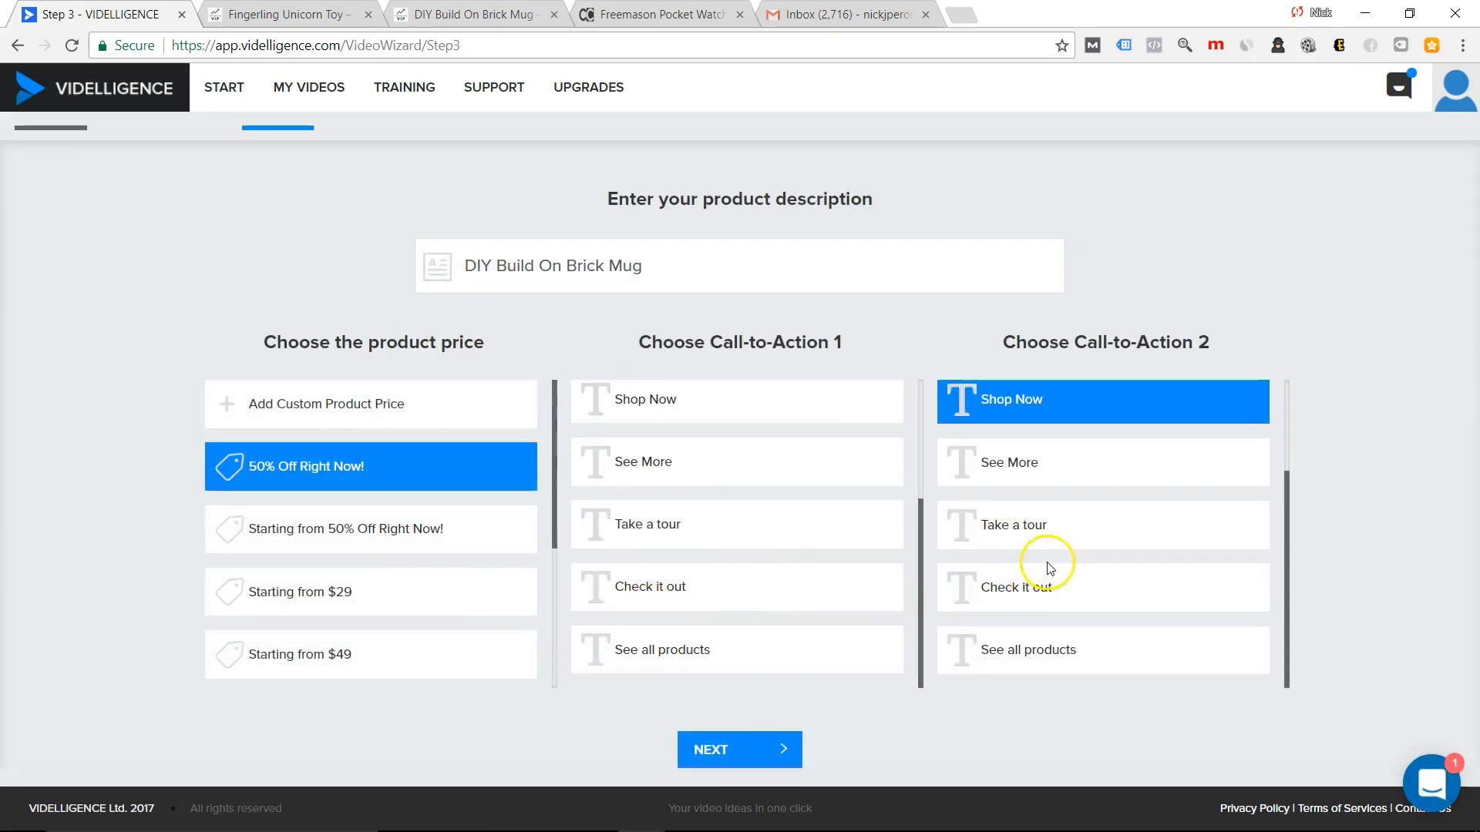
{"action": "scroll", "scroll_direction": "down", "scroll_amount": 3}
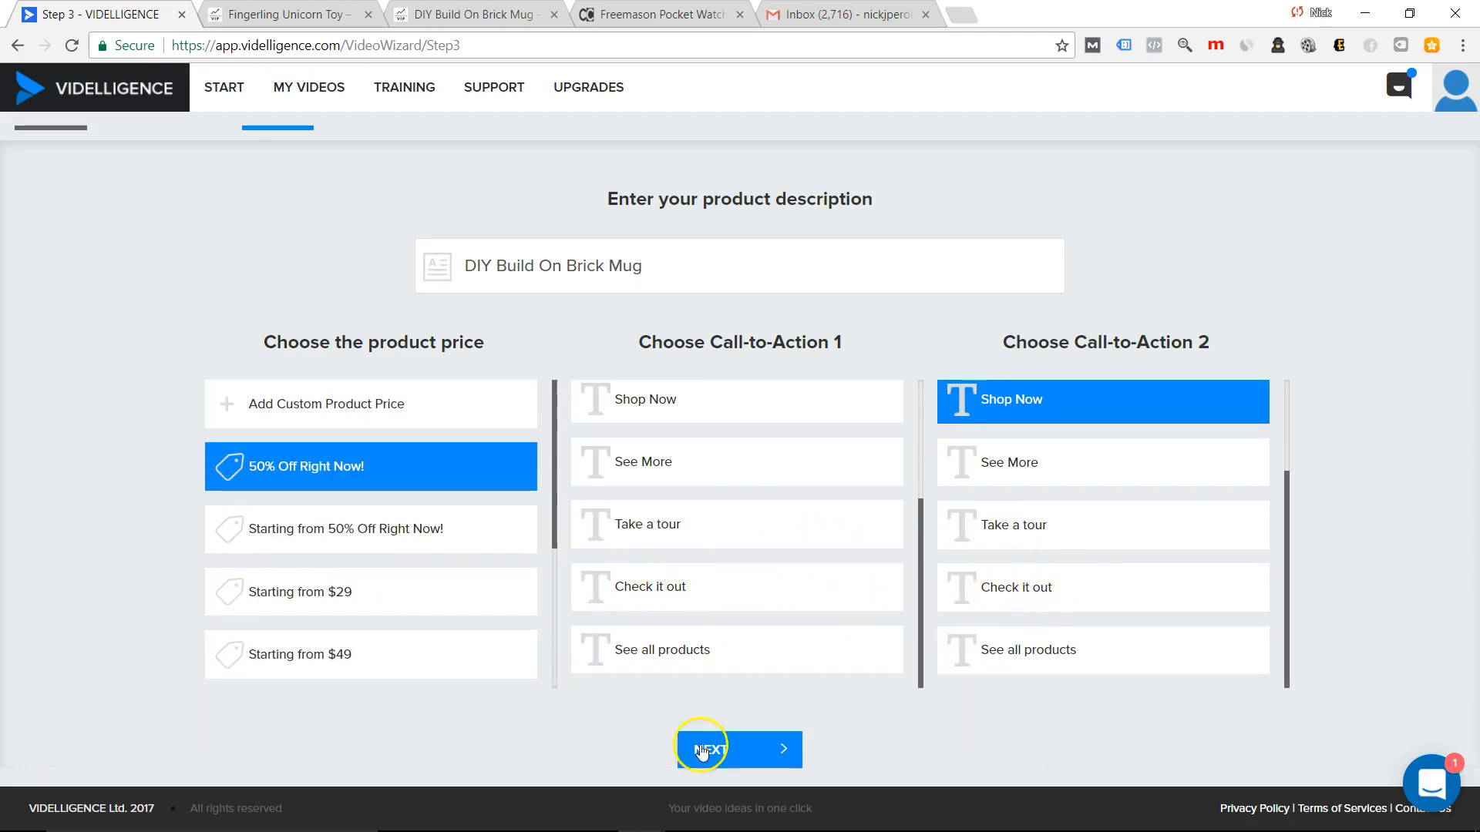
{"action": "left_click", "coordinate": [738, 749]}
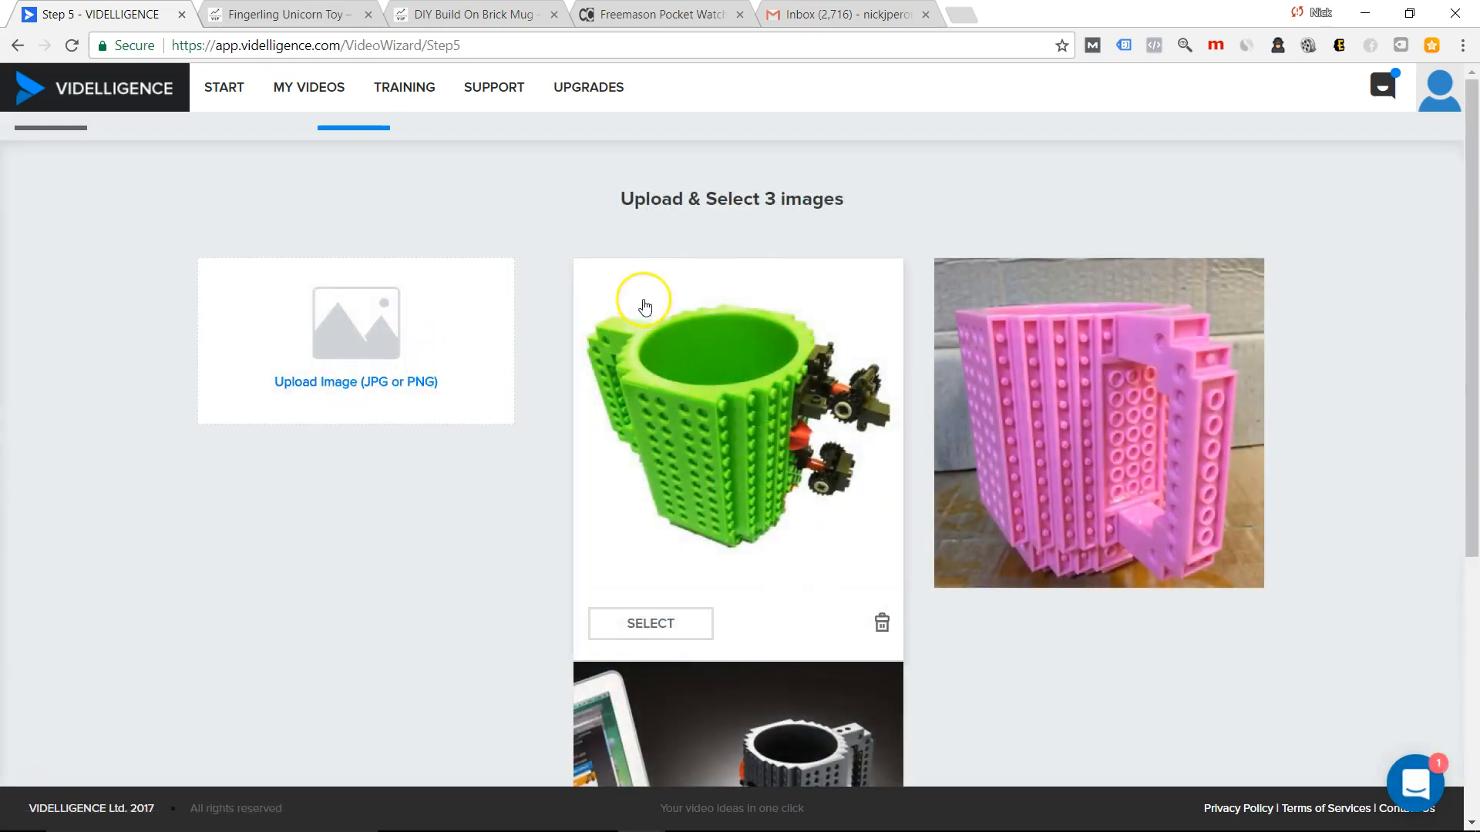
{"action": "mouse_move", "coordinate": [752, 282]}
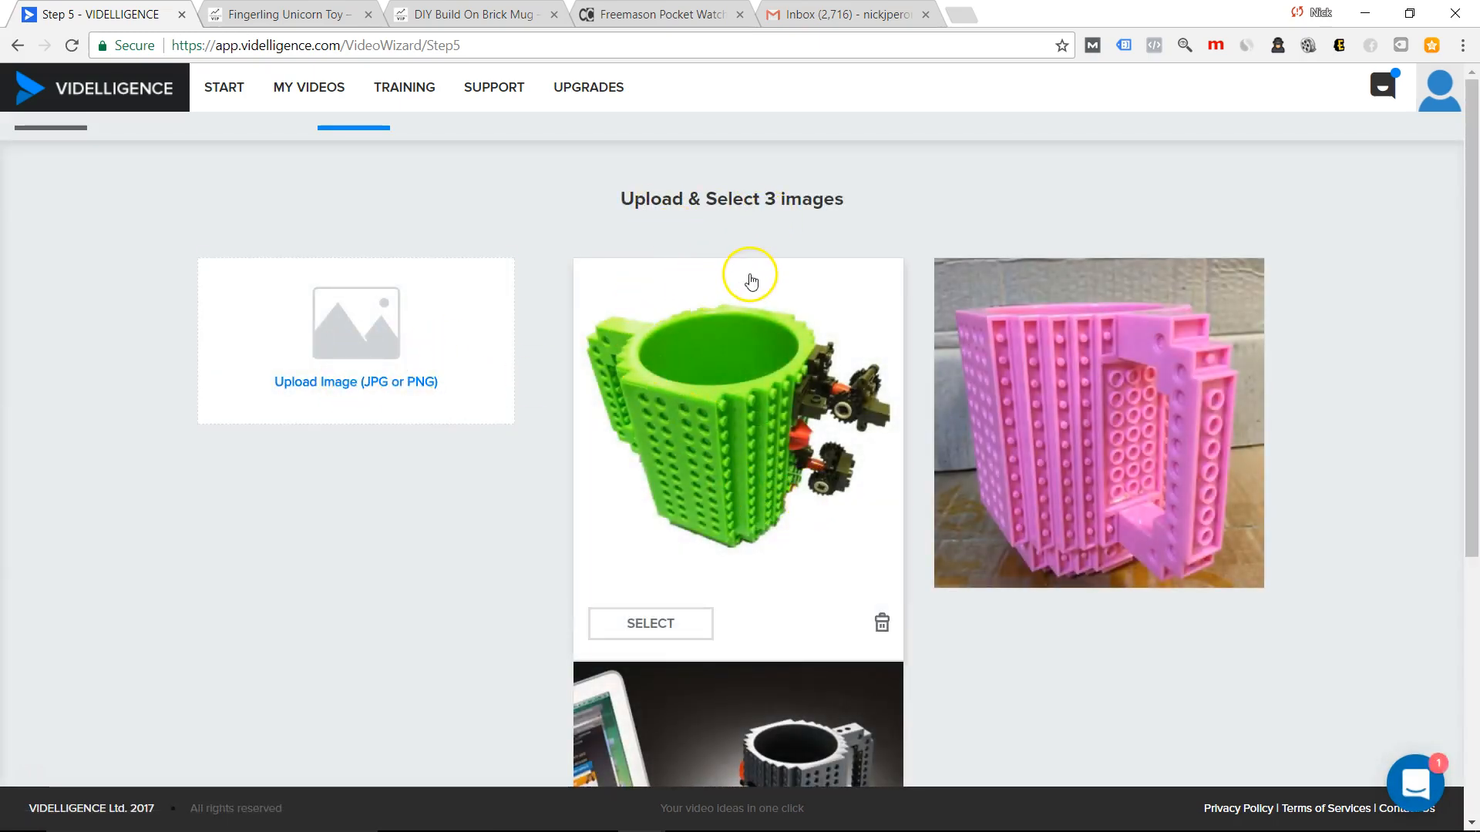
{"action": "mouse_move", "coordinate": [42, 783]}
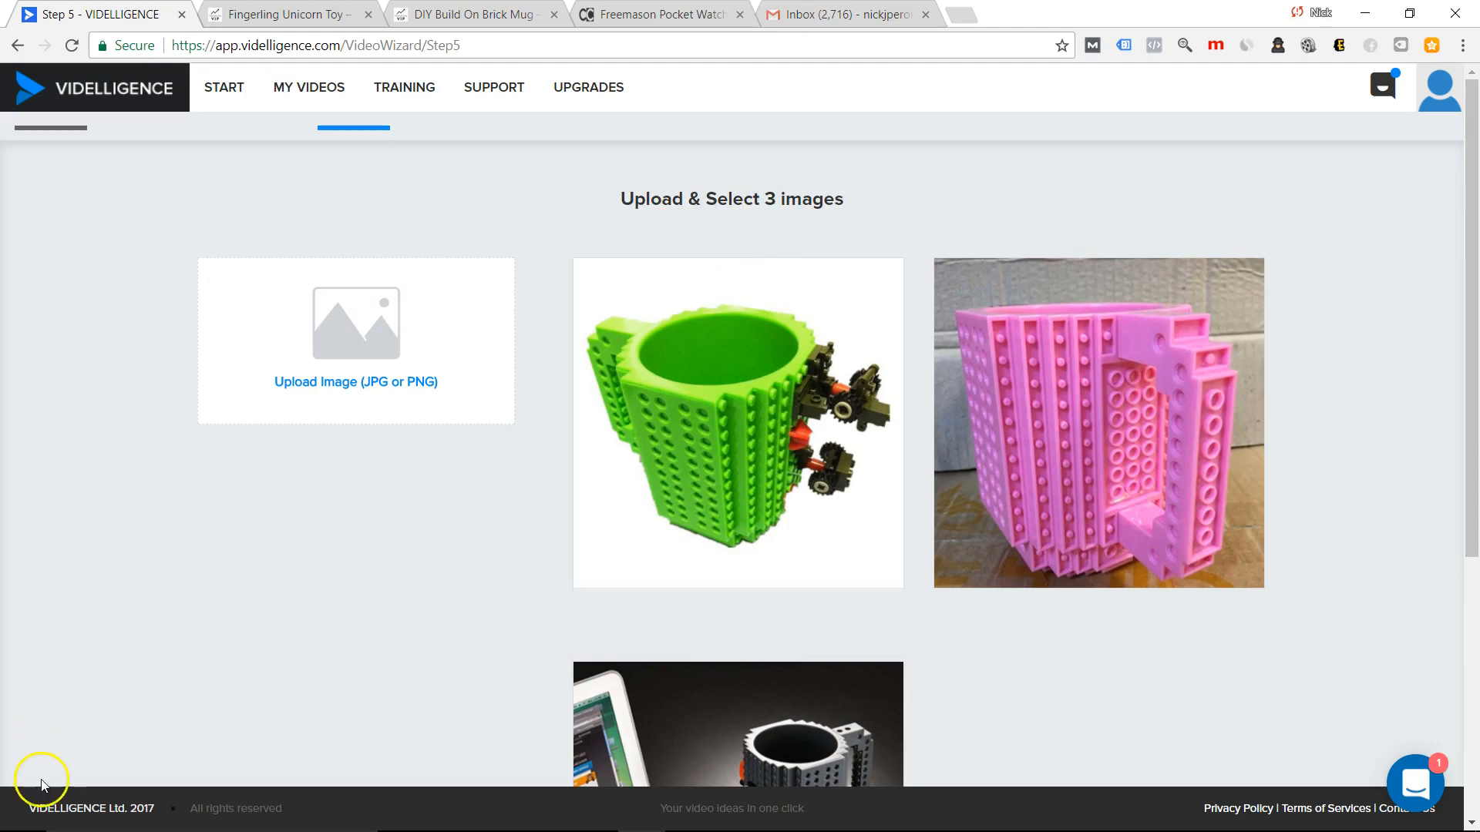
{"action": "left_click", "coordinate": [1028, 14]}
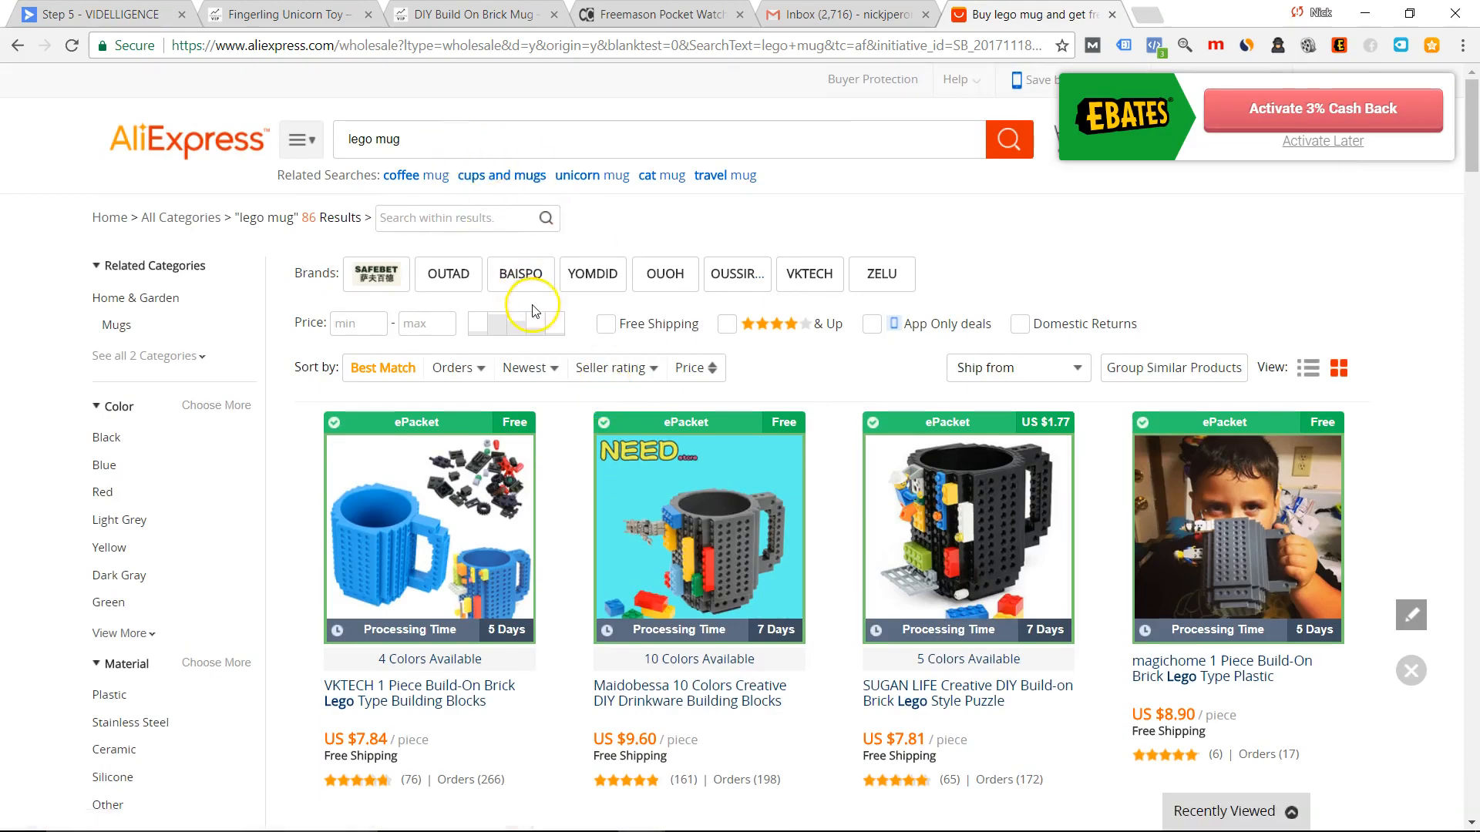
Sort the lego mug results by orders and open the top $7.97 VKTECH brick mug listing.
{"action": "scroll", "scroll_direction": "down", "scroll_amount": 3}
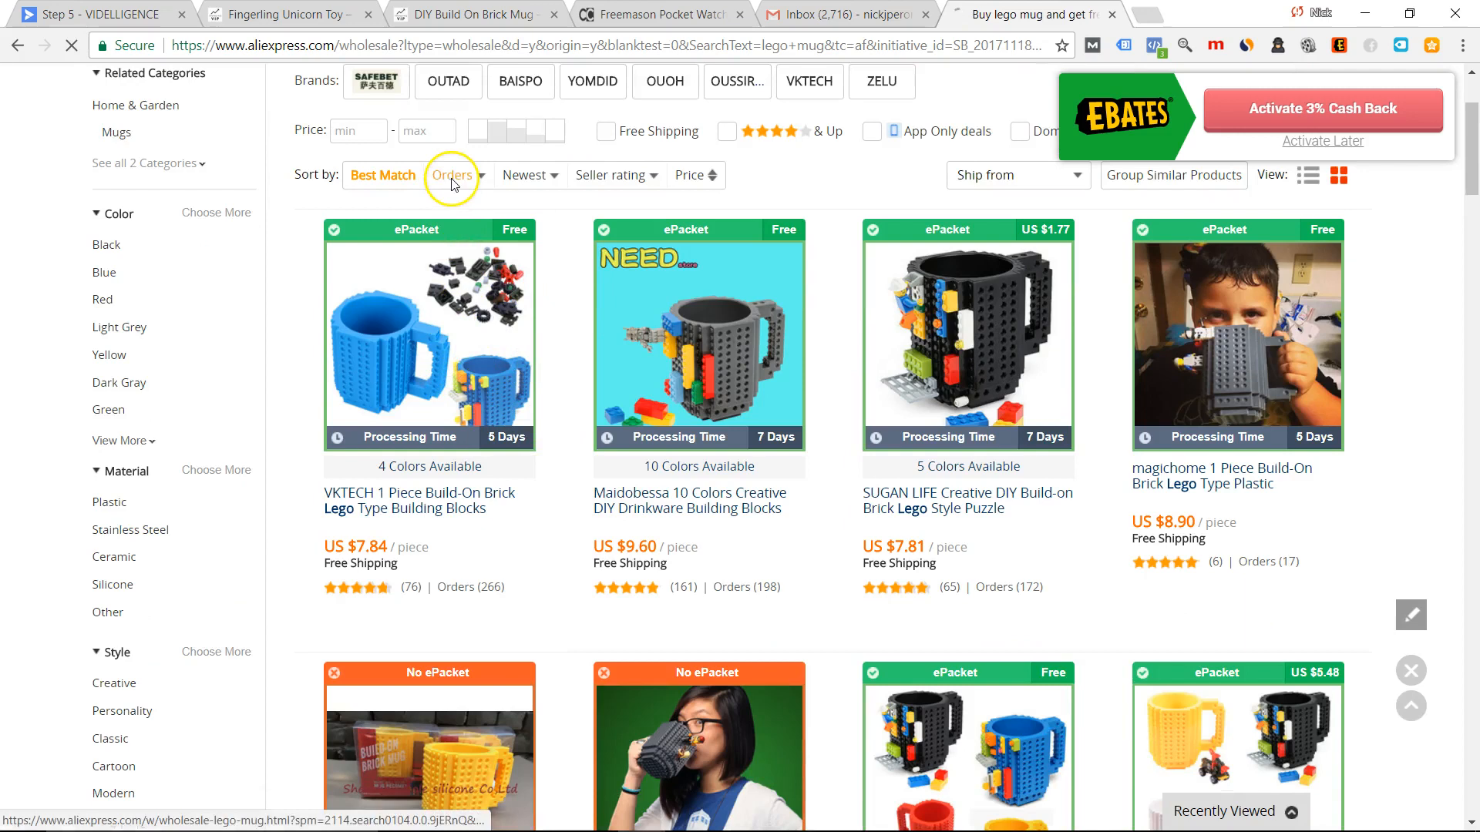
{"action": "left_click", "coordinate": [452, 174]}
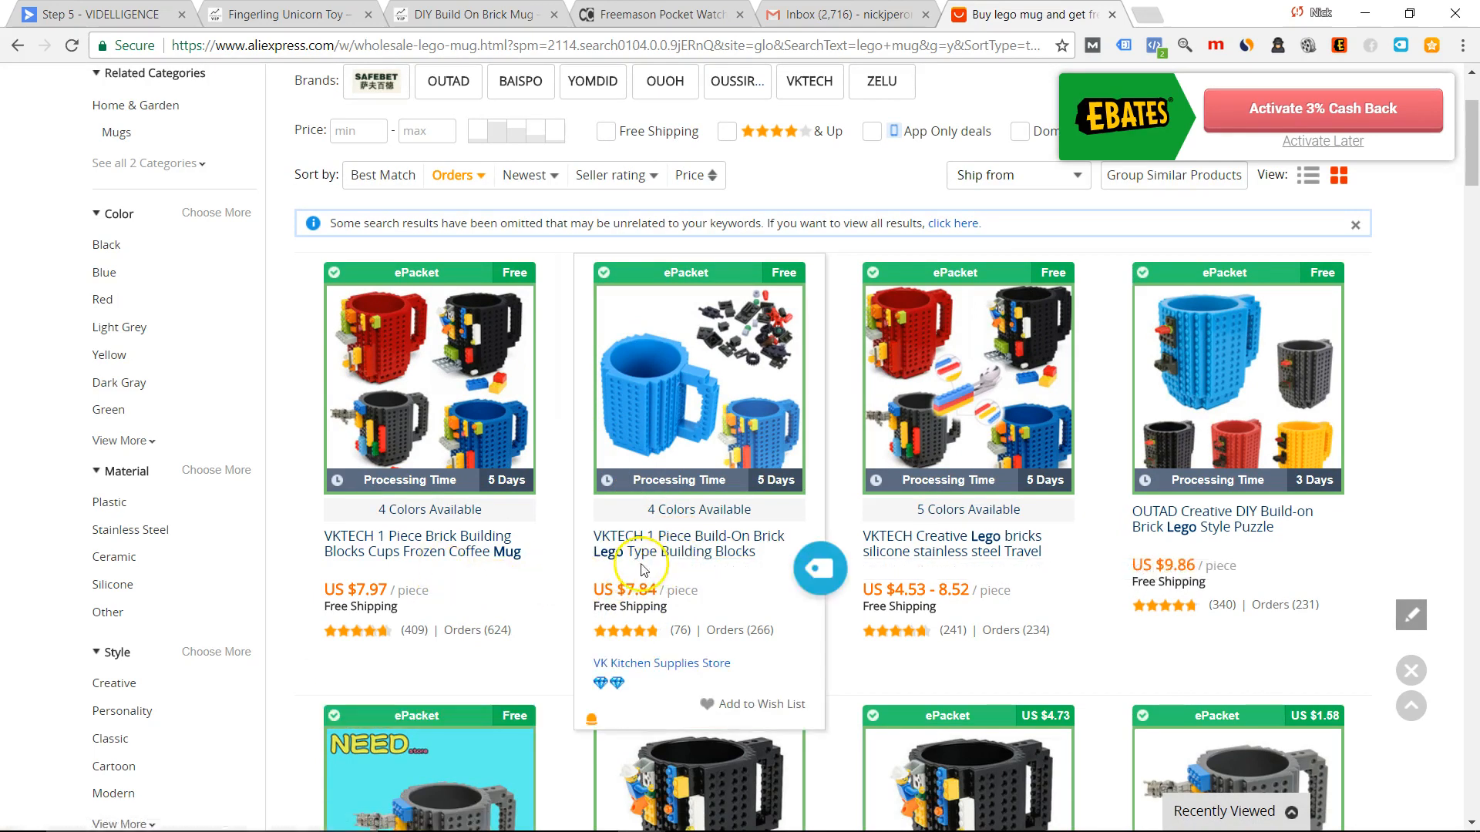
{"action": "mouse_move", "coordinate": [342, 681]}
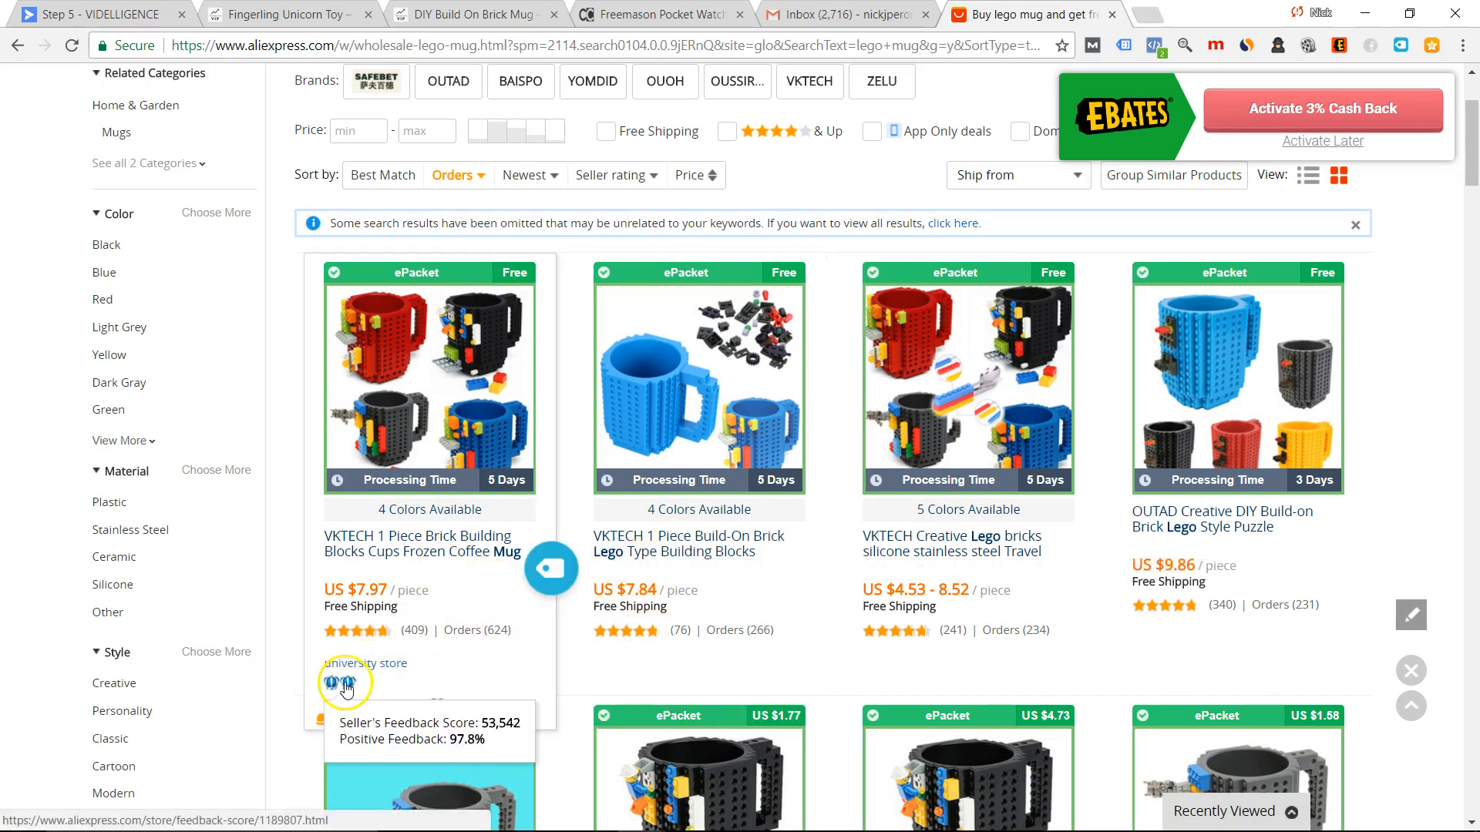
{"action": "mouse_move", "coordinate": [609, 552]}
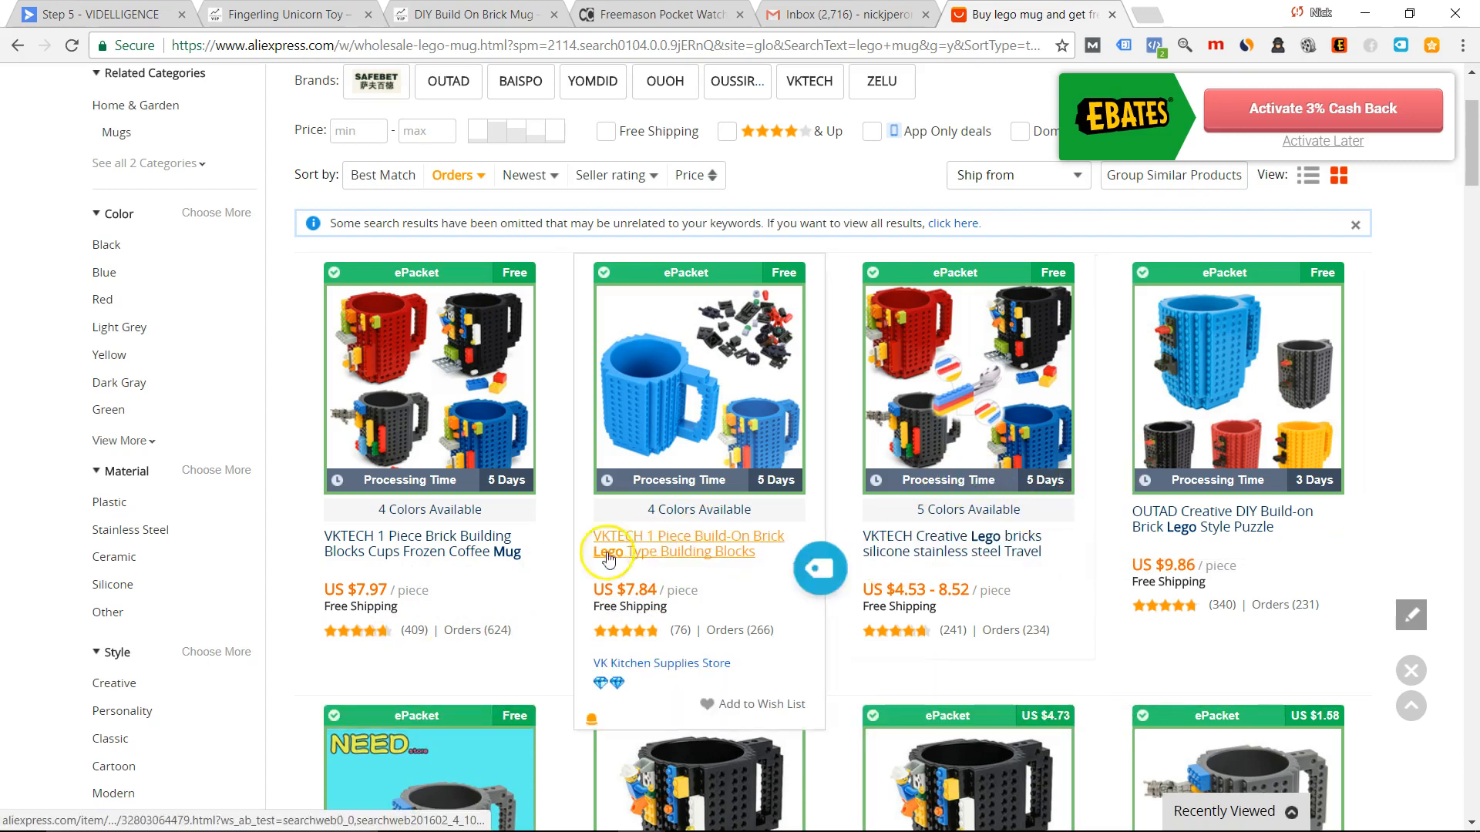
{"action": "left_click", "coordinate": [688, 544]}
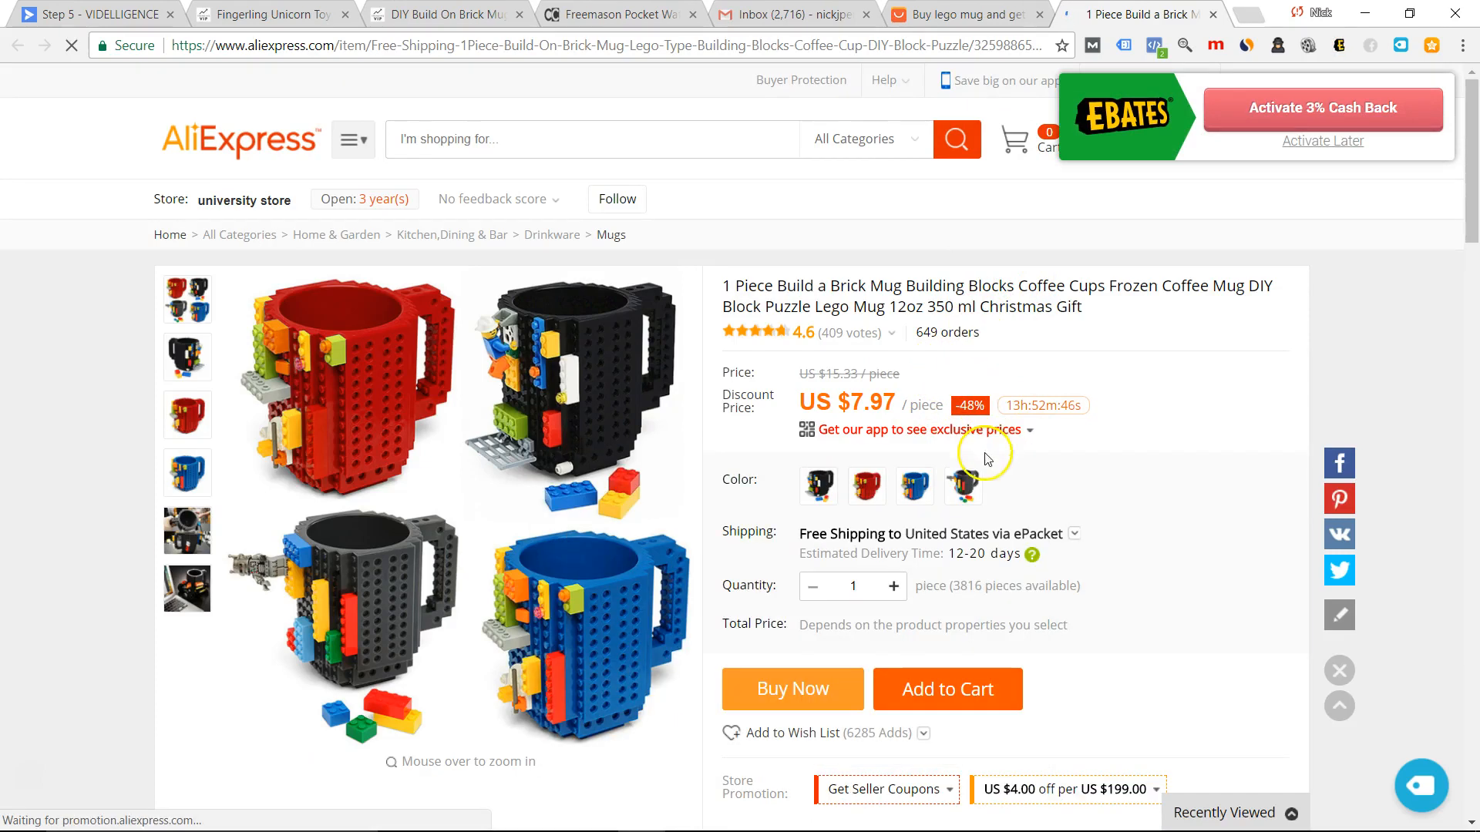
Browse the mug colour options and the listing's product detail photos.
{"action": "left_click", "coordinate": [864, 485]}
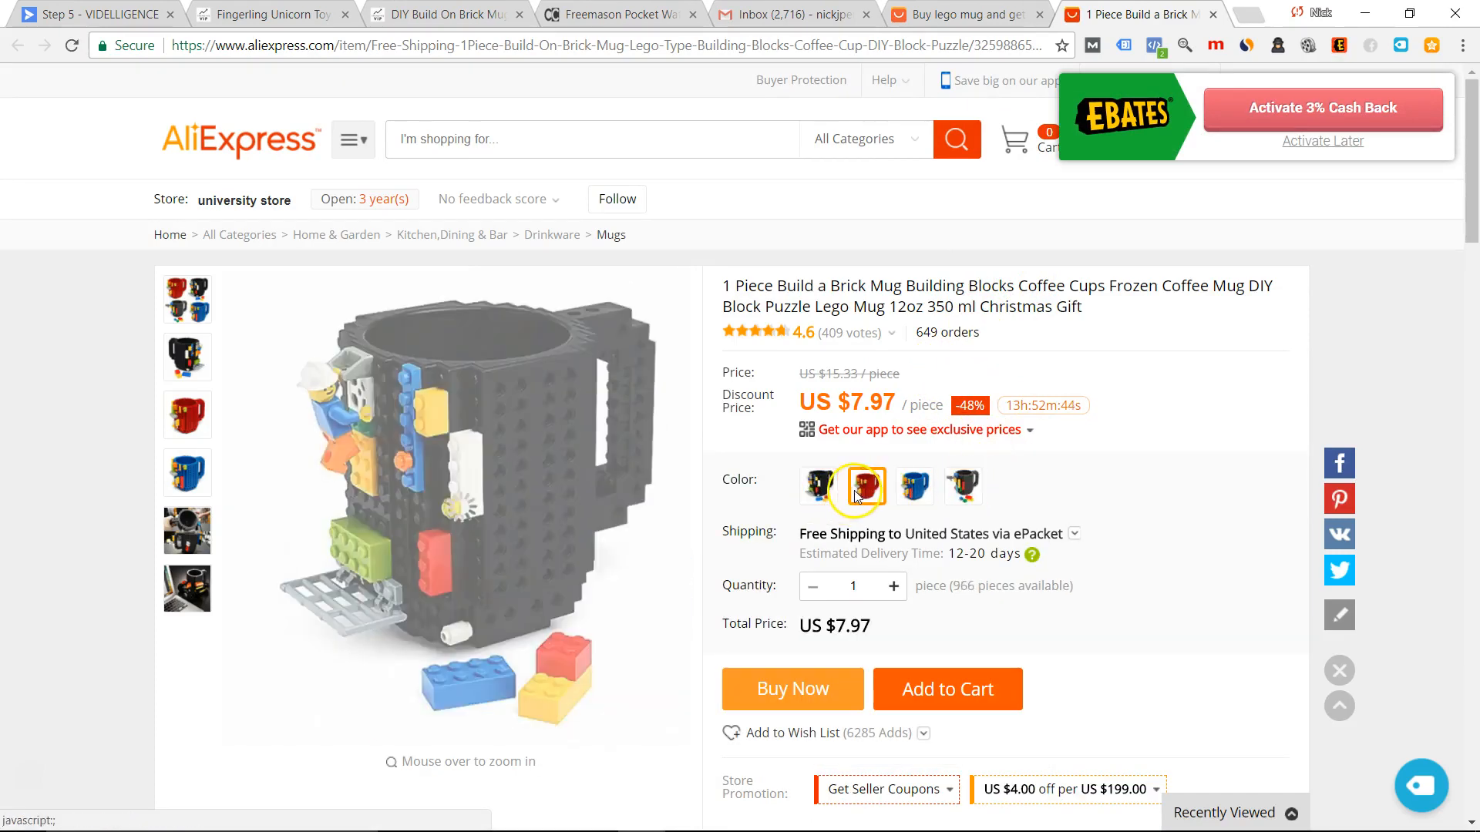
{"action": "left_click", "coordinate": [914, 485]}
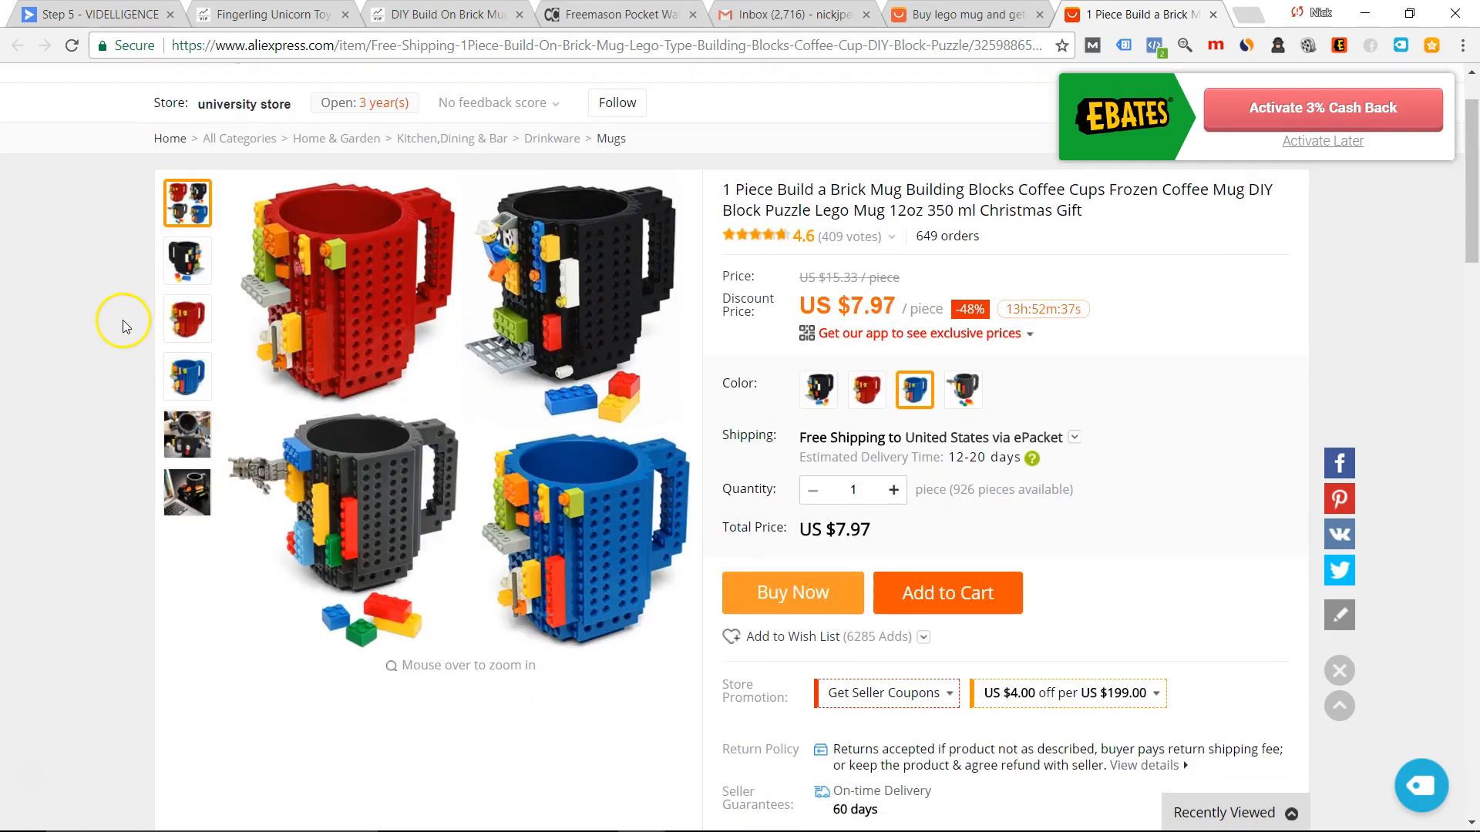
{"action": "scroll", "scroll_direction": "up", "scroll_amount": 3}
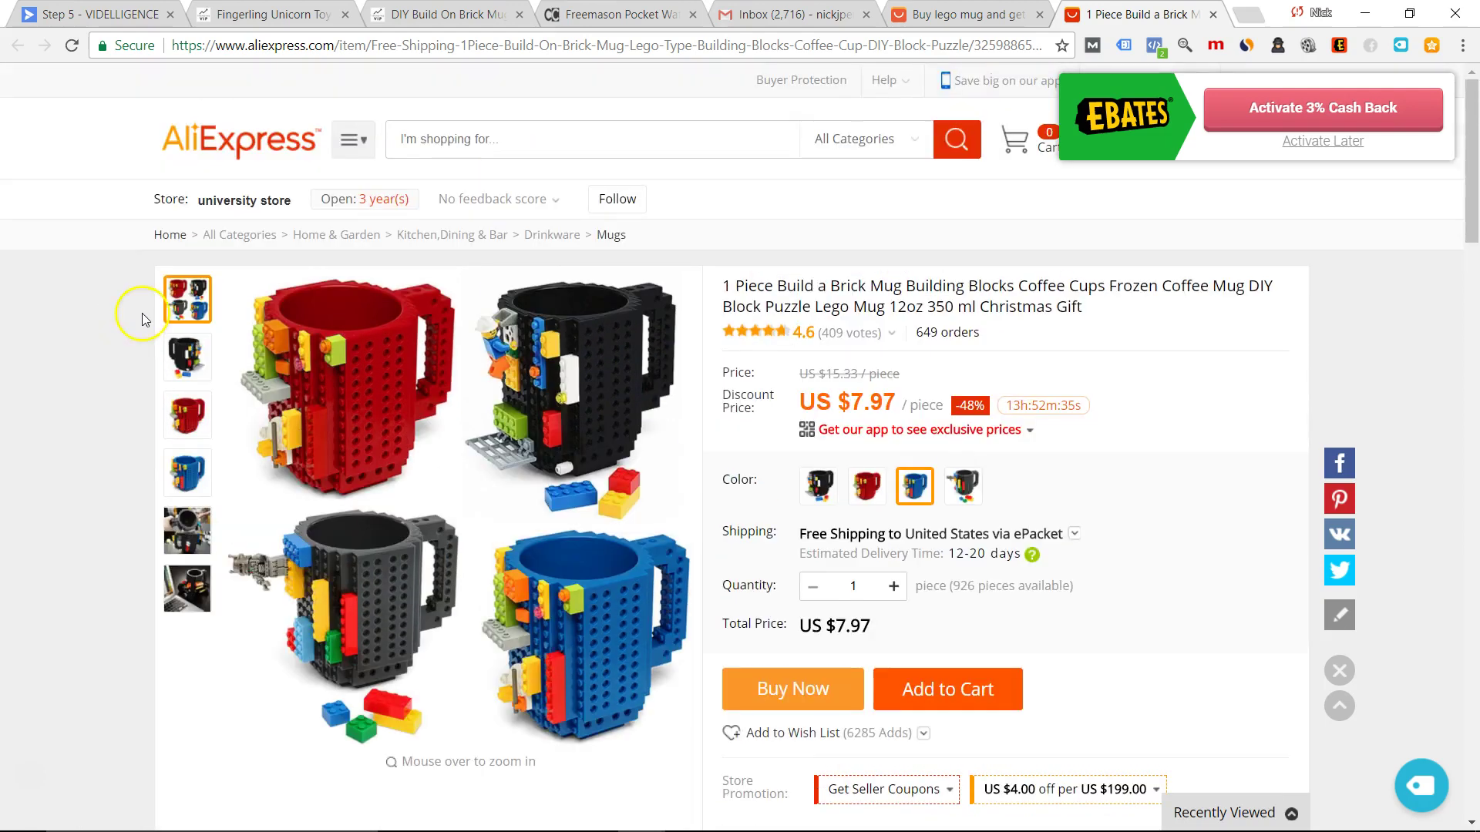
{"action": "scroll", "scroll_direction": "down", "scroll_amount": 3}
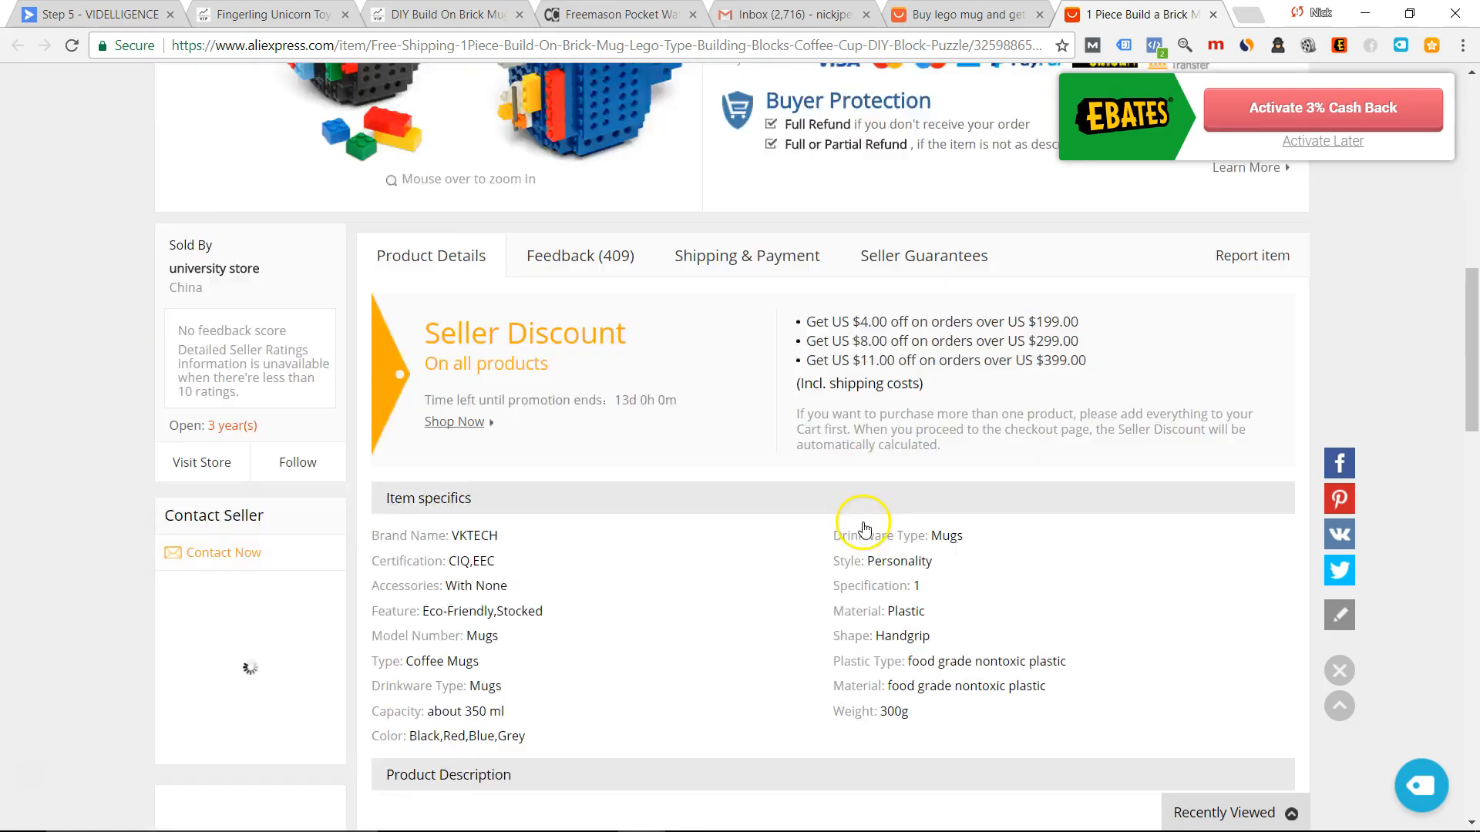
{"action": "scroll", "scroll_direction": "up", "scroll_amount": 3}
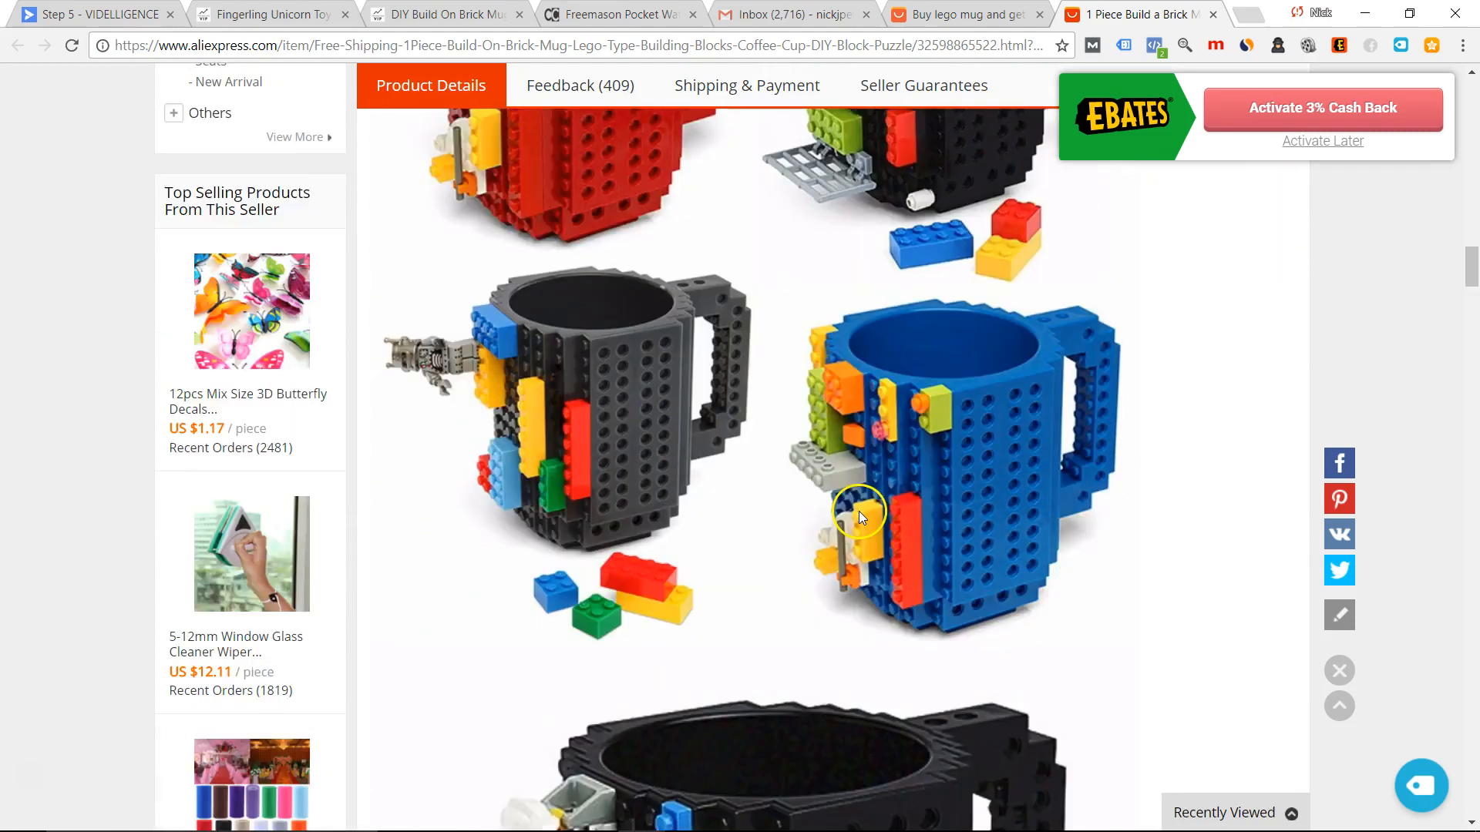
{"action": "scroll", "scroll_direction": "down", "scroll_amount": 3}
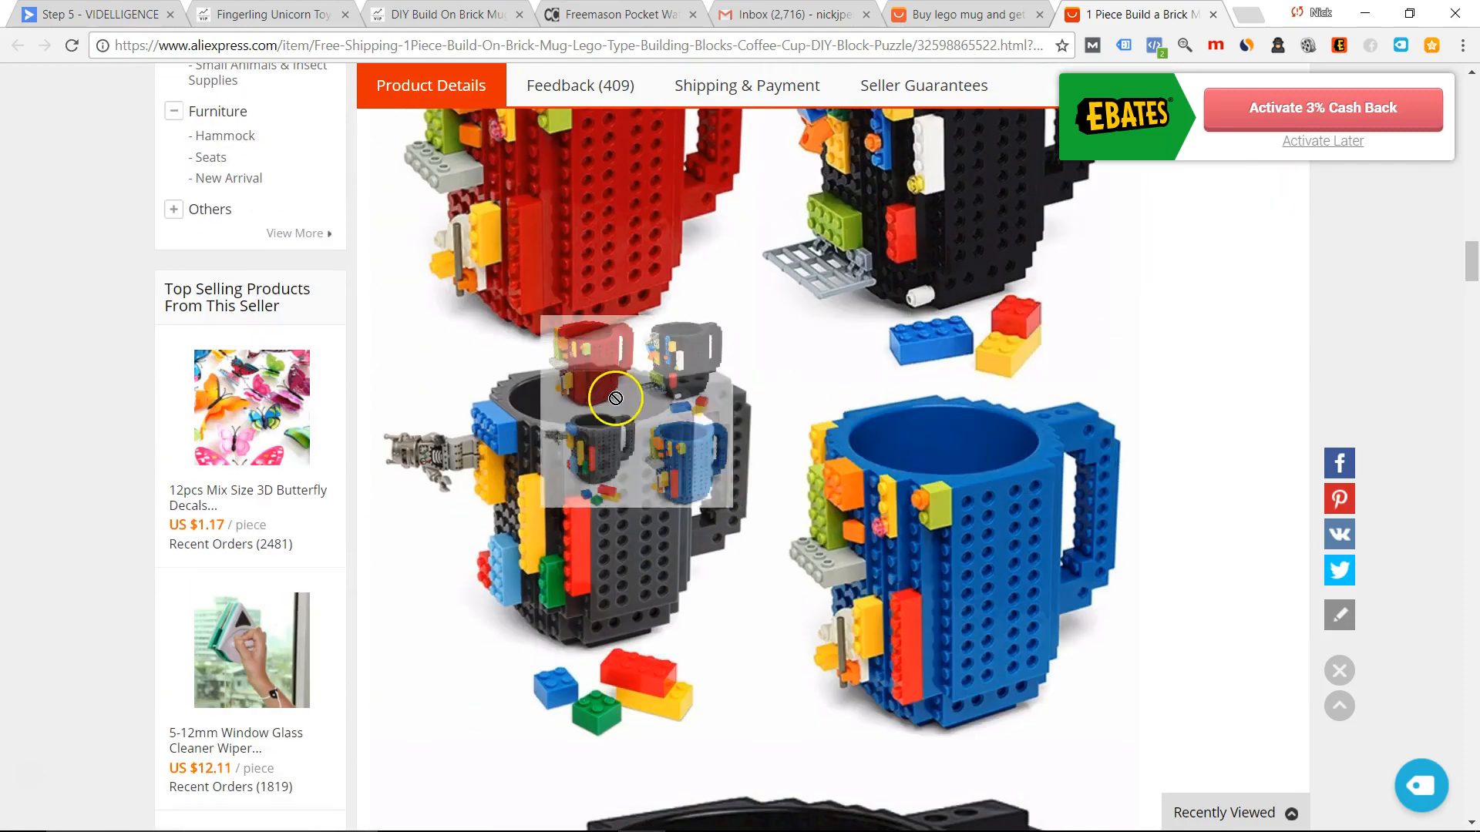
Save the four coloured brick mugs photo to the Desktop as a JPG.
{"action": "right_click", "coordinate": [613, 398]}
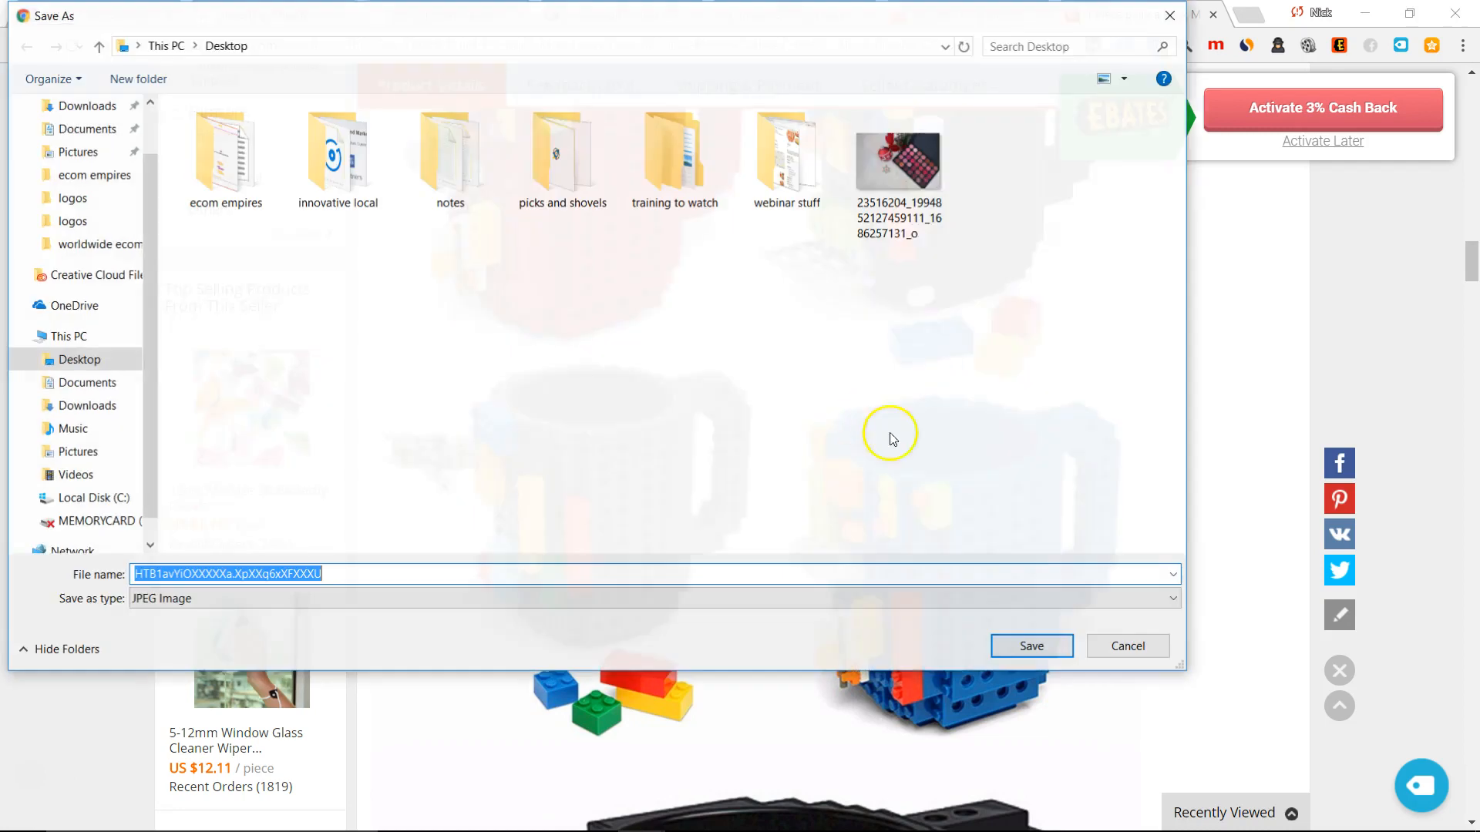
{"action": "left_click", "coordinate": [1030, 645]}
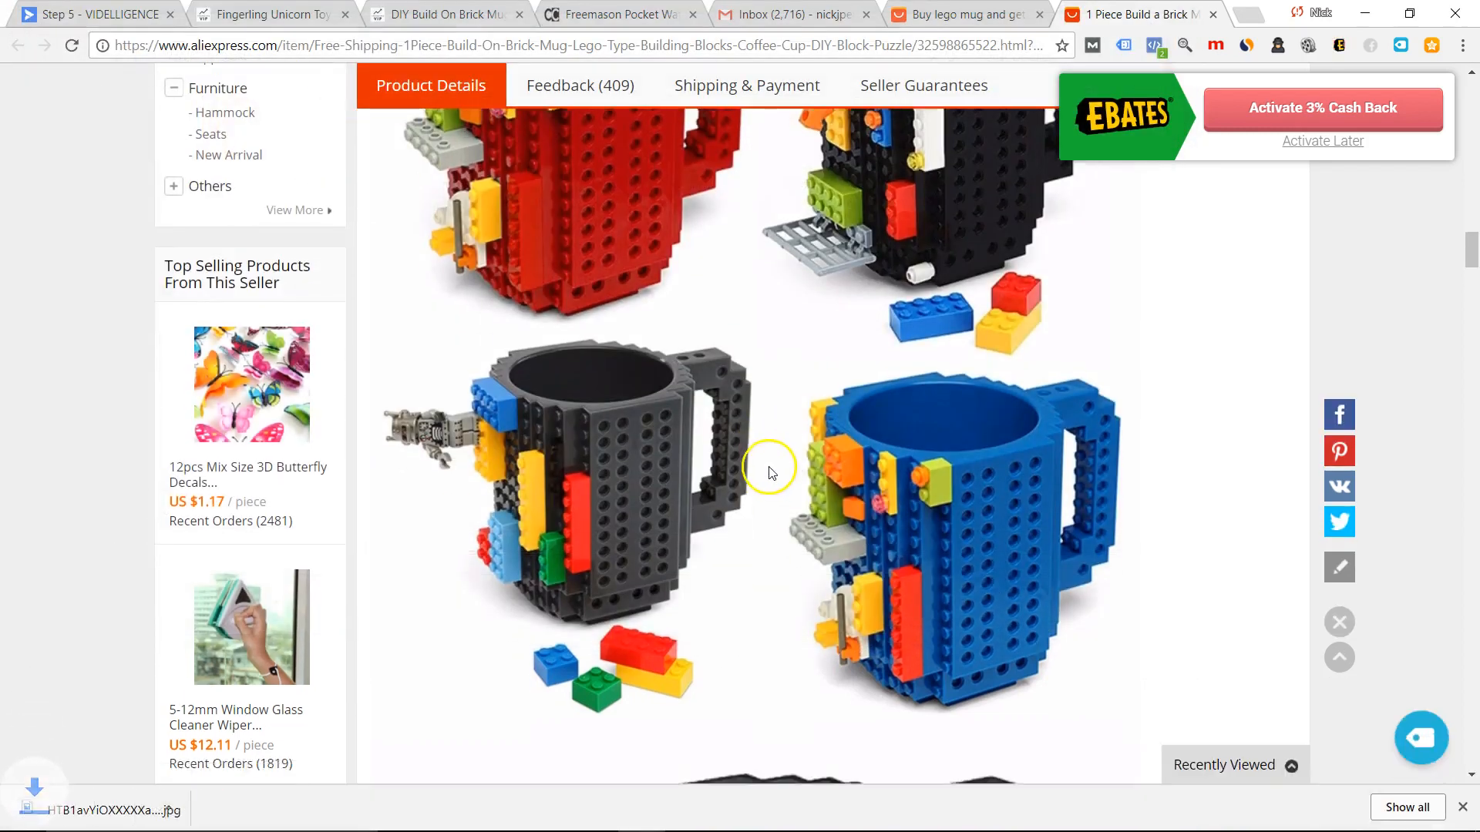
{"action": "scroll", "scroll_direction": "down", "scroll_amount": 3}
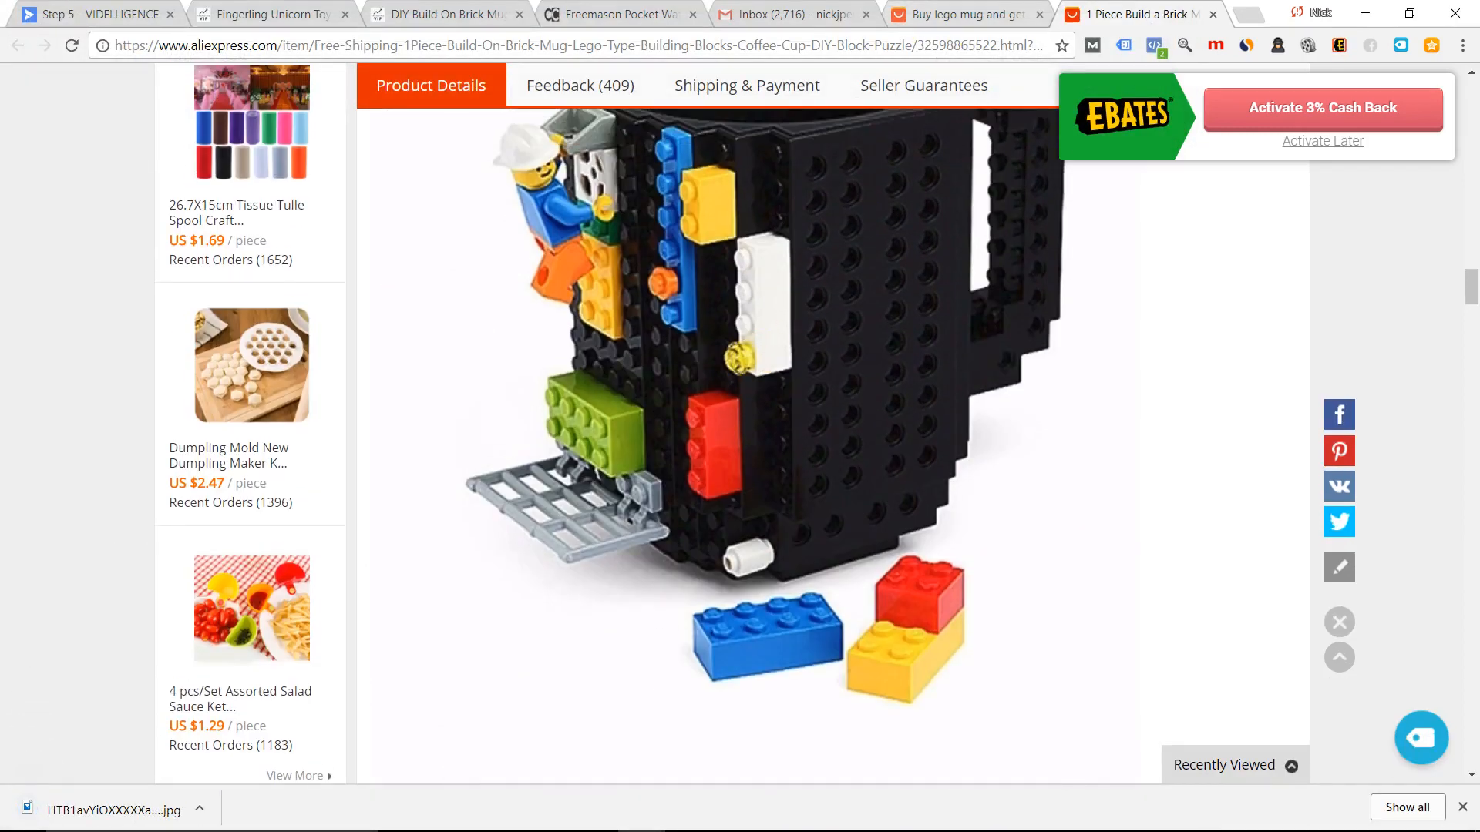
{"action": "mouse_move", "coordinate": [271, 14]}
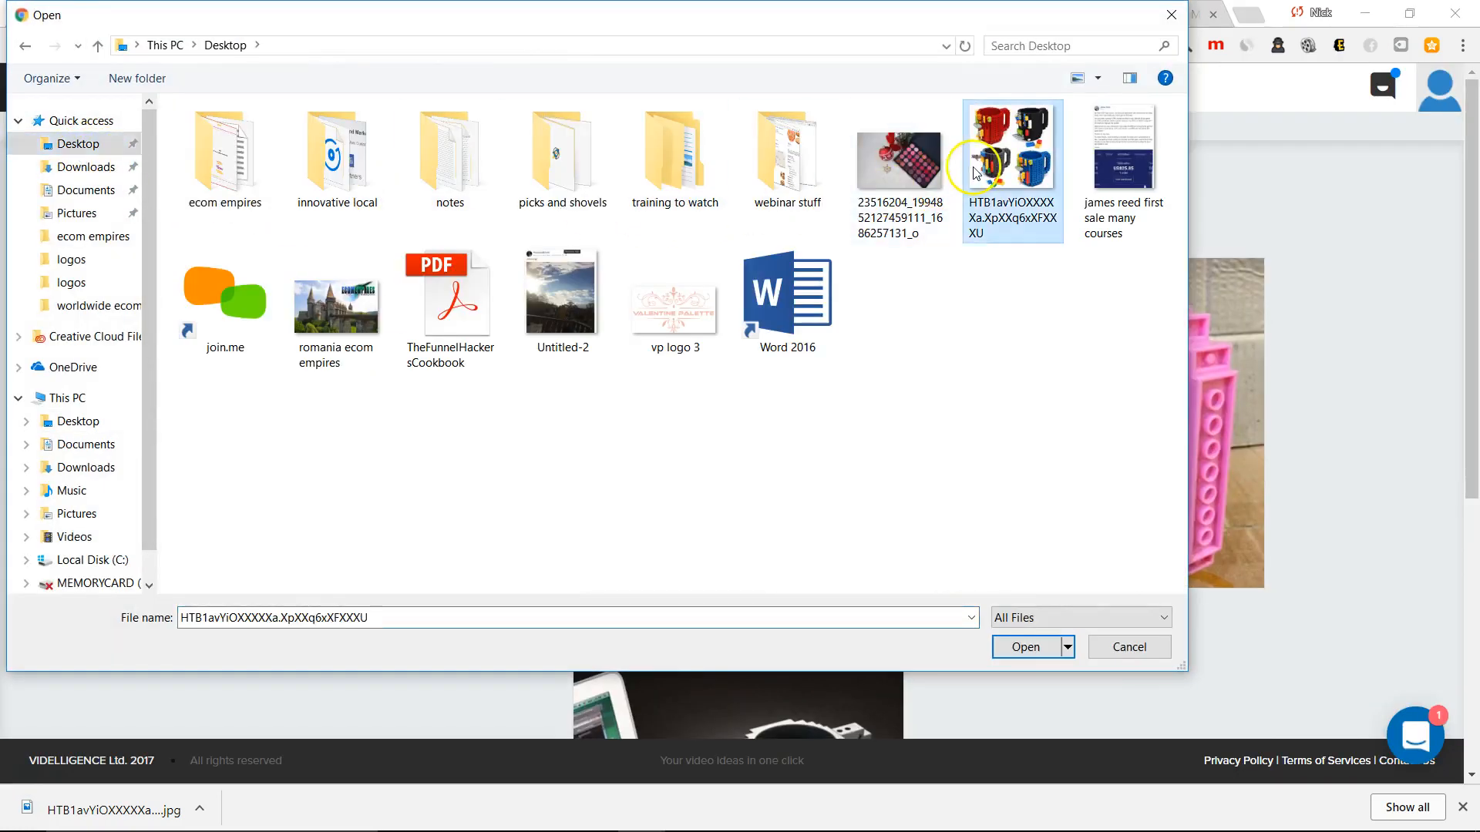
Upload the four-mug photo as image 1, pick the laptop mug as image 2, and continue to music.
{"action": "left_click", "coordinate": [1023, 646]}
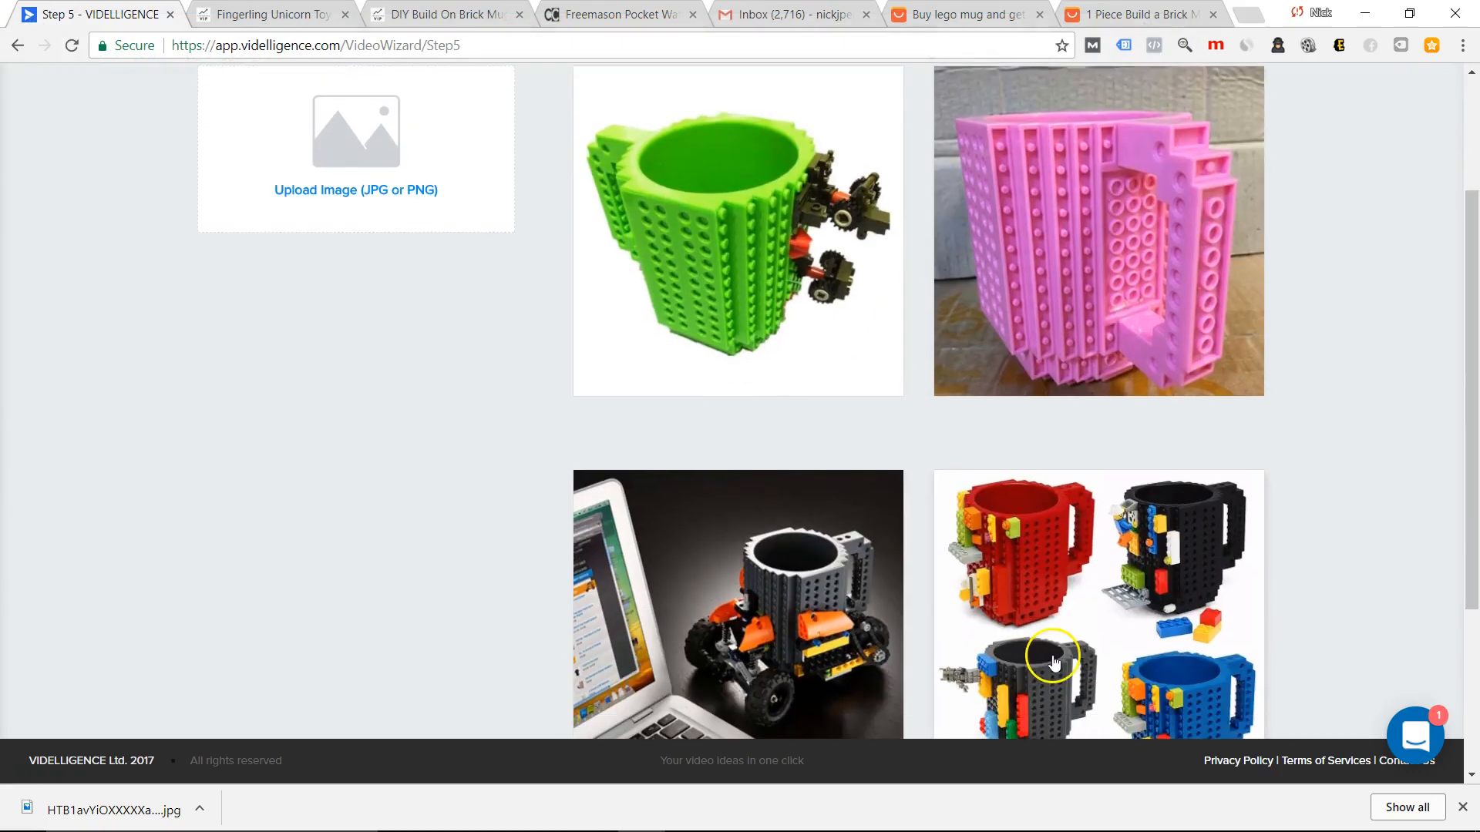
{"action": "left_click", "coordinate": [1055, 661]}
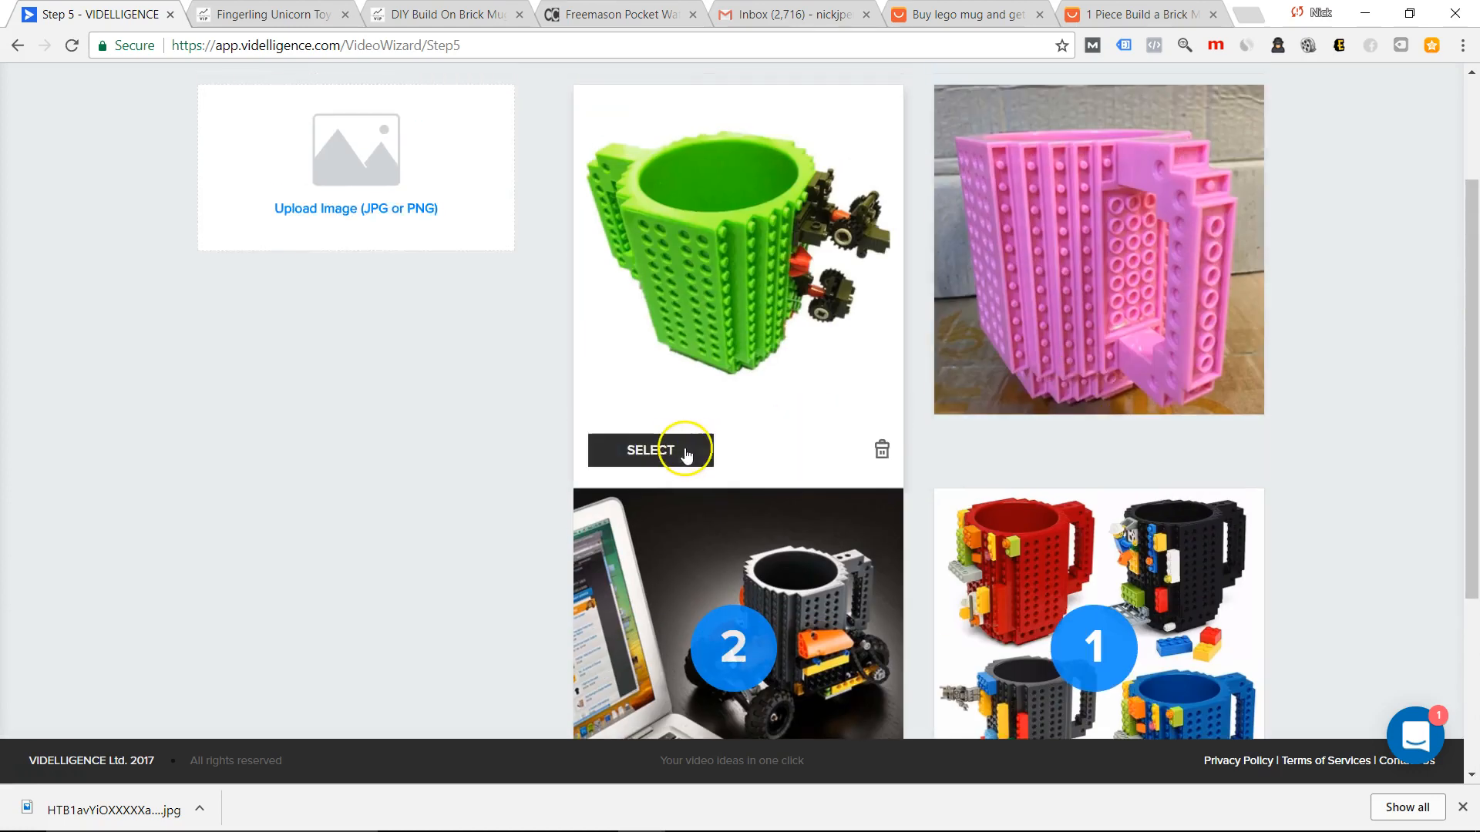
{"action": "left_click", "coordinate": [649, 450]}
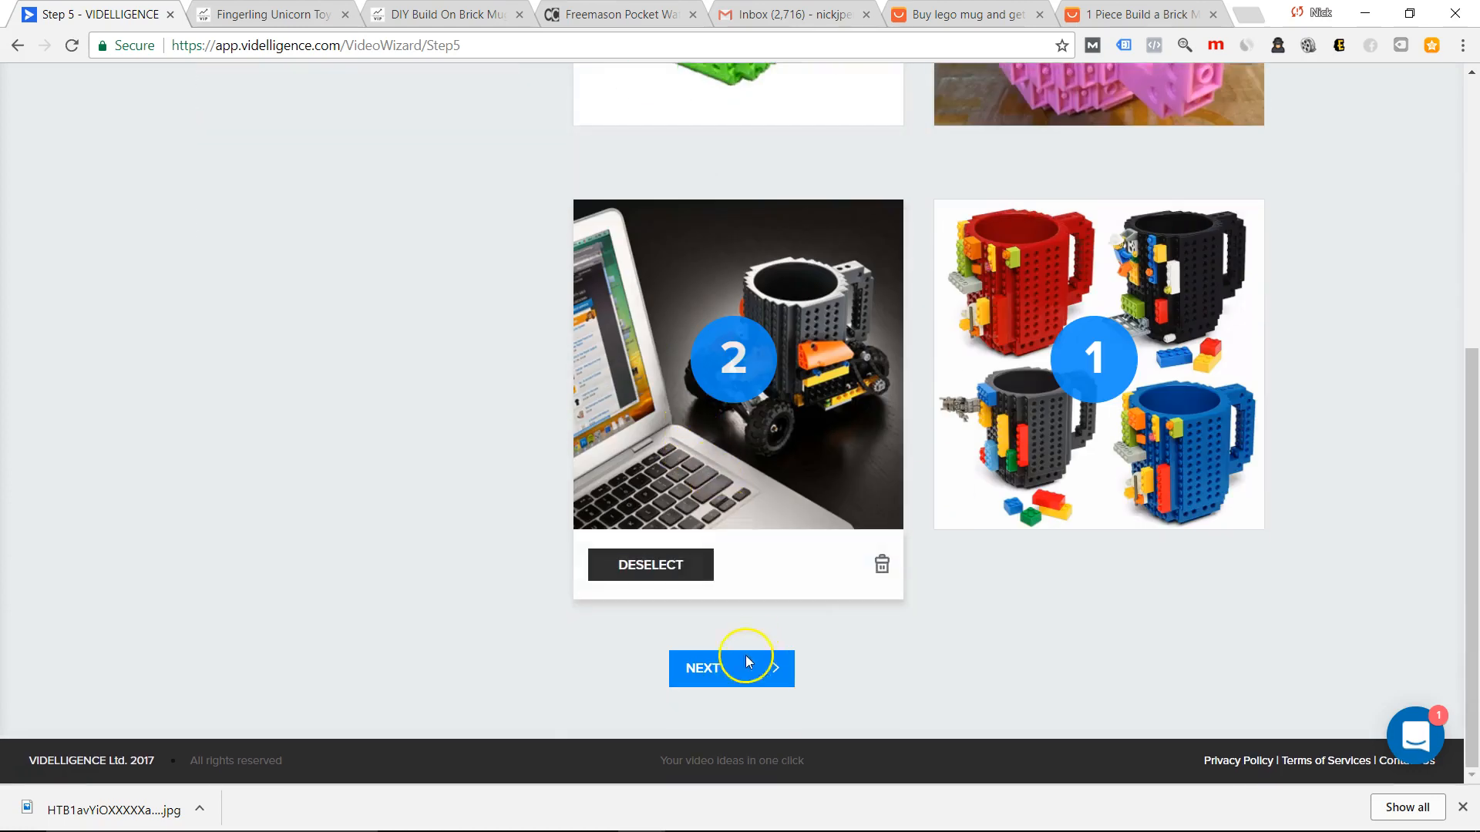
{"action": "left_click", "coordinate": [730, 667]}
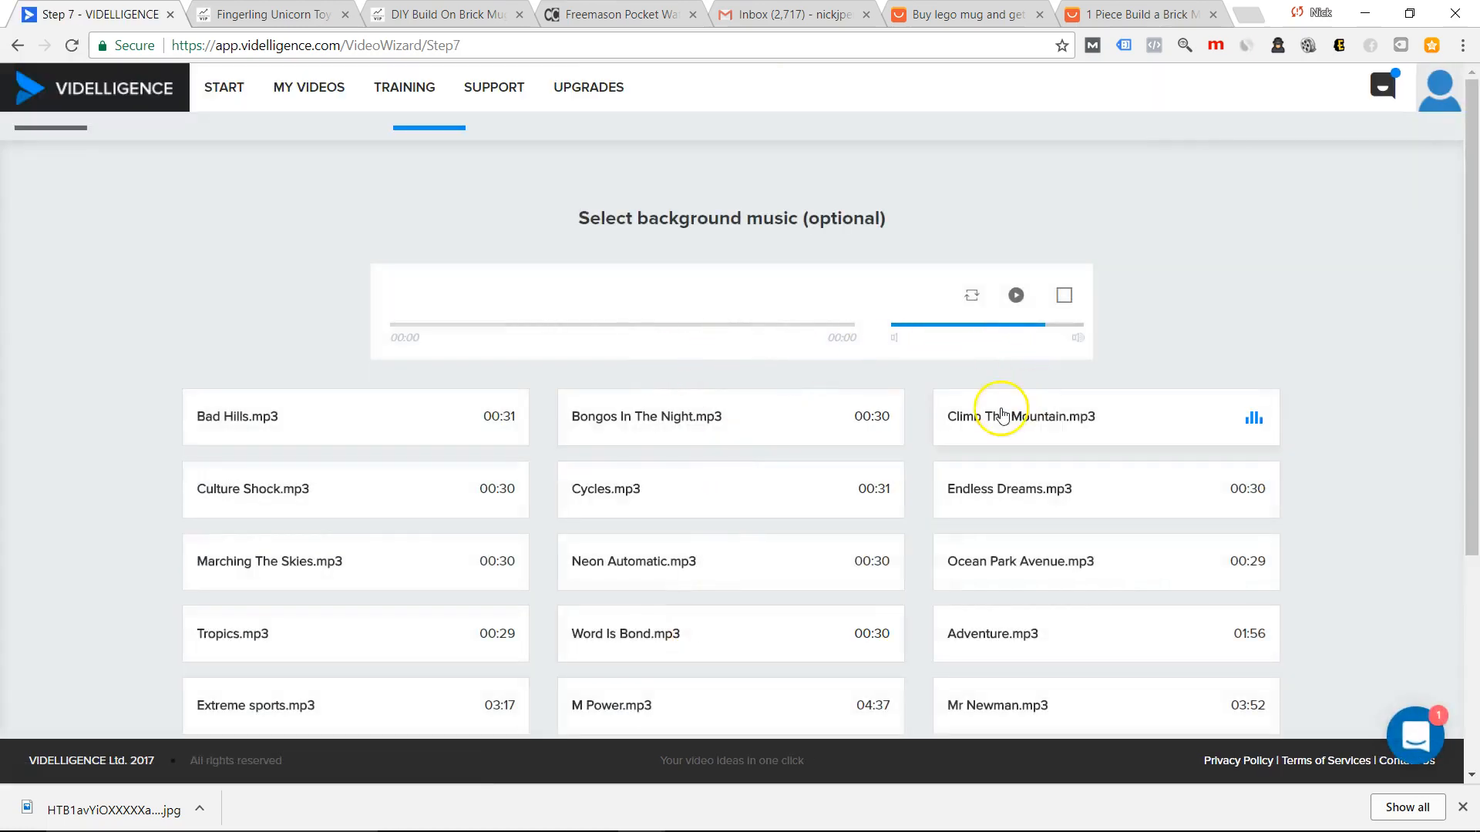
Choose Climb The Mountain.mp3 as background music and create the revised video named Brick Mug.
{"action": "left_click", "coordinate": [1021, 416]}
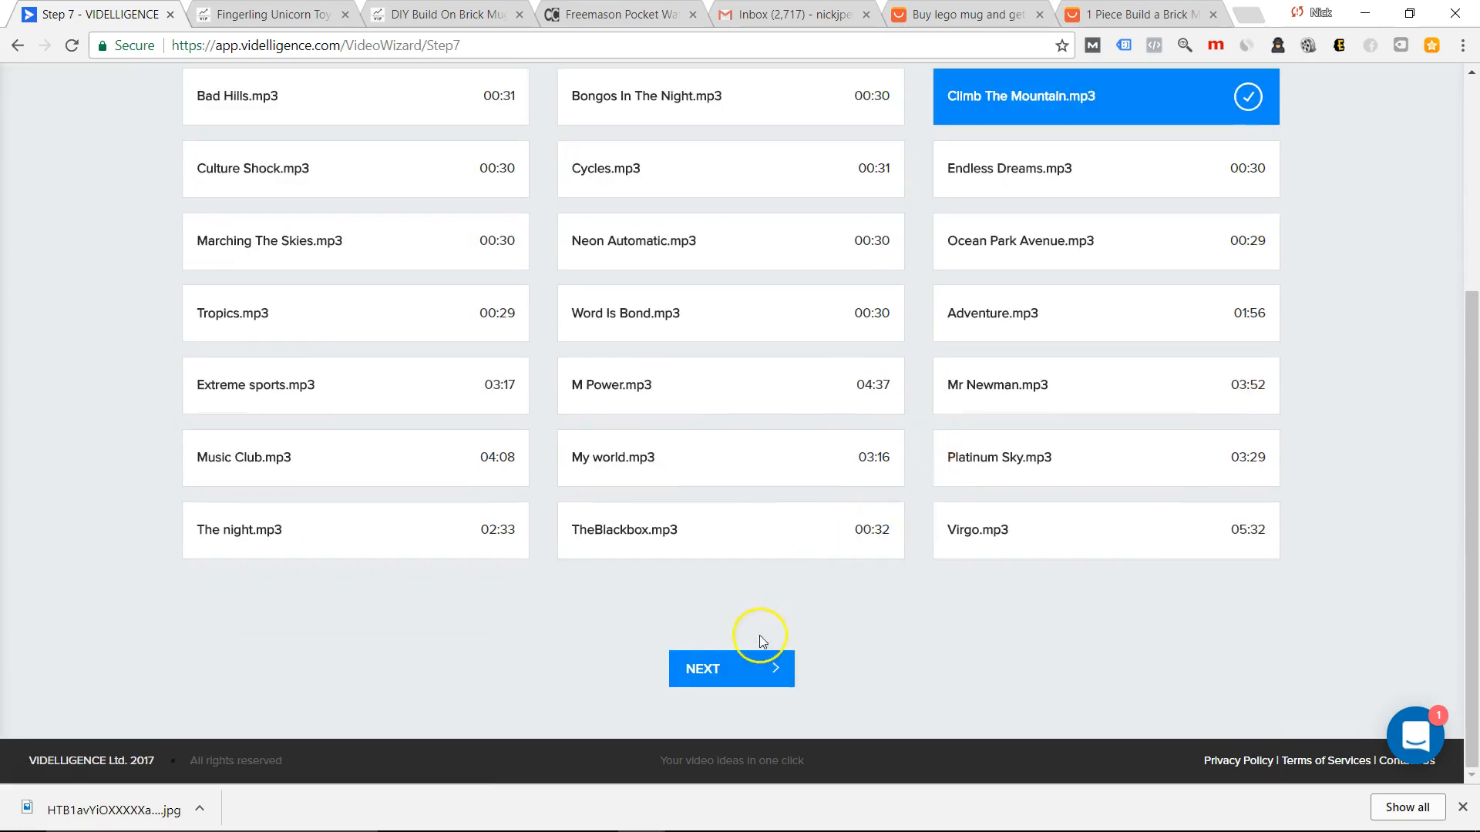
{"action": "left_click", "coordinate": [731, 668]}
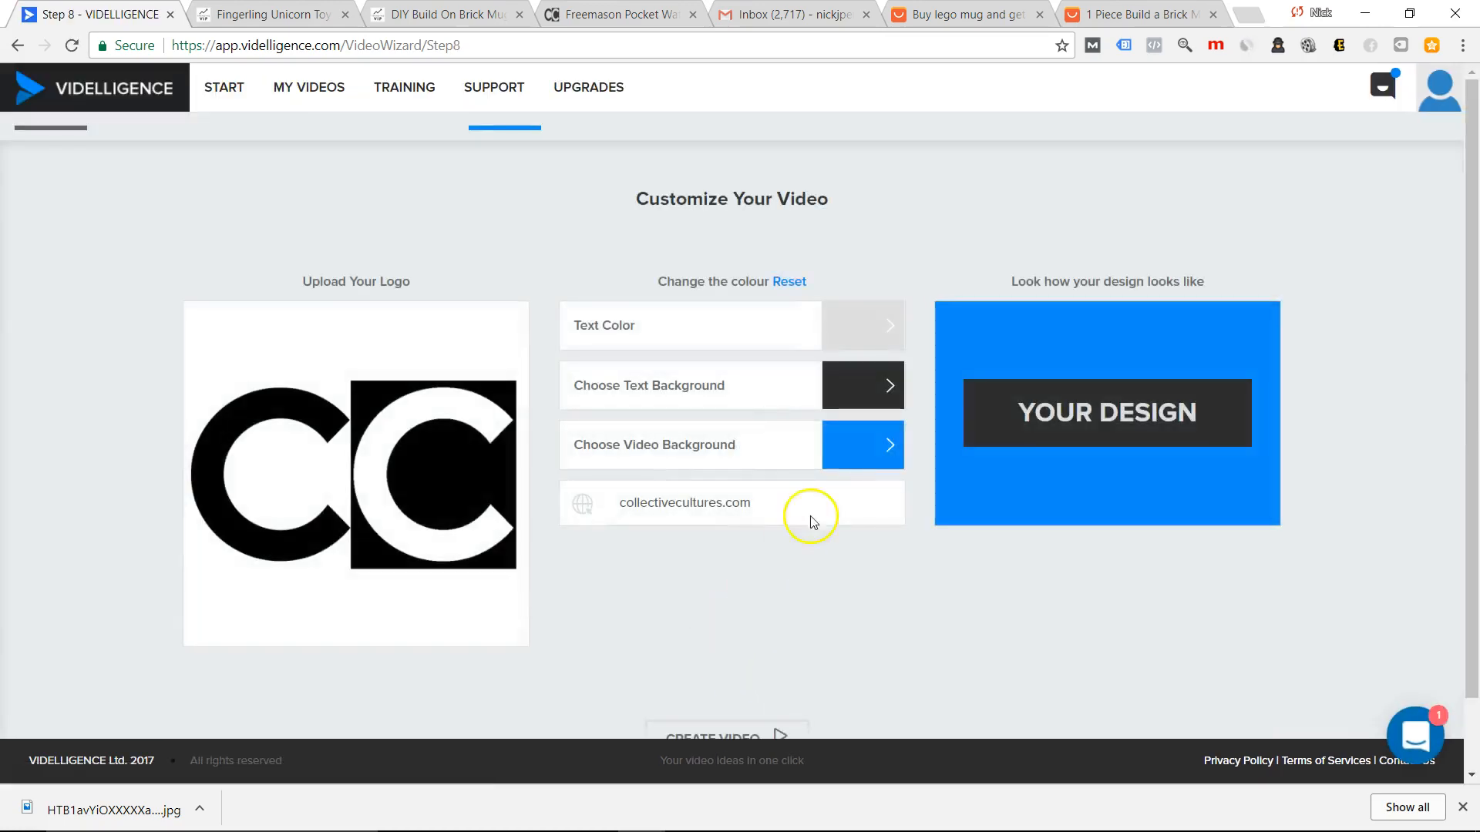
{"action": "scroll", "scroll_direction": "down", "scroll_amount": 3}
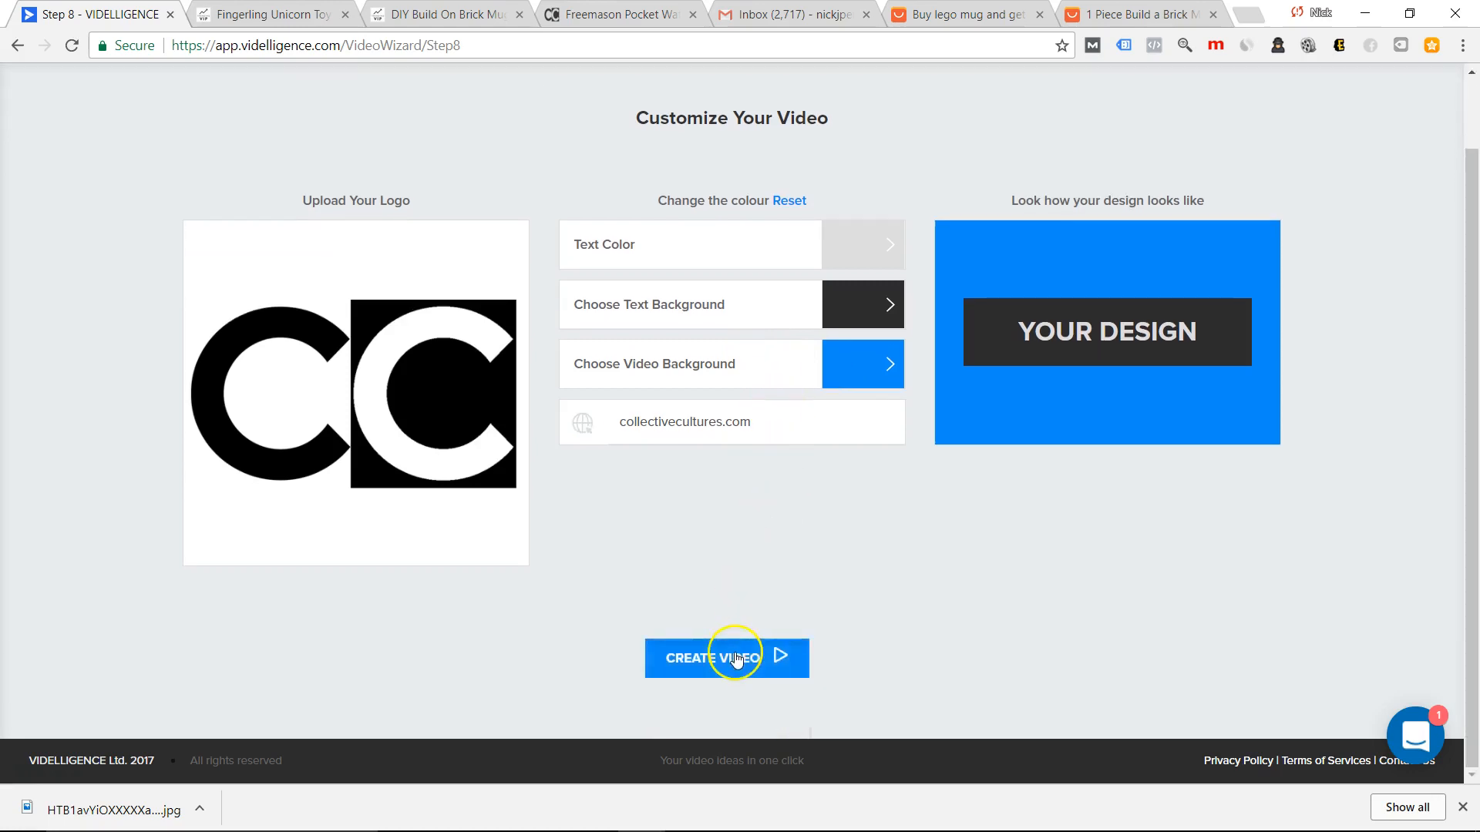
{"action": "left_click", "coordinate": [726, 659]}
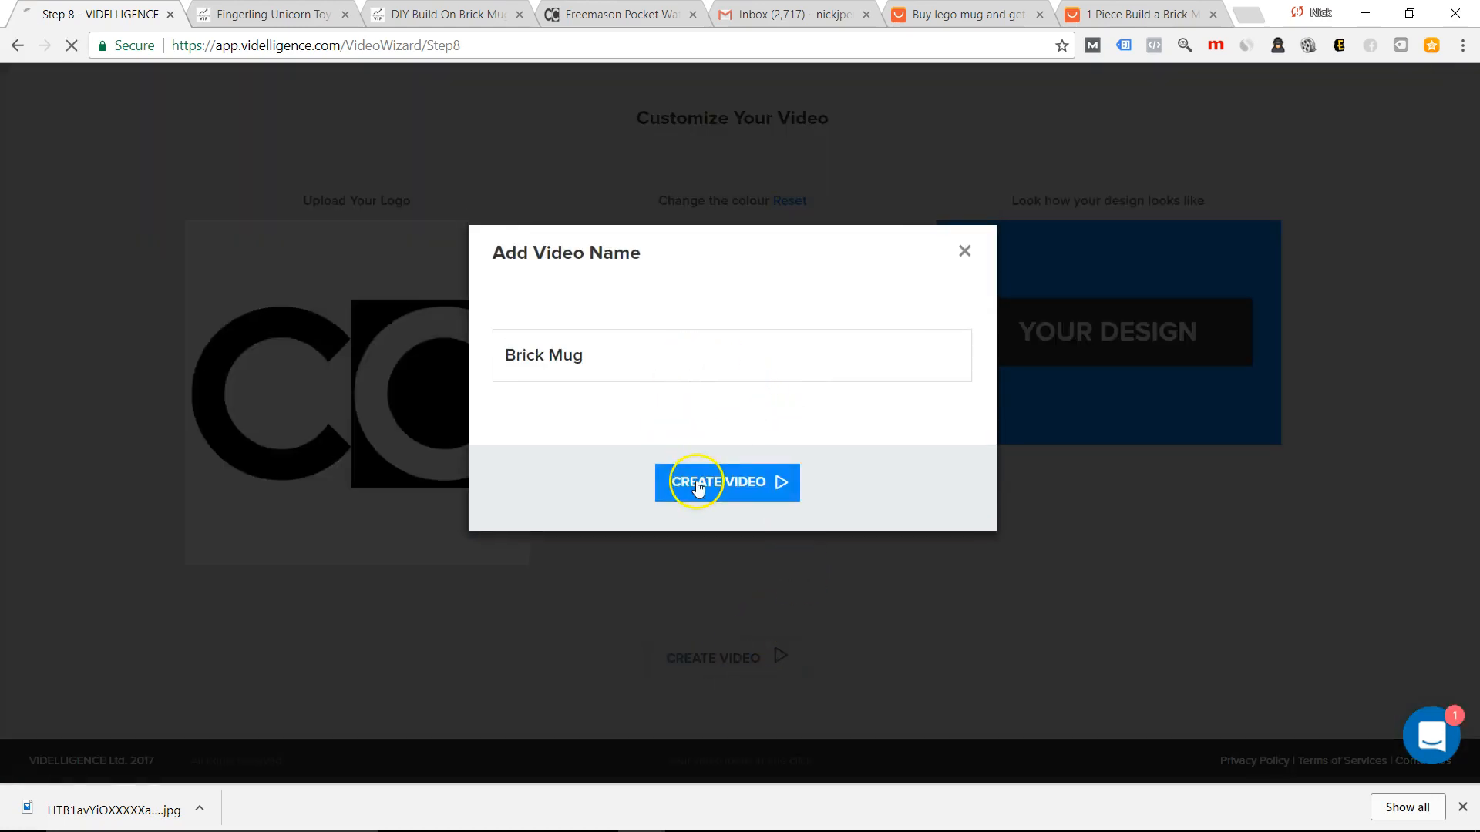
{"action": "left_click", "coordinate": [726, 483]}
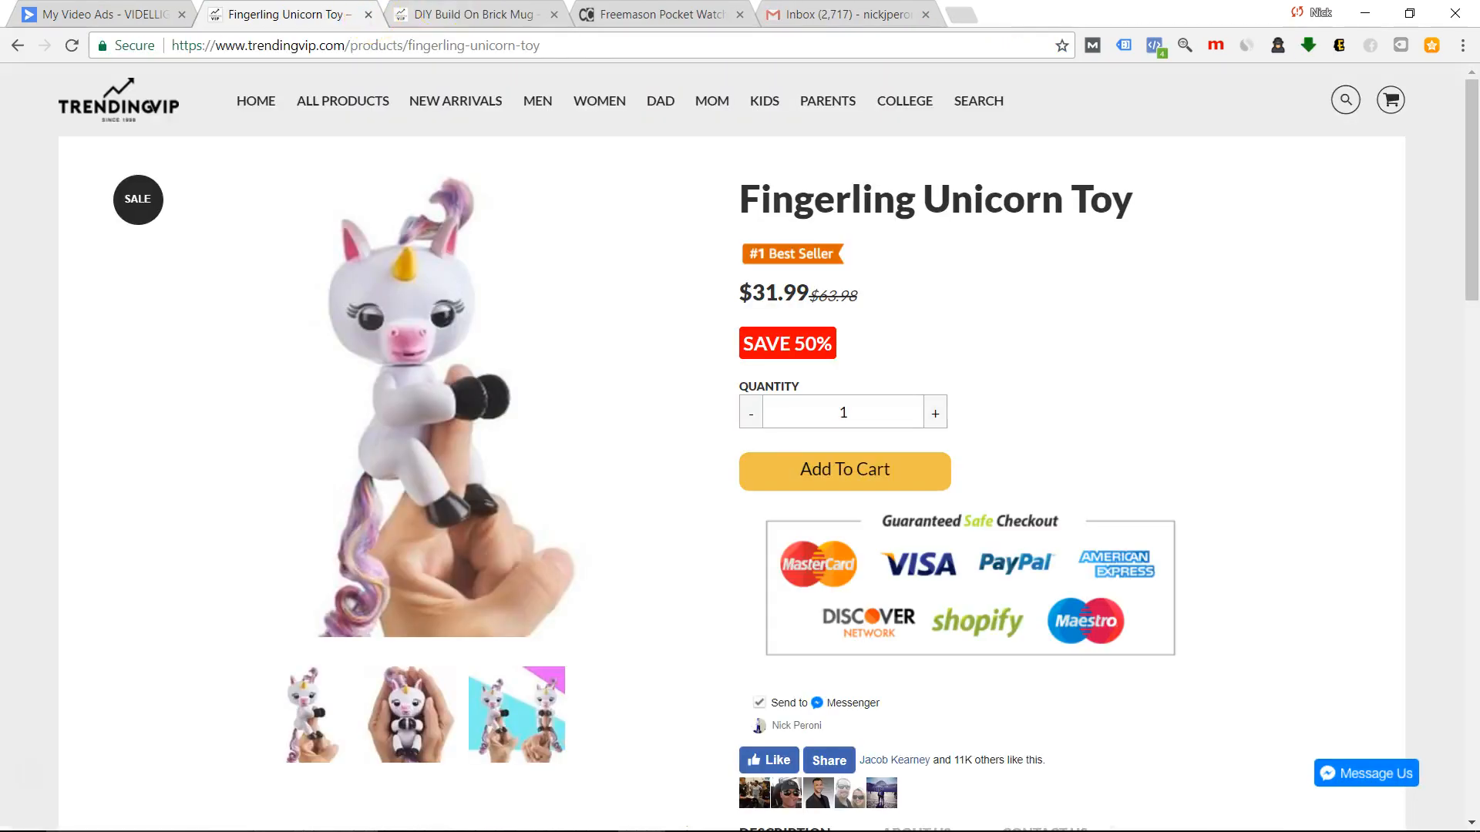
{"action": "mouse_move", "coordinate": [844, 13]}
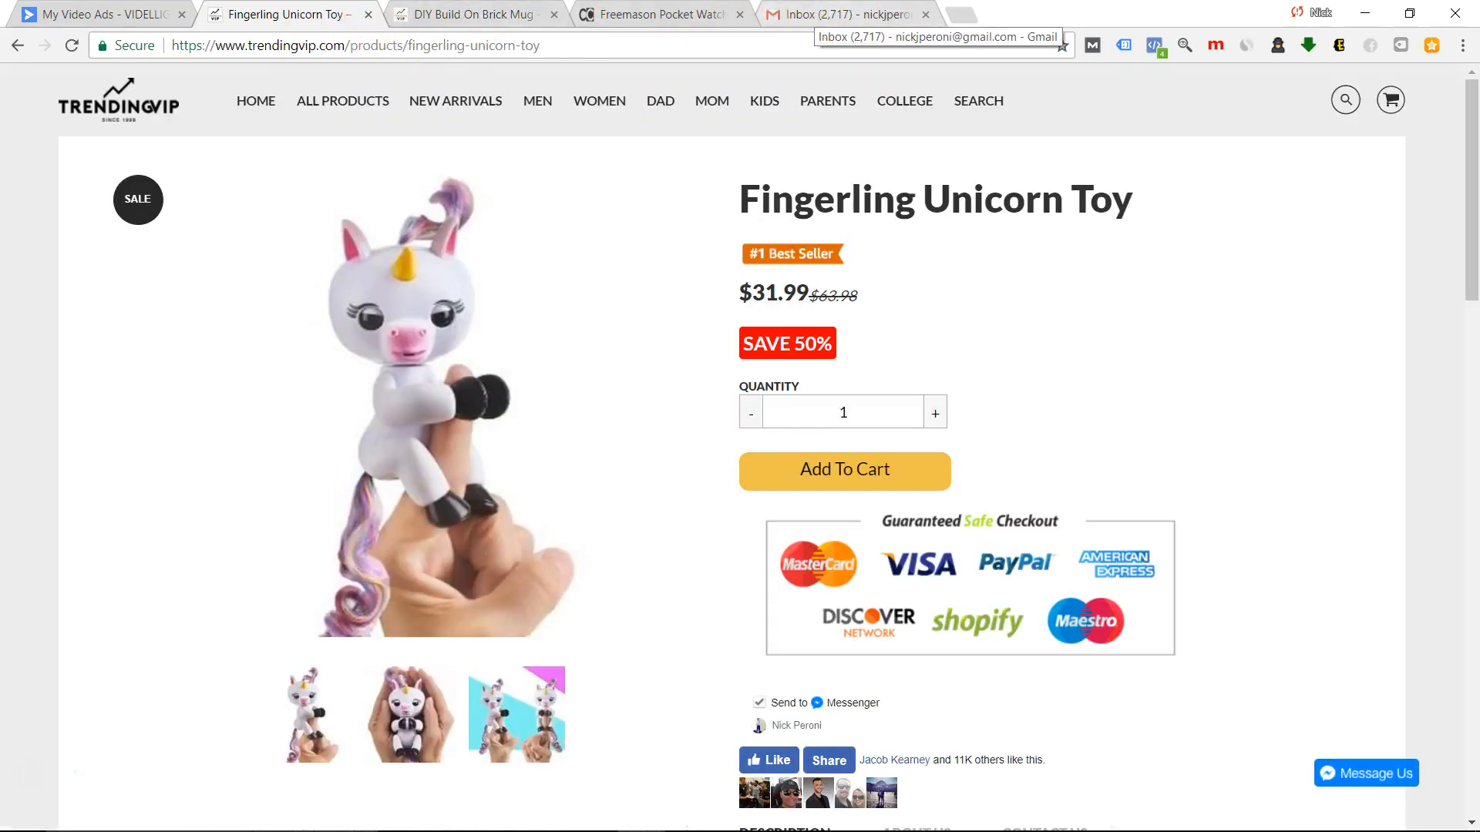
Return to the My Video Ads page and go to the Training page.
{"action": "left_click", "coordinate": [94, 14]}
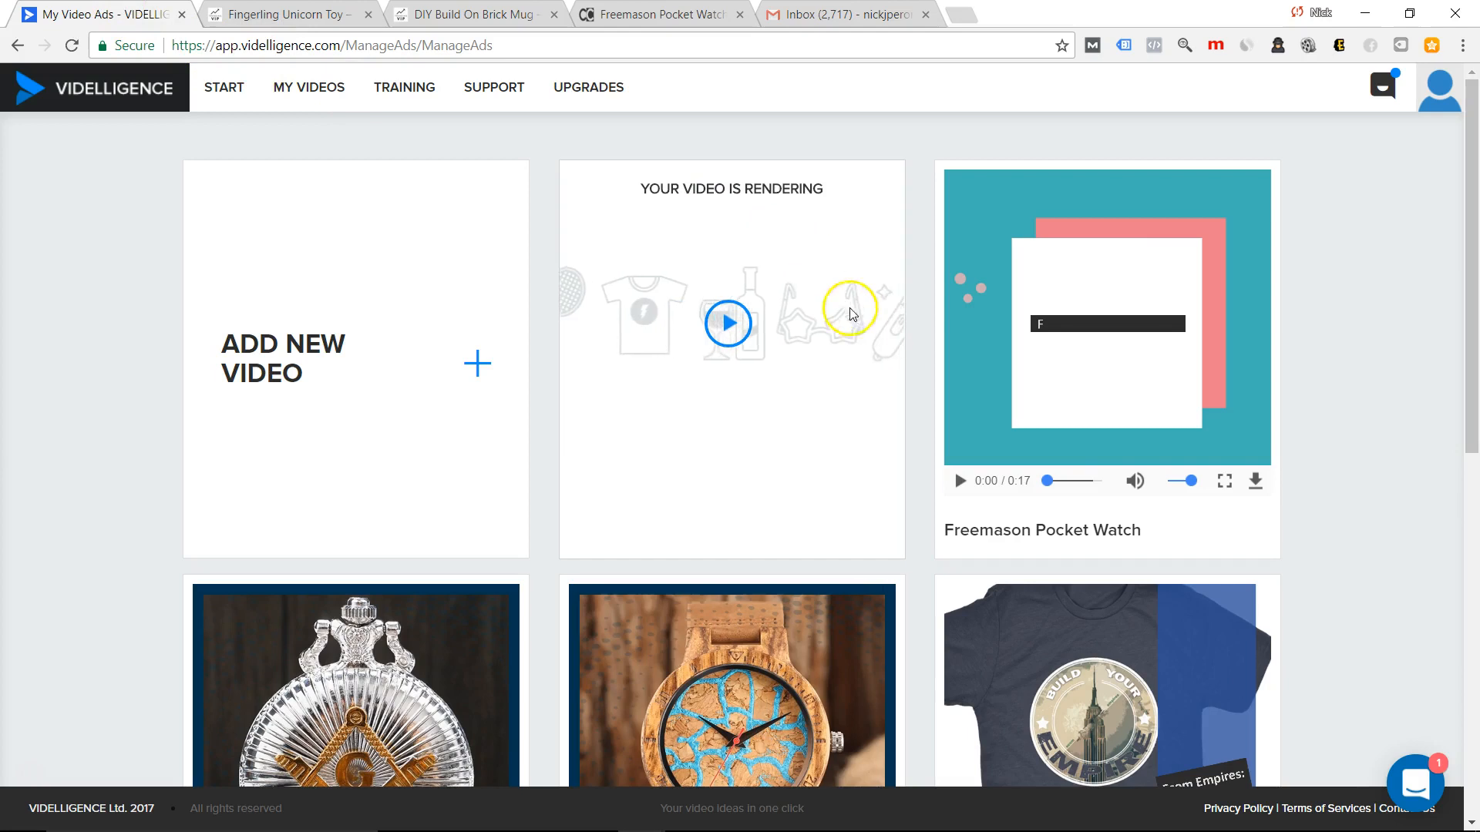
{"action": "left_click", "coordinate": [404, 86]}
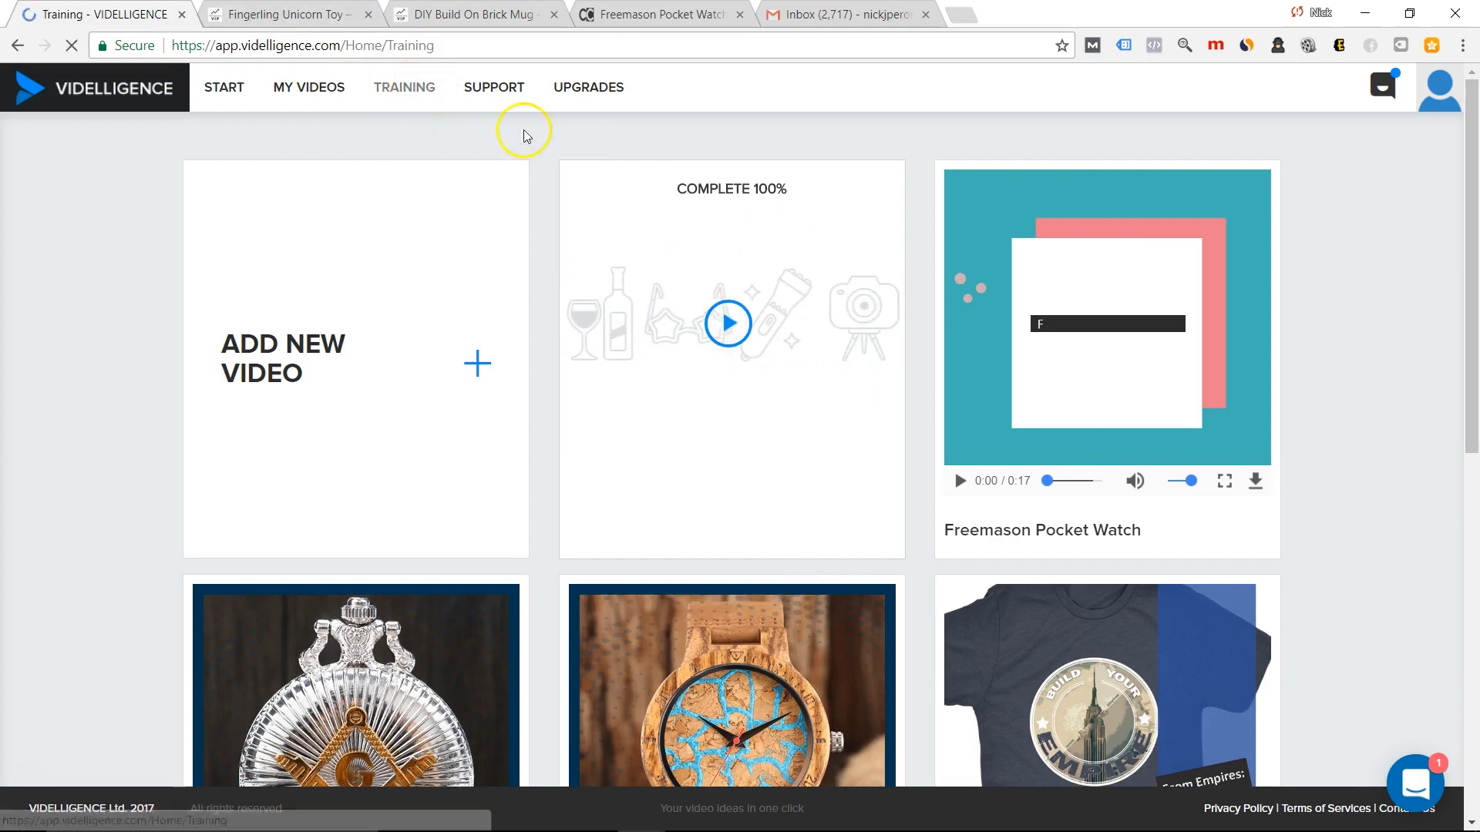
{"action": "left_click", "coordinate": [404, 87]}
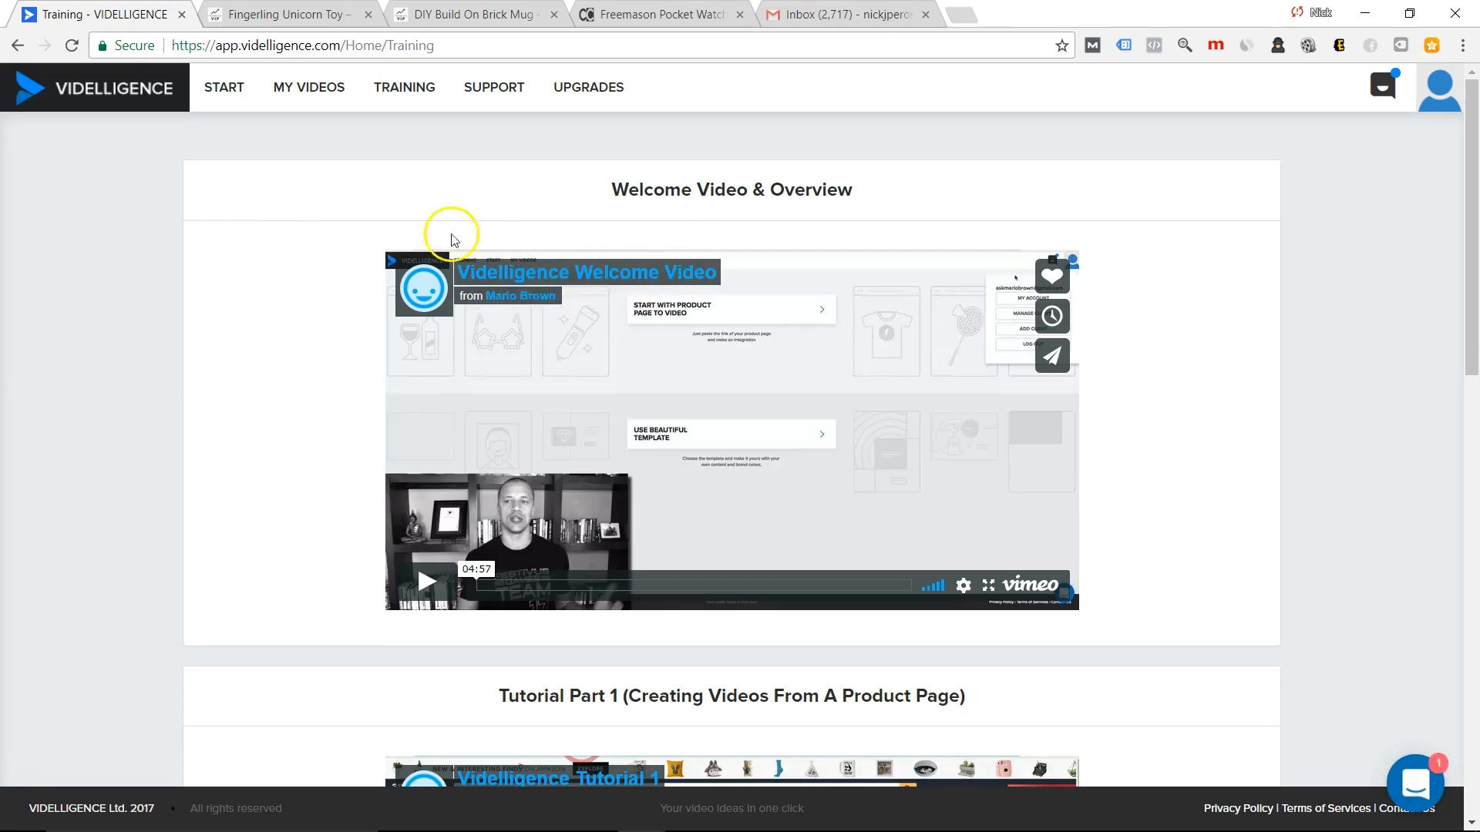
{"action": "mouse_move", "coordinate": [746, 243]}
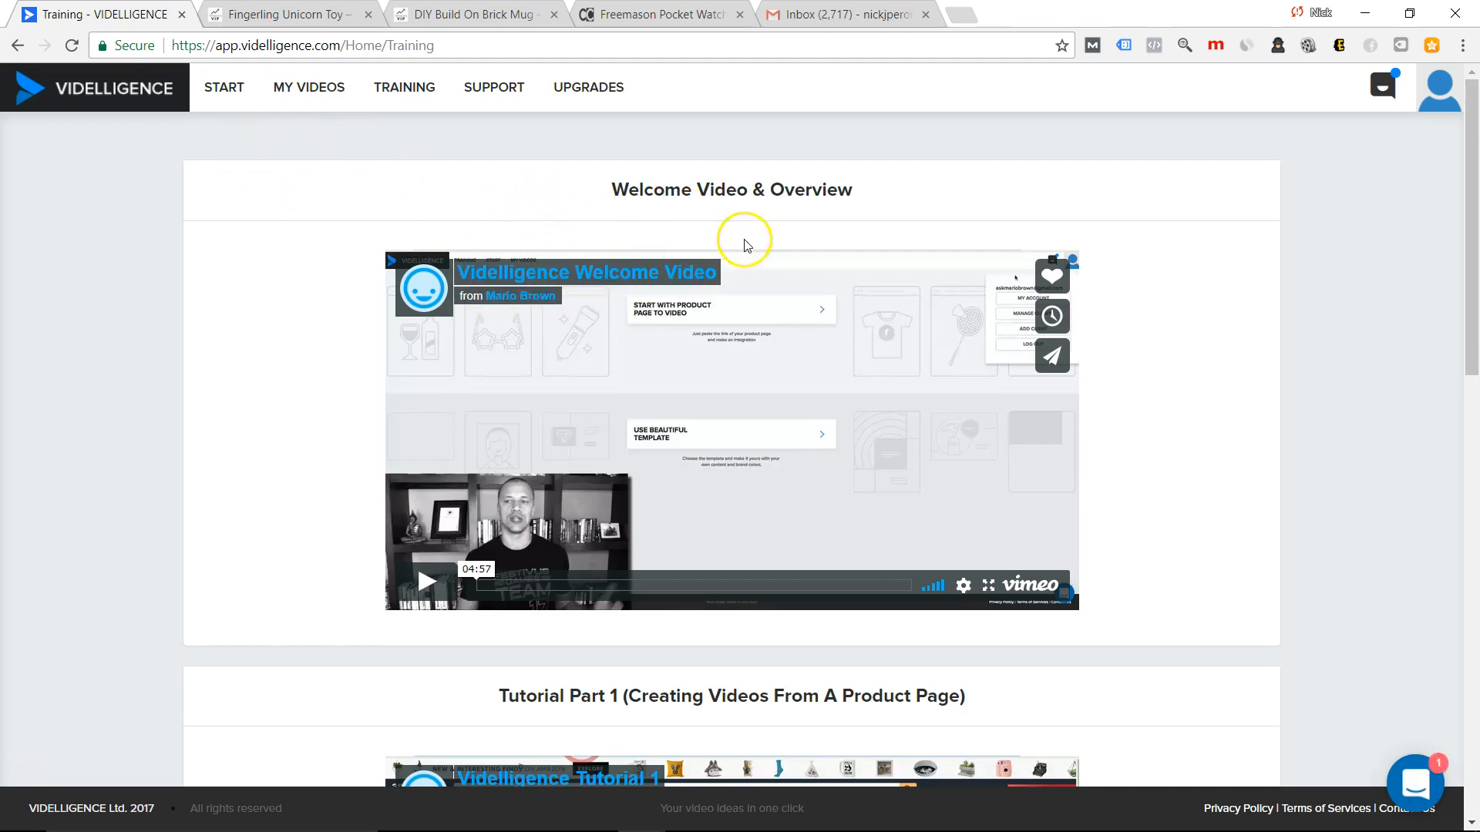
Browse the Training page's welcome video, tutorials and documentation topics.
{"action": "scroll", "scroll_direction": "down", "scroll_amount": 3}
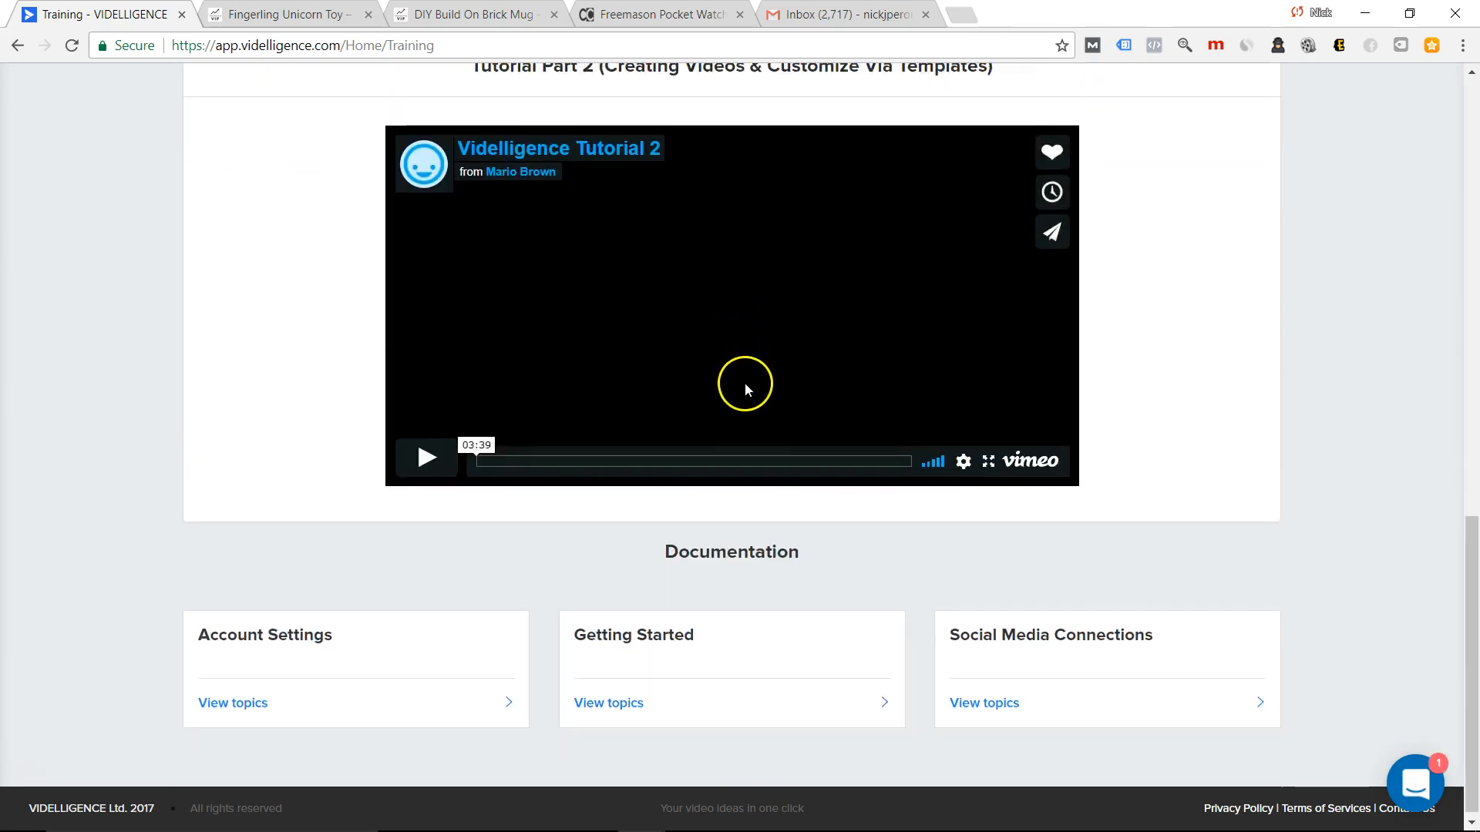
{"action": "scroll", "scroll_direction": "up", "scroll_amount": 3}
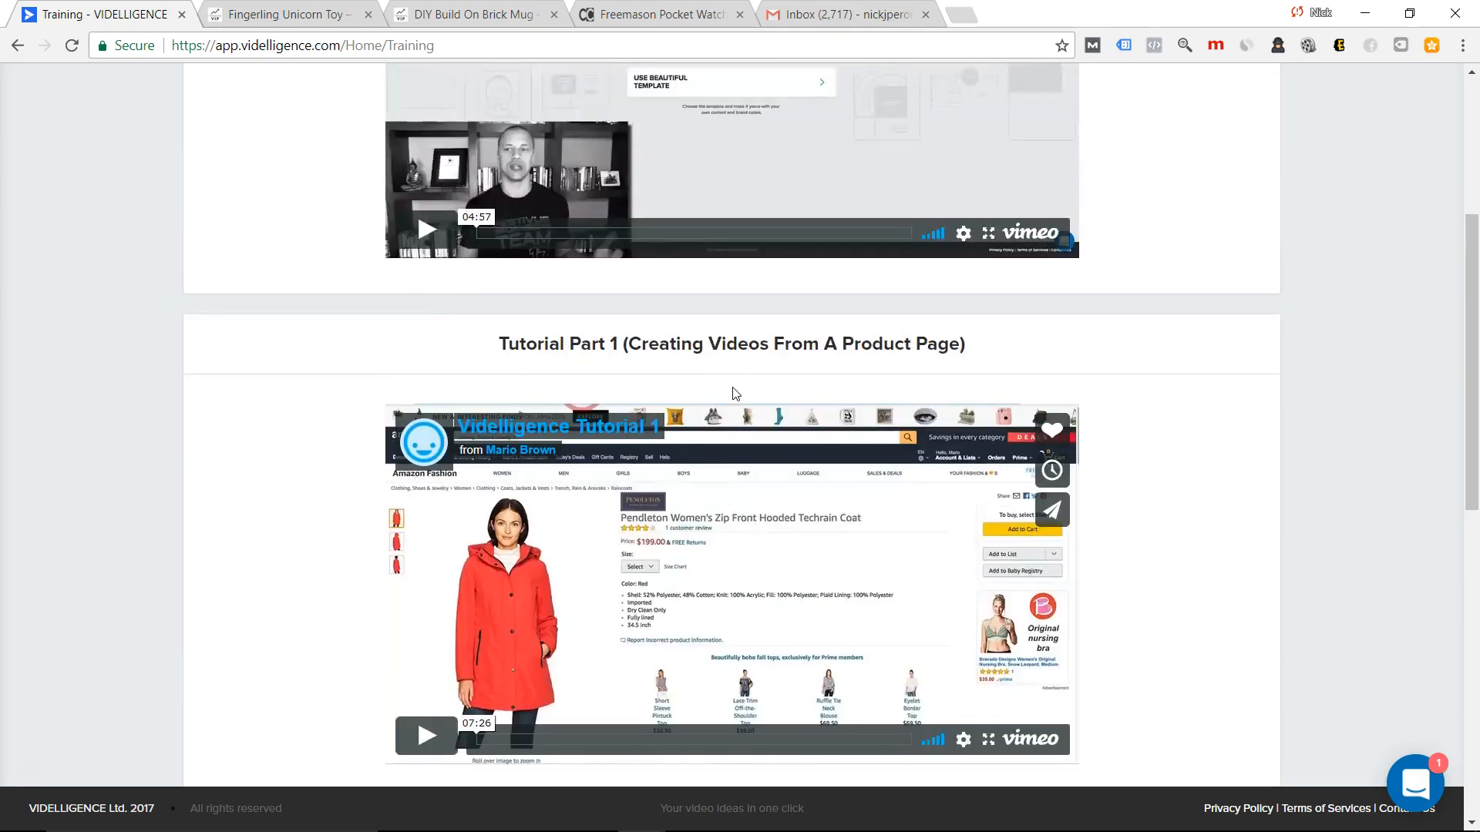
{"action": "scroll", "scroll_direction": "up", "scroll_amount": 3}
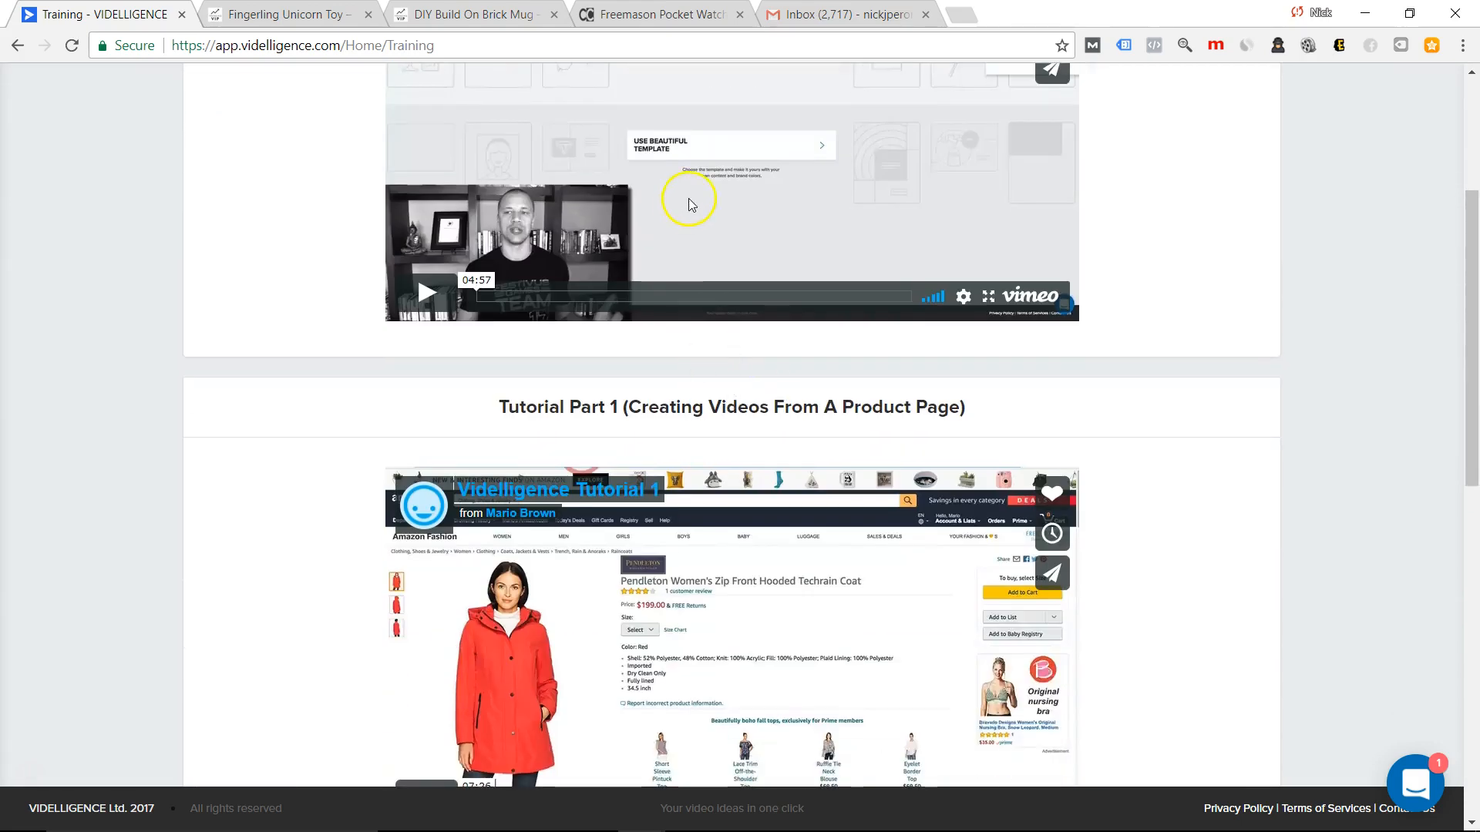
{"action": "scroll", "scroll_direction": "down", "scroll_amount": 3}
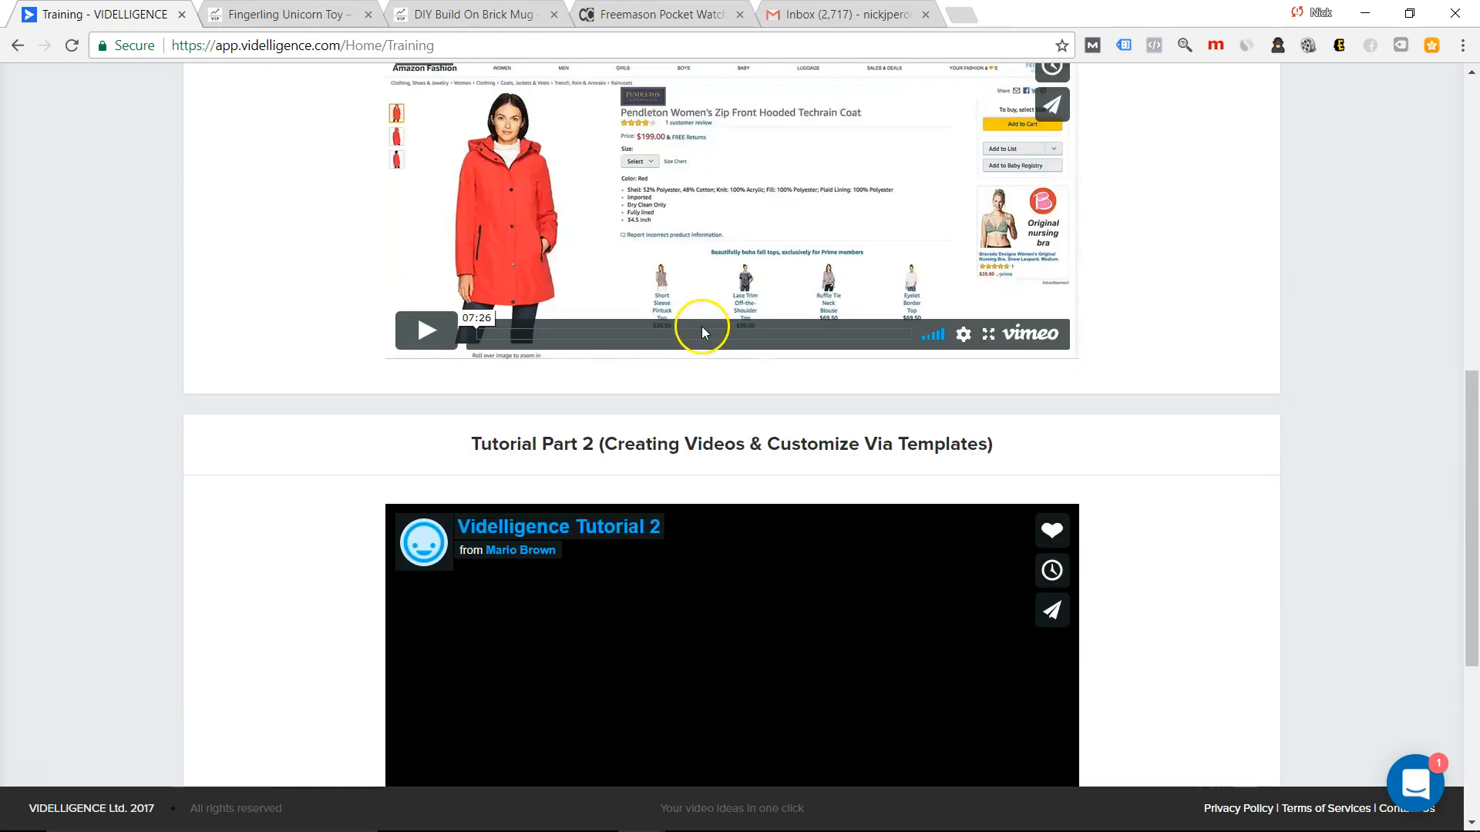
{"action": "scroll", "scroll_direction": "down", "scroll_amount": 3}
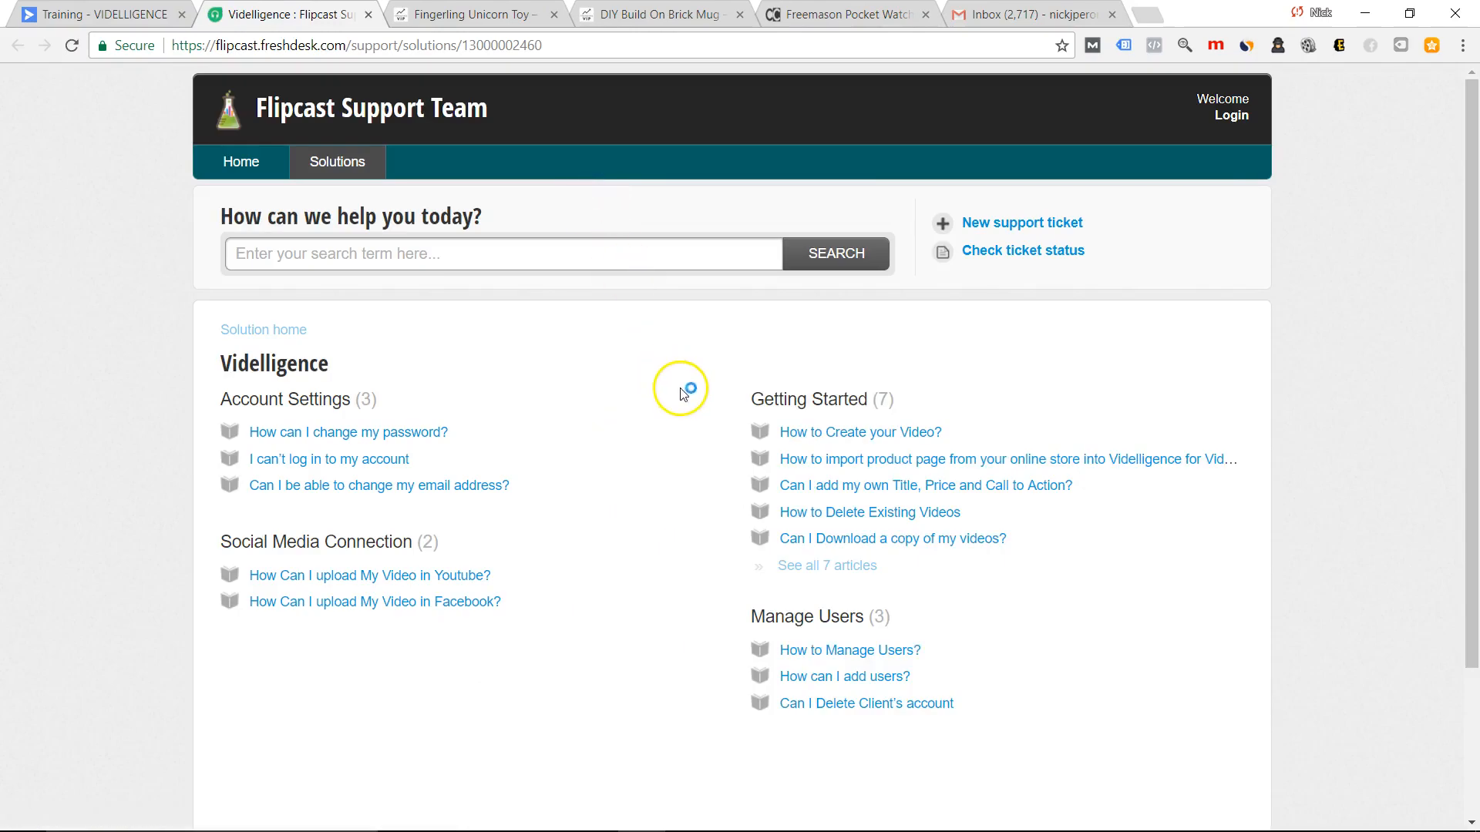
{"action": "mouse_move", "coordinate": [672, 367]}
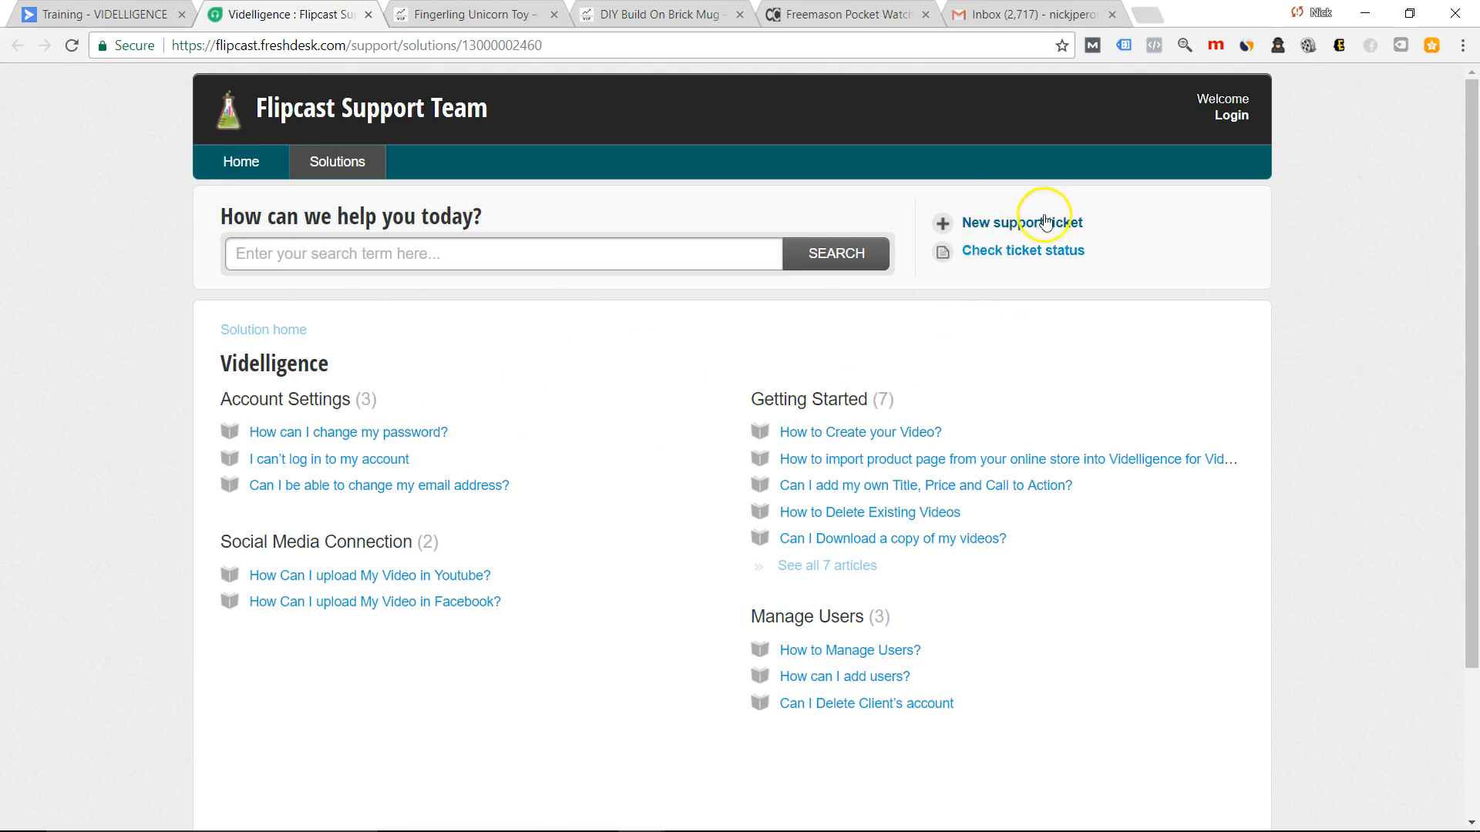
{"action": "mouse_move", "coordinate": [447, 200]}
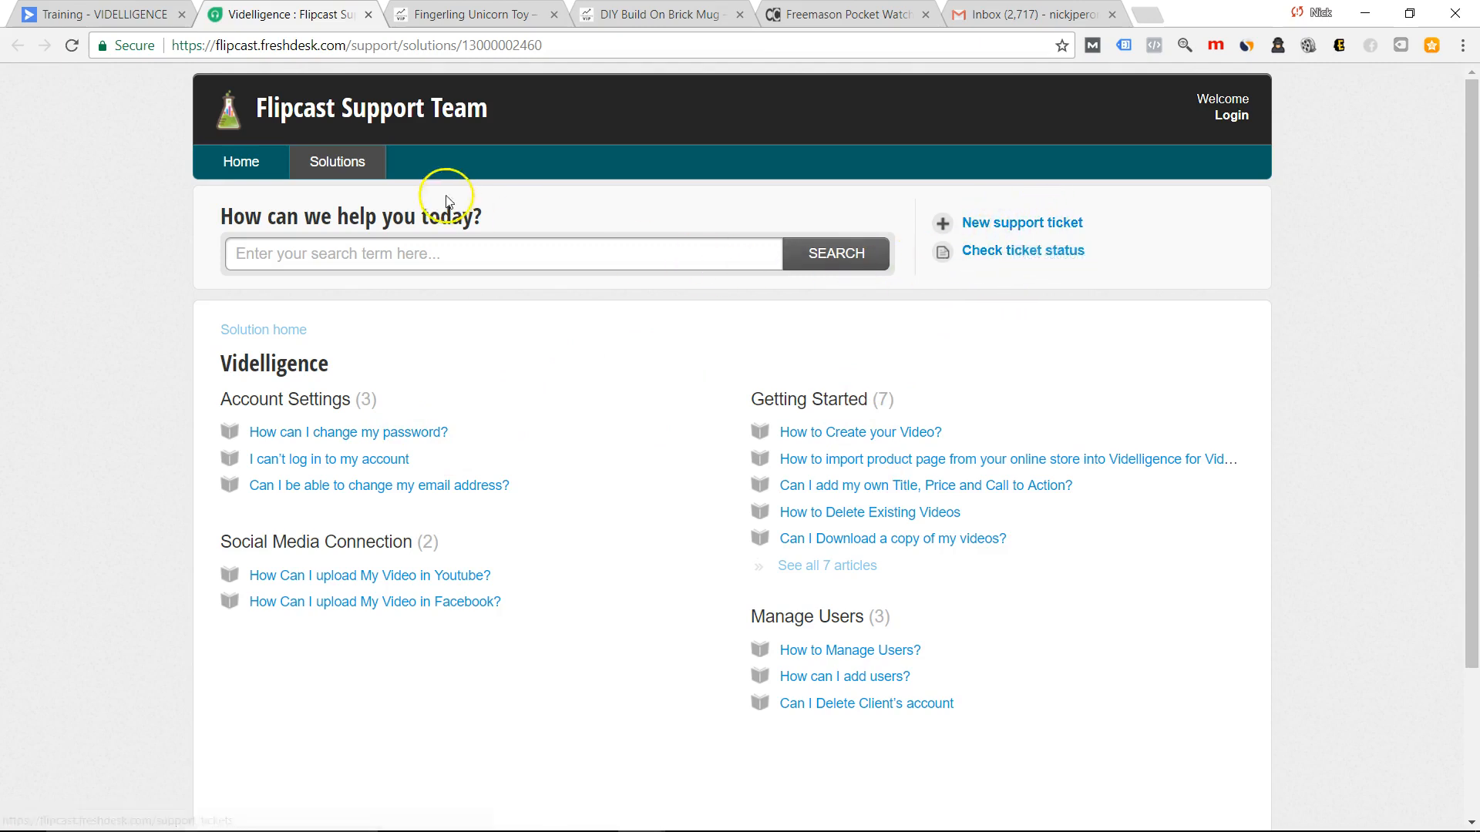
{"action": "mouse_move", "coordinate": [297, 37]}
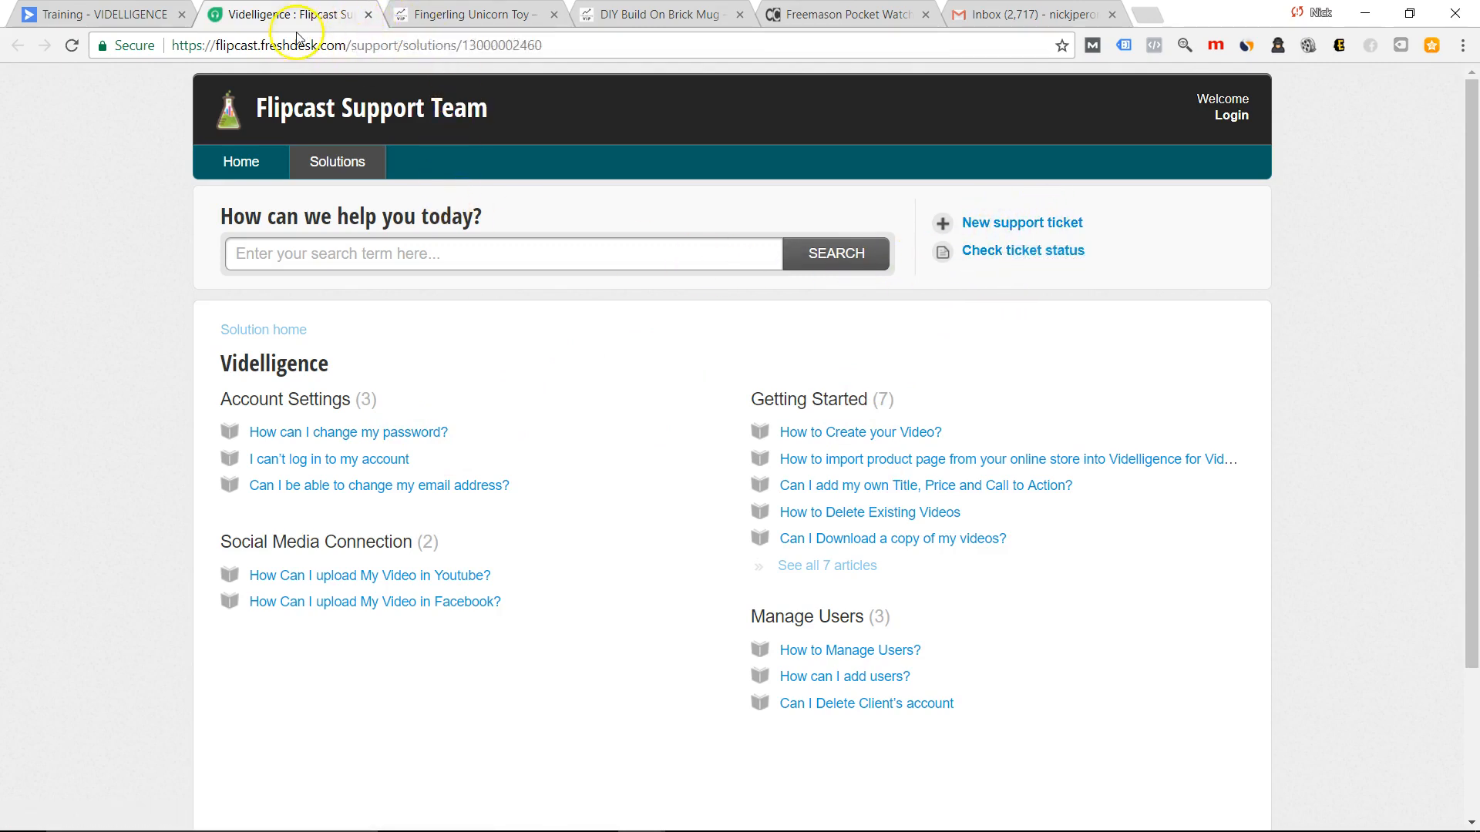
Return from the Flipcast Support articles to the Videlligence Training page.
{"action": "left_click", "coordinate": [94, 14]}
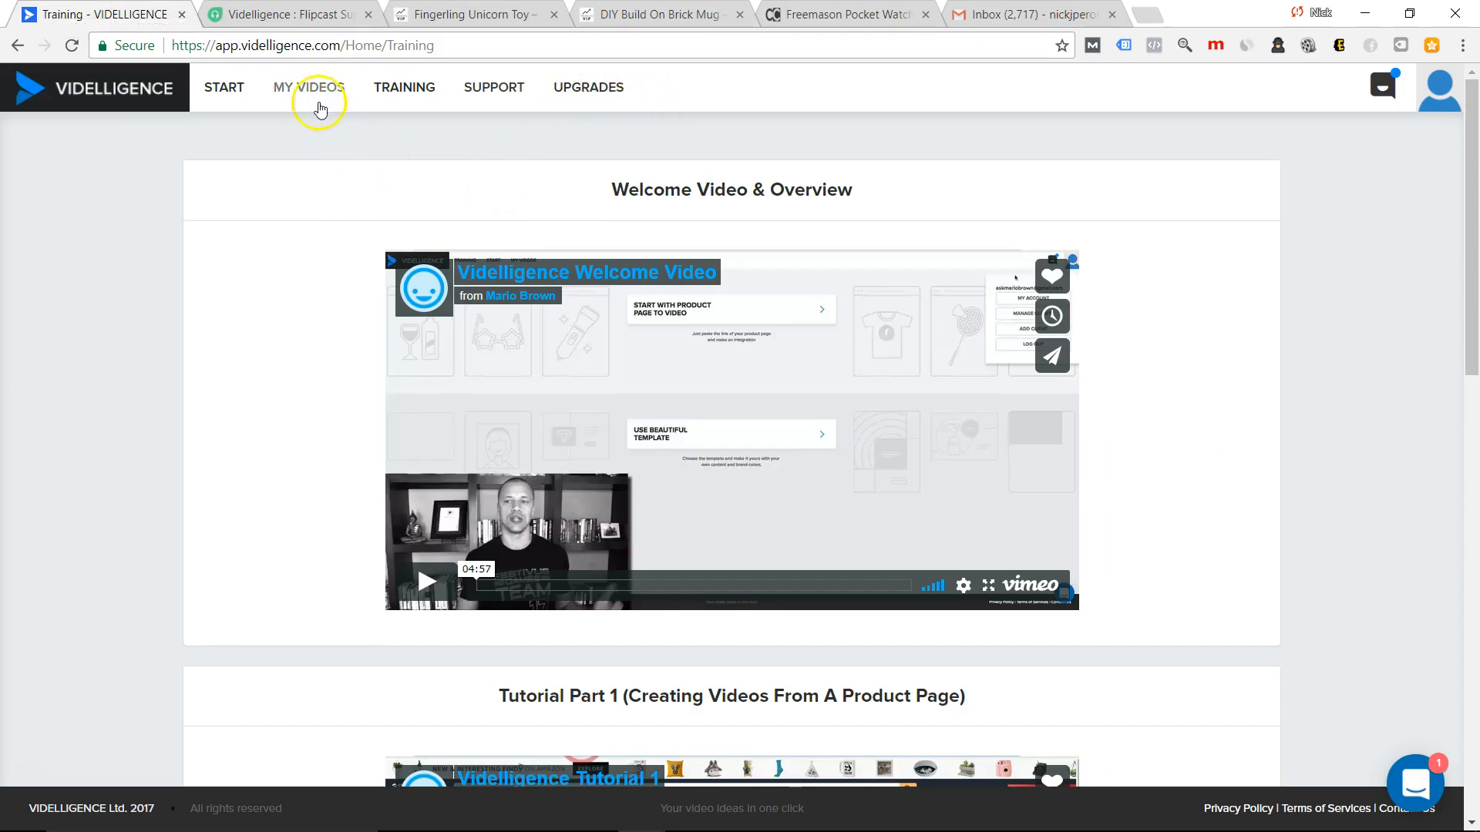
{"action": "mouse_move", "coordinate": [527, 151]}
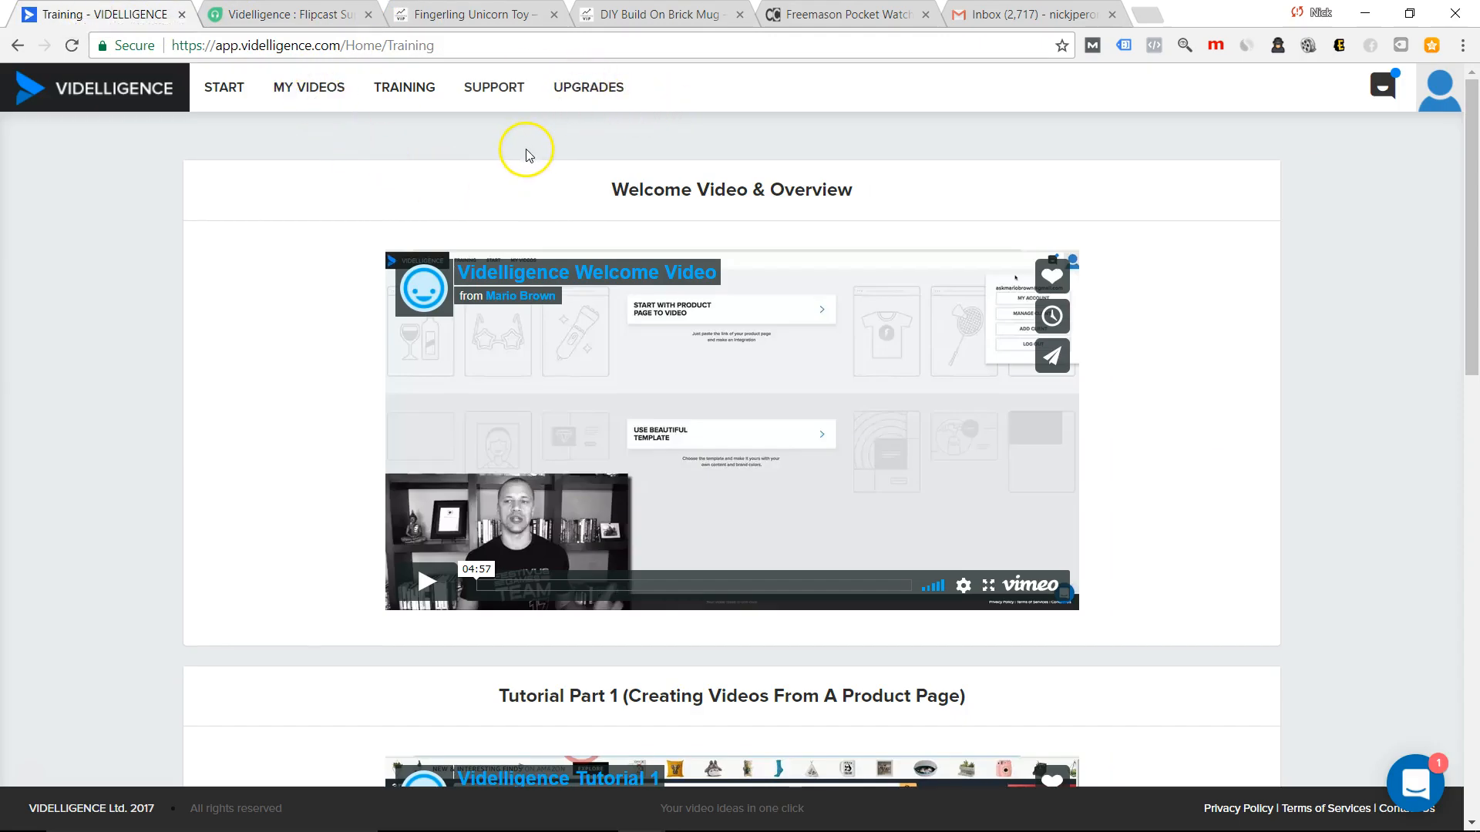
{"action": "mouse_move", "coordinate": [527, 151]}
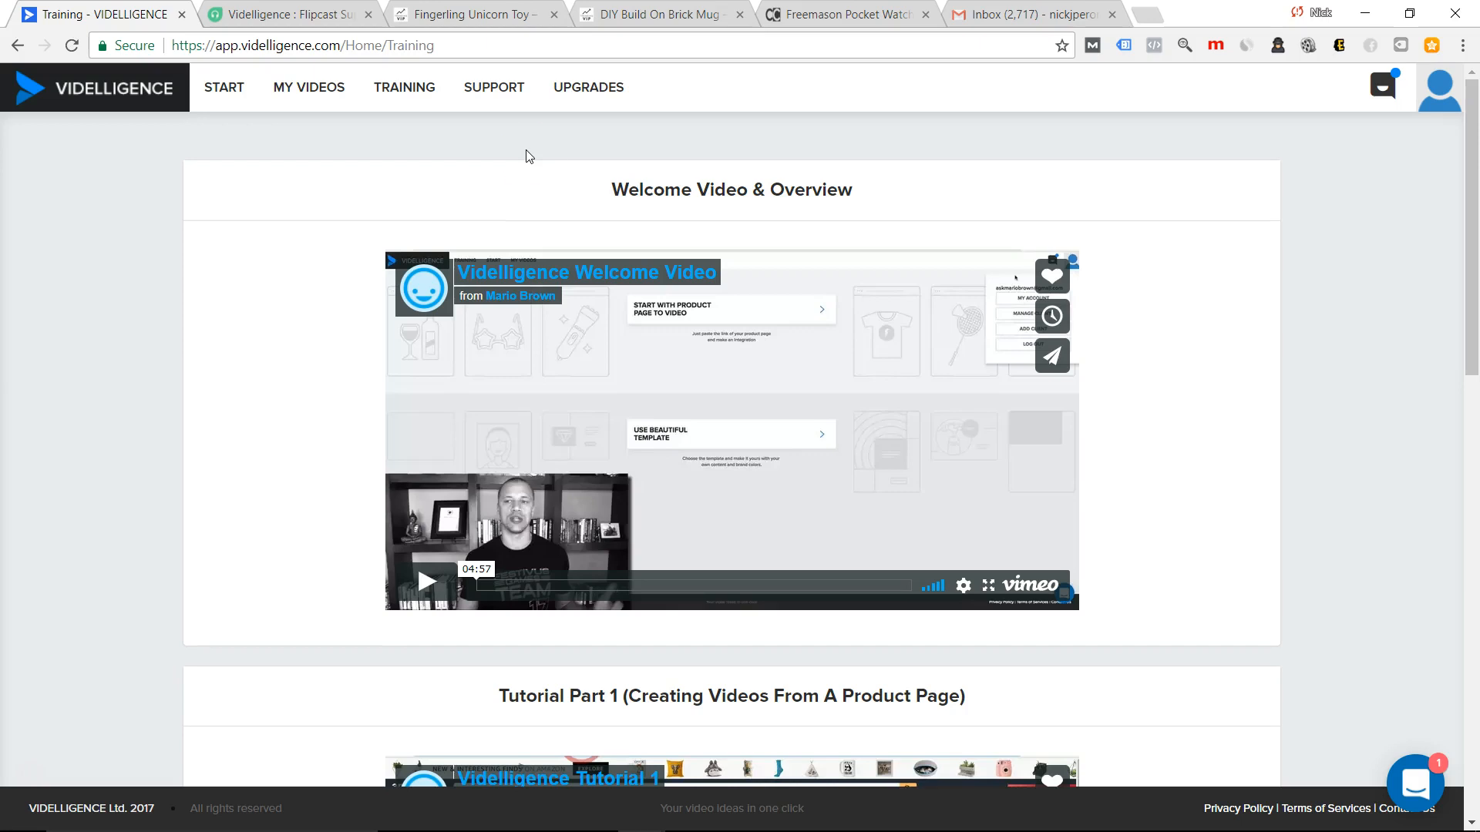
{"action": "mouse_move", "coordinate": [674, 52]}
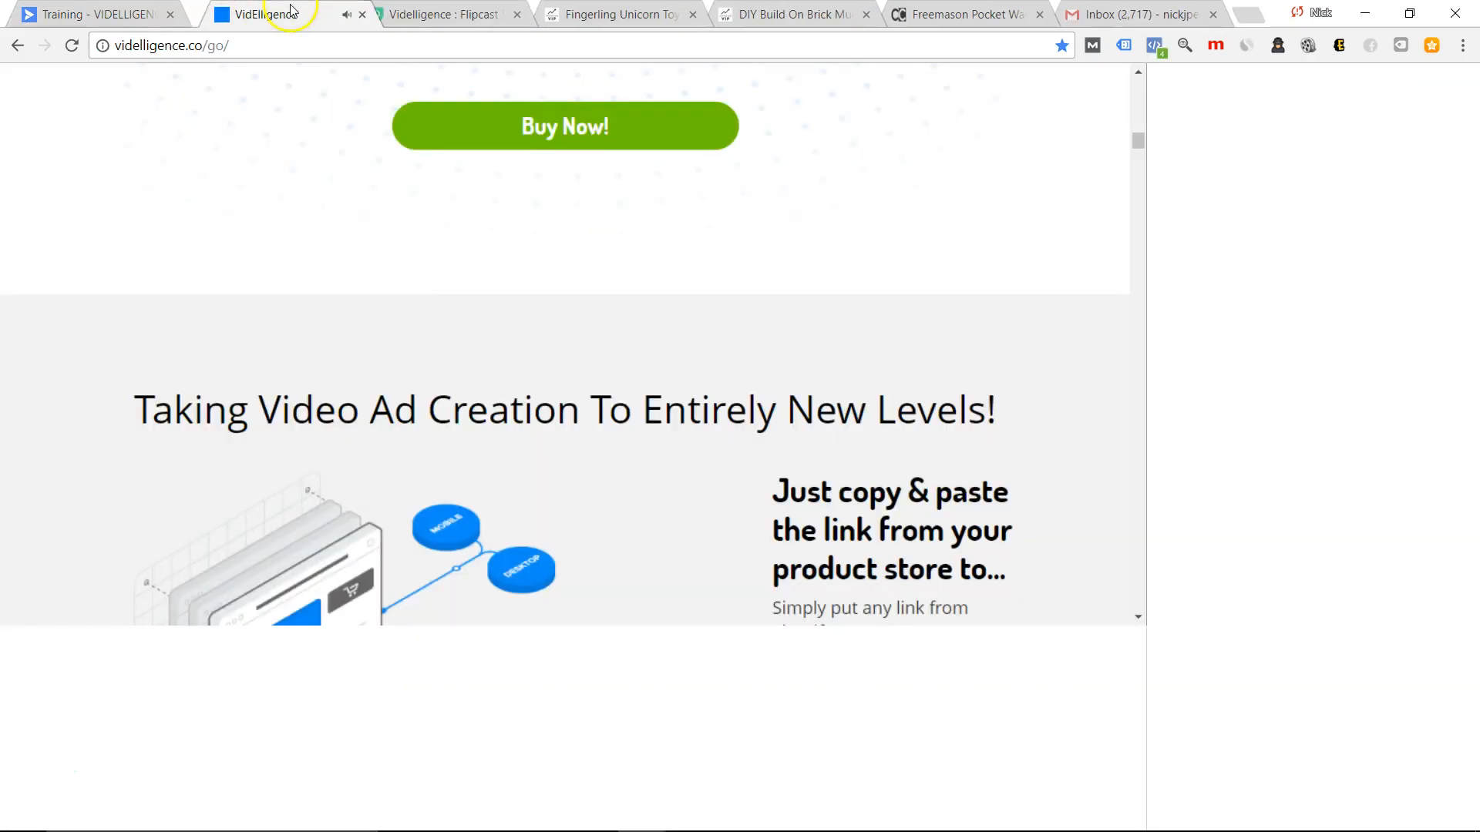
Review the $67 Personal and $79 Commercial licence pricing on the sales page, then return to My Video Ads.
{"action": "right_click", "coordinate": [254, 13]}
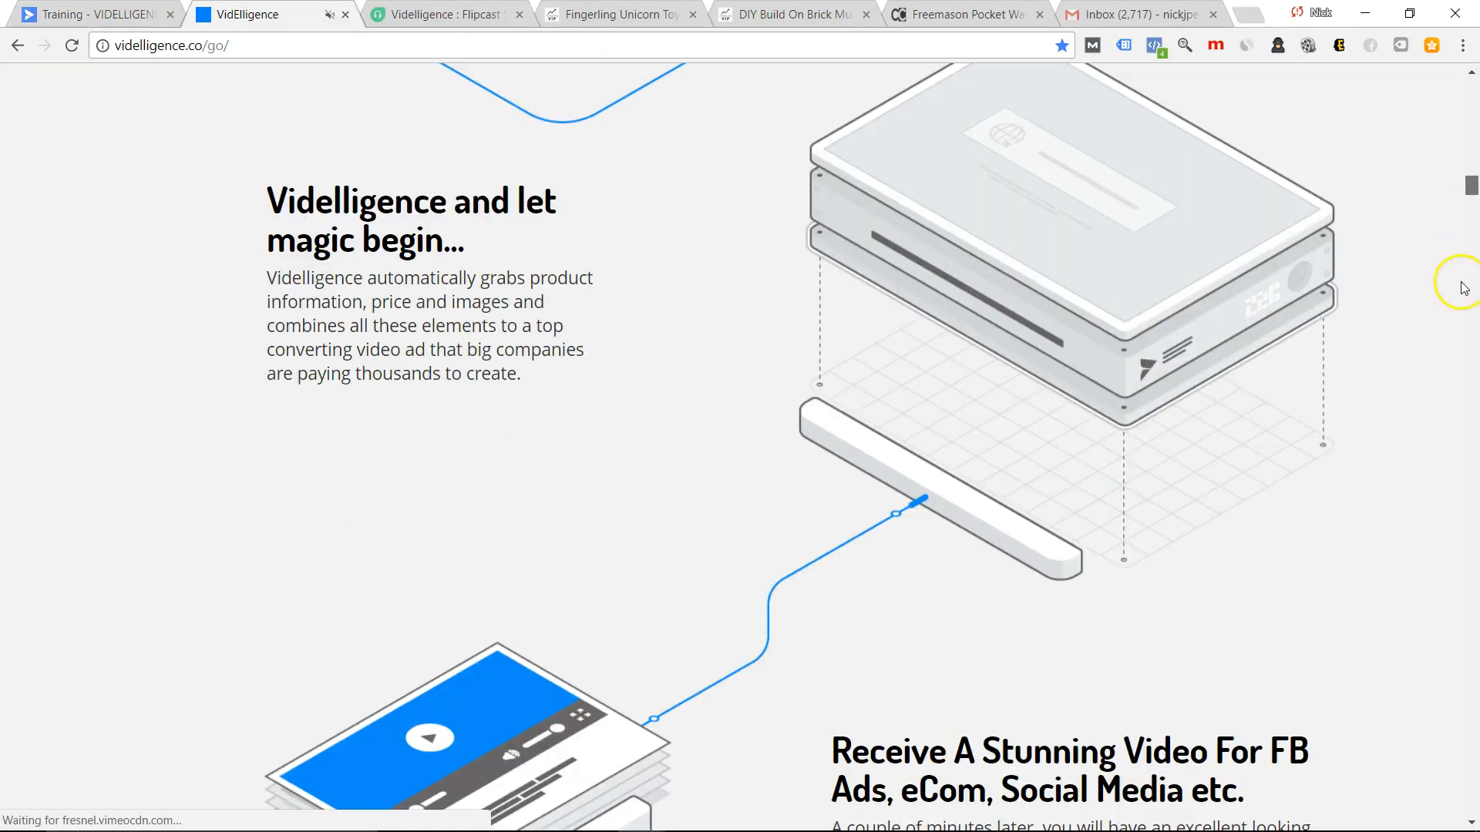
{"action": "scroll", "scroll_direction": "down", "scroll_amount": 3}
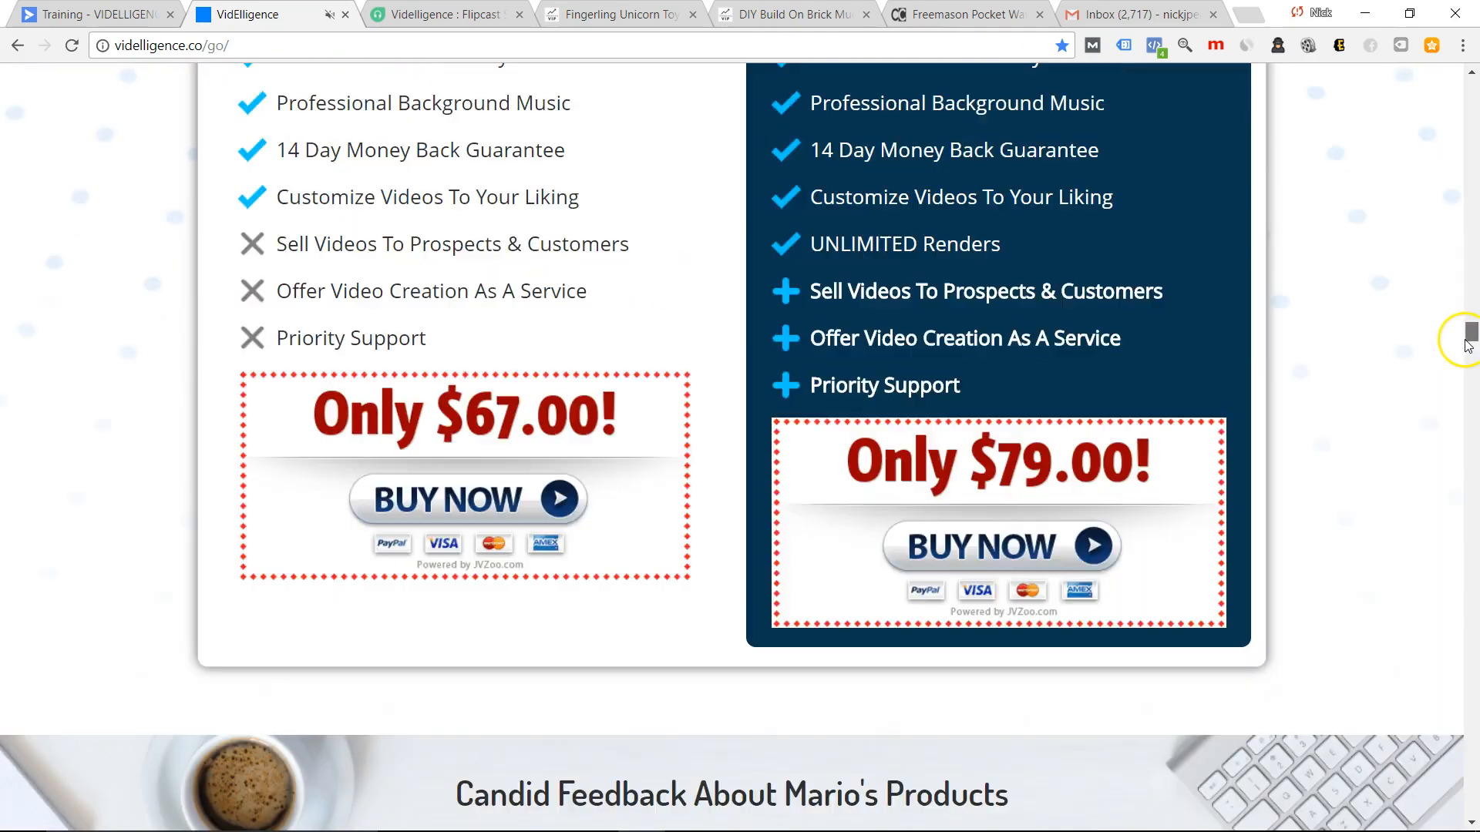
{"action": "scroll", "scroll_direction": "up", "scroll_amount": 3}
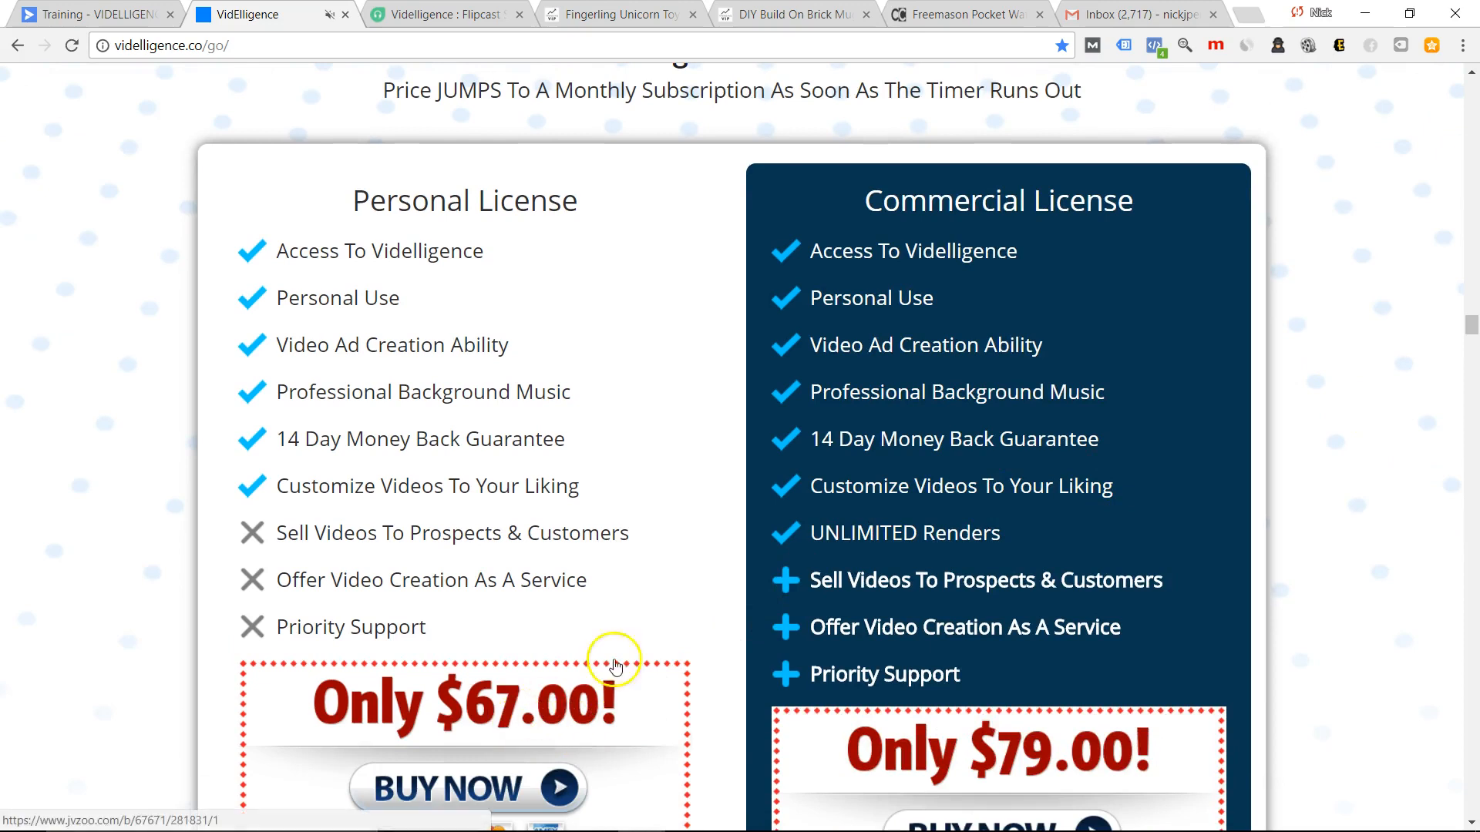
{"action": "scroll", "scroll_direction": "down", "scroll_amount": 3}
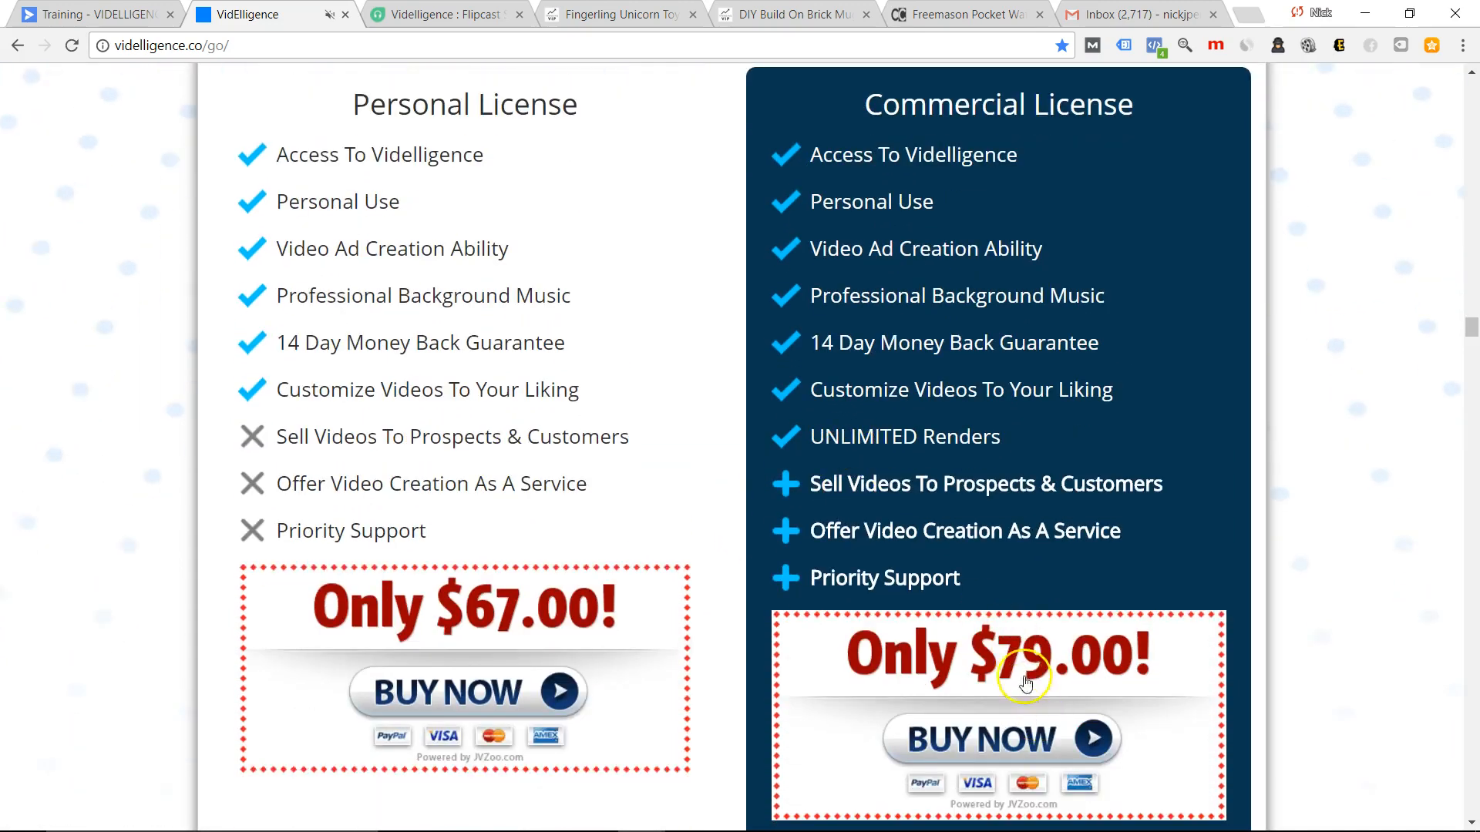
{"action": "mouse_move", "coordinate": [929, 493]}
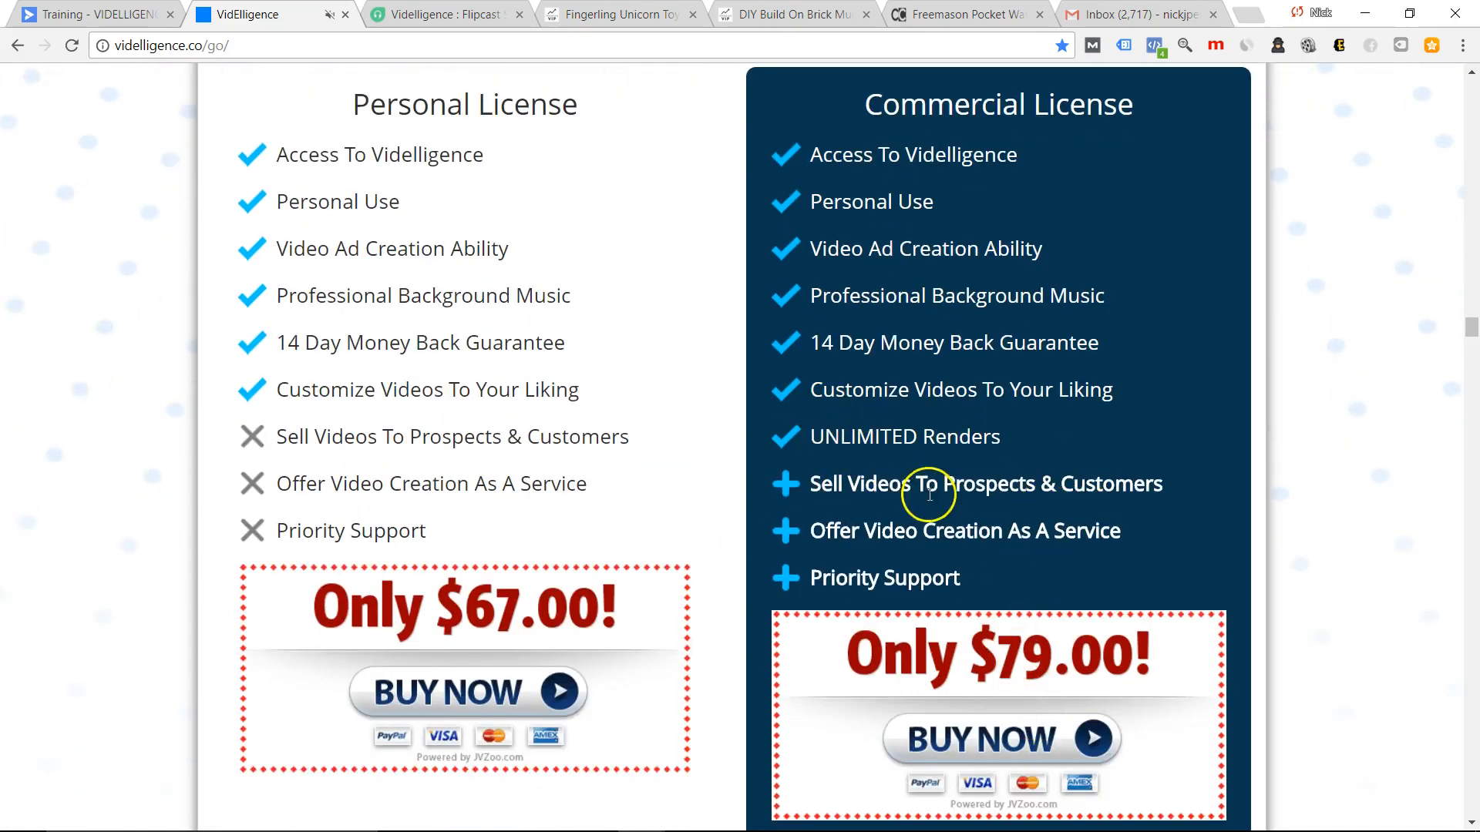
{"action": "mouse_move", "coordinate": [288, 347]}
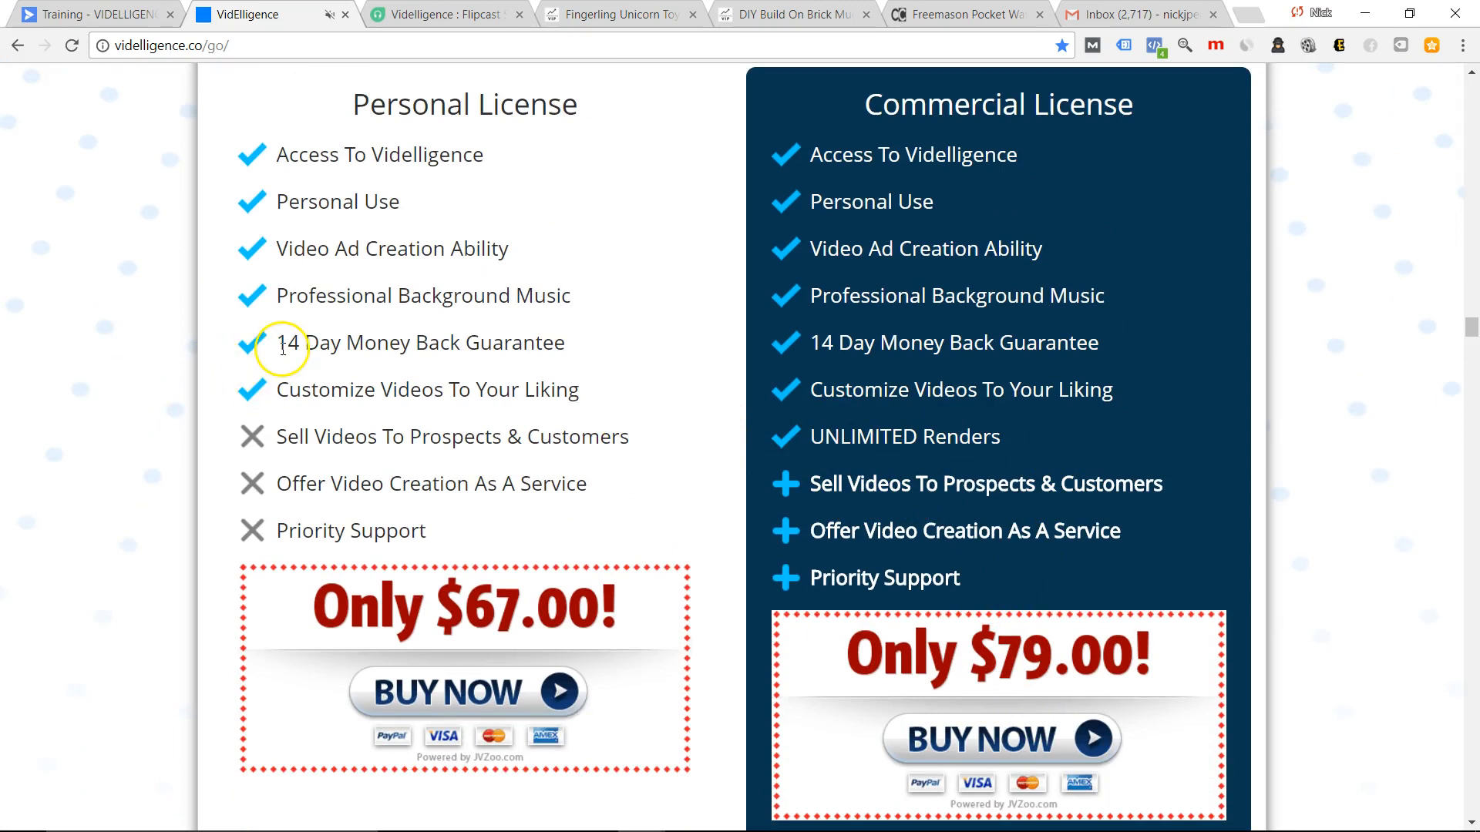
{"action": "mouse_move", "coordinate": [102, 14]}
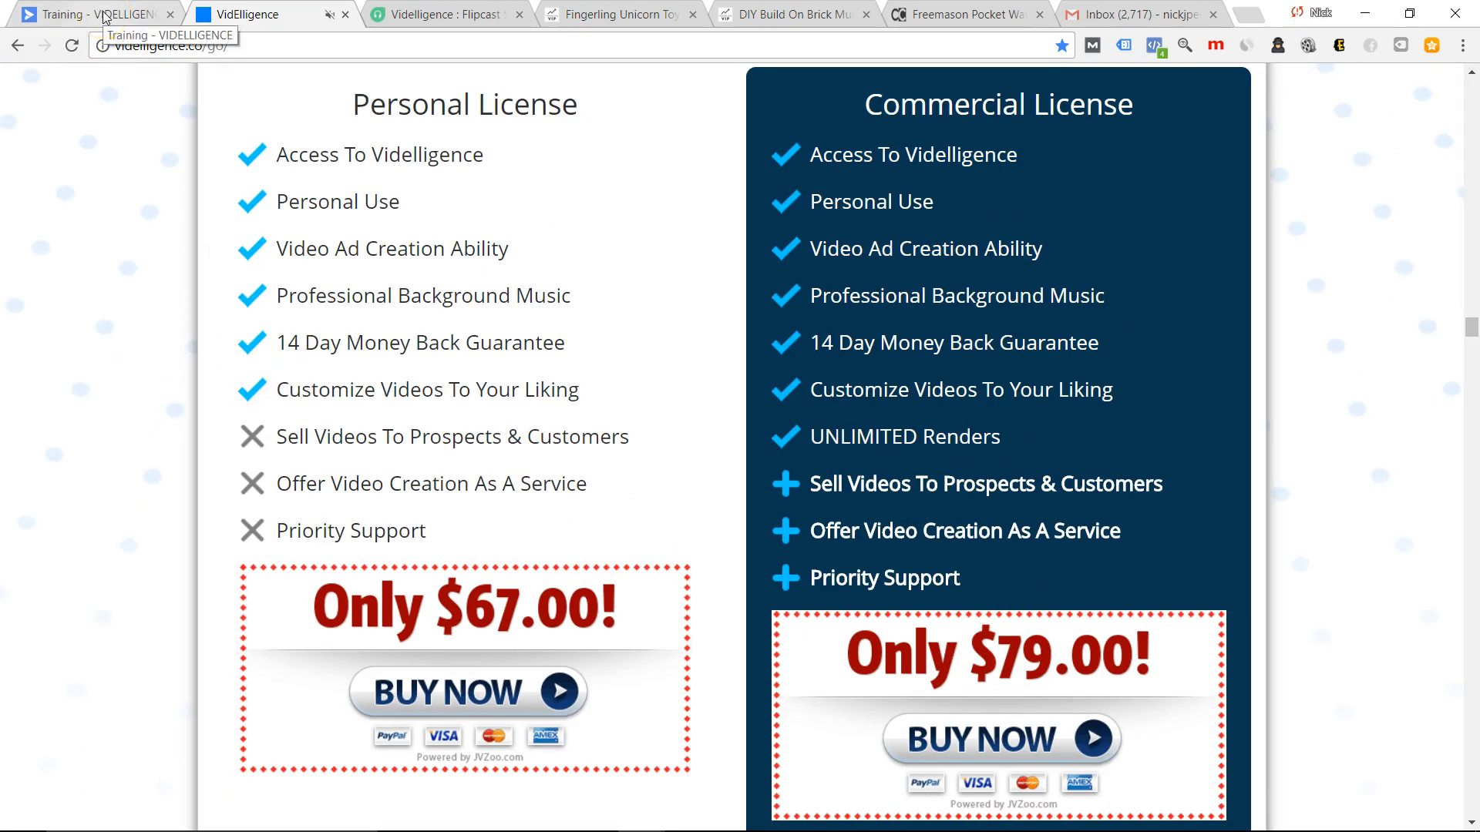
{"action": "mouse_move", "coordinate": [957, 477]}
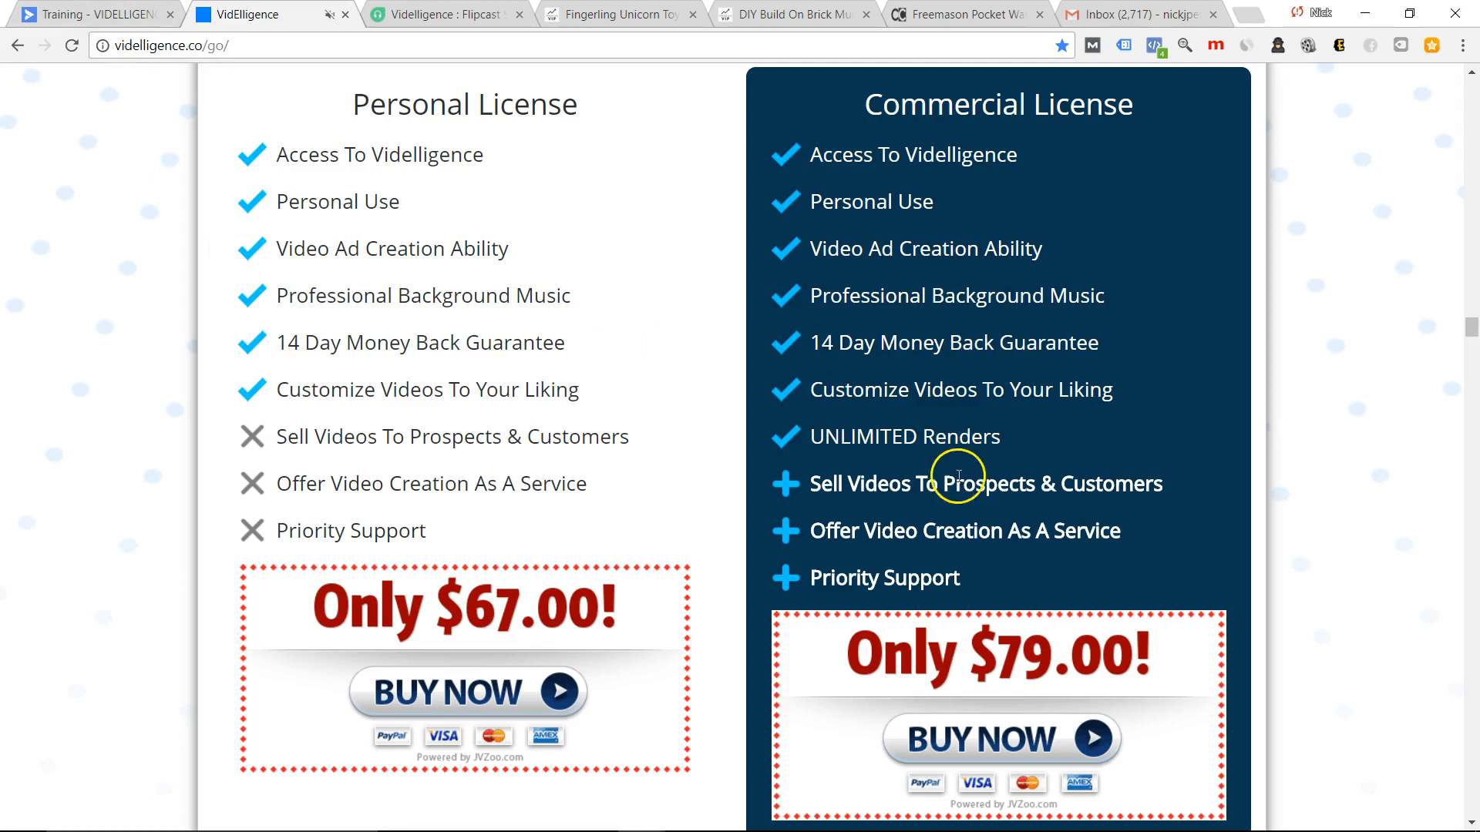
{"action": "mouse_move", "coordinate": [973, 396]}
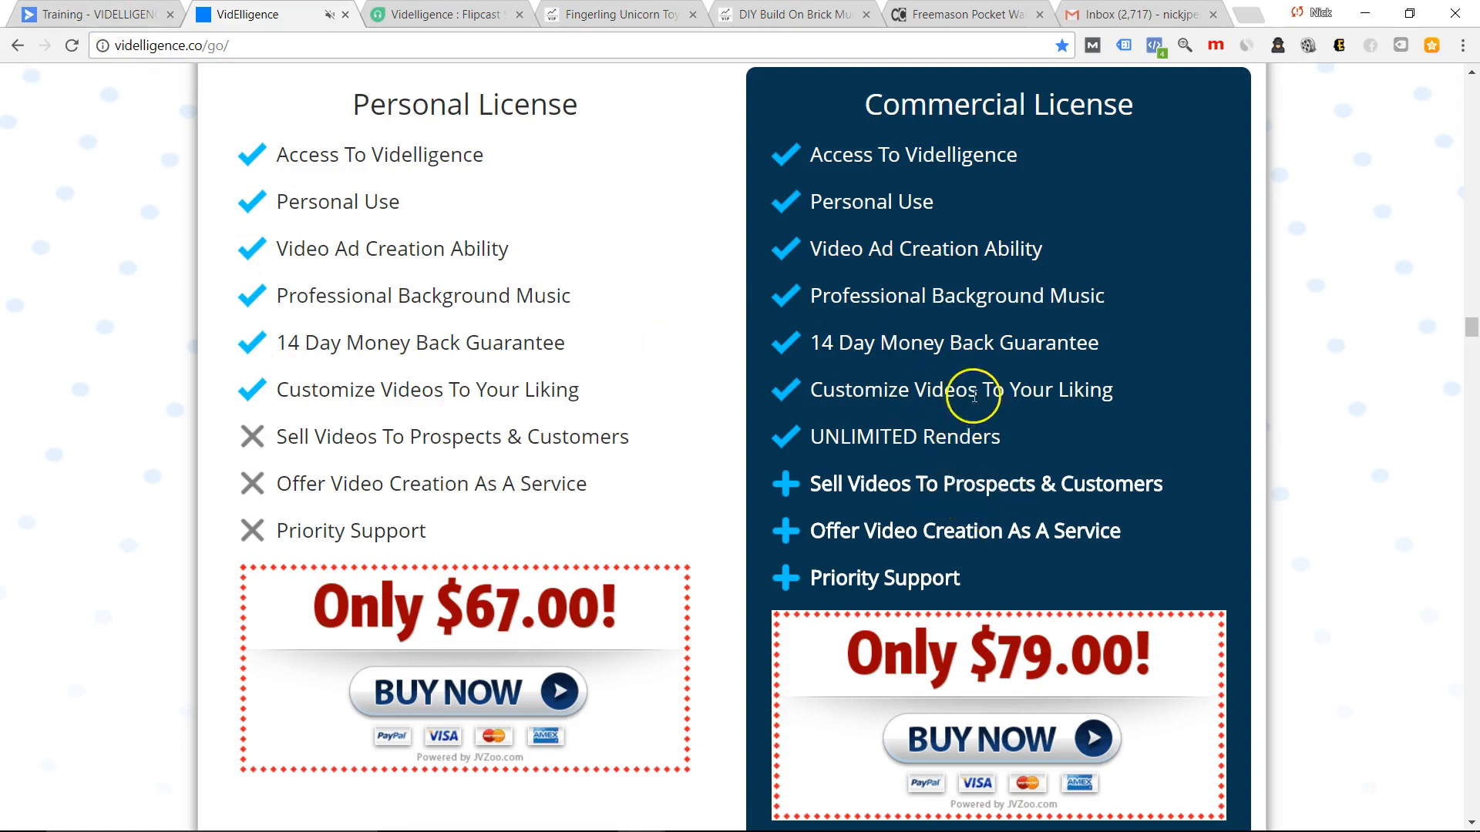
{"action": "scroll", "scroll_direction": "down", "scroll_amount": 3}
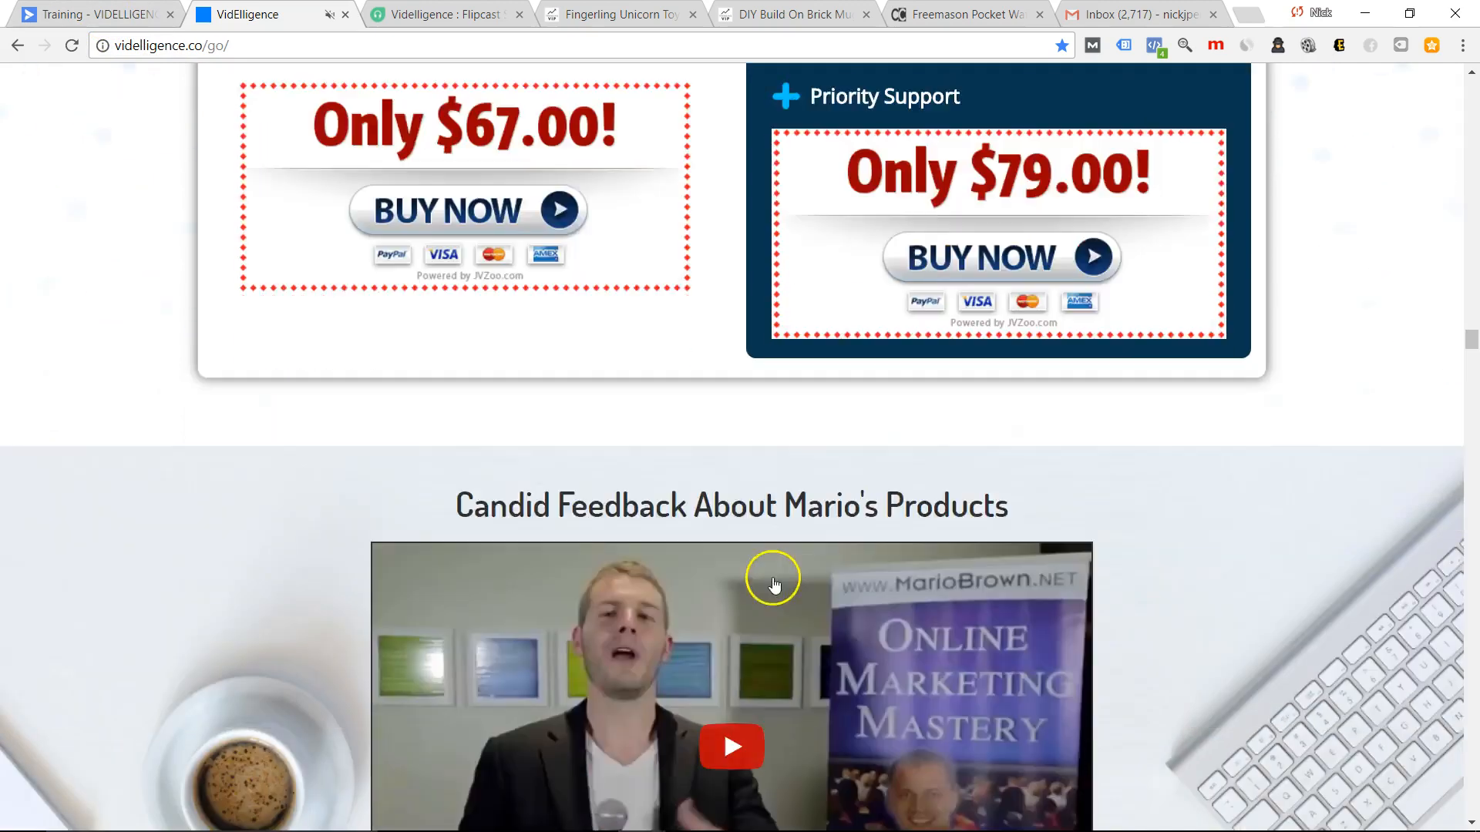
{"action": "scroll", "scroll_direction": "up", "scroll_amount": 3}
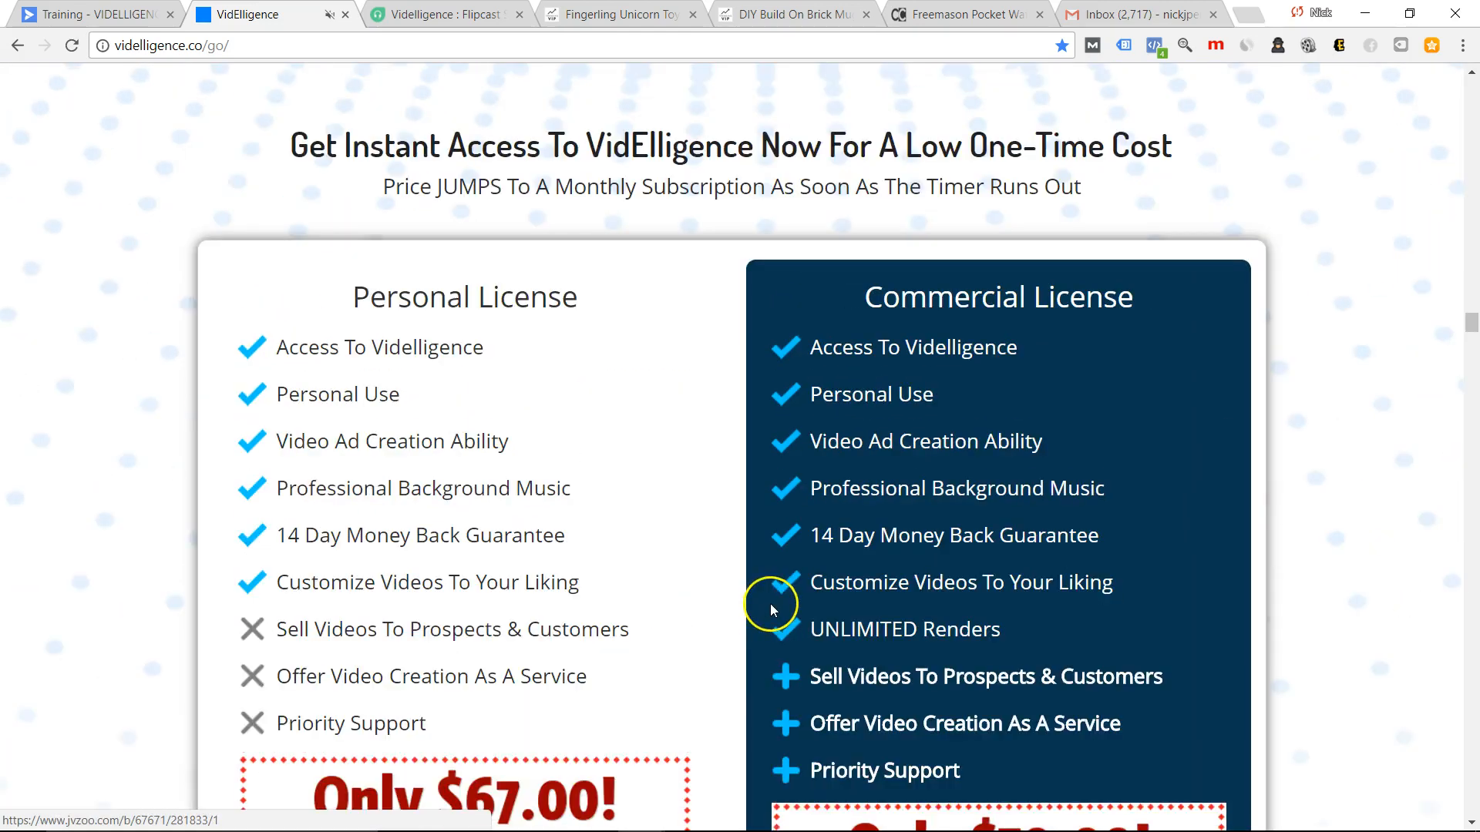
{"action": "scroll", "scroll_direction": "down", "scroll_amount": 3}
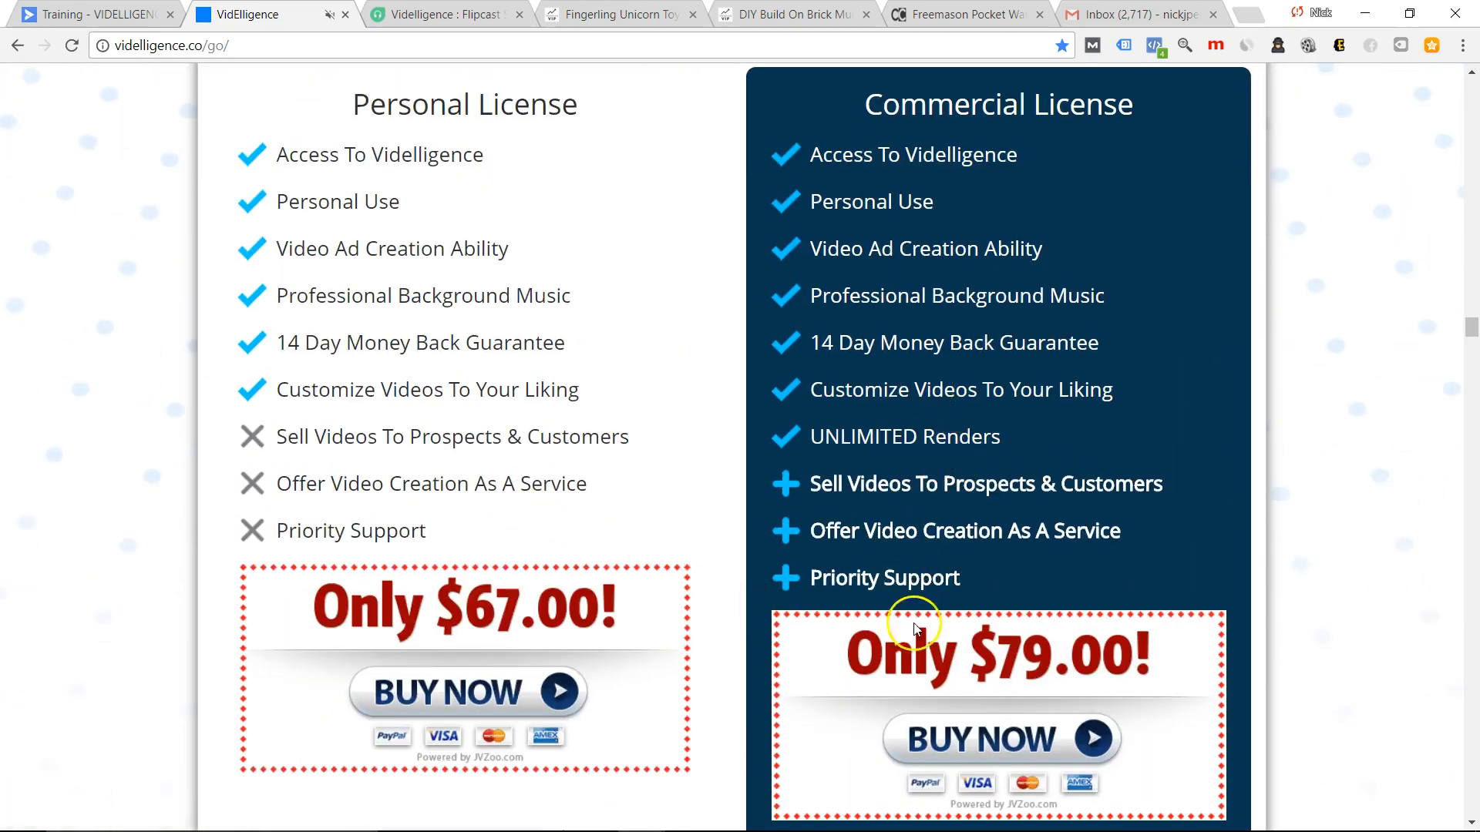
{"action": "left_click", "coordinate": [90, 13]}
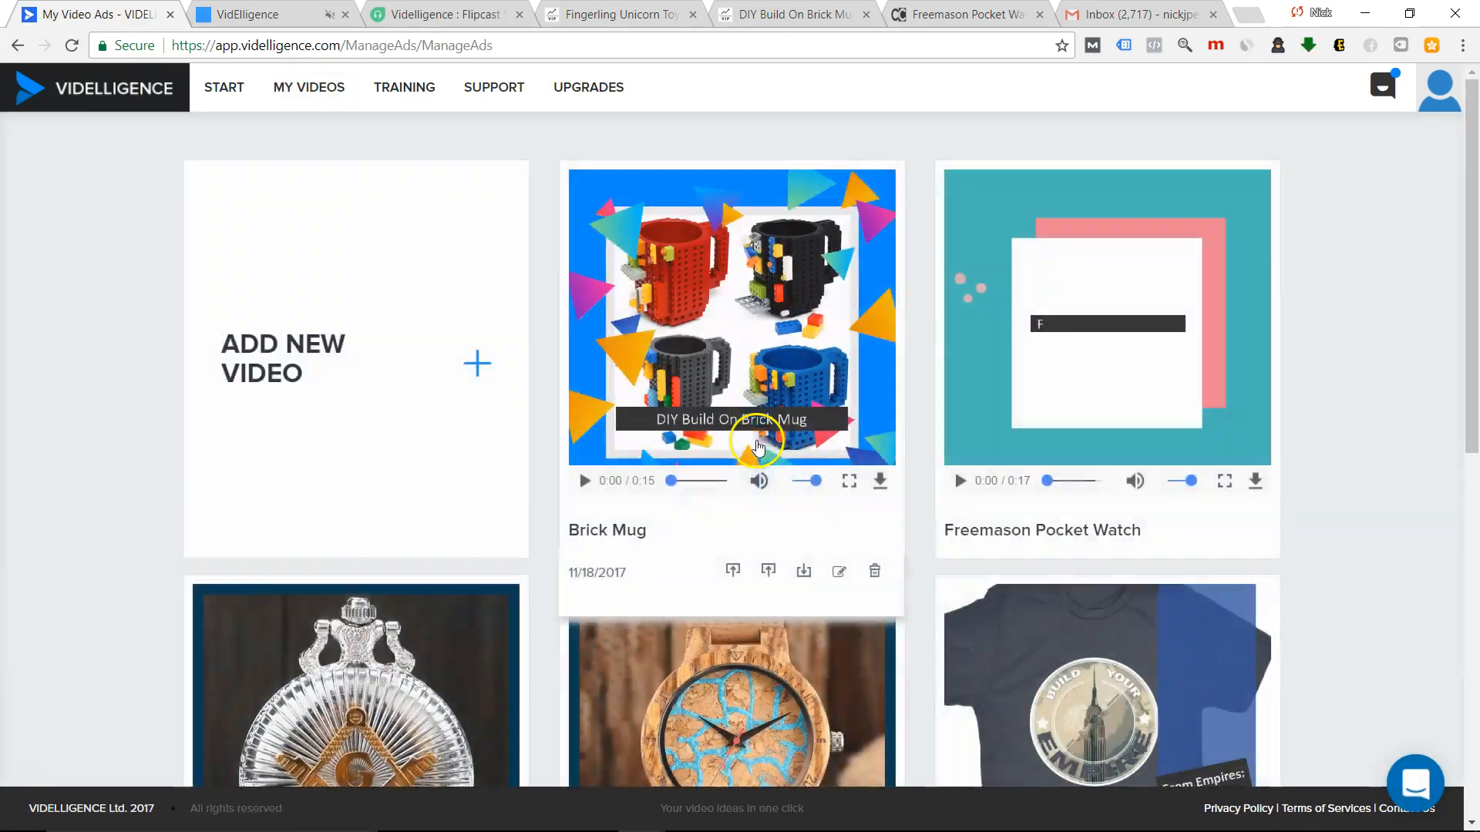
Scroll the My Video Ads library down to the anti slip mat ad and back to the Brick Mug ad at top.
{"action": "scroll", "scroll_direction": "down", "scroll_amount": 3}
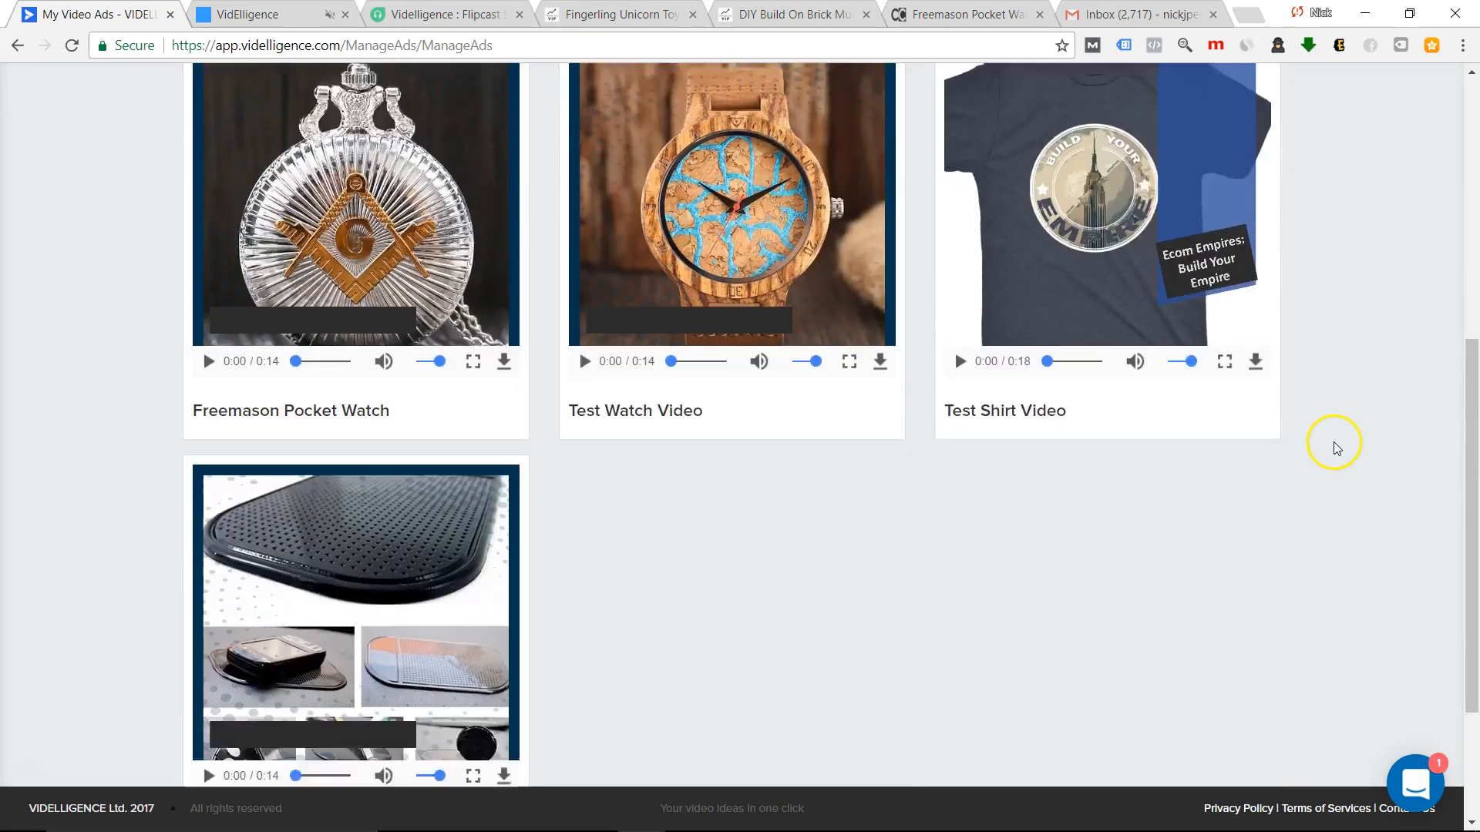
{"action": "scroll", "scroll_direction": "up", "scroll_amount": 3}
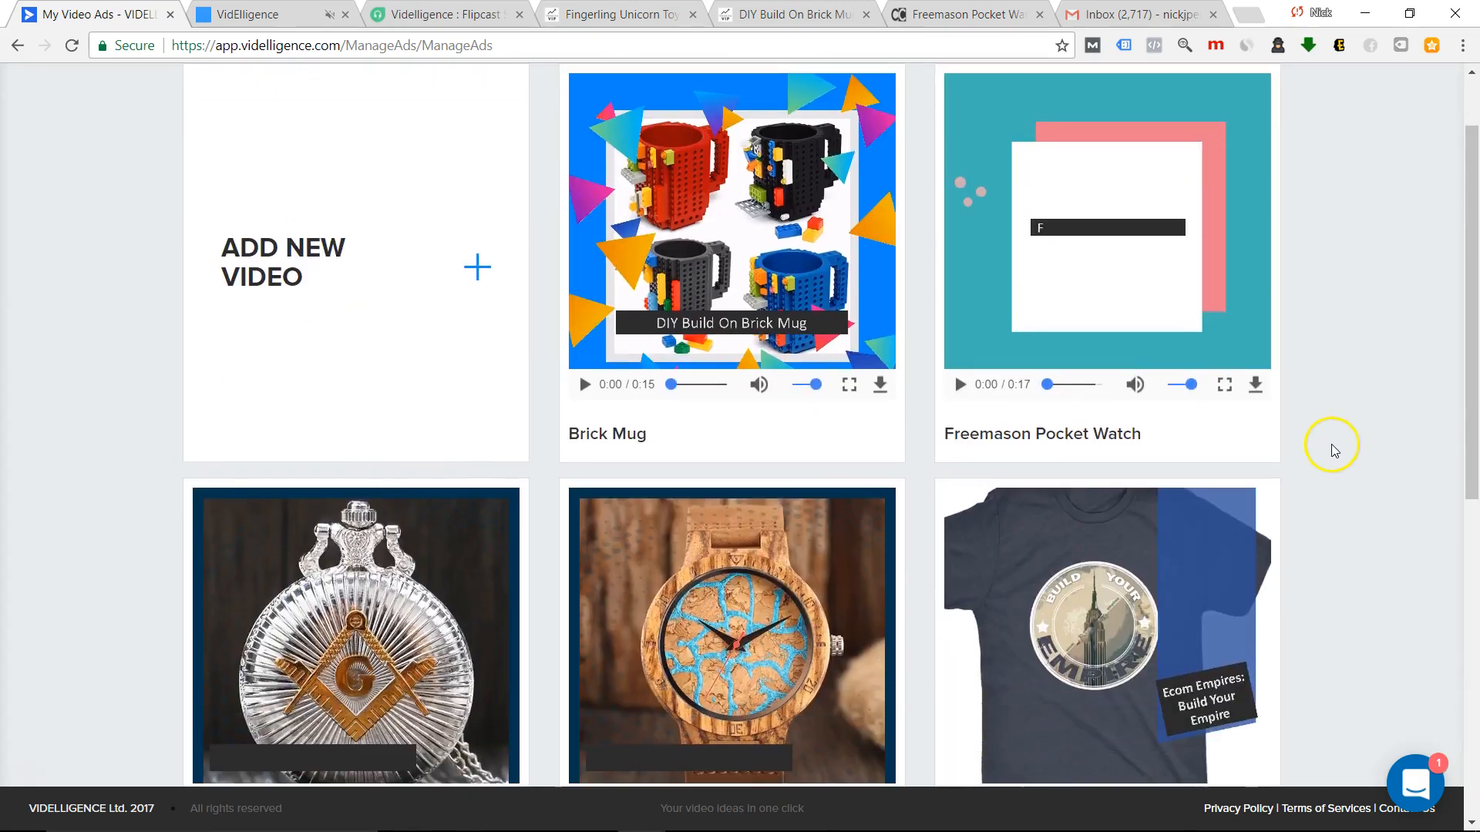
{"action": "scroll", "scroll_direction": "up", "scroll_amount": 3}
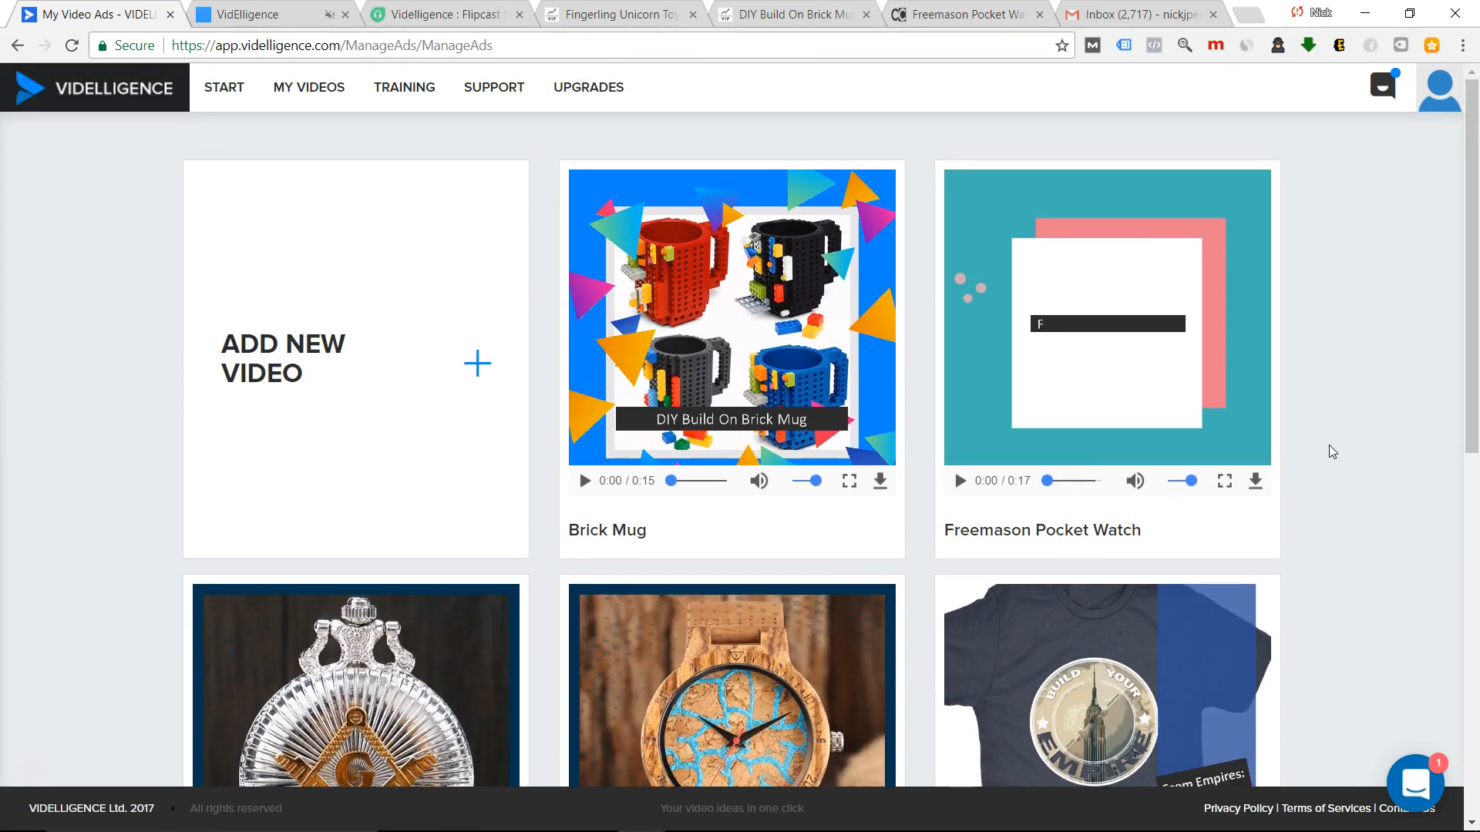
{"action": "mouse_move", "coordinate": [1287, 432]}
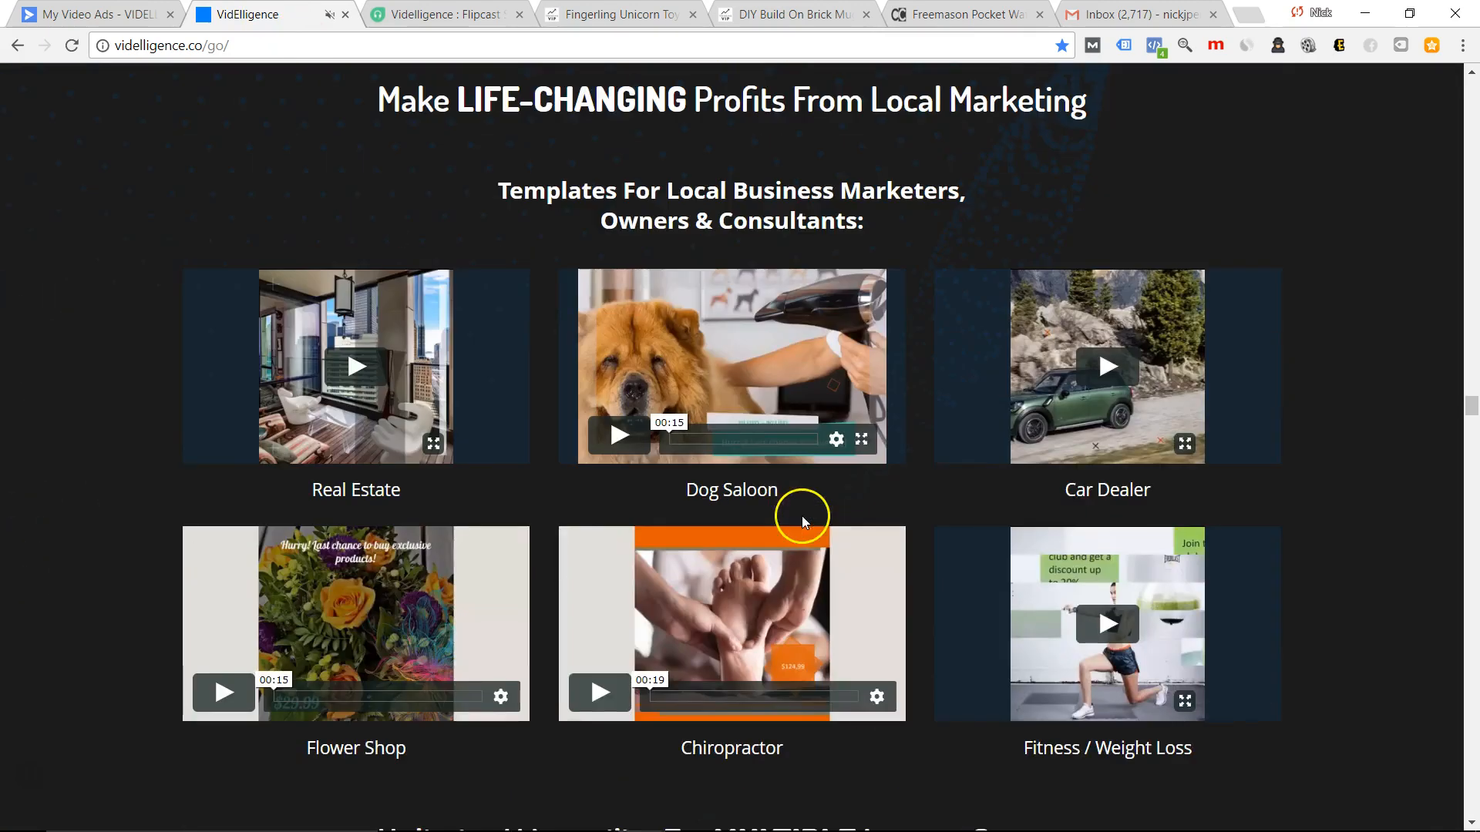
{"action": "mouse_move", "coordinate": [849, 275]}
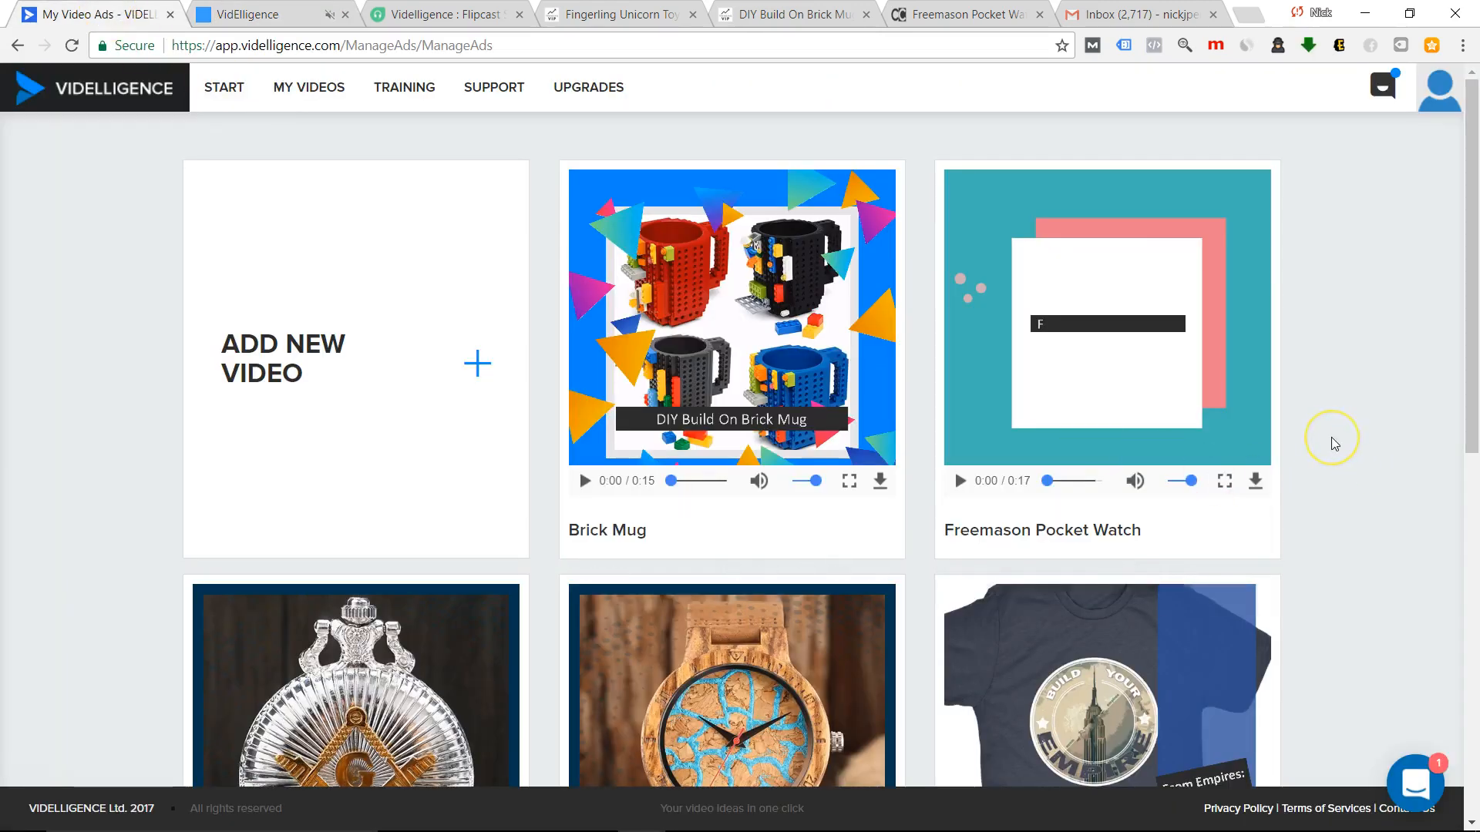
{"action": "mouse_move", "coordinate": [1333, 443]}
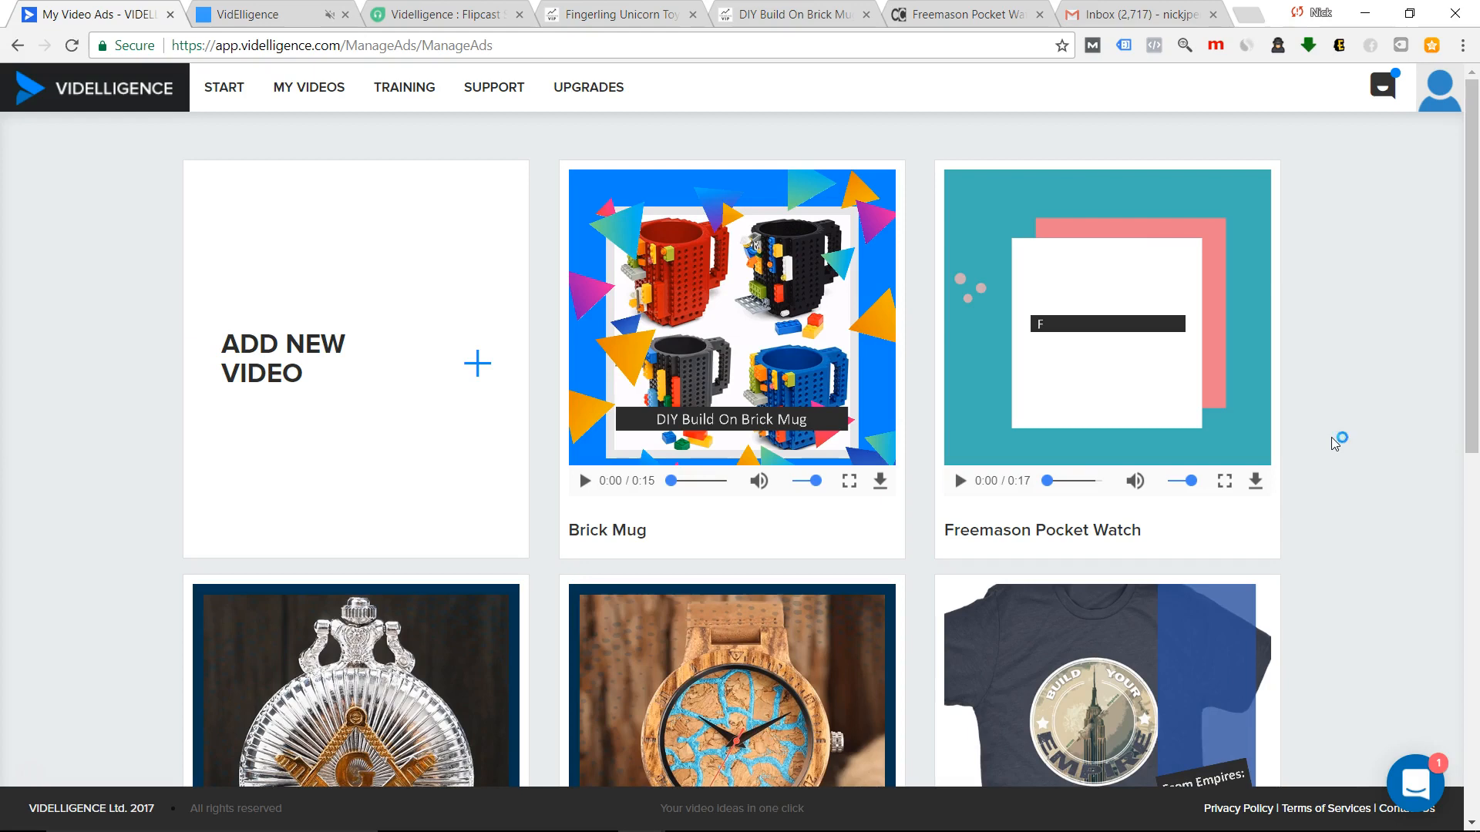
{"action": "mouse_move", "coordinate": [1335, 444]}
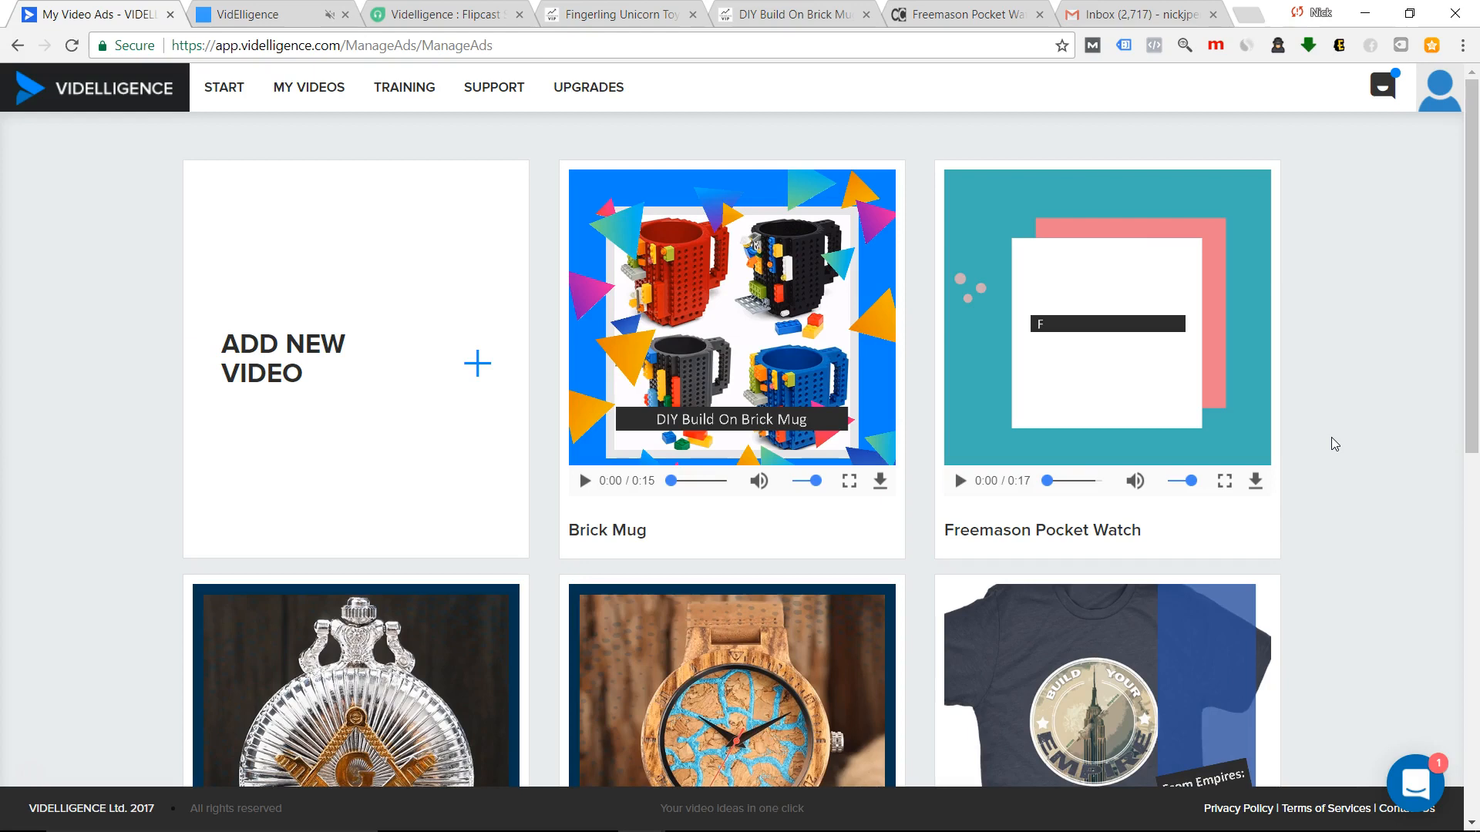
{"action": "mouse_move", "coordinate": [1217, 390]}
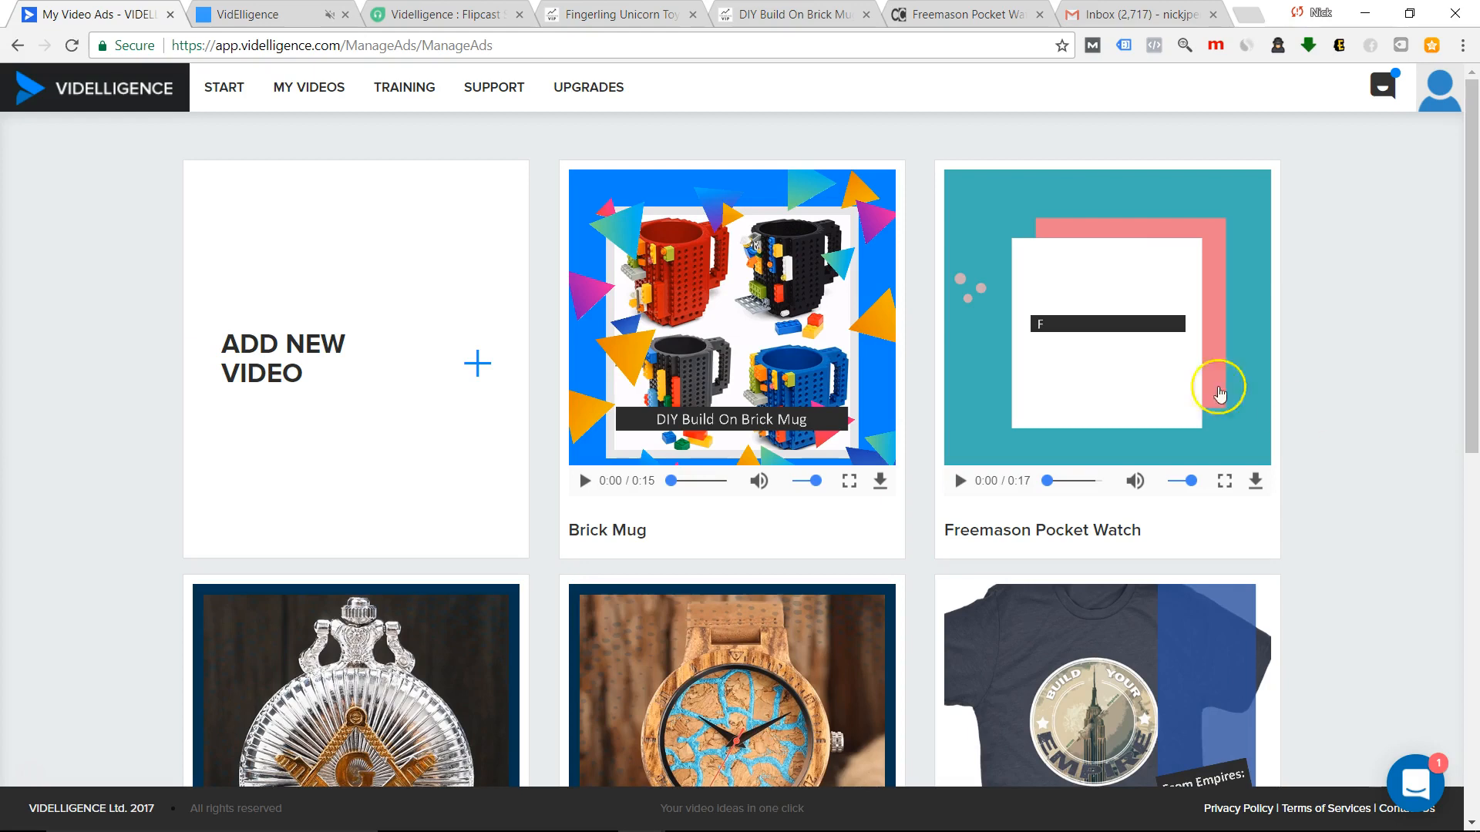
{"action": "mouse_move", "coordinate": [924, 312]}
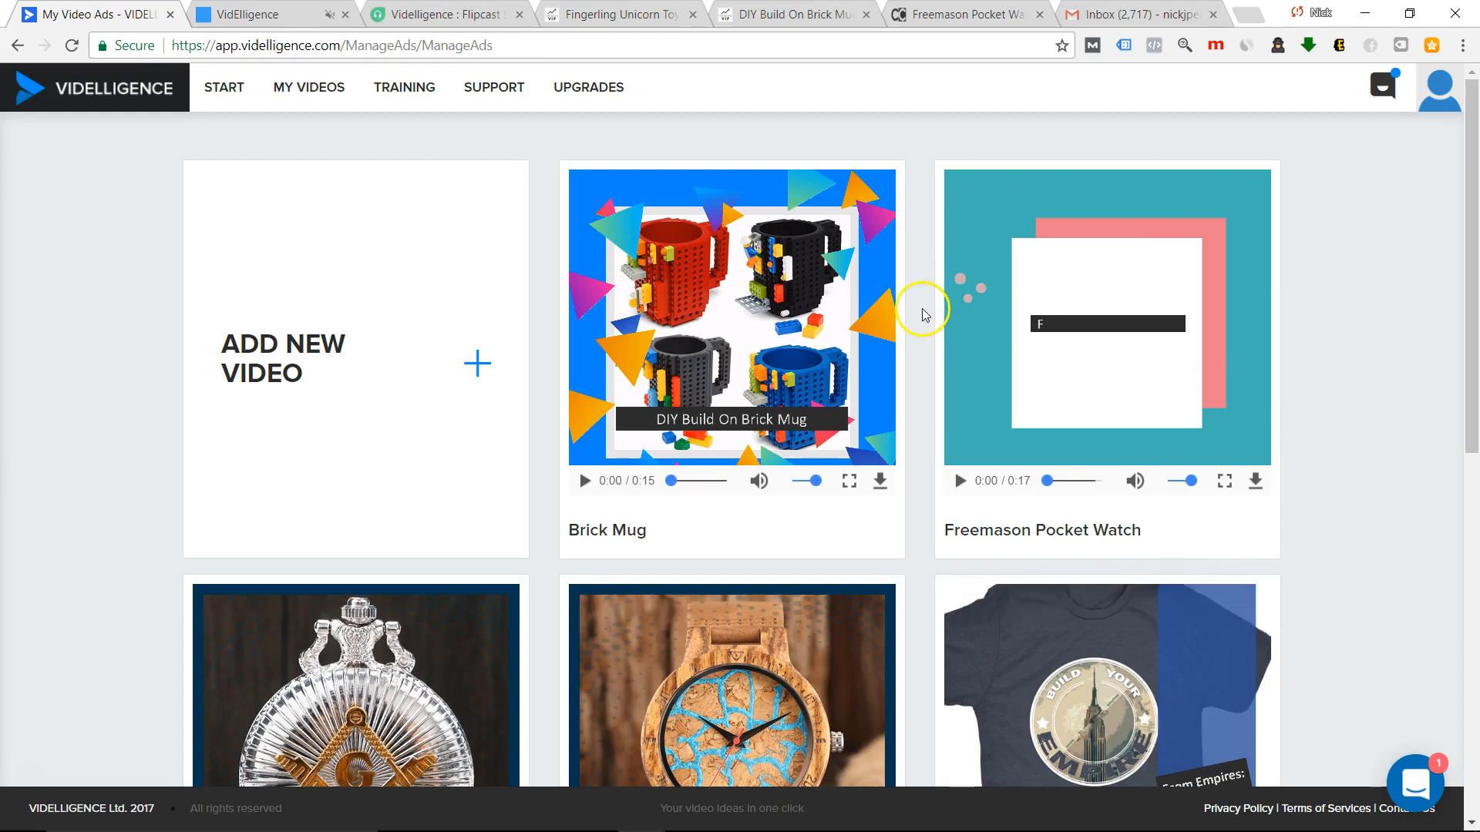